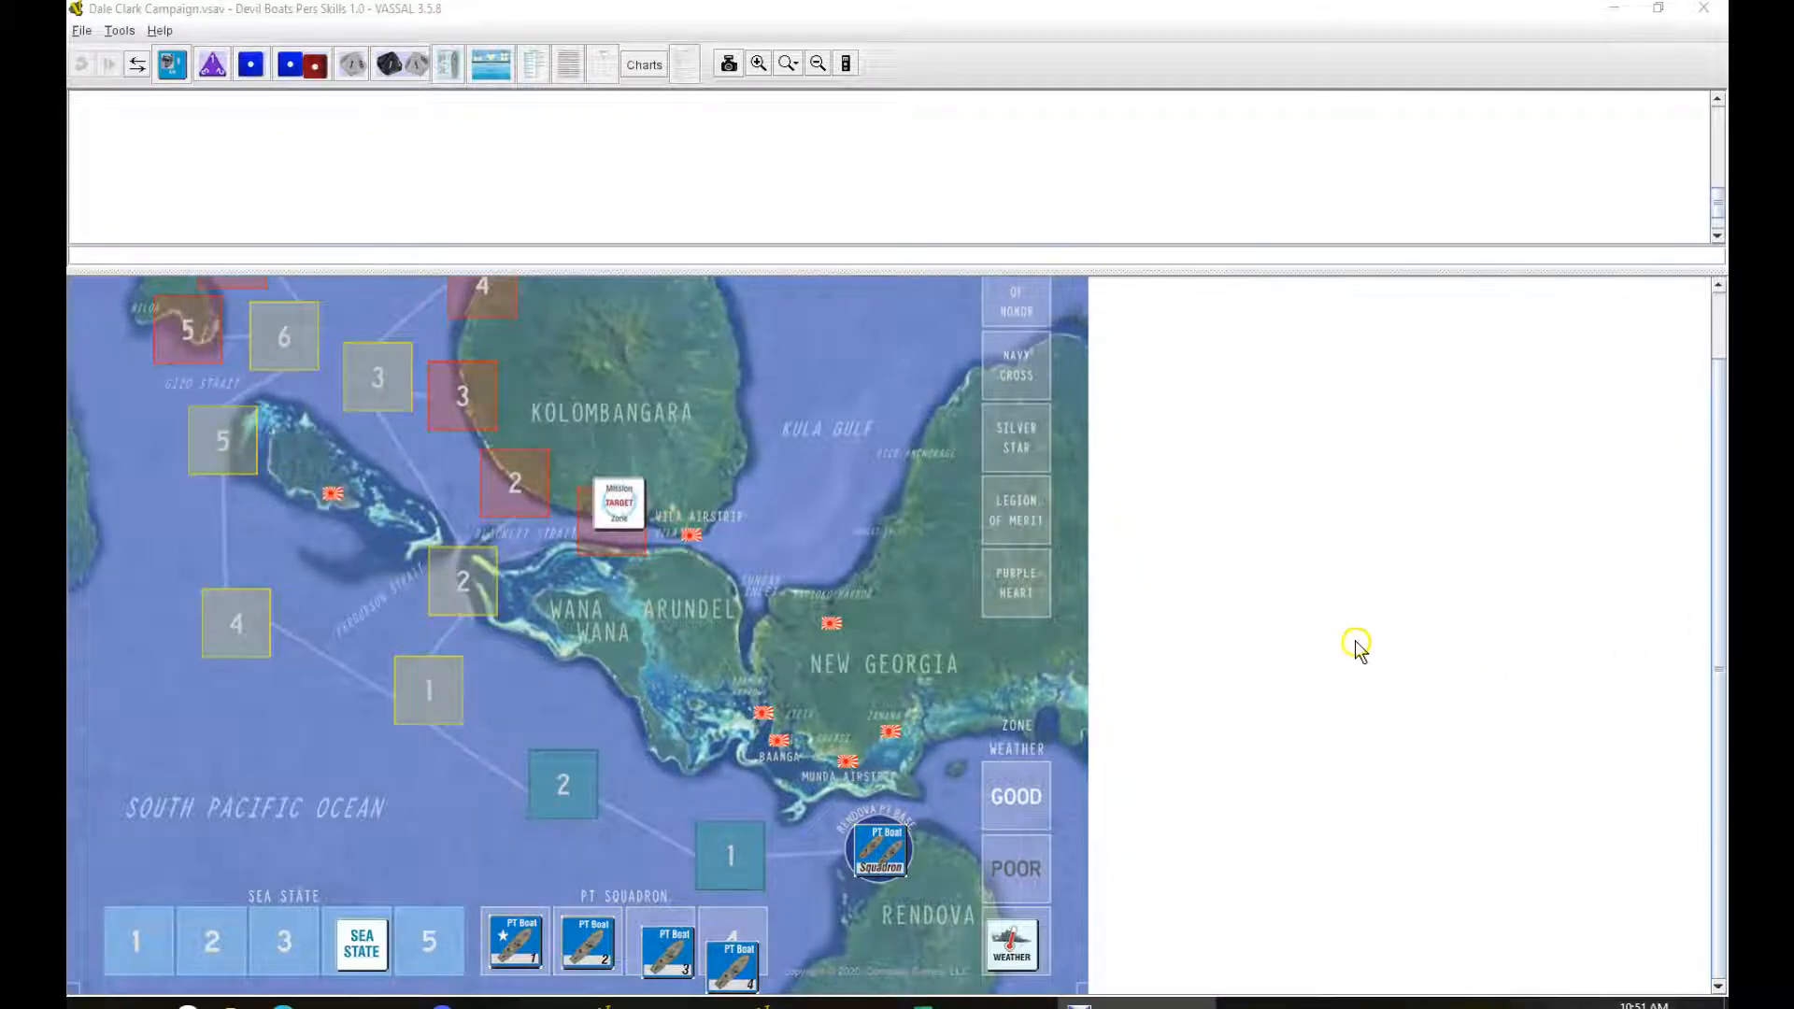
mouse_move(1316, 671)
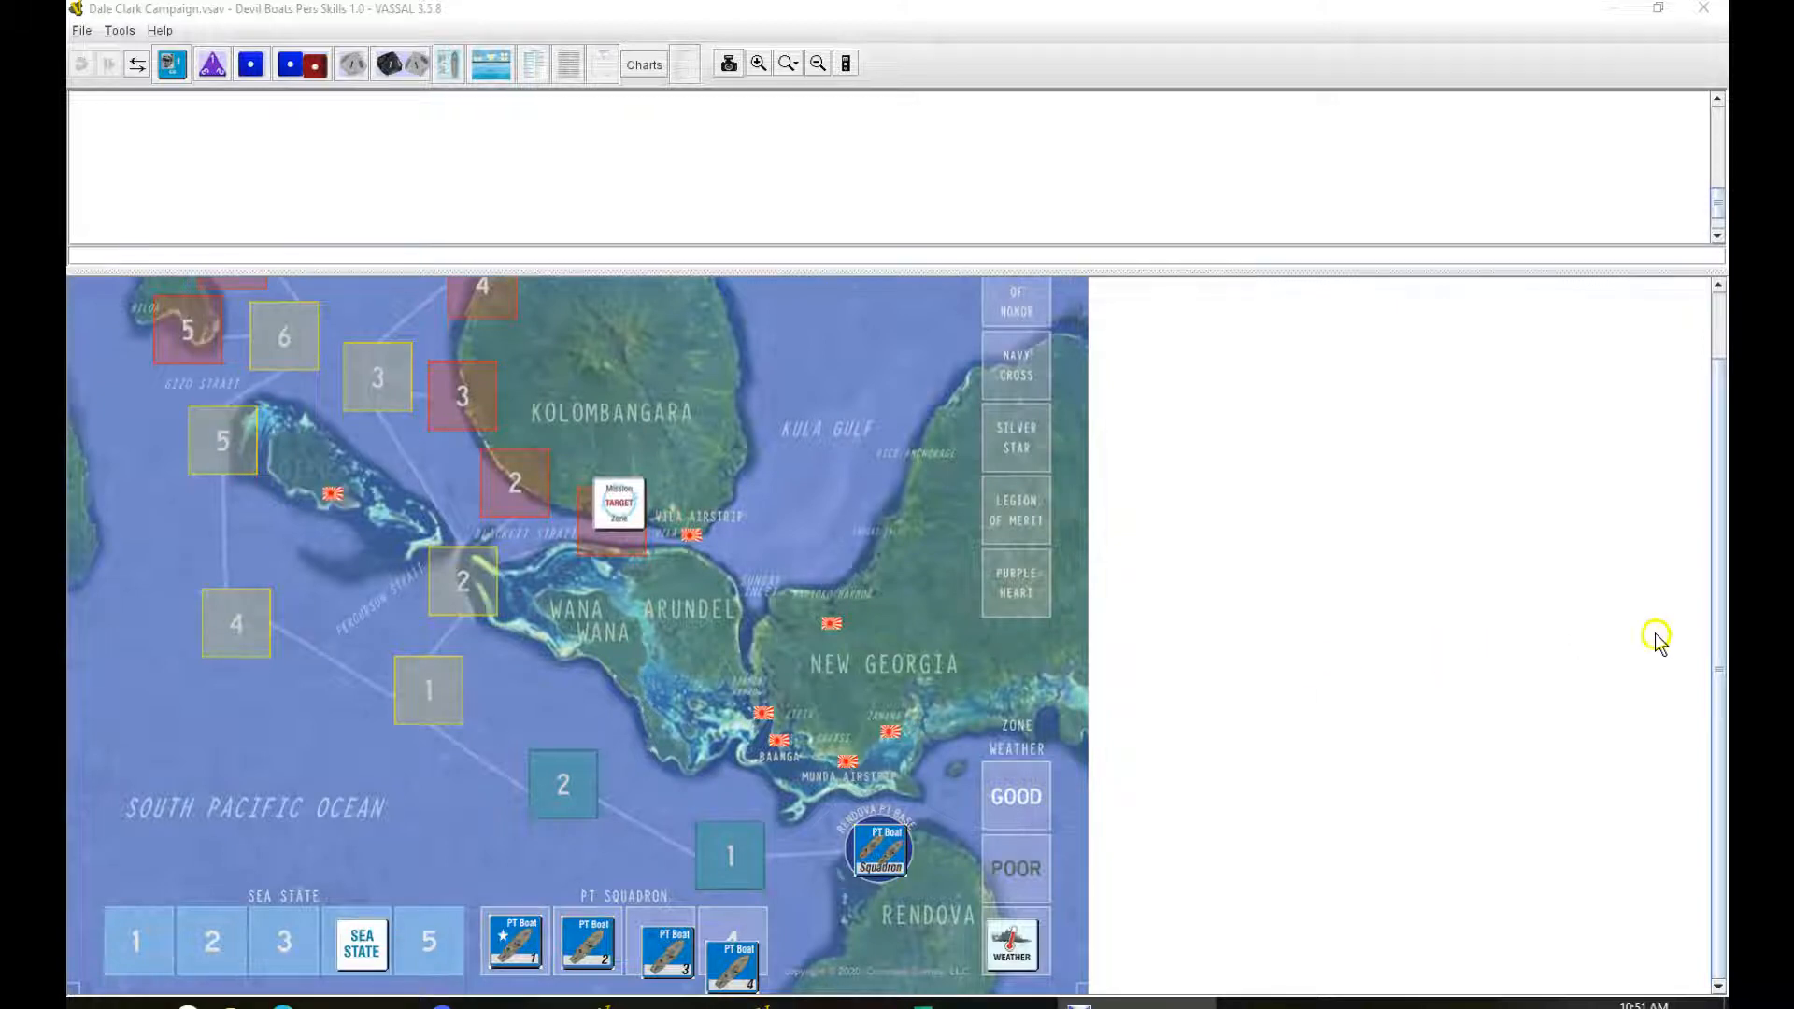
mouse_move(618, 103)
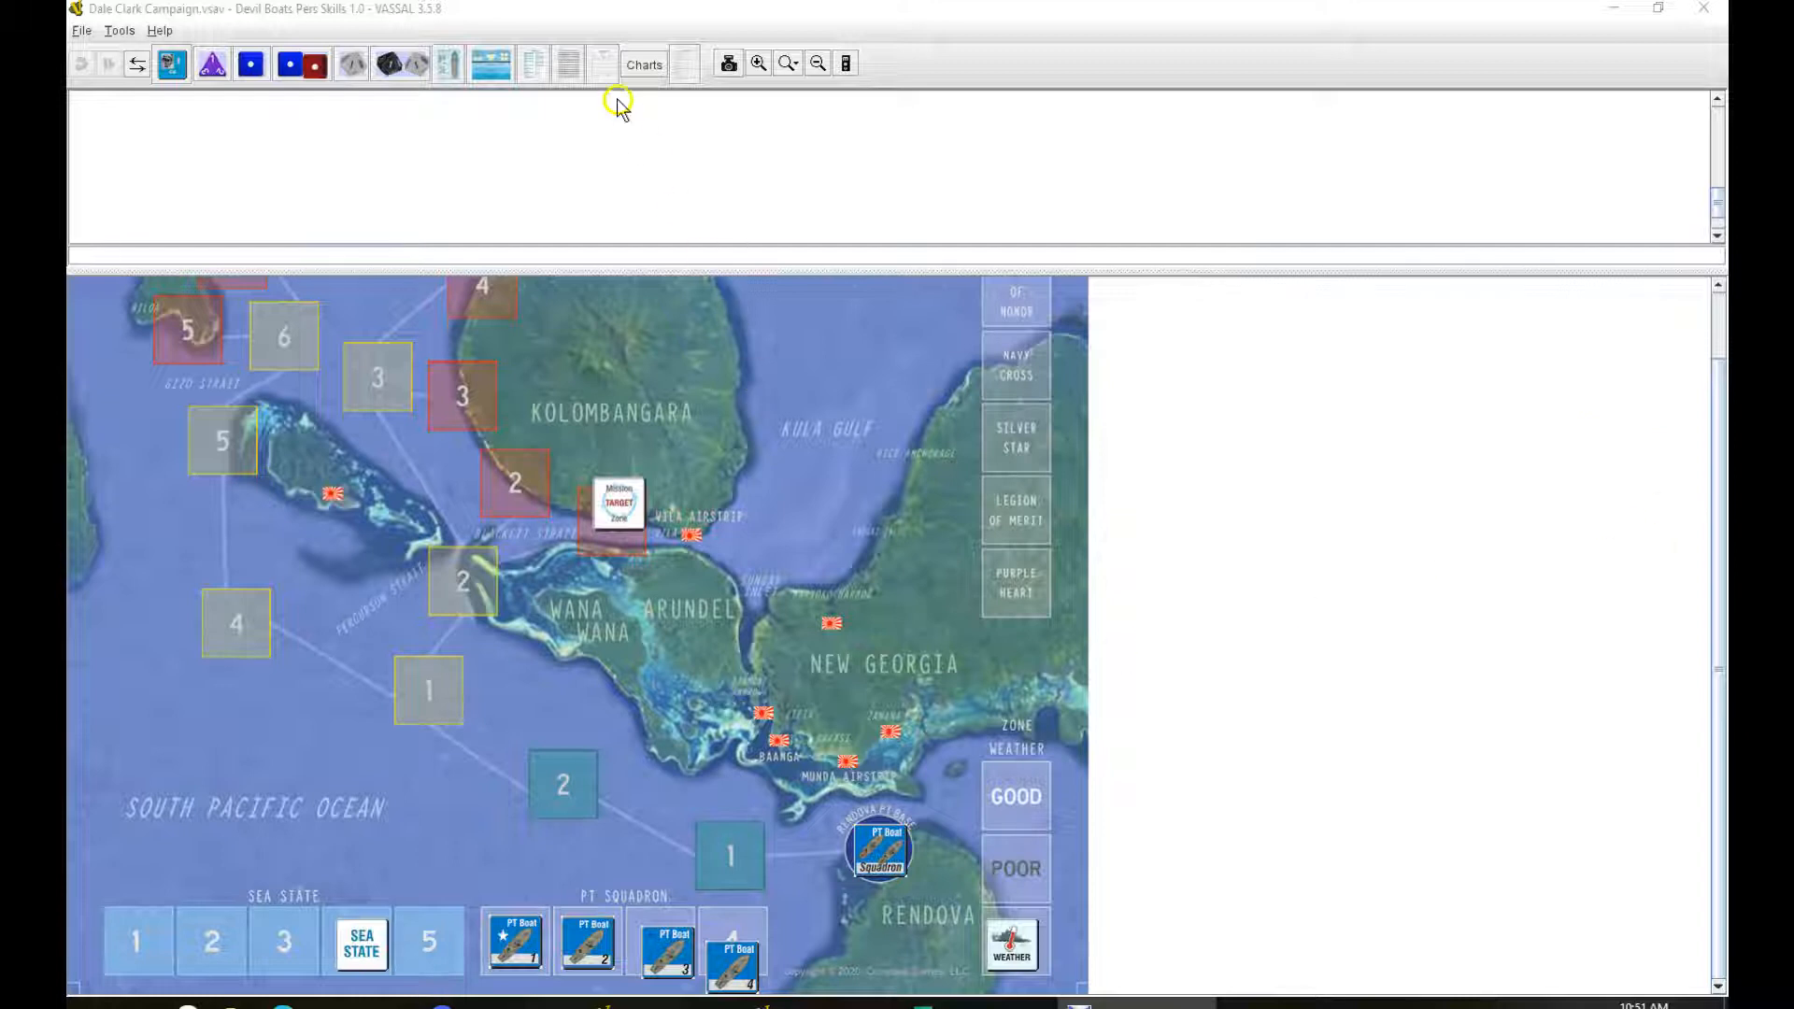
Step: Roll 2D10 for crewman malaria (7, 7) and 1D10 for weather (10), ending on the malaria table
click(642, 63)
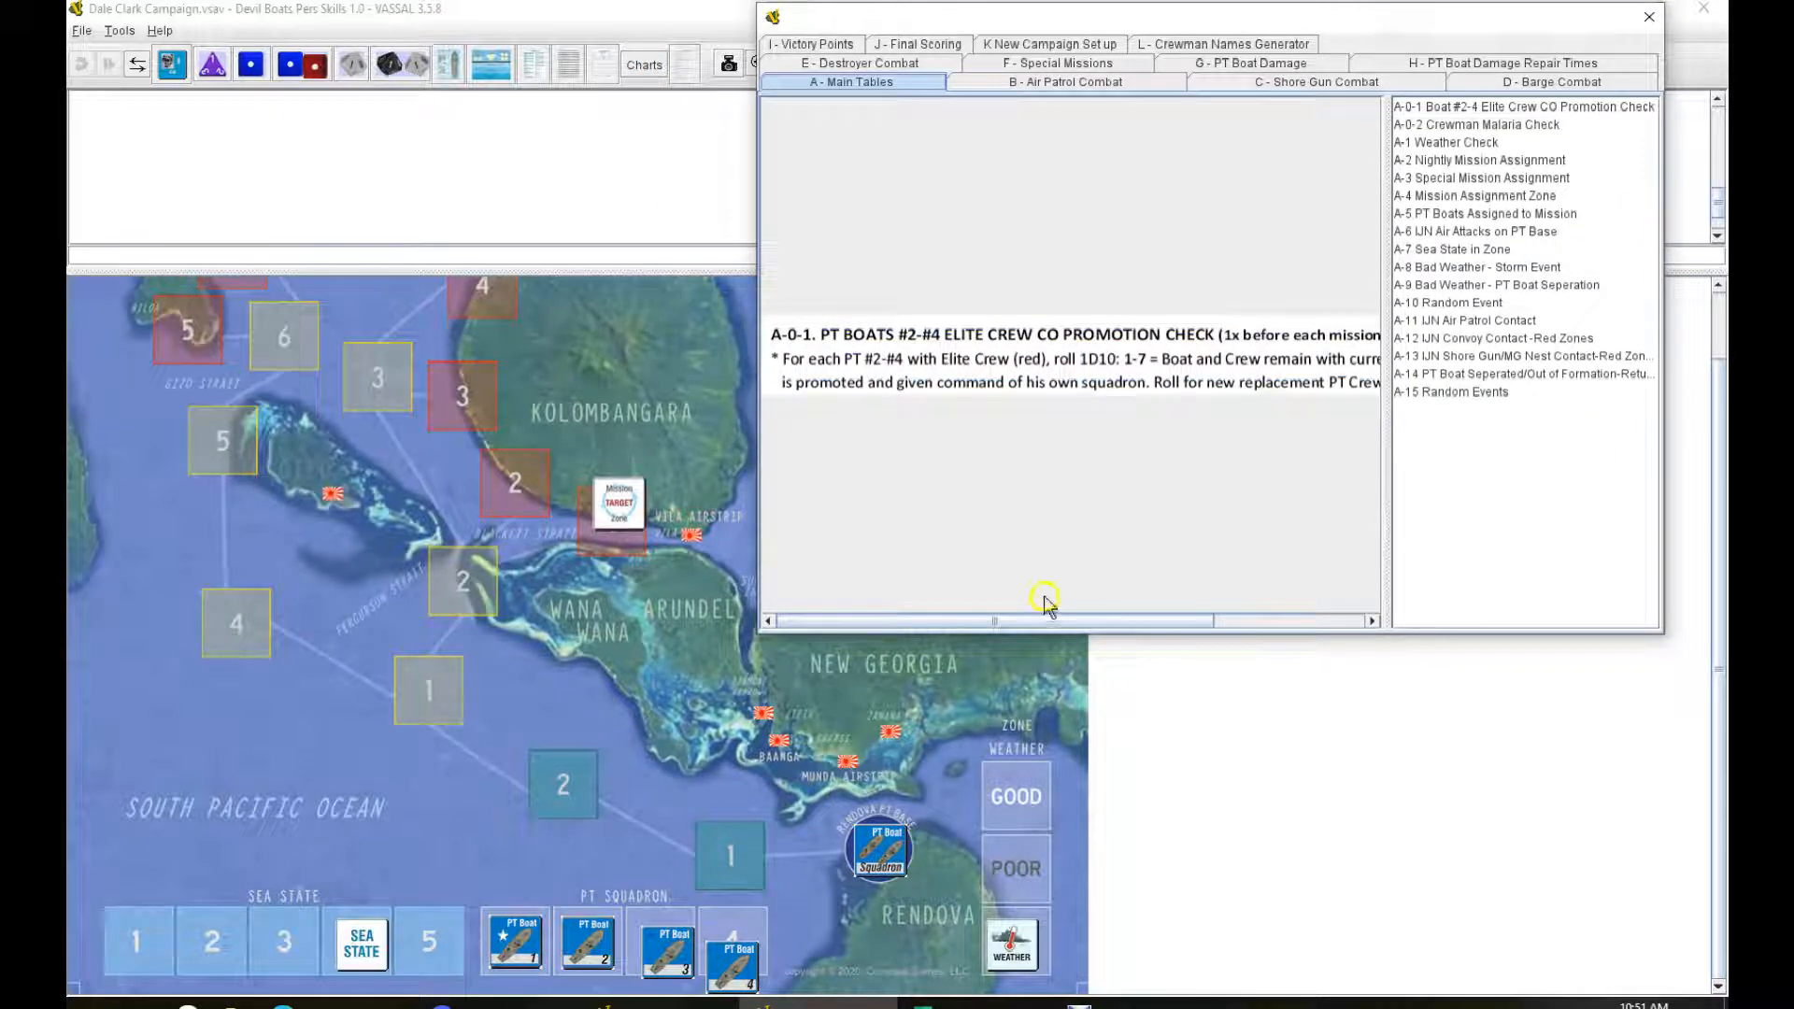
mouse_move(1015, 318)
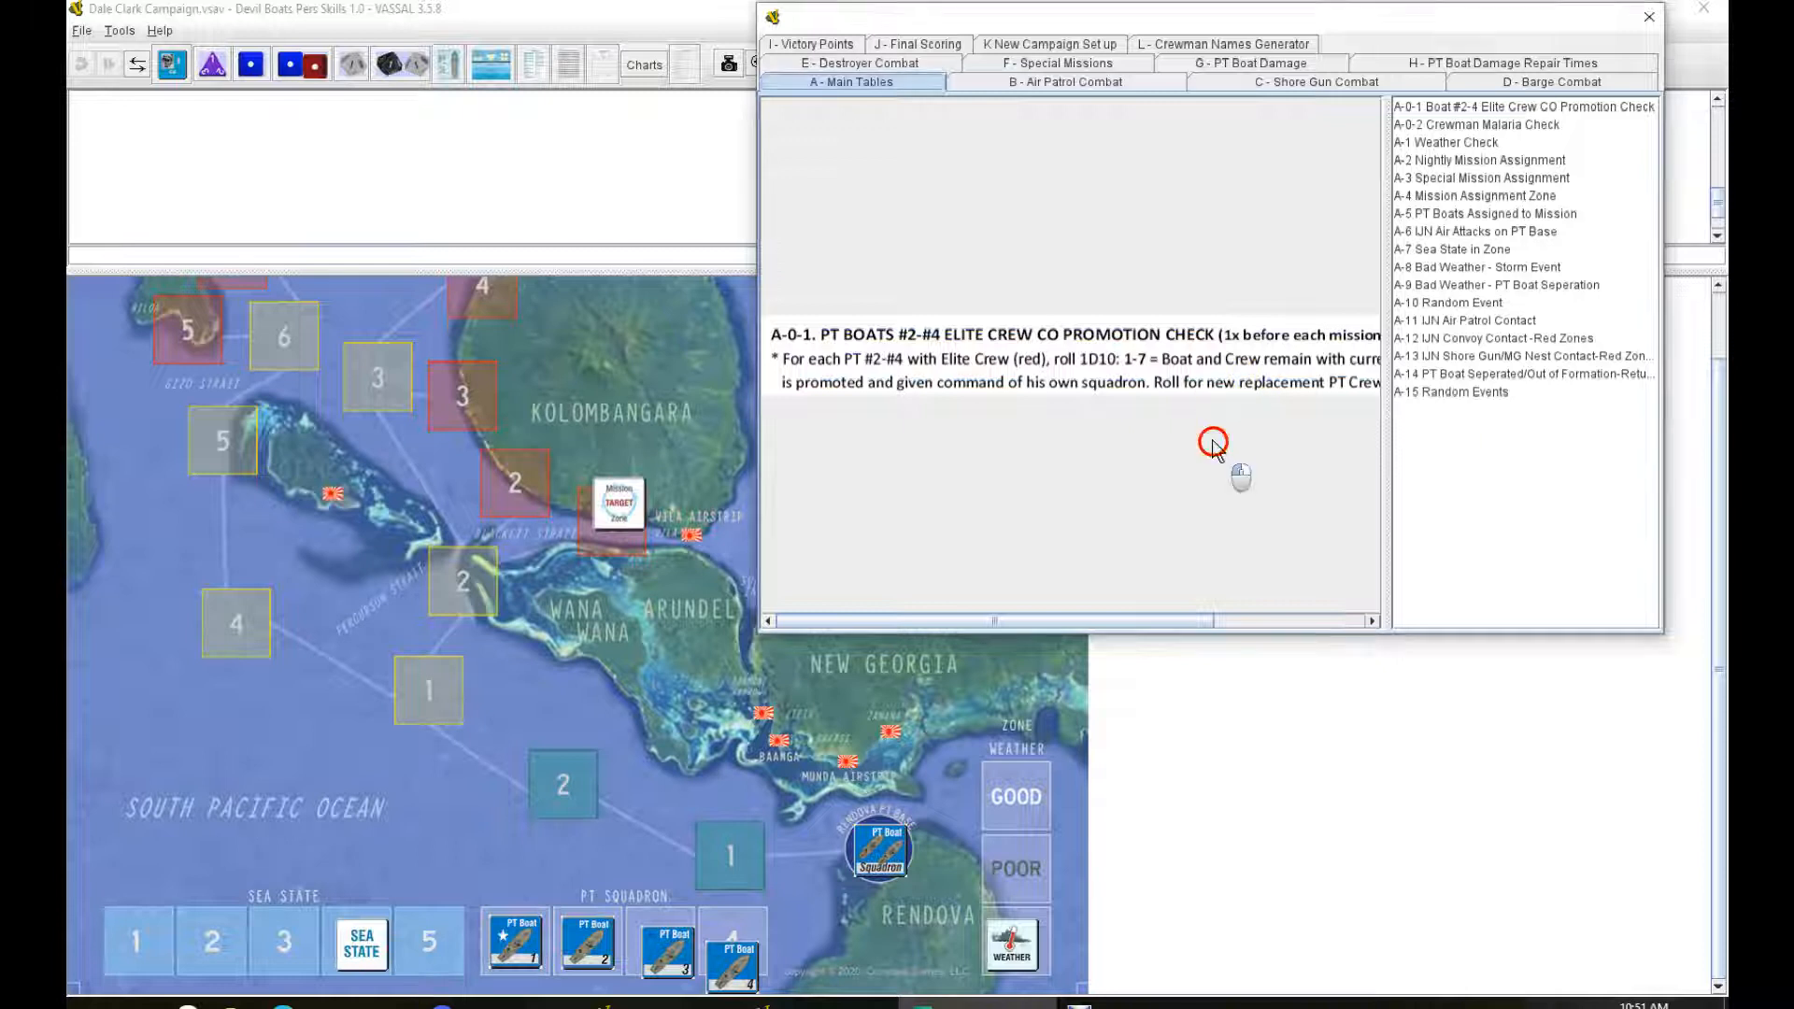
mouse_move(1452, 128)
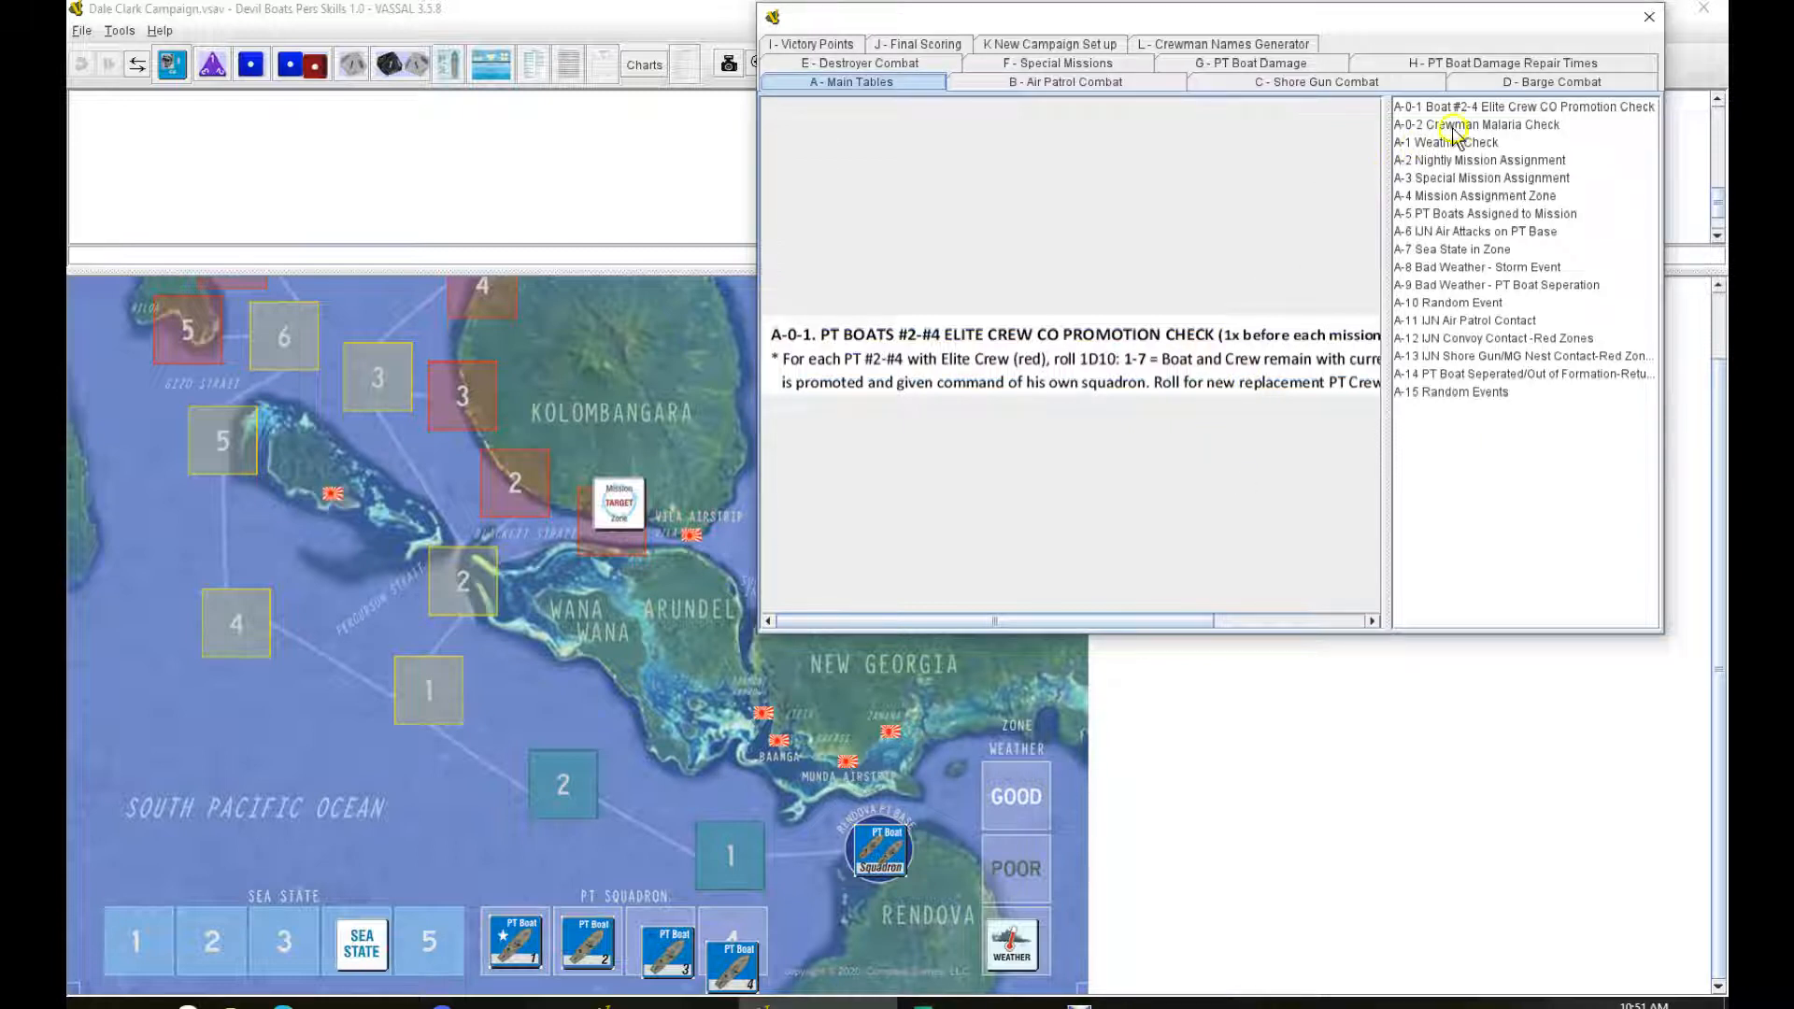
click(1500, 124)
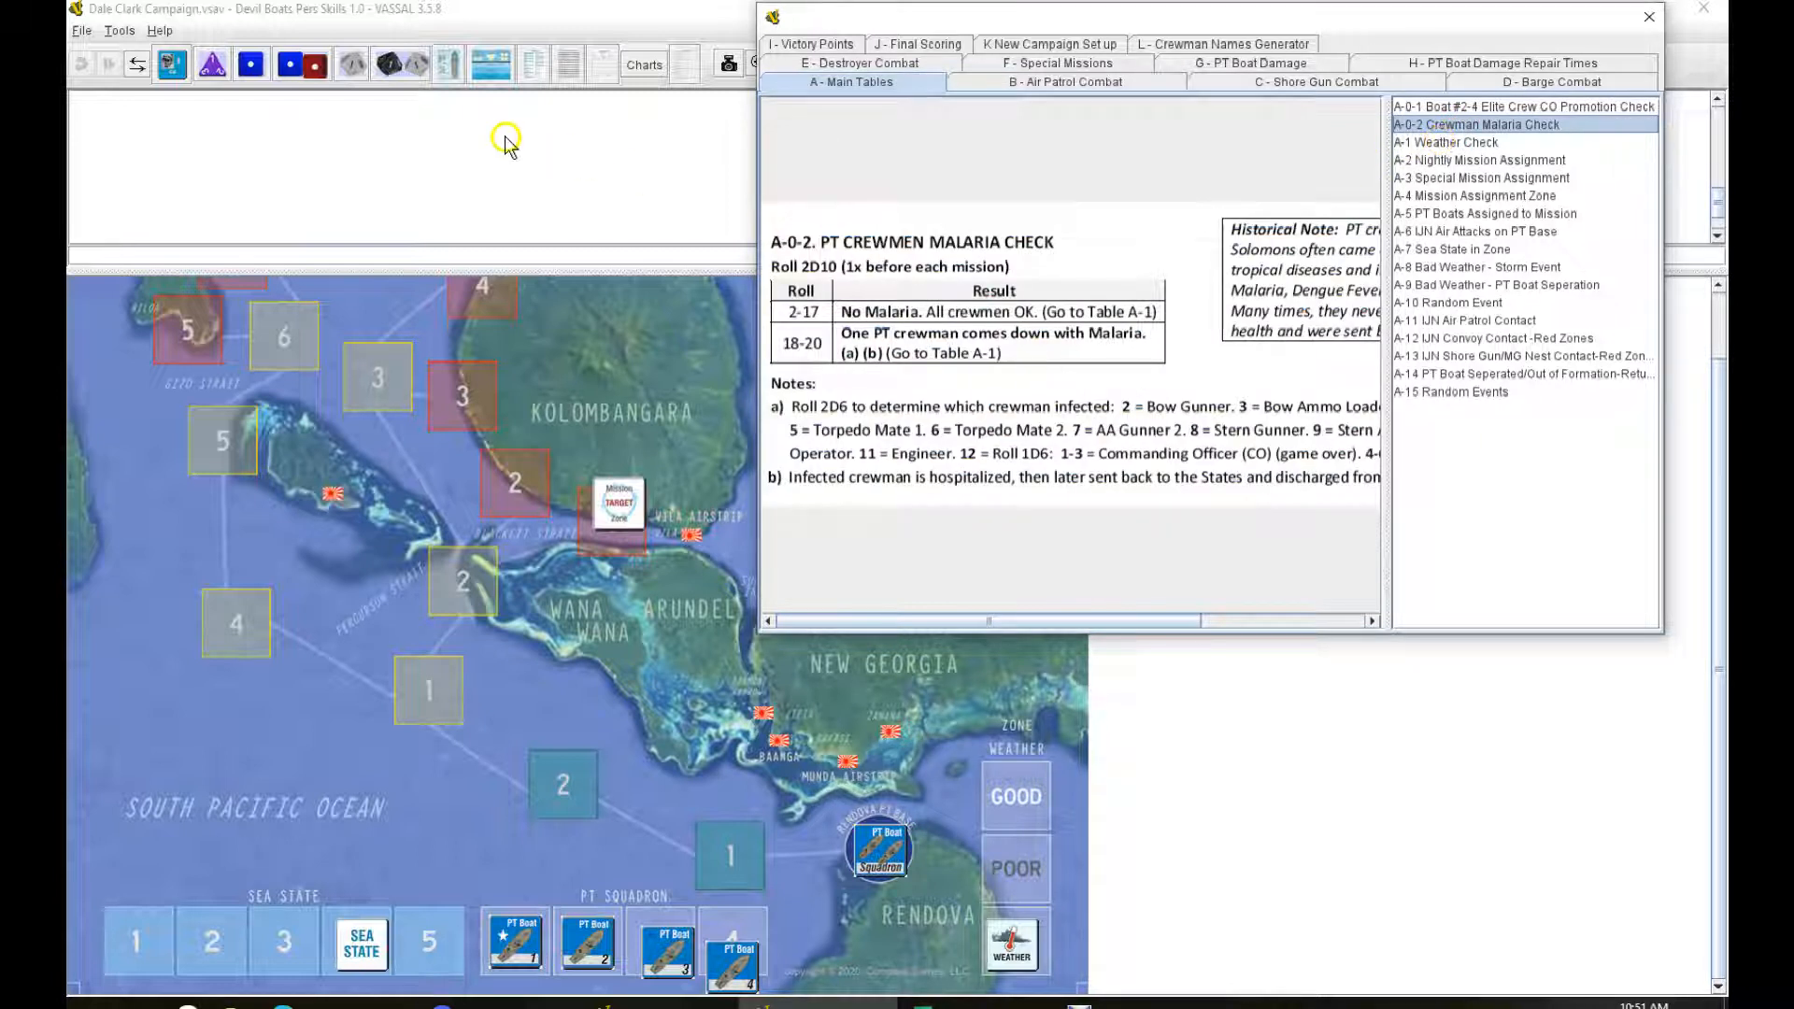
mouse_move(1388, 141)
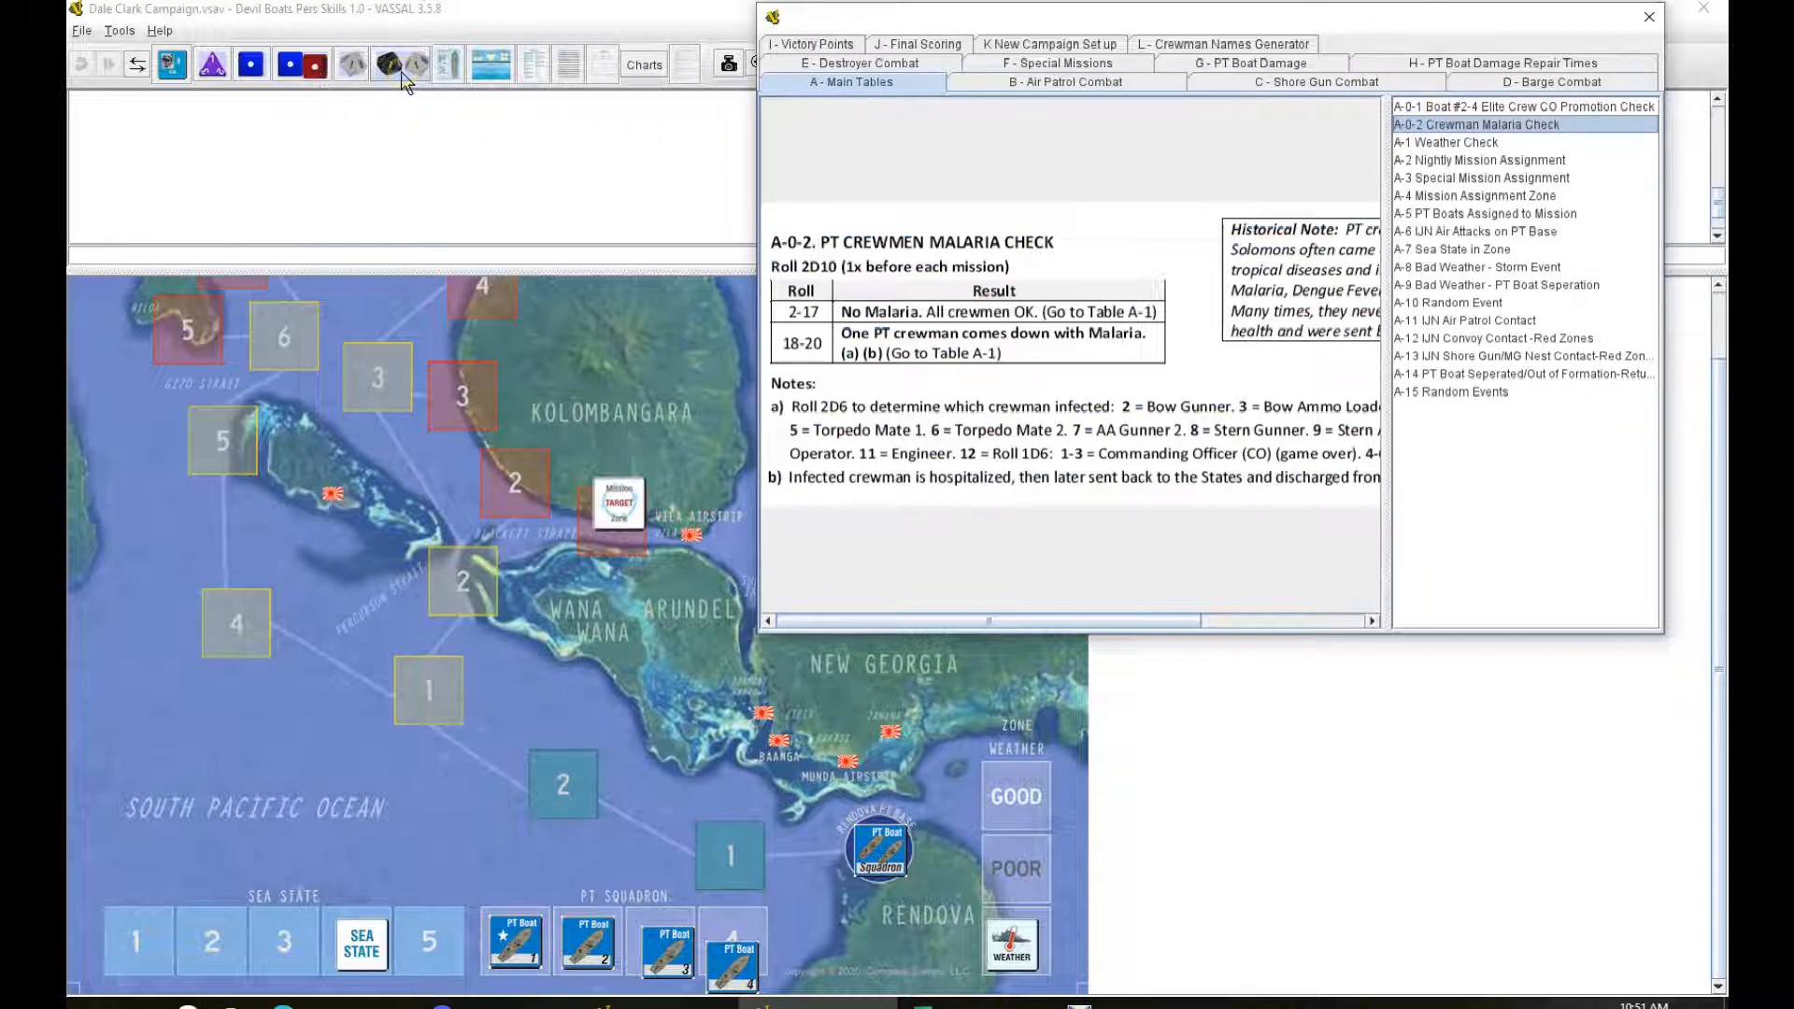
mouse_move(401, 66)
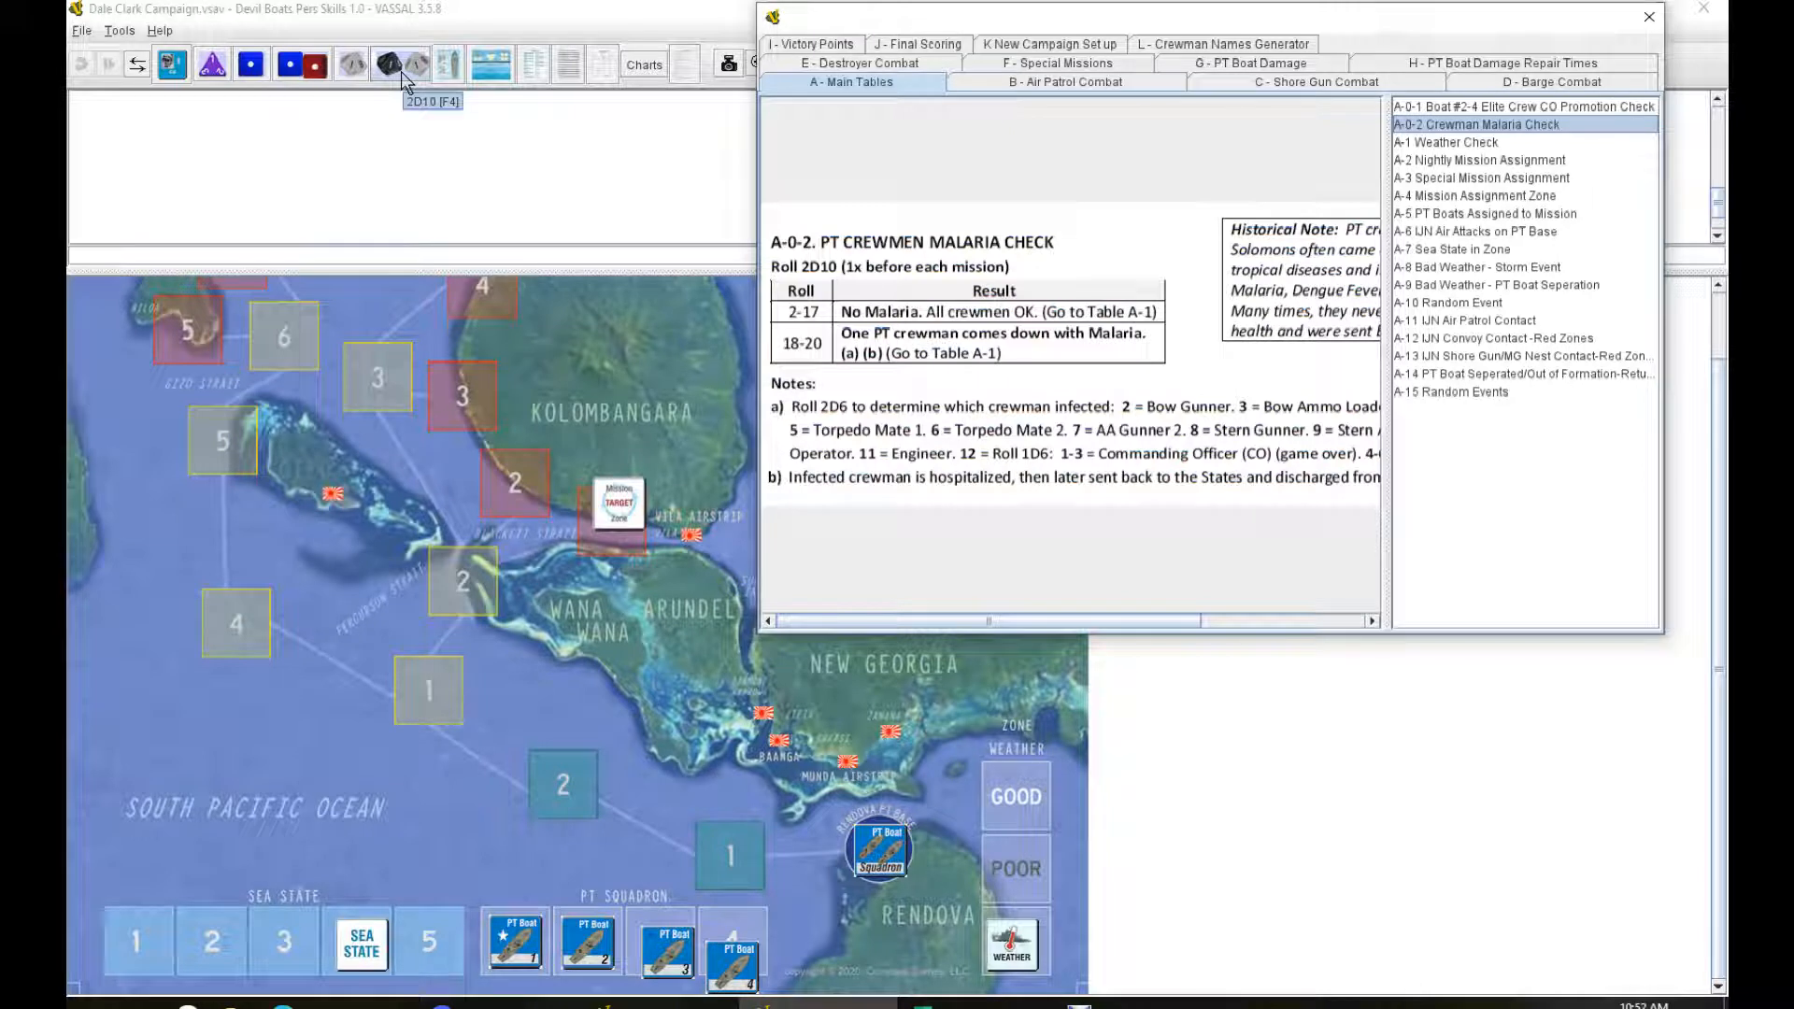
click(400, 64)
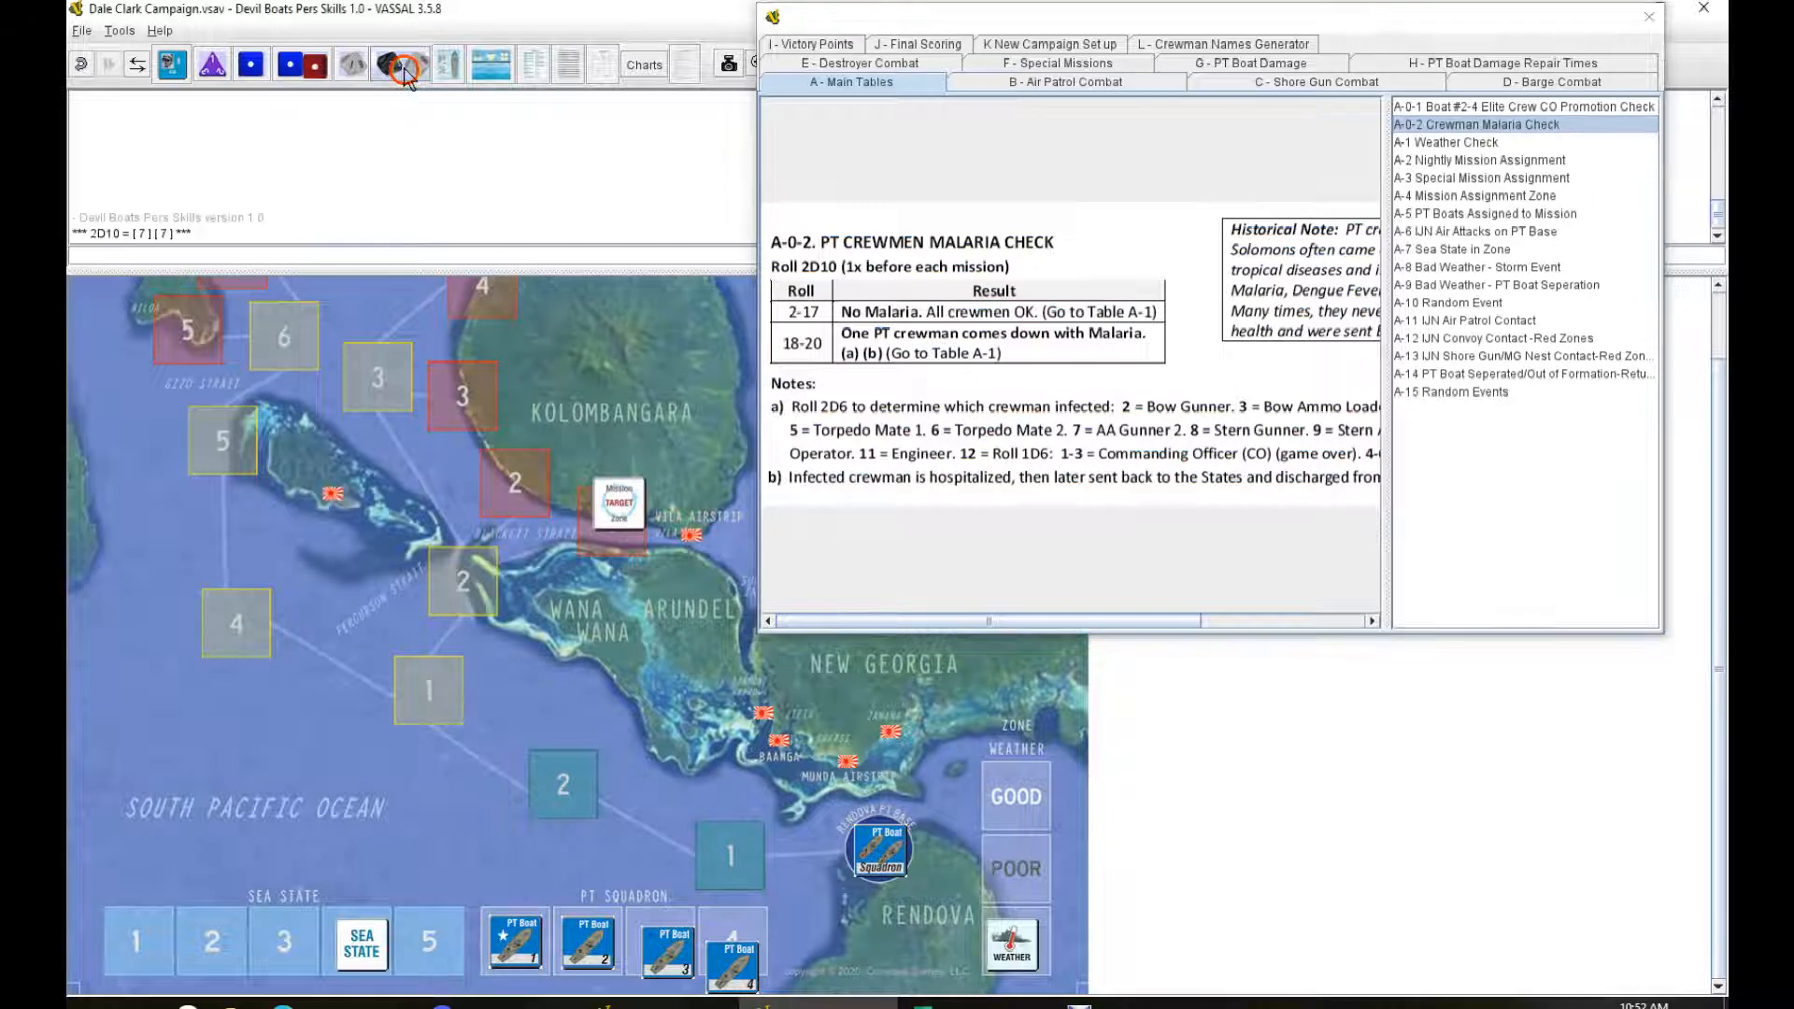
mouse_move(408, 76)
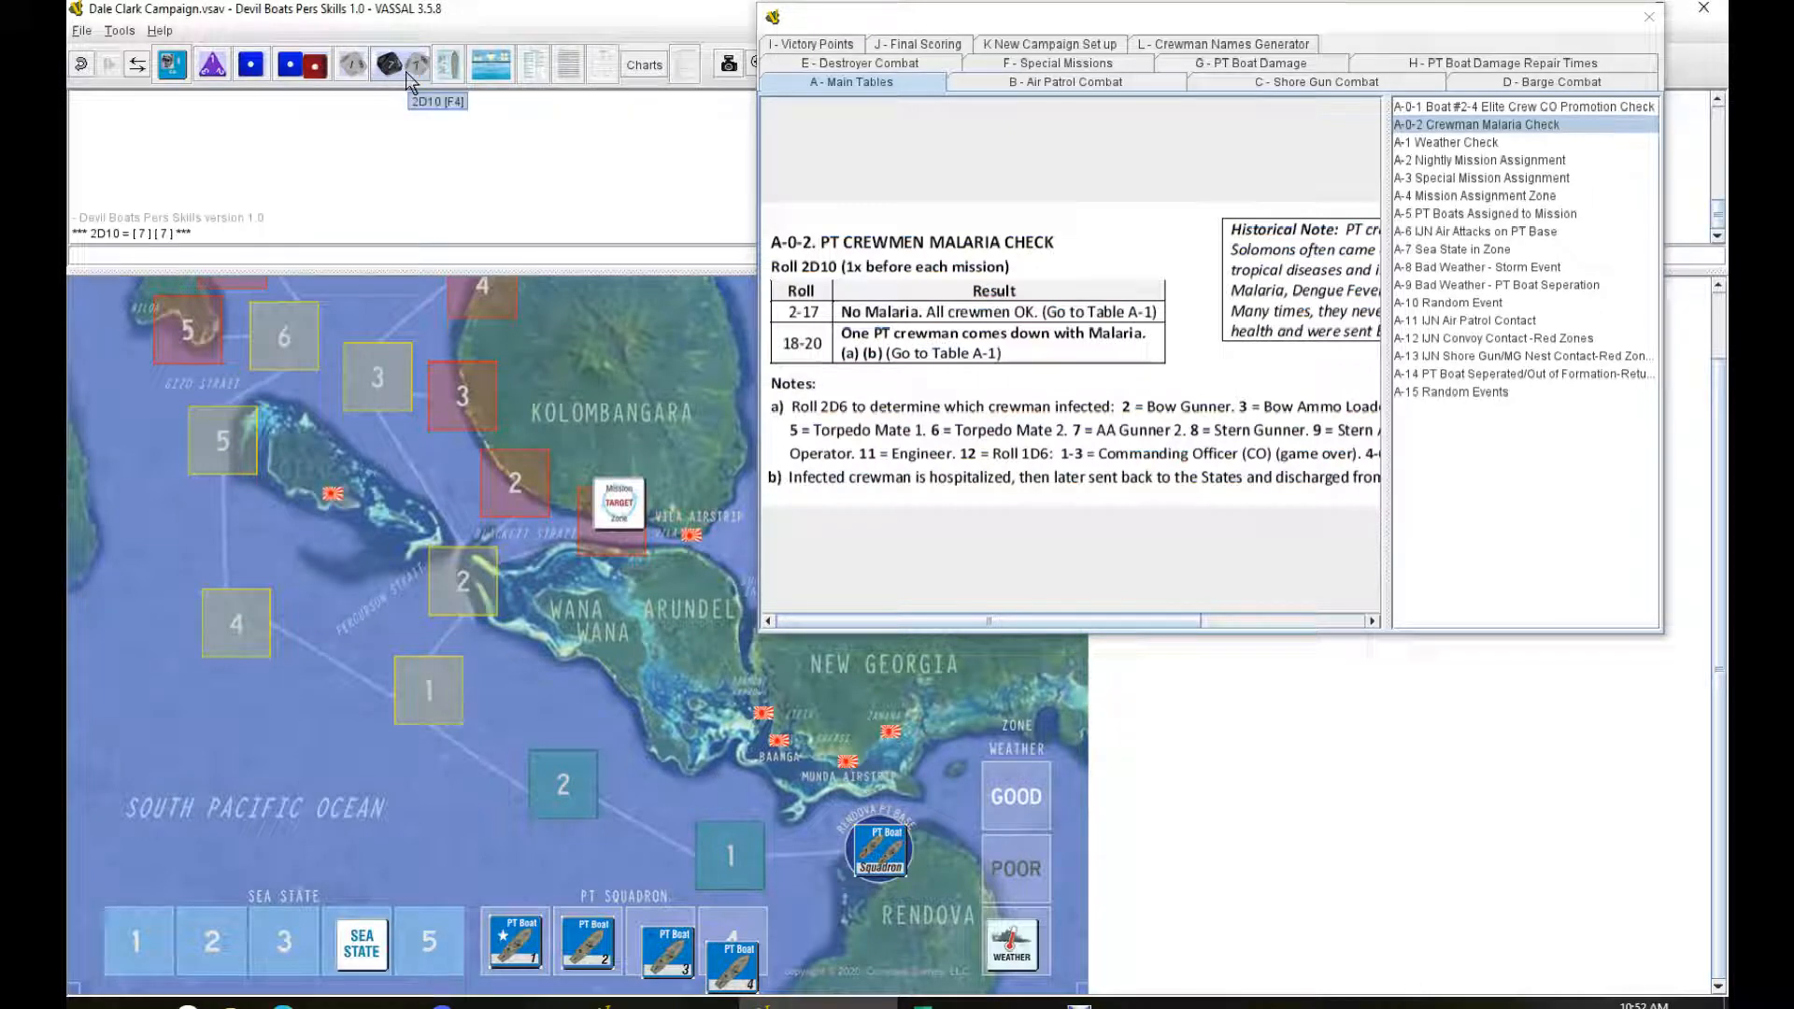
click(1477, 159)
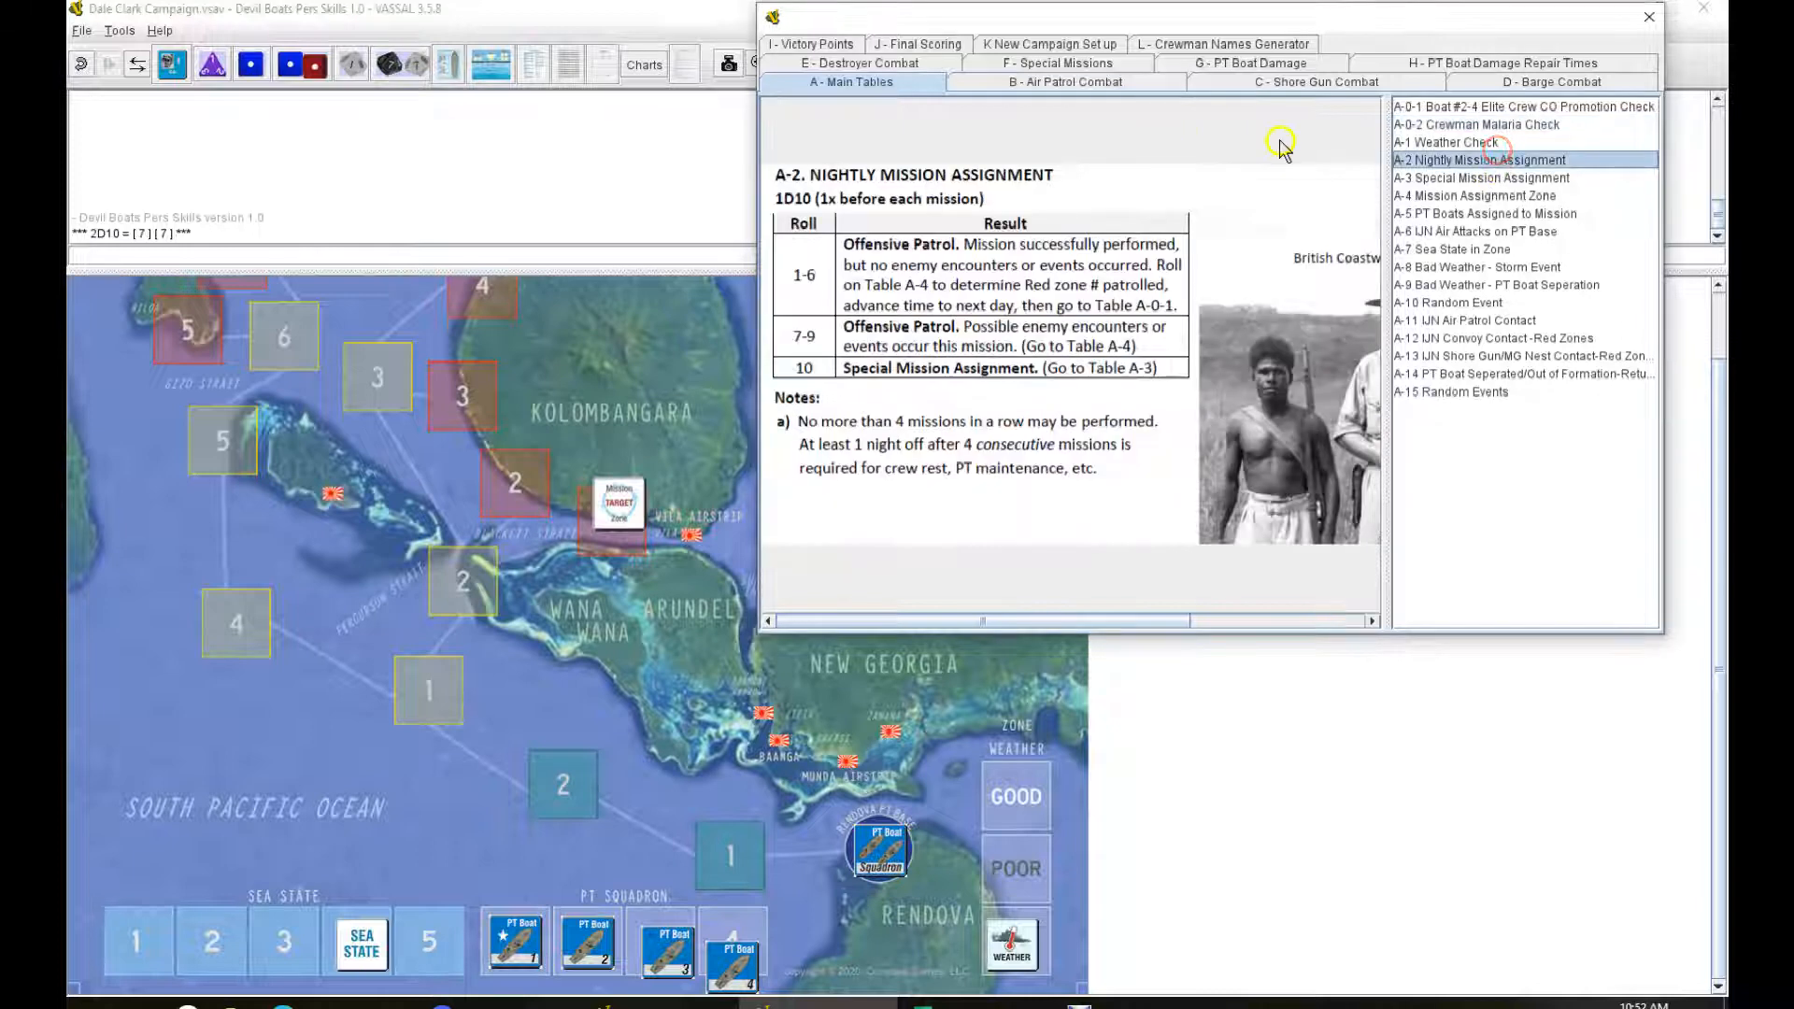
click(1448, 142)
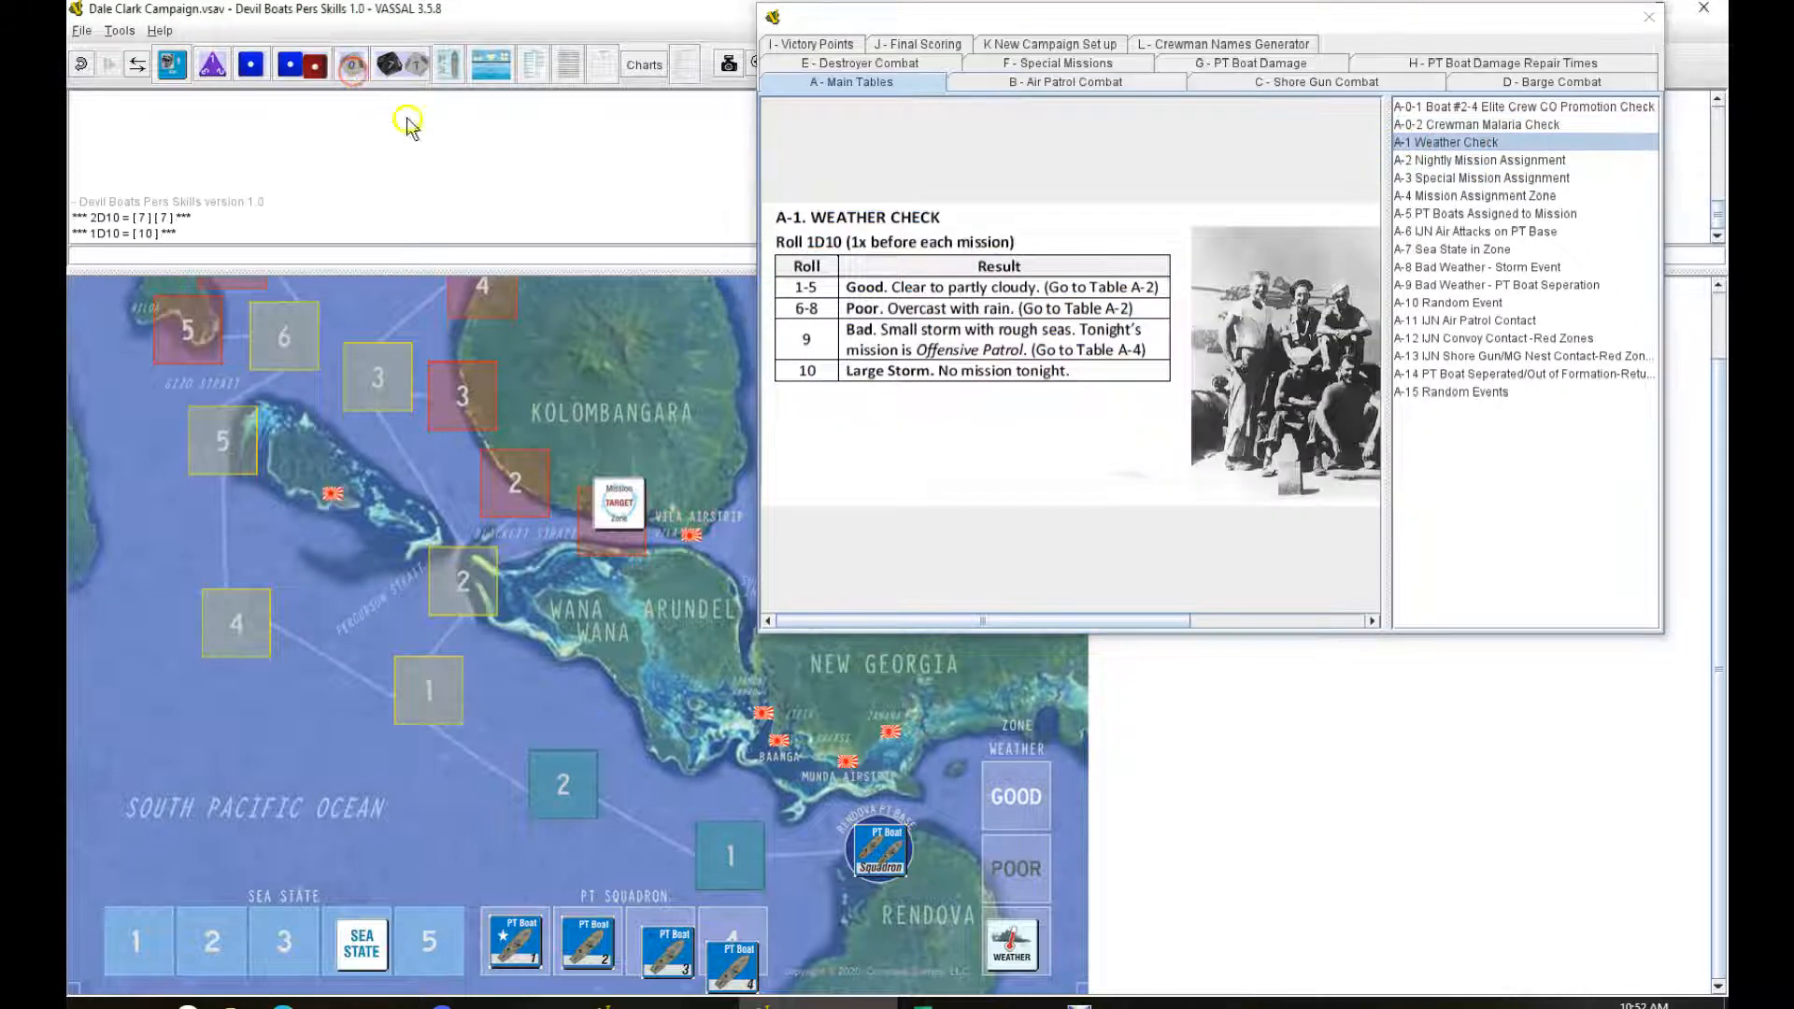
mouse_move(1476, 738)
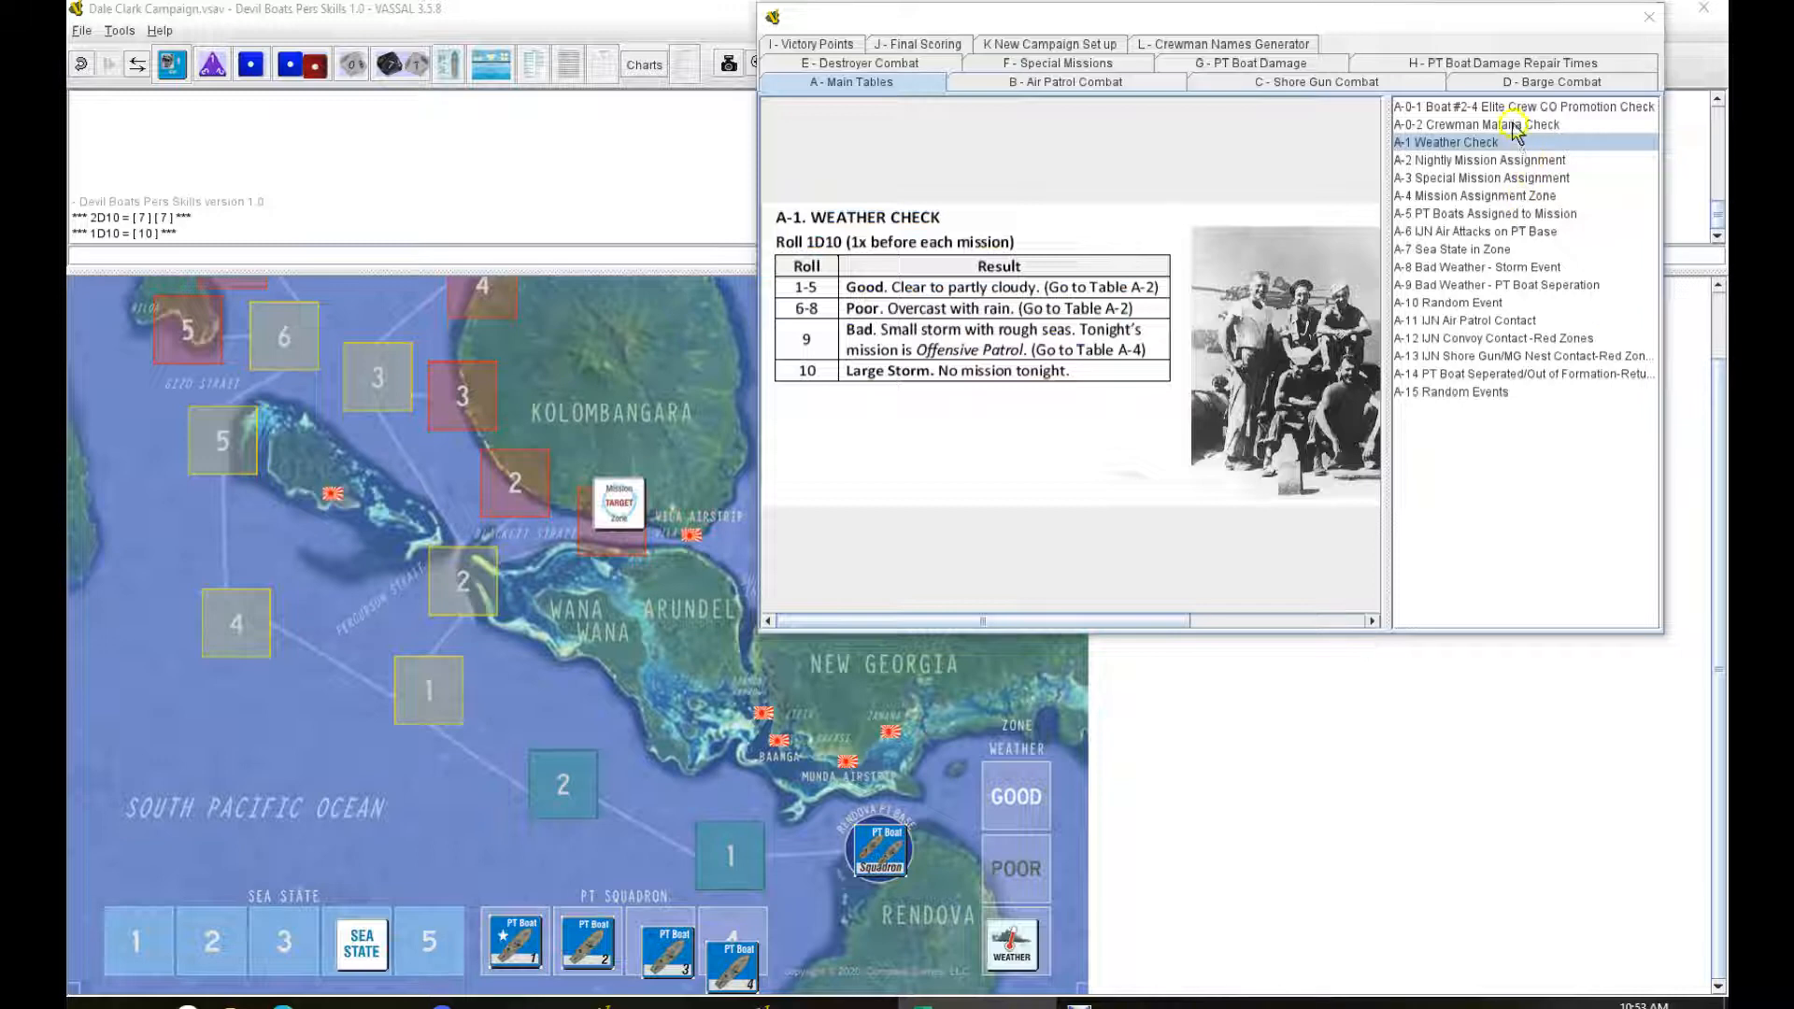
click(1476, 124)
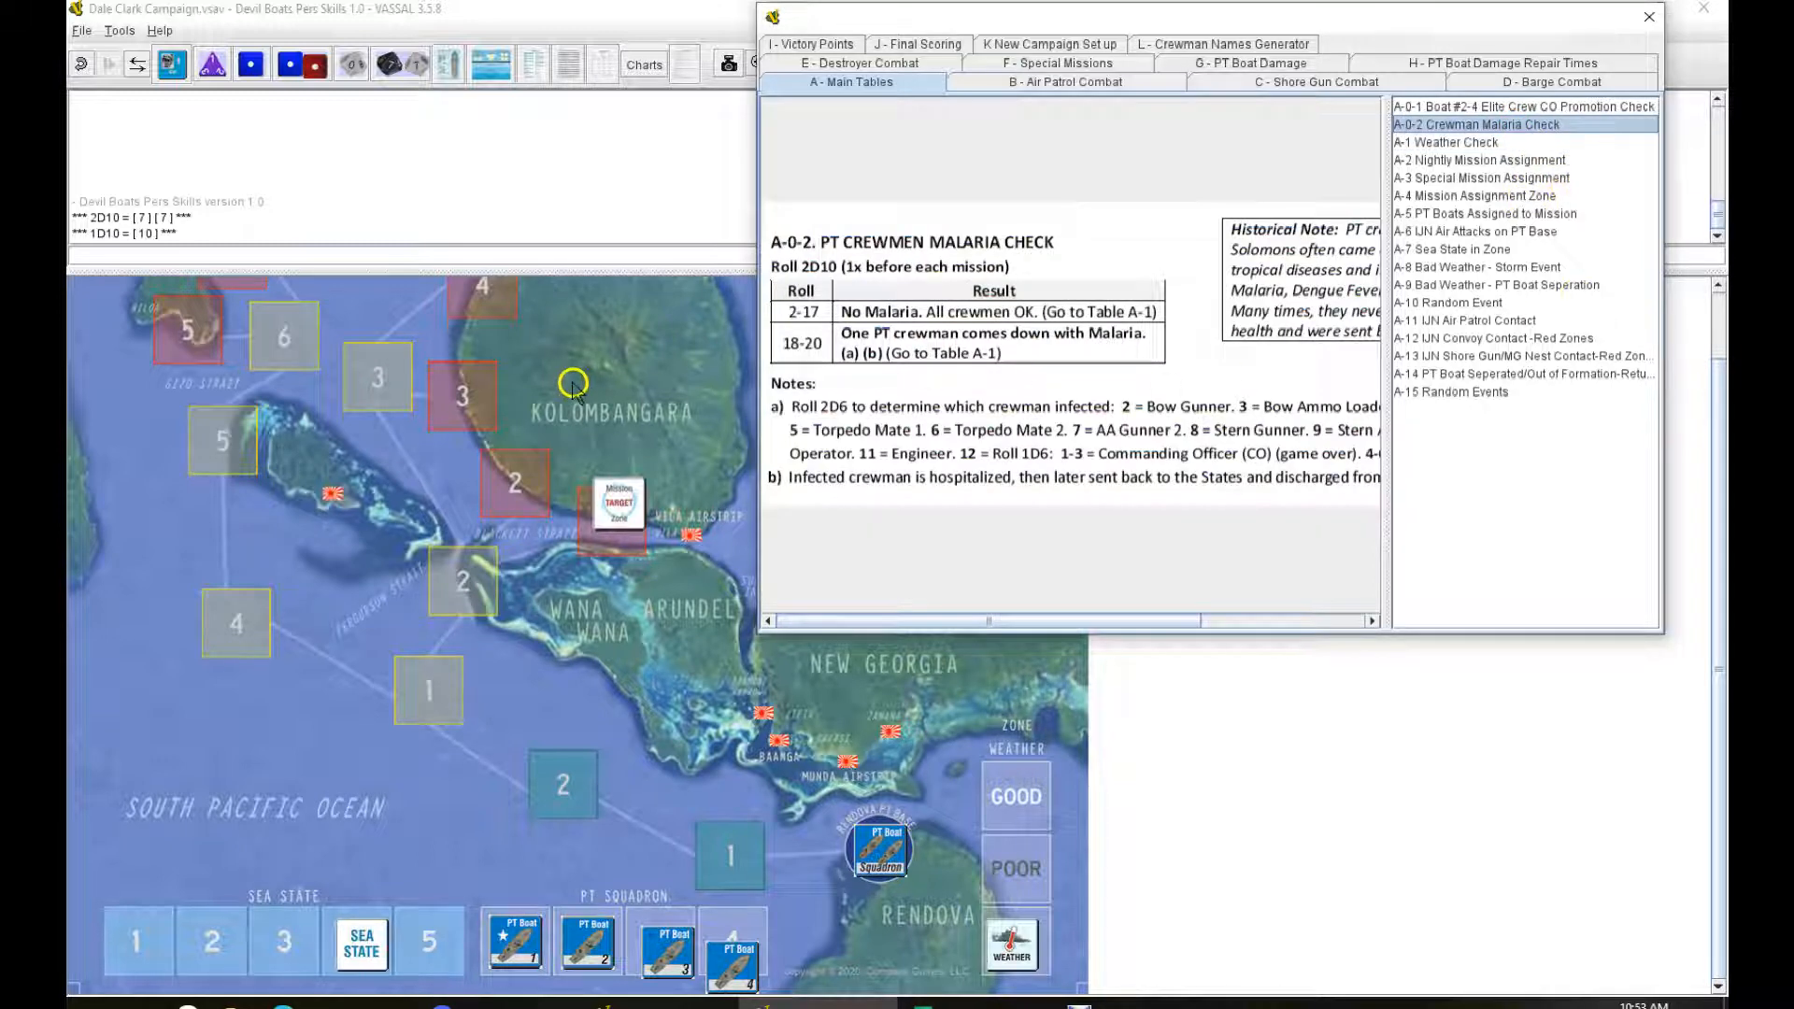
mouse_move(583, 90)
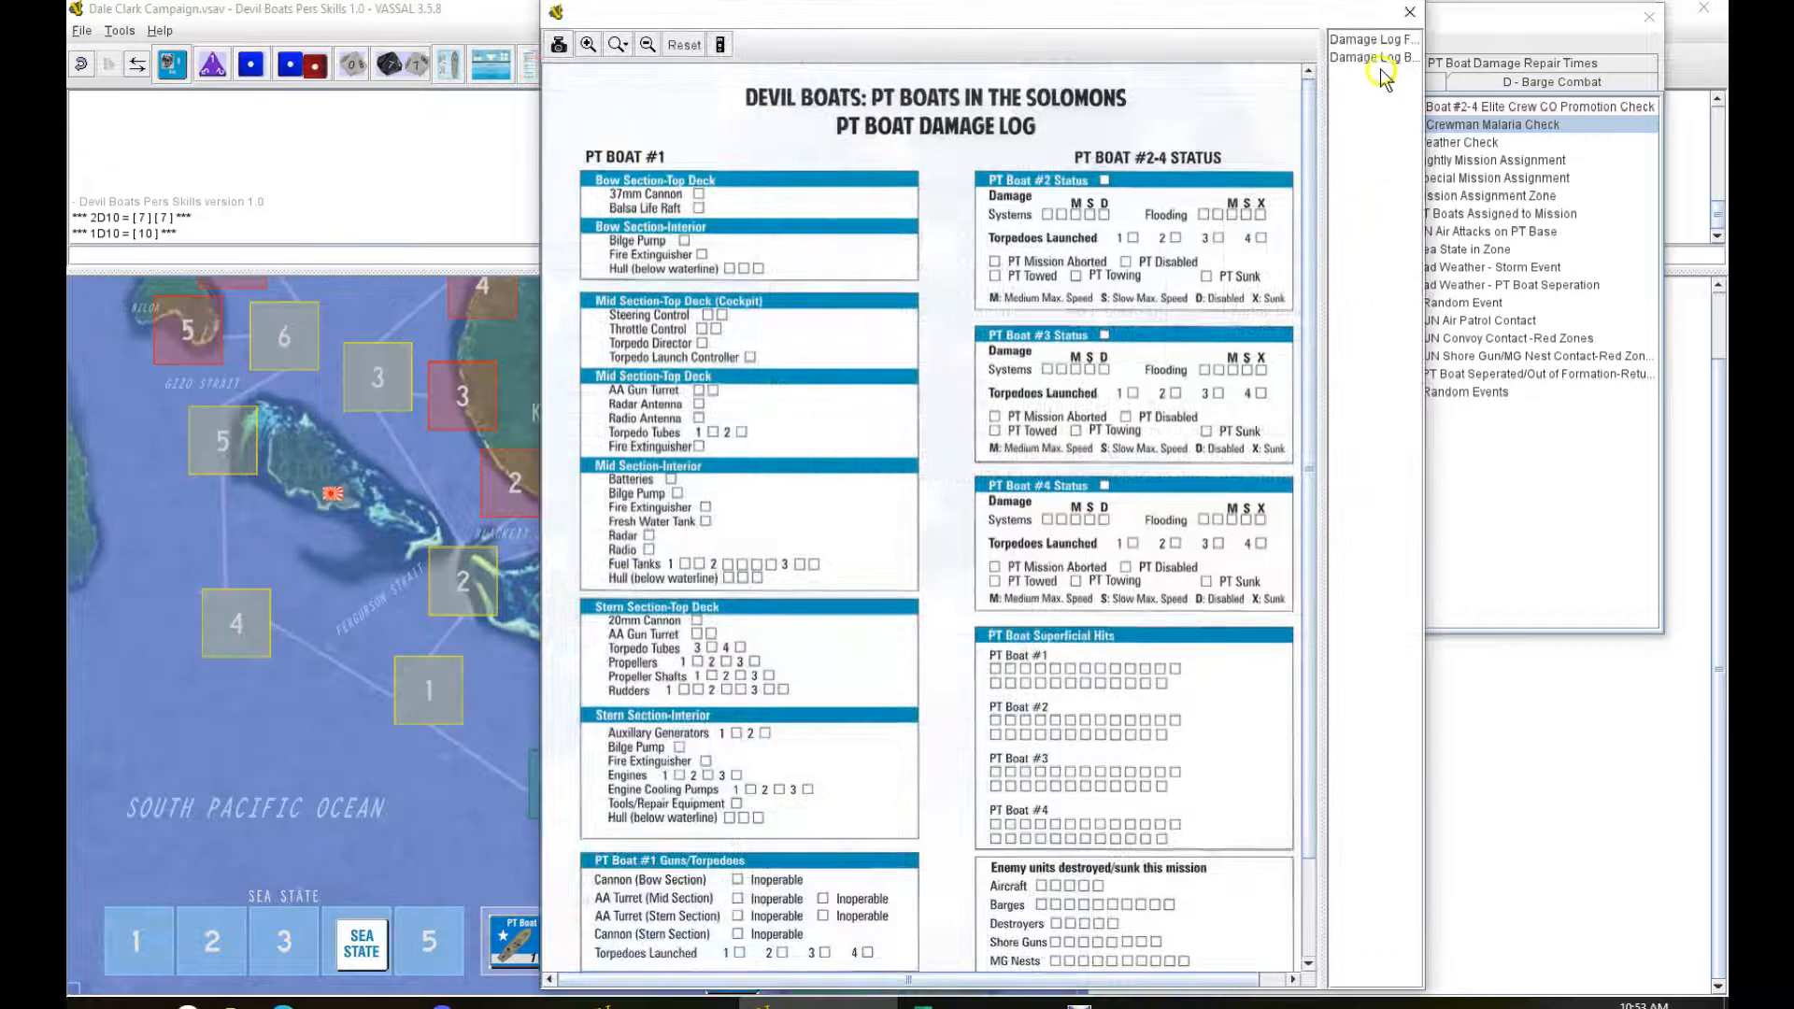
Step: Mark PT Boat #1 Available, clear its Under Repair mark, and confirm the repair date
click(1372, 58)
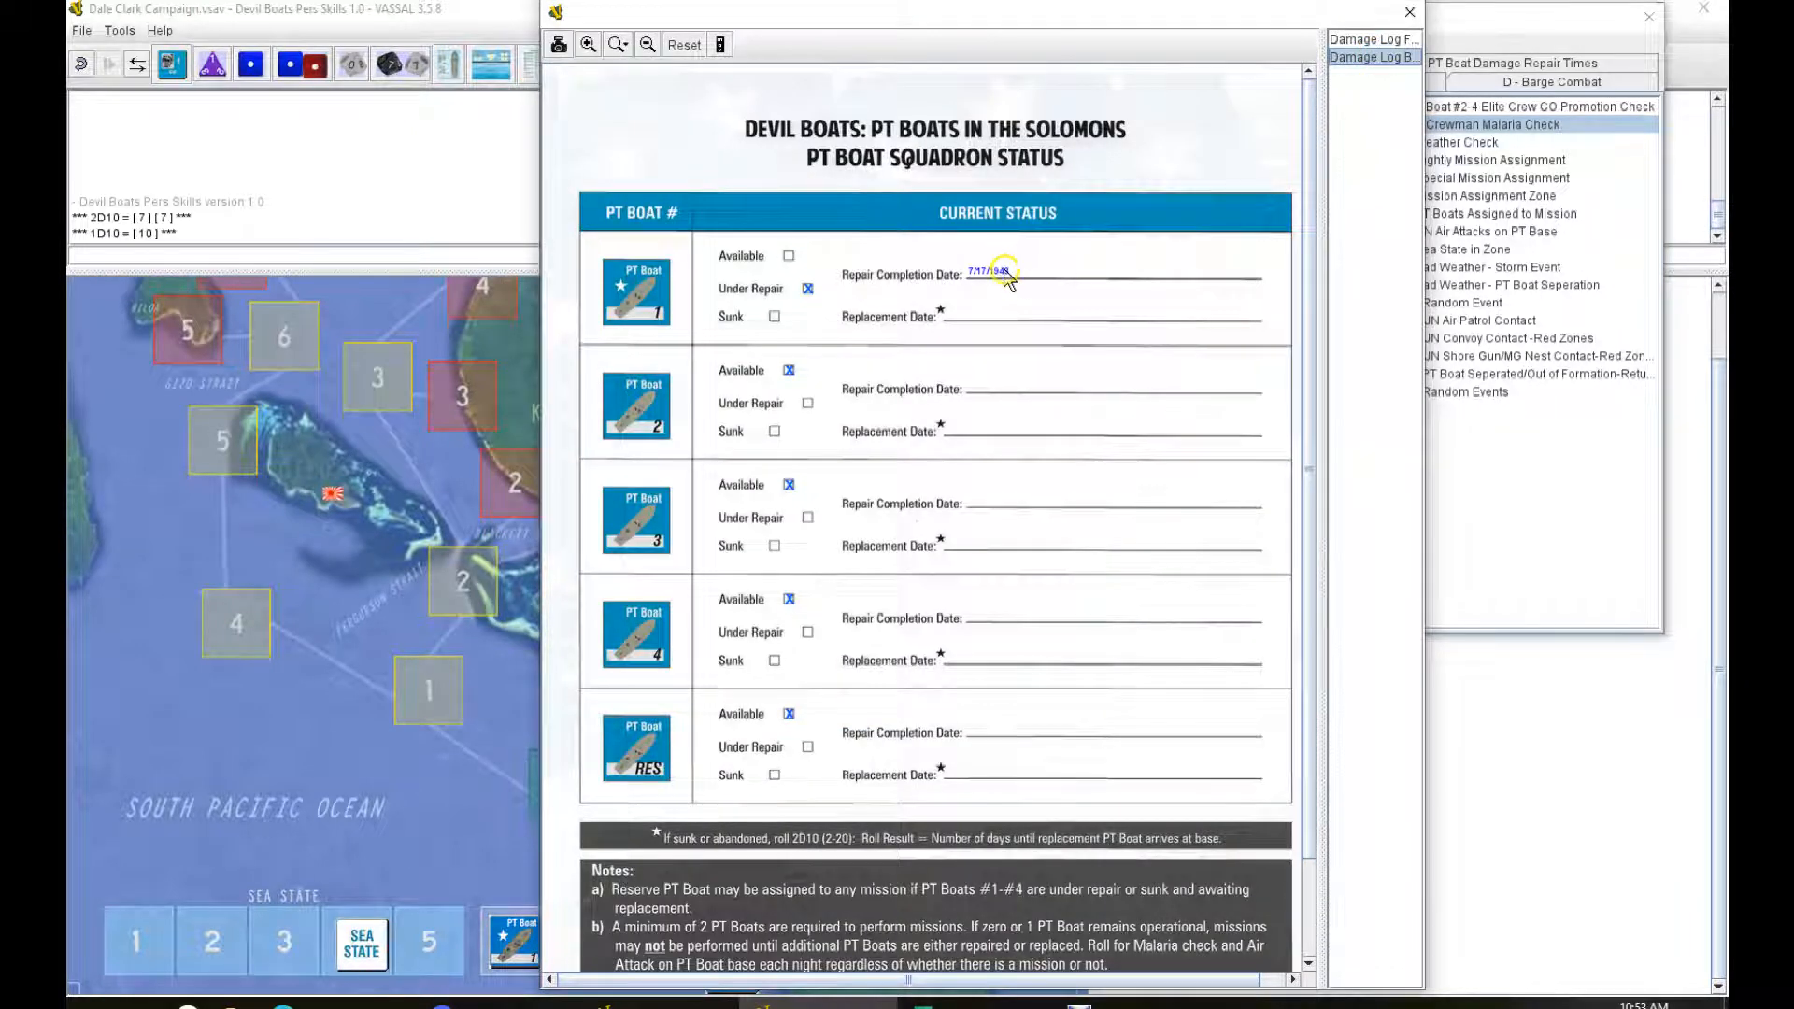
click(1002, 274)
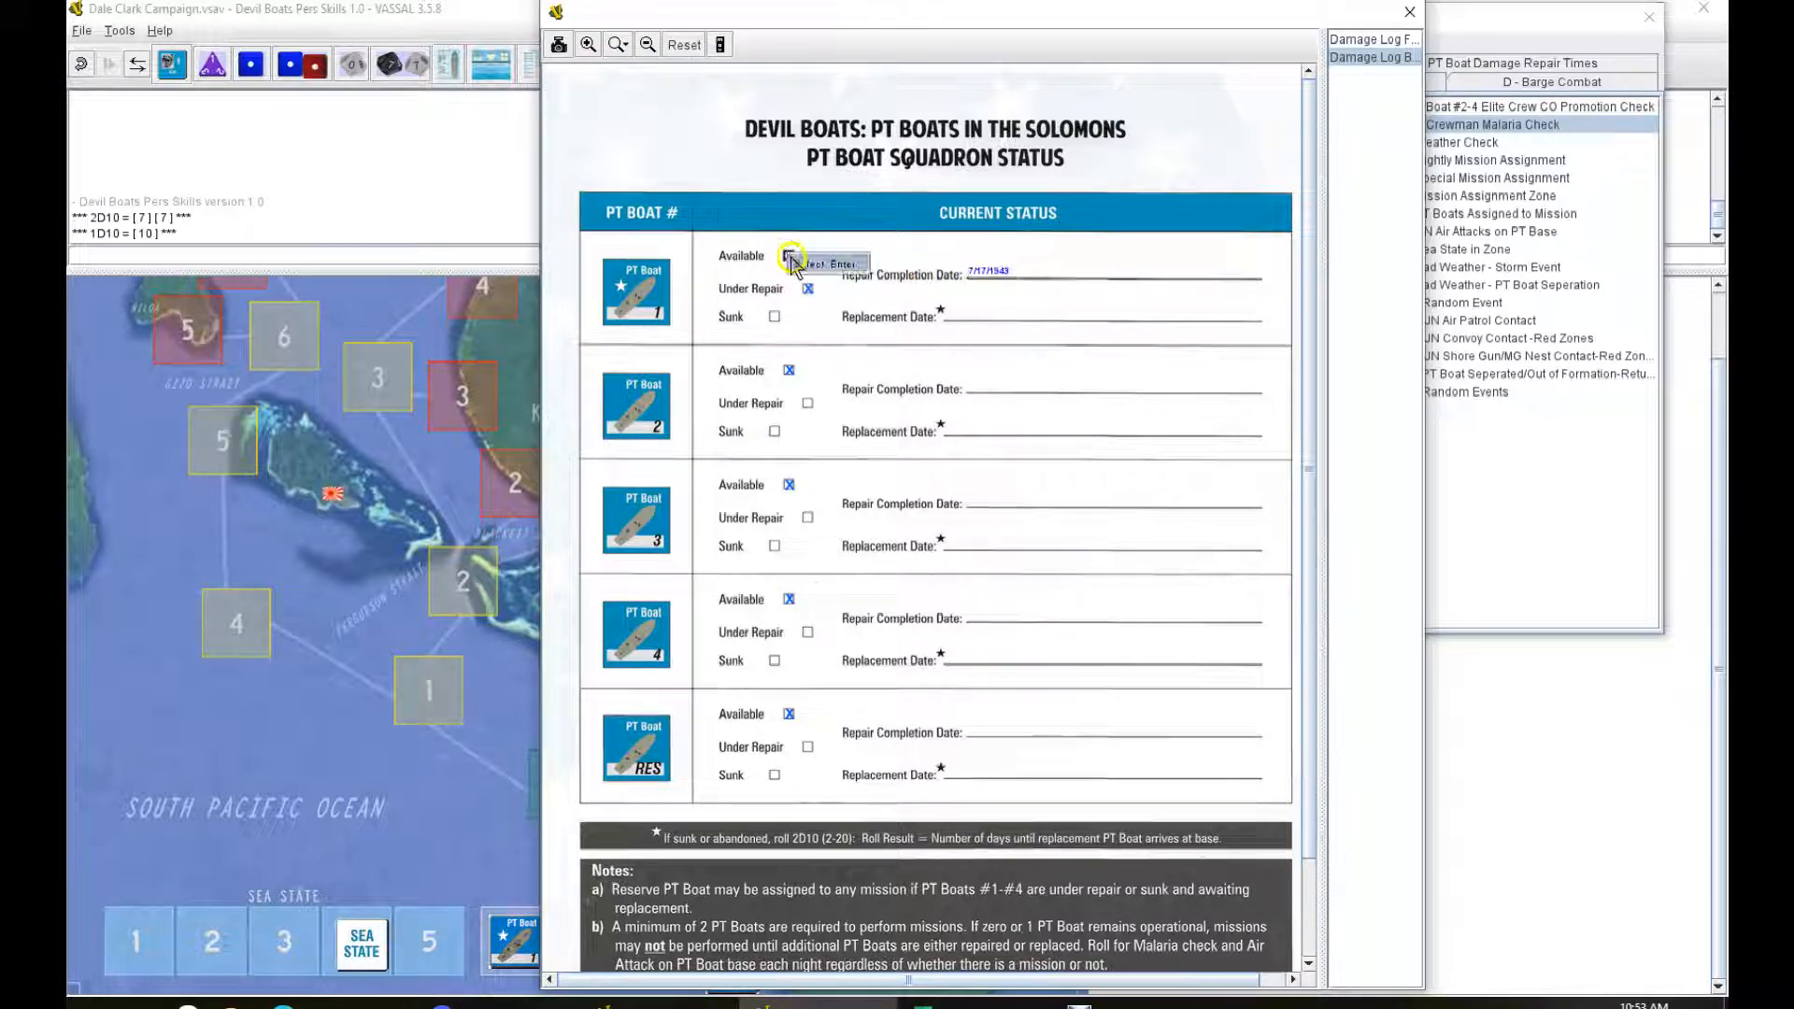
click(788, 255)
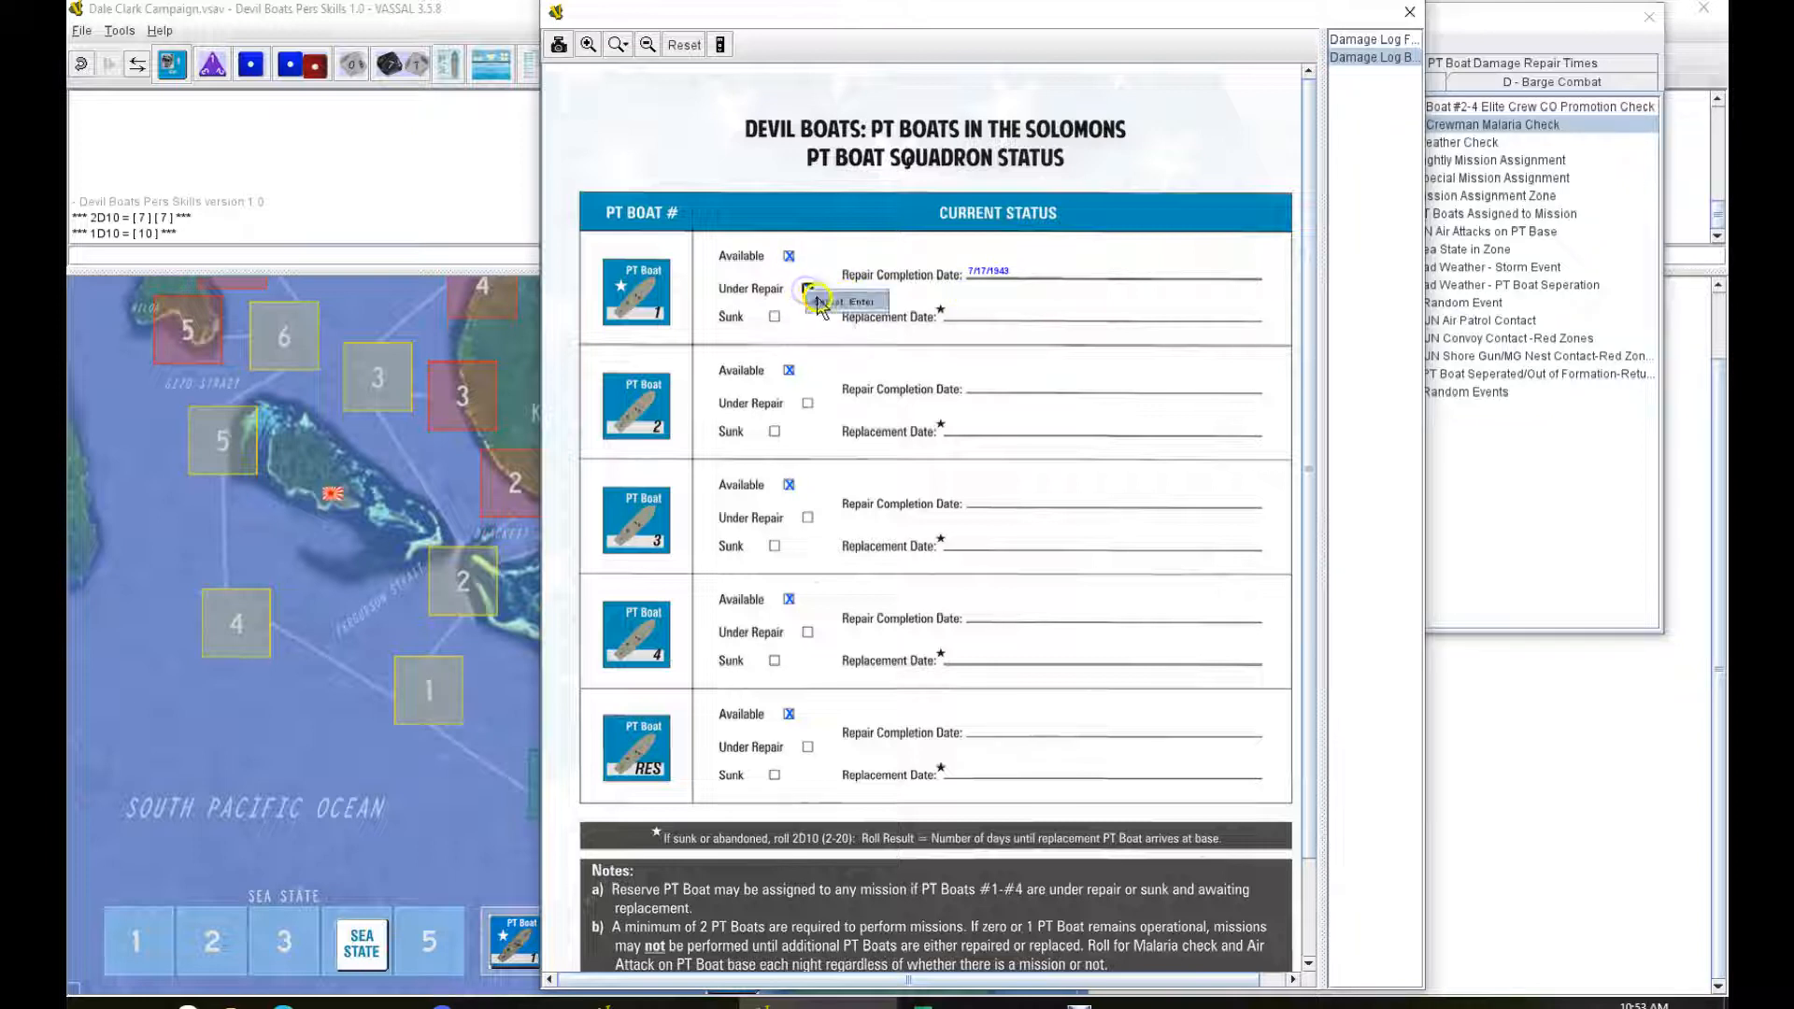
click(1005, 275)
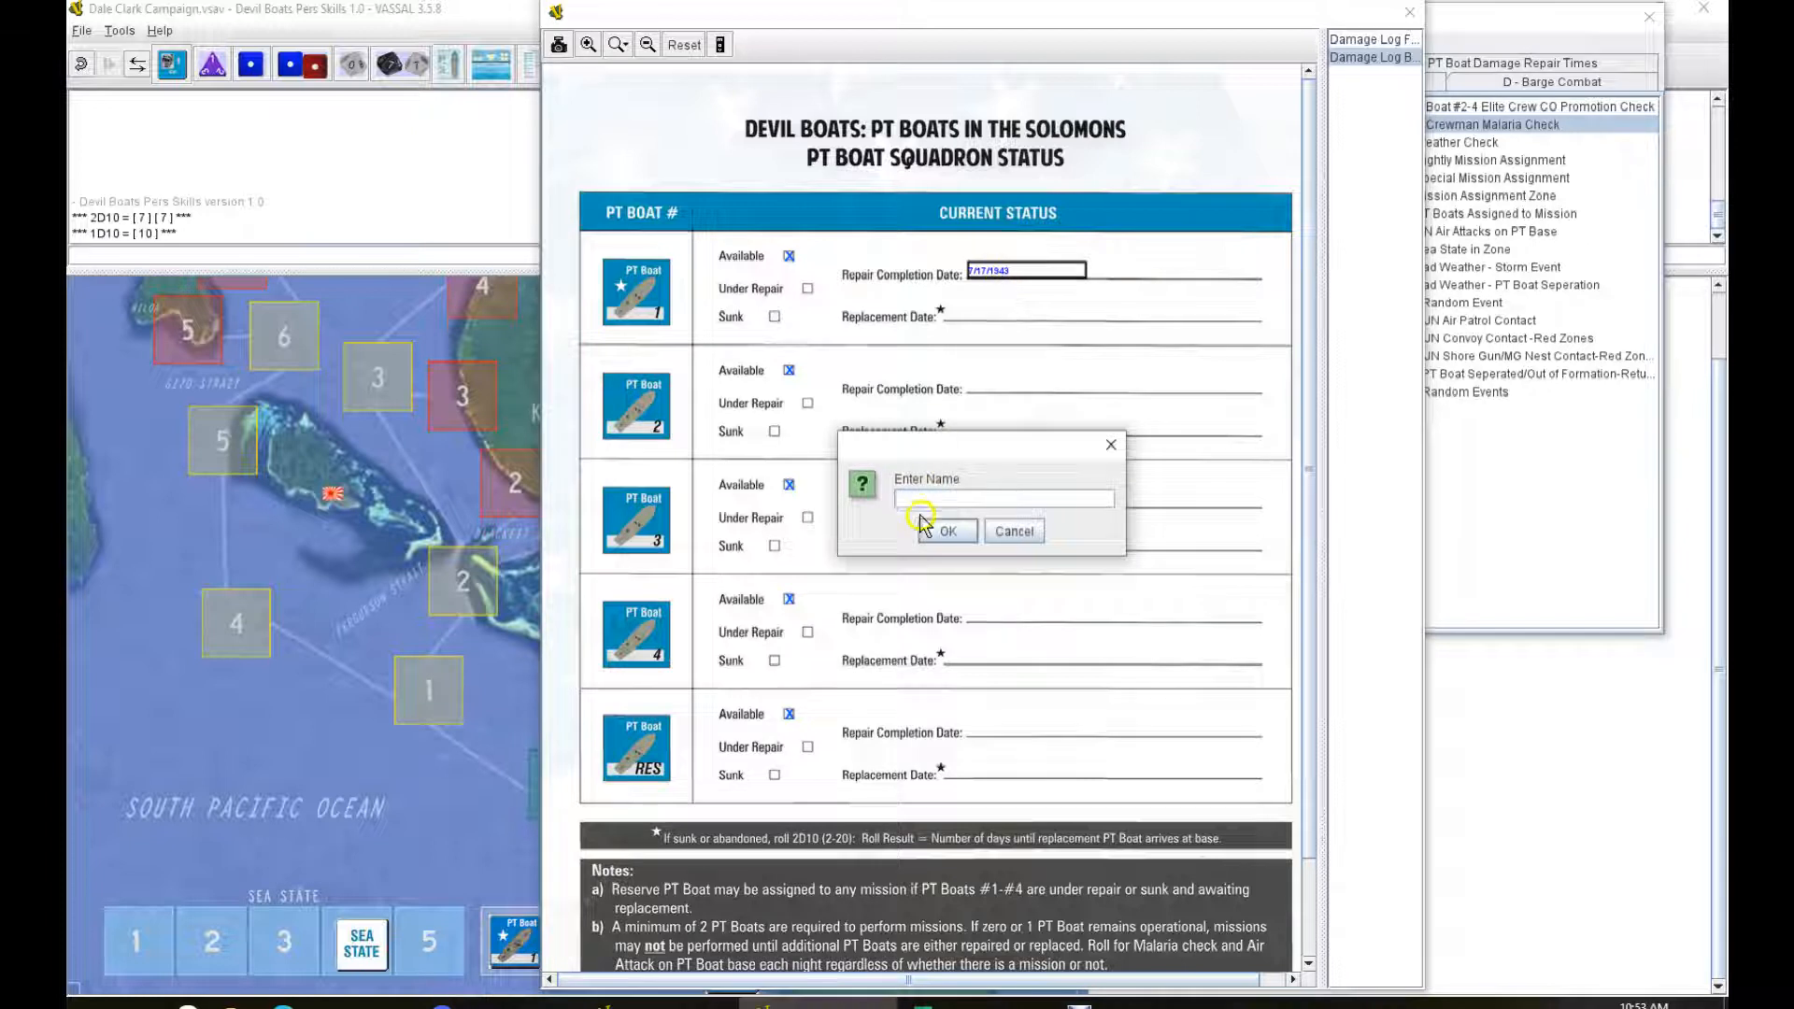
click(948, 530)
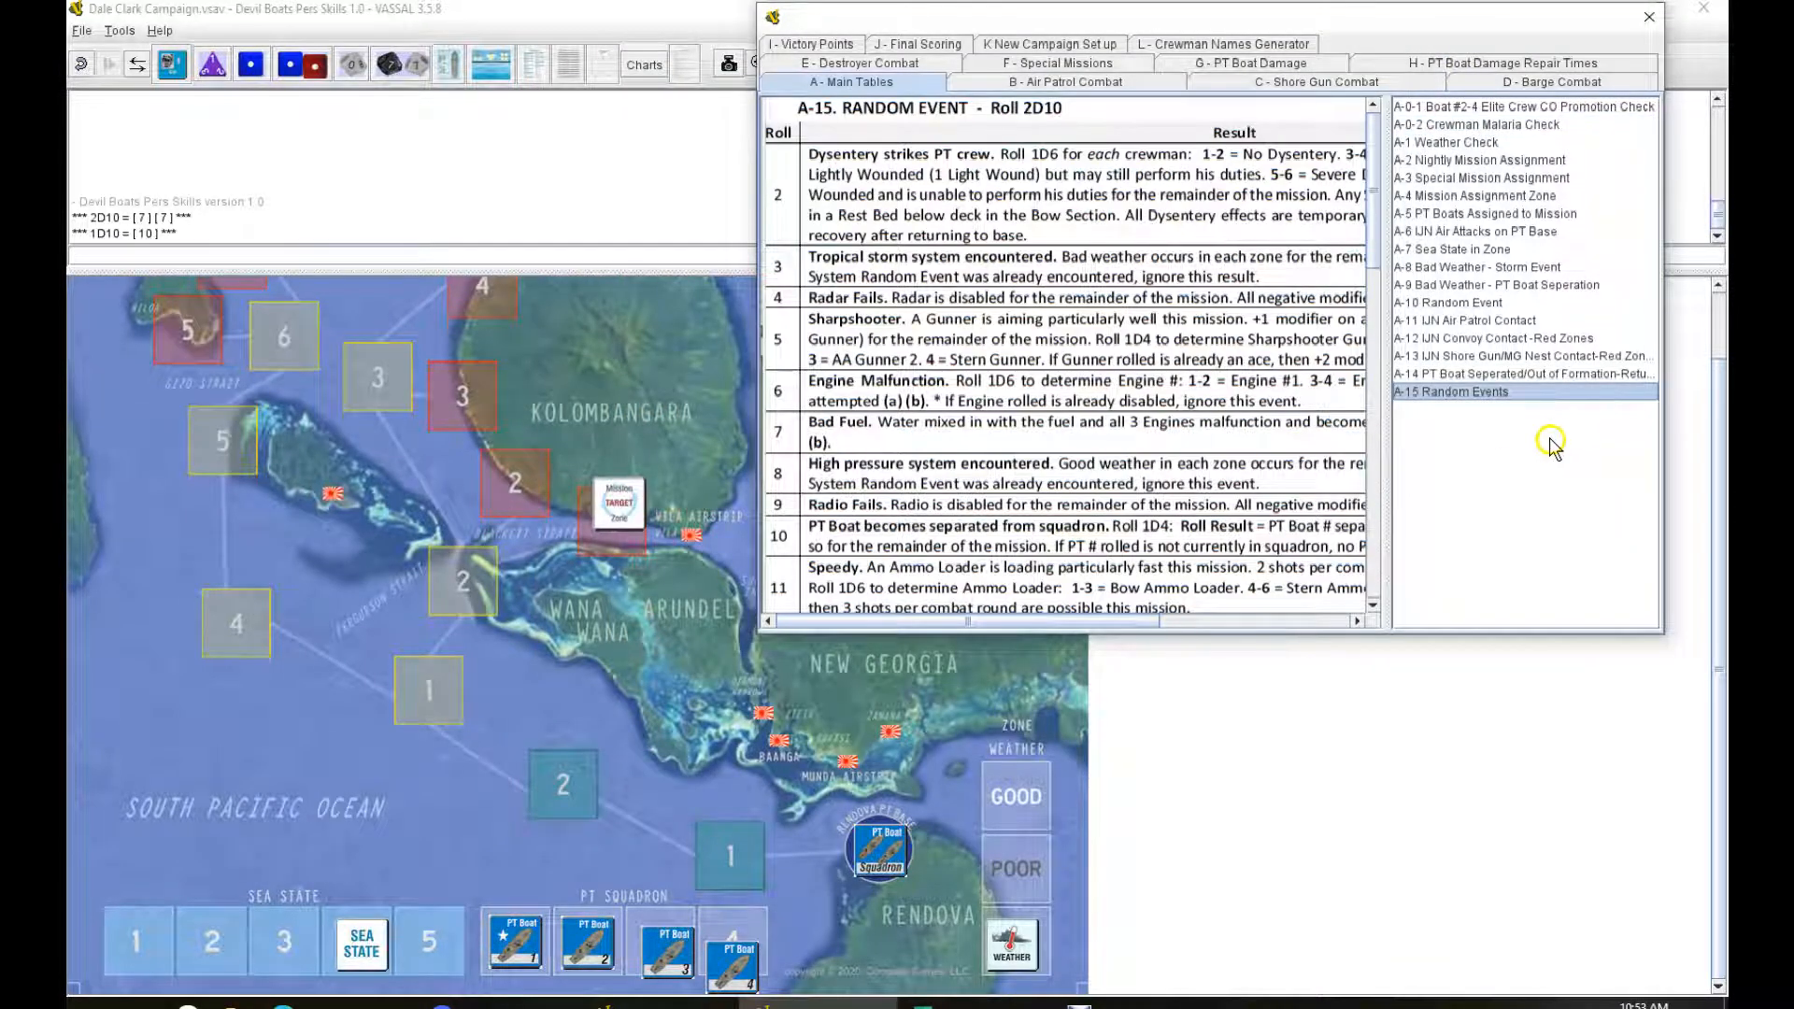
Step: Set the weather marker to Poor and bring up the Nightly Mission Assignment table
click(1484, 123)
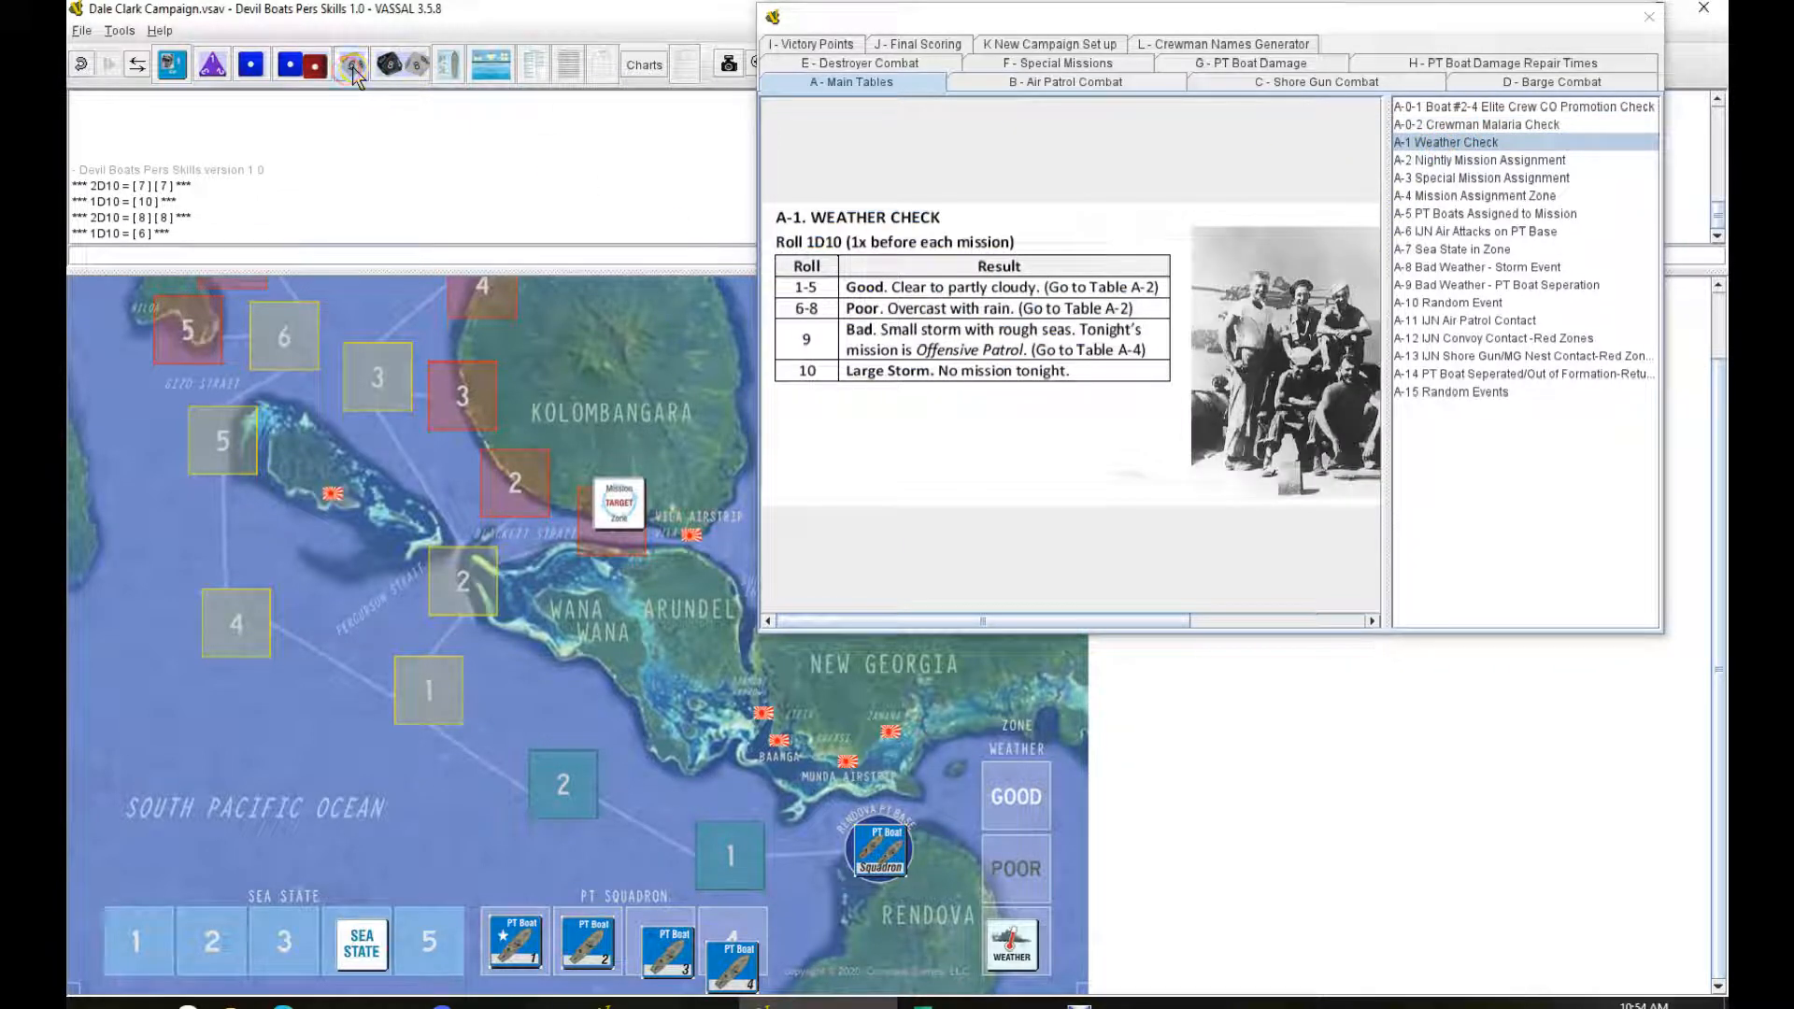
mouse_move(351, 65)
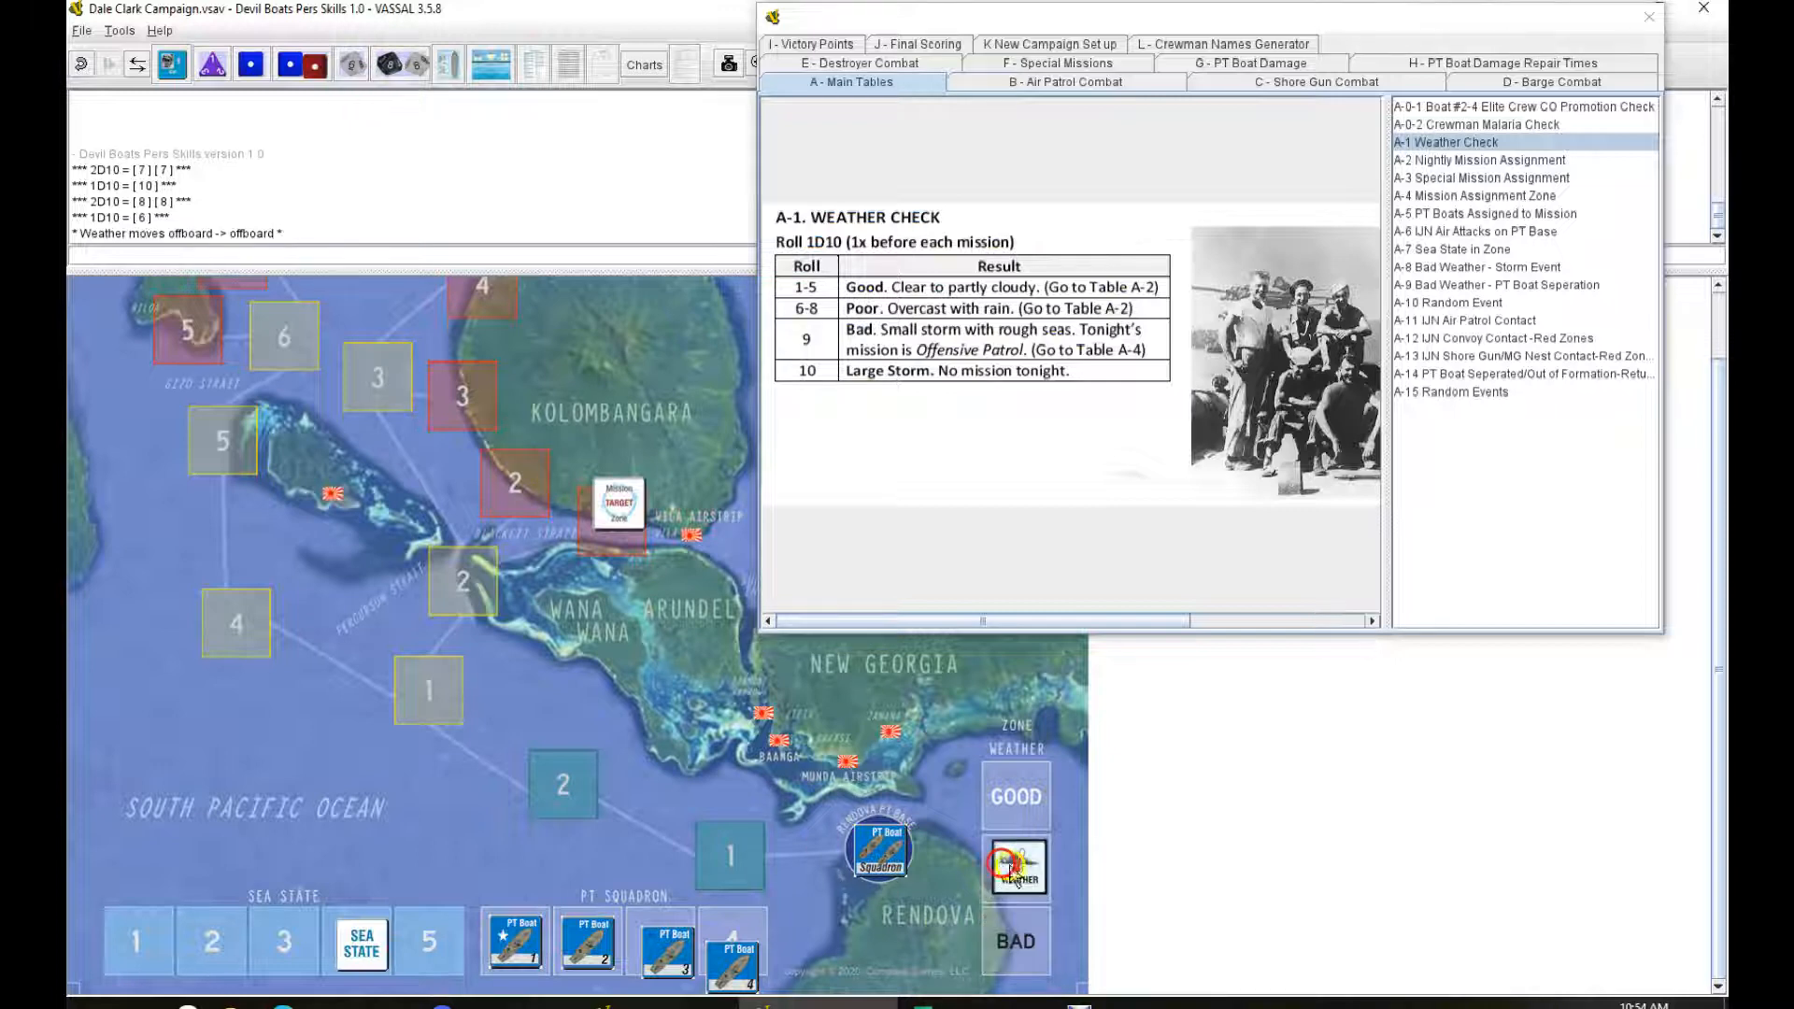
click(1478, 159)
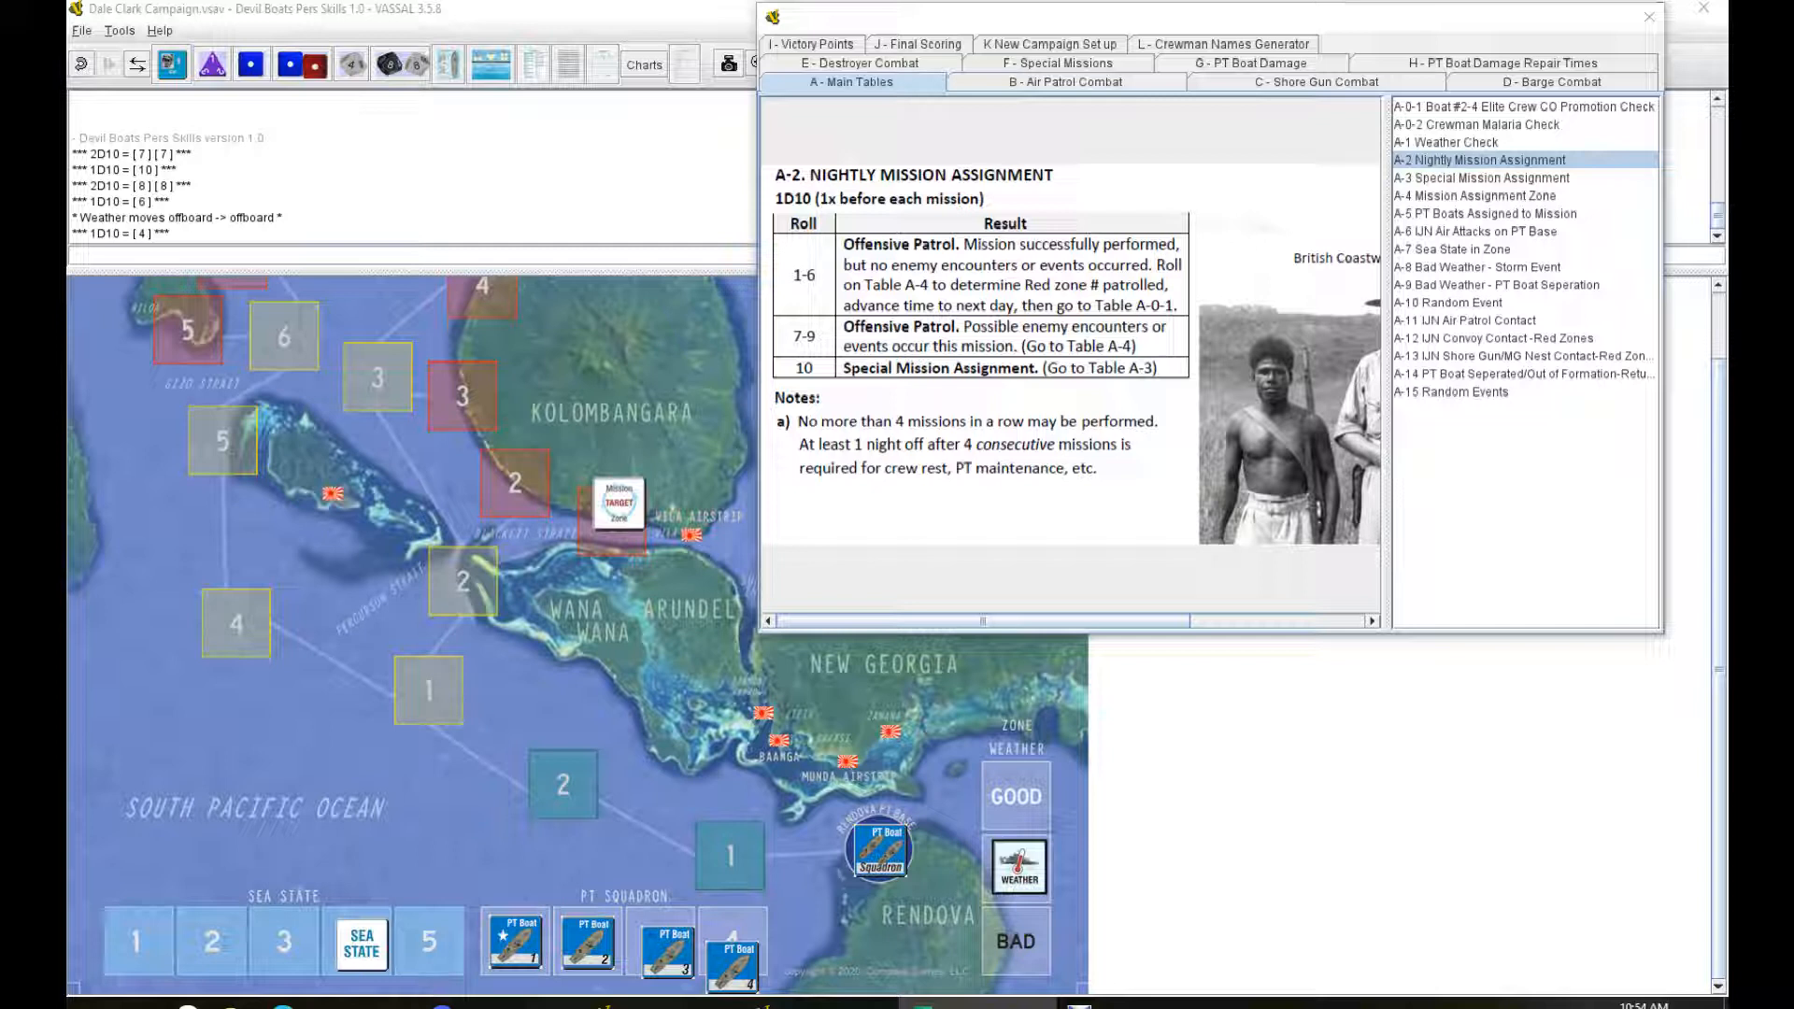
click(253, 63)
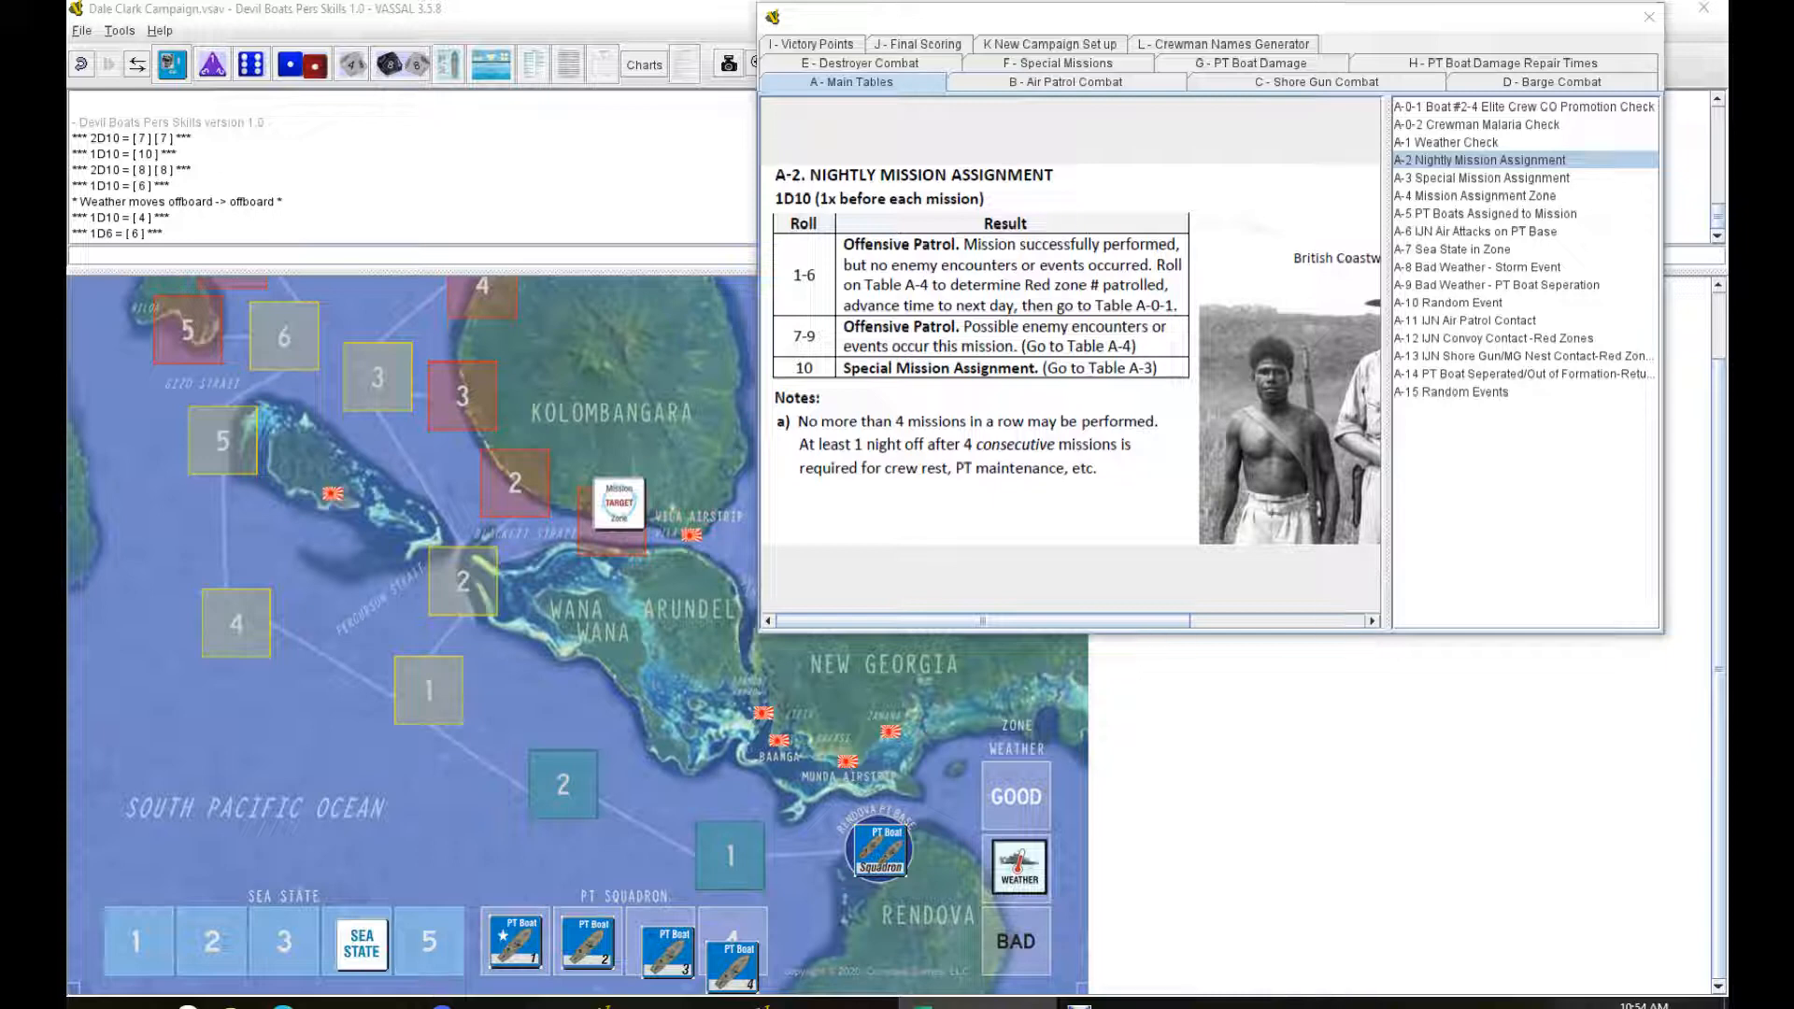
mouse_move(1432, 126)
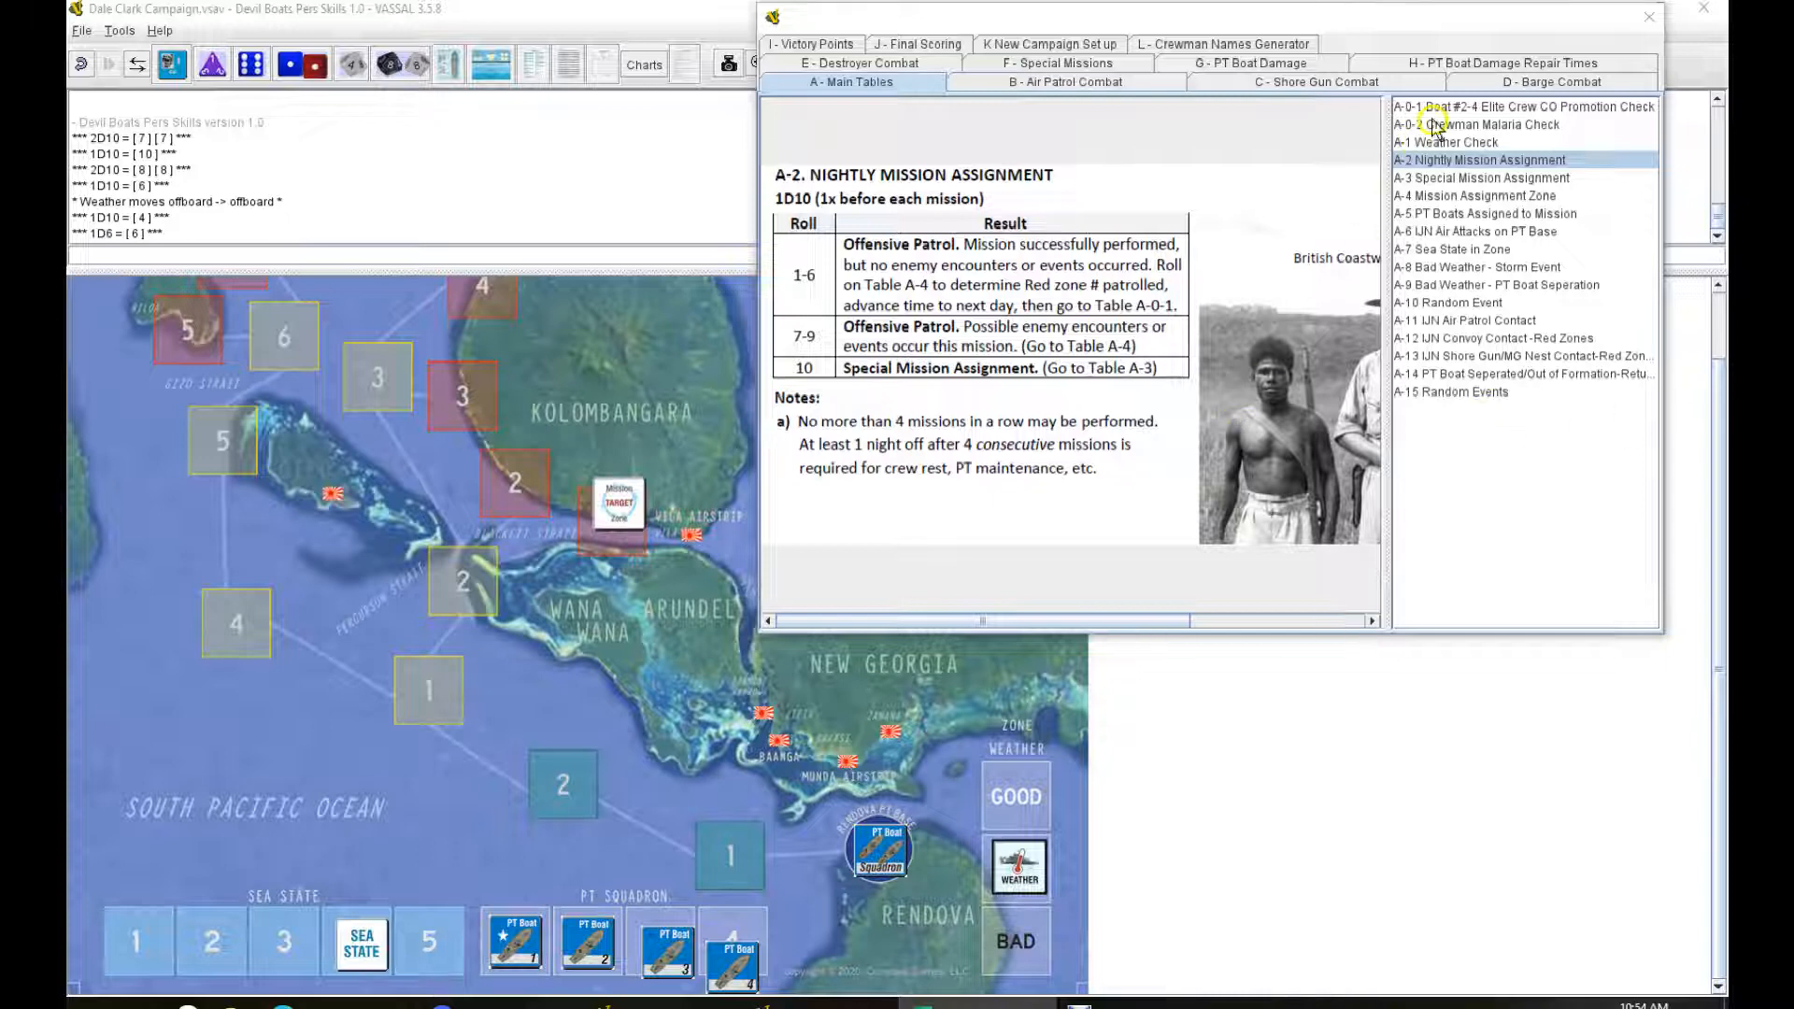
Step: Roll 2D10 on the Crewman Malaria Check table (5 and 2)
click(1493, 123)
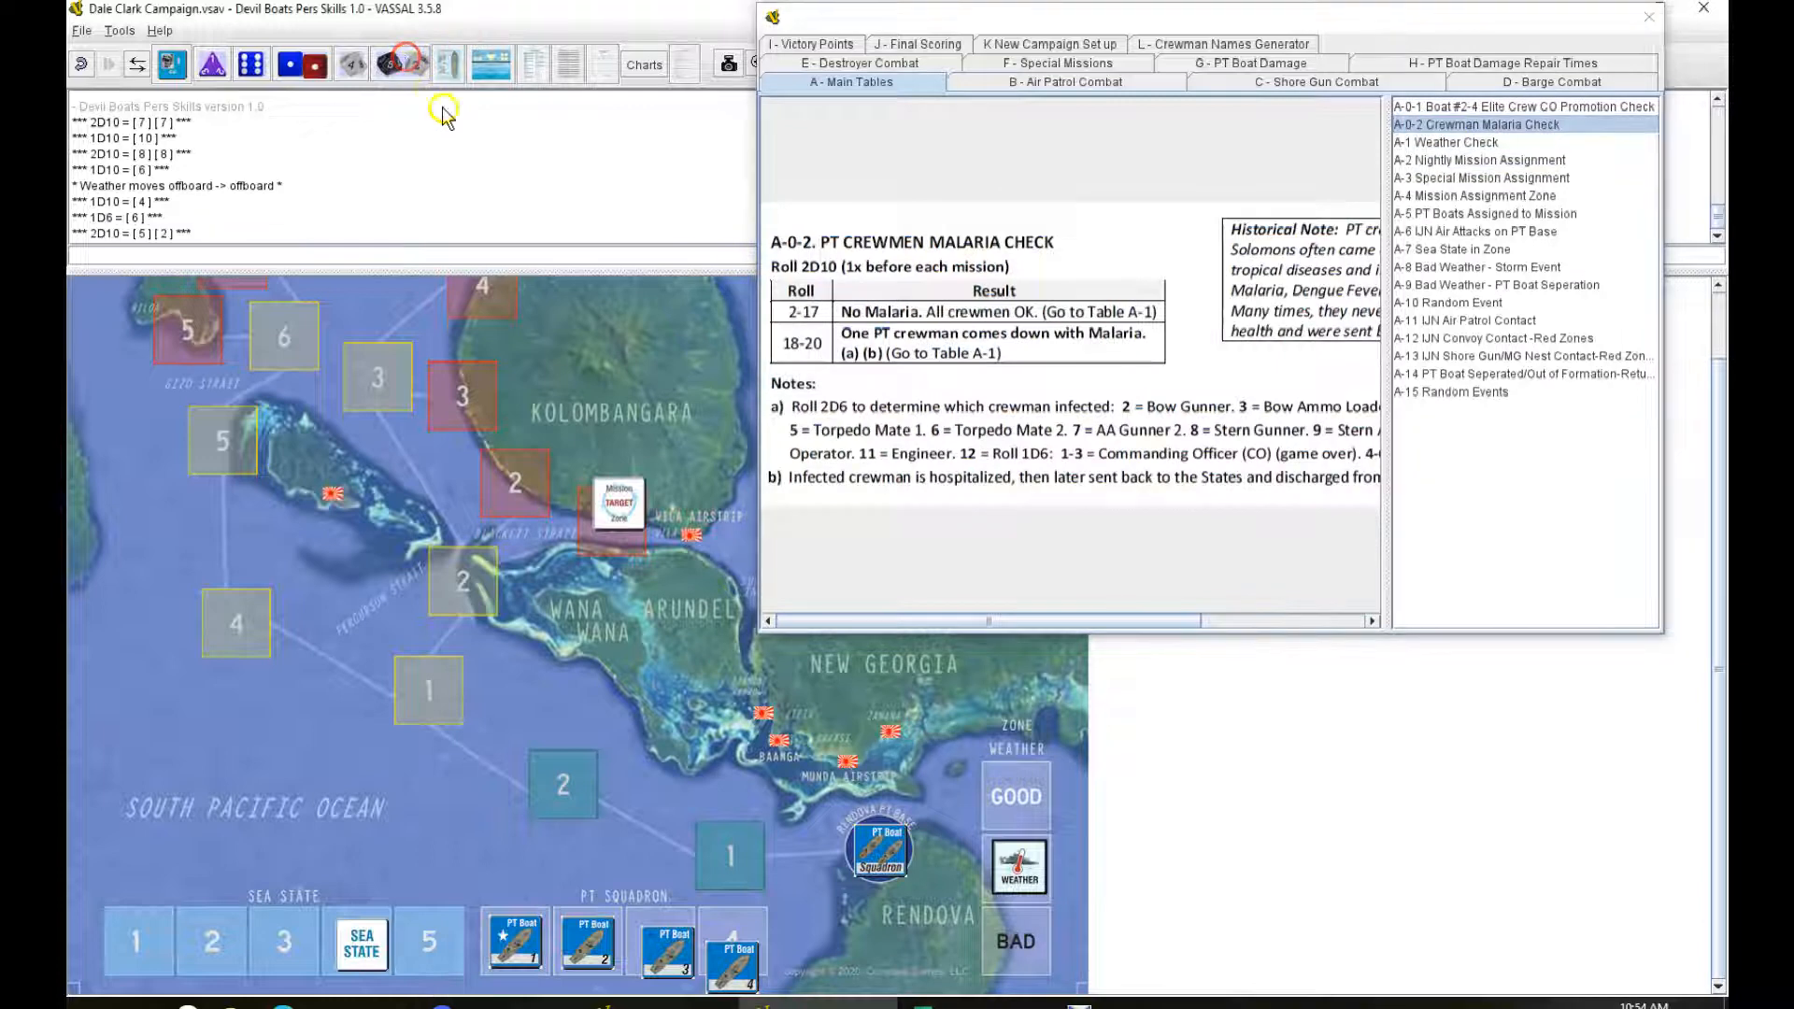
click(1476, 142)
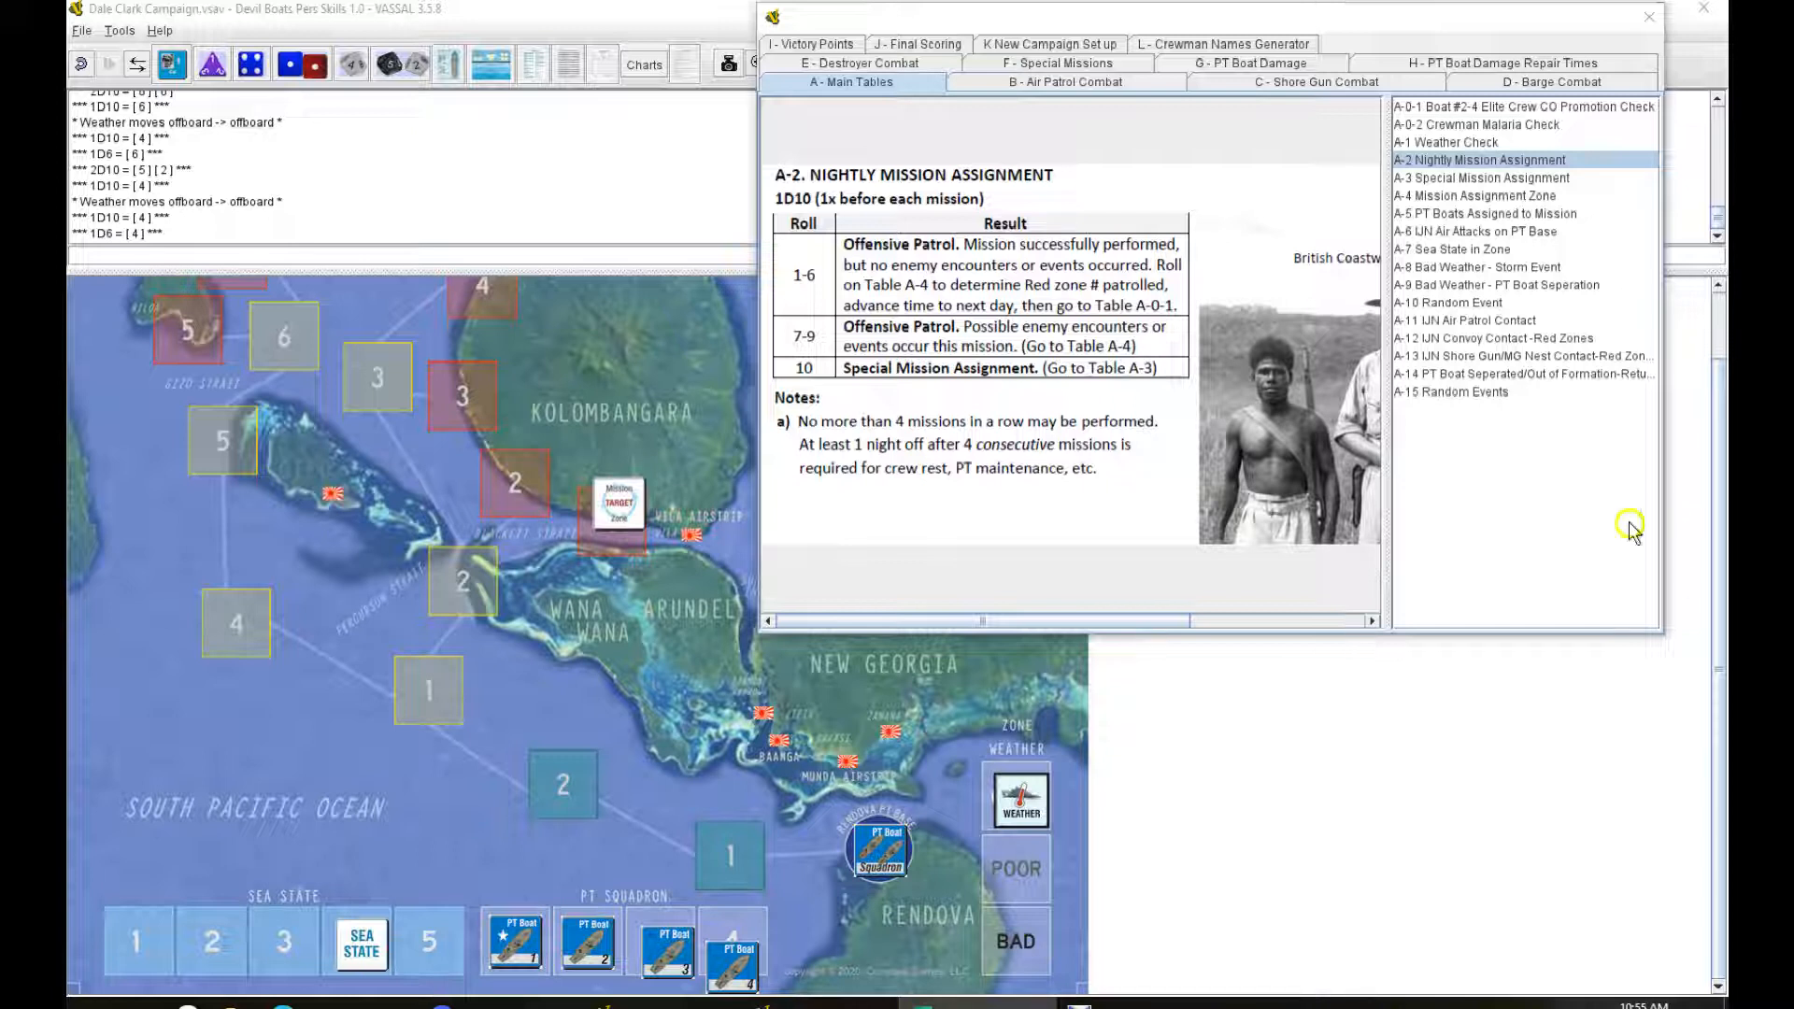
mouse_move(860, 286)
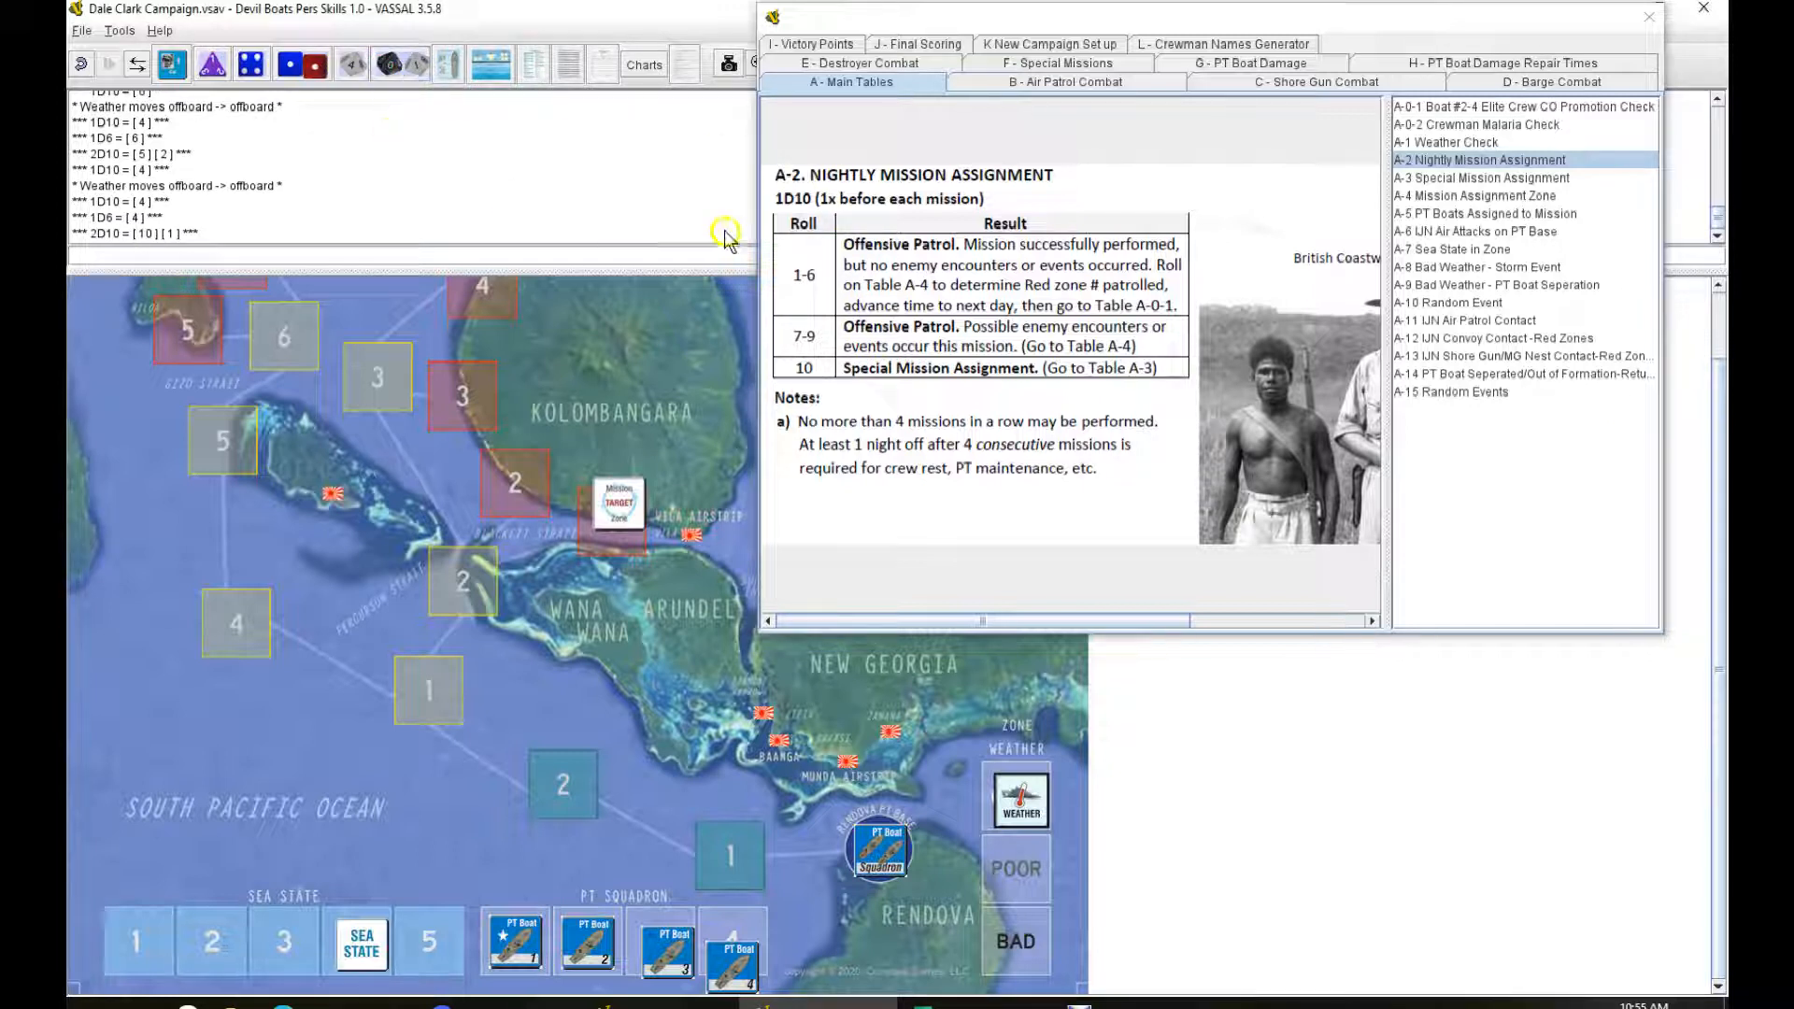
Step: Roll 2D10 for malaria (10, 1), then a 1D10 on the Nightly Mission Assignment table
click(1479, 123)
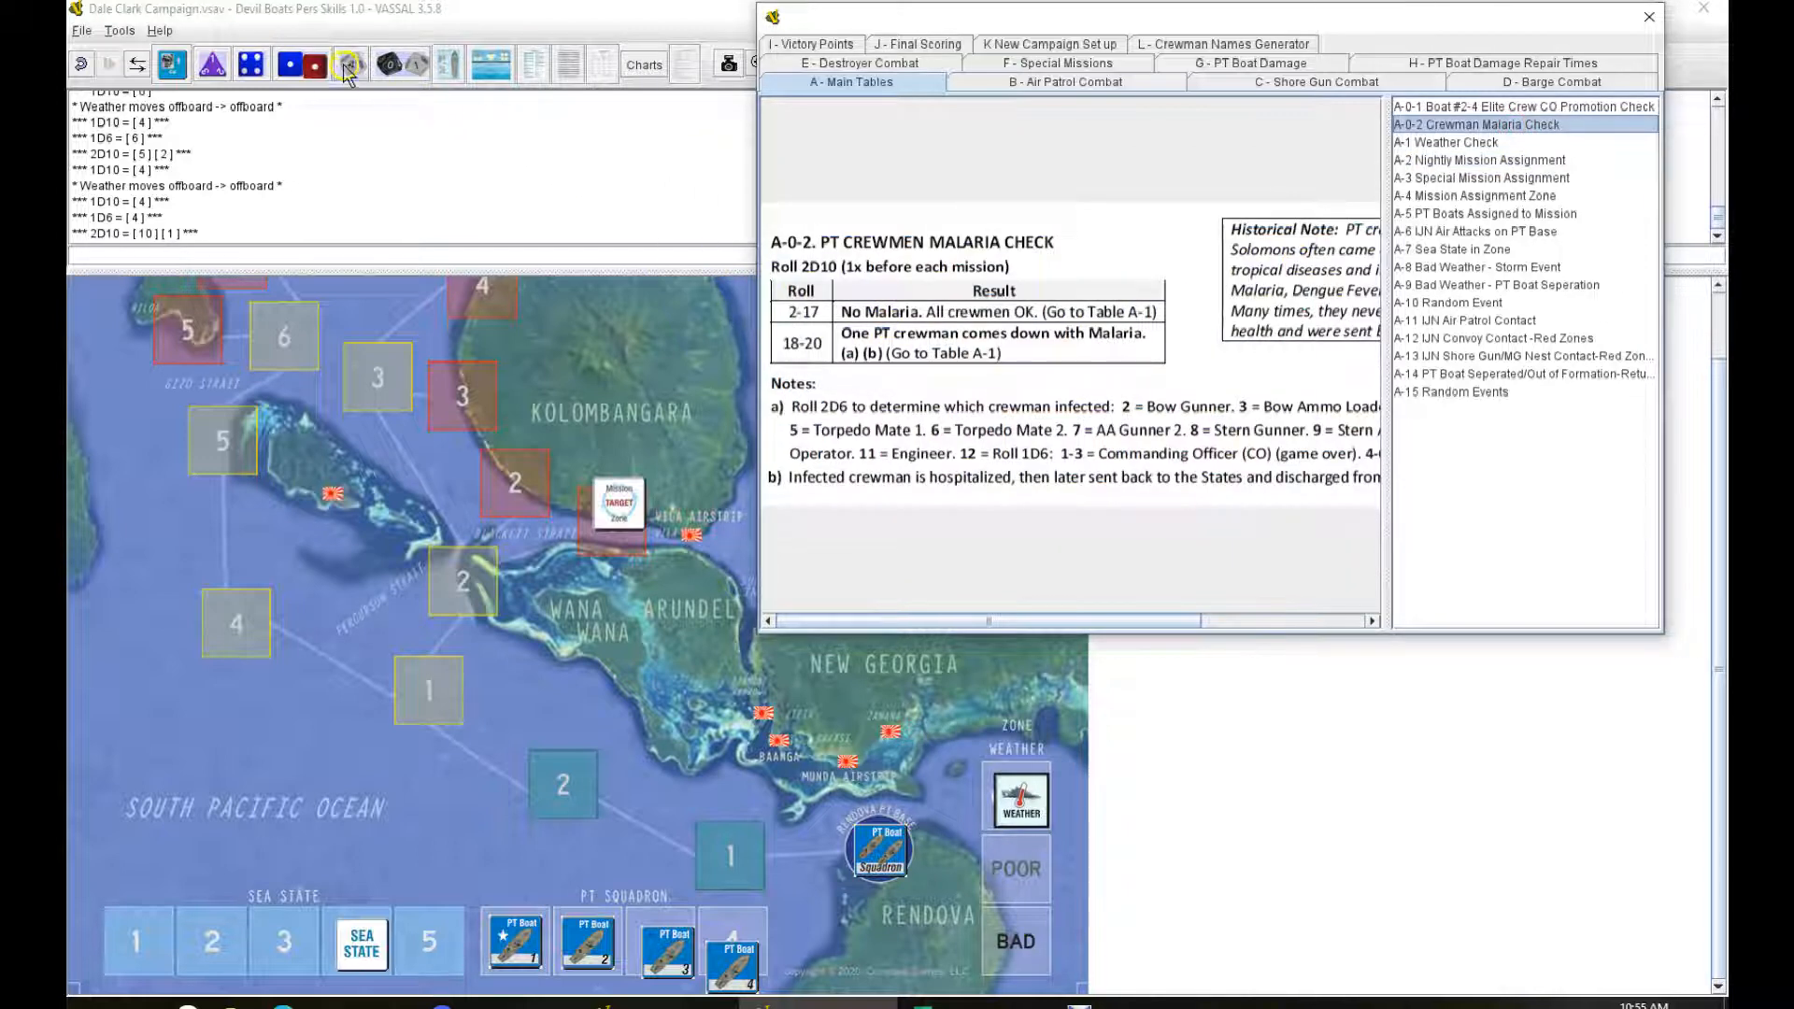
mouse_move(401, 65)
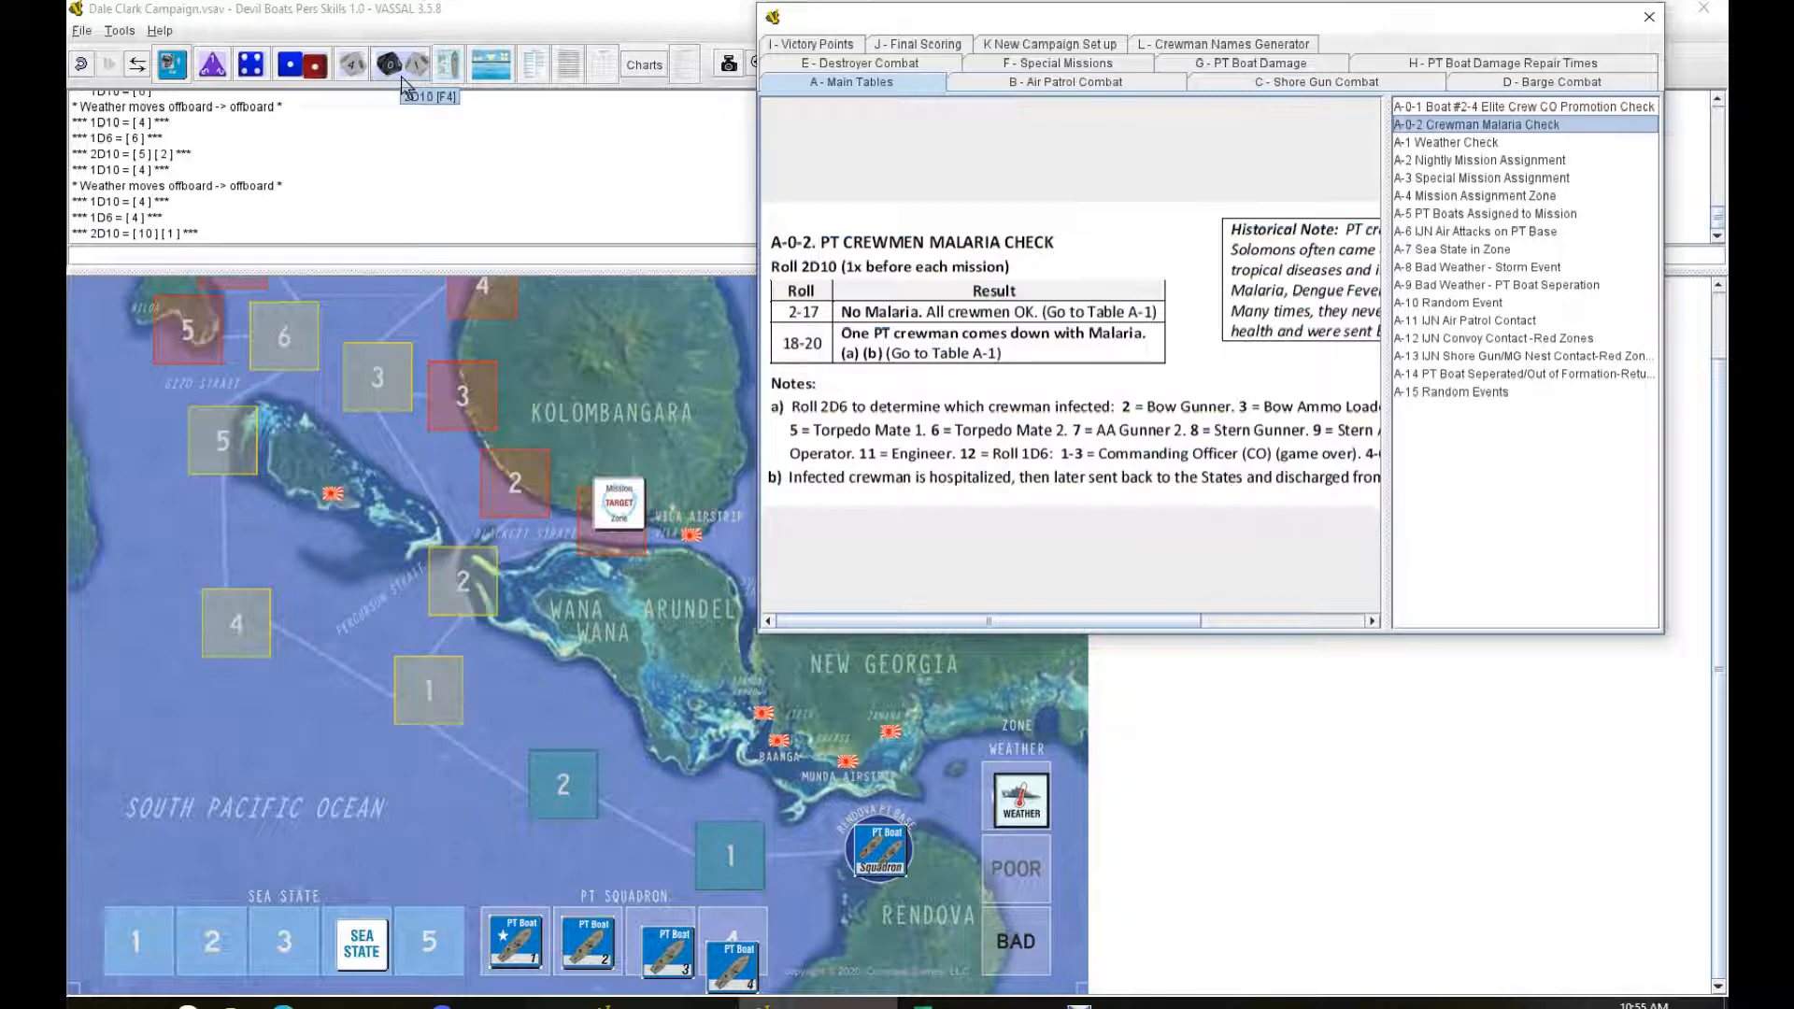
click(1476, 142)
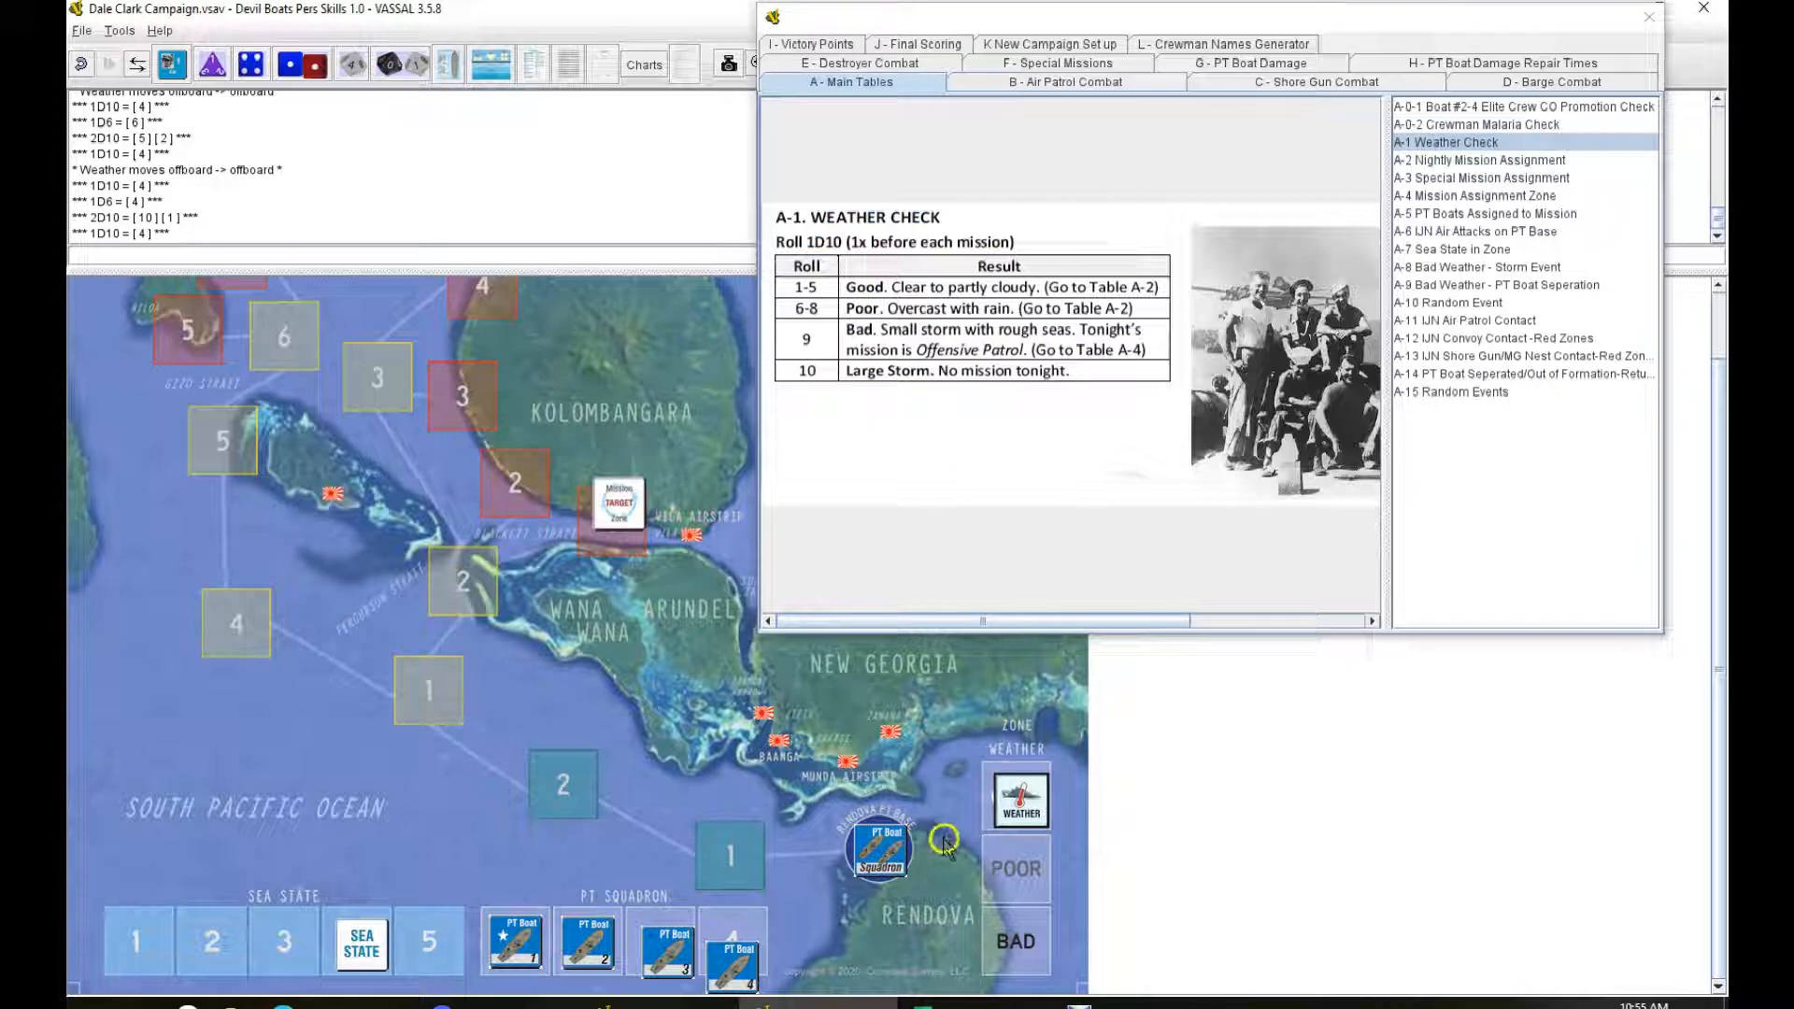
click(1478, 159)
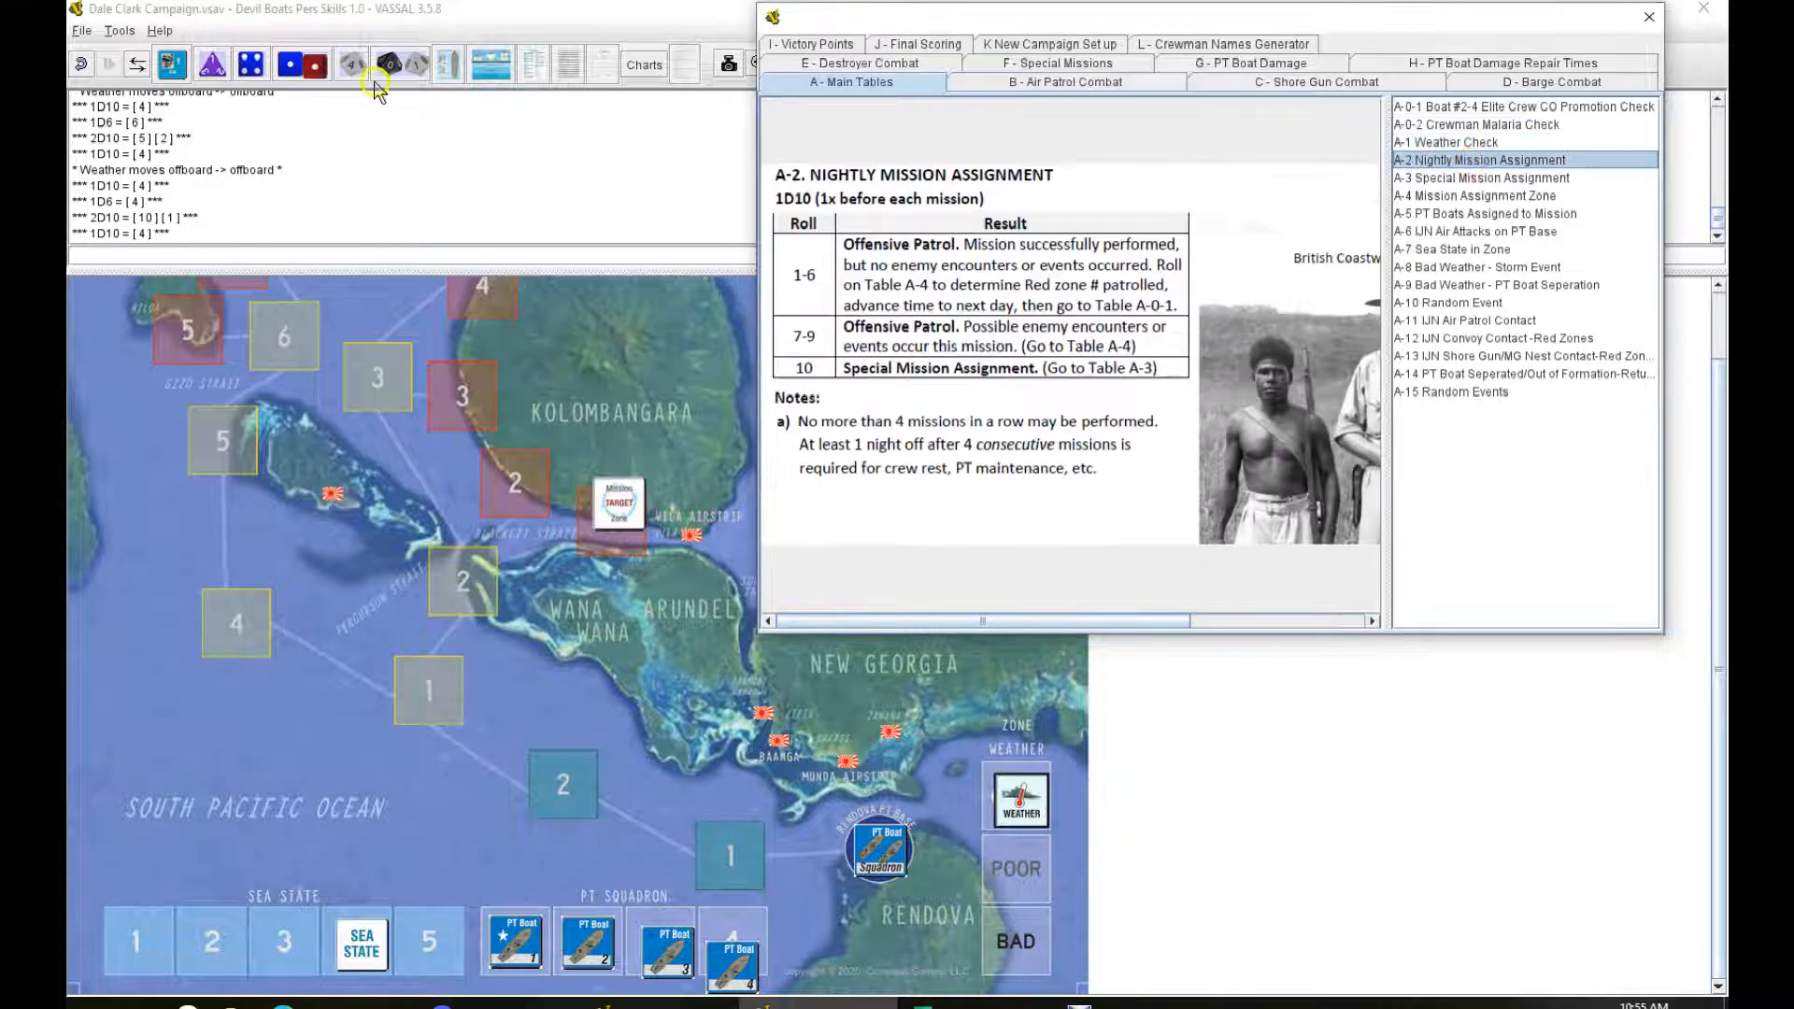
click(350, 65)
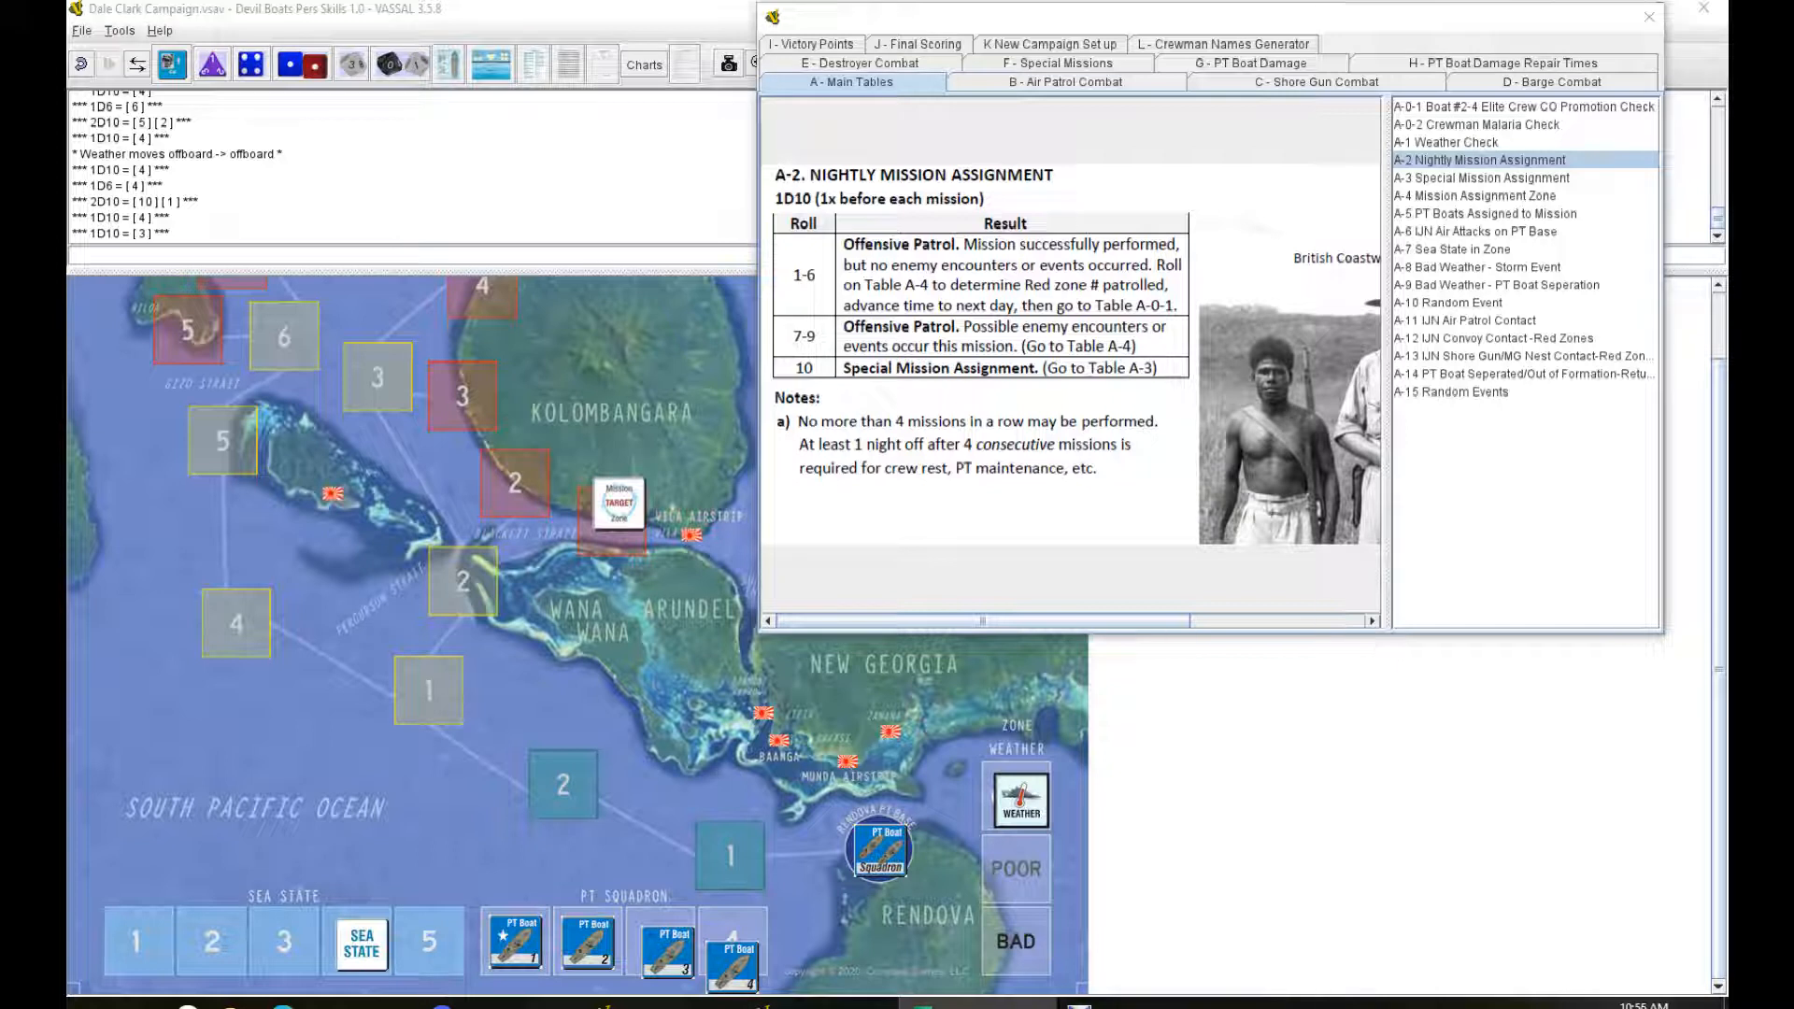
click(260, 62)
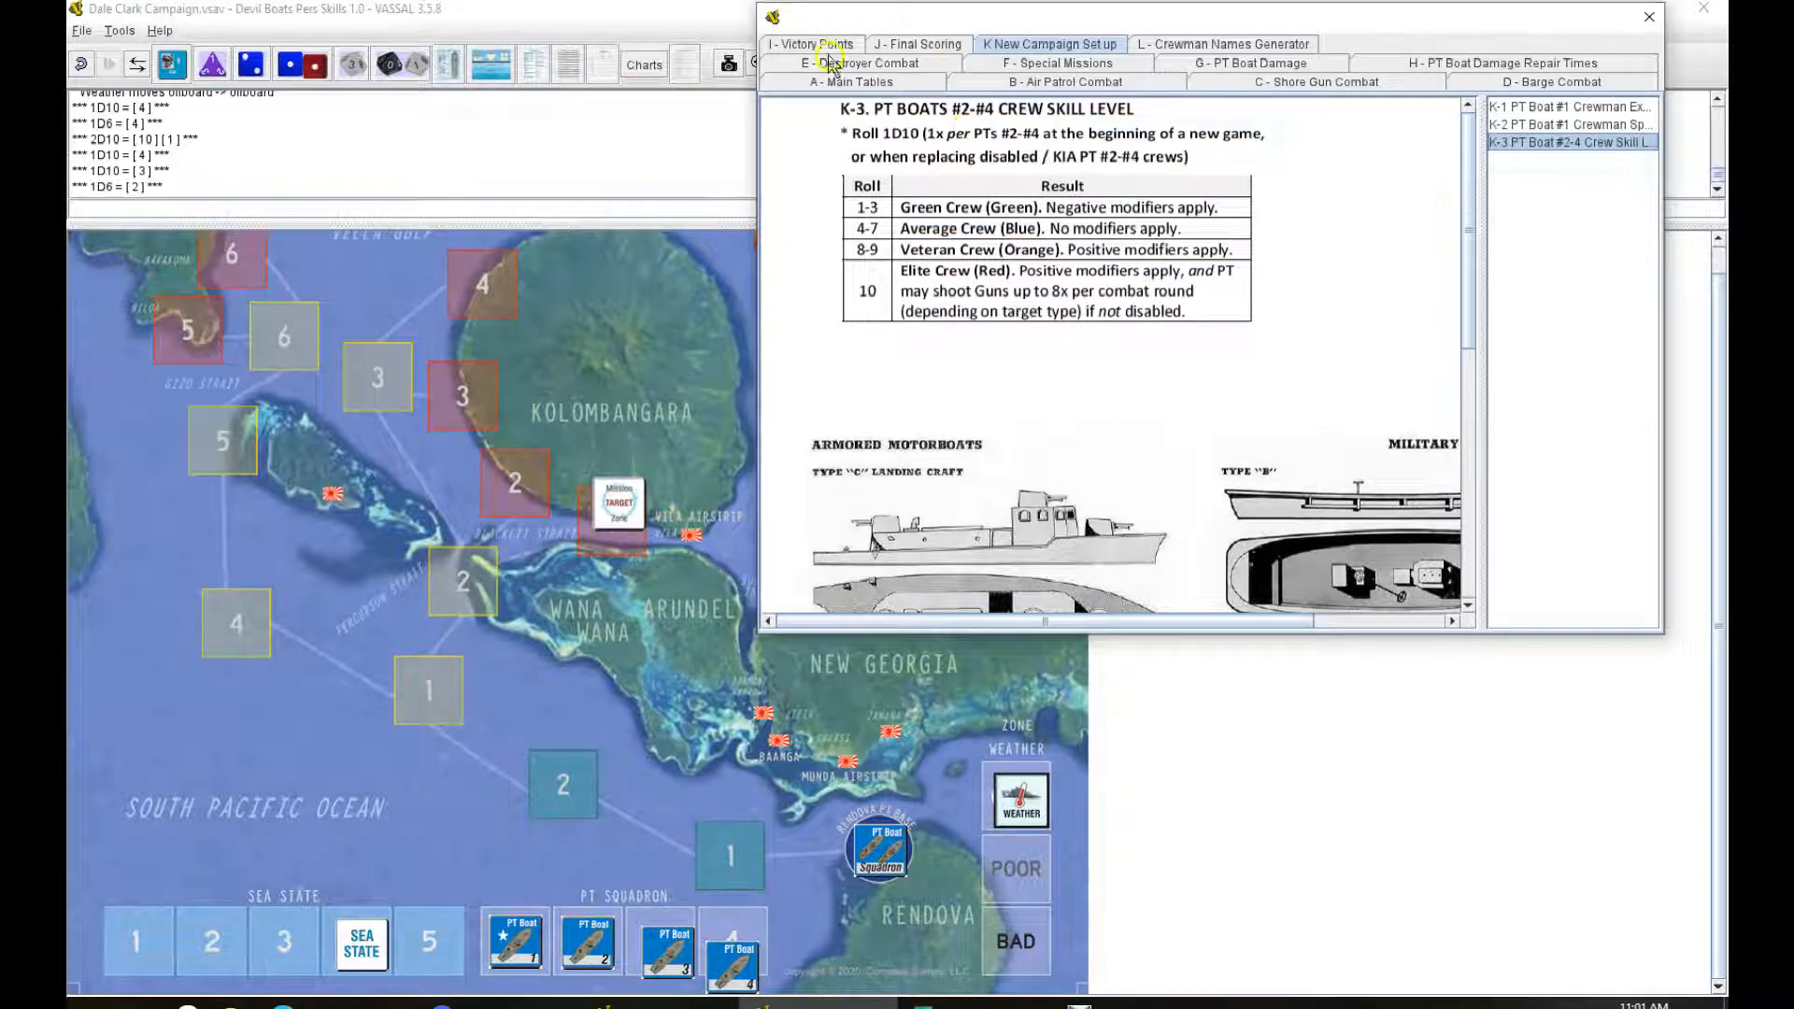
Step: Roll weather (6) and set it to Poor, roll a 1D6, and move the squadron off base
click(852, 82)
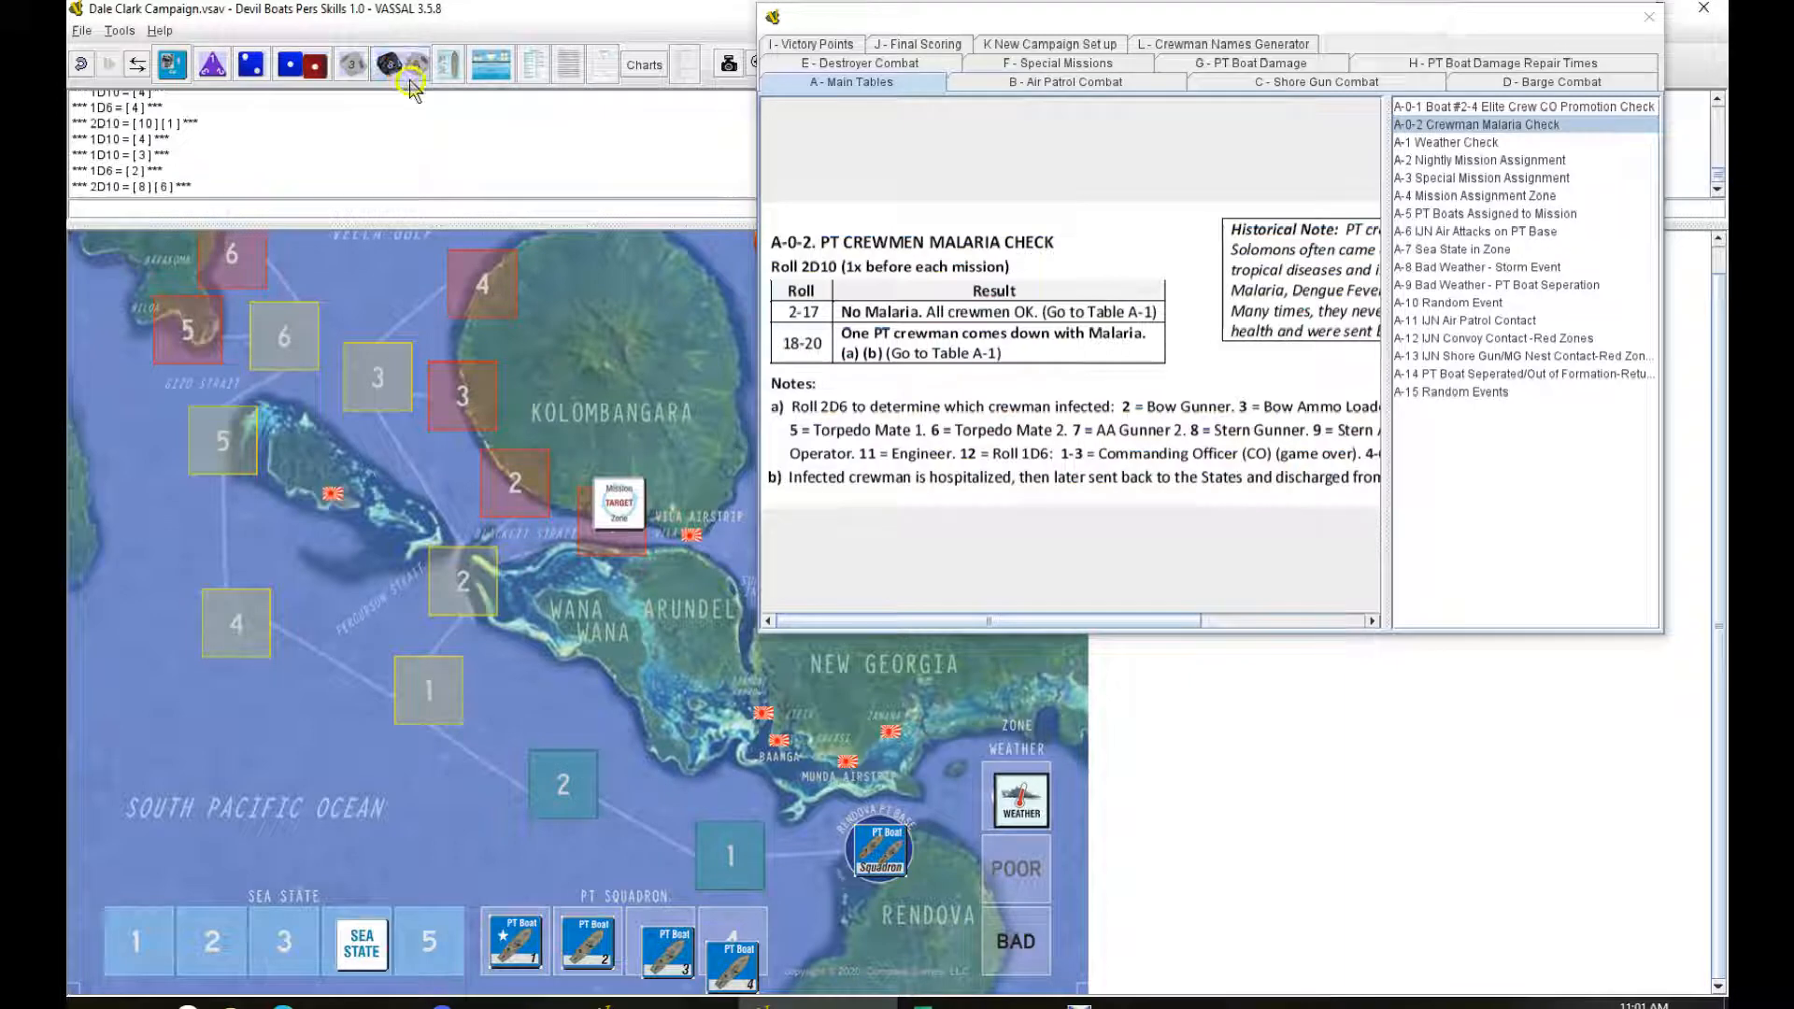
click(1443, 142)
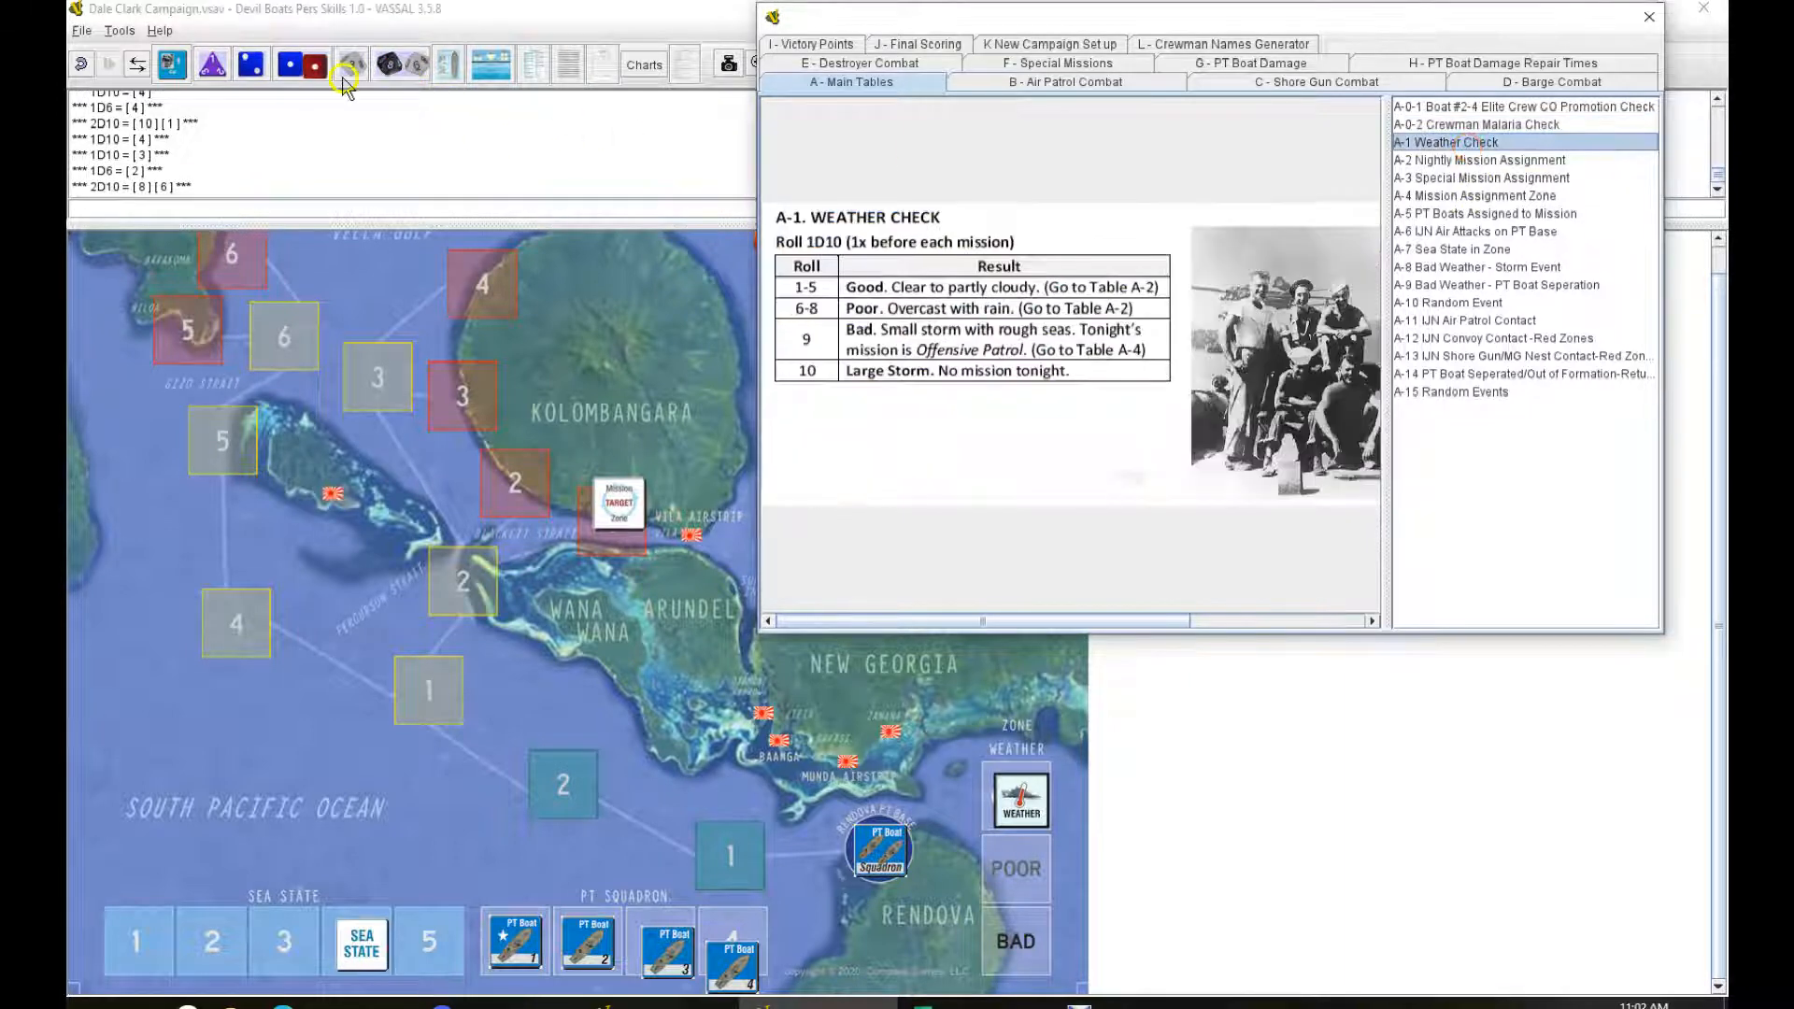
click(343, 66)
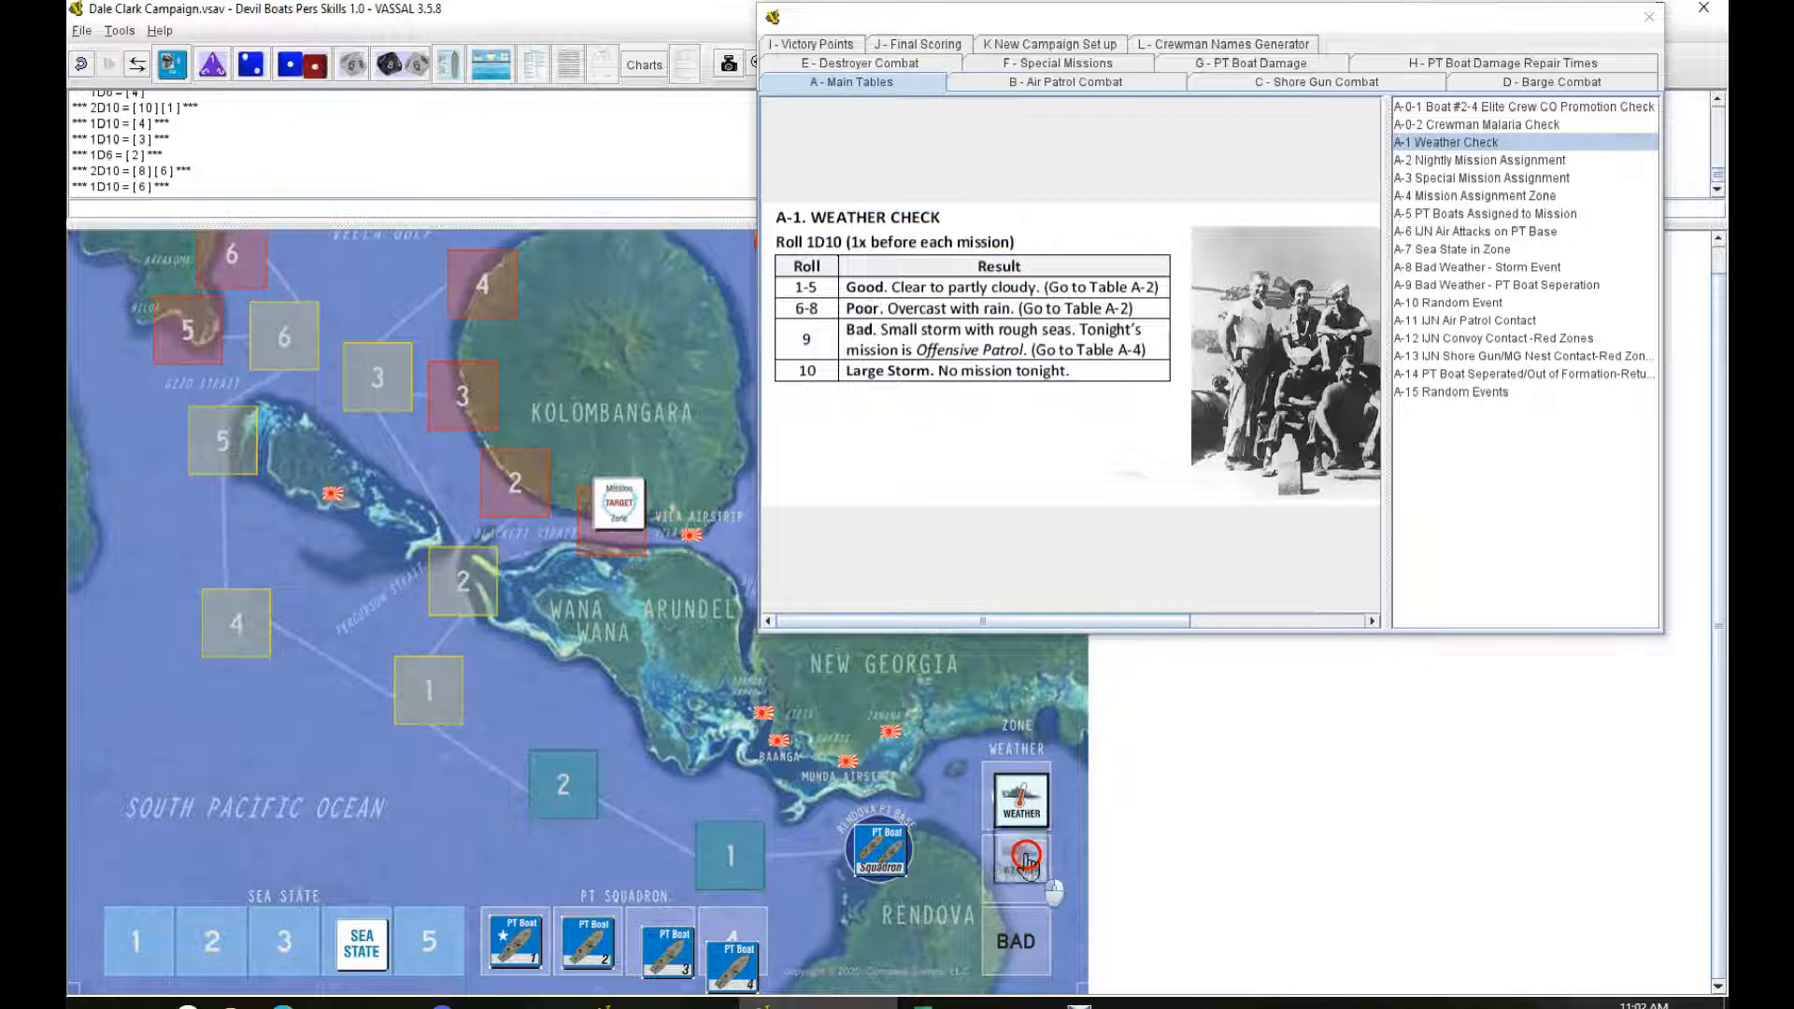
click(1481, 158)
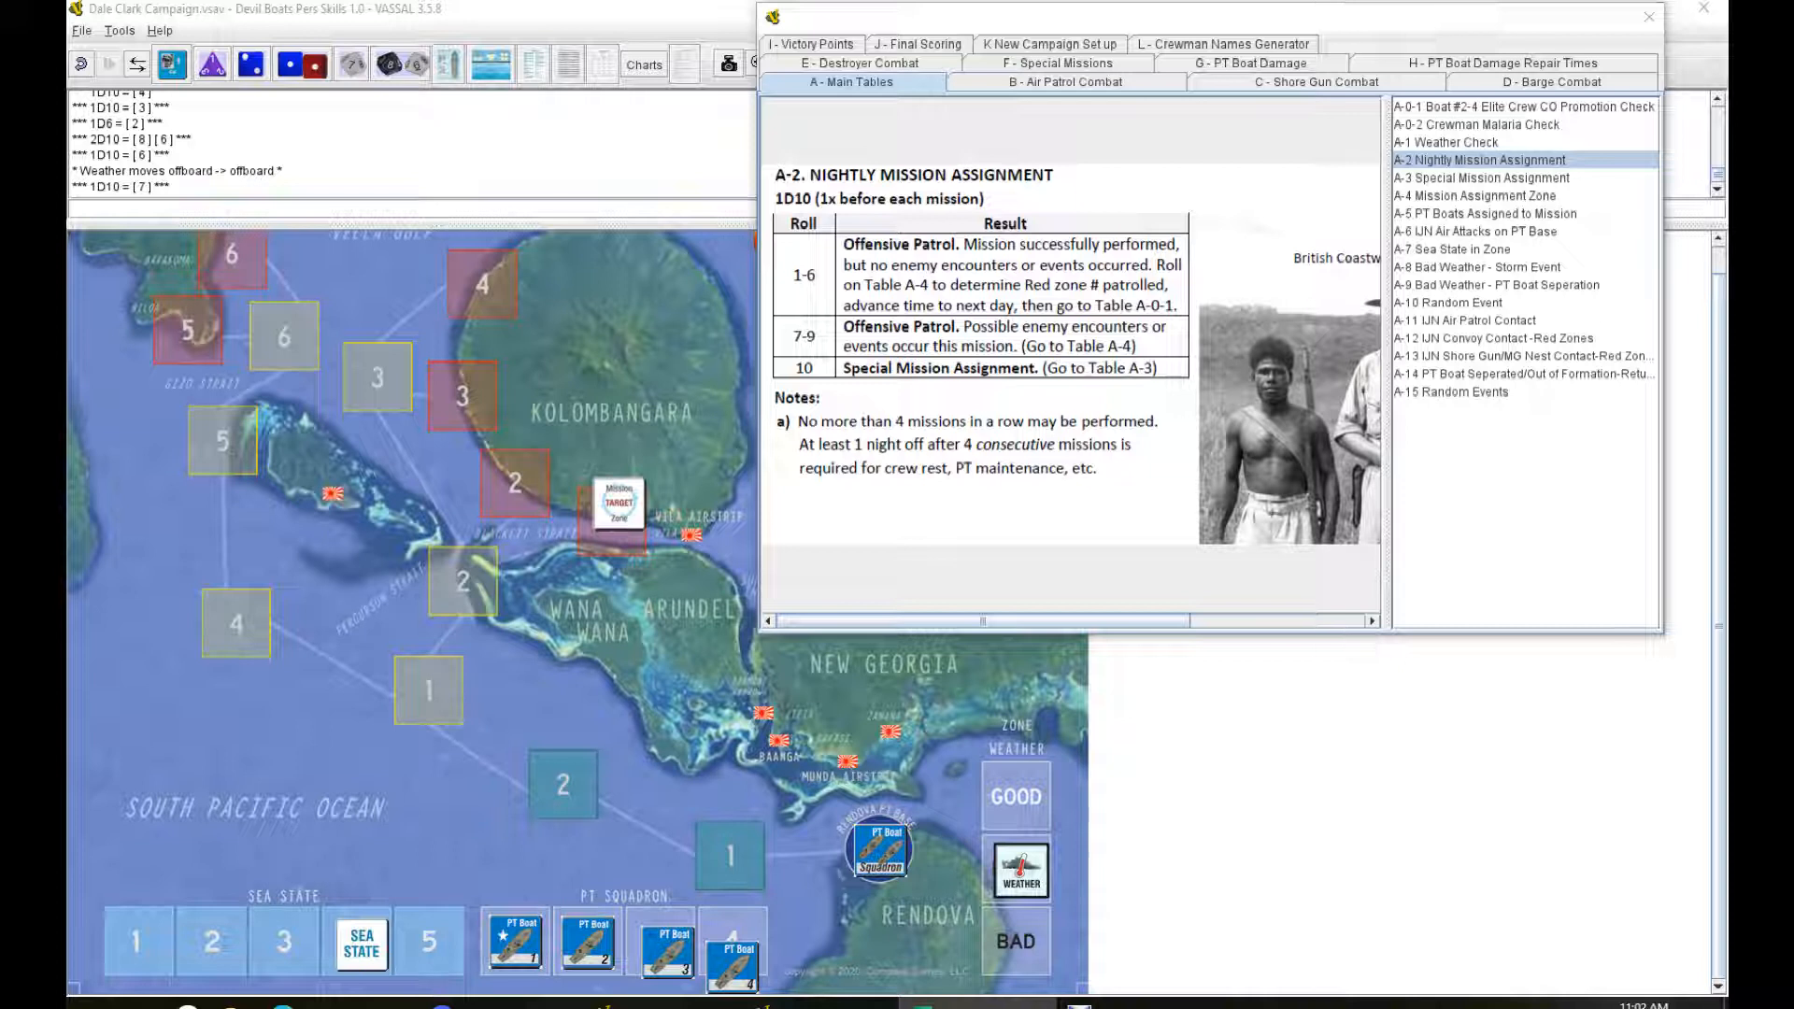
click(253, 64)
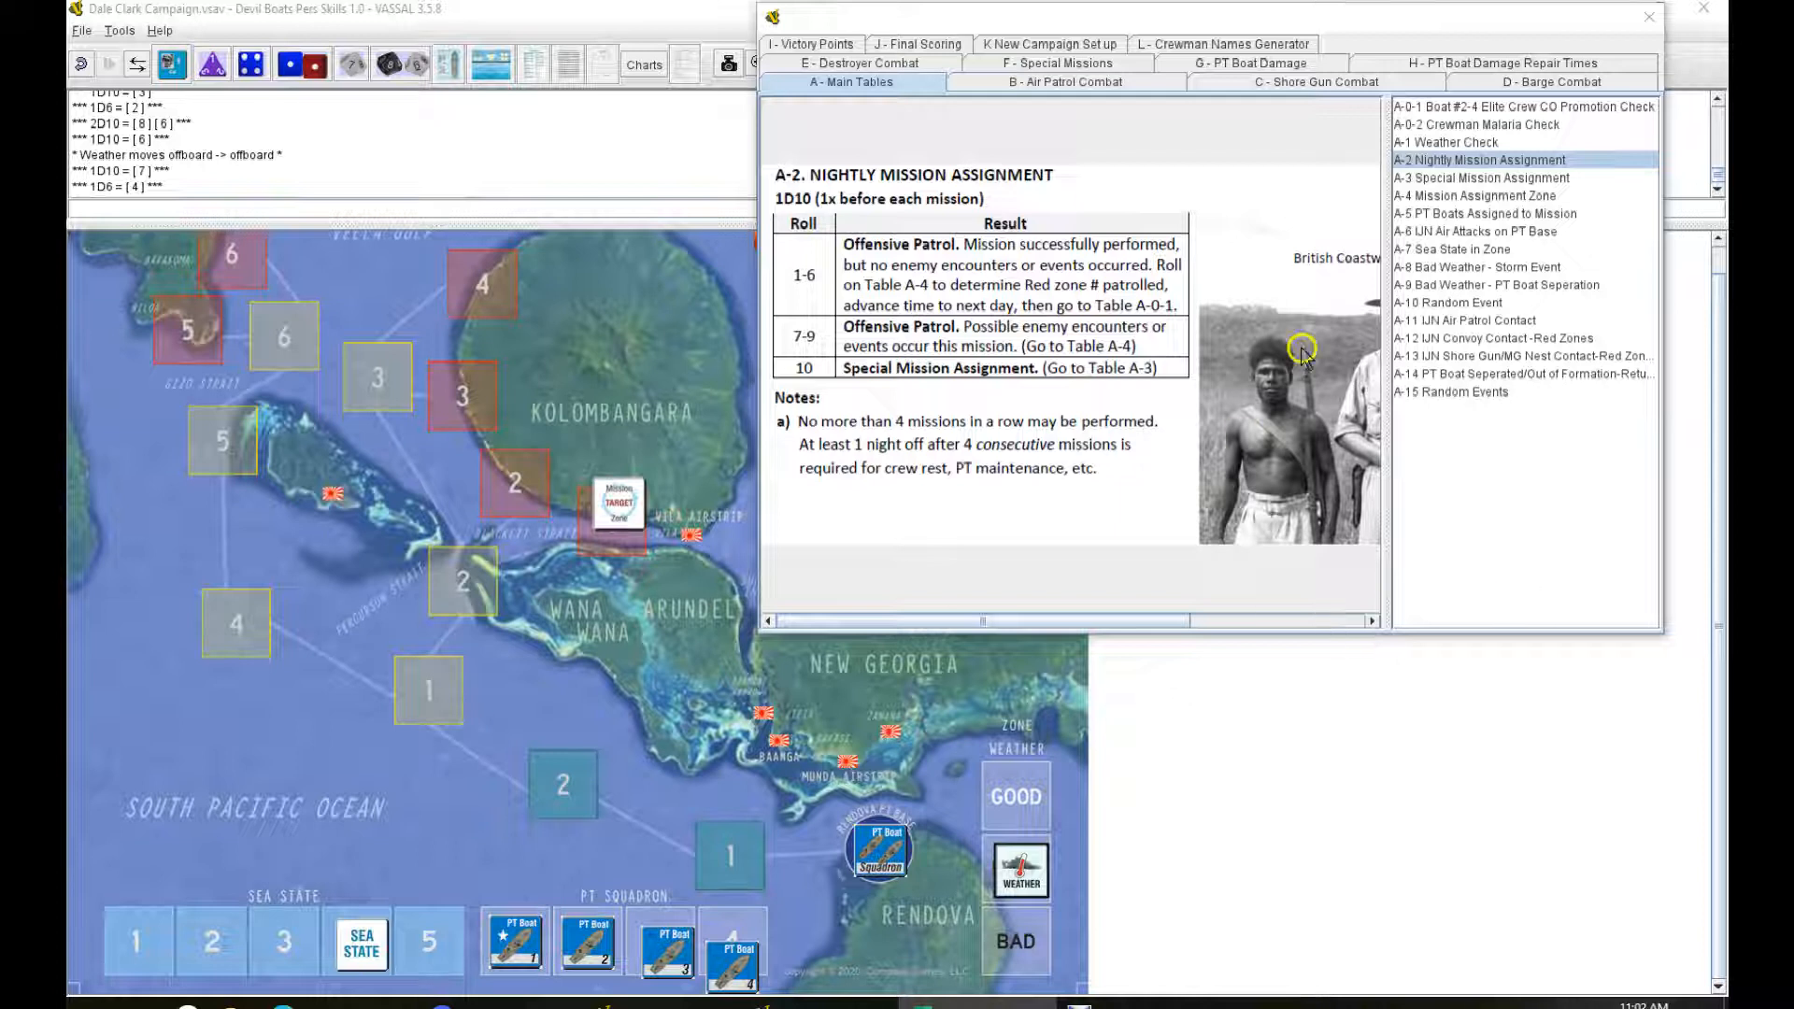
click(735, 949)
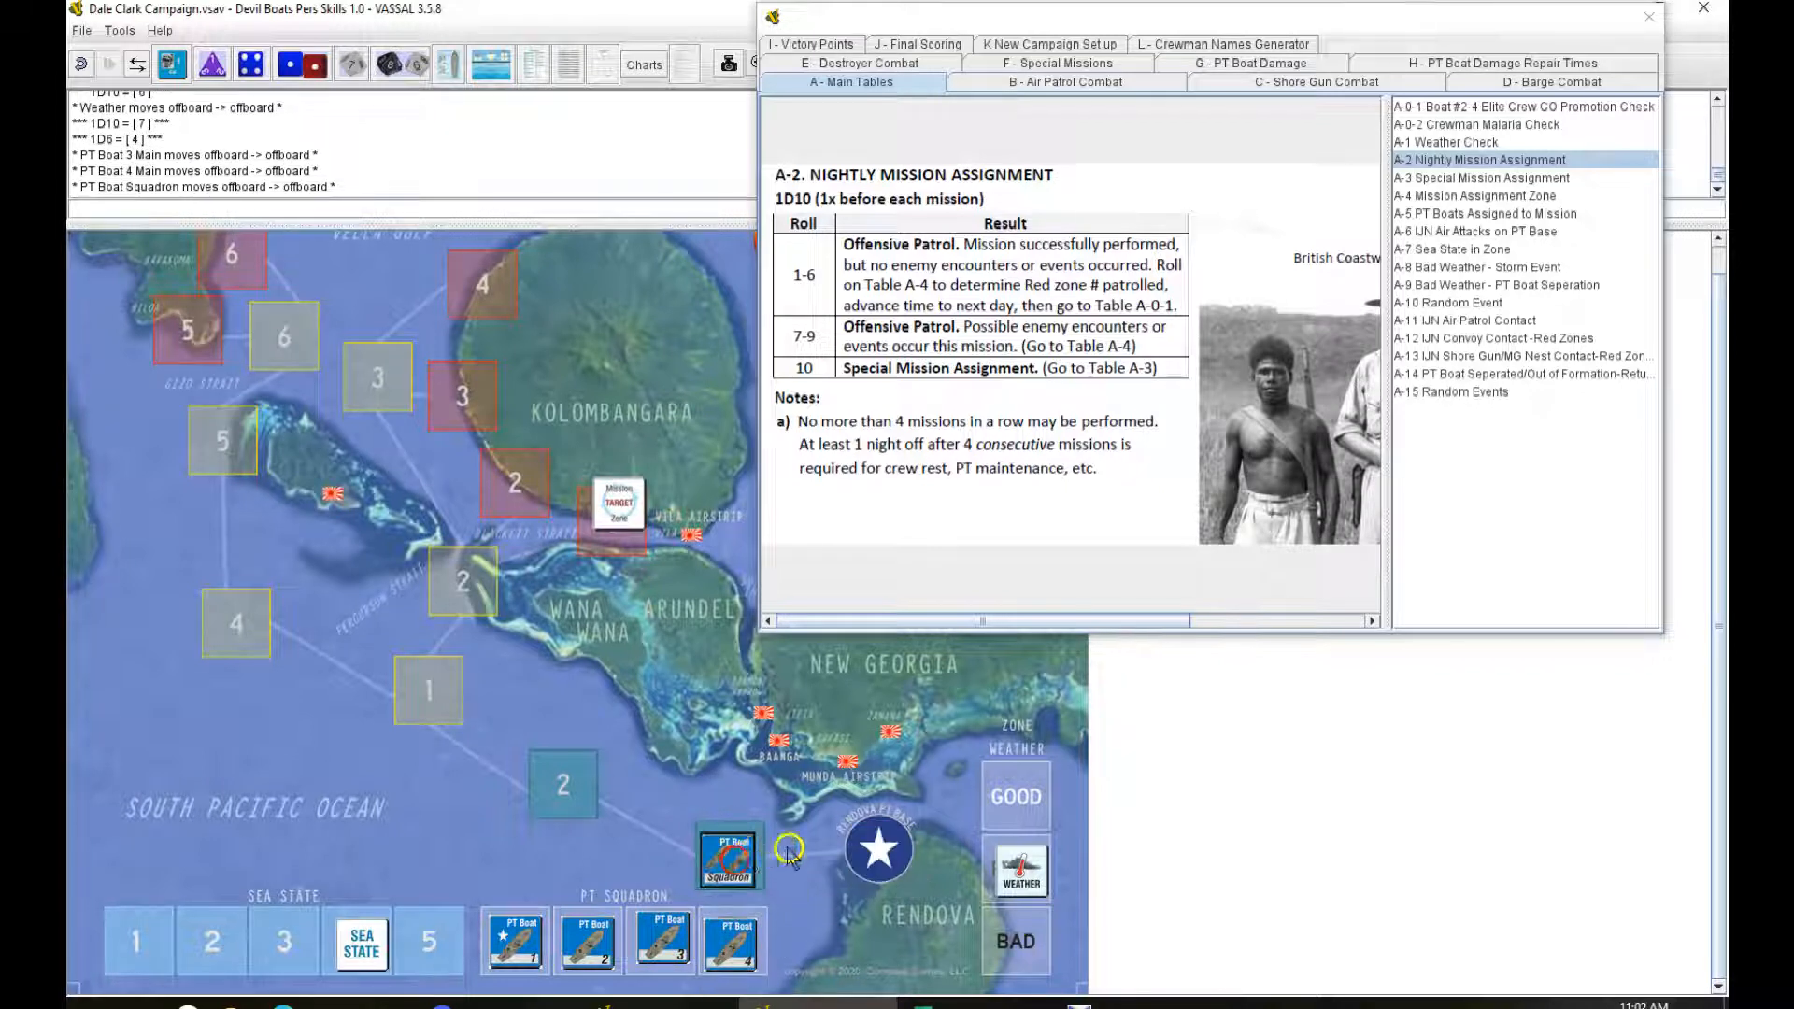
Step: Roll 1D6 for the mission zone (2) and place the mission target on red zone 2
click(1486, 194)
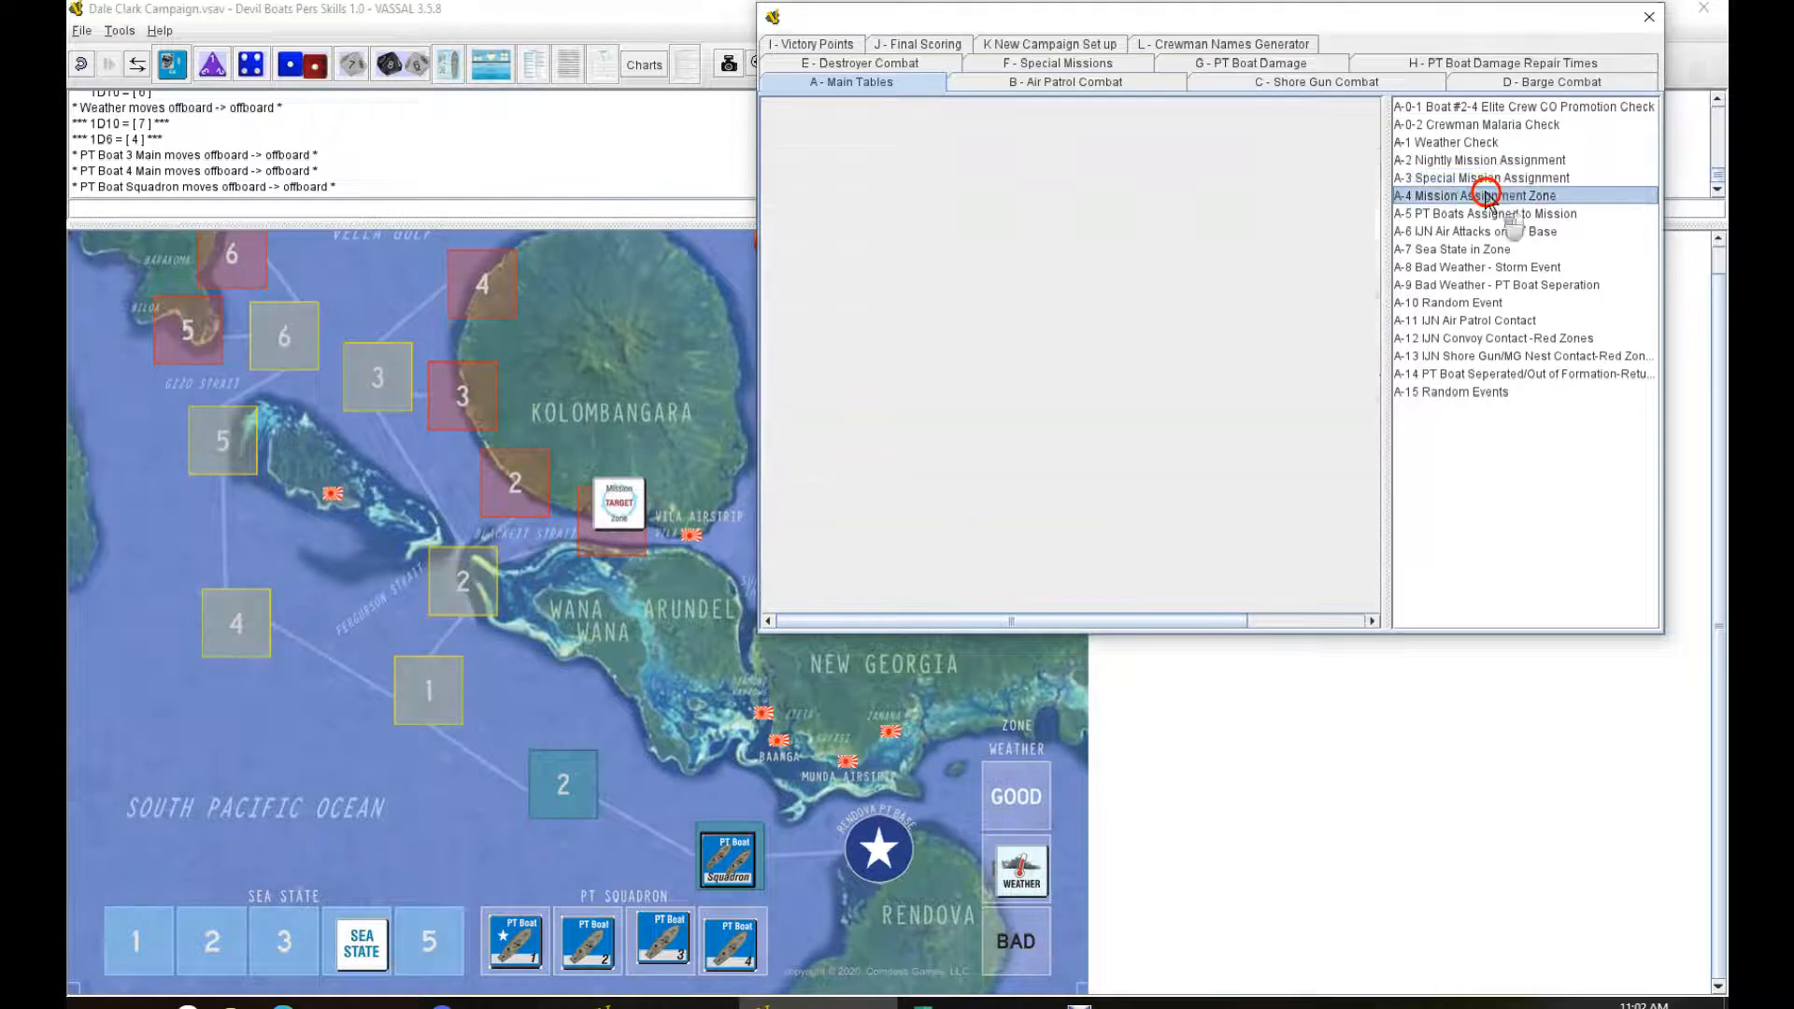
click(1483, 195)
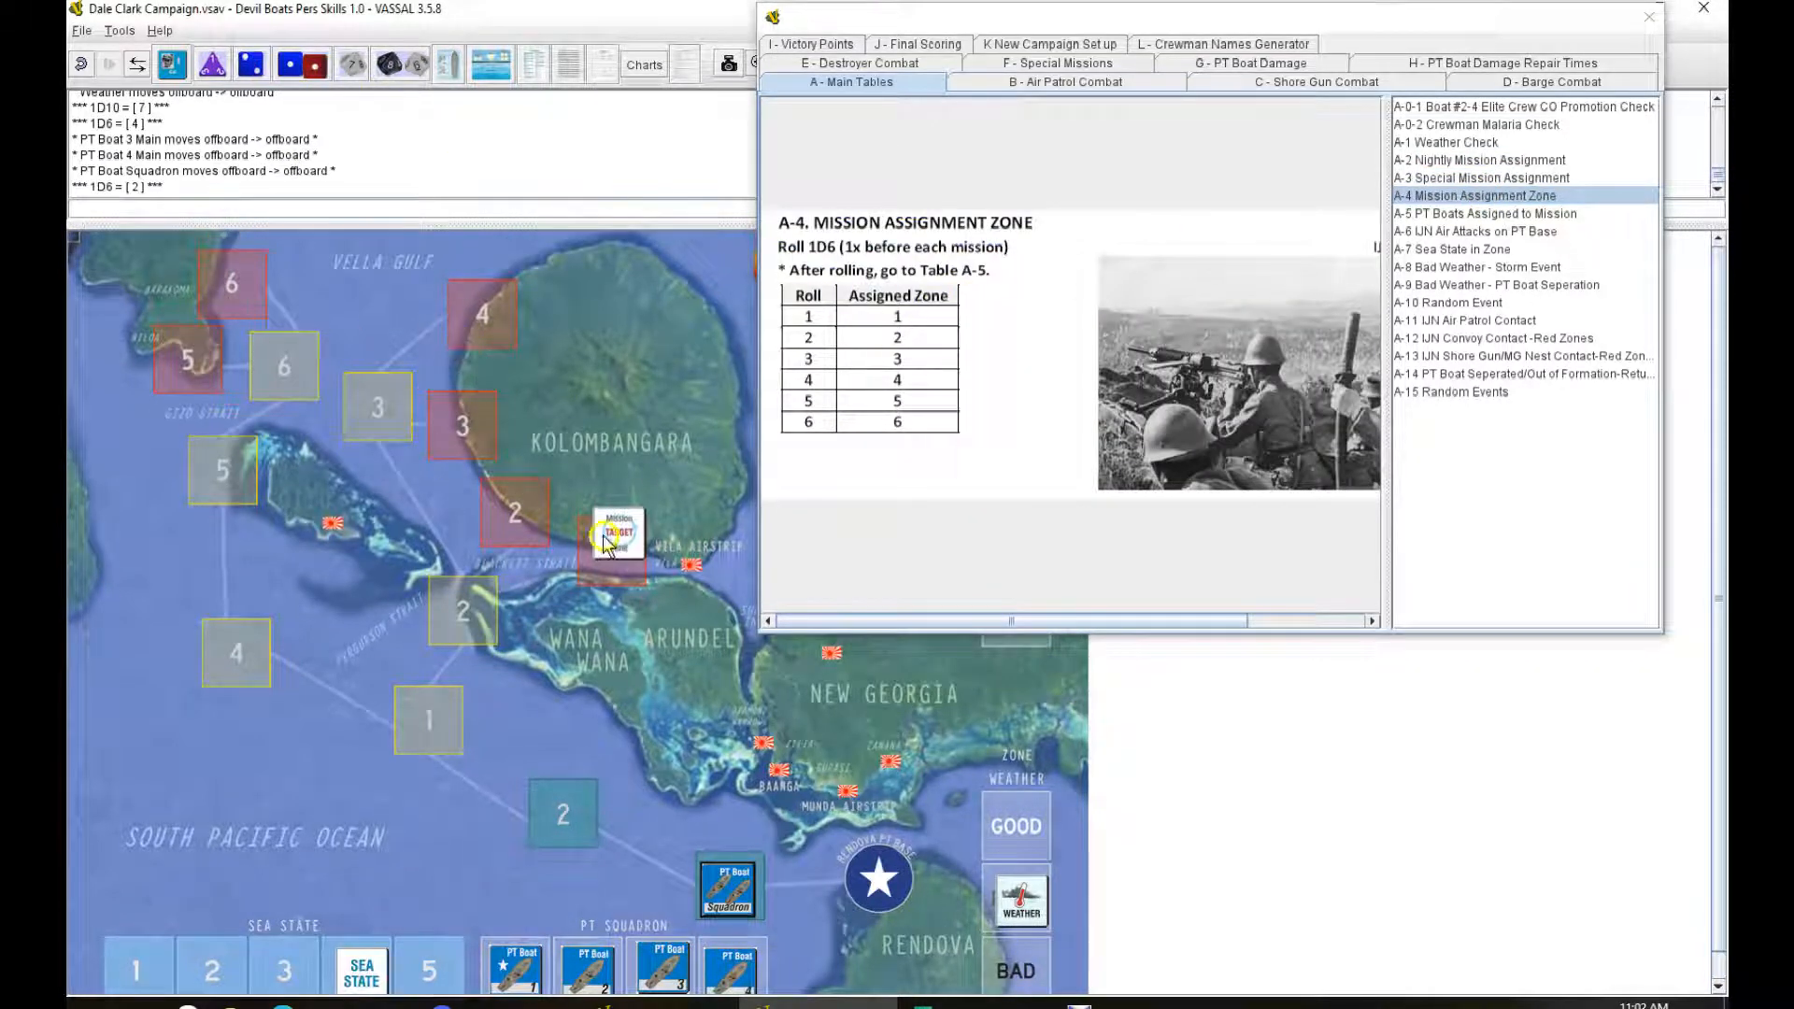
drag(615, 534, 509, 513)
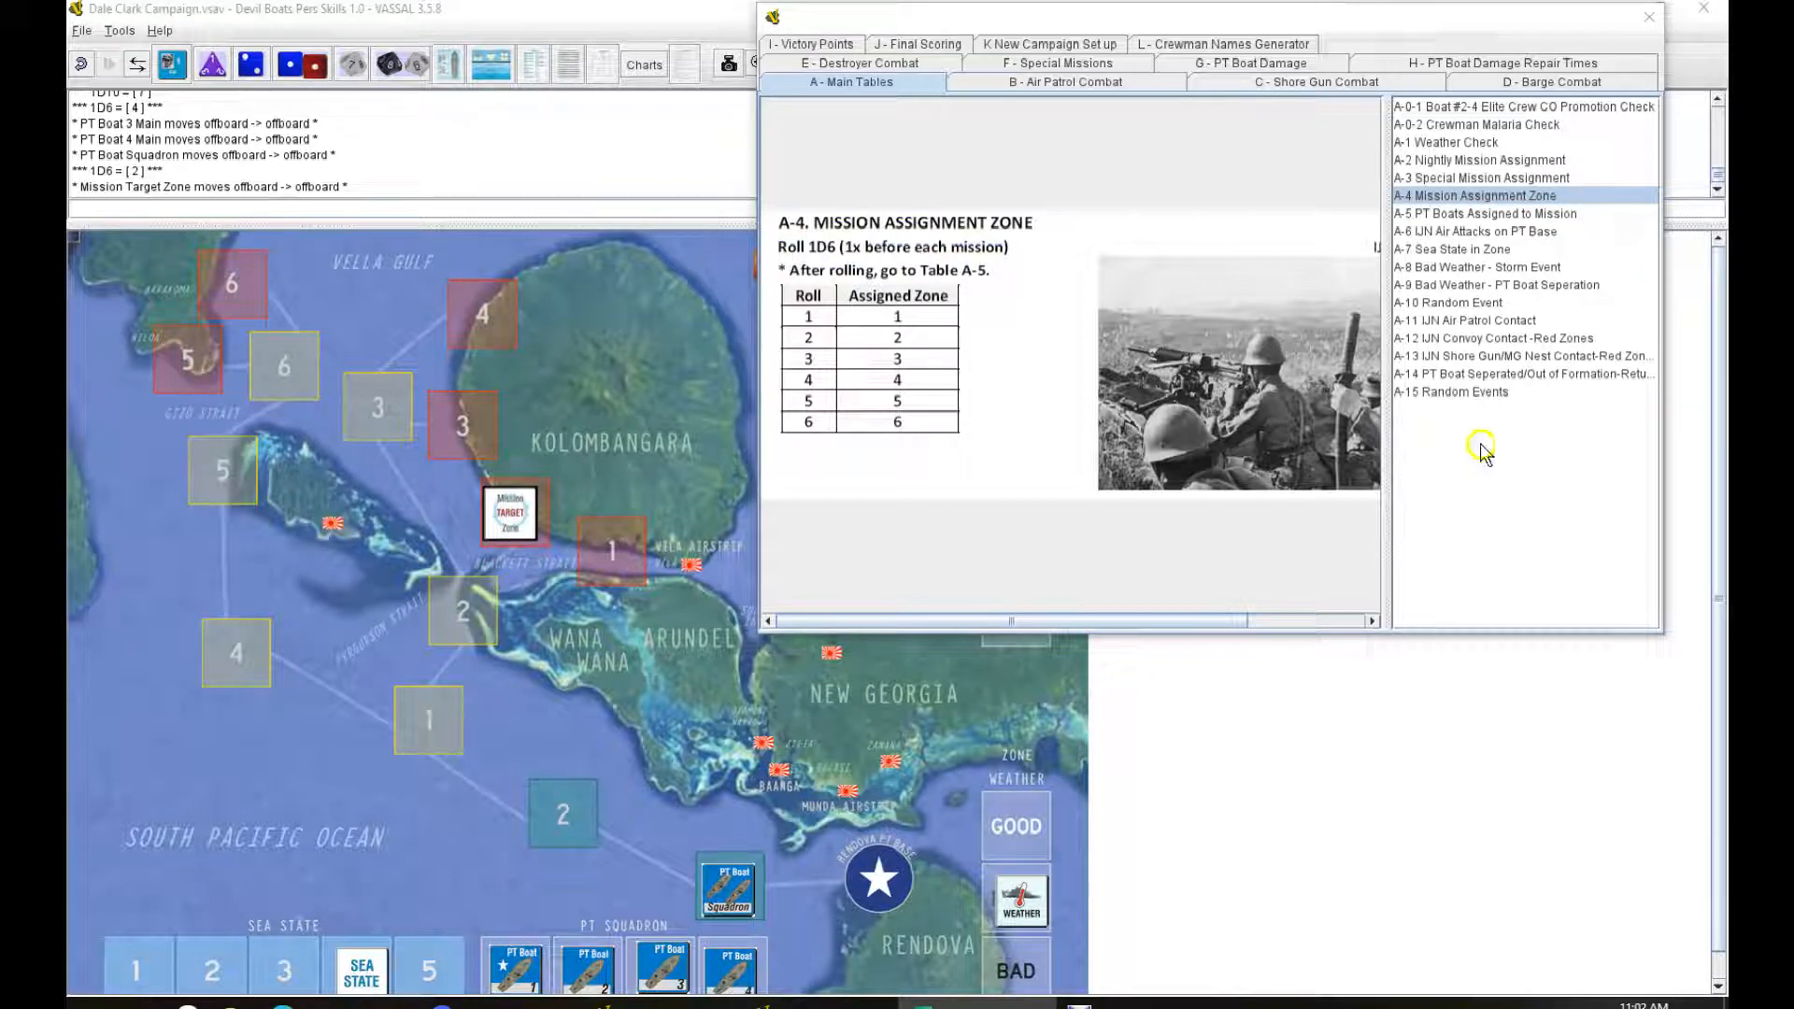
Step: Check PT boats assigned and roll for IJN air attacks on the base, then for sea state
click(1484, 213)
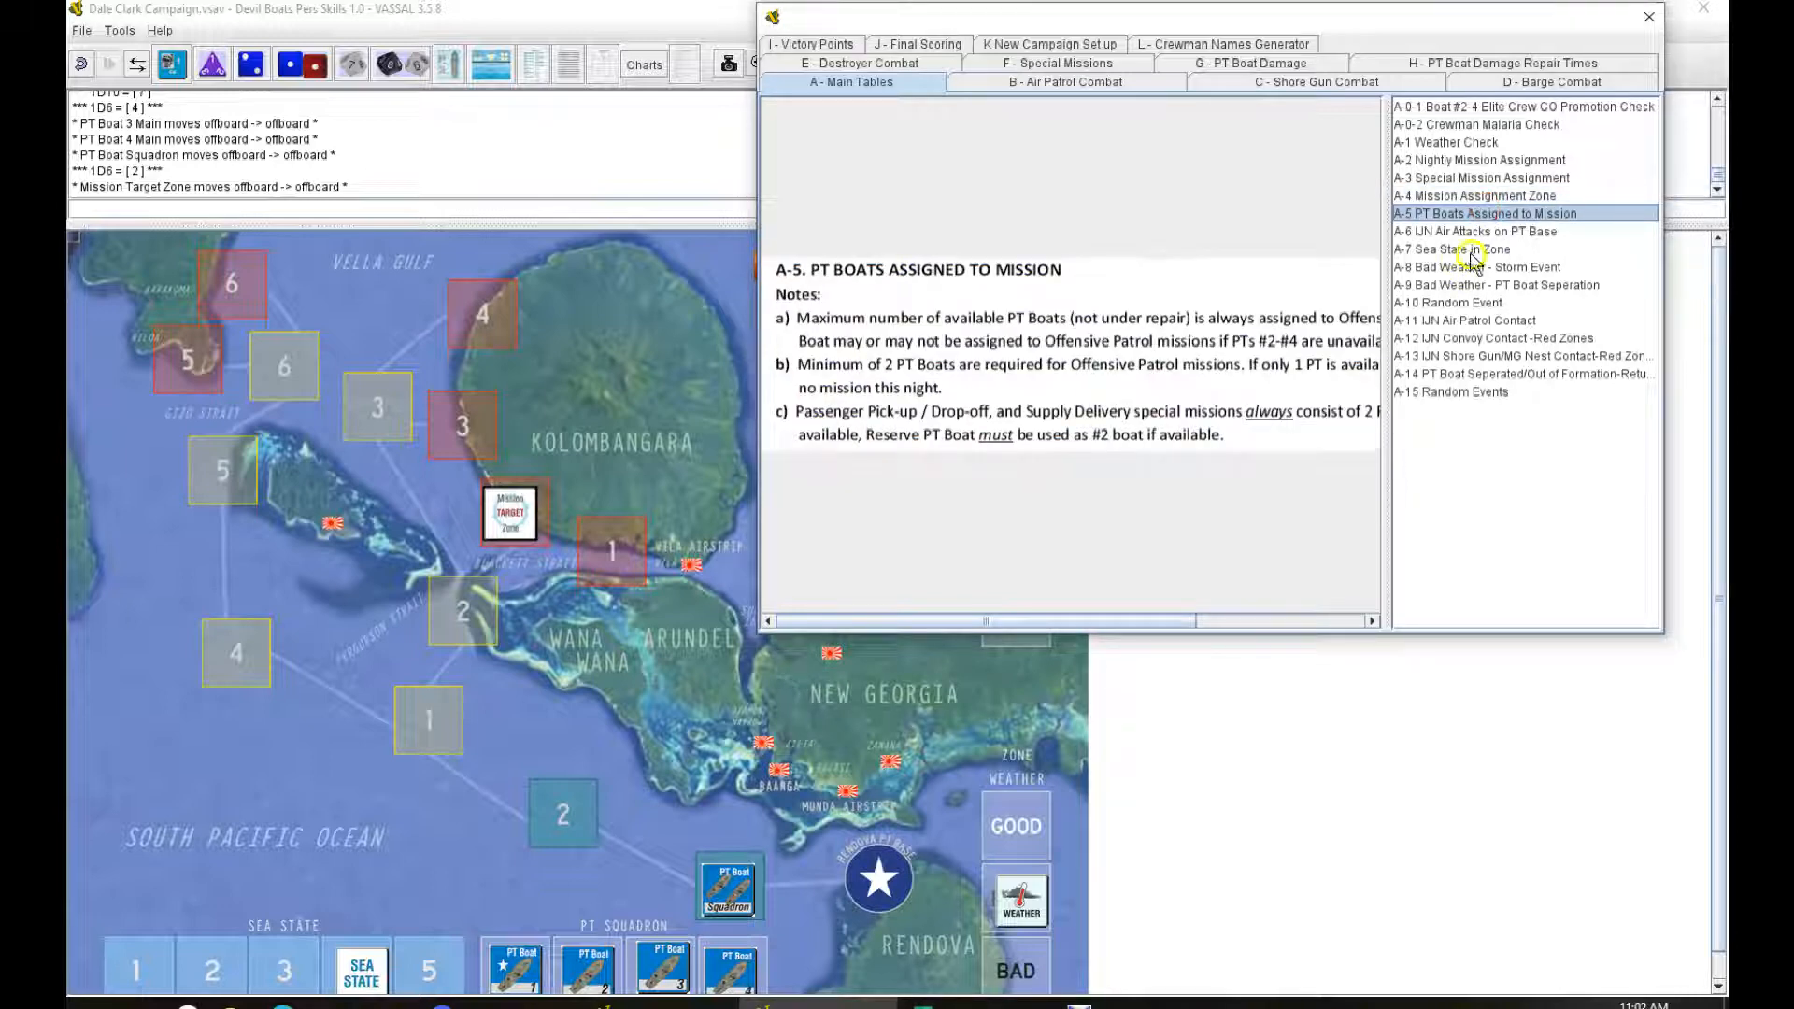
click(1476, 231)
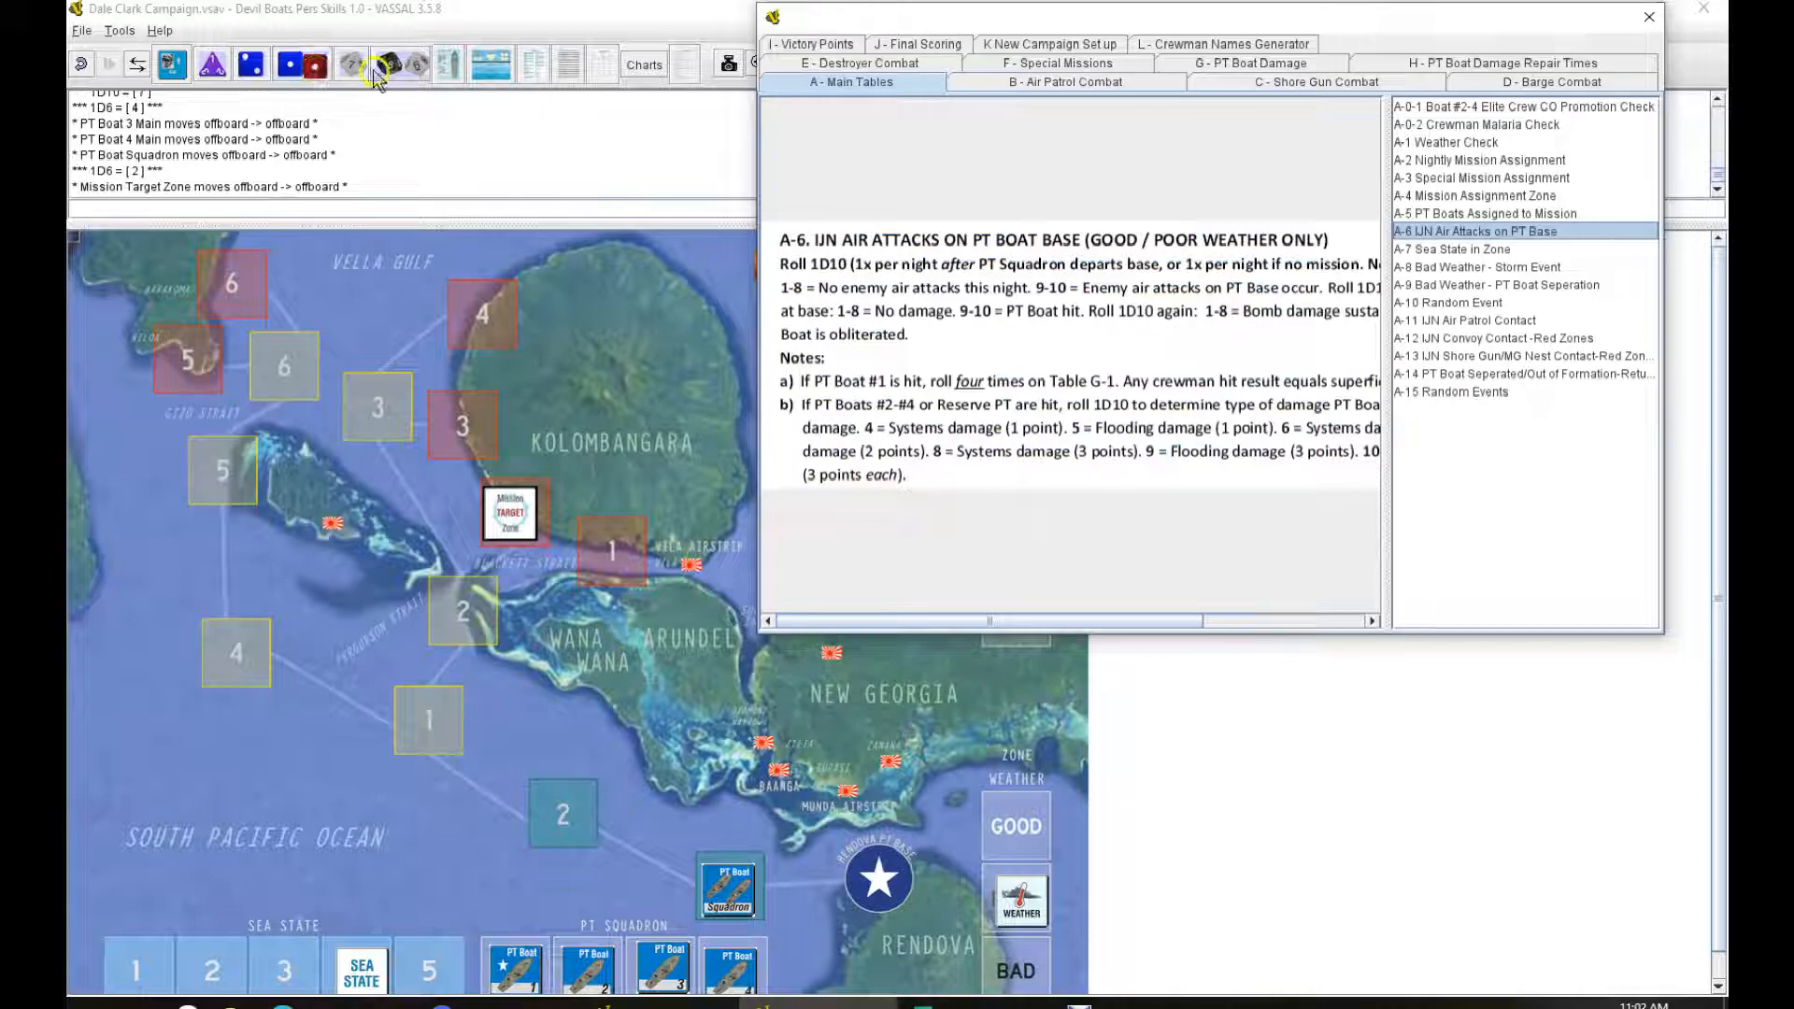
click(350, 64)
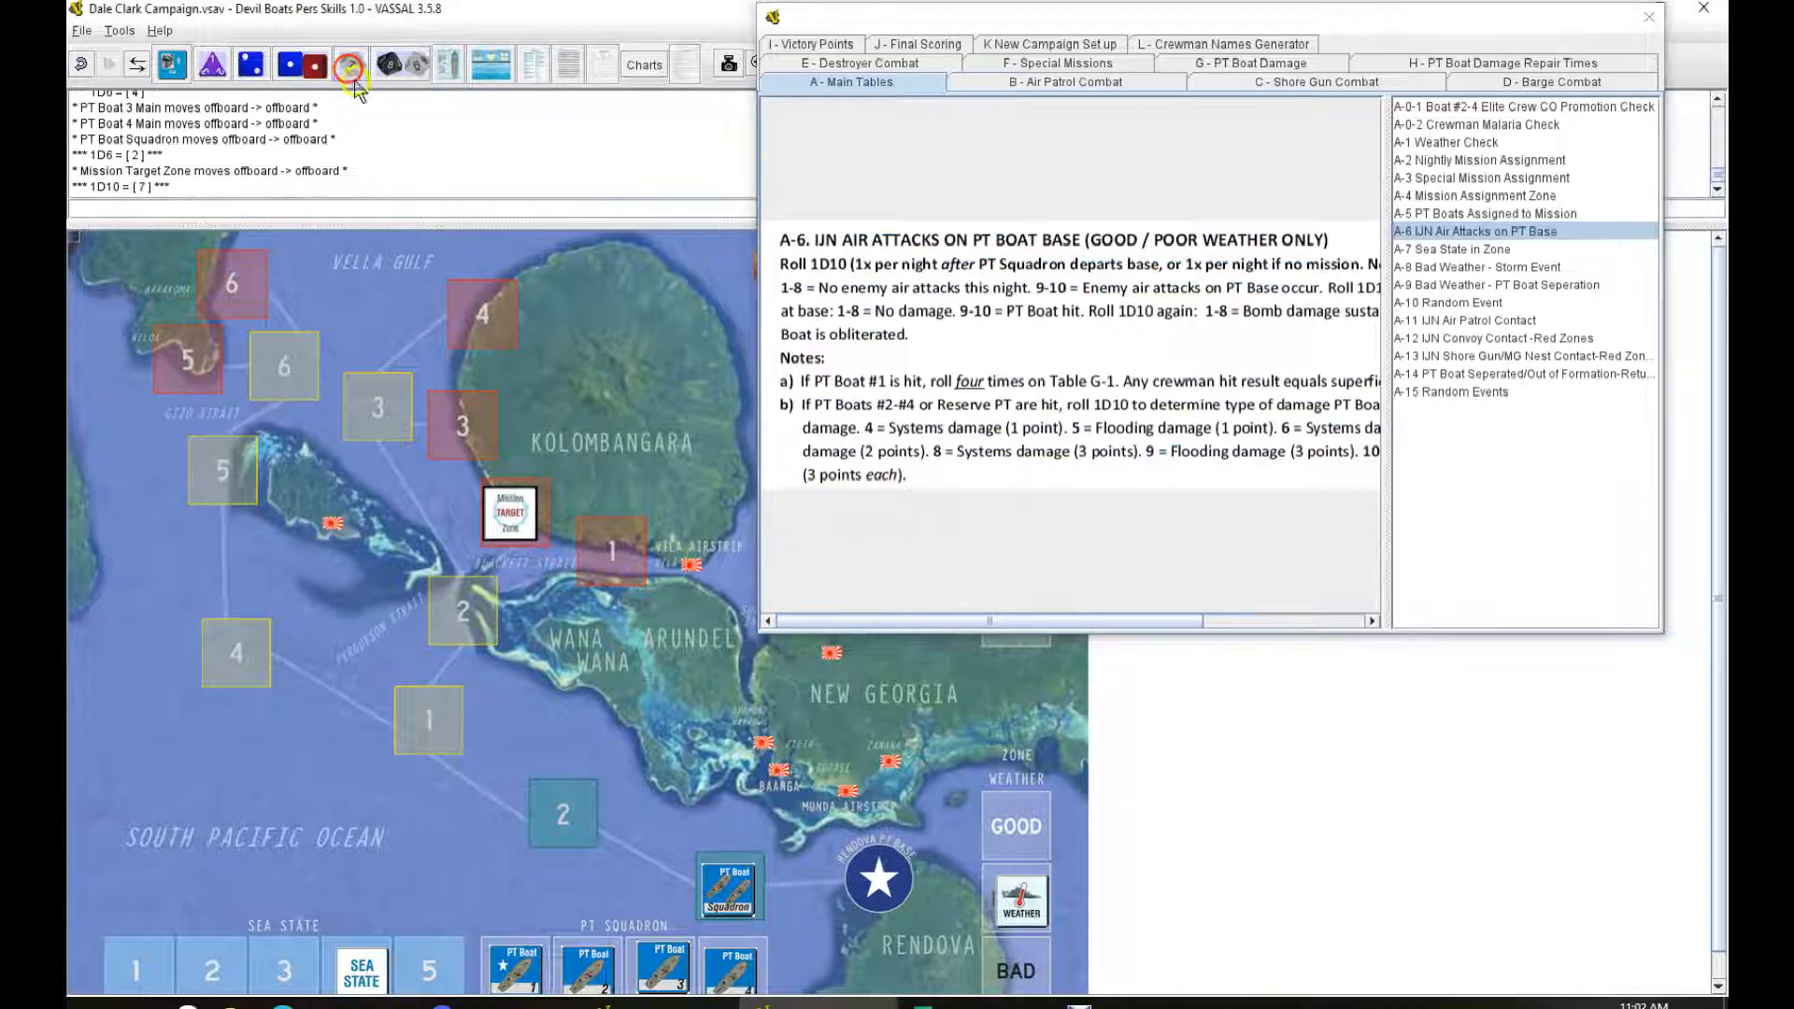
click(1451, 248)
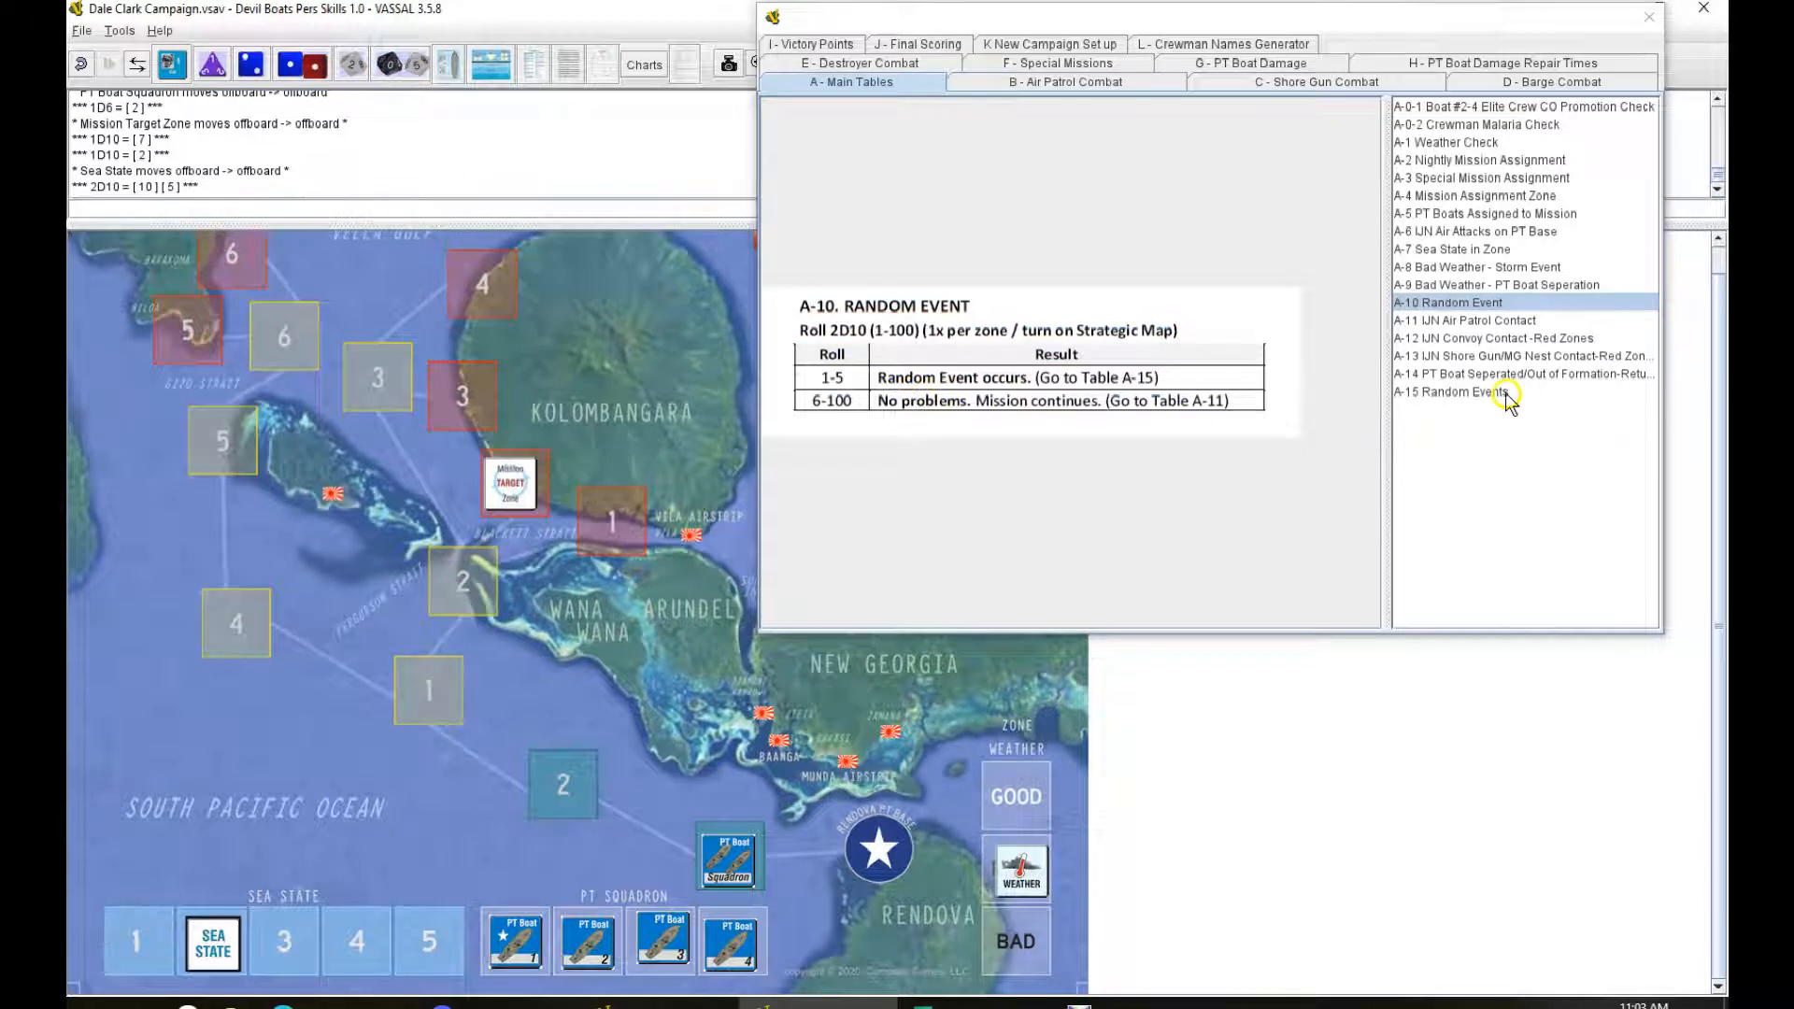
Step: Consult the Random Events table, show the marker pieces, and open IJN Air Patrol Contact
click(1463, 391)
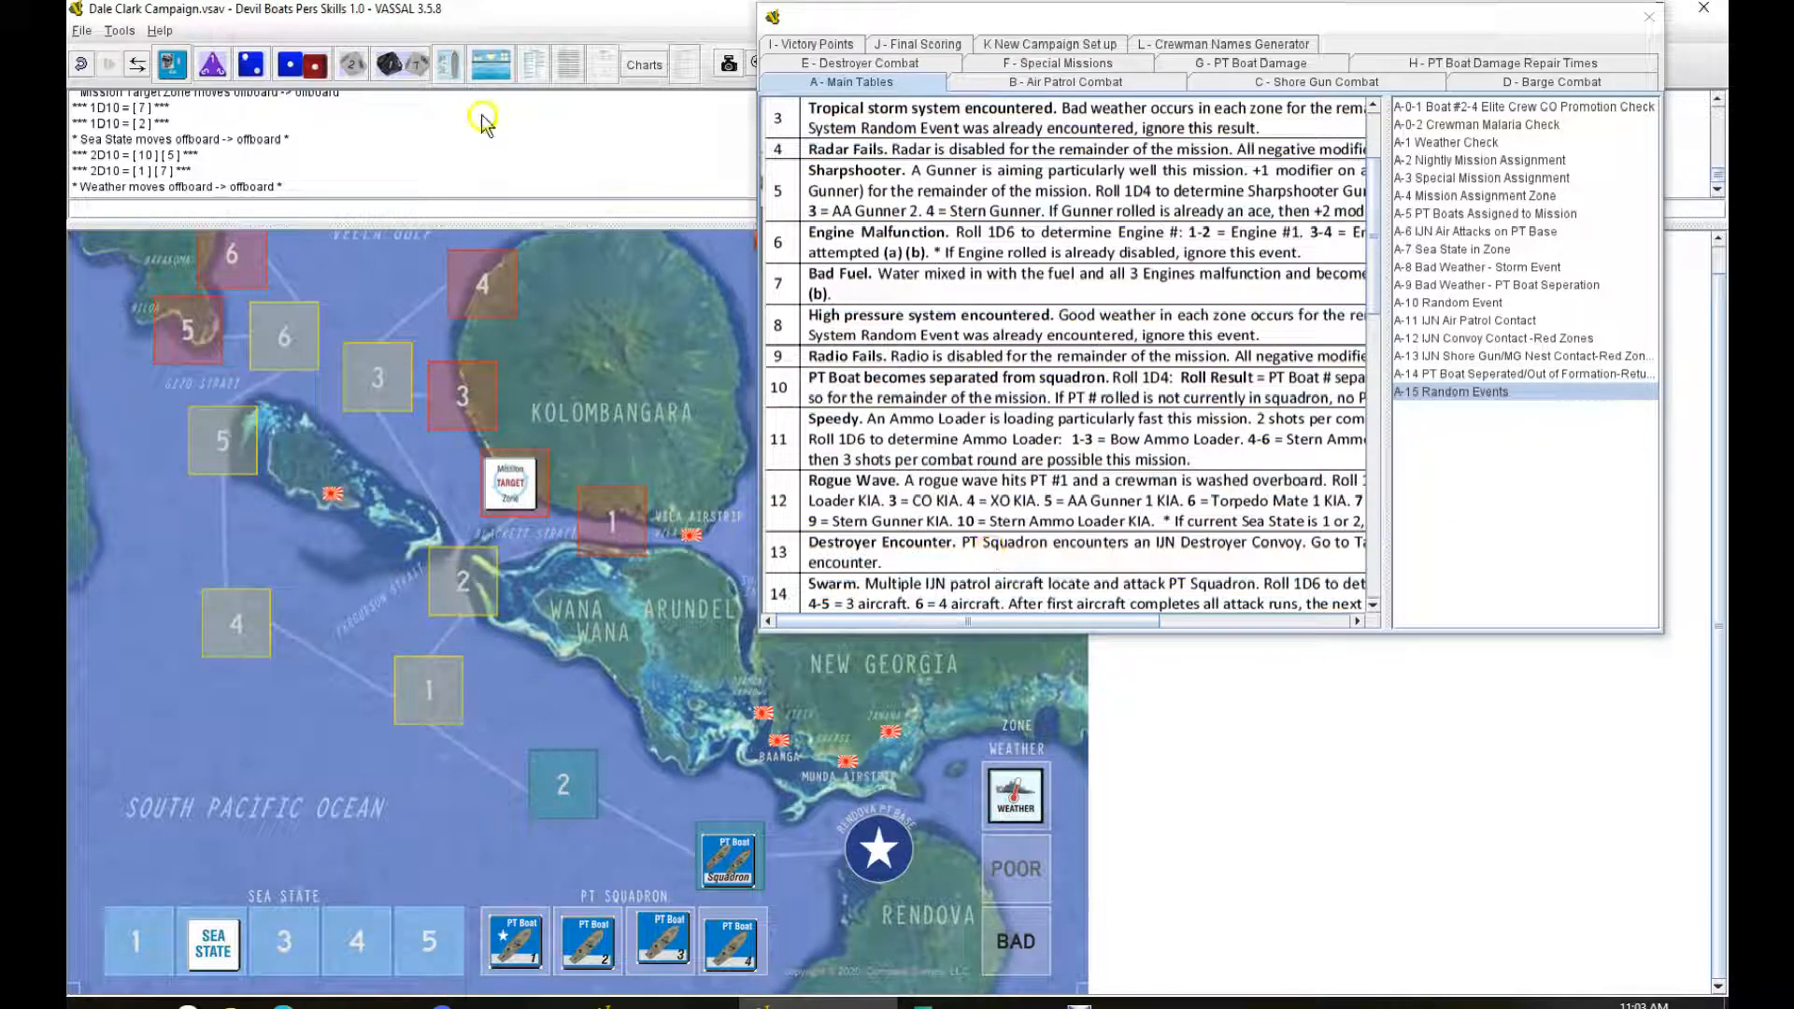
click(172, 64)
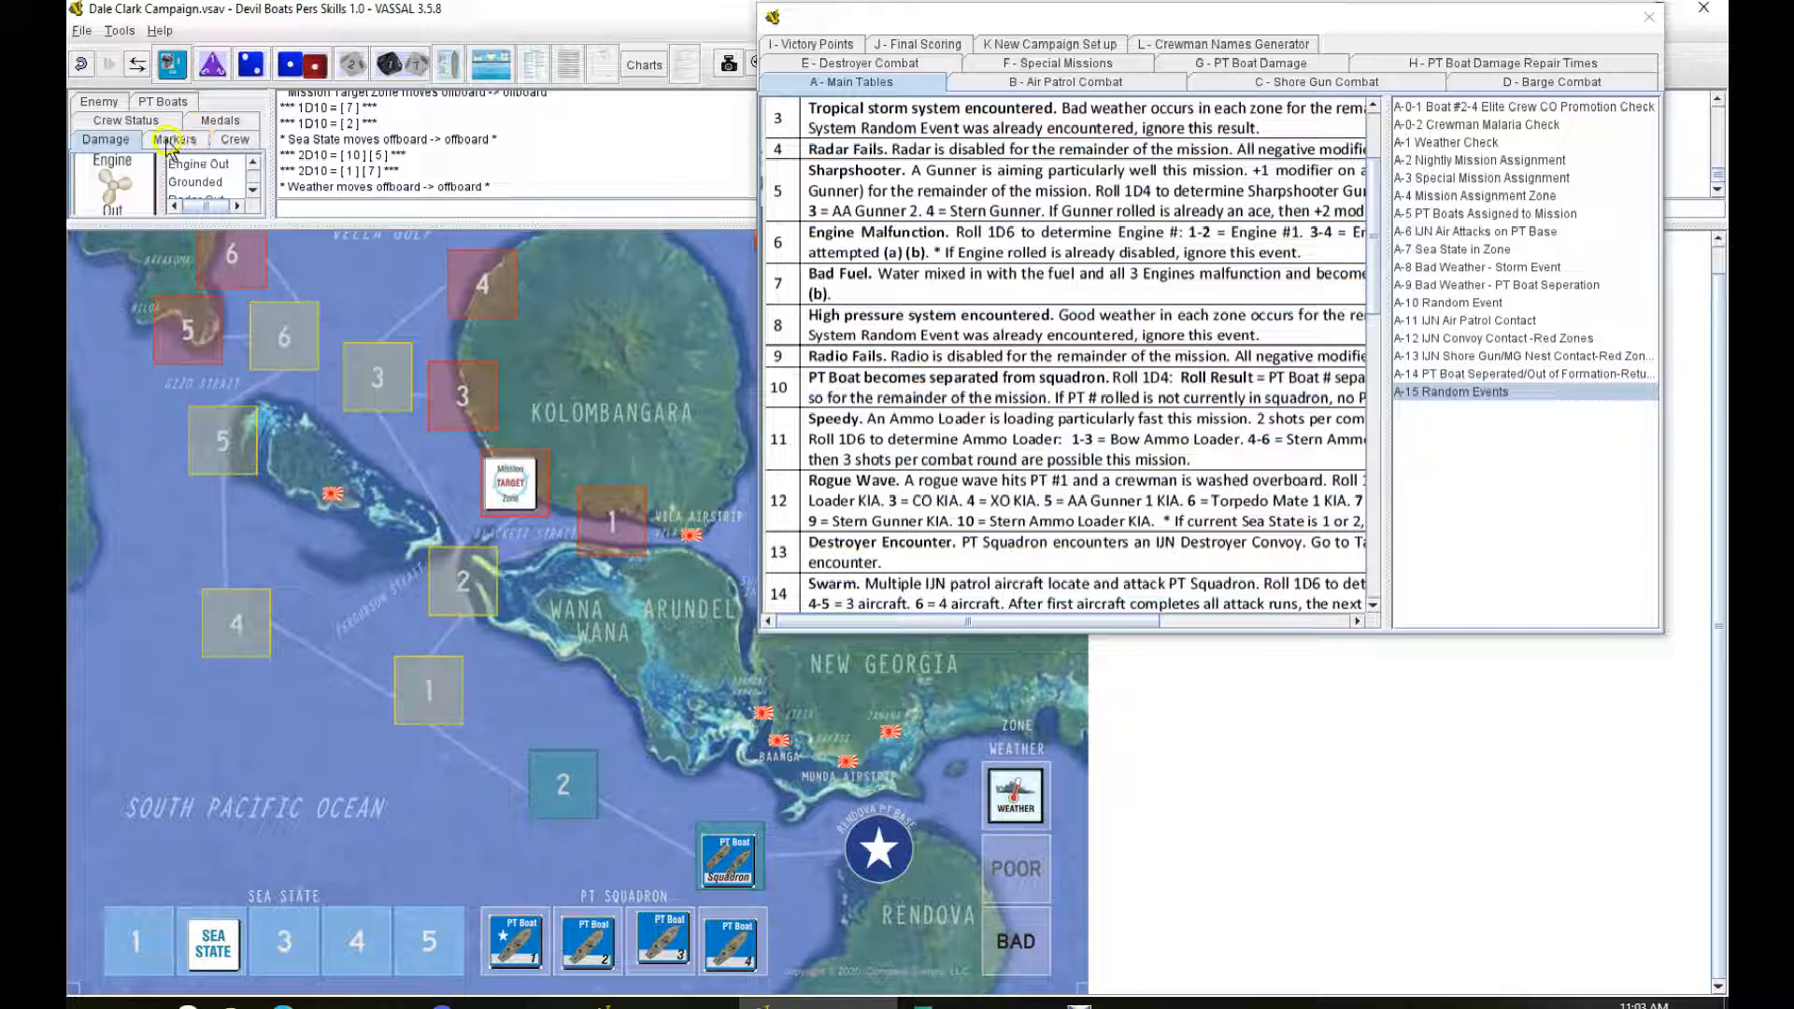
click(174, 139)
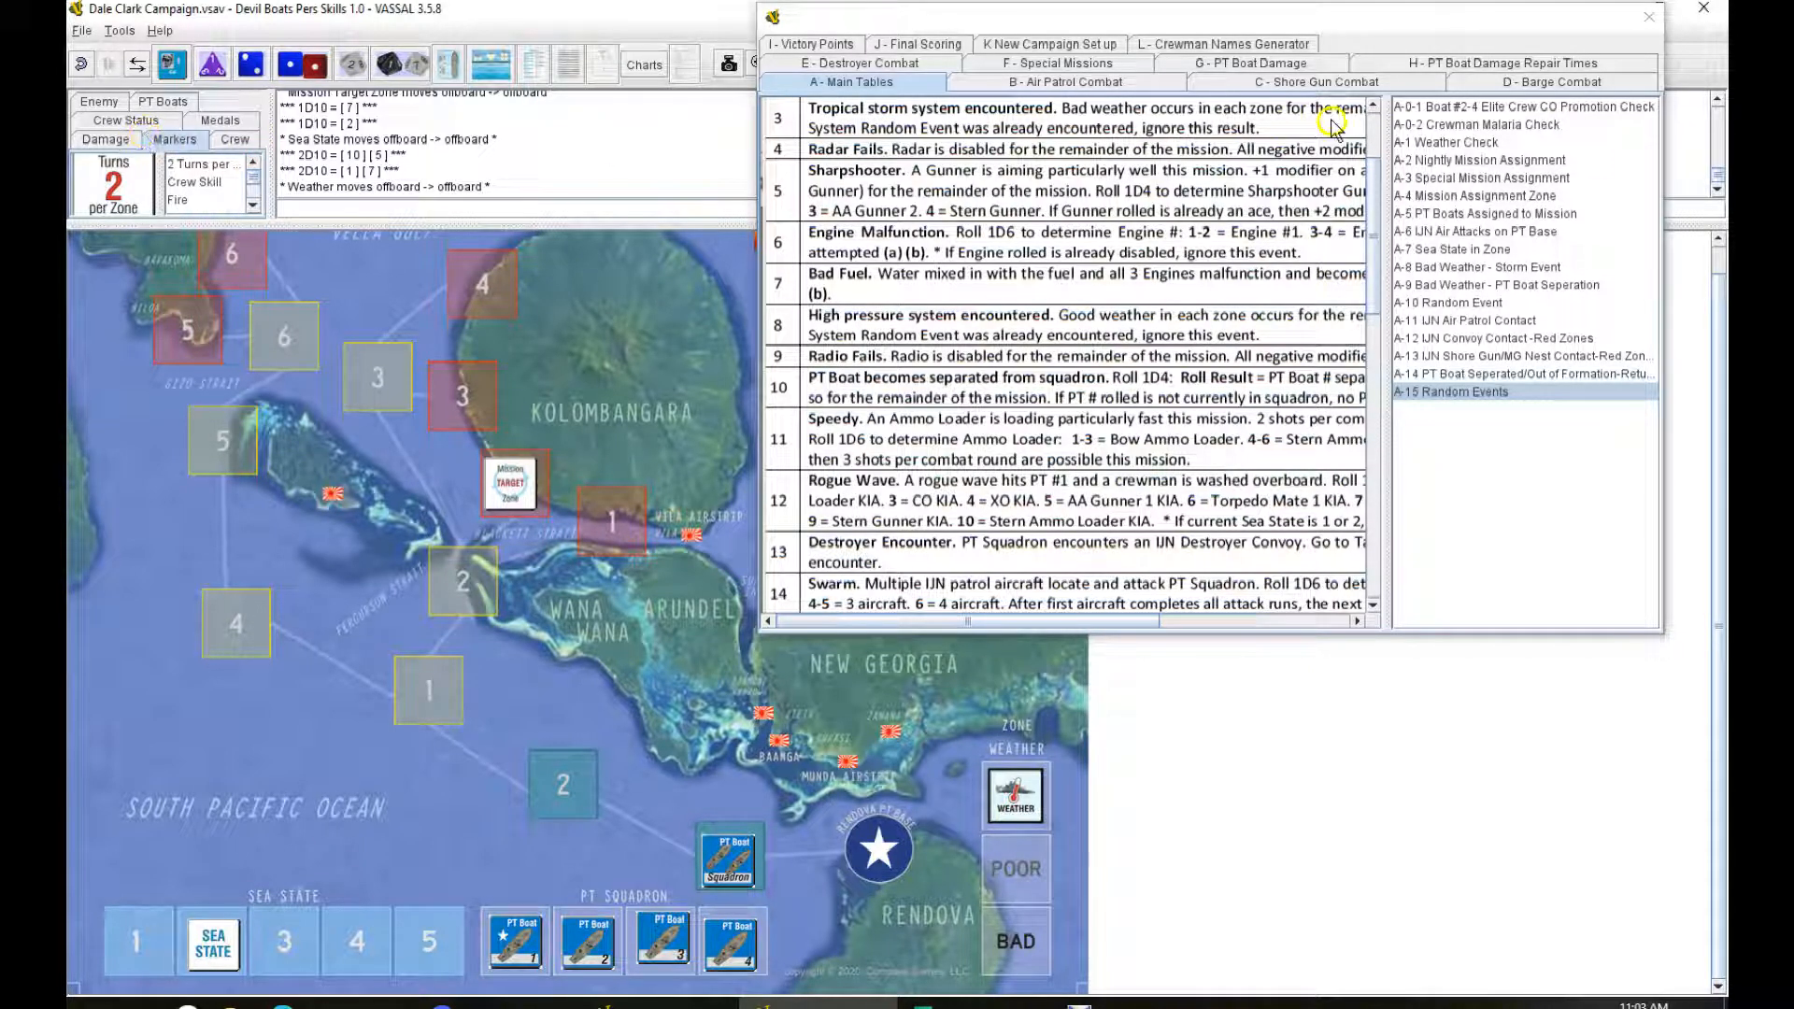
mouse_move(1163, 698)
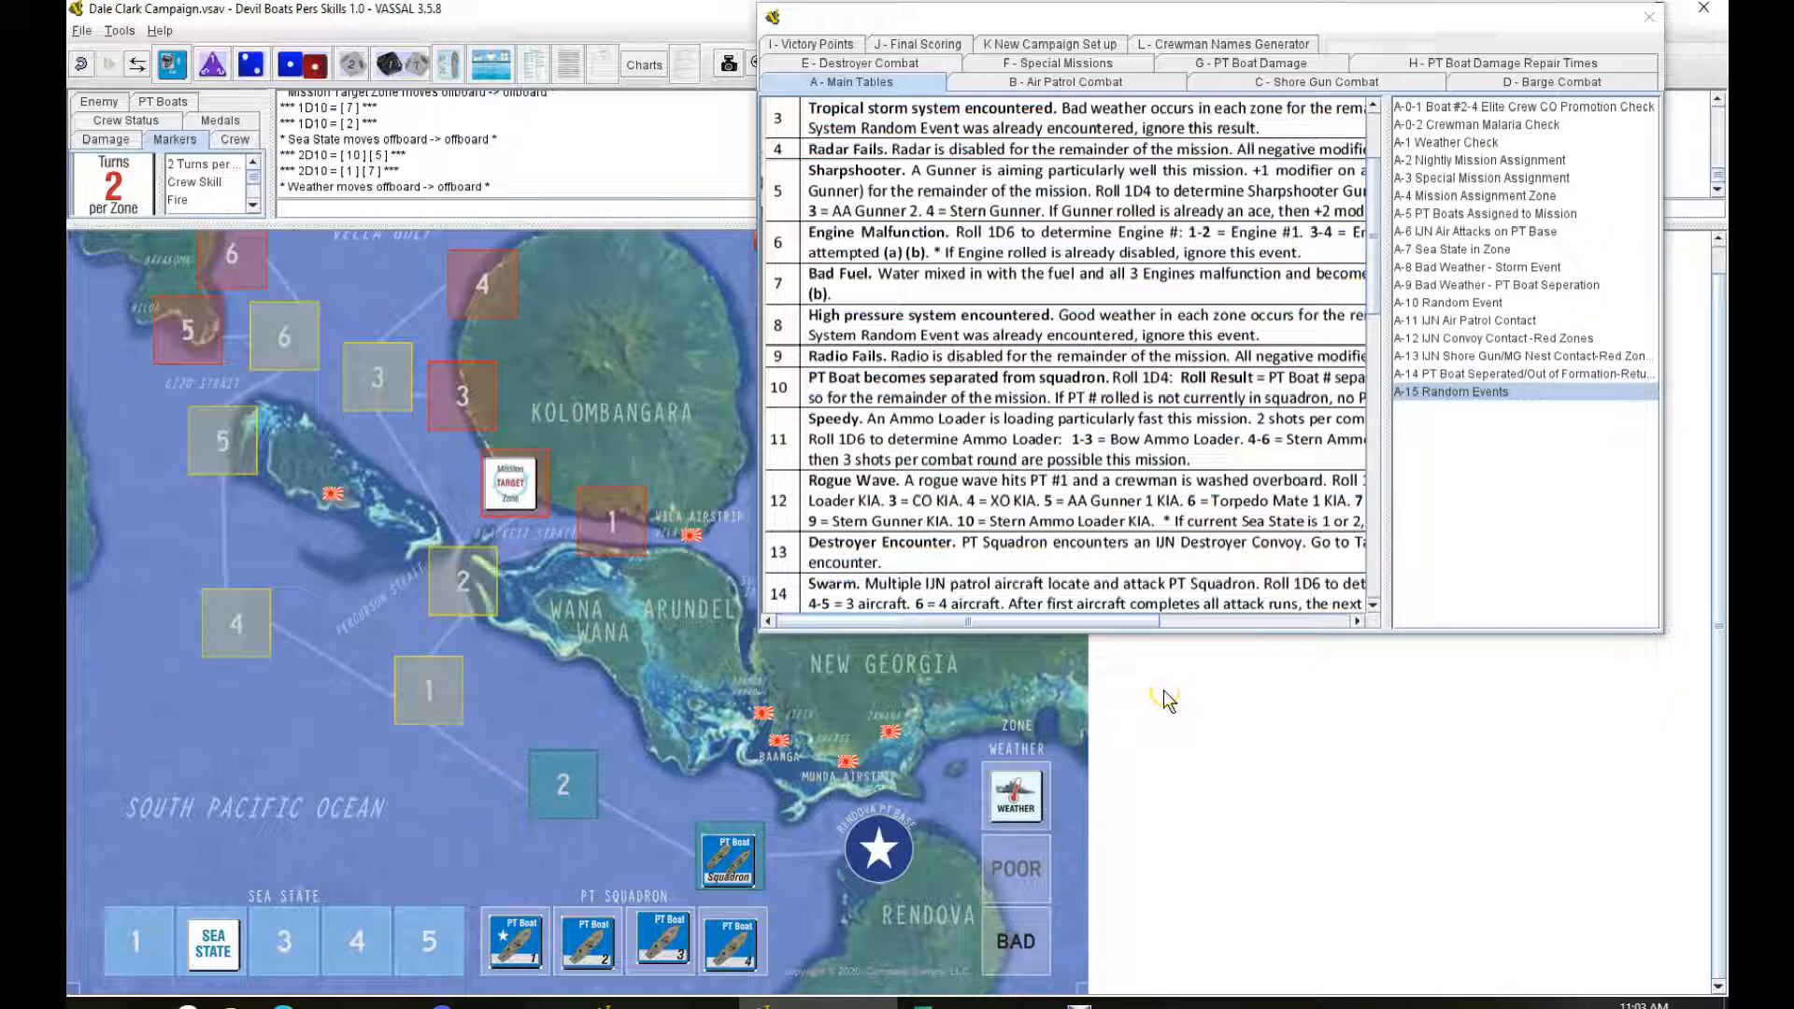
mouse_move(1141, 657)
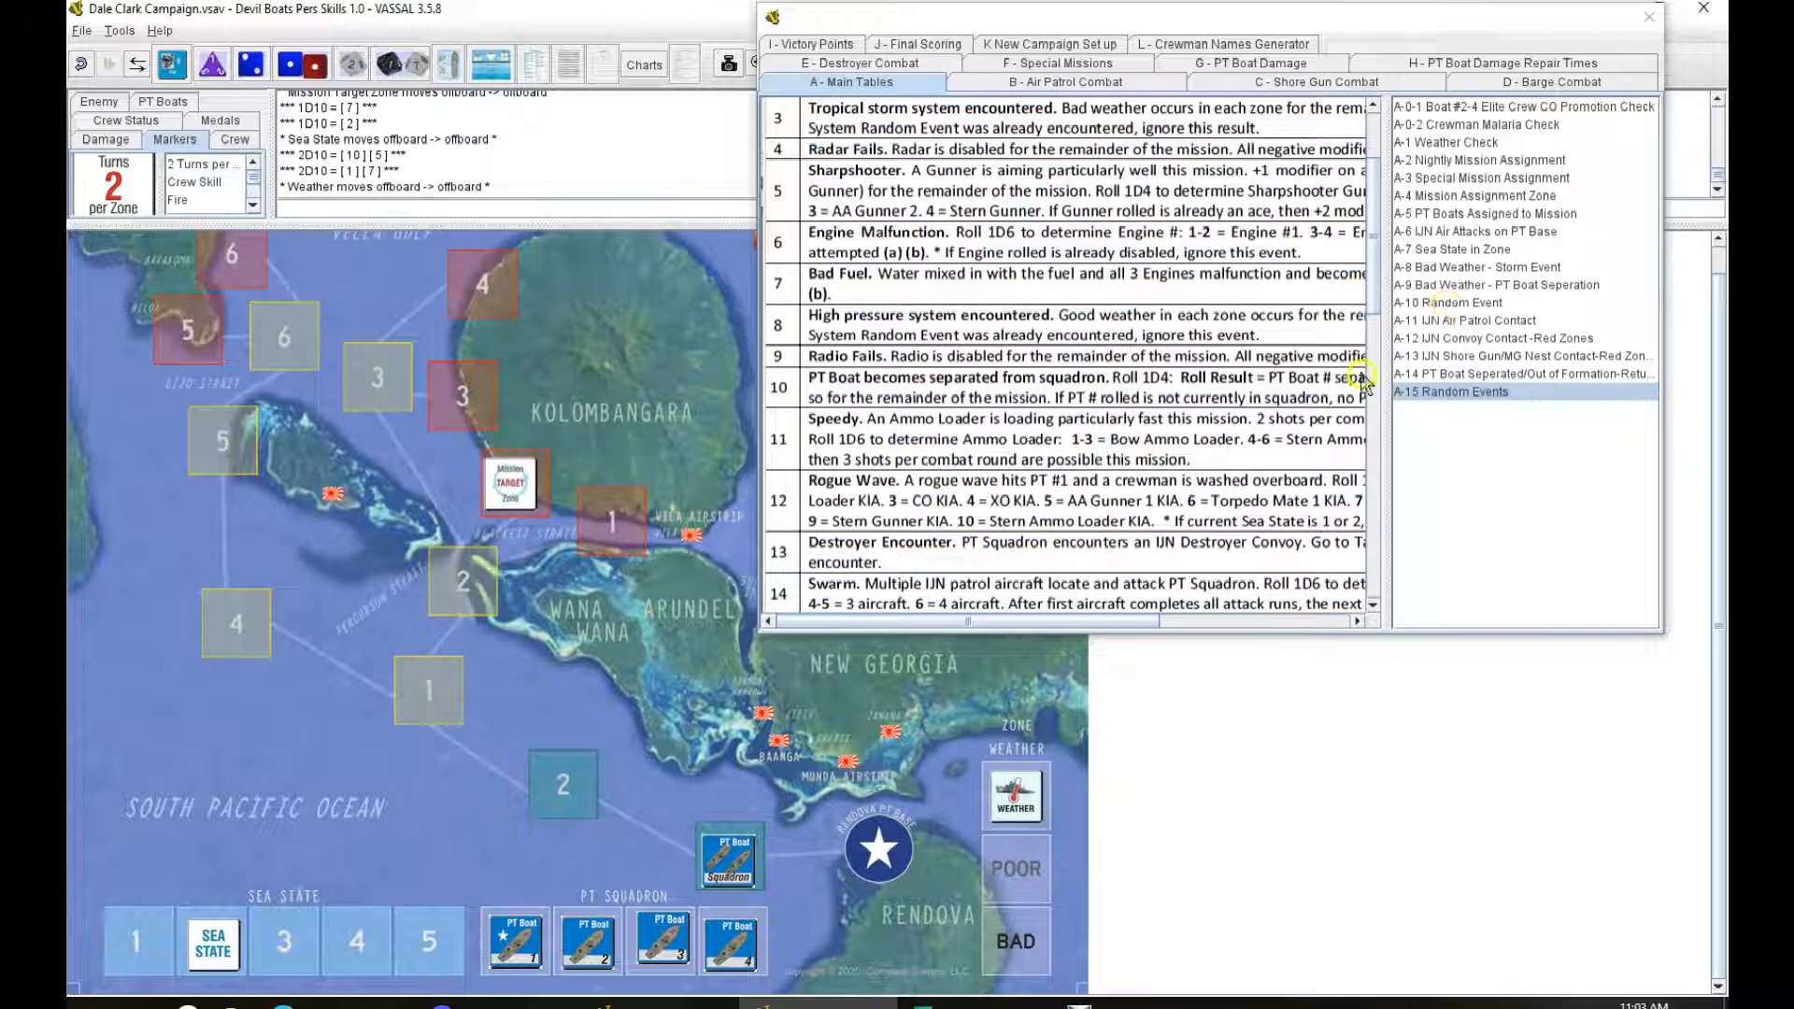
mouse_move(1487, 330)
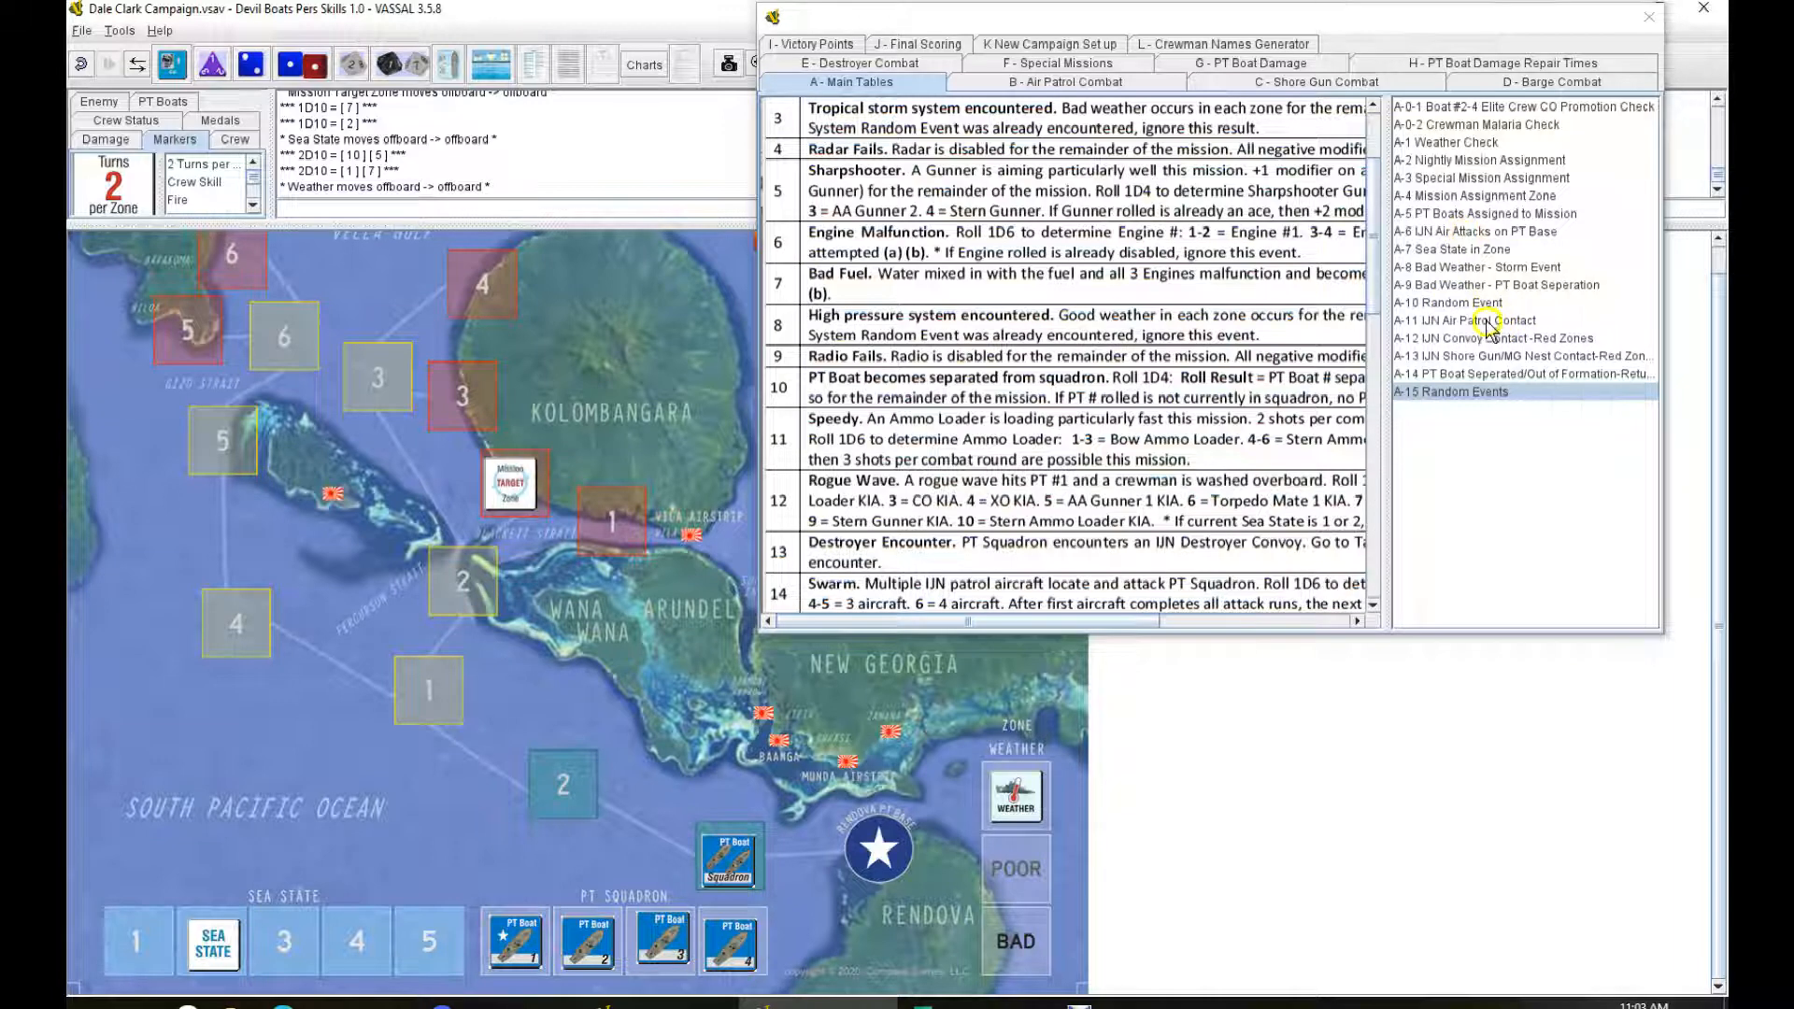
click(1471, 320)
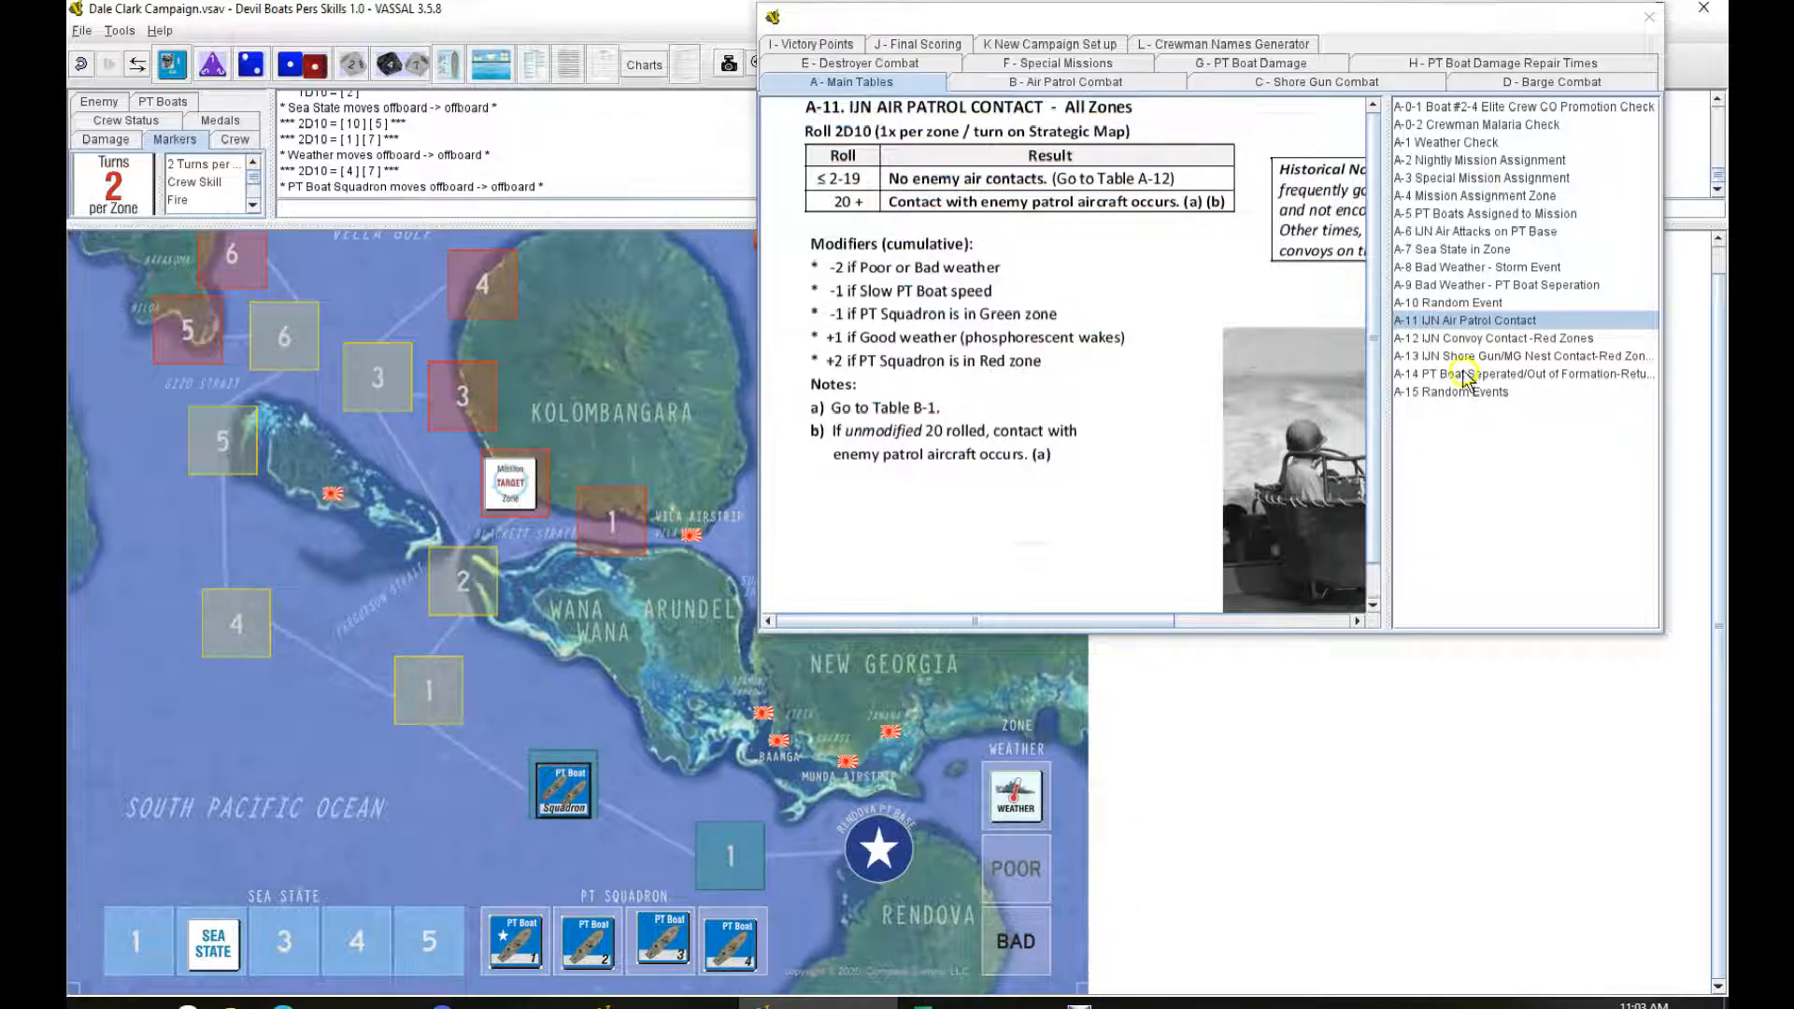
Step: Roll 2D10 for enemy air patrol contact in the squadron's zone
click(1451, 249)
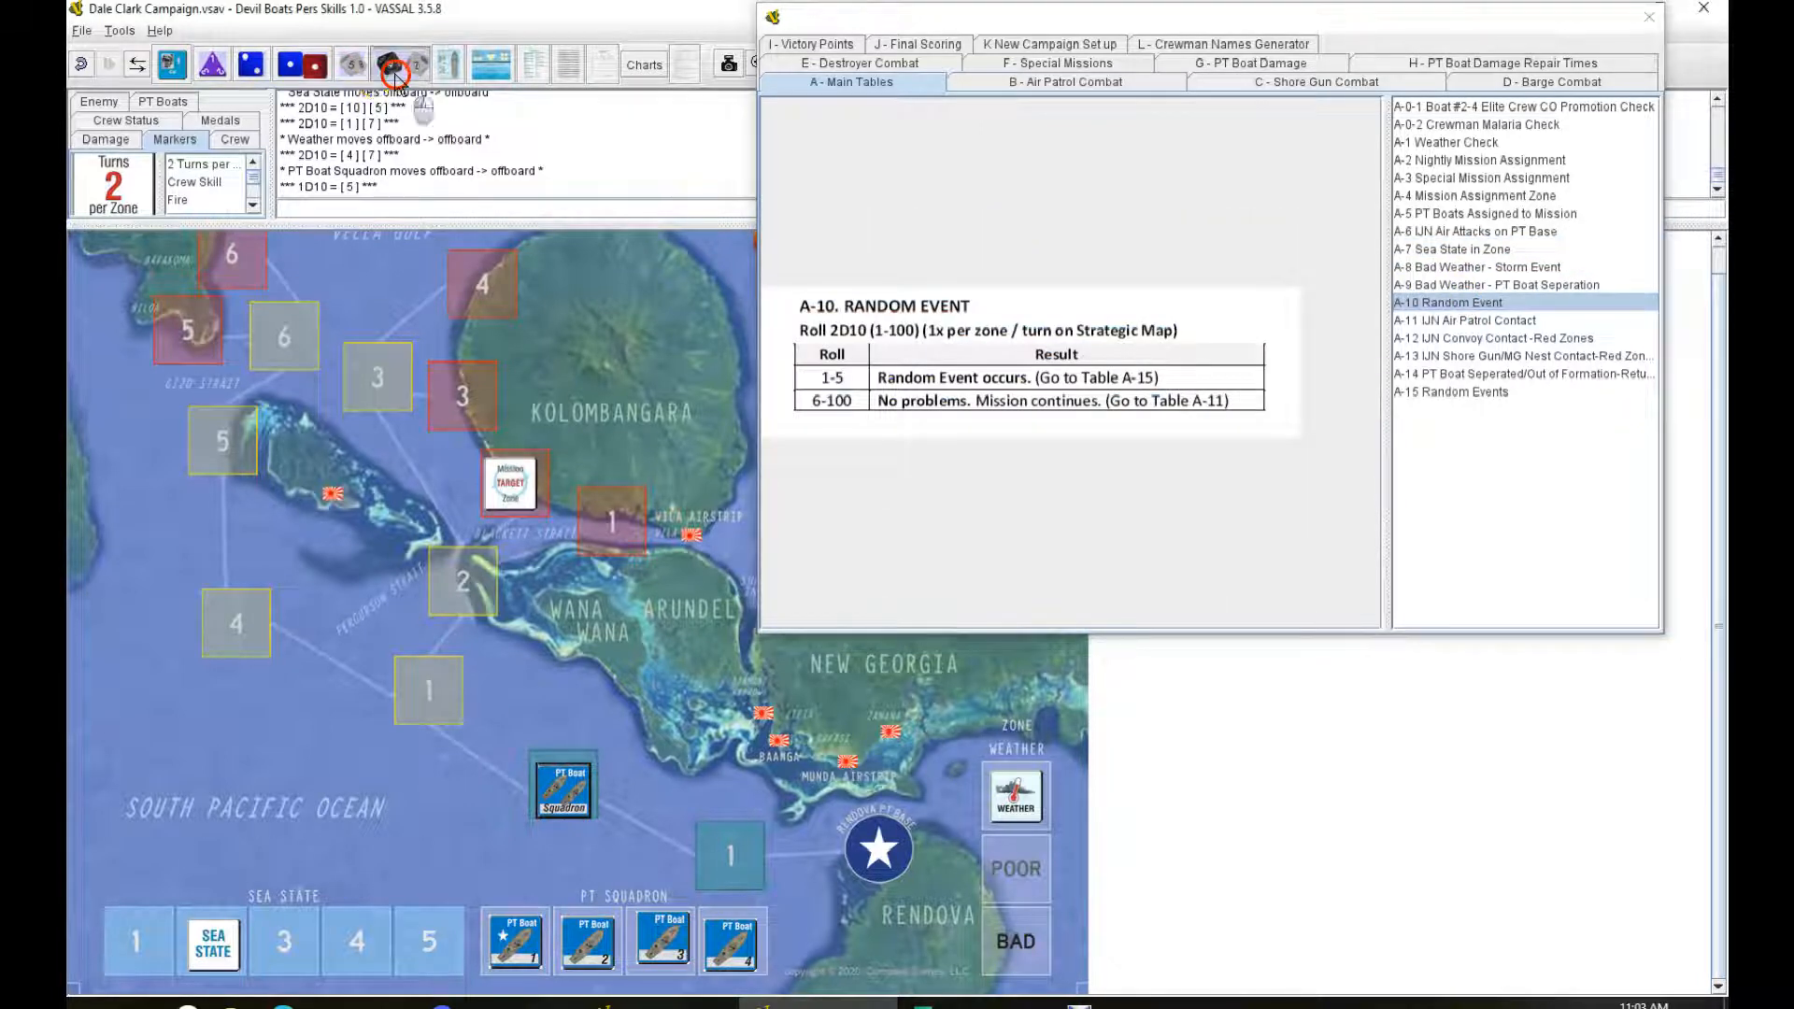
click(1468, 320)
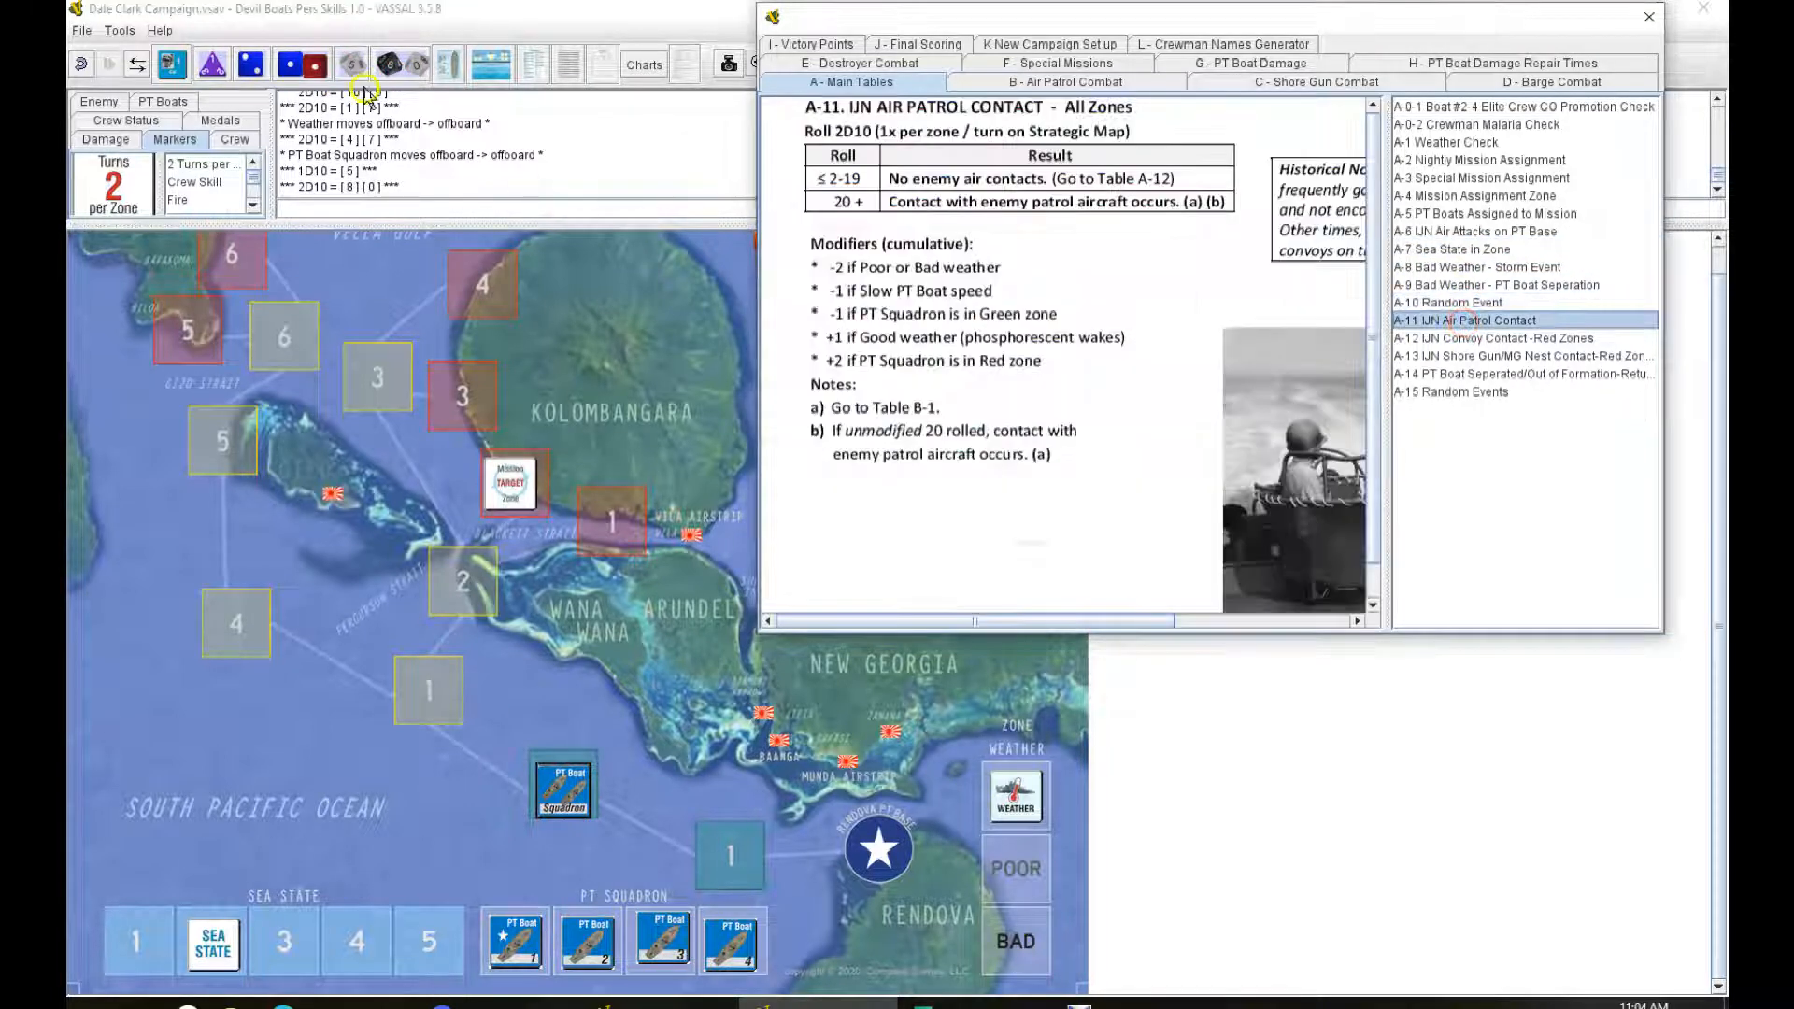
click(395, 65)
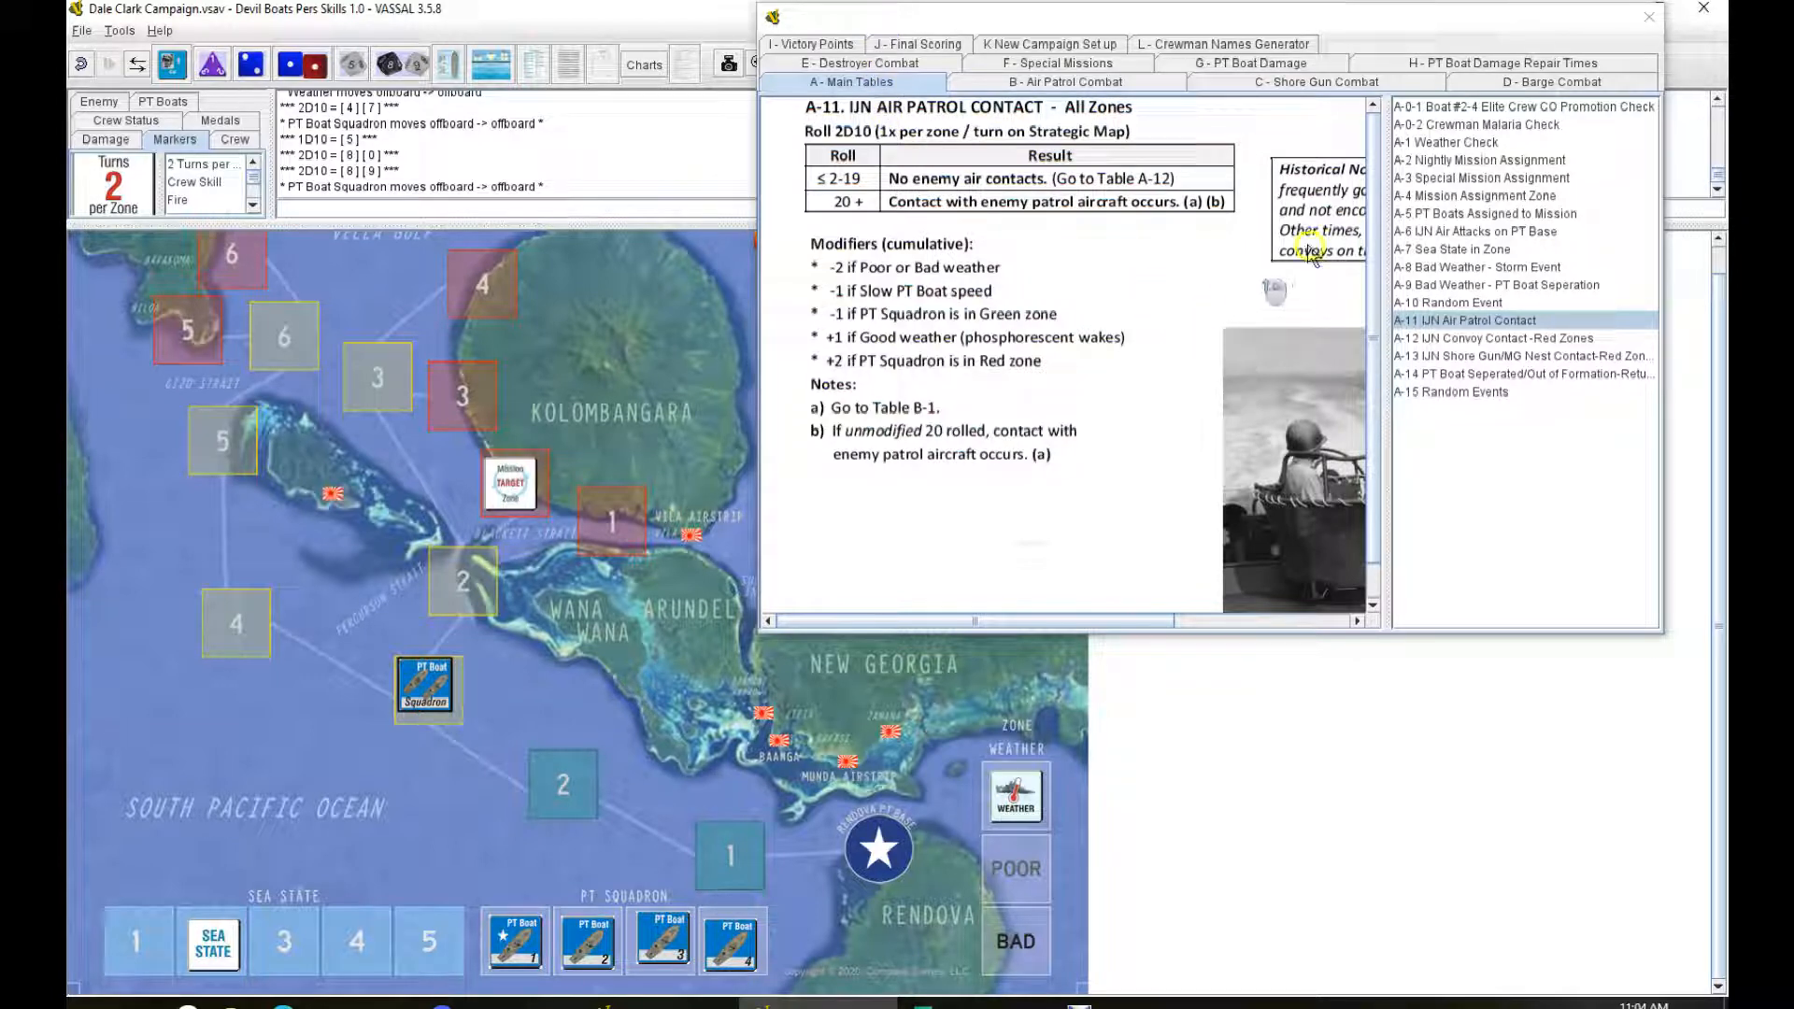
click(1451, 250)
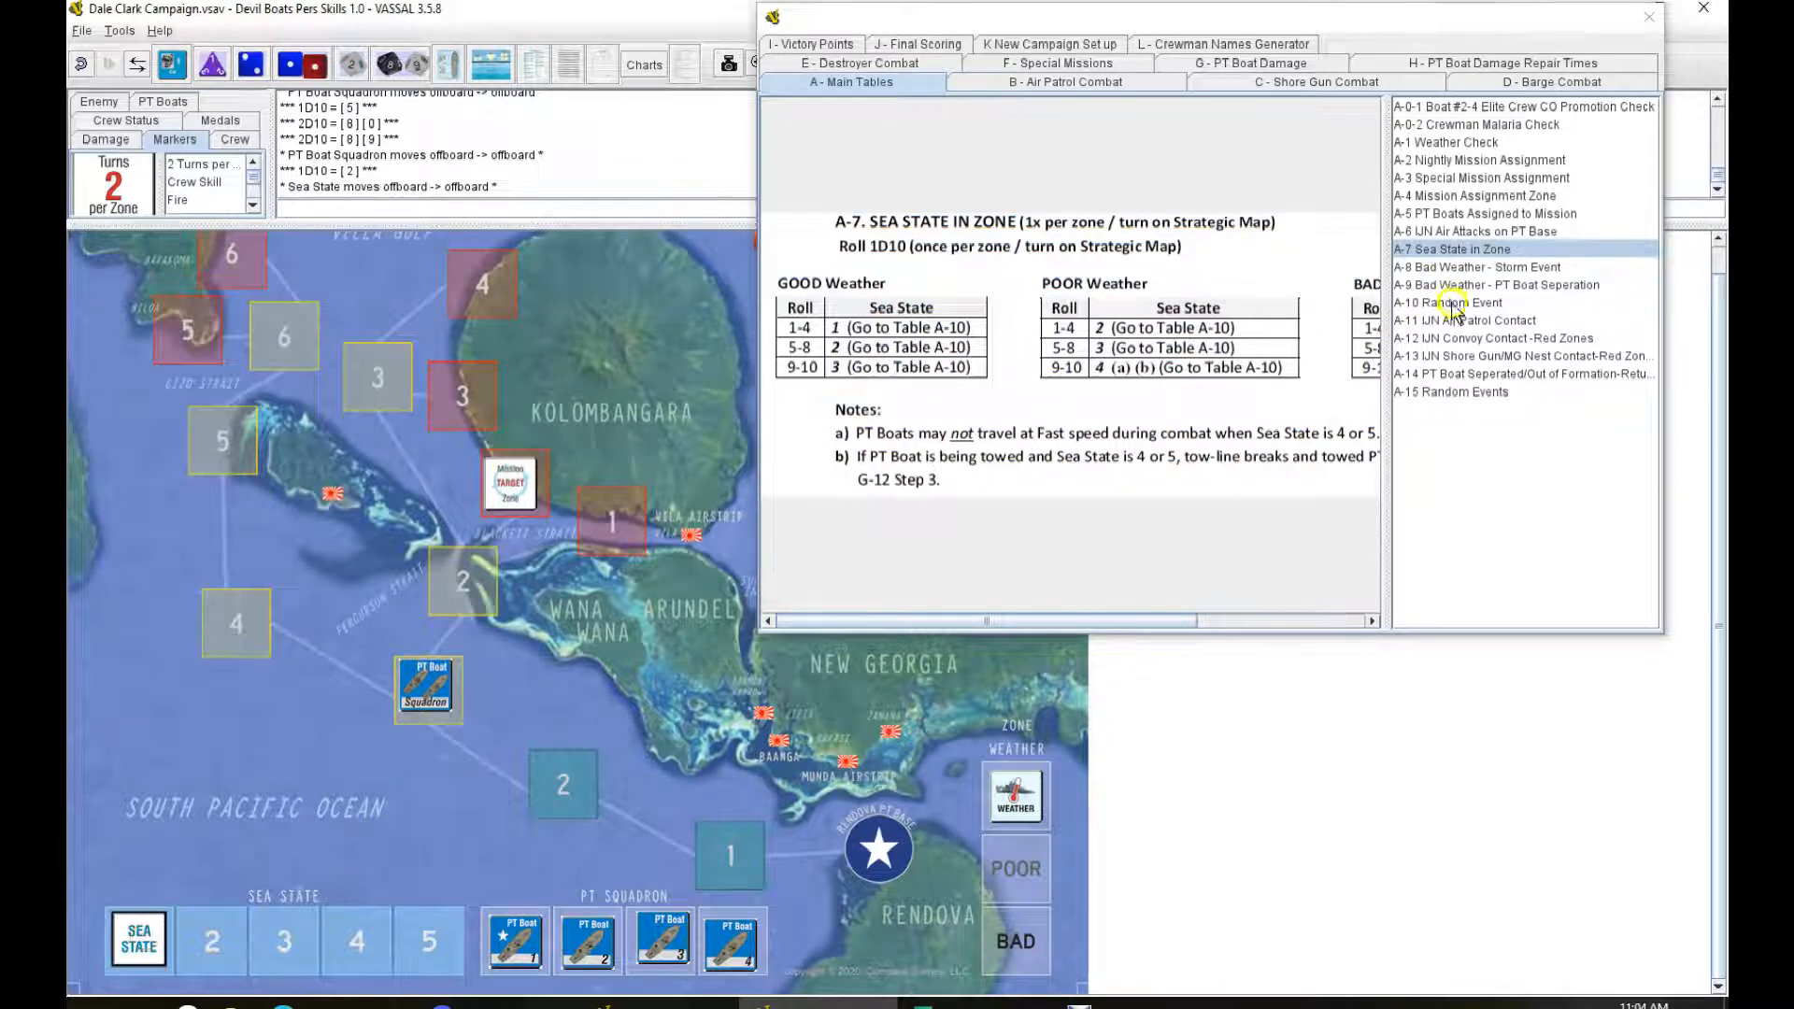
Step: Roll 2D10 on the Random Events table to find which event occurs
click(1451, 301)
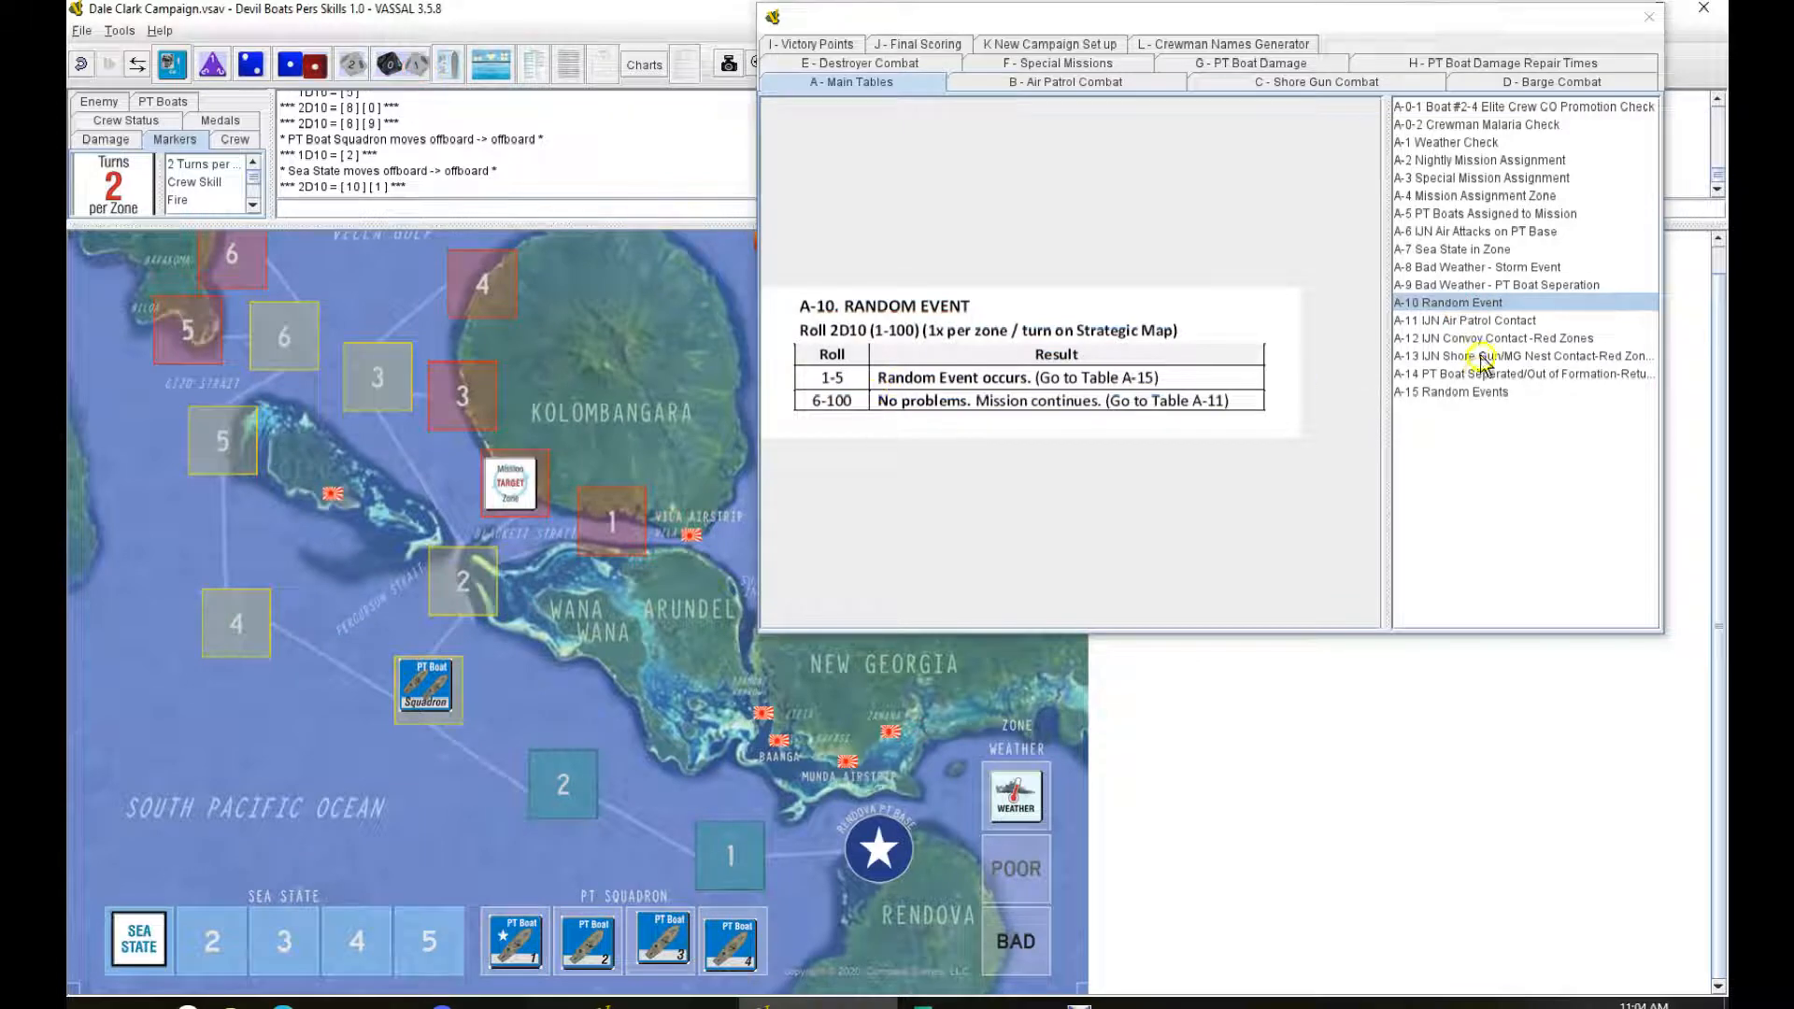
click(1453, 392)
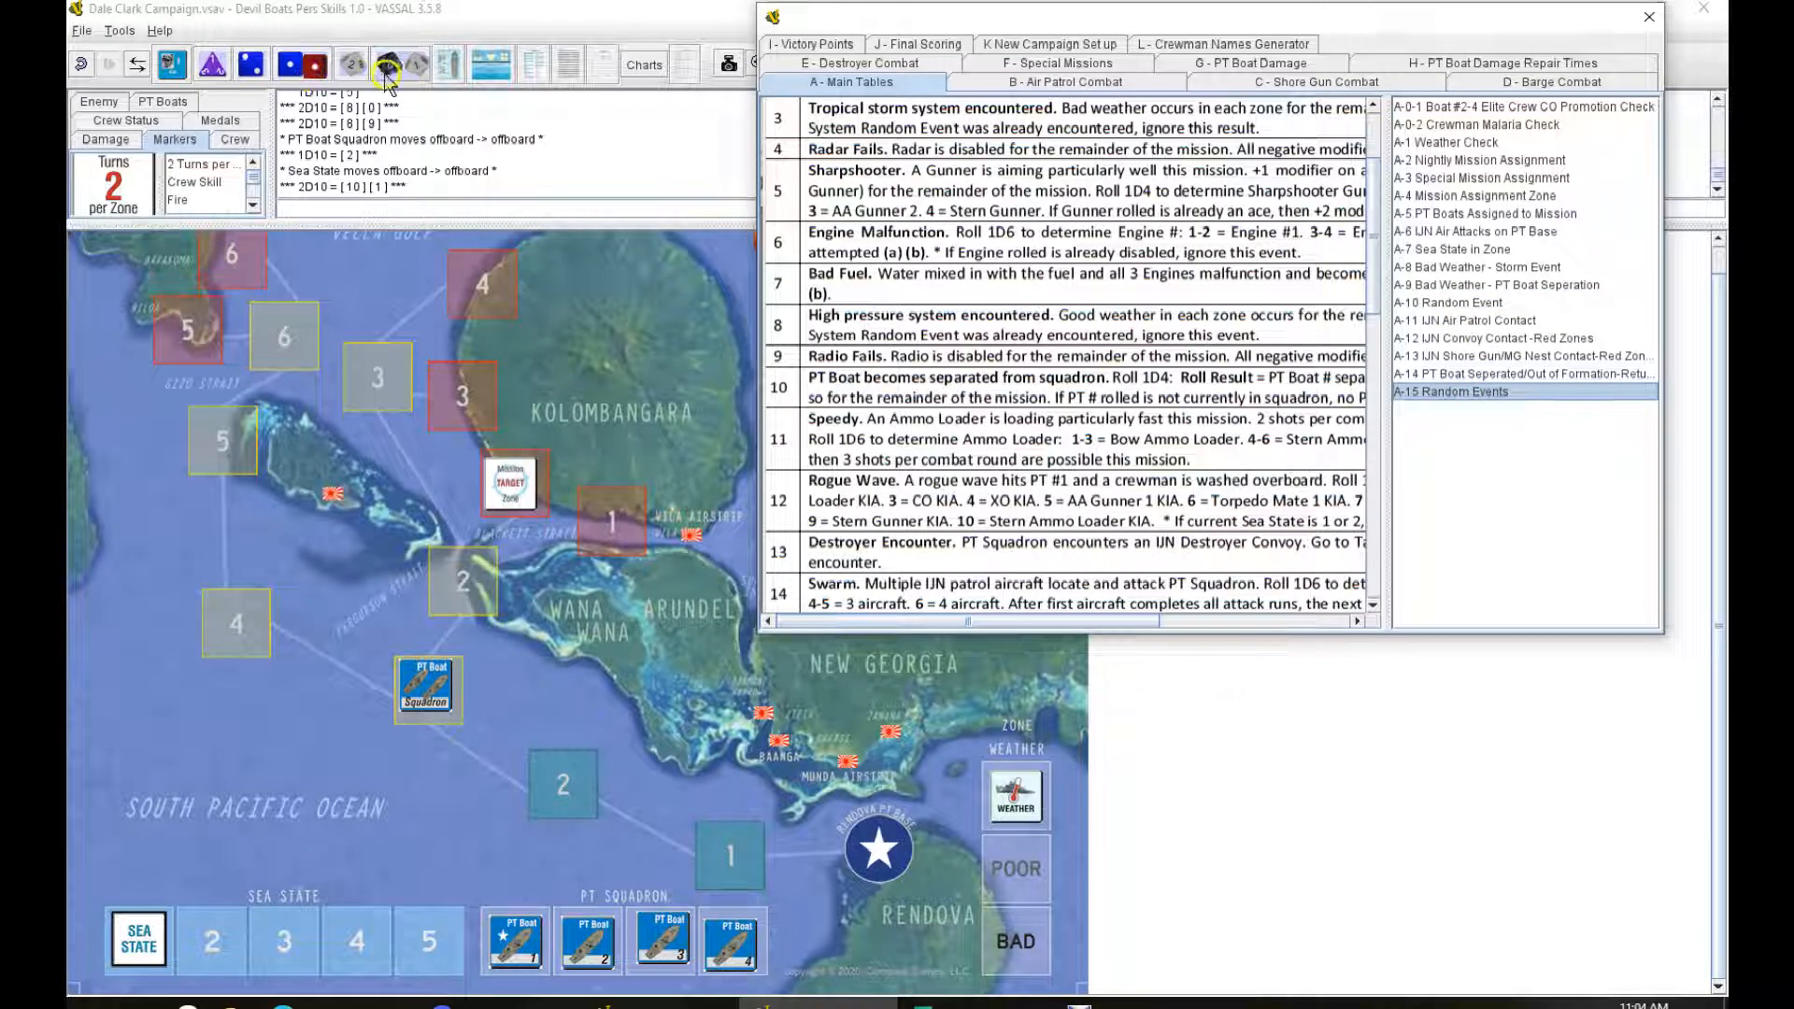
click(392, 65)
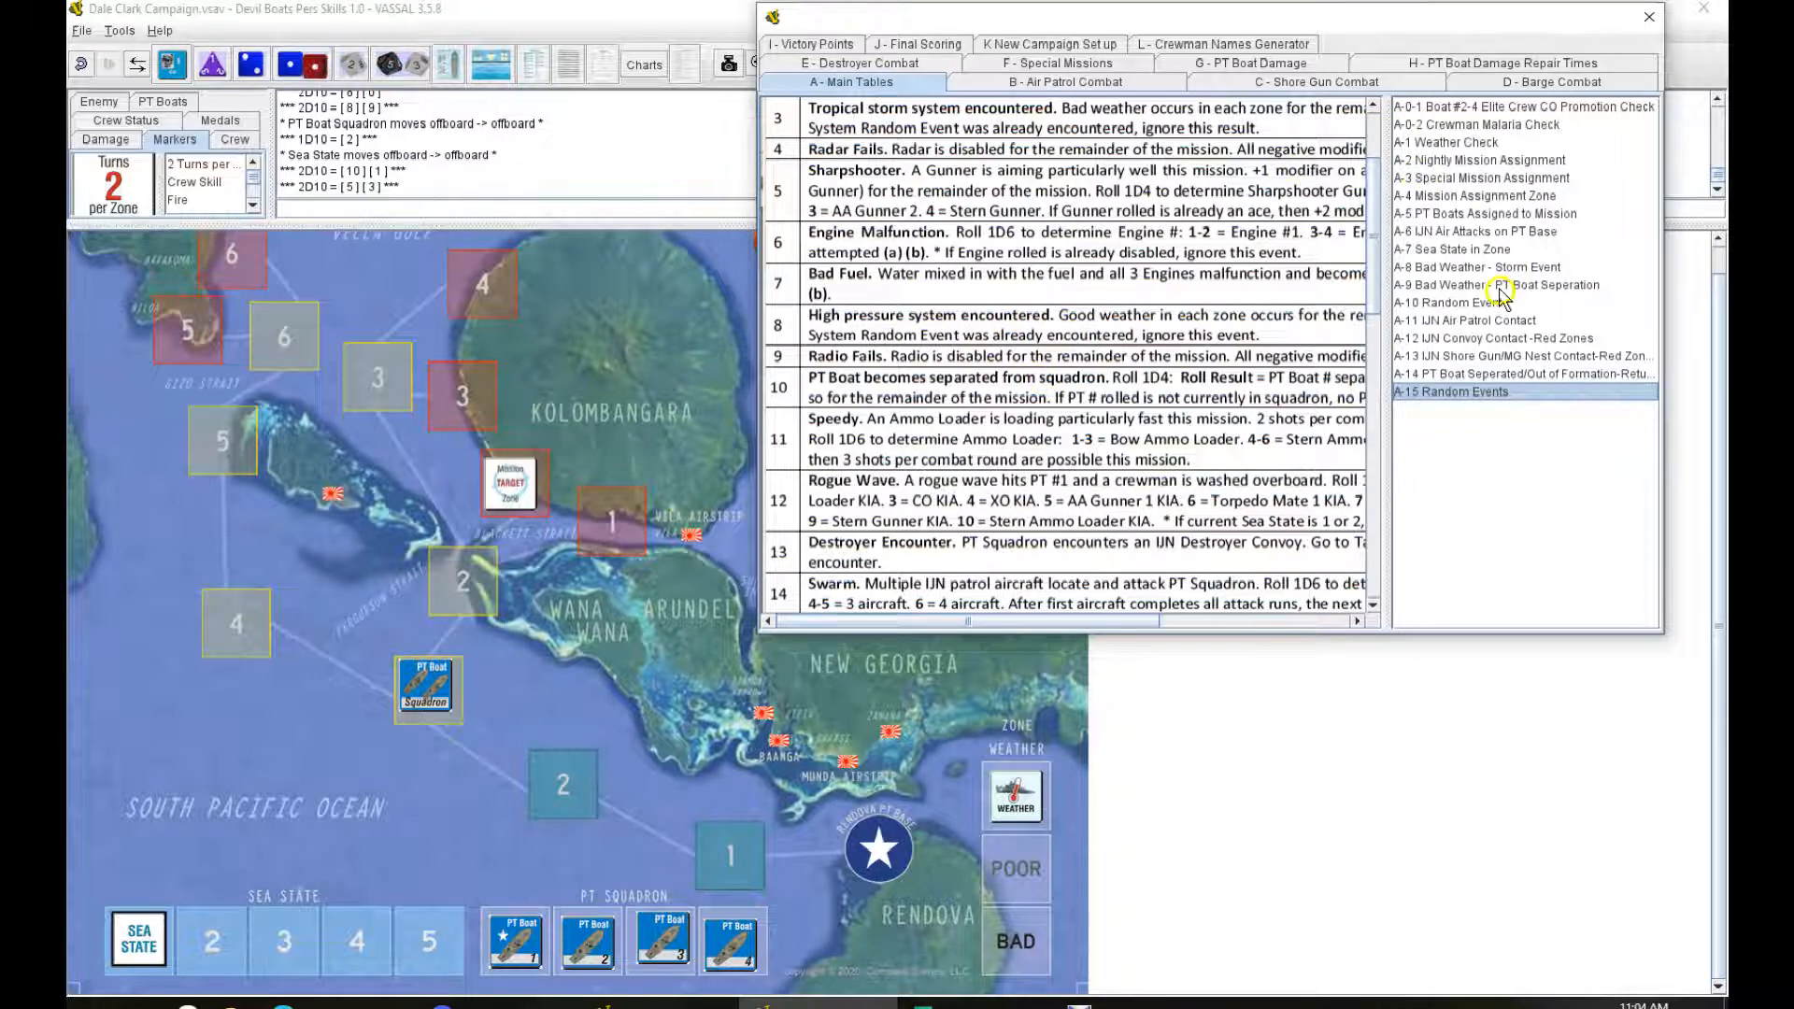
click(1464, 320)
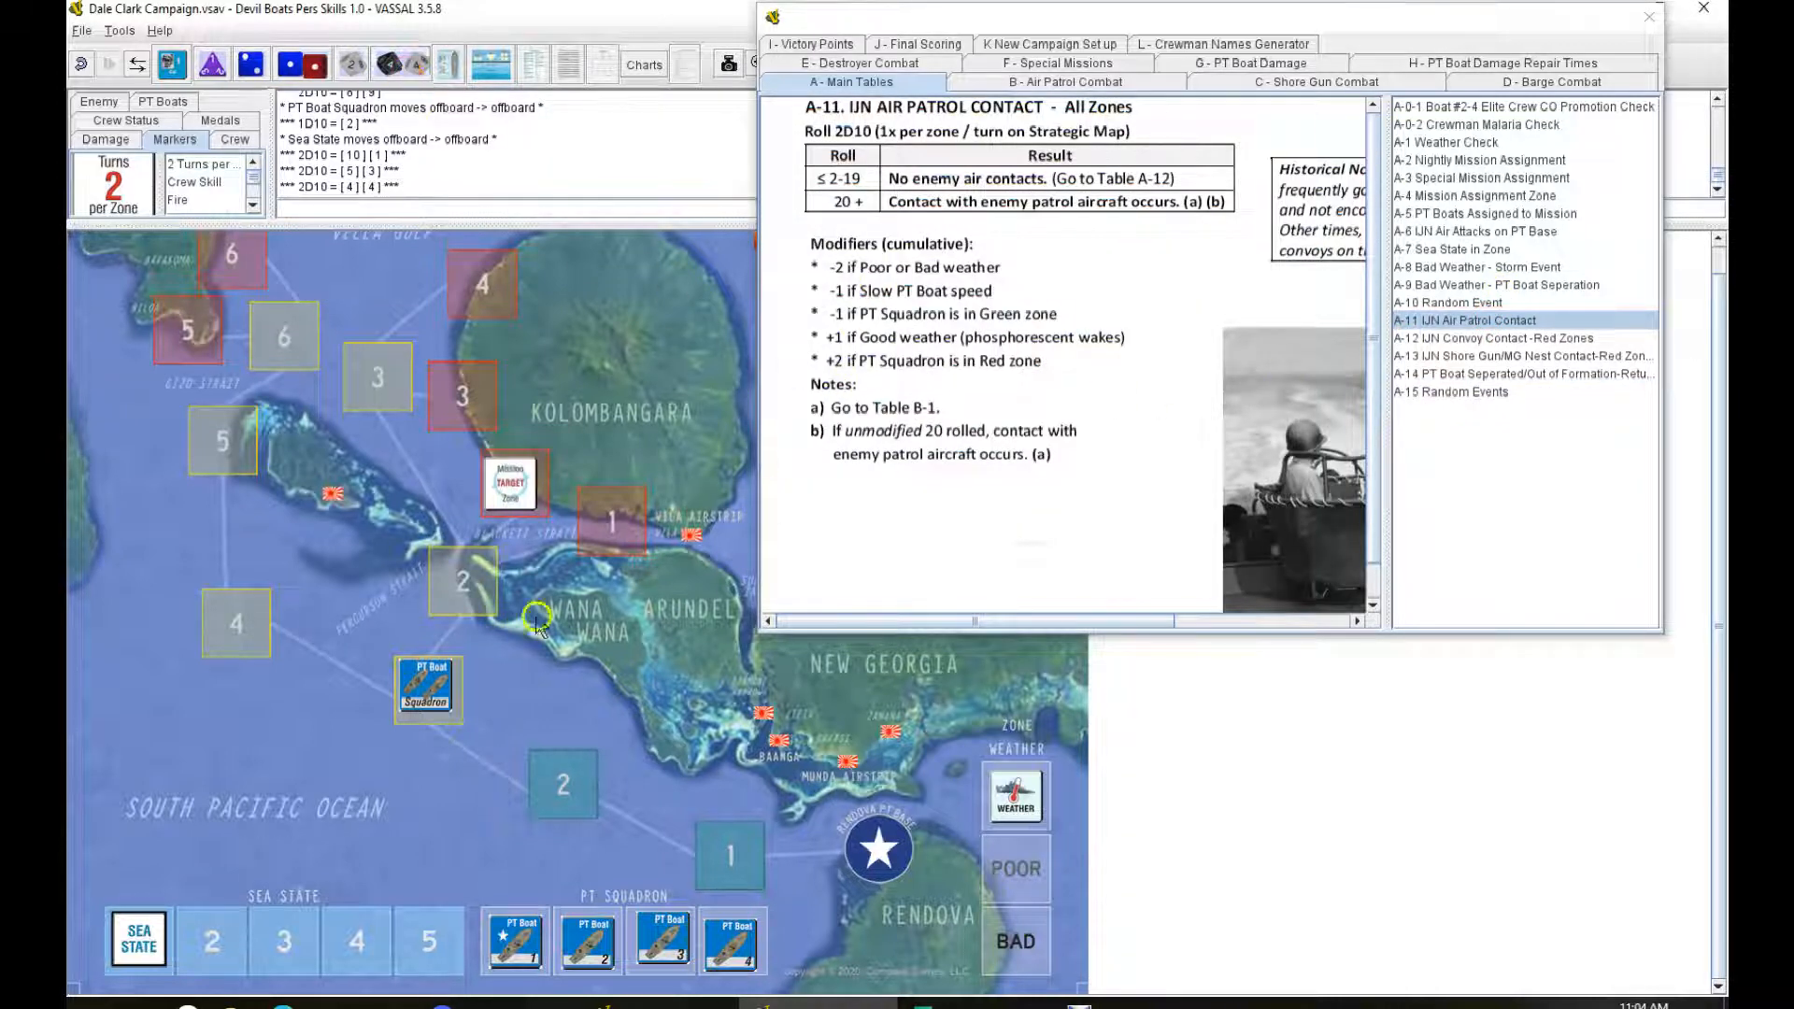
Step: Move the squadron into zone 2, set sea state to 2, and roll 2D10 for air patrol
drag(429, 690, 461, 583)
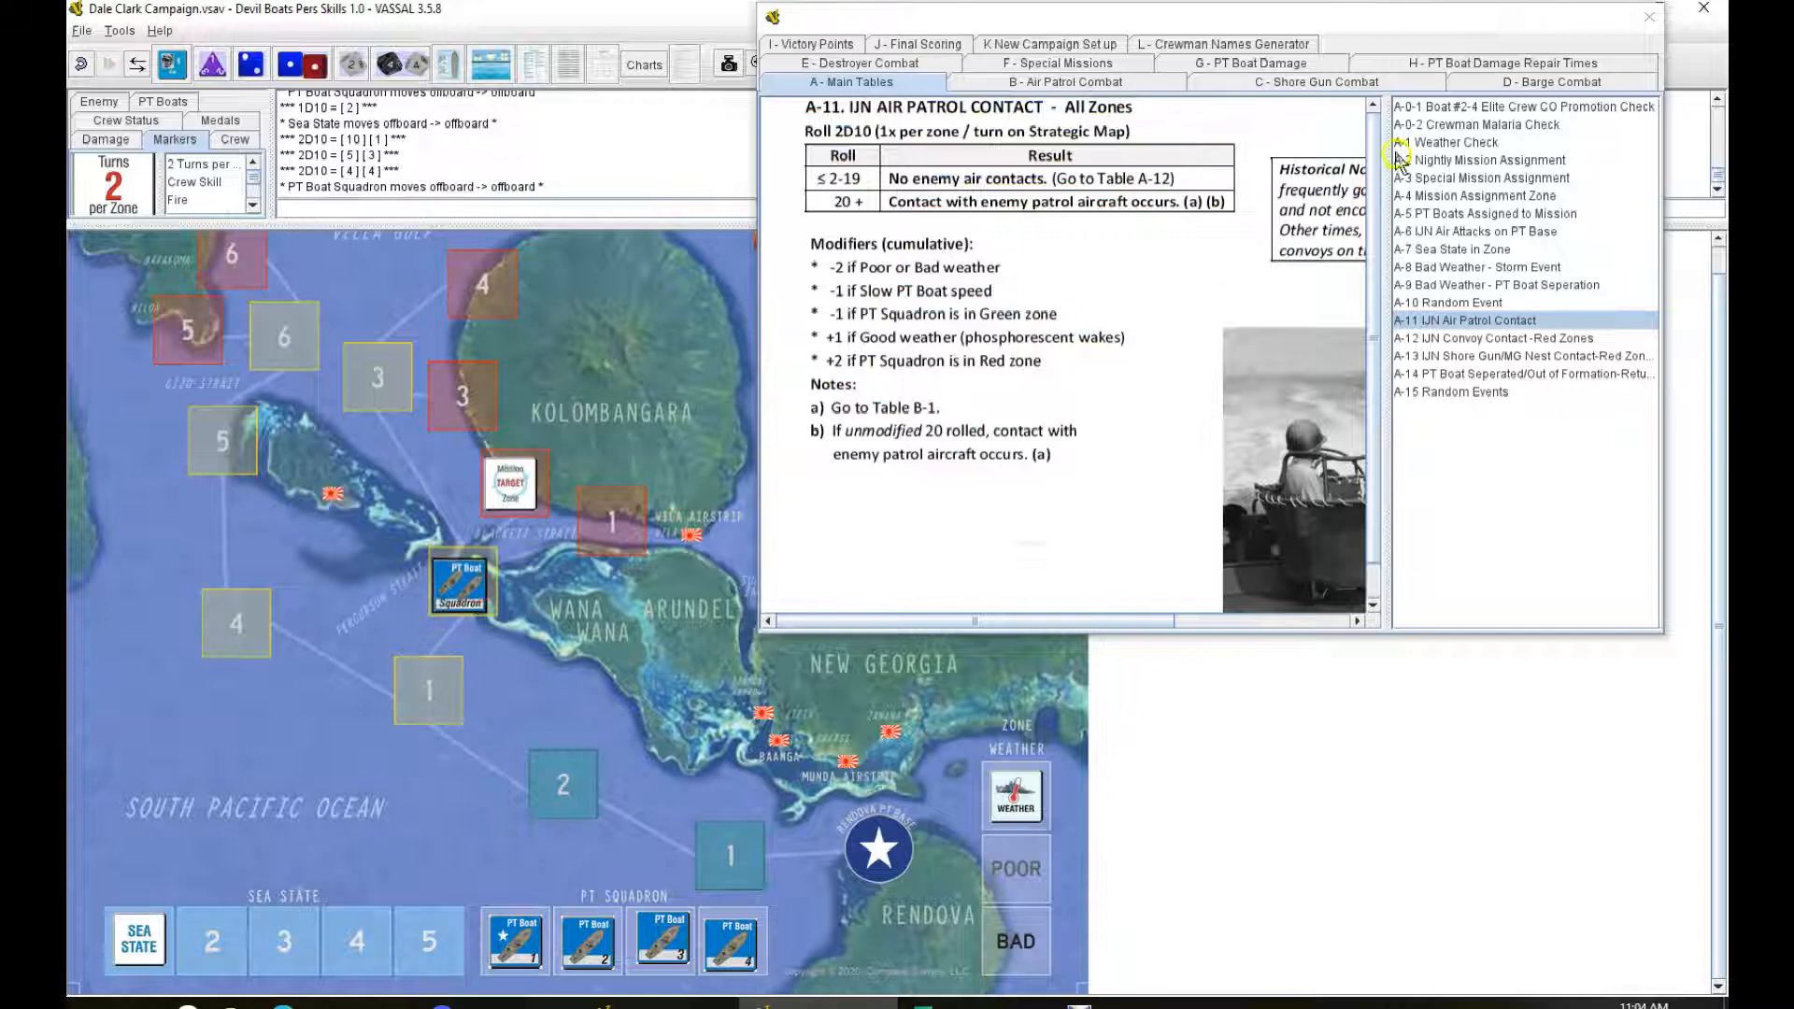
click(1449, 248)
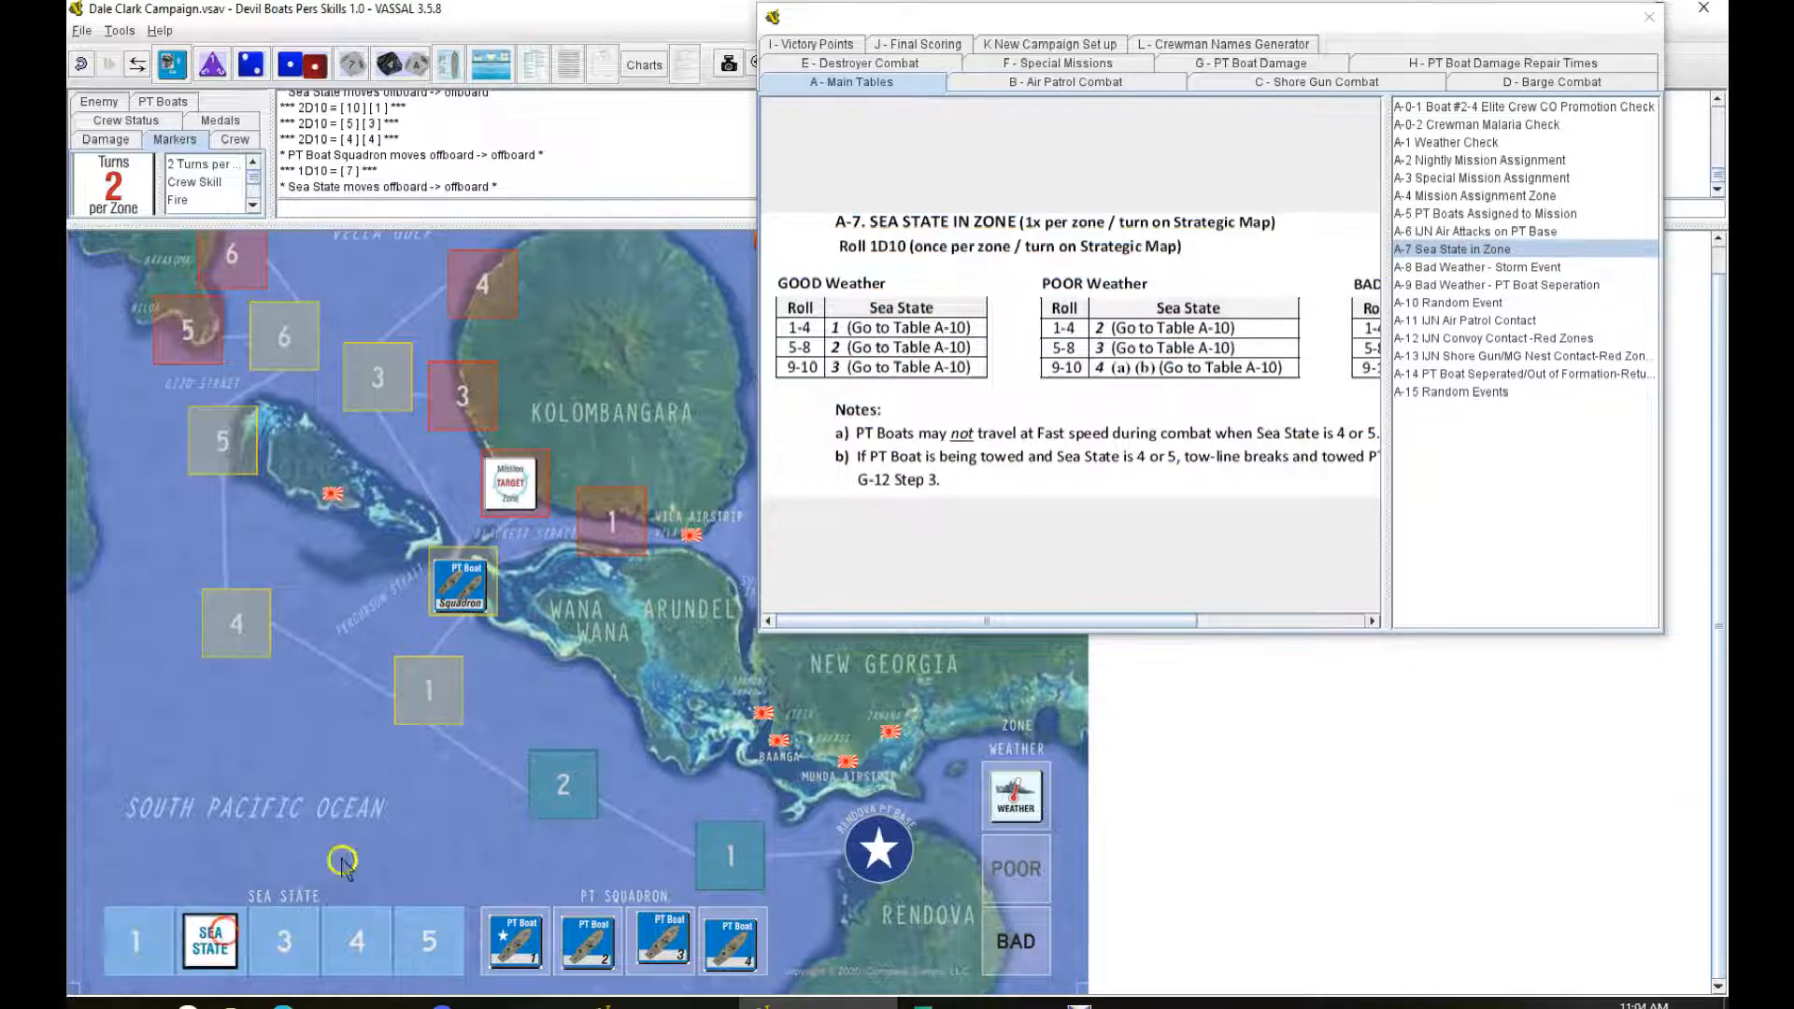
click(1448, 302)
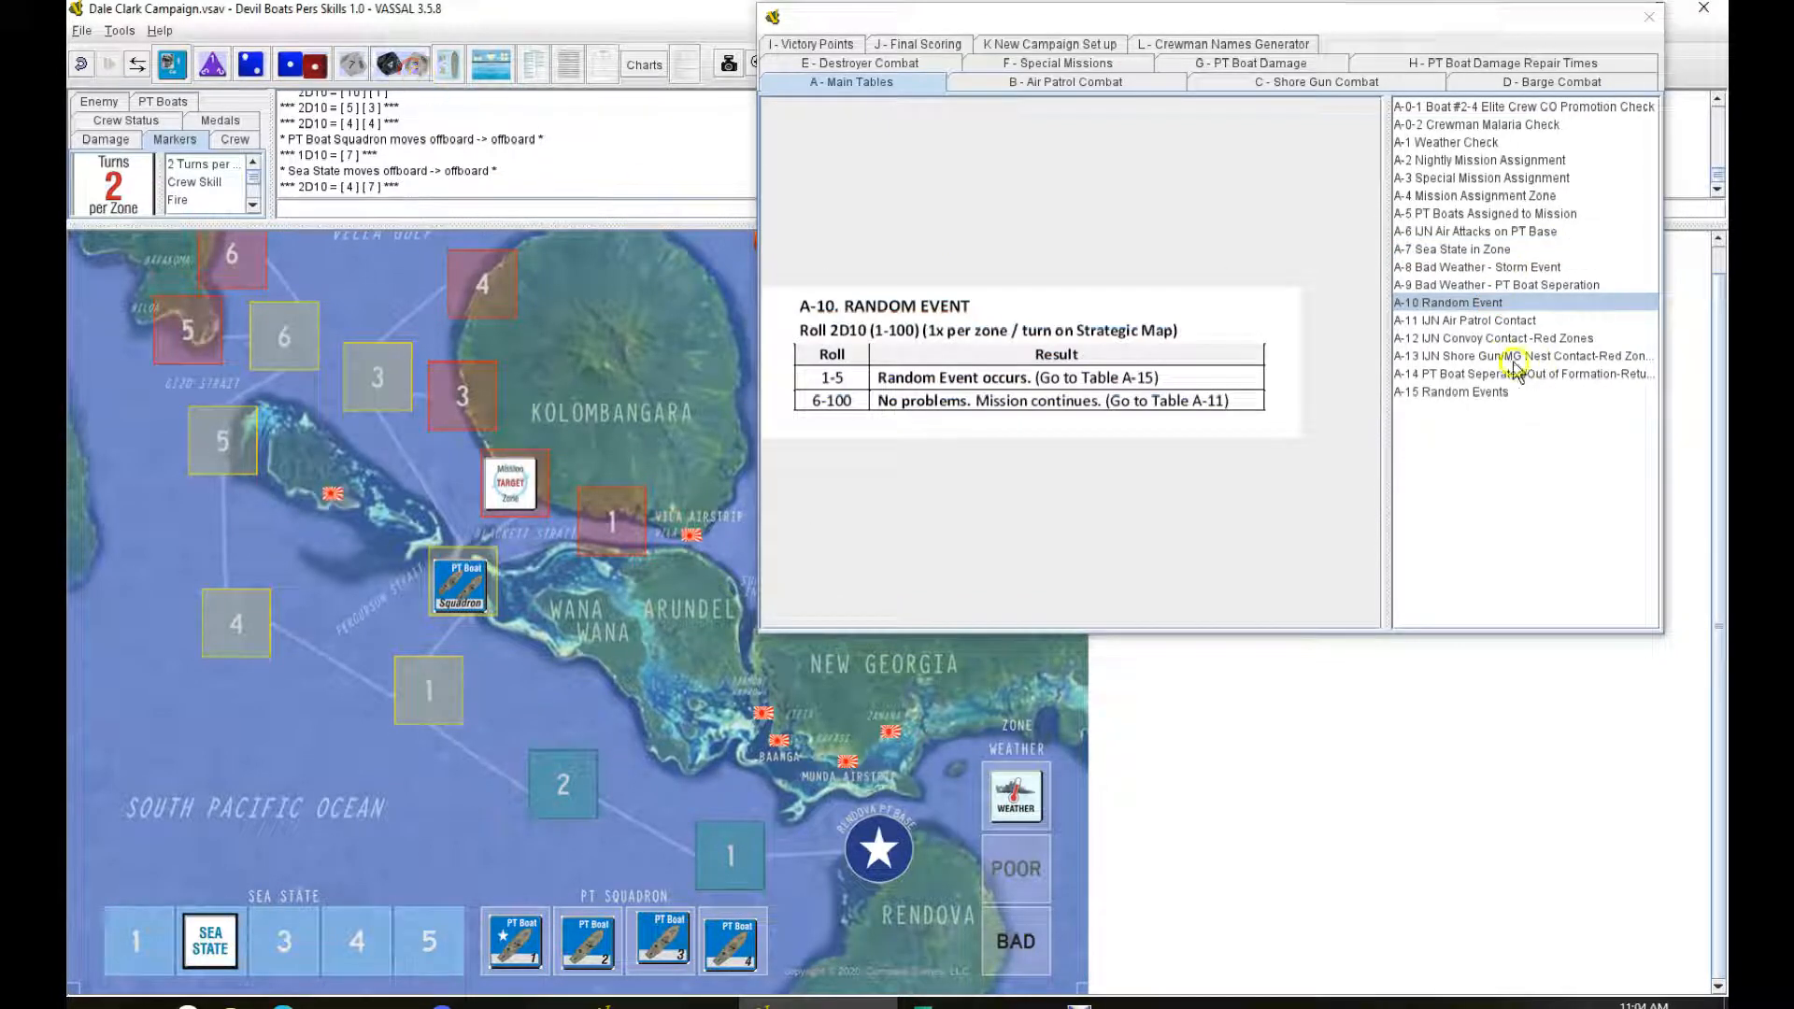
click(1468, 320)
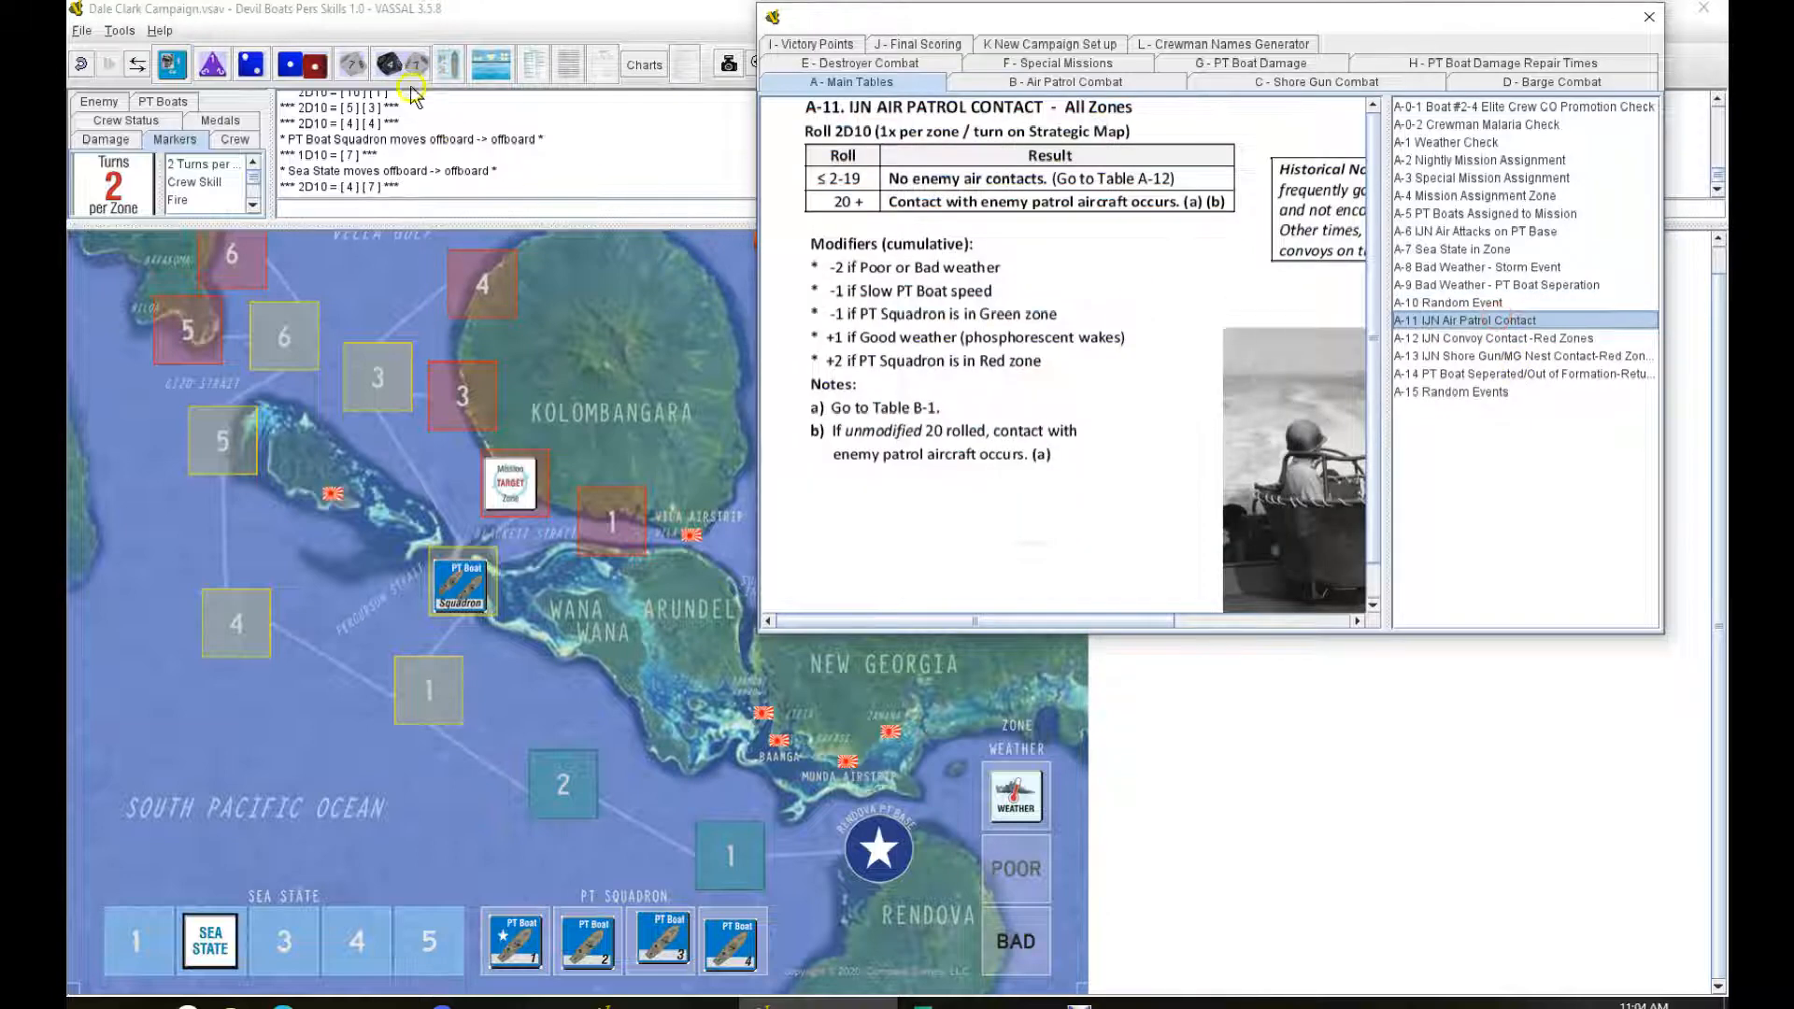
click(393, 65)
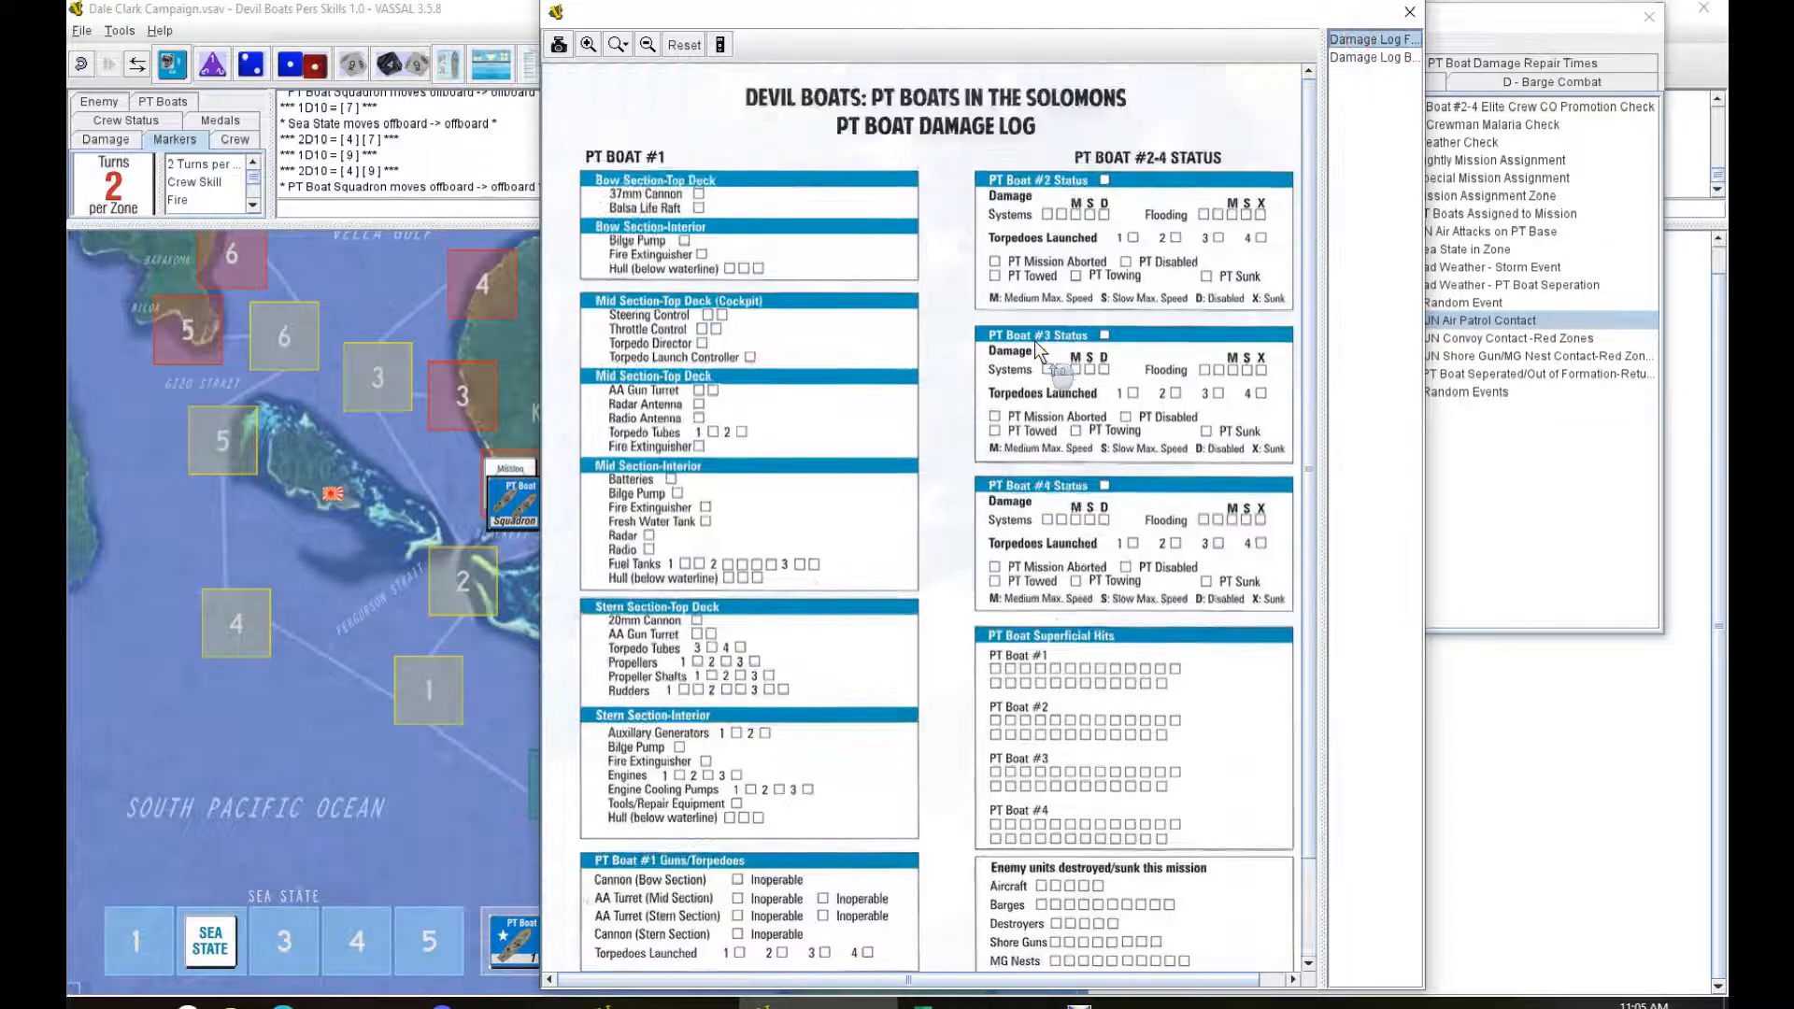
Step: Set the squadron's sea state to 1 from the sea state in zone table
scroll(down, 3)
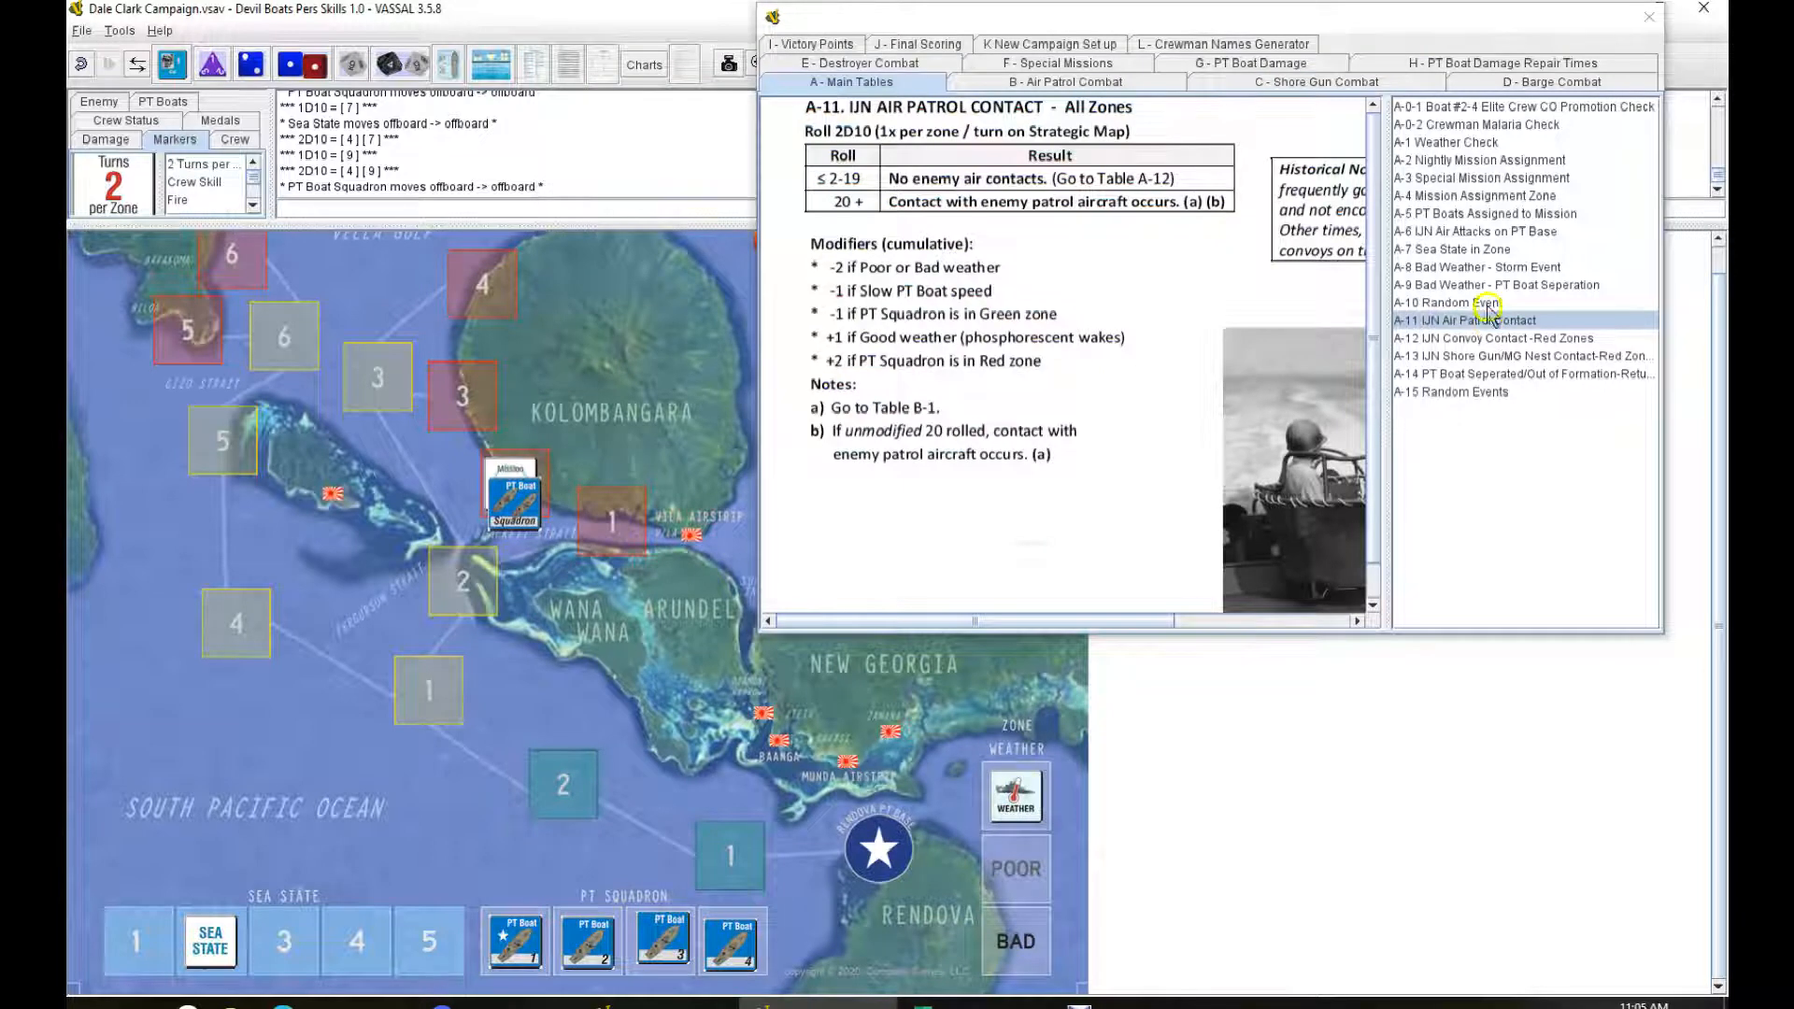
click(1452, 248)
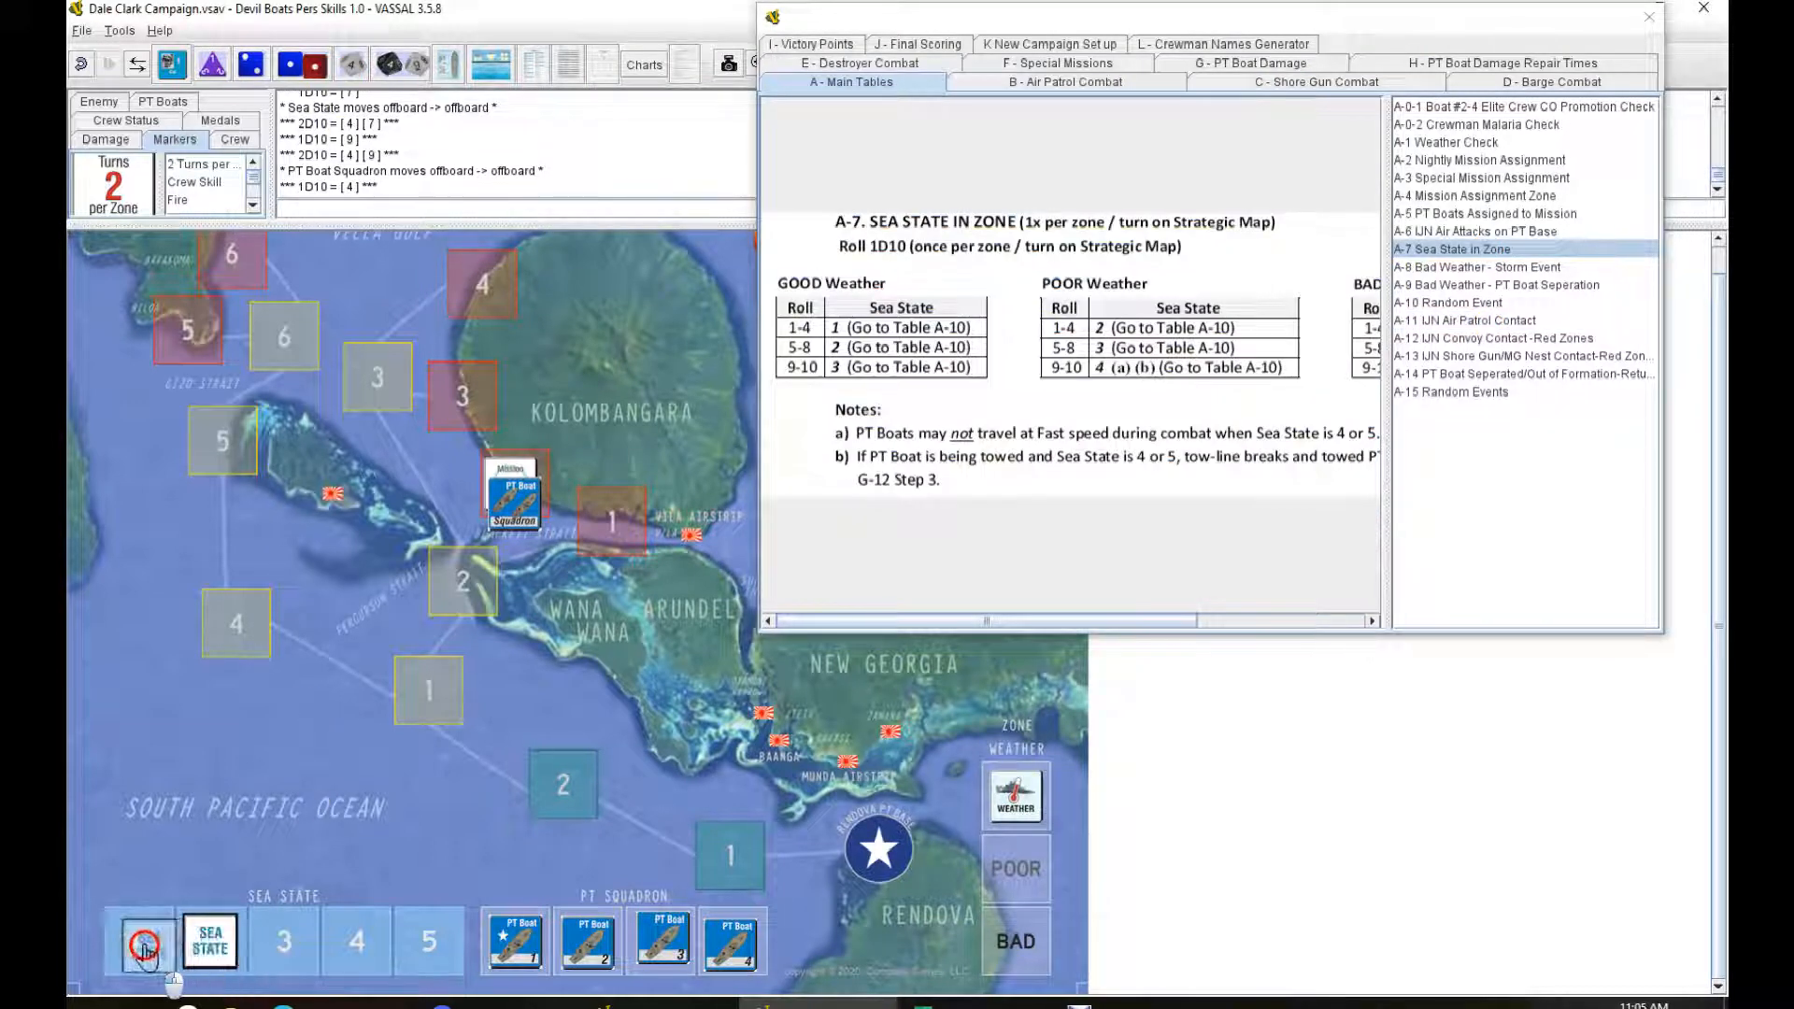
click(1468, 302)
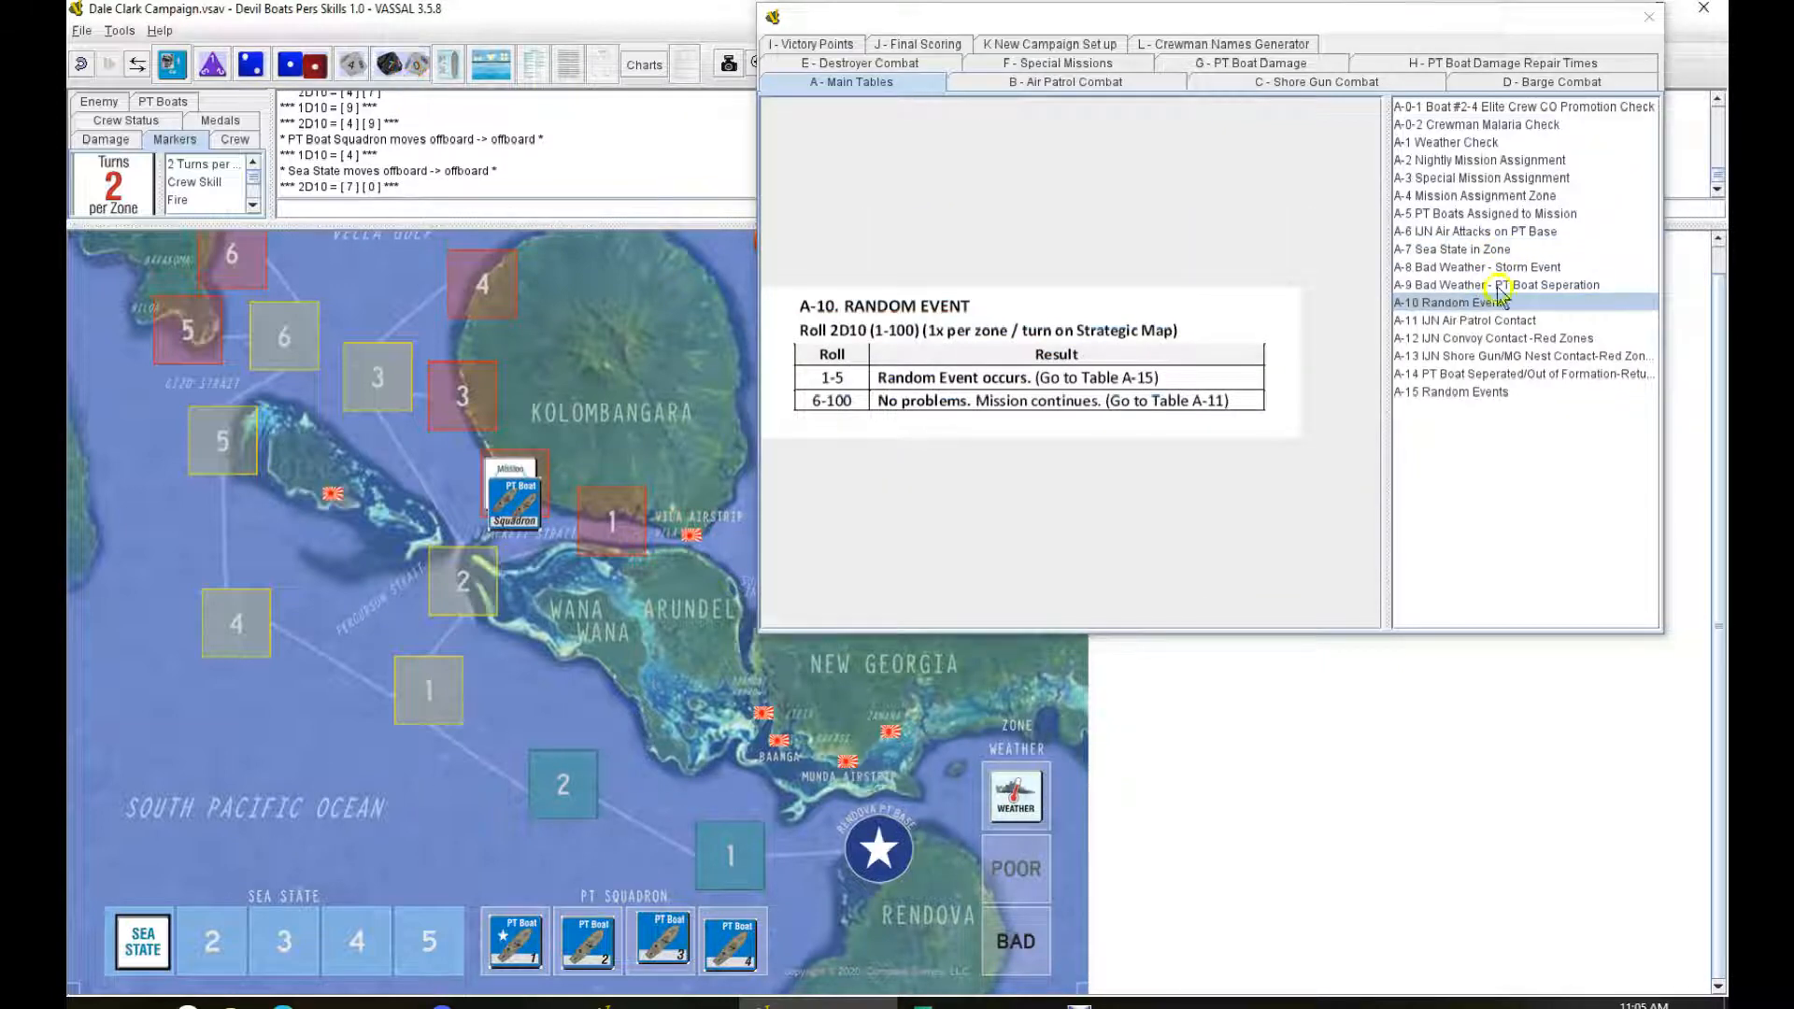
Step: Bring up the air patrol and convoy contact tables, then the PT boat damage log
click(1466, 321)
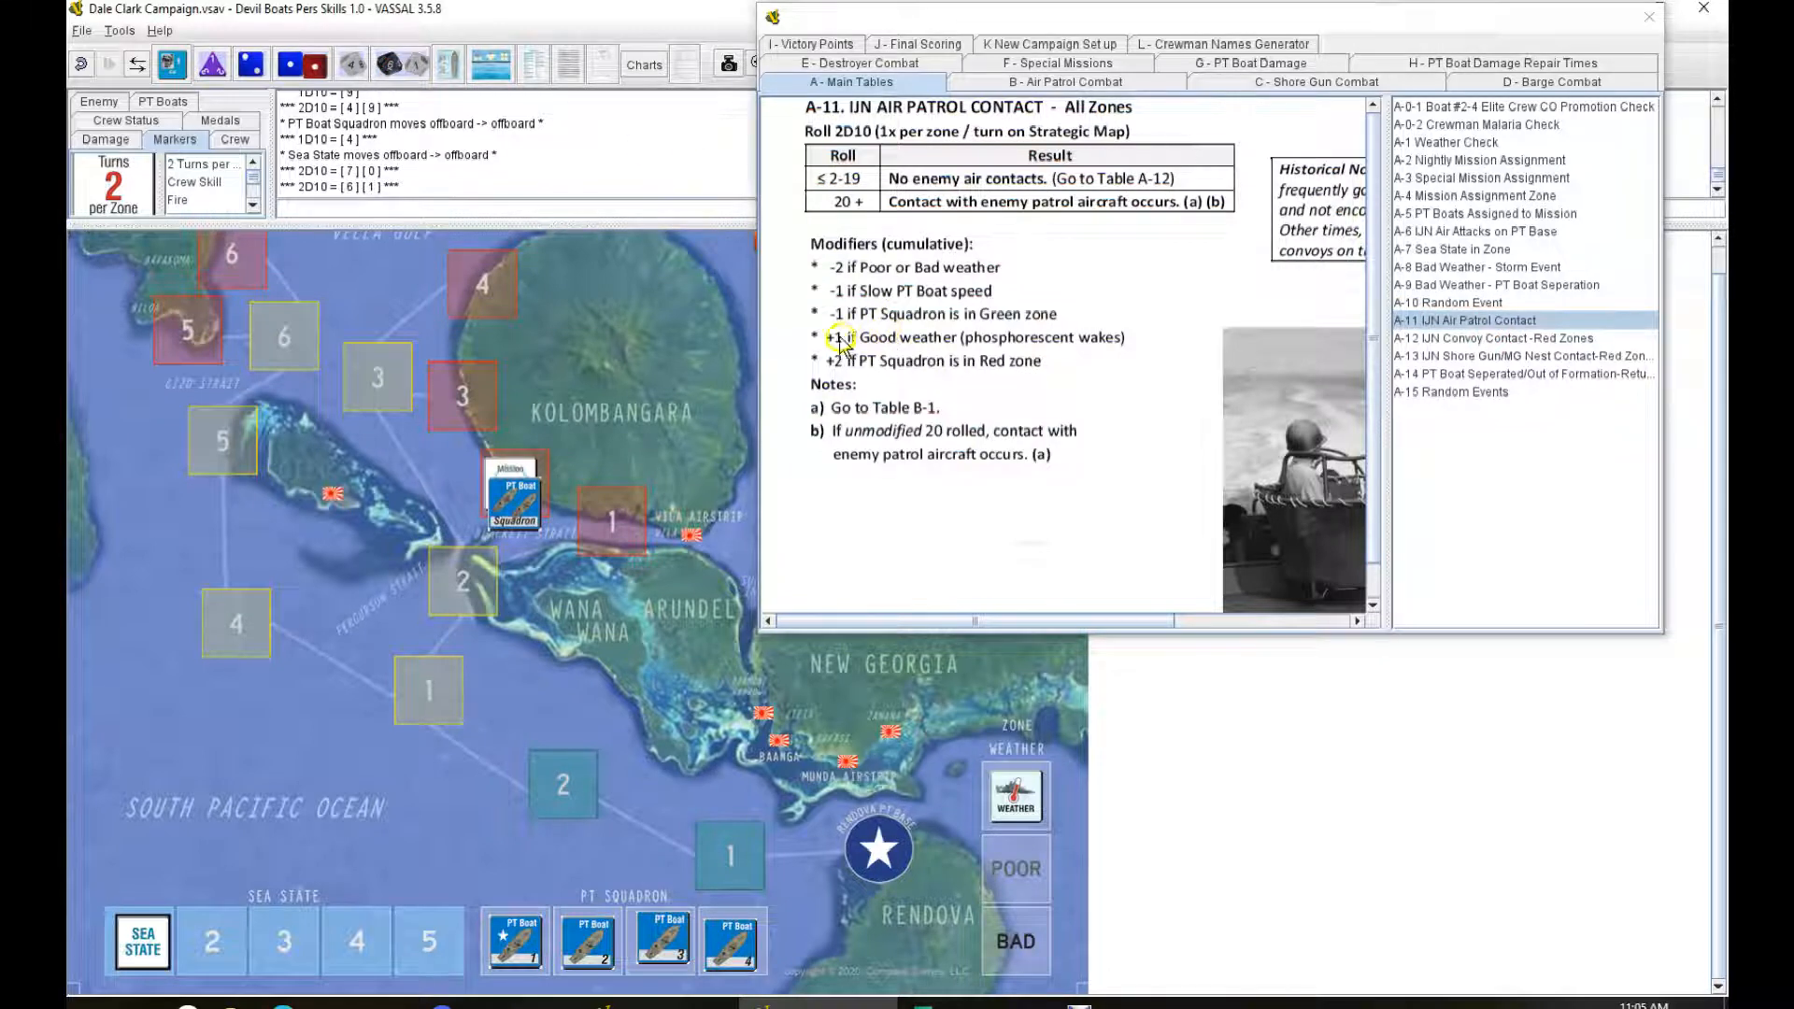
mouse_move(881, 375)
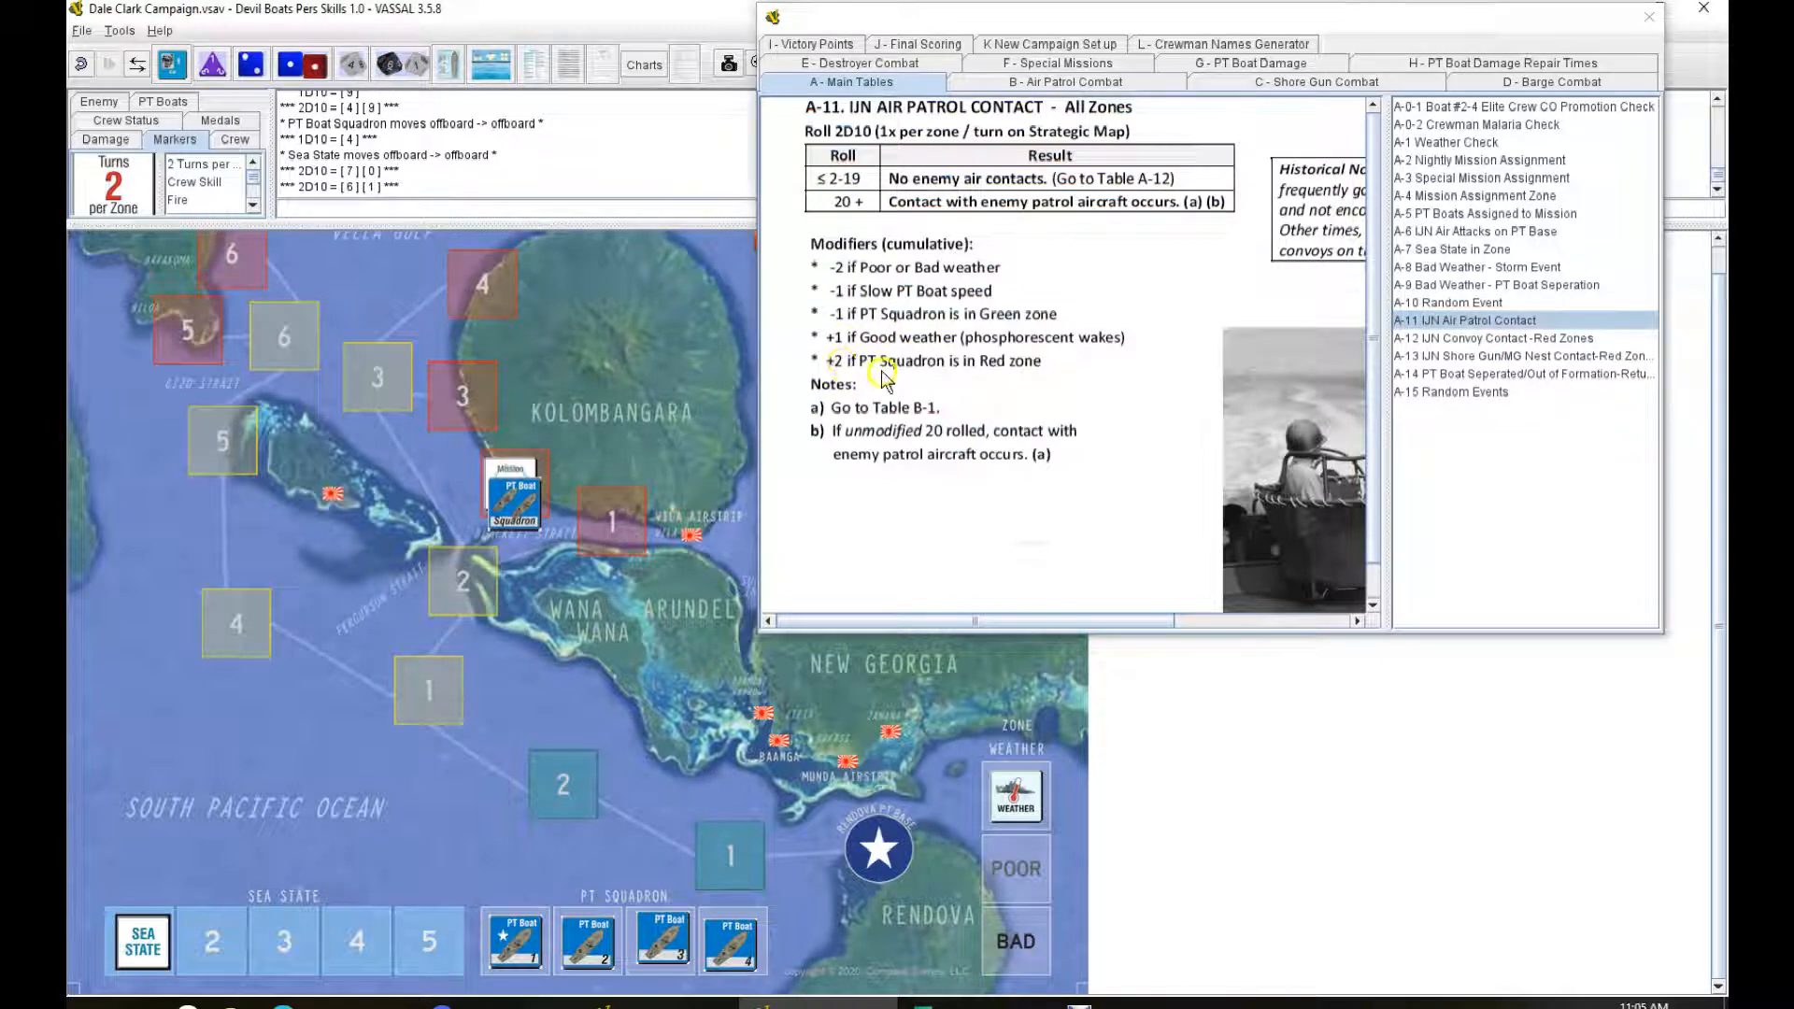
click(1492, 337)
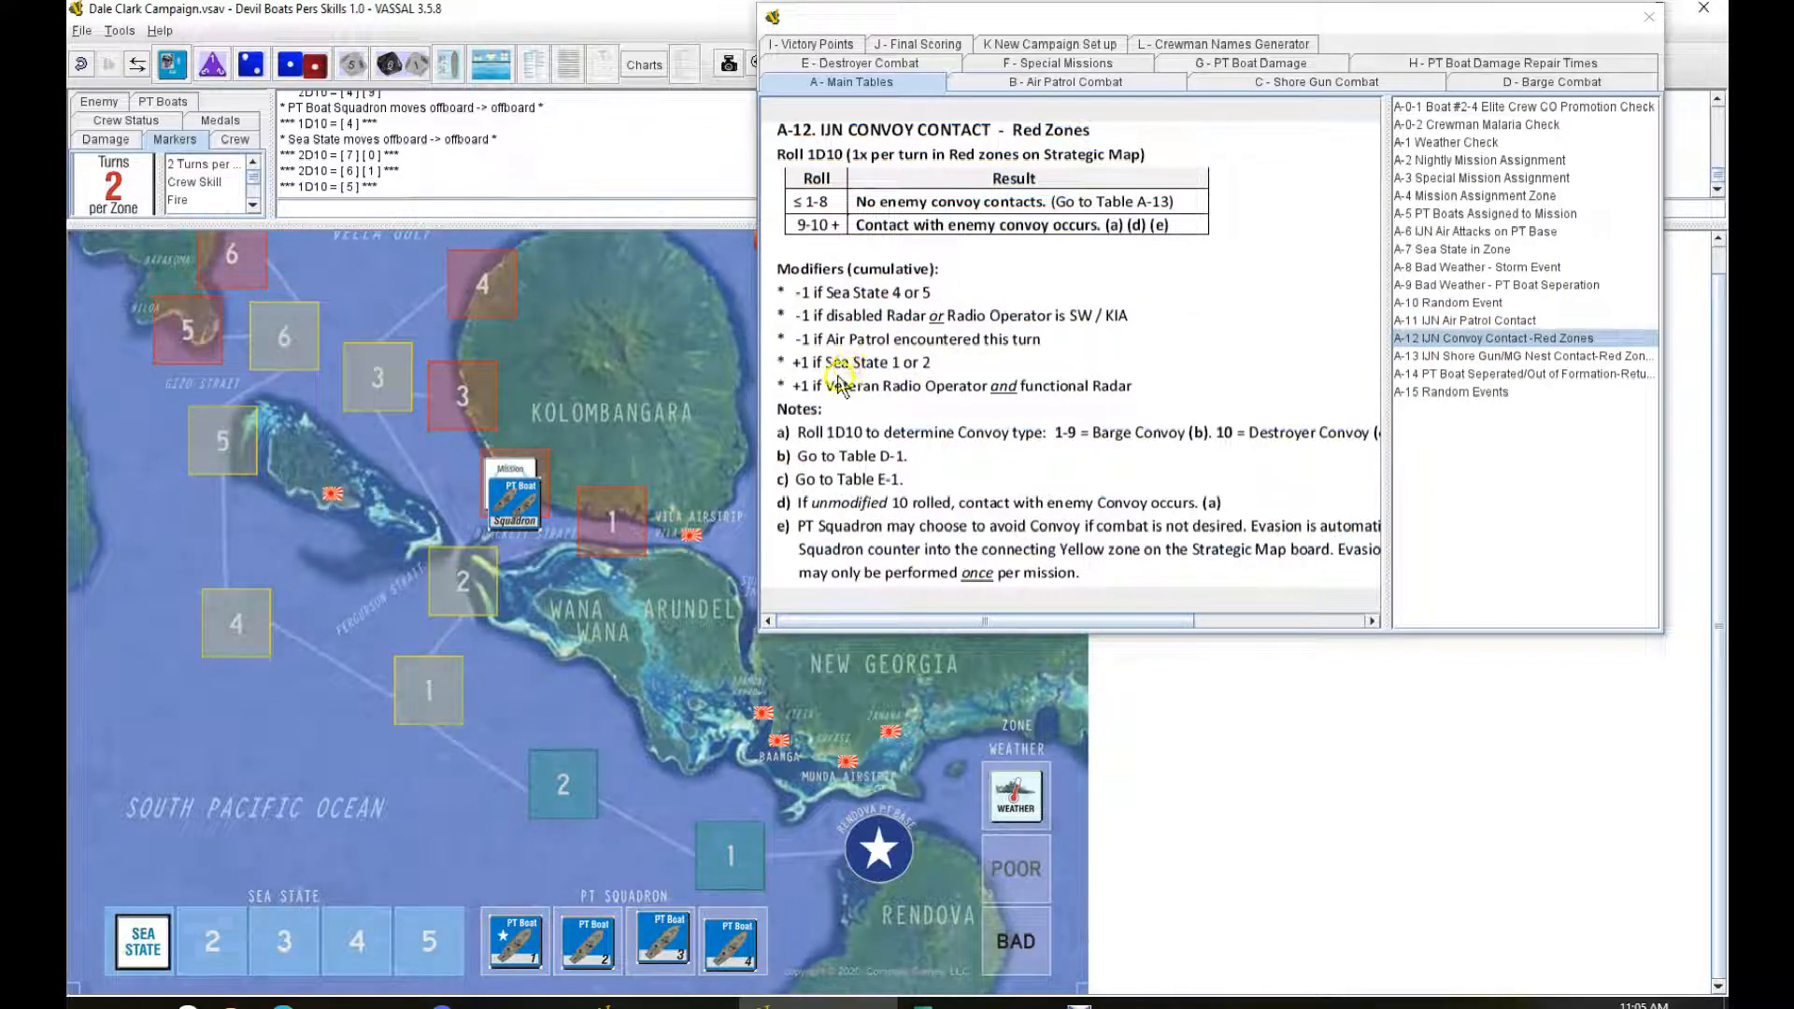
click(1489, 356)
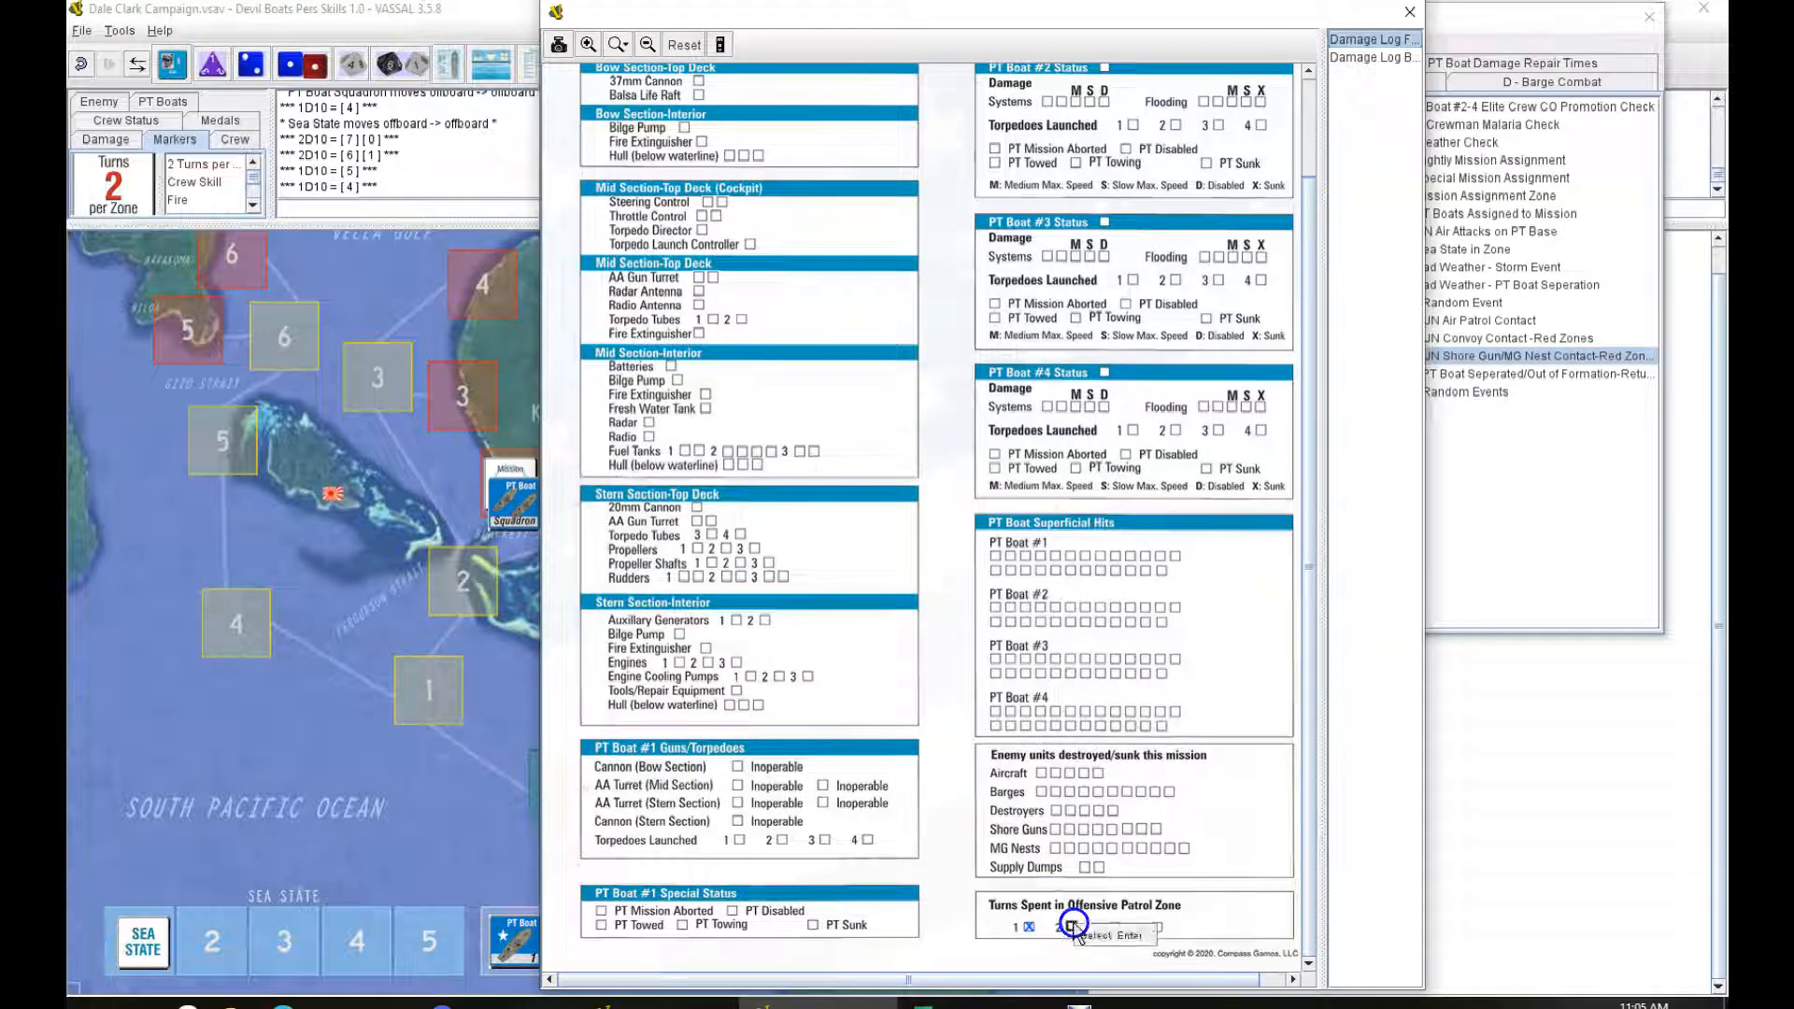
Step: Tick turn 2 in the offensive patrol zone, then roll sea state, random event and shore gun checks
click(1055, 926)
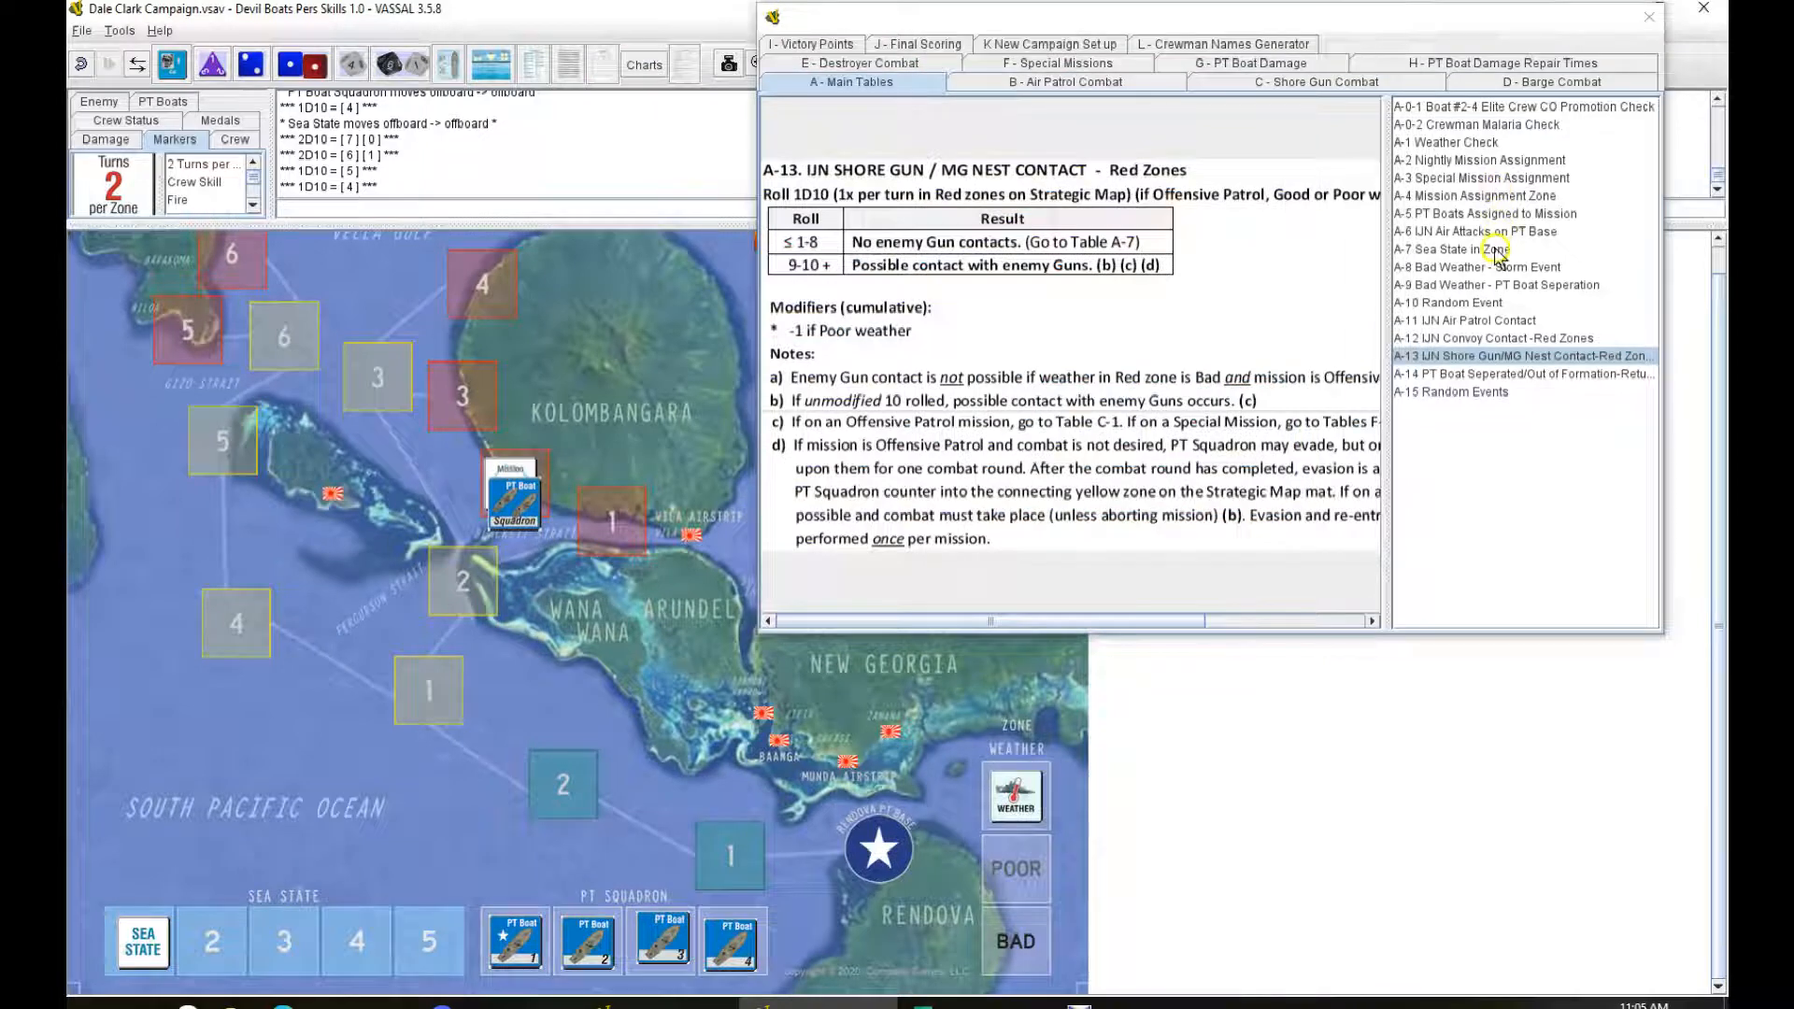
click(1451, 249)
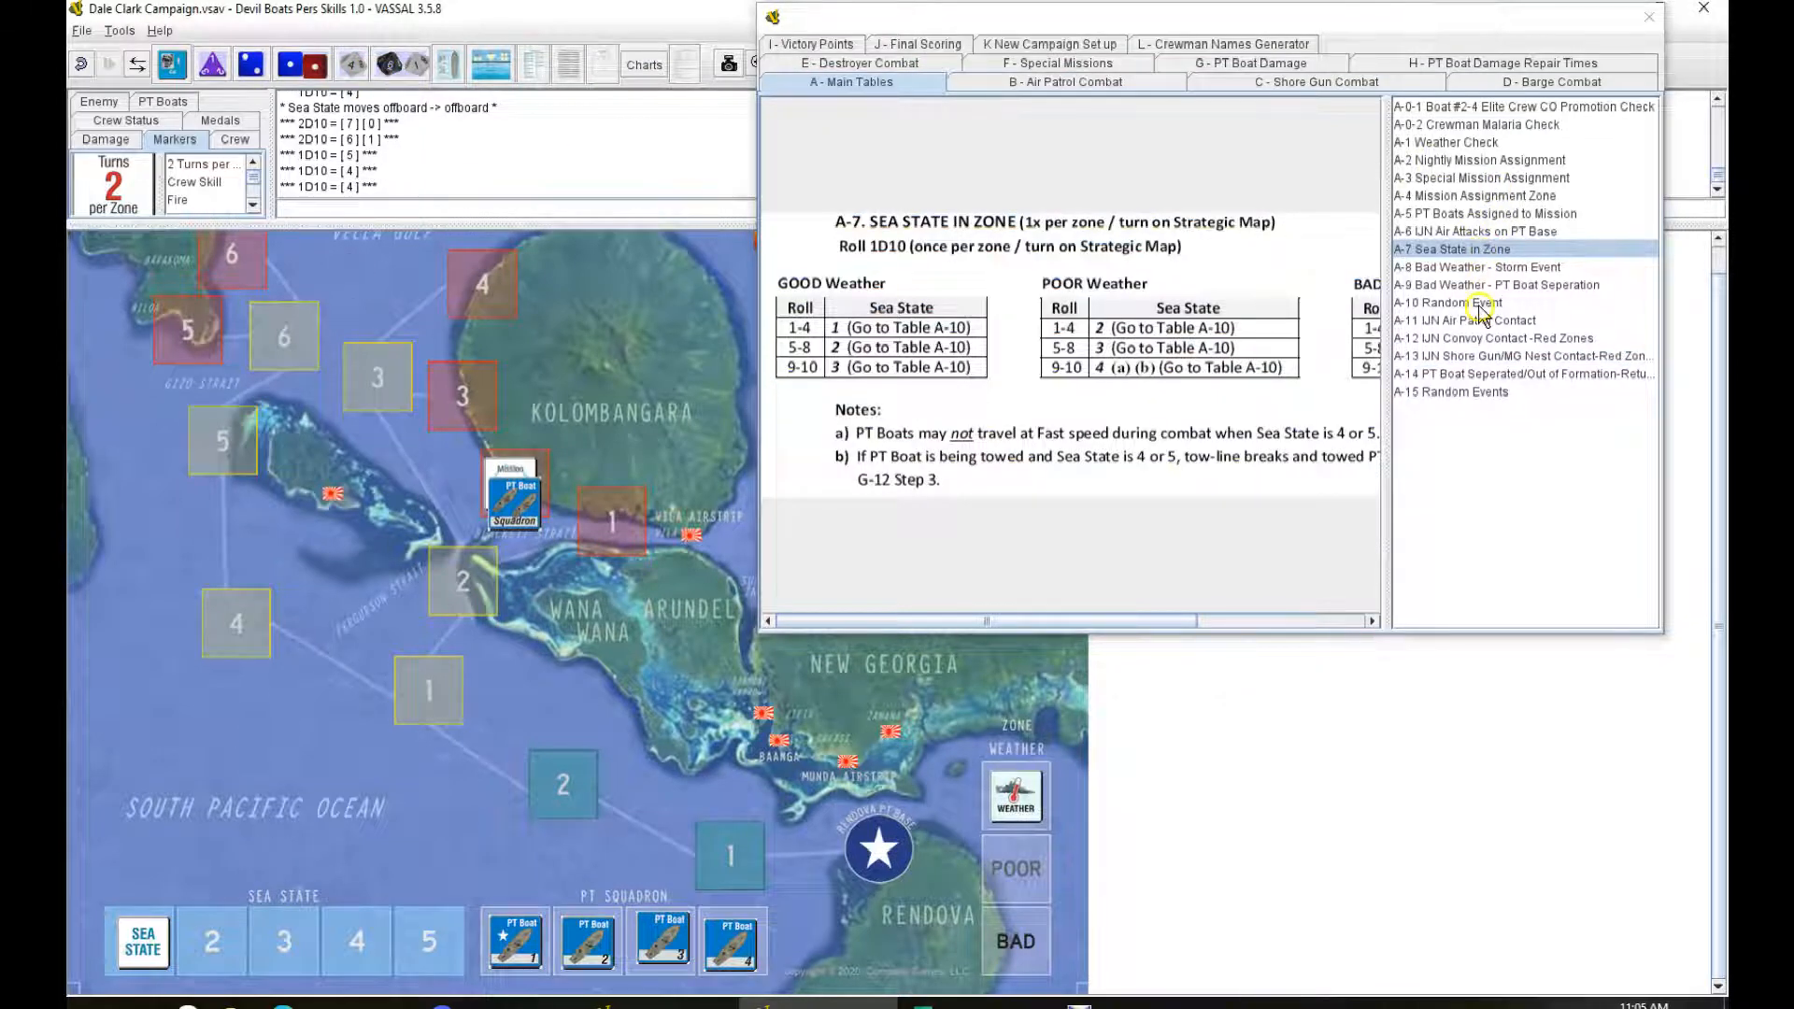
click(1468, 302)
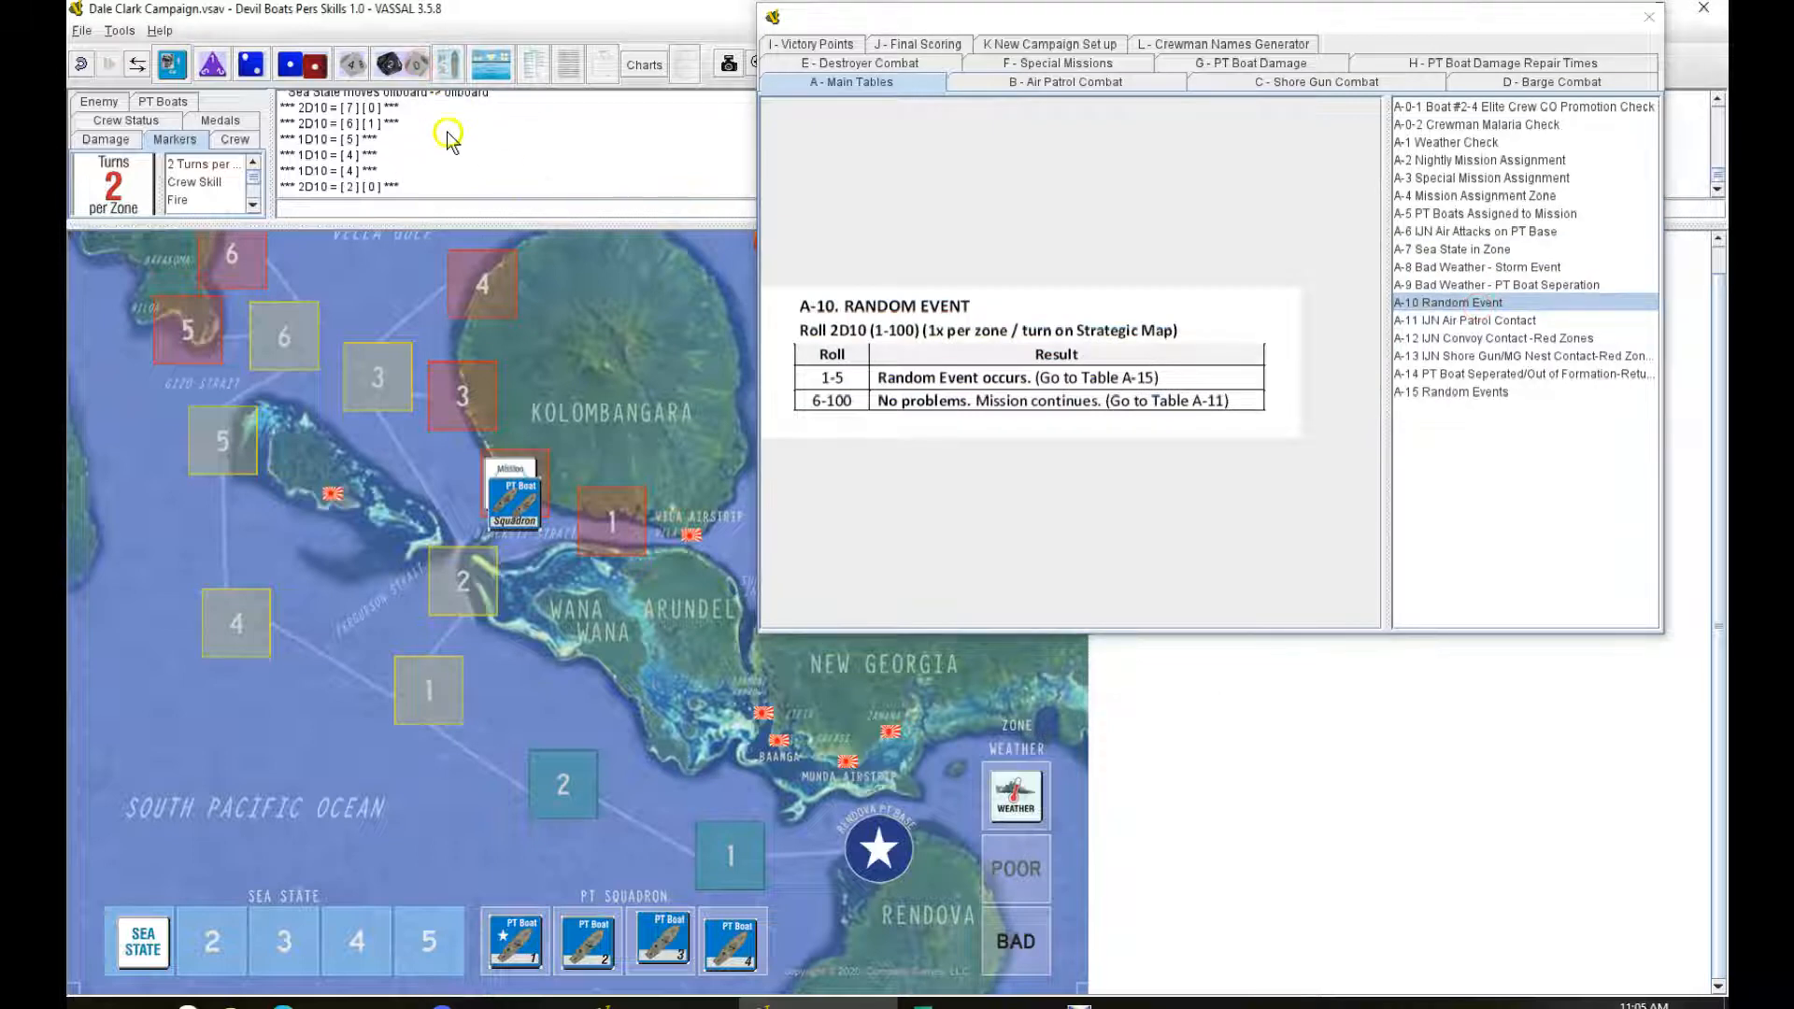
click(1467, 320)
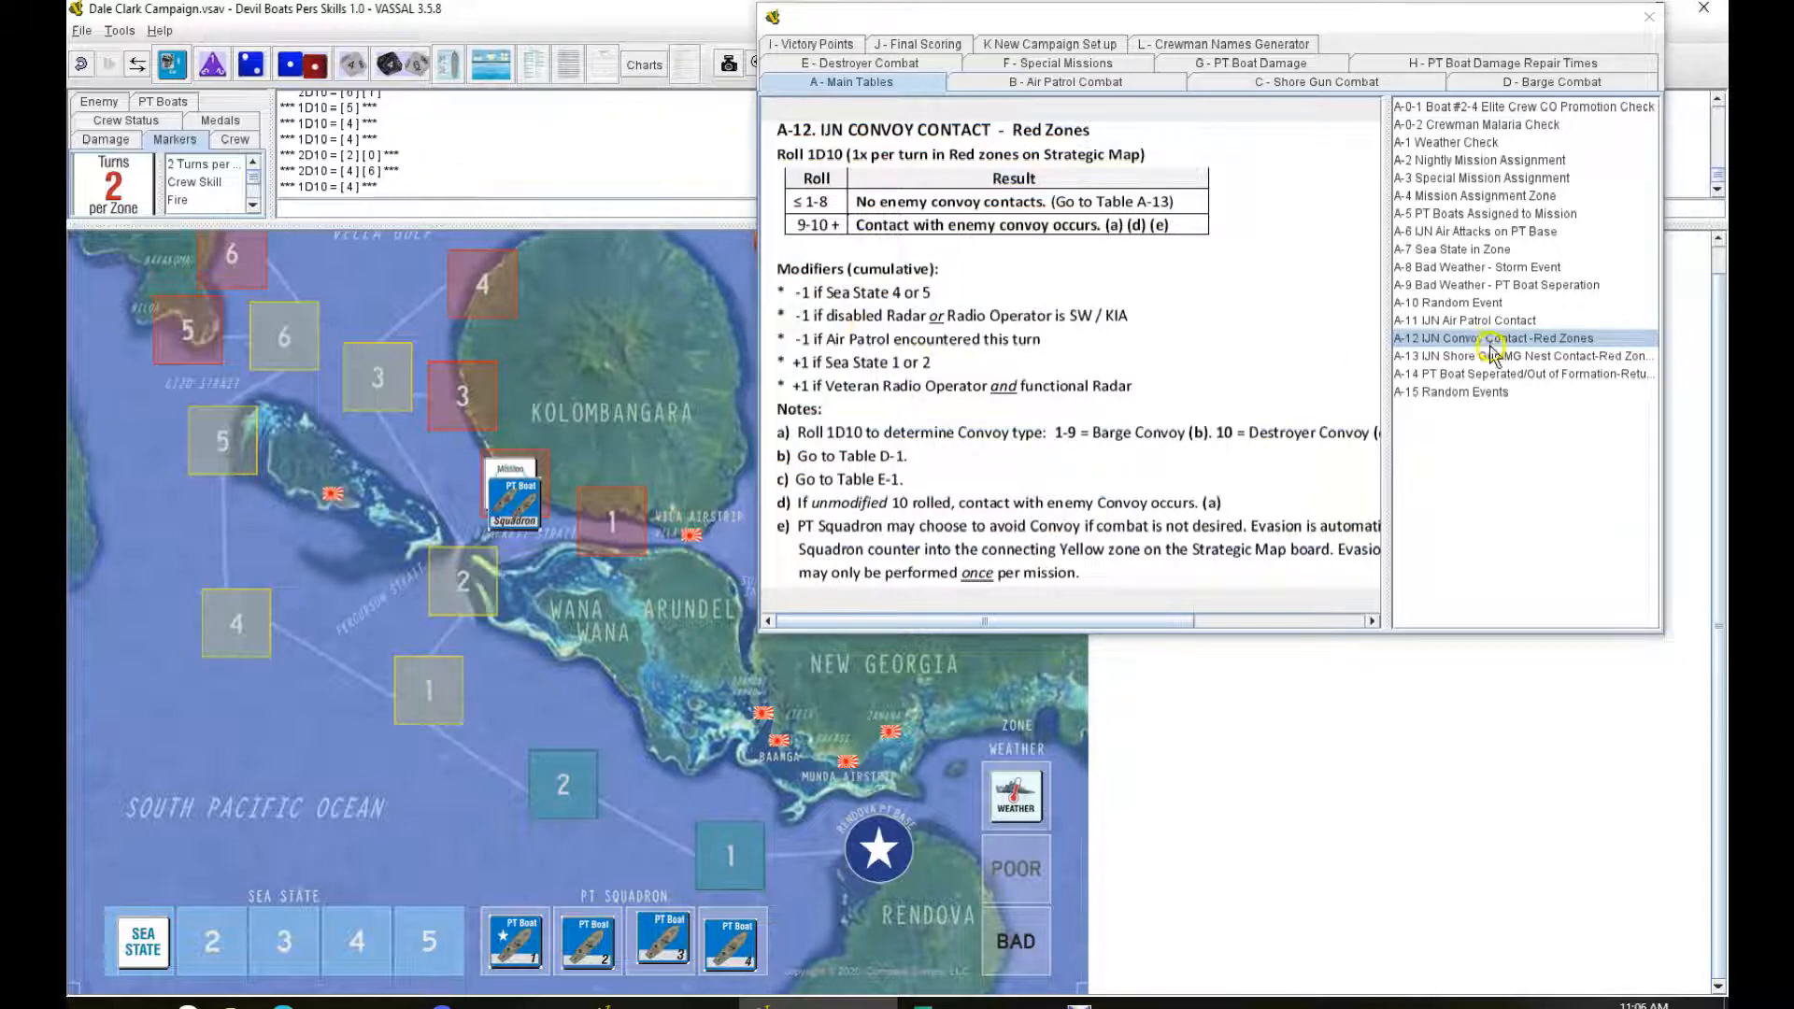
click(1487, 355)
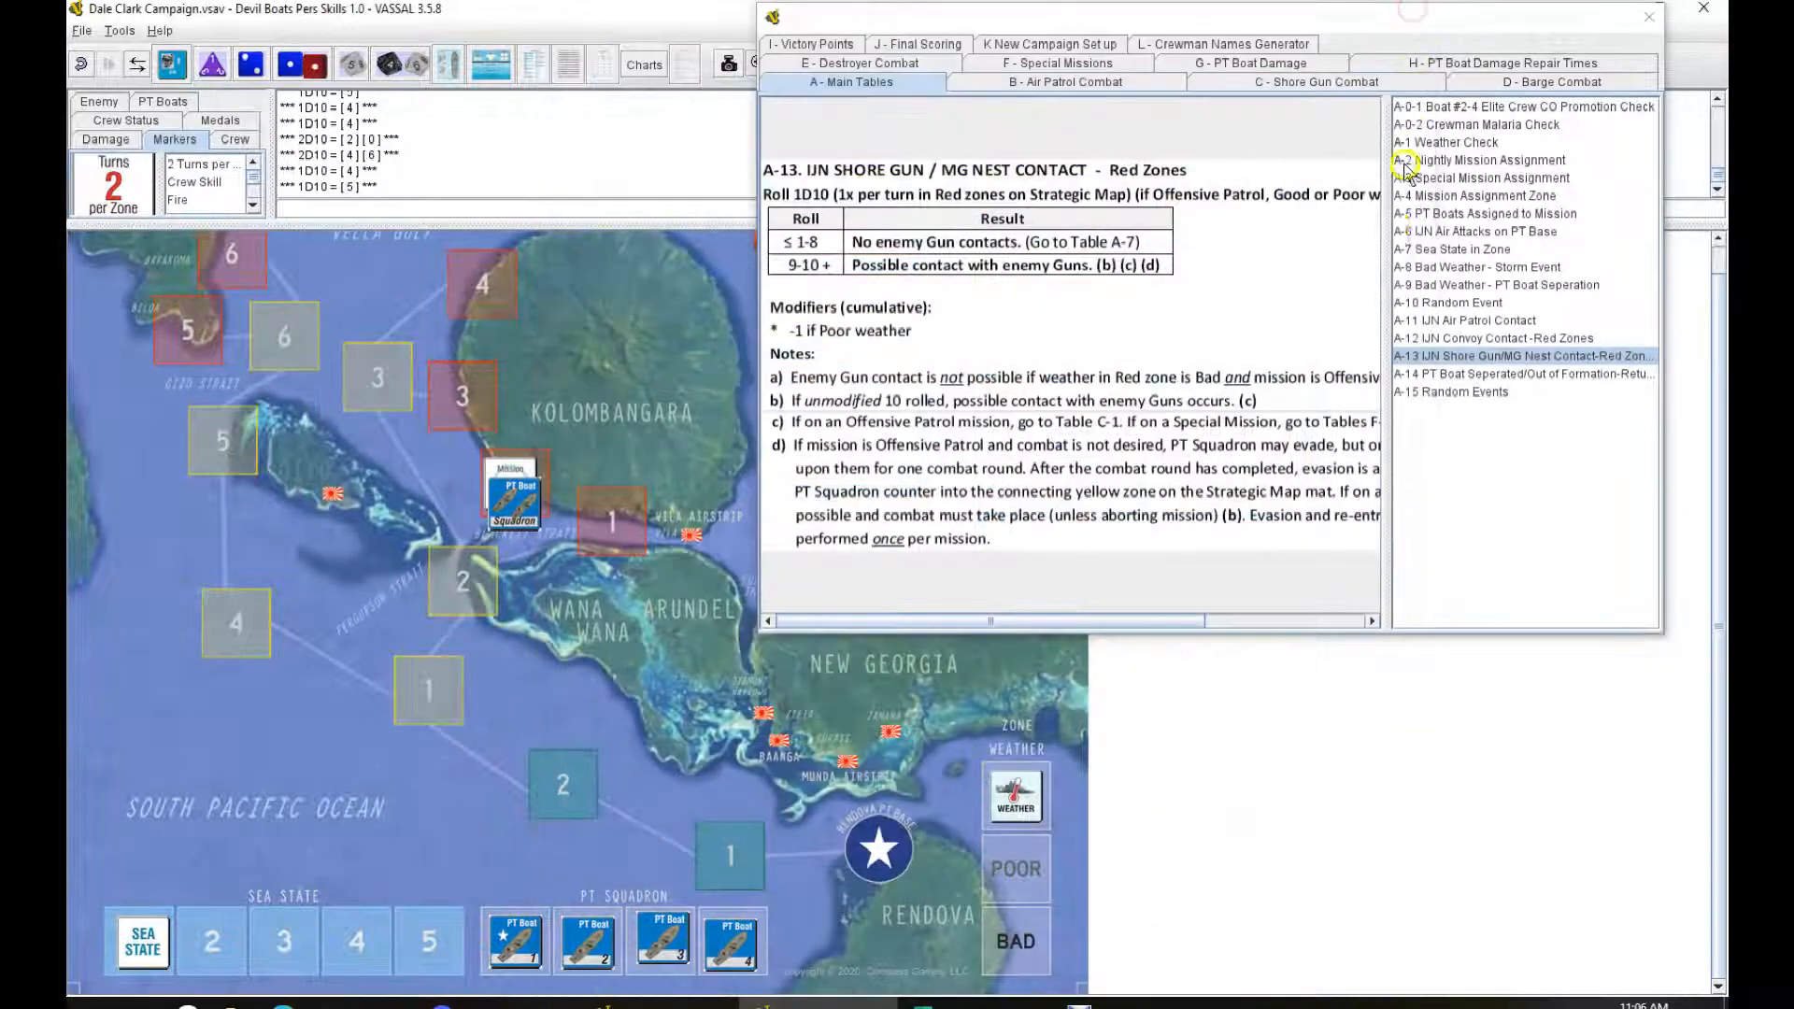
Step: Roll 1D10 for the sea state and run the random event check
click(1452, 249)
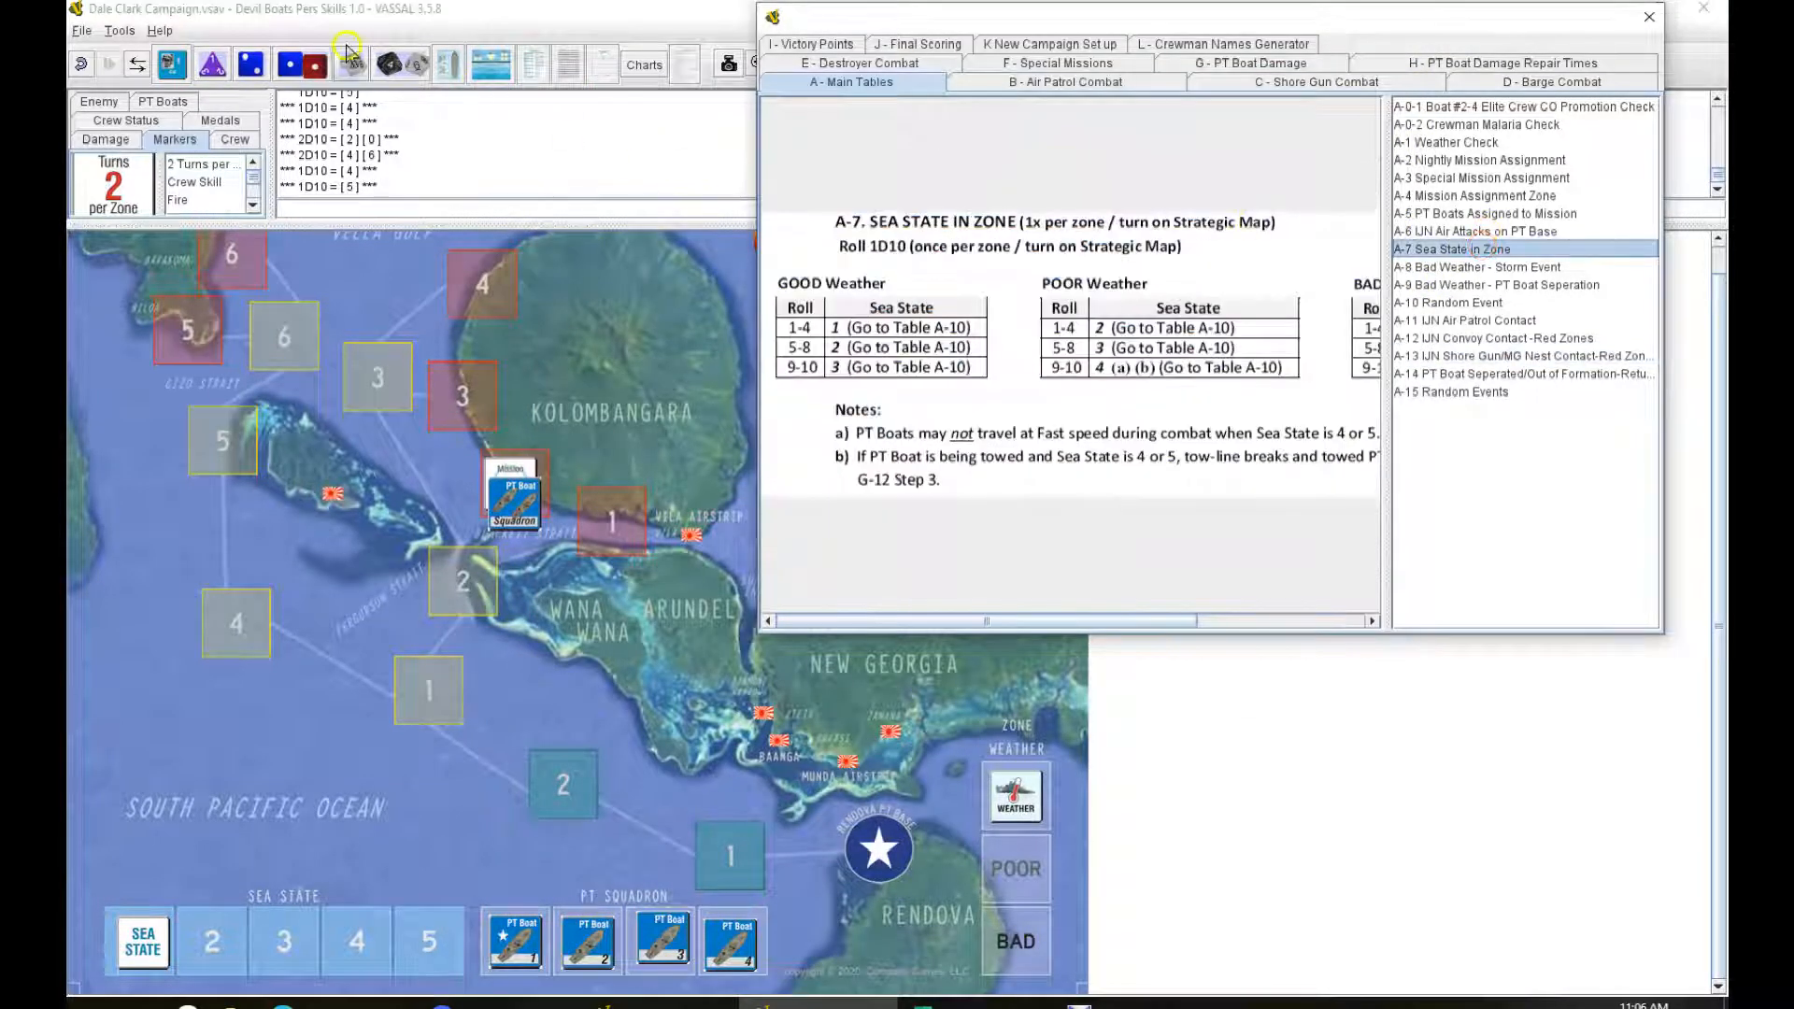
click(139, 941)
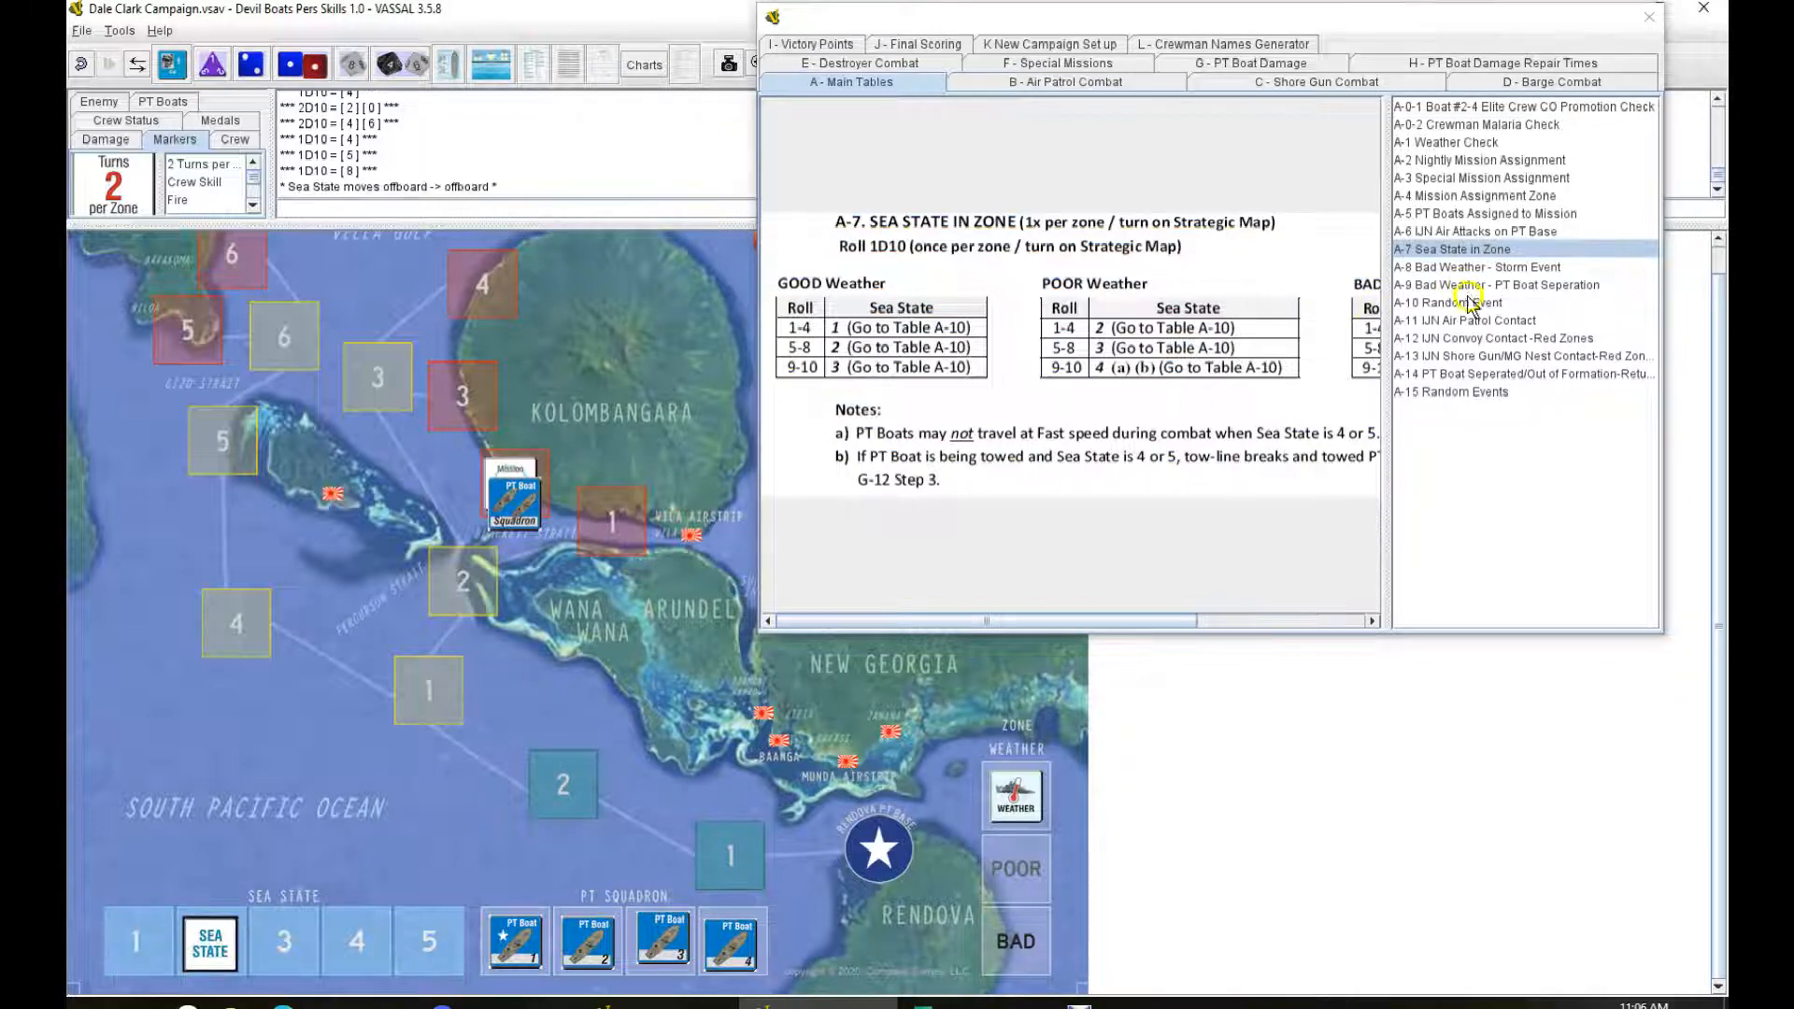
click(1462, 301)
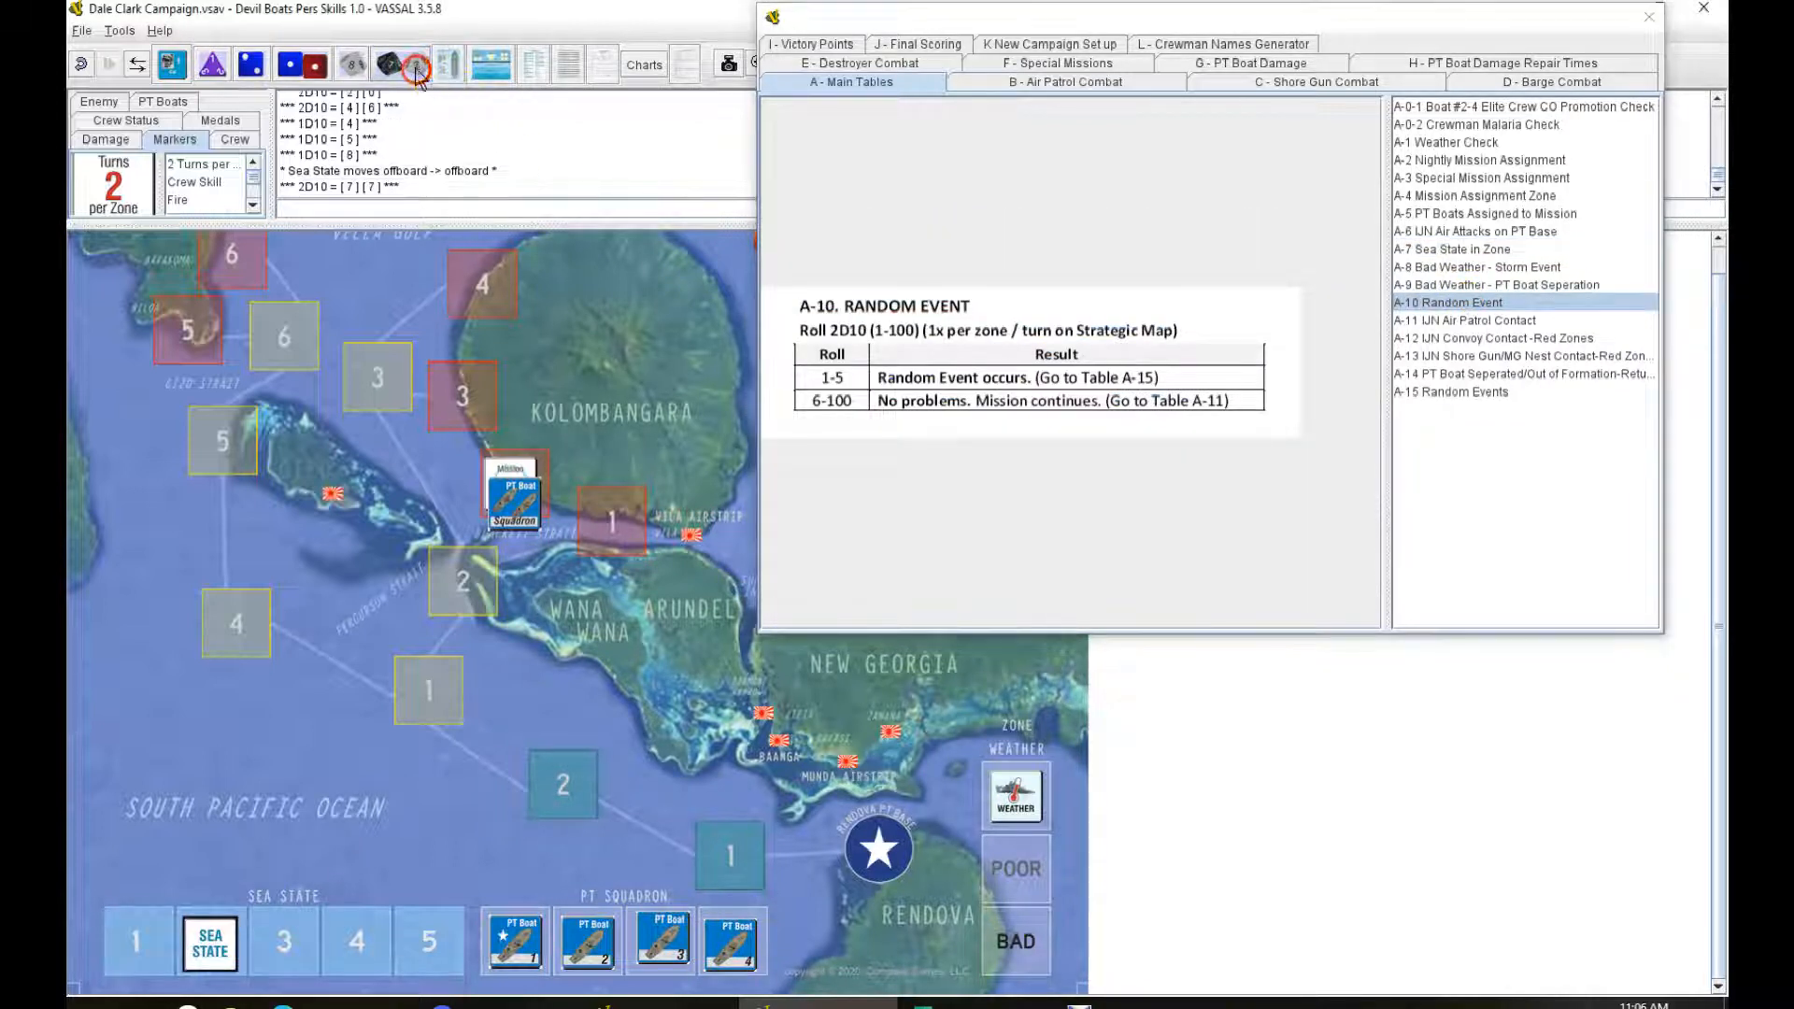
click(1466, 321)
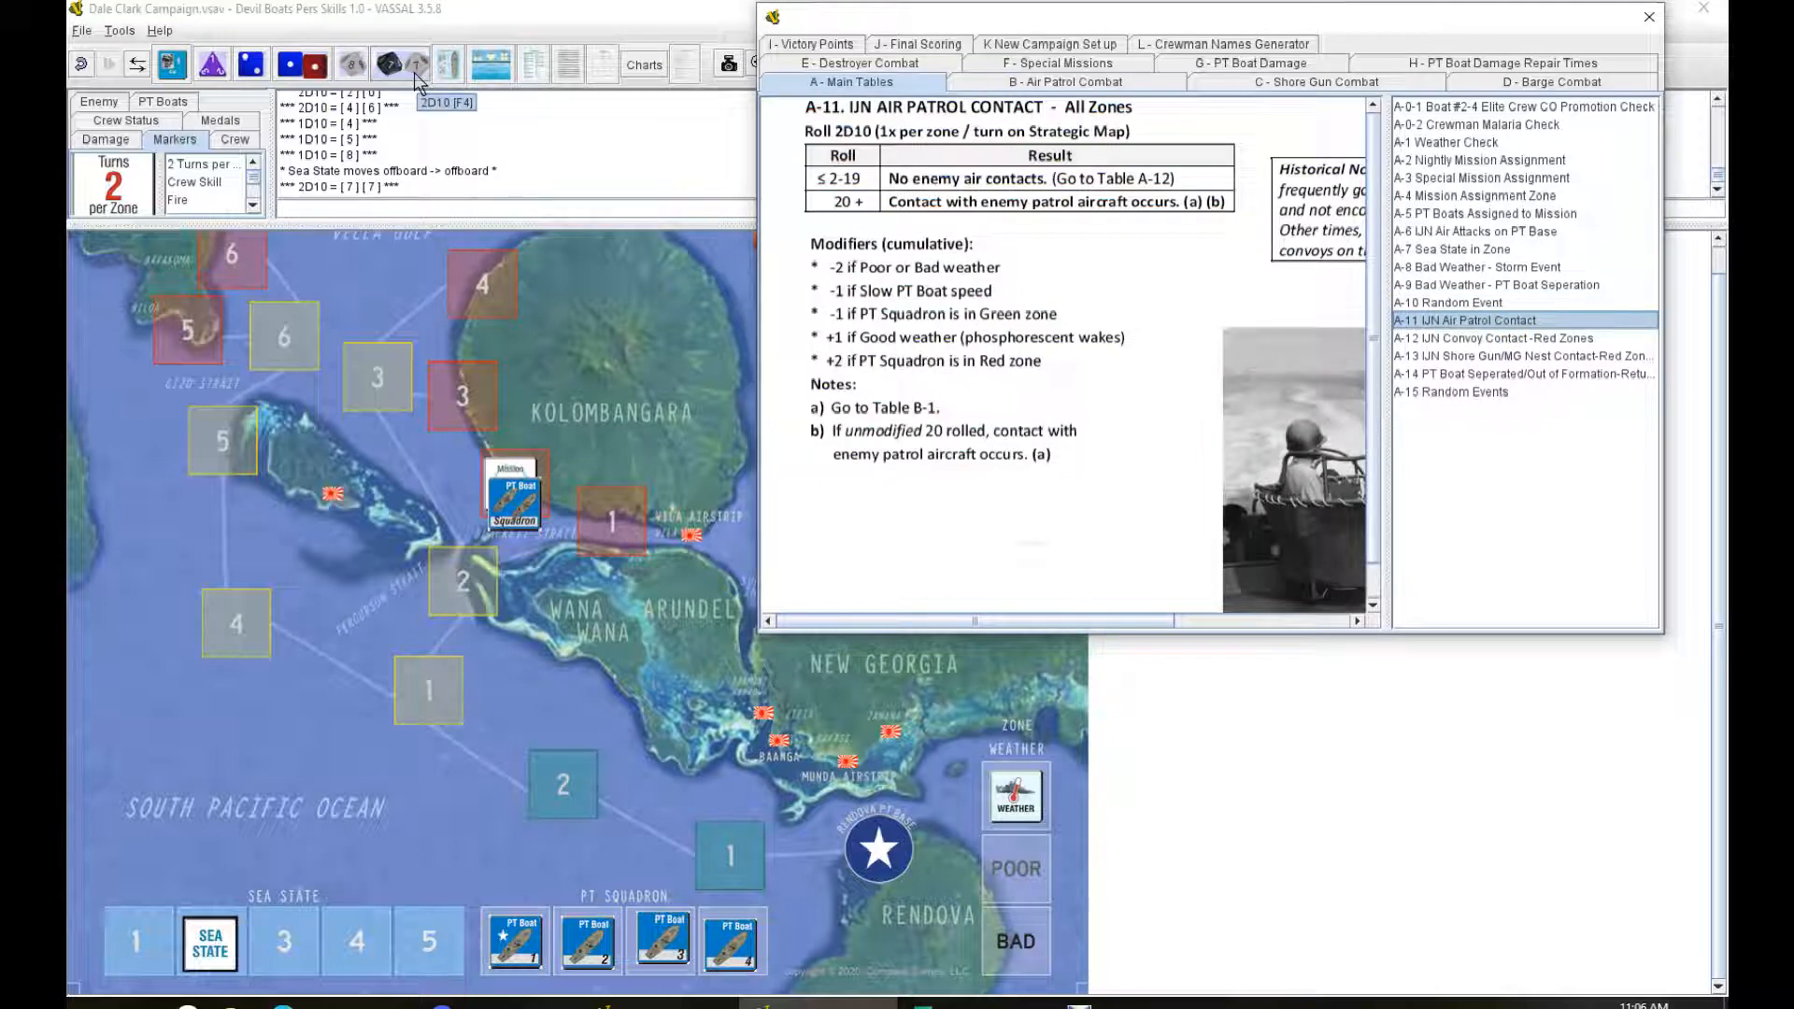
Step: Roll 2D10 for air patrol contact and 1D10 for convoy contact
click(401, 65)
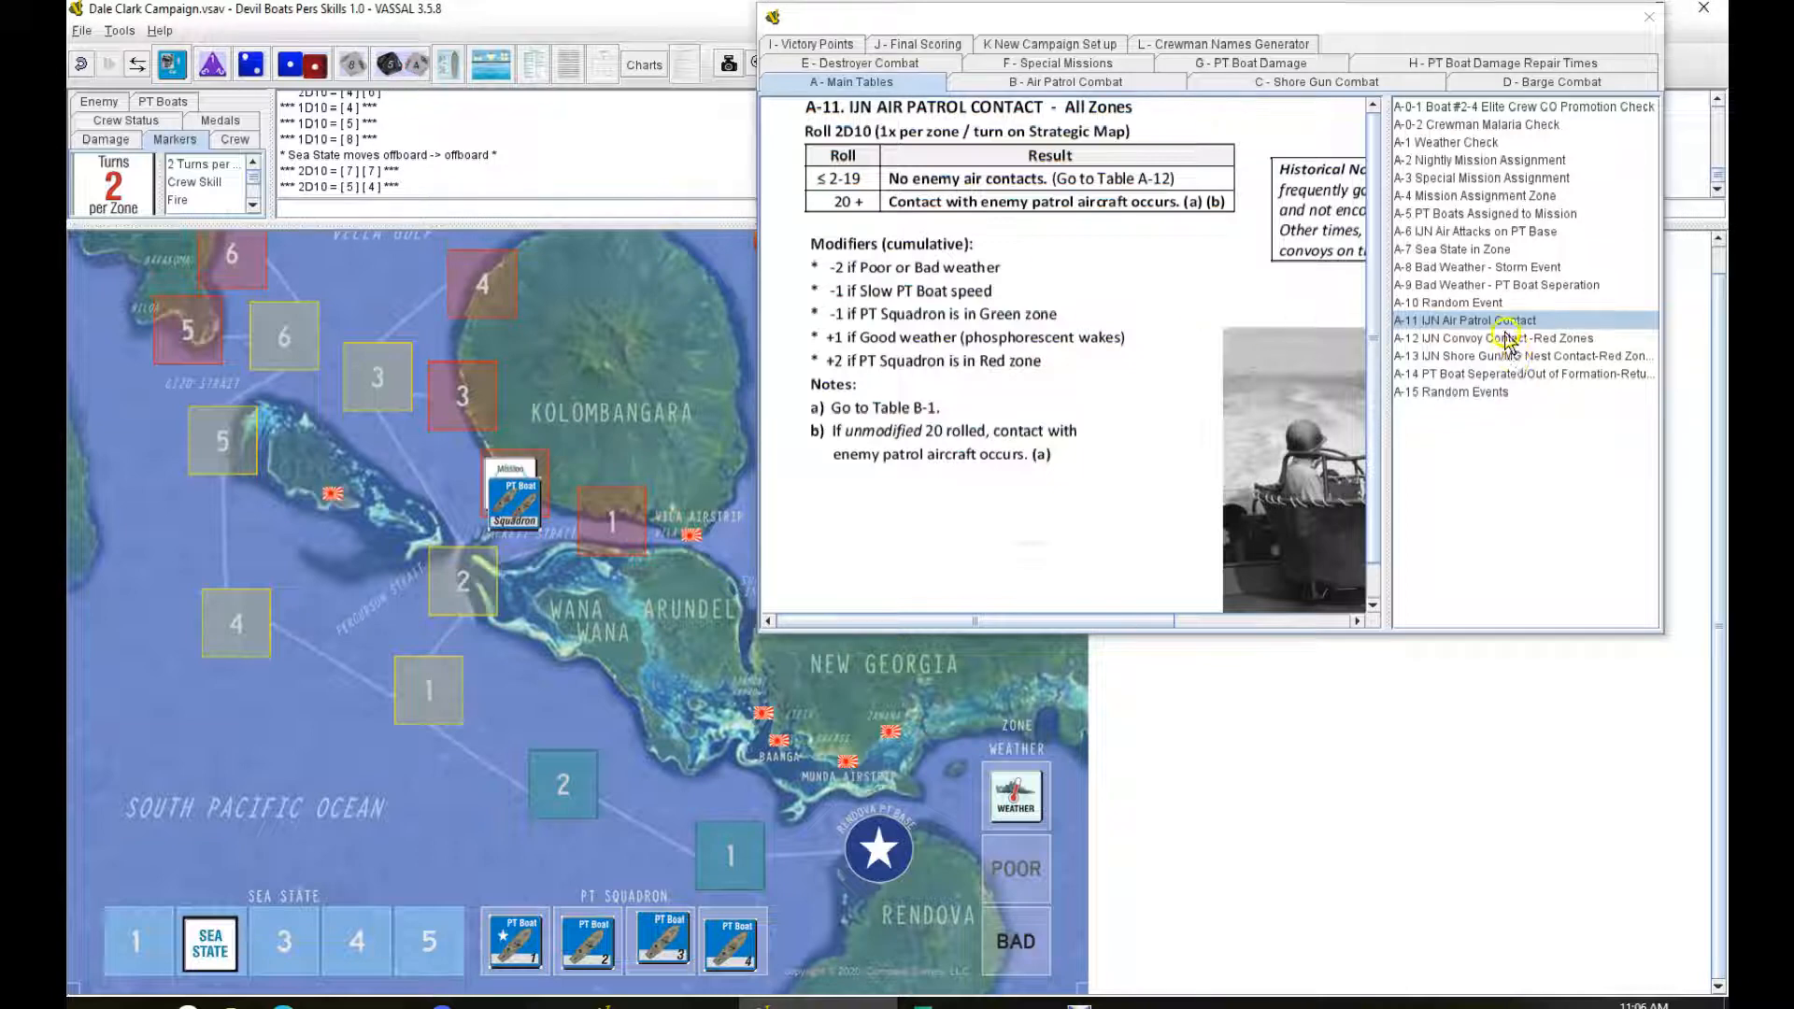
click(1491, 337)
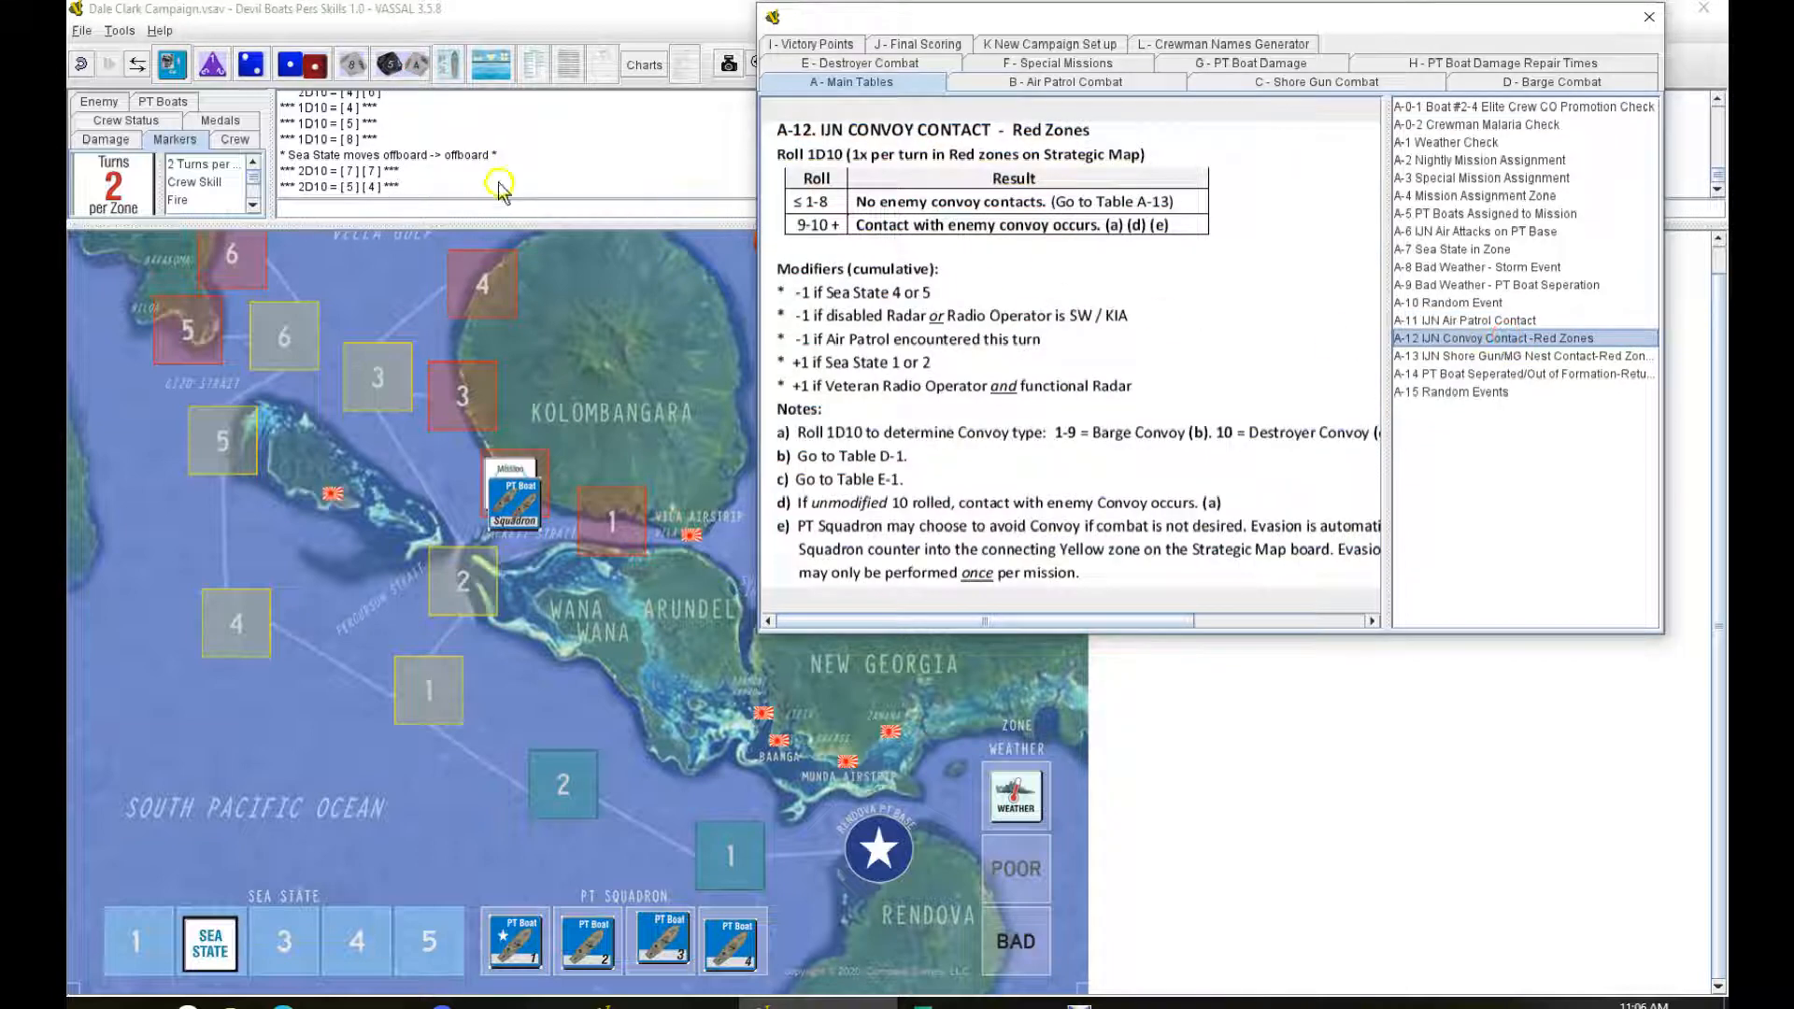
click(347, 63)
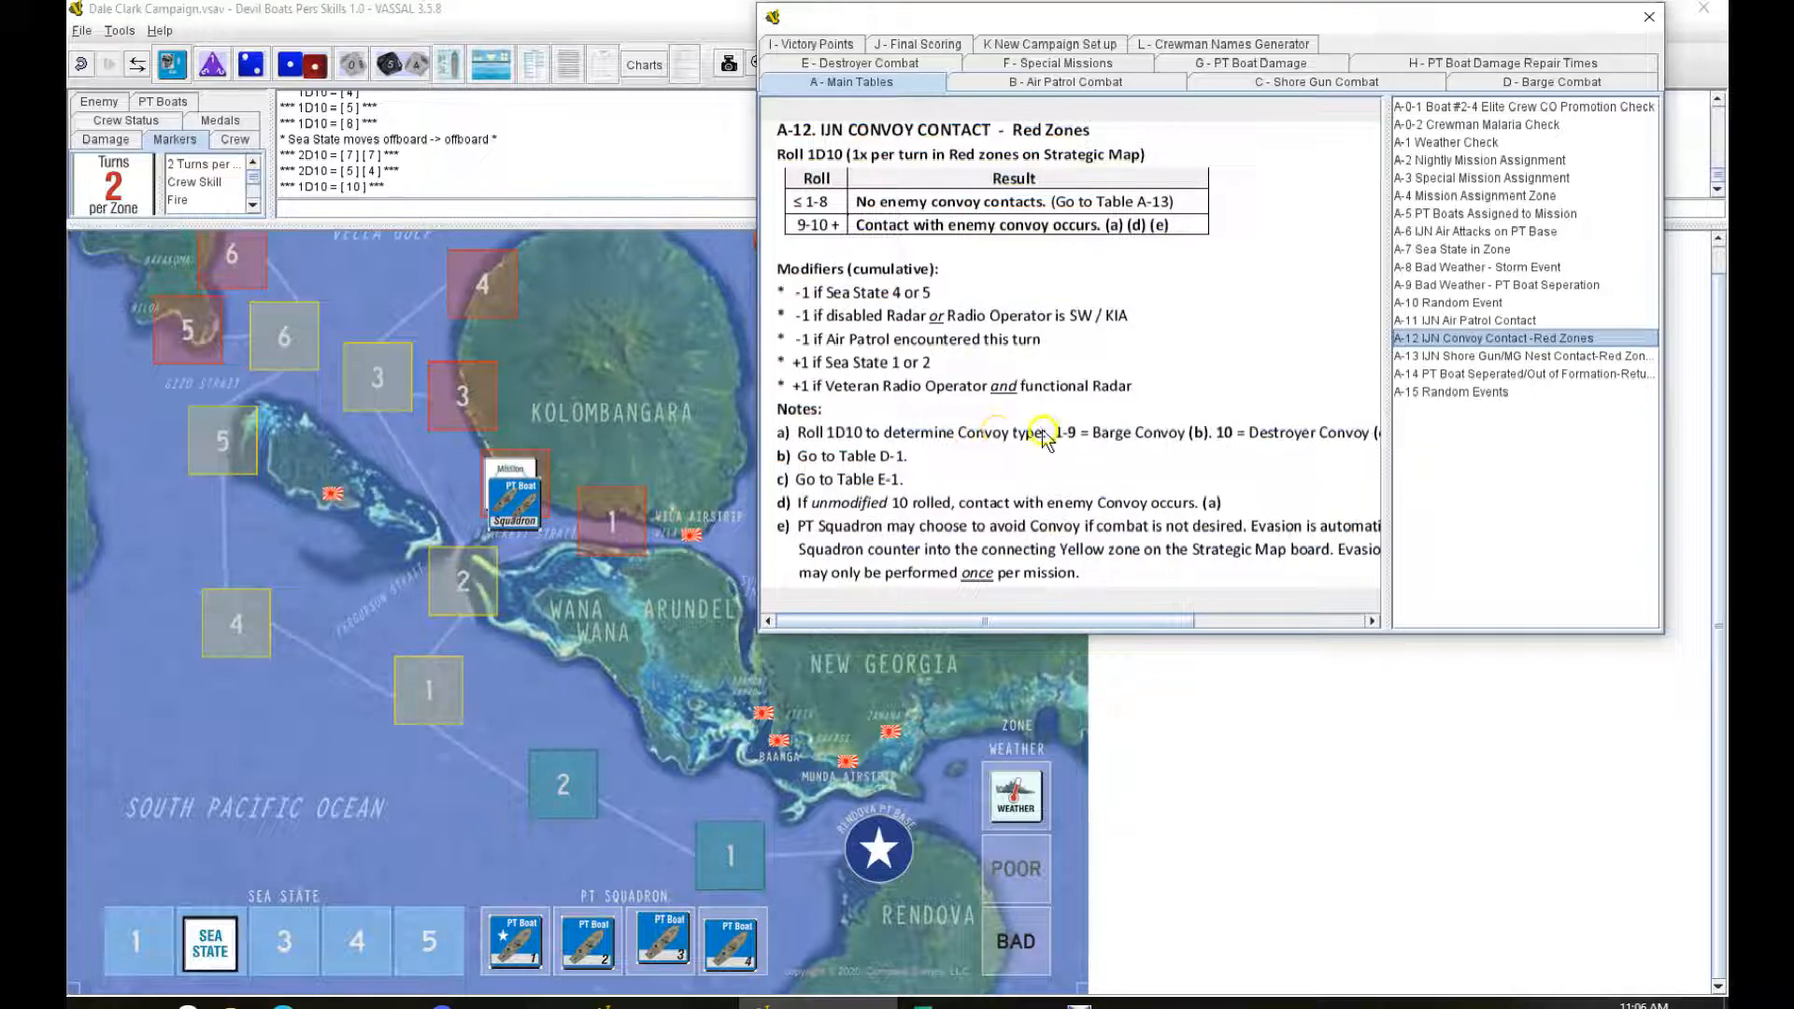
mouse_move(1021, 524)
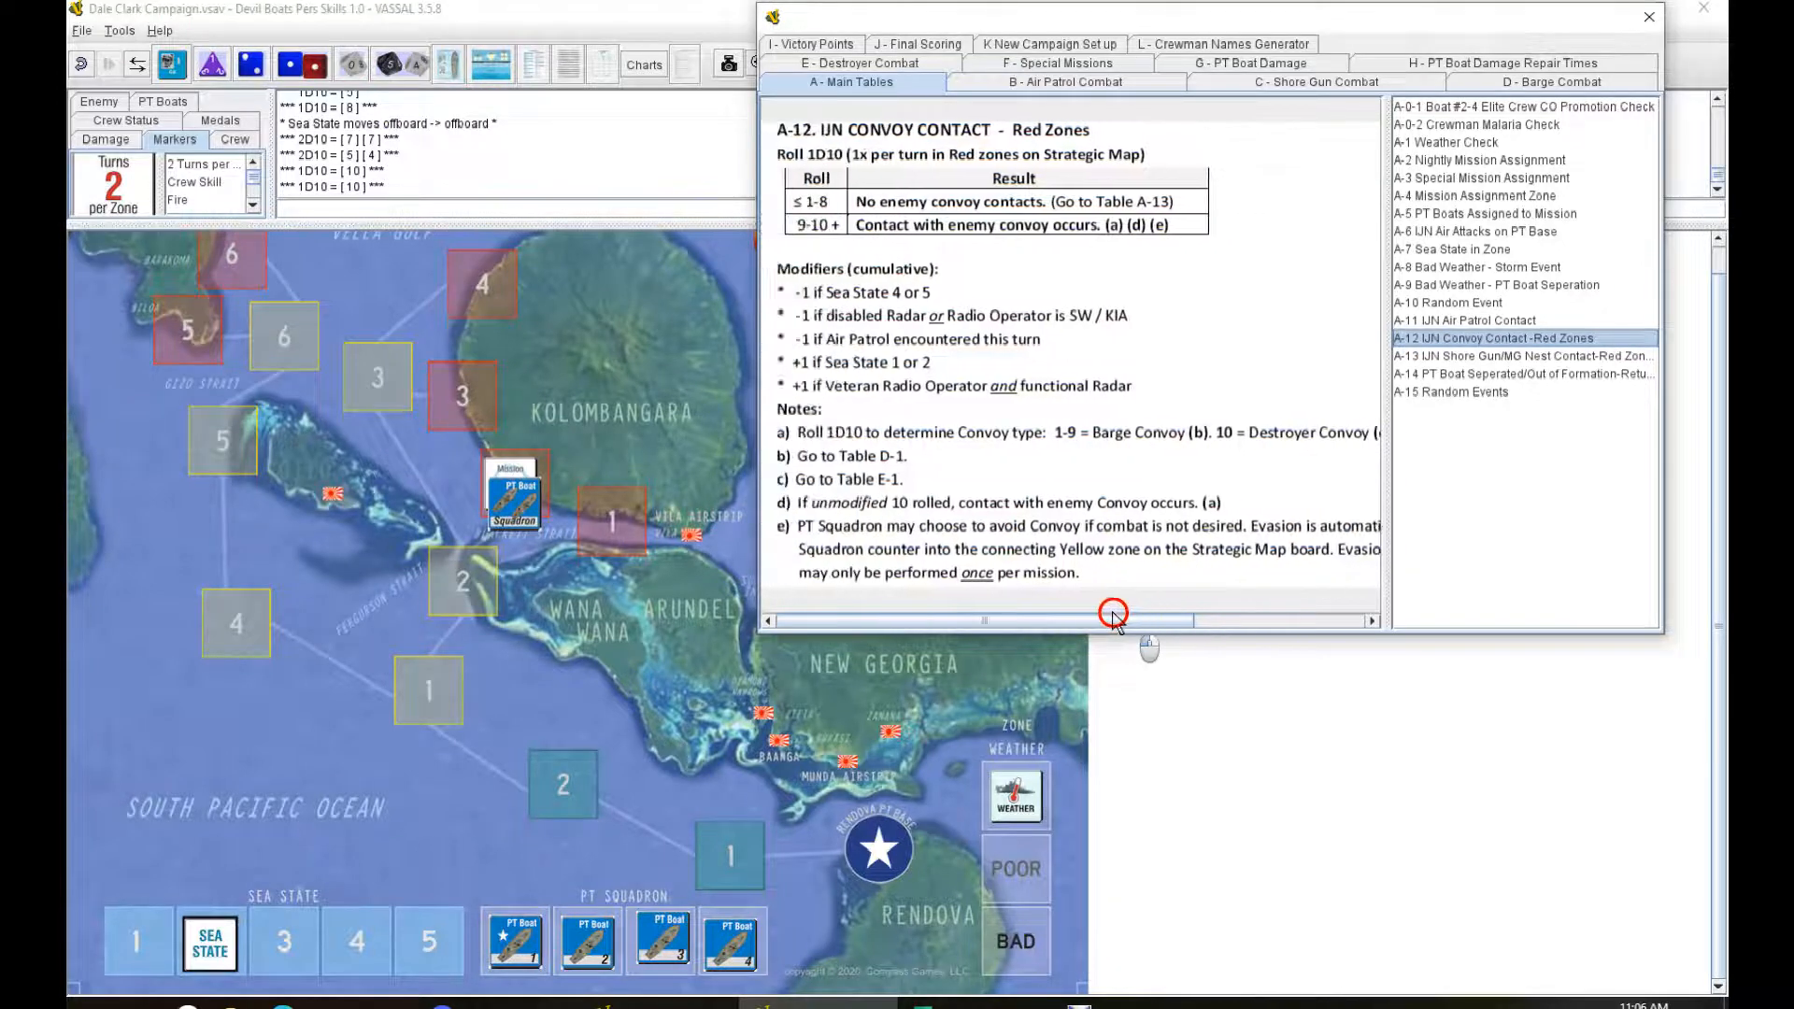
mouse_move(1476, 89)
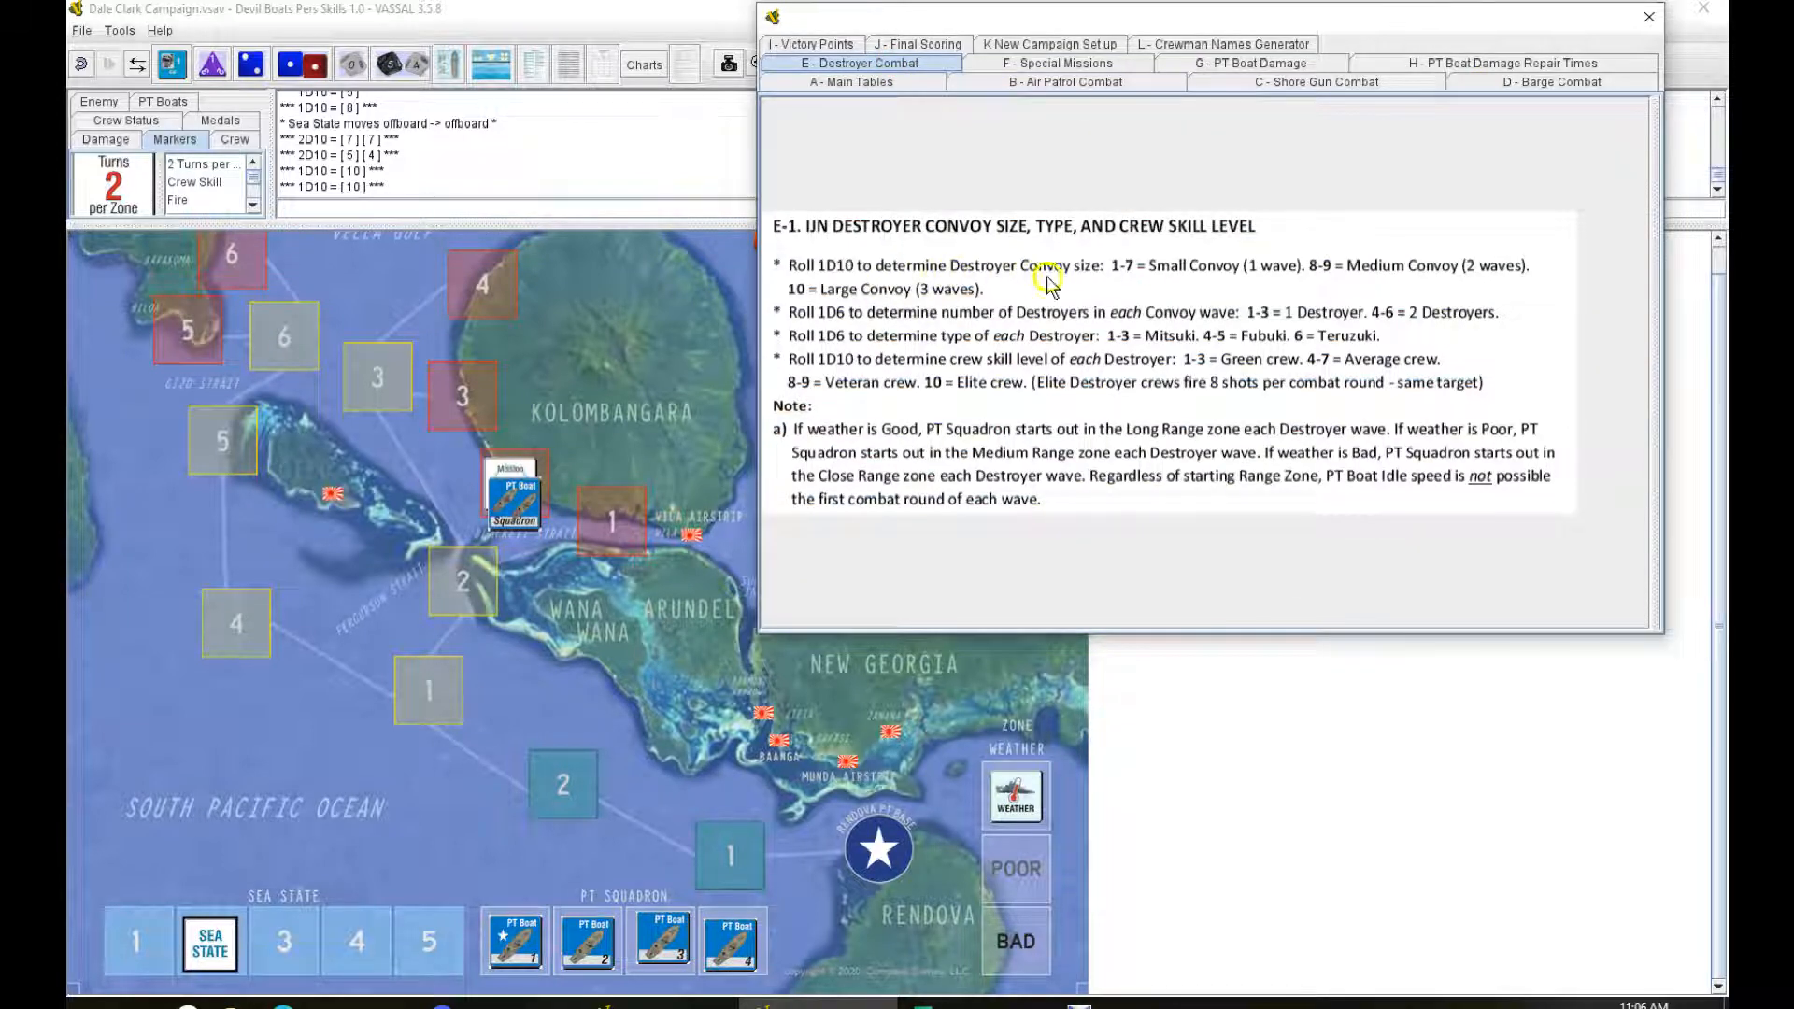
mouse_move(427, 90)
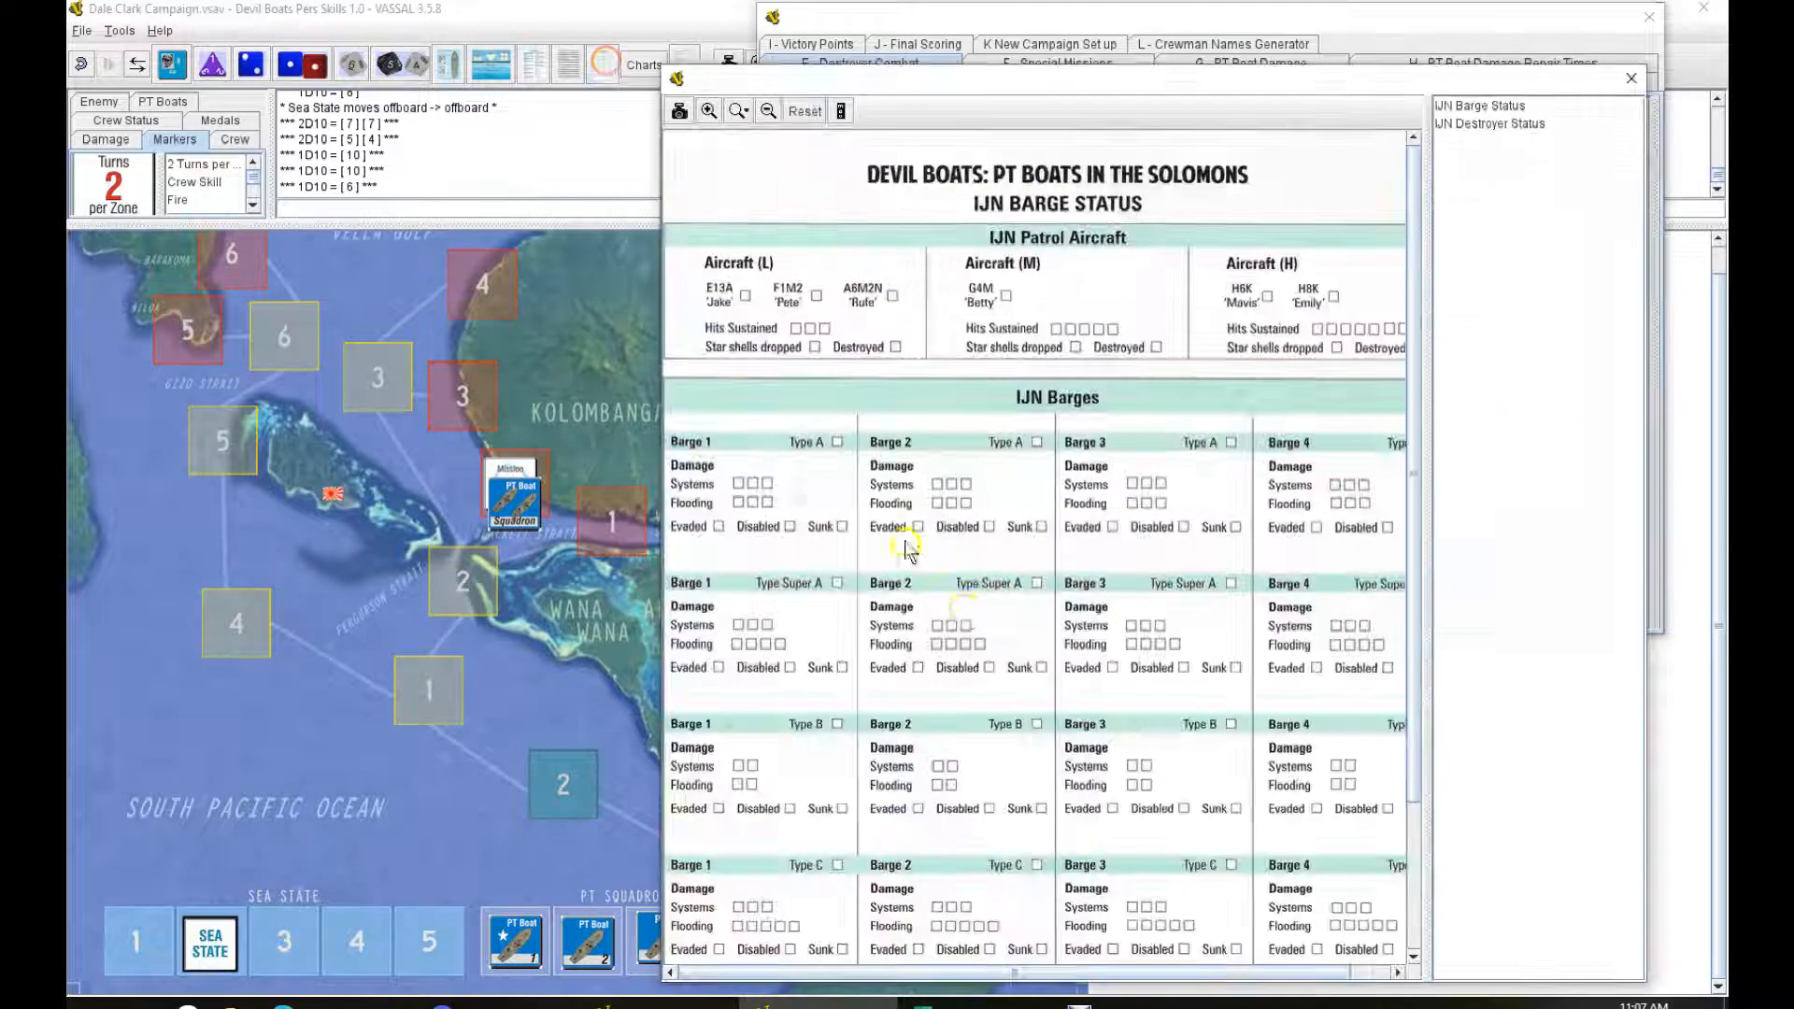
Step: Mark the convoy size as Small on the IJN destroyer status sheet and open the combat board
scroll(down, 3)
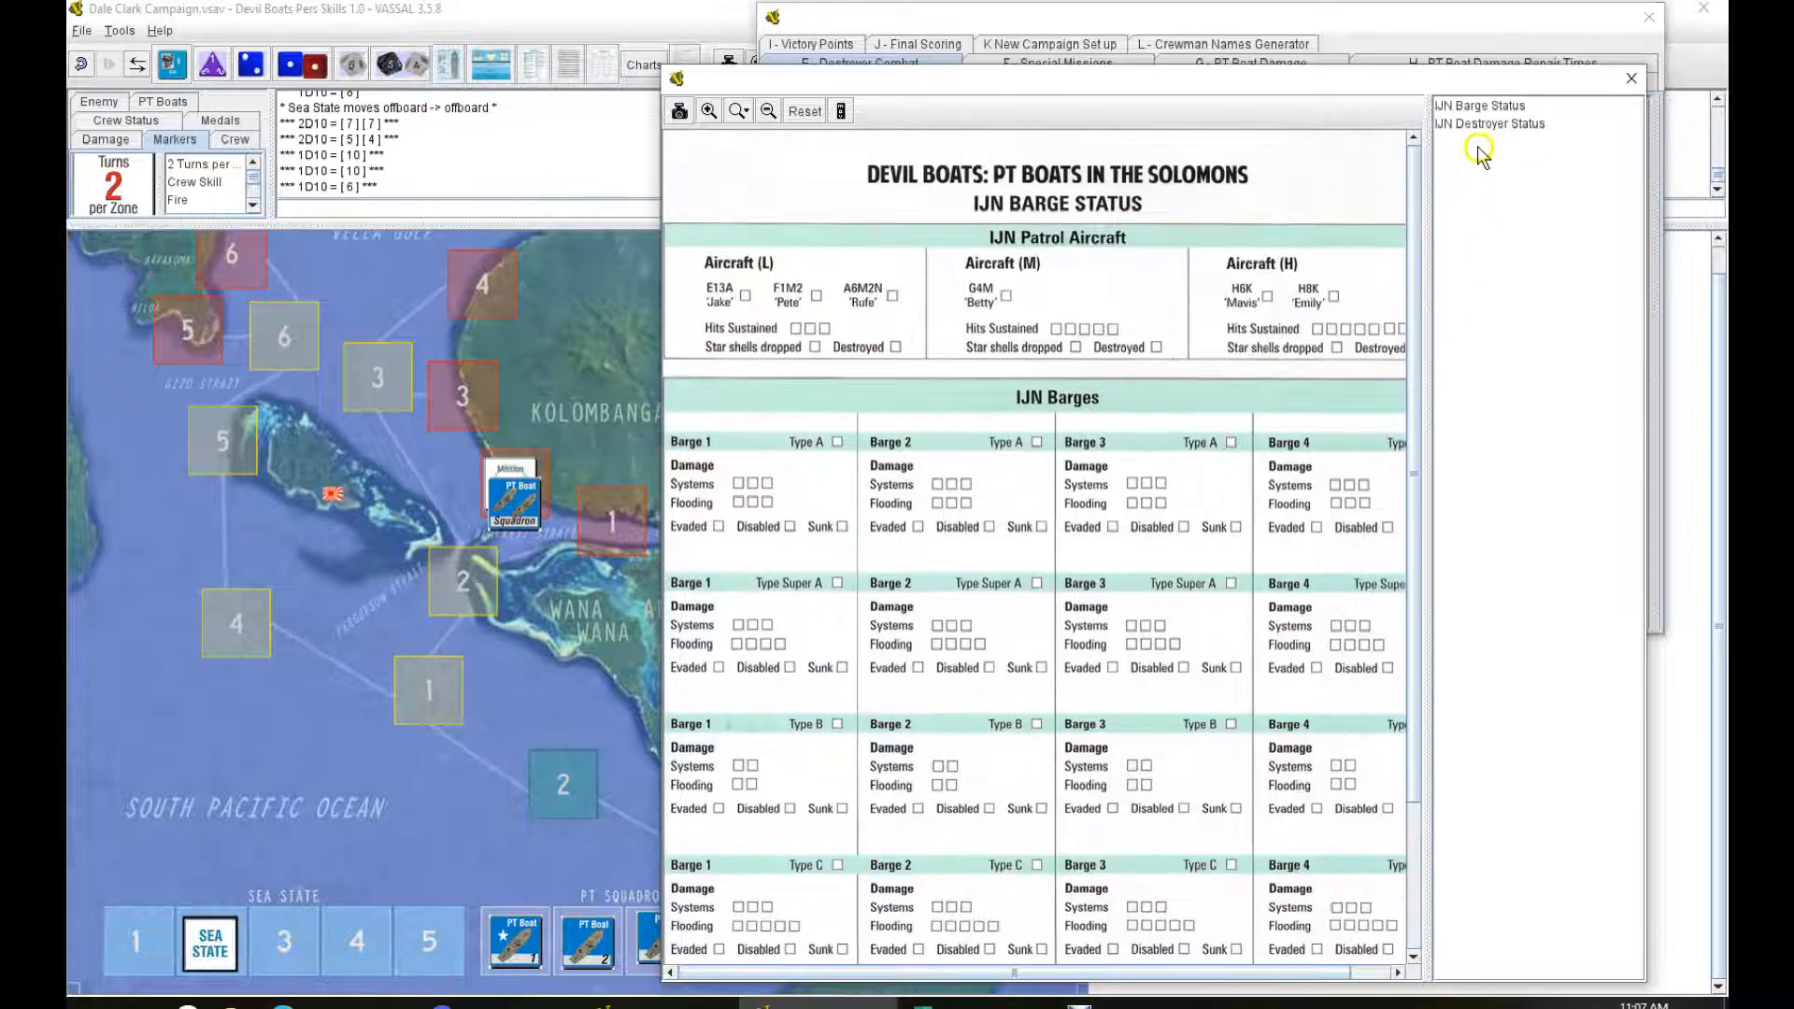
click(1488, 123)
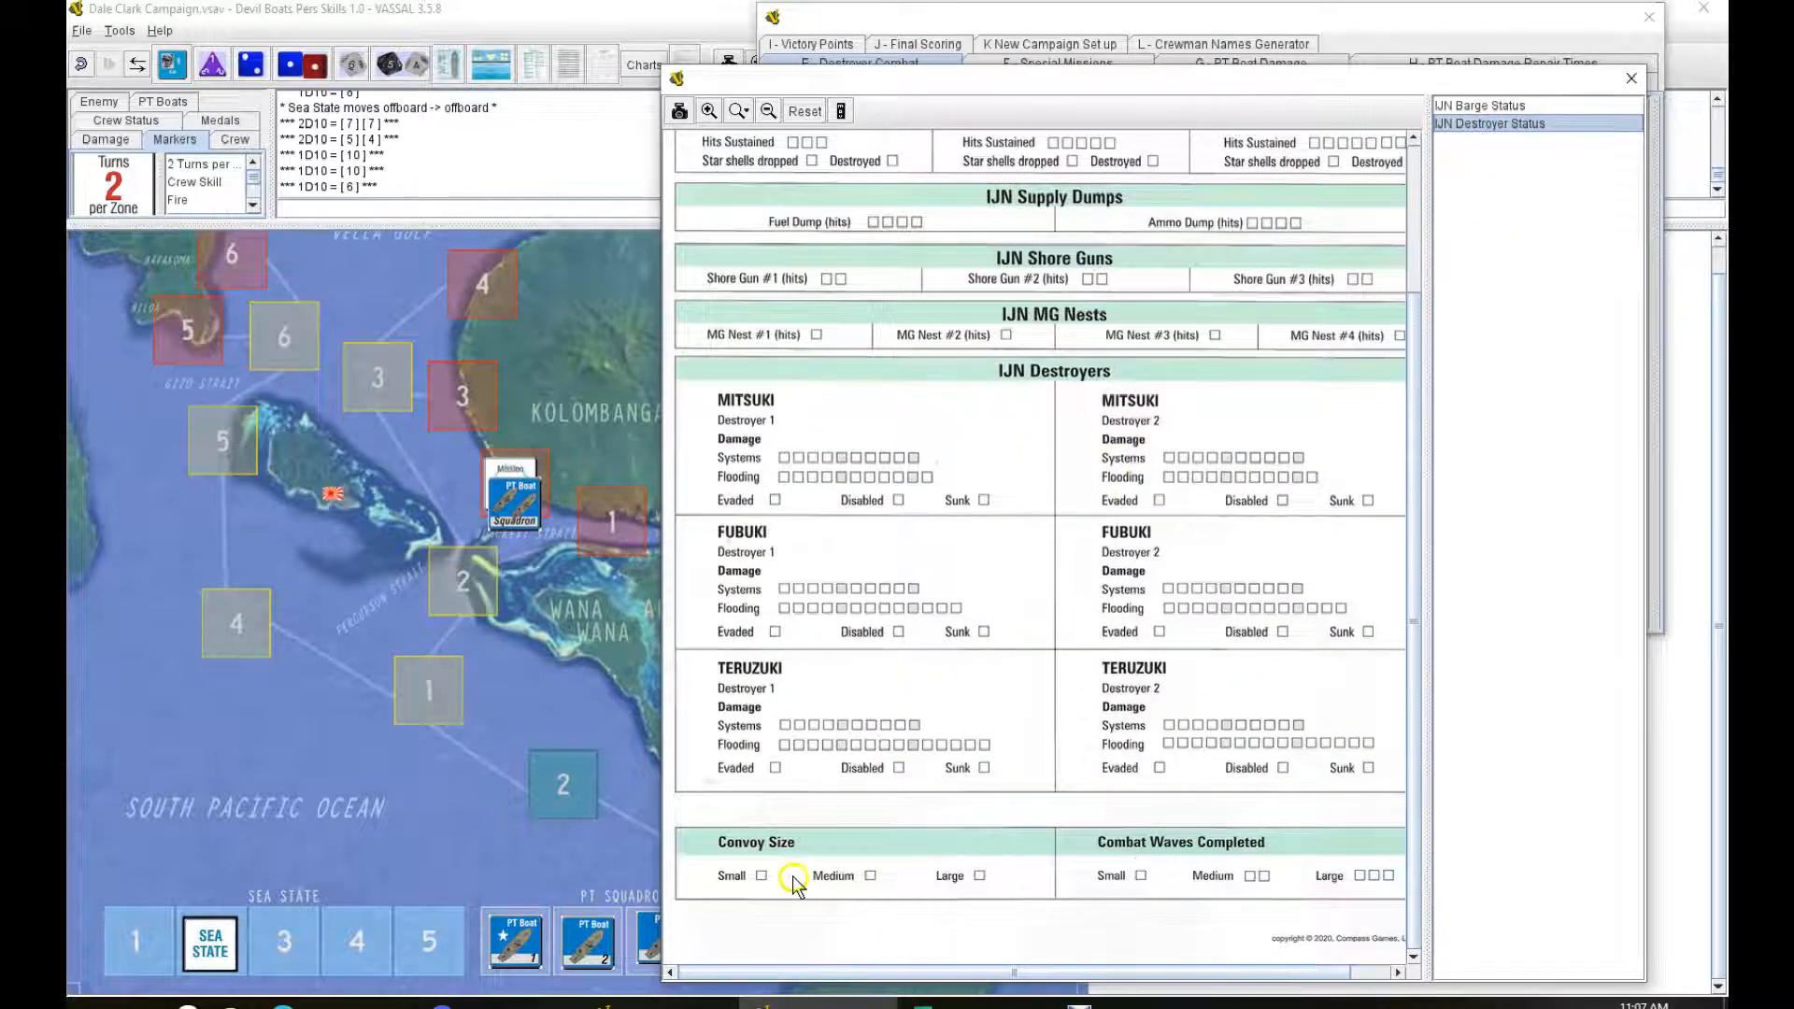
click(756, 875)
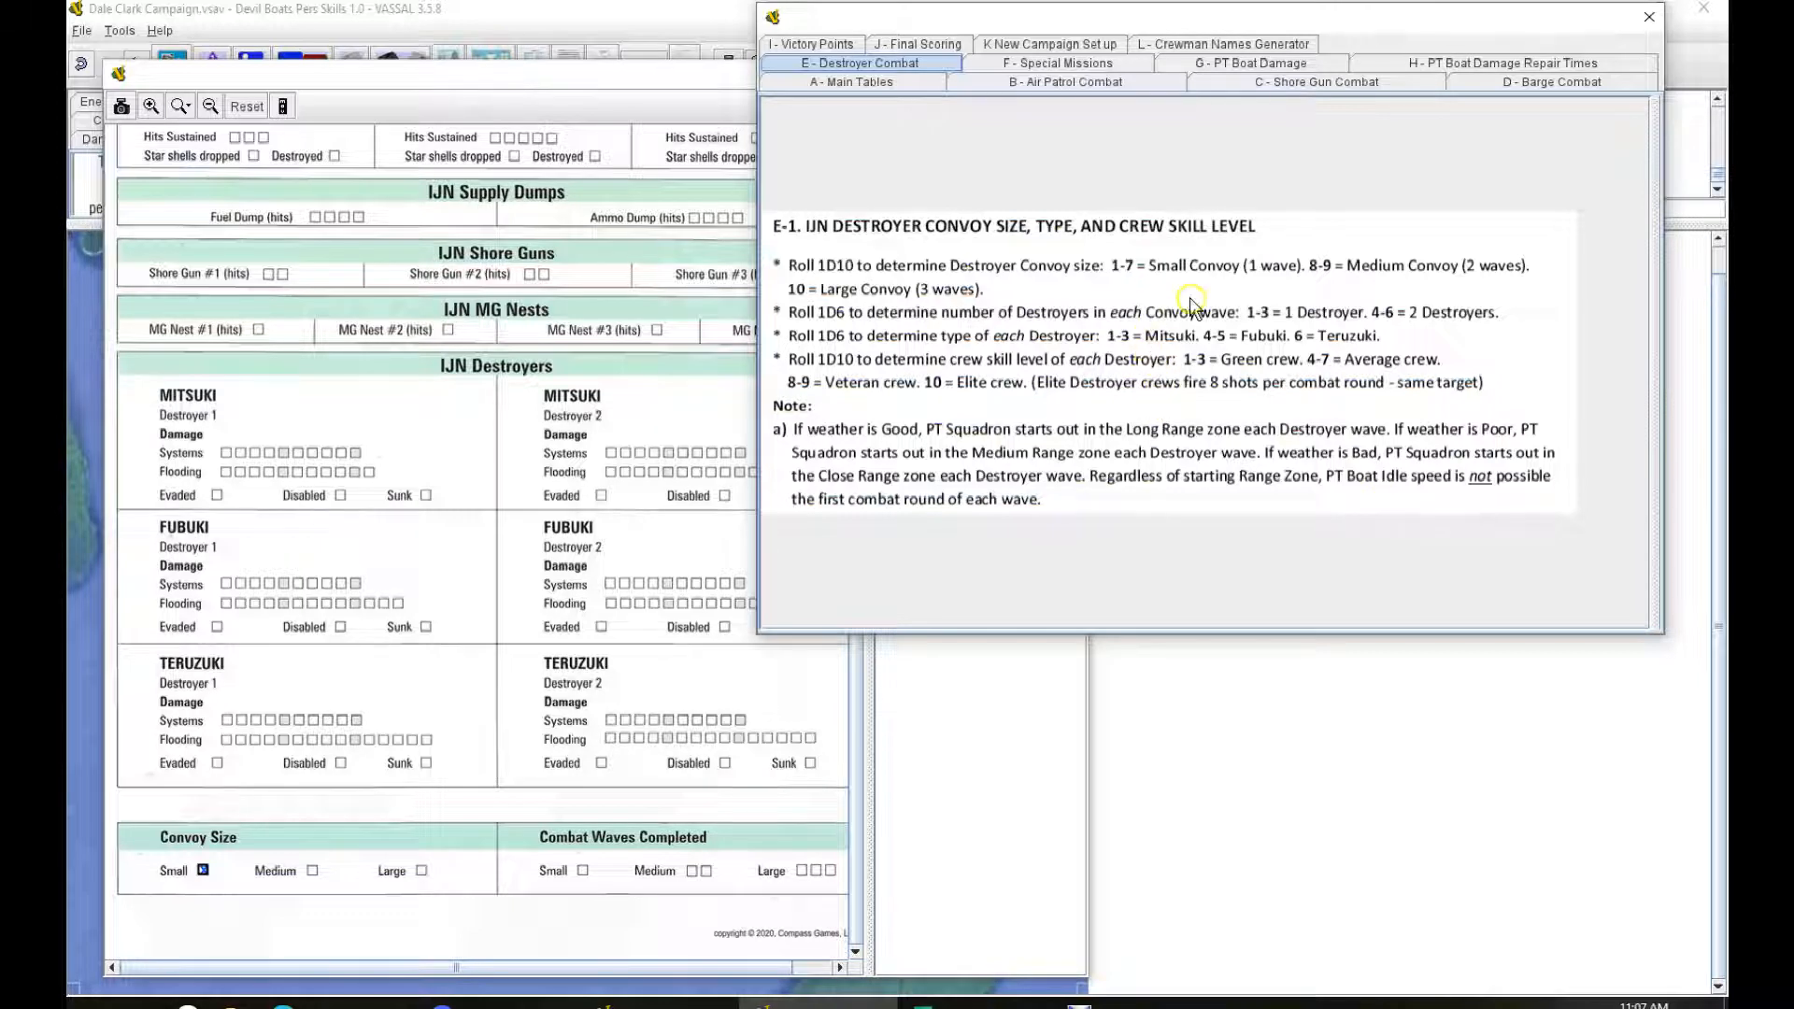
mouse_move(1003, 329)
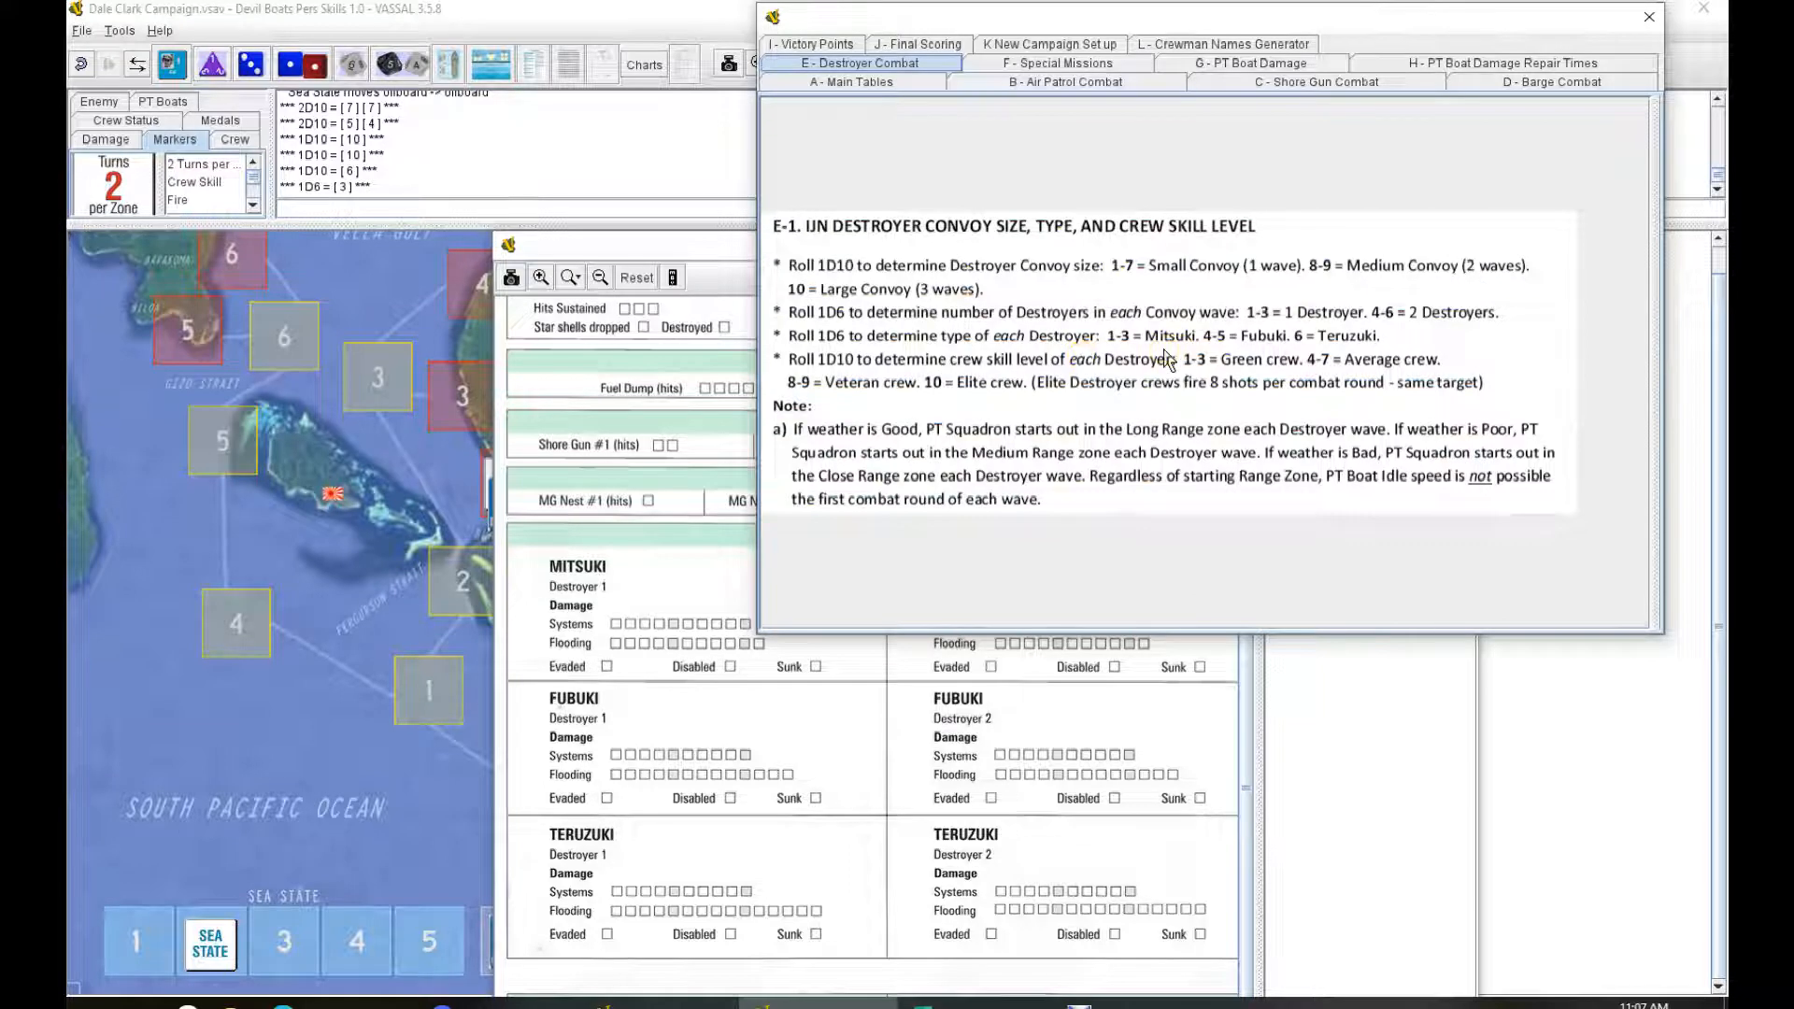
mouse_move(706, 603)
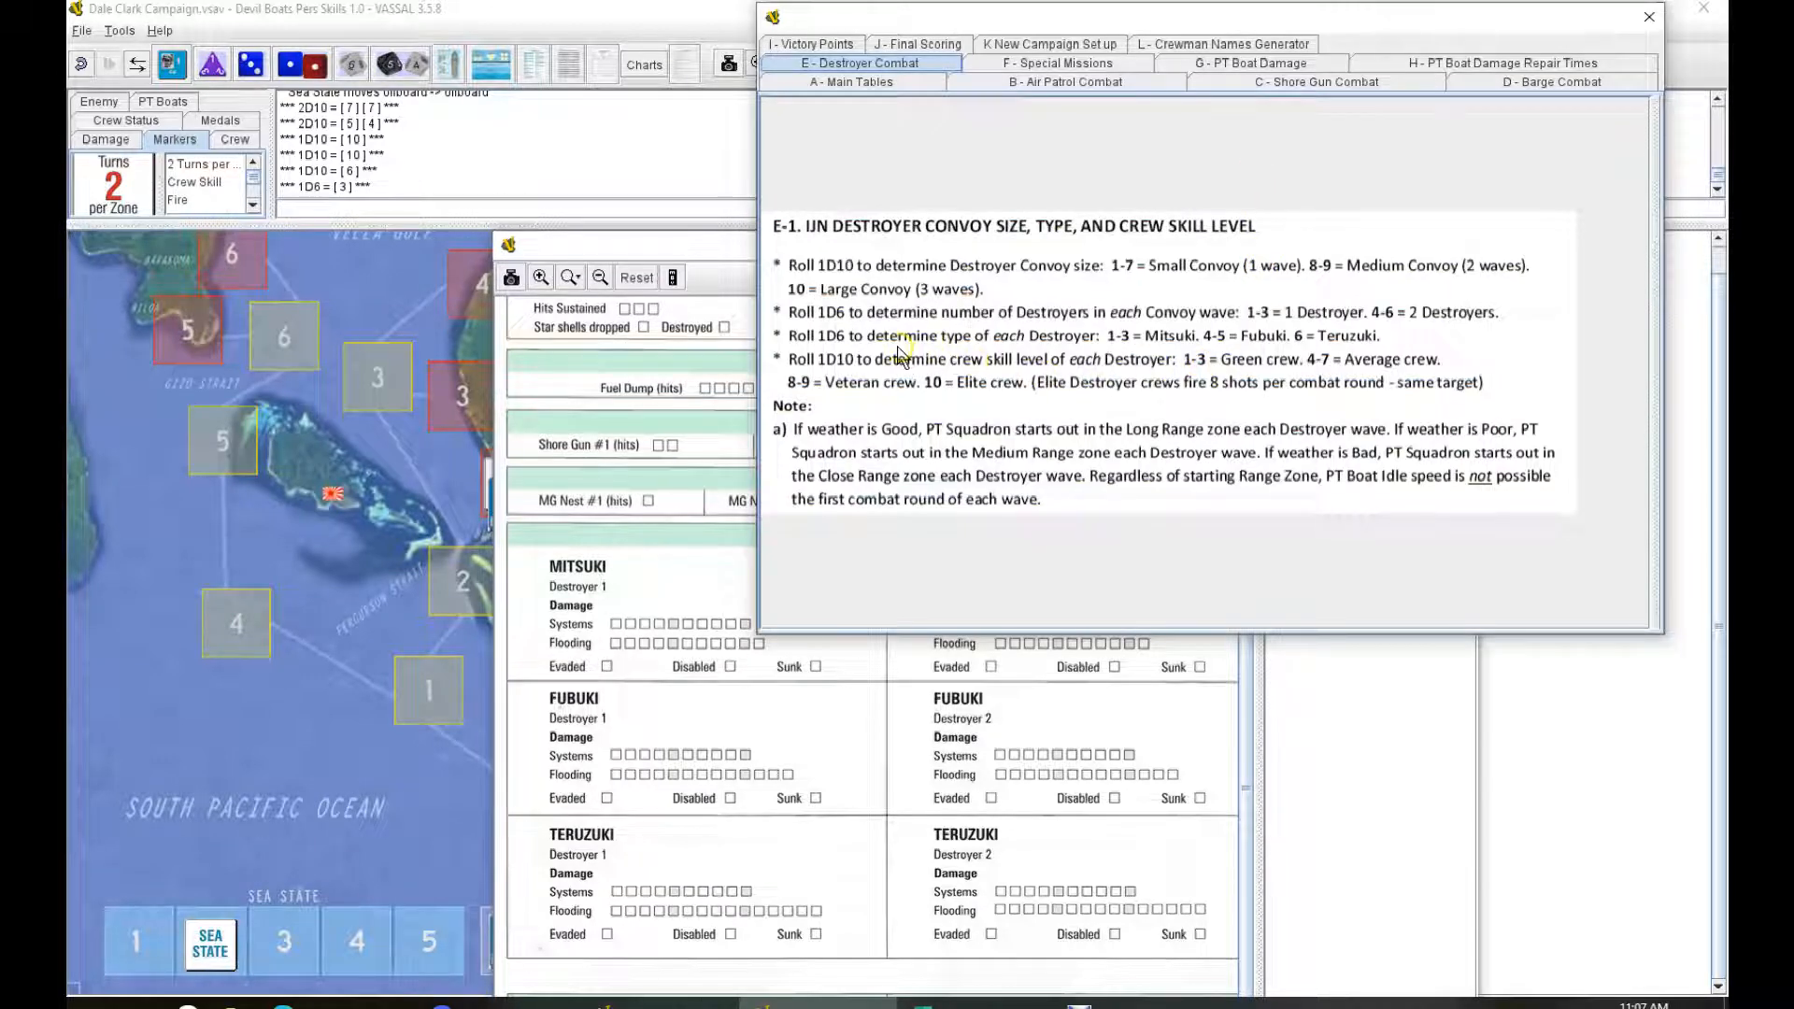
mouse_move(1133, 347)
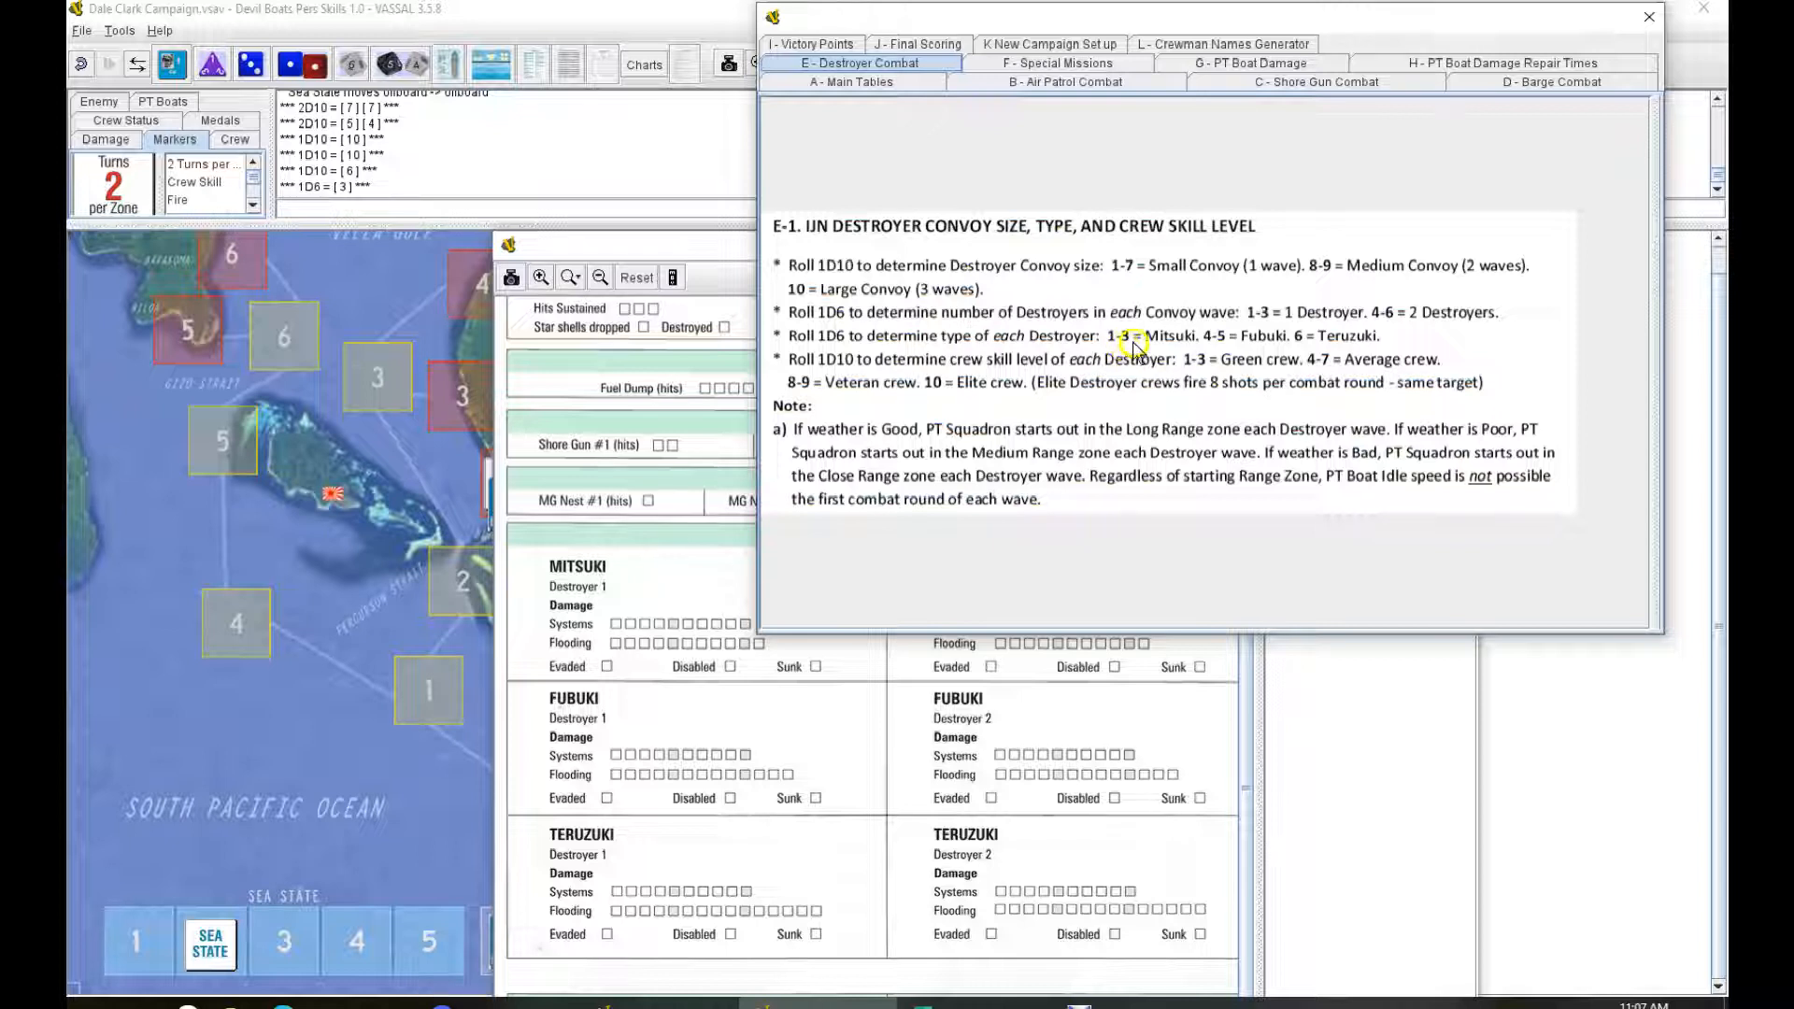
click(251, 65)
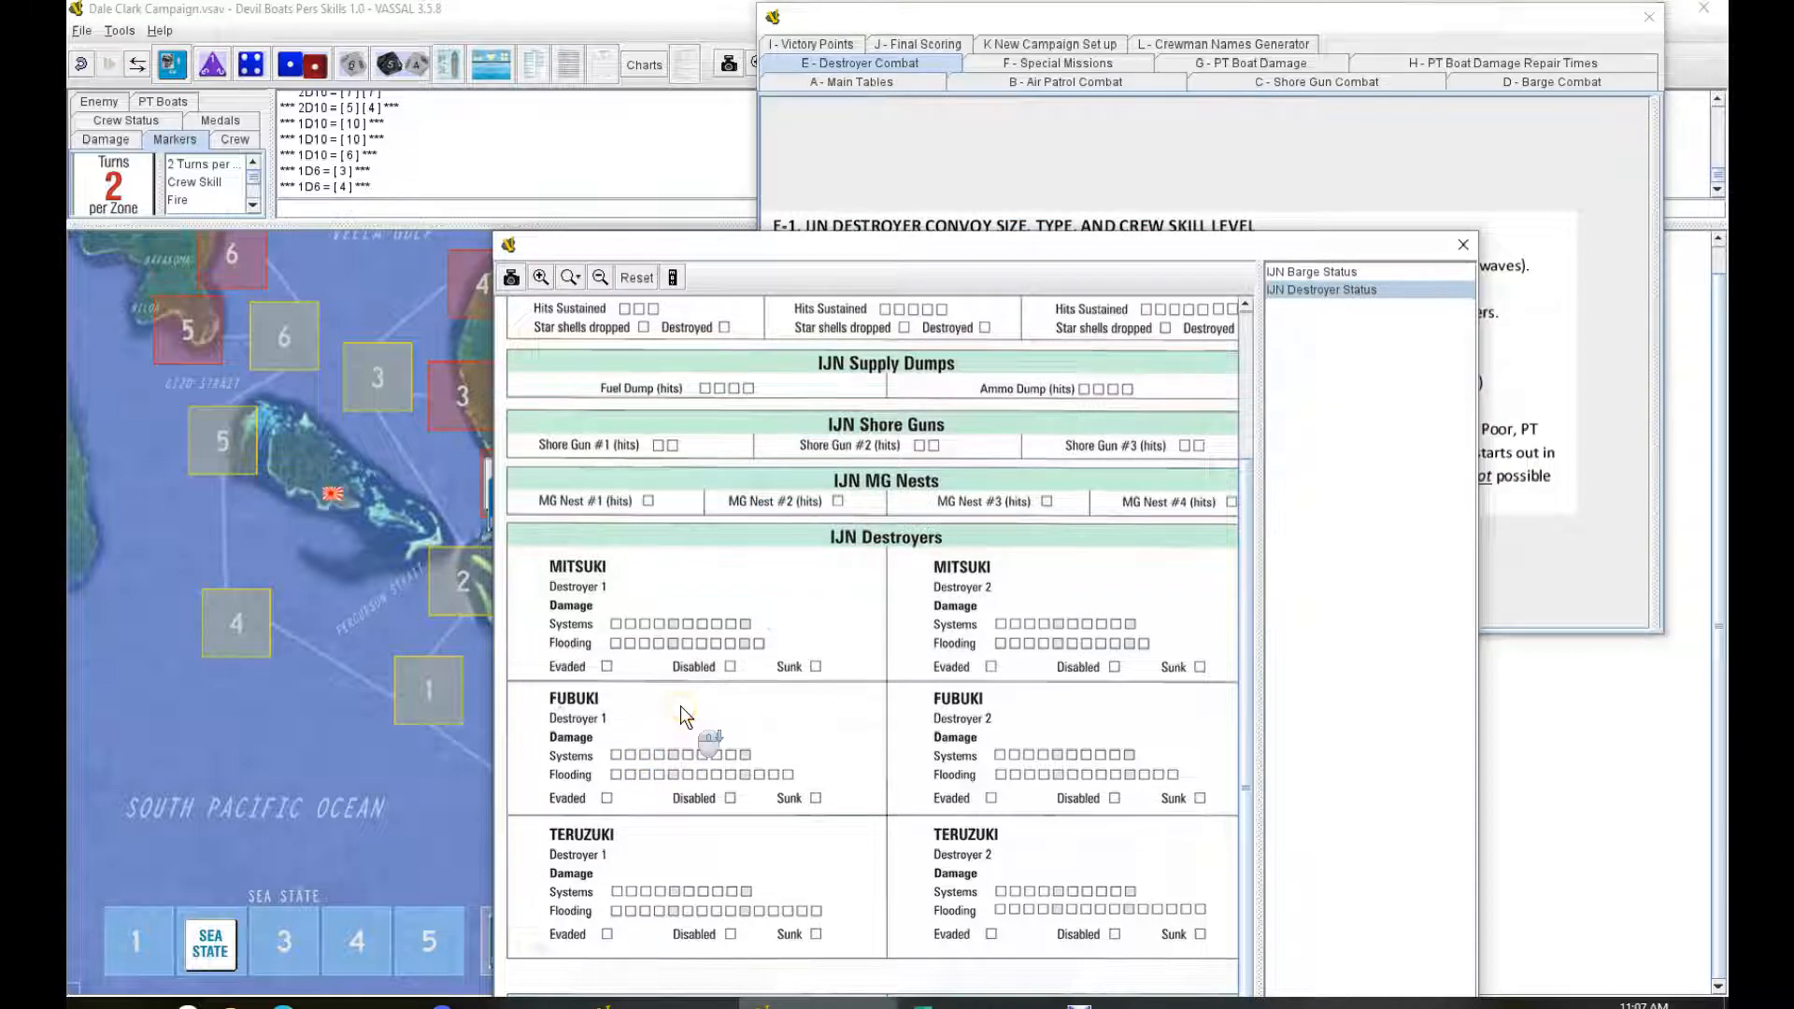
mouse_move(689, 810)
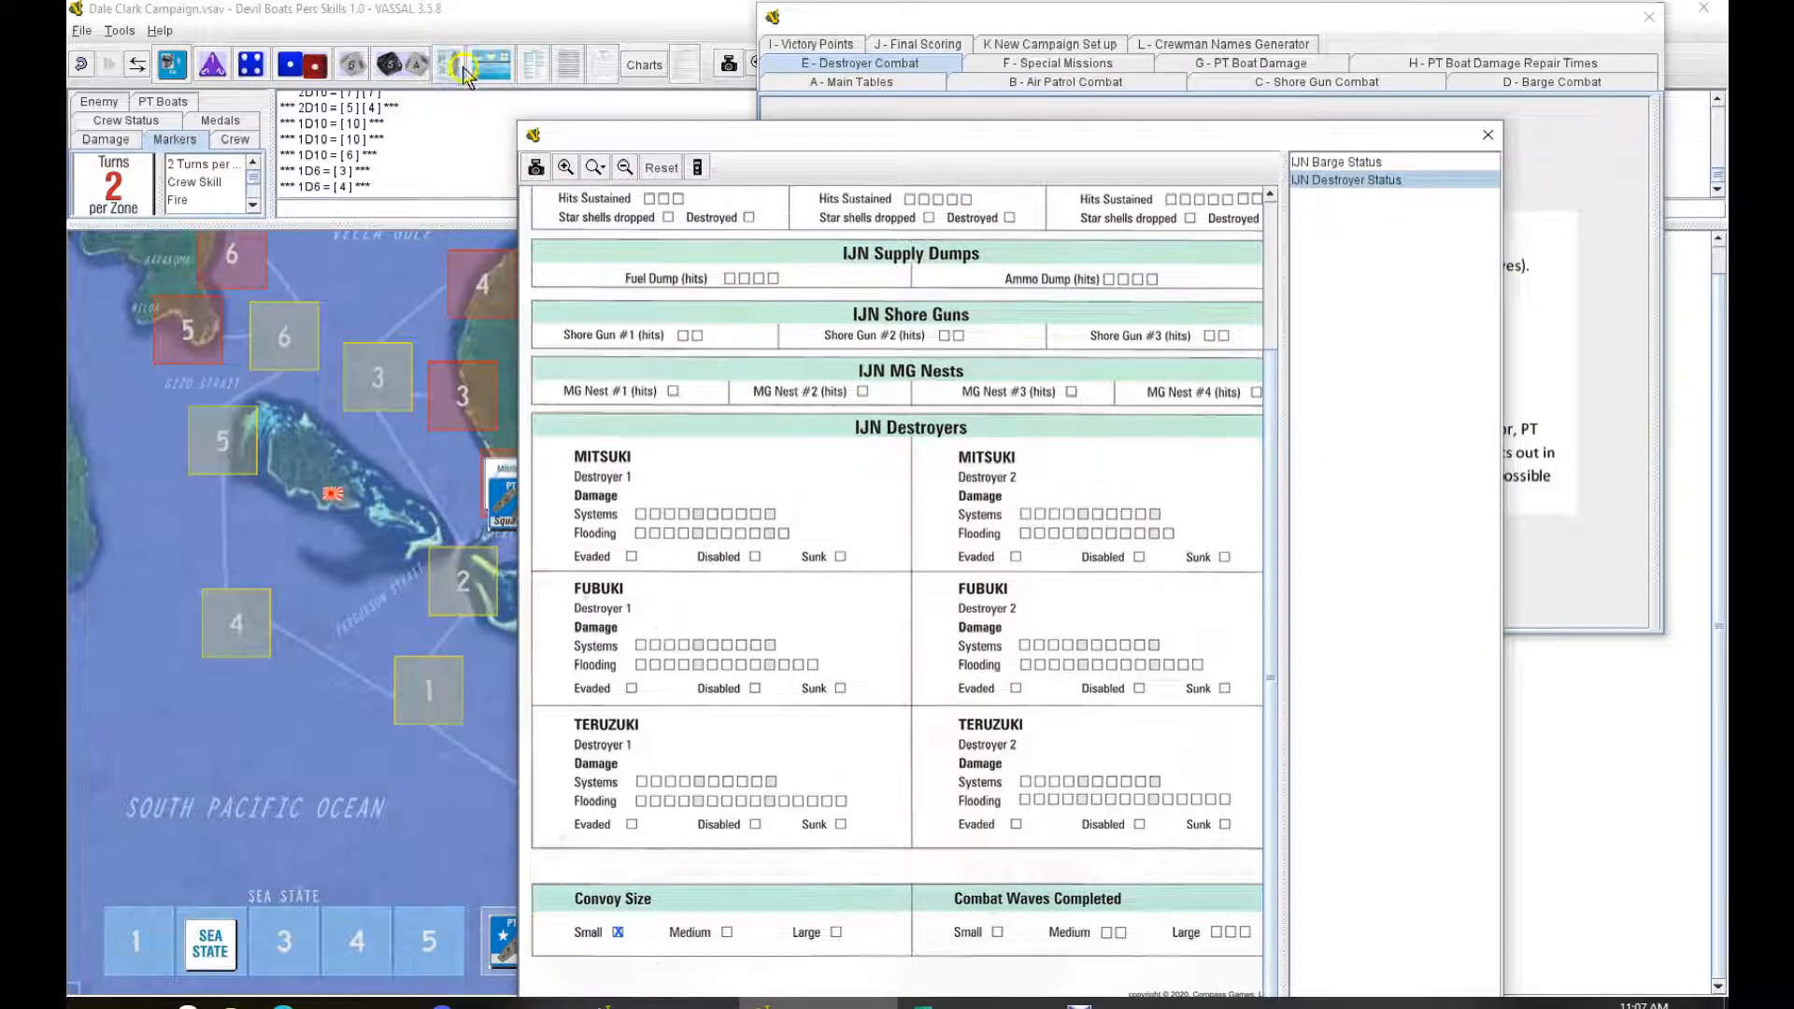
click(461, 62)
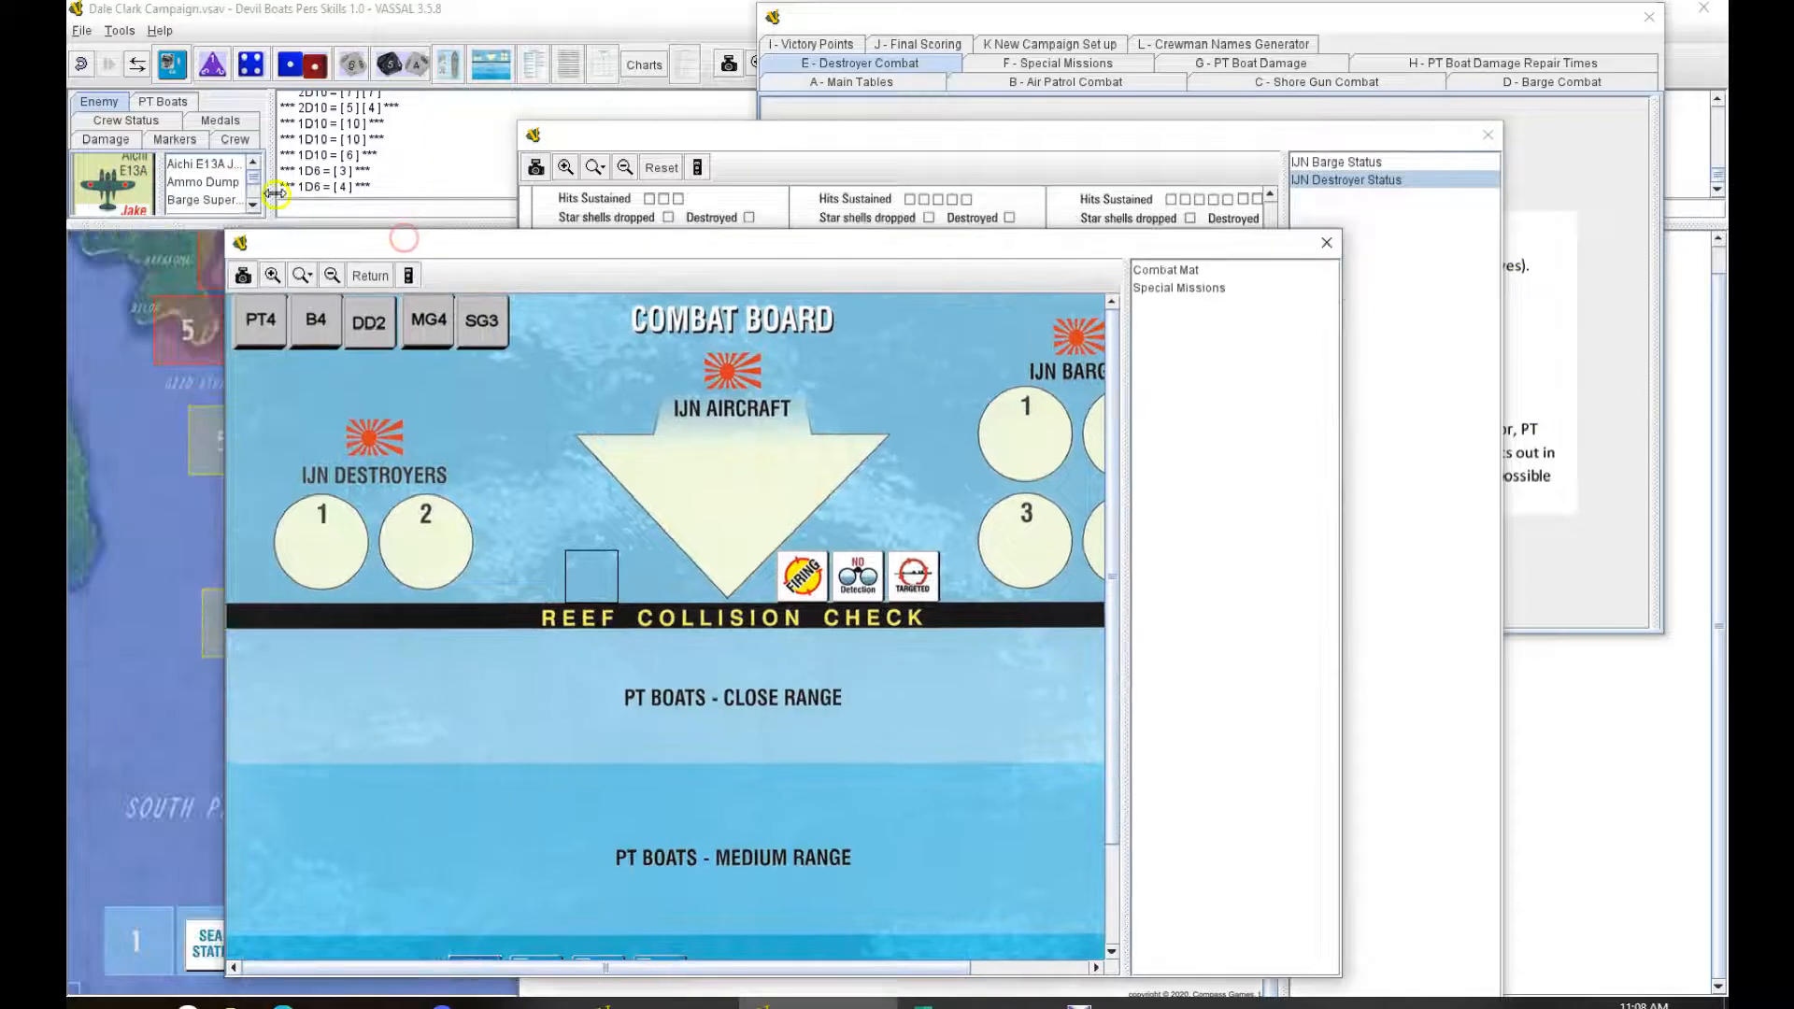
Step: Place the Fubuki destroyer counter in destroyer slot 1 and close the IJN status sheet
click(249, 203)
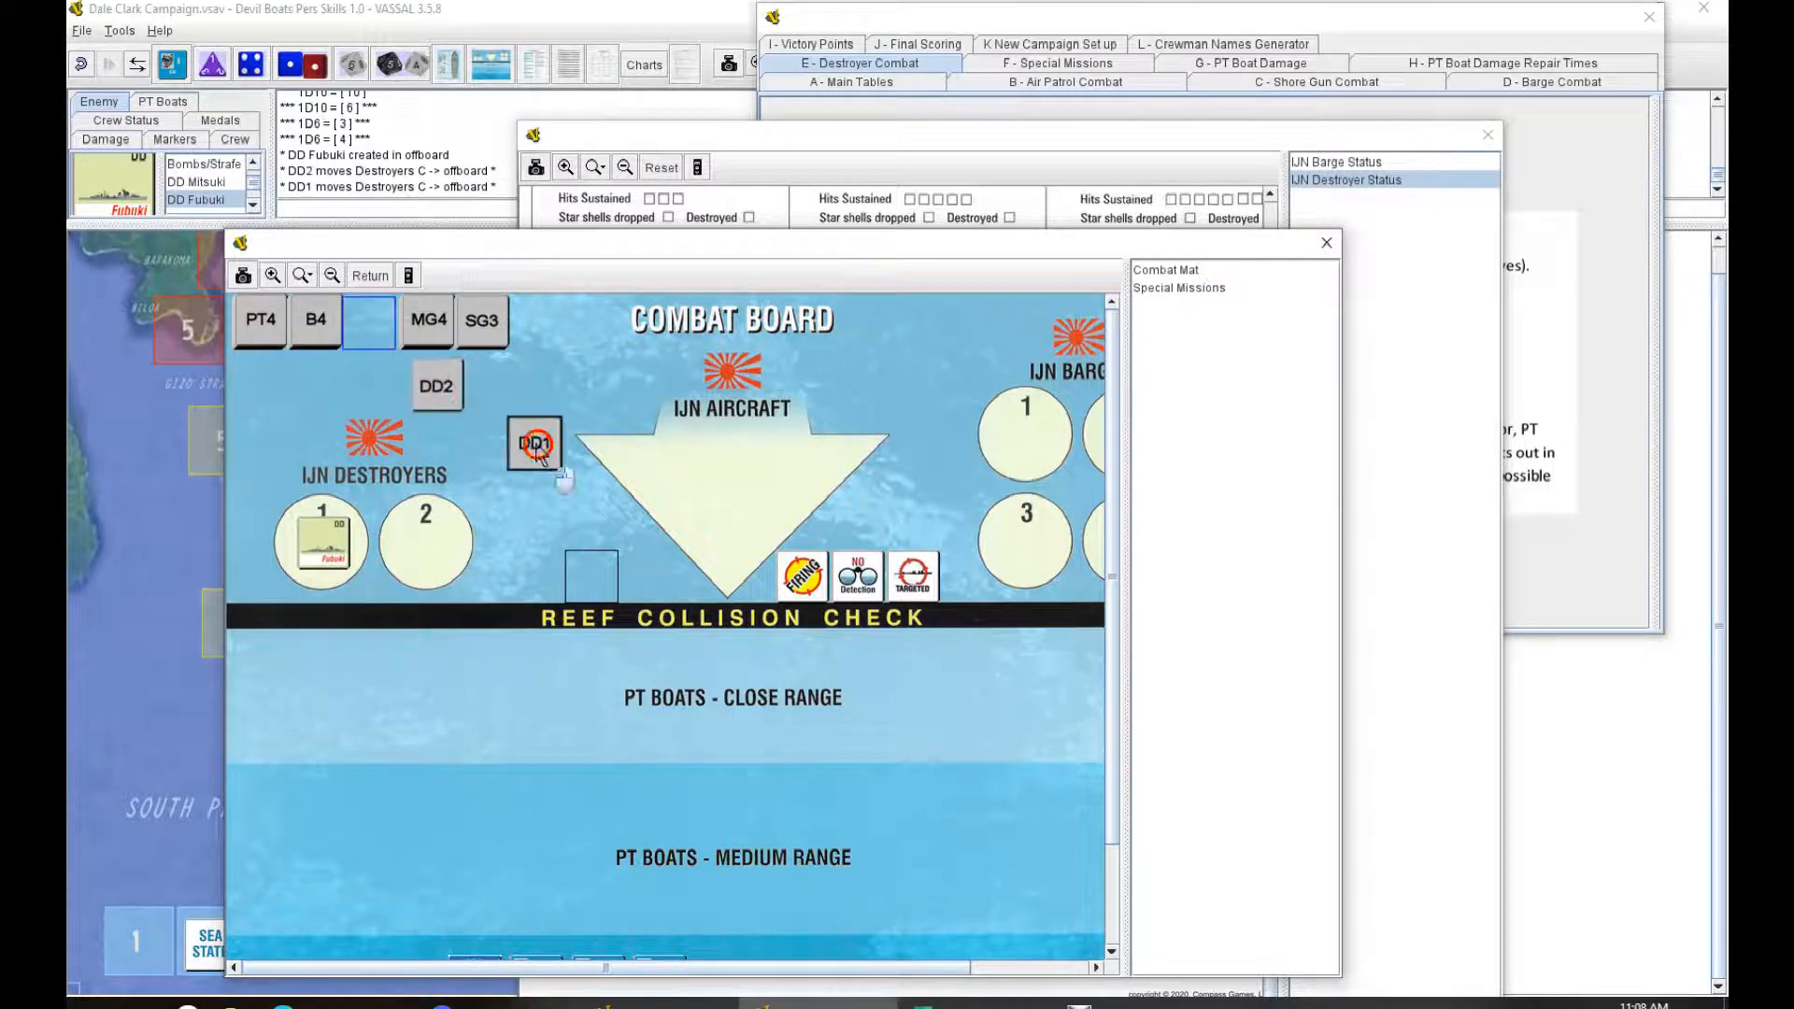
drag(533, 444, 372, 327)
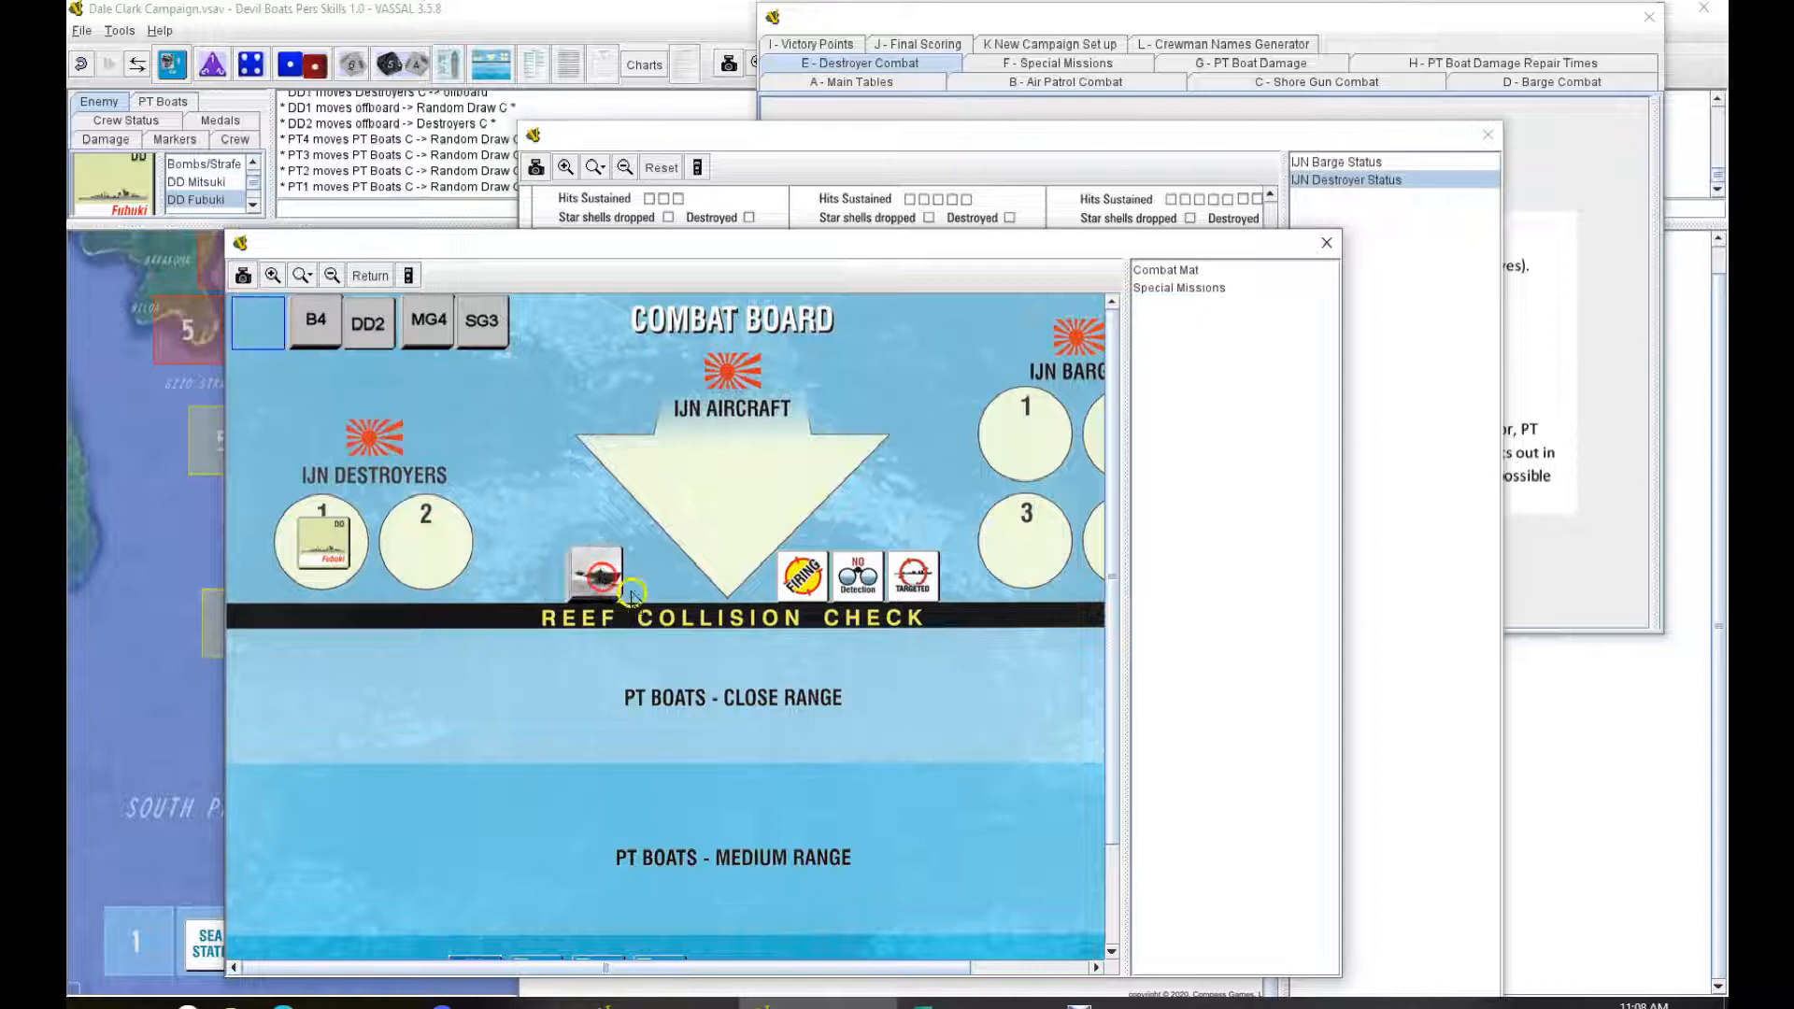
scroll(down, 3)
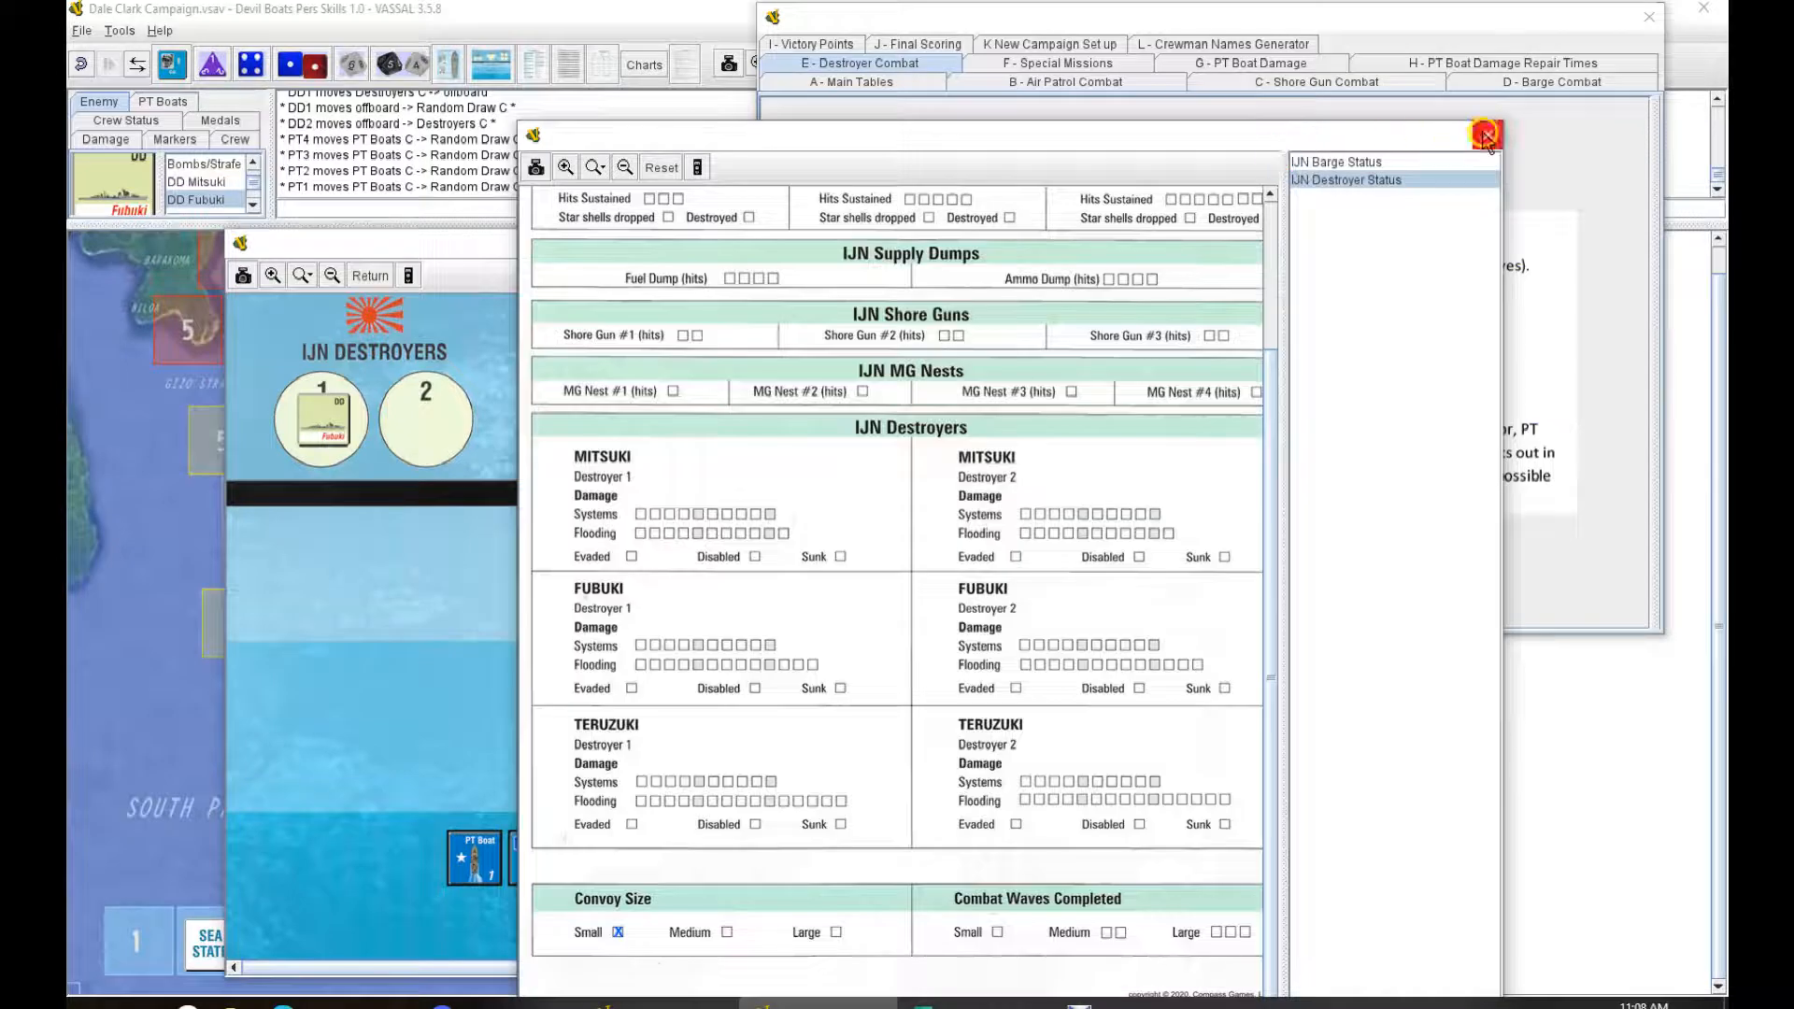
click(1487, 135)
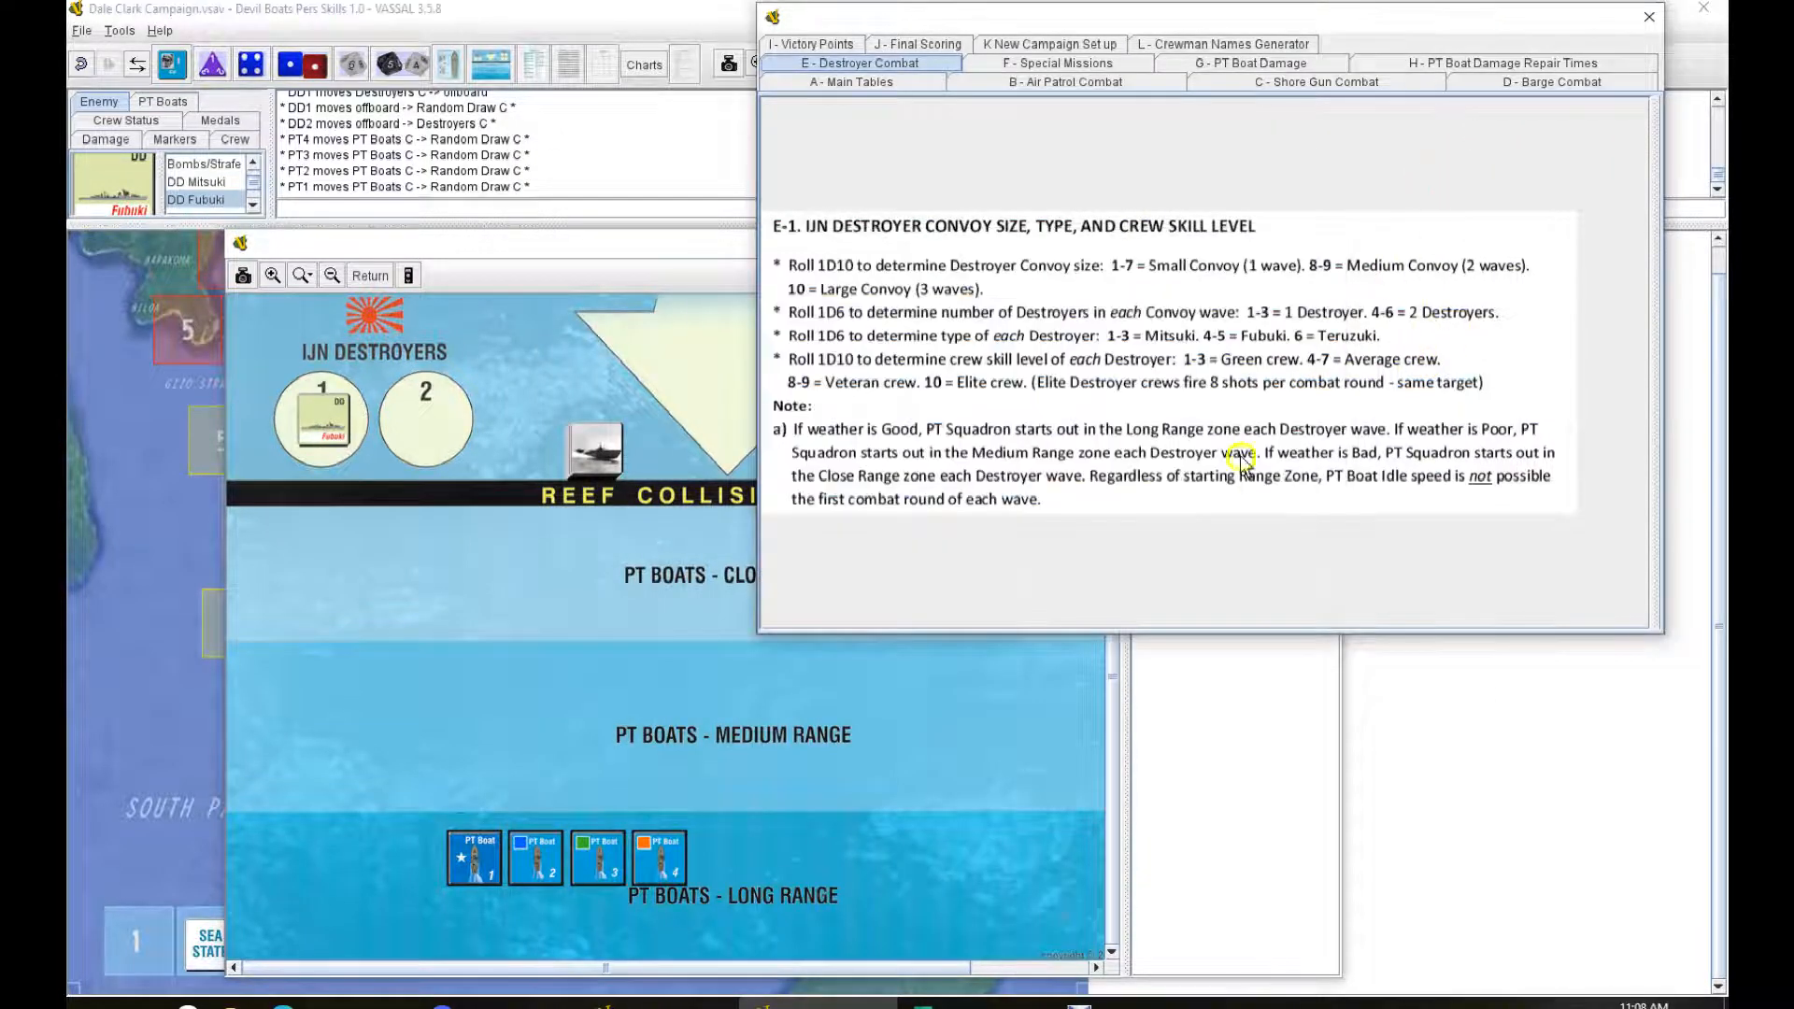
mouse_move(1092, 383)
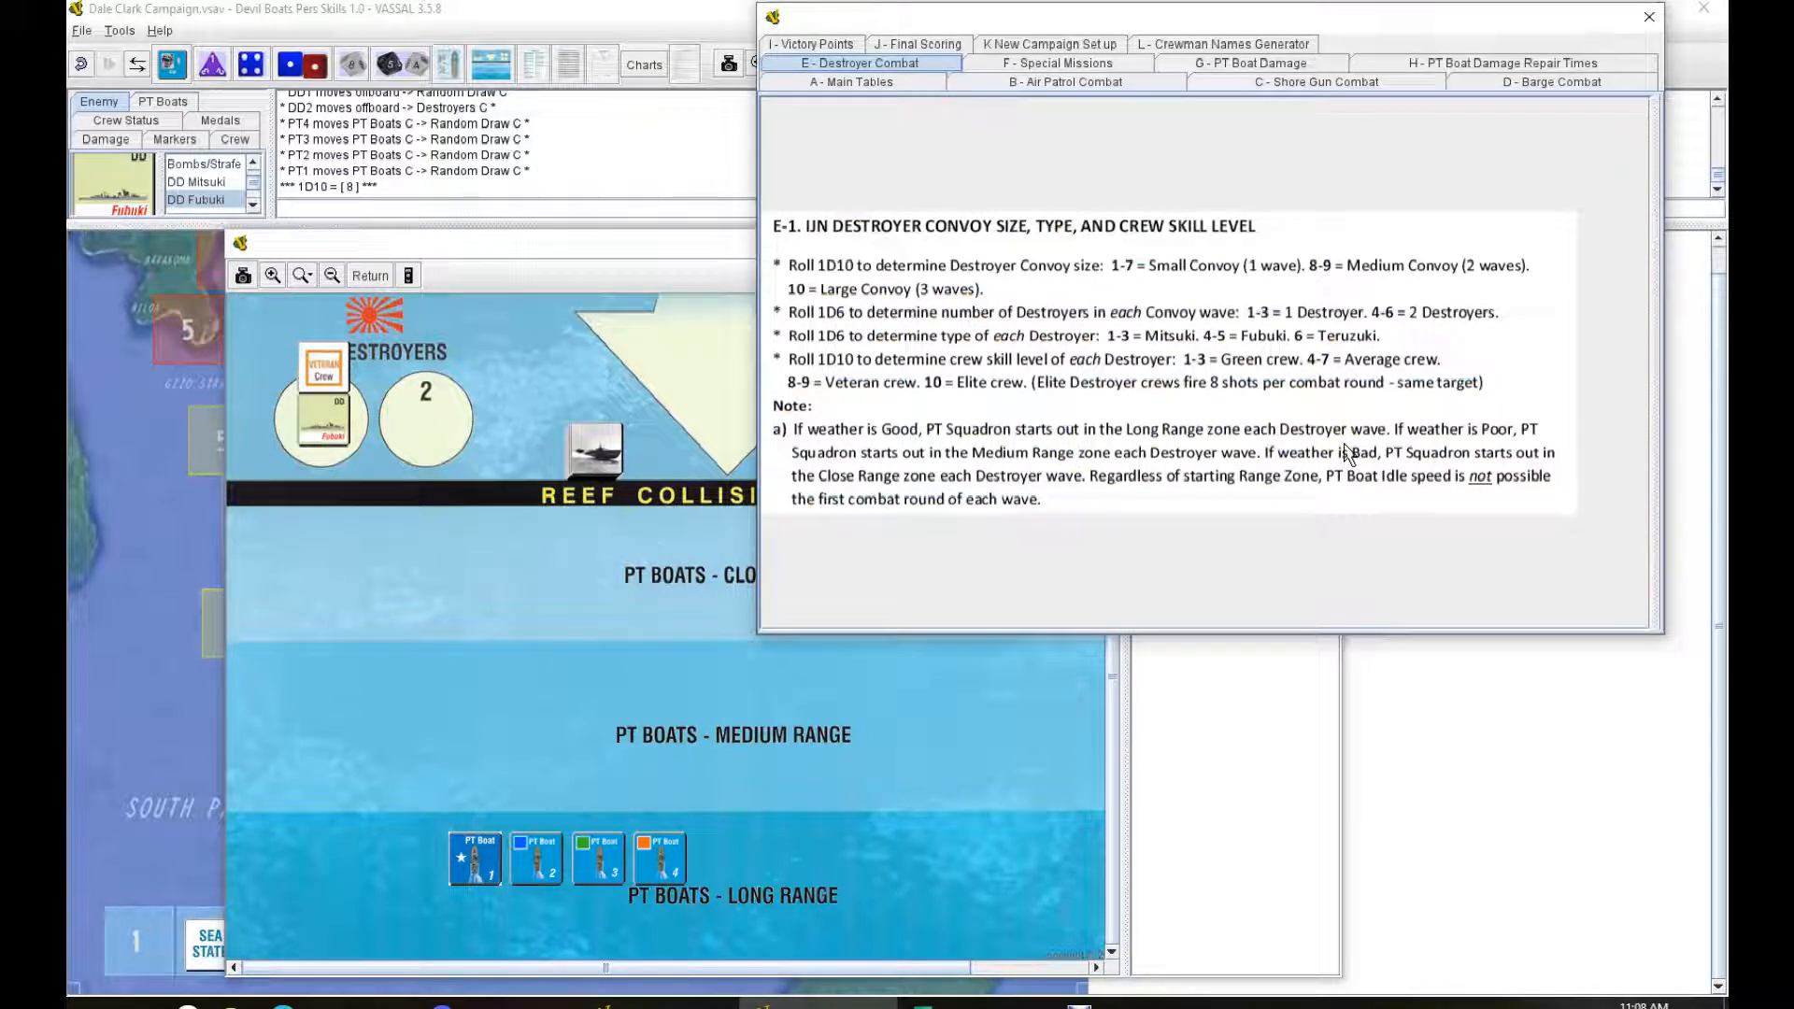
mouse_move(1249, 486)
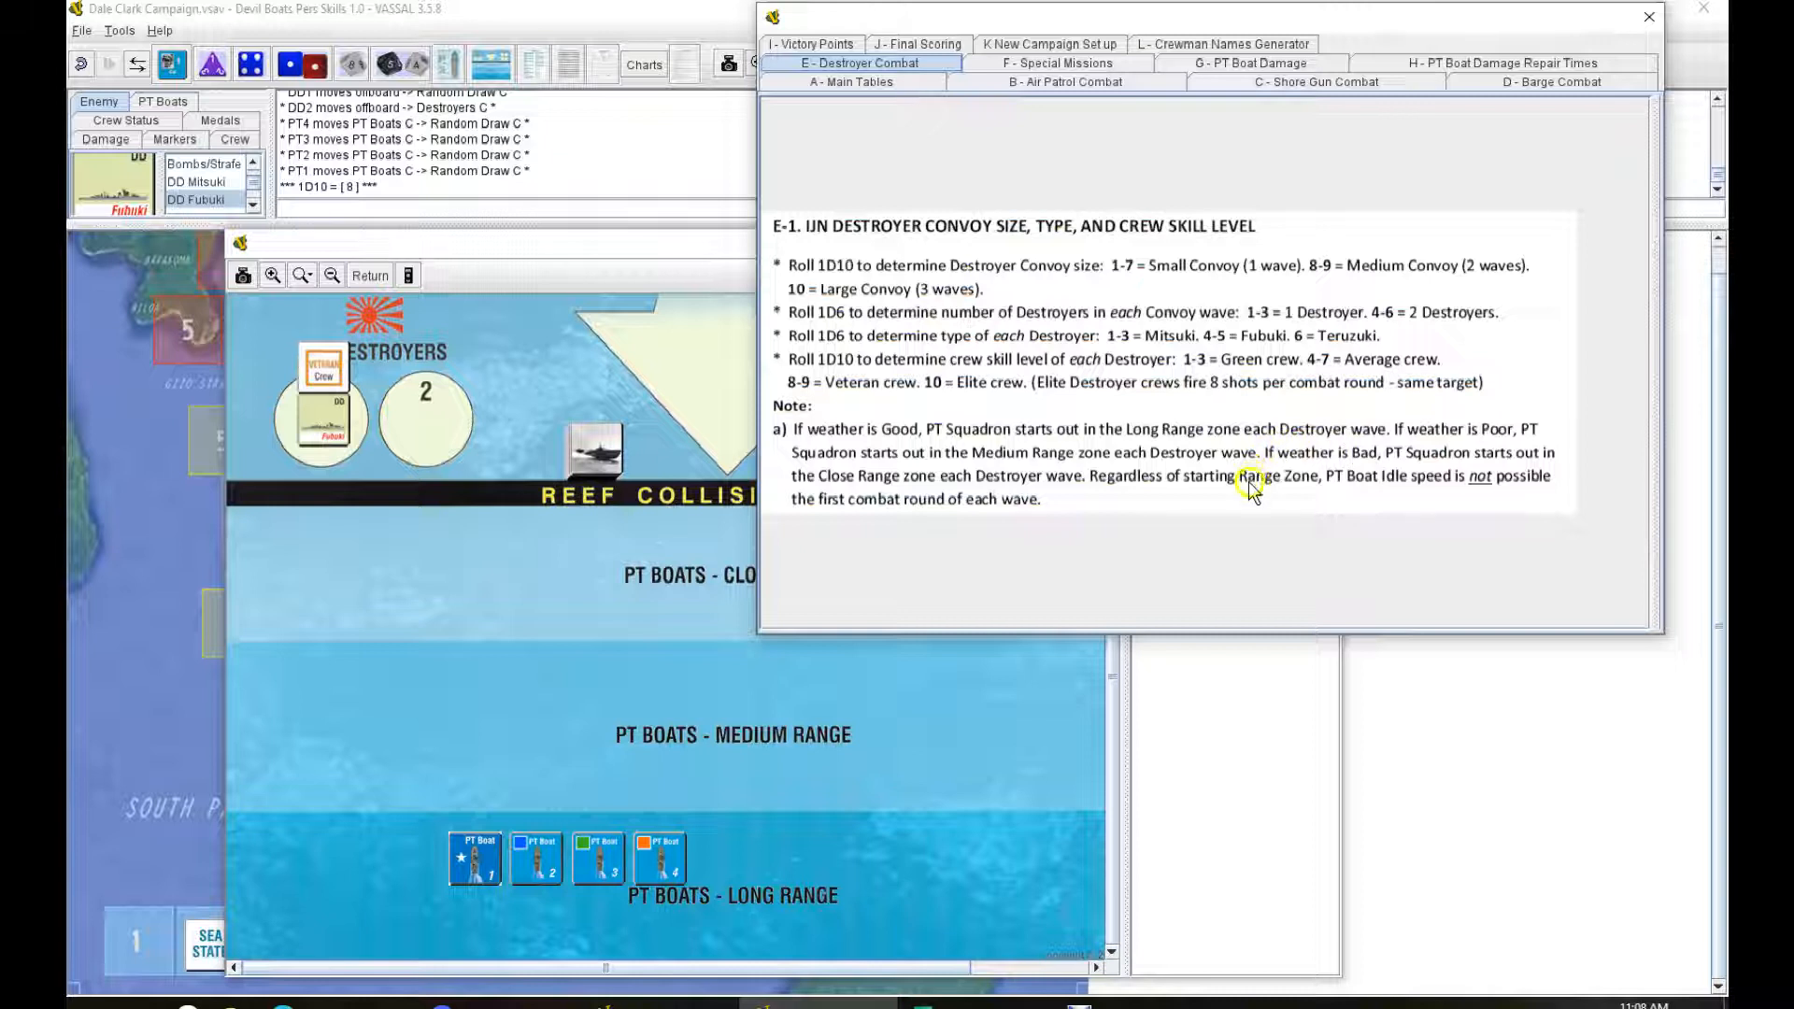
mouse_move(1437, 489)
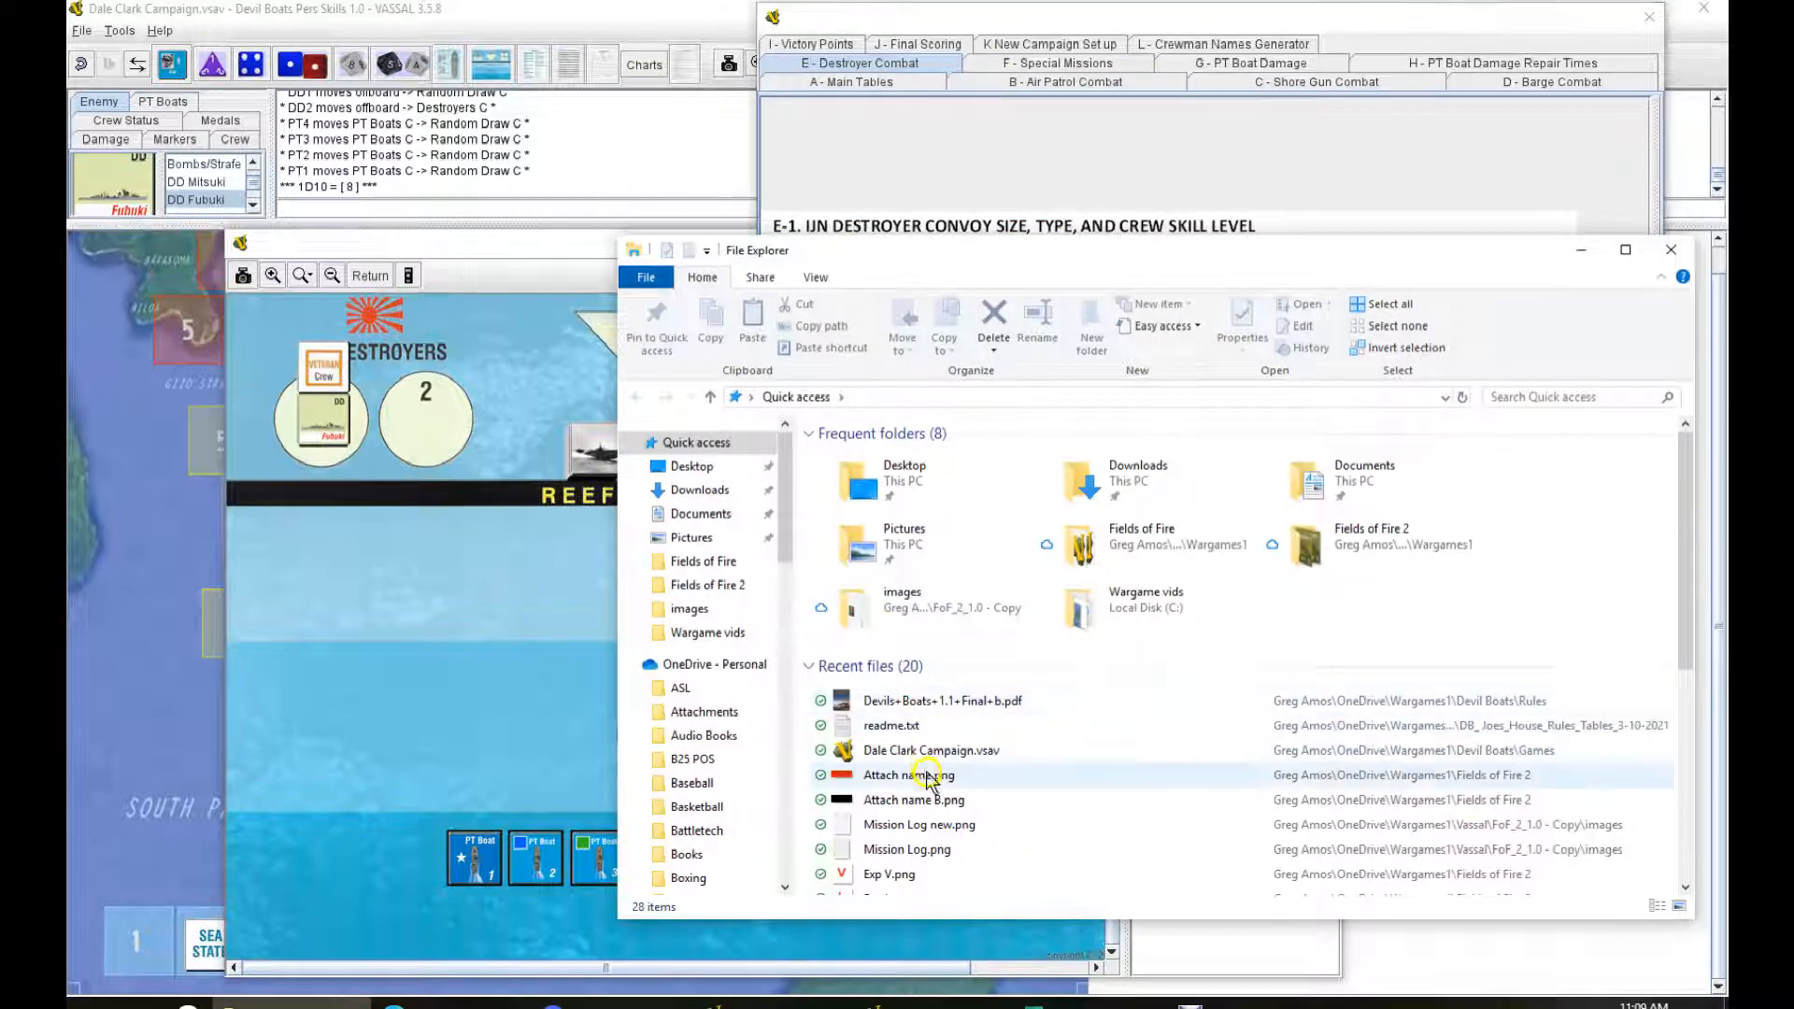
Step: Double-click an entry in File Explorer's Recent files list
double_click(943, 700)
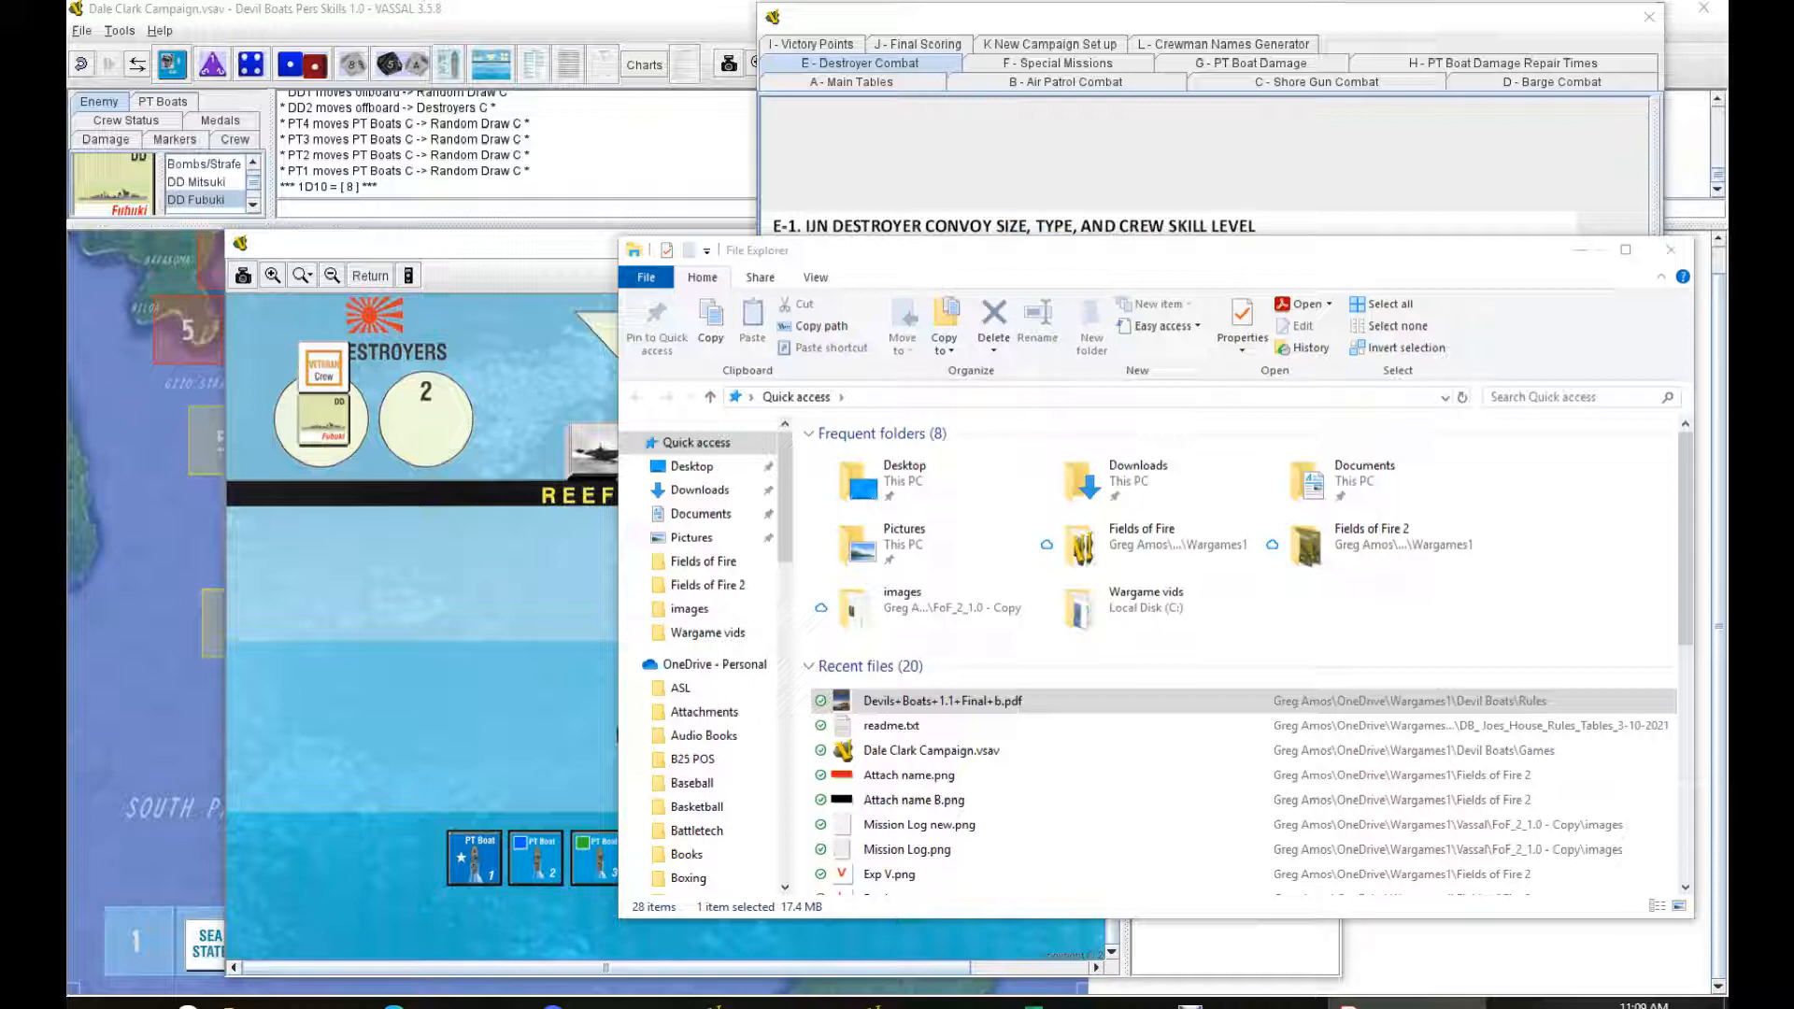
mouse_move(1606, 641)
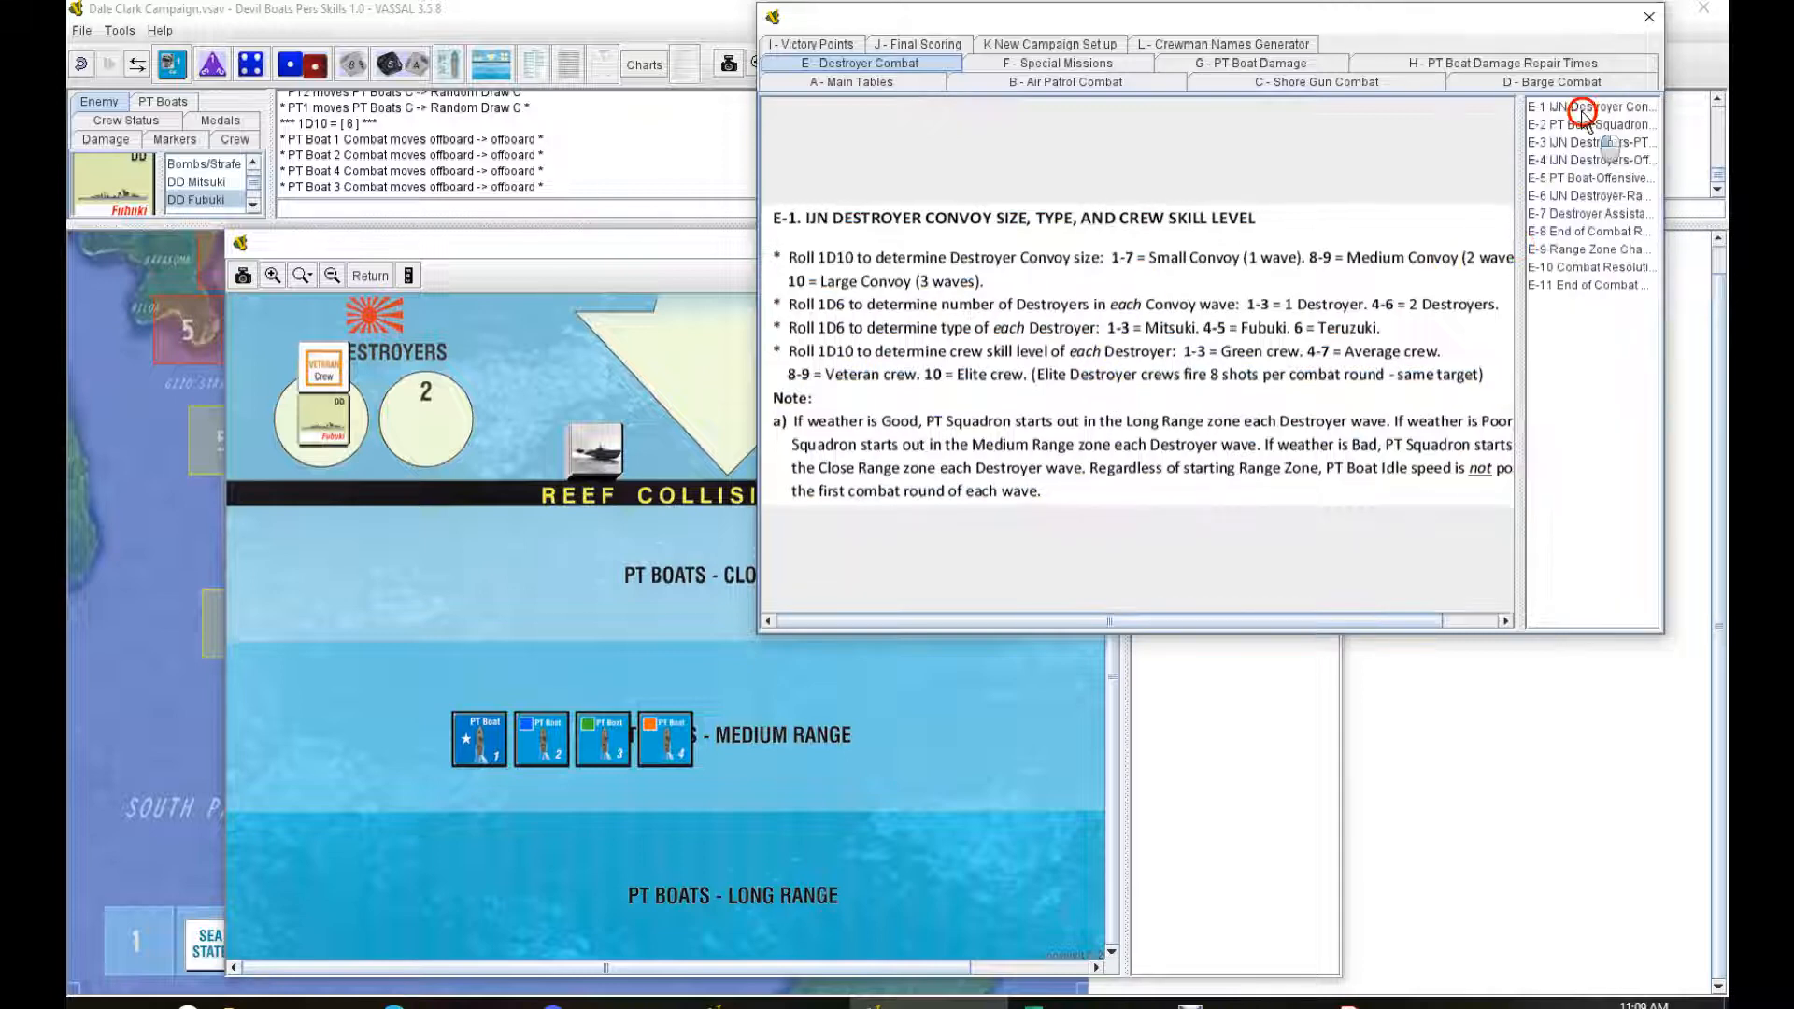
Step: Review the squadron detection (E-2) and offensive torpedo launch (E-5) rules
click(1588, 123)
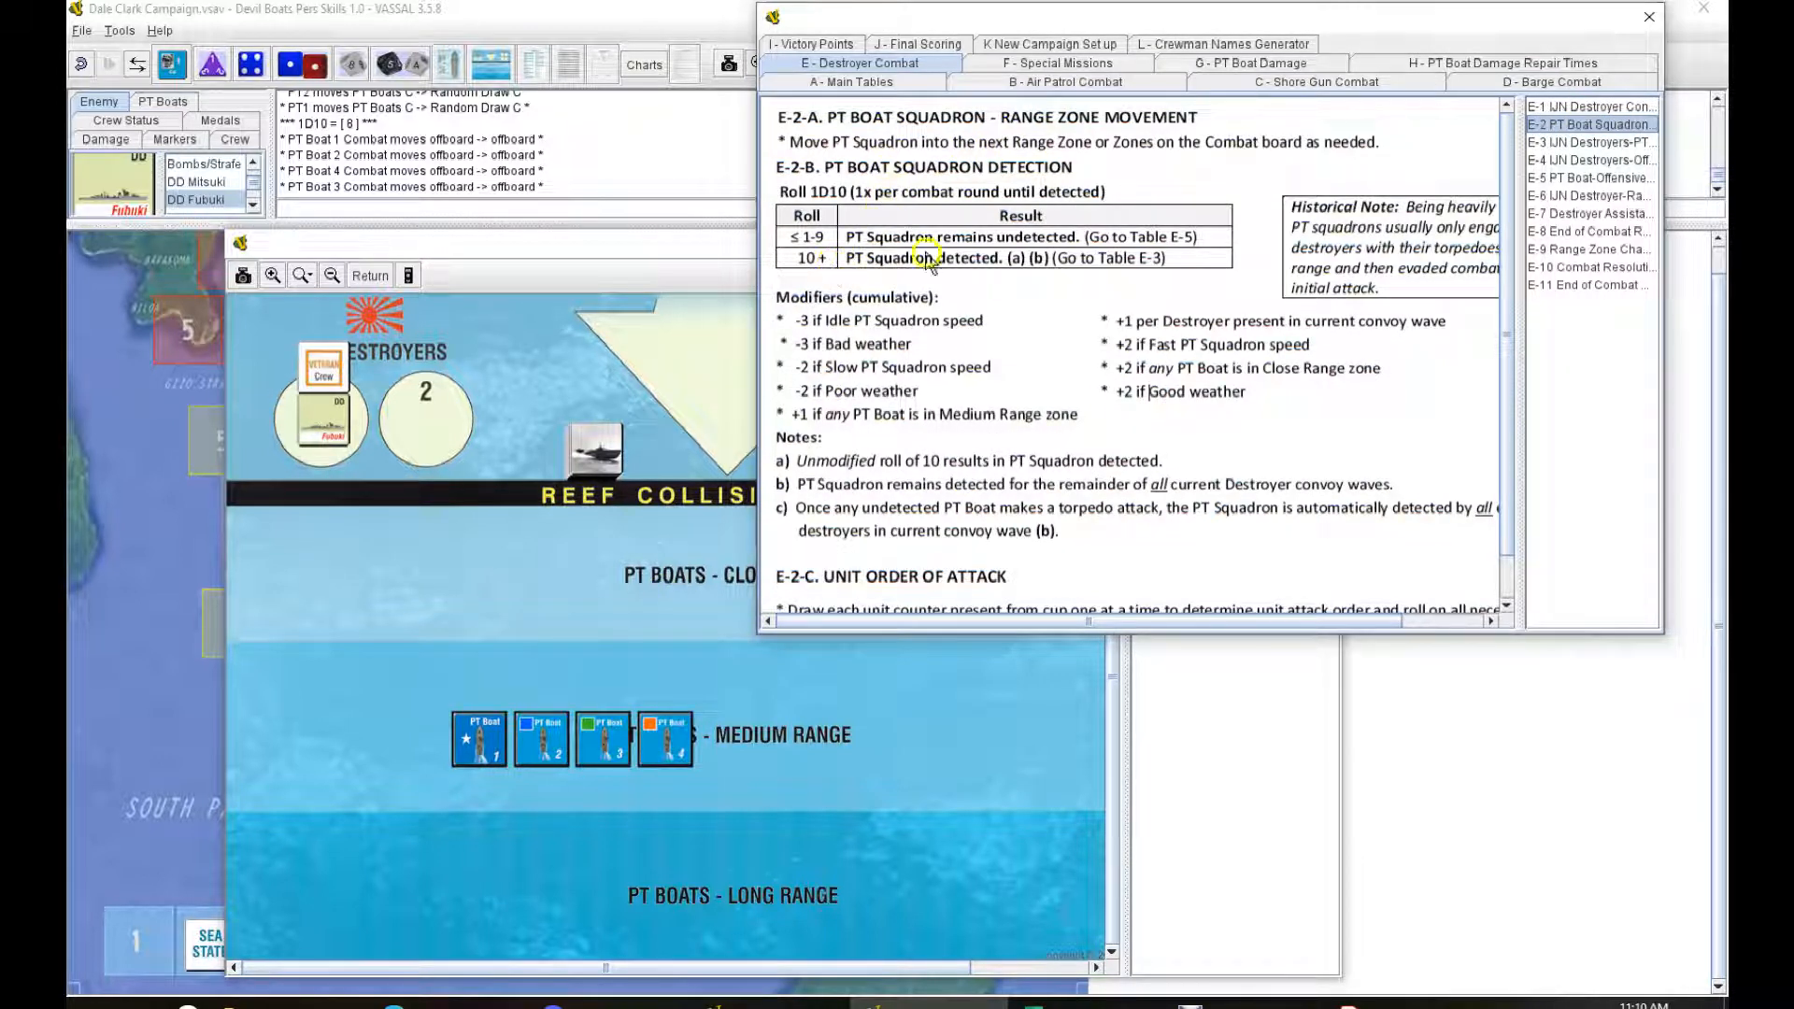
mouse_move(601, 163)
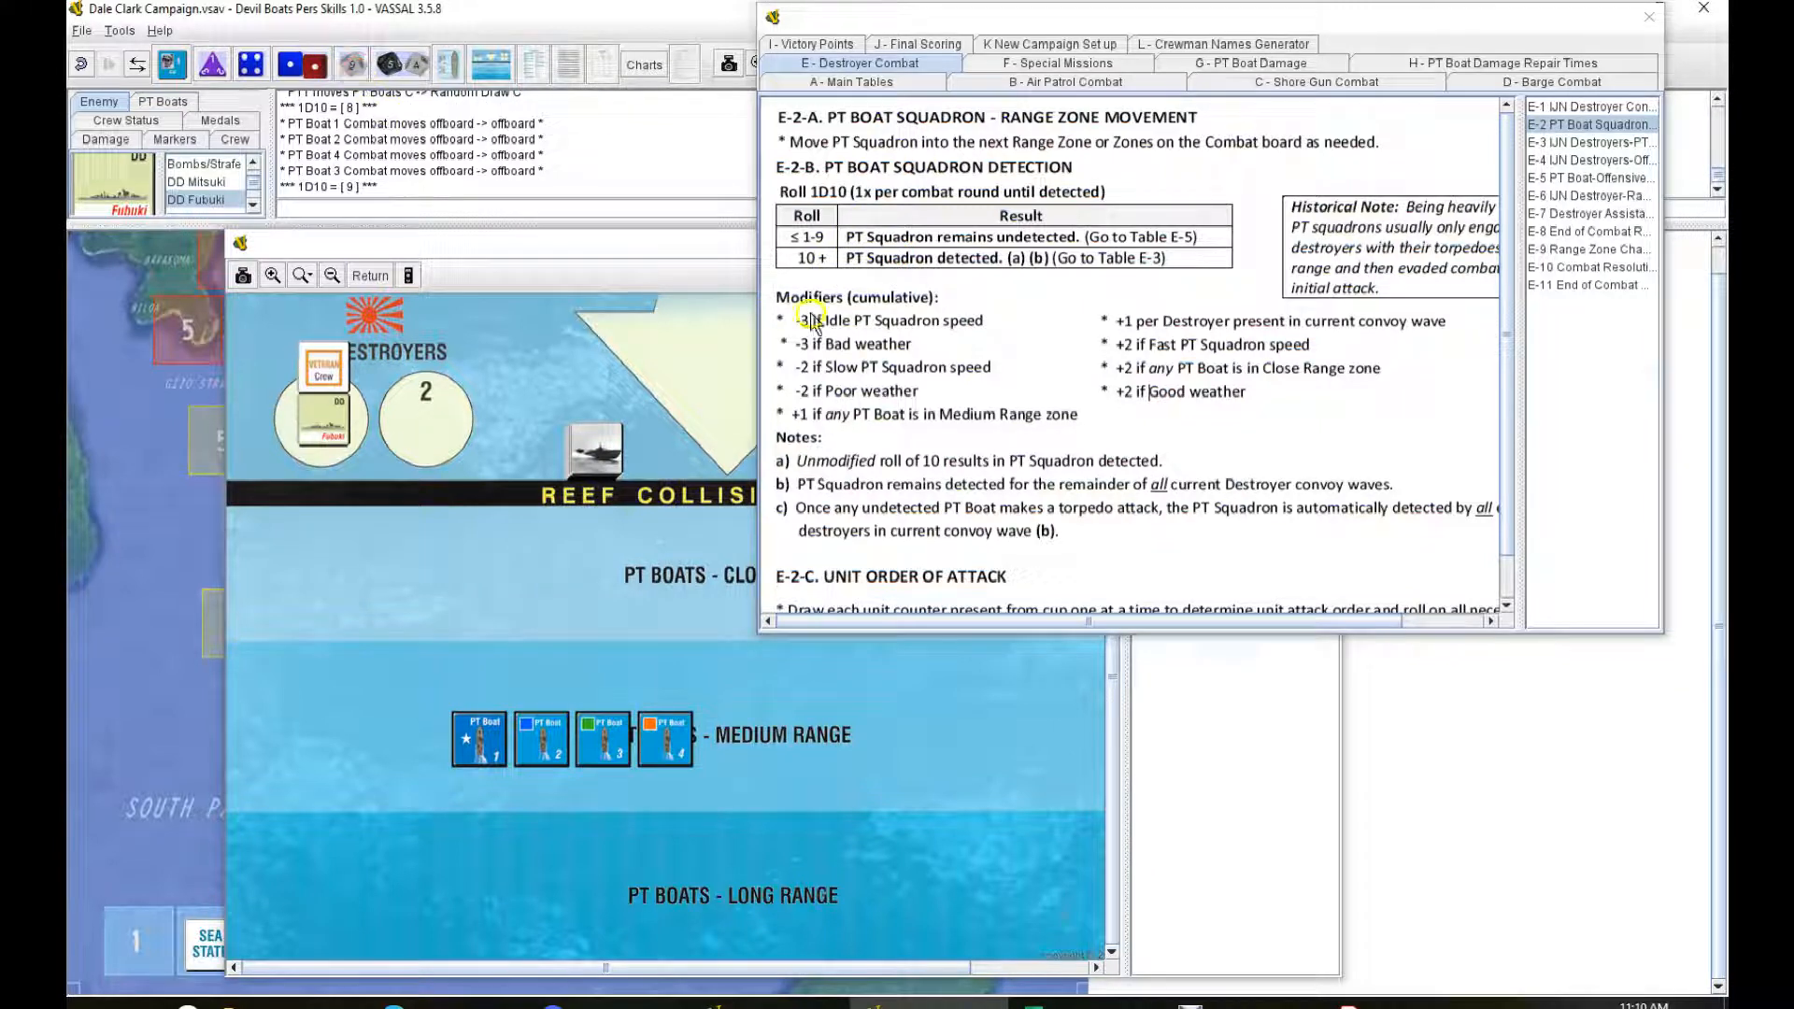
mouse_move(887, 338)
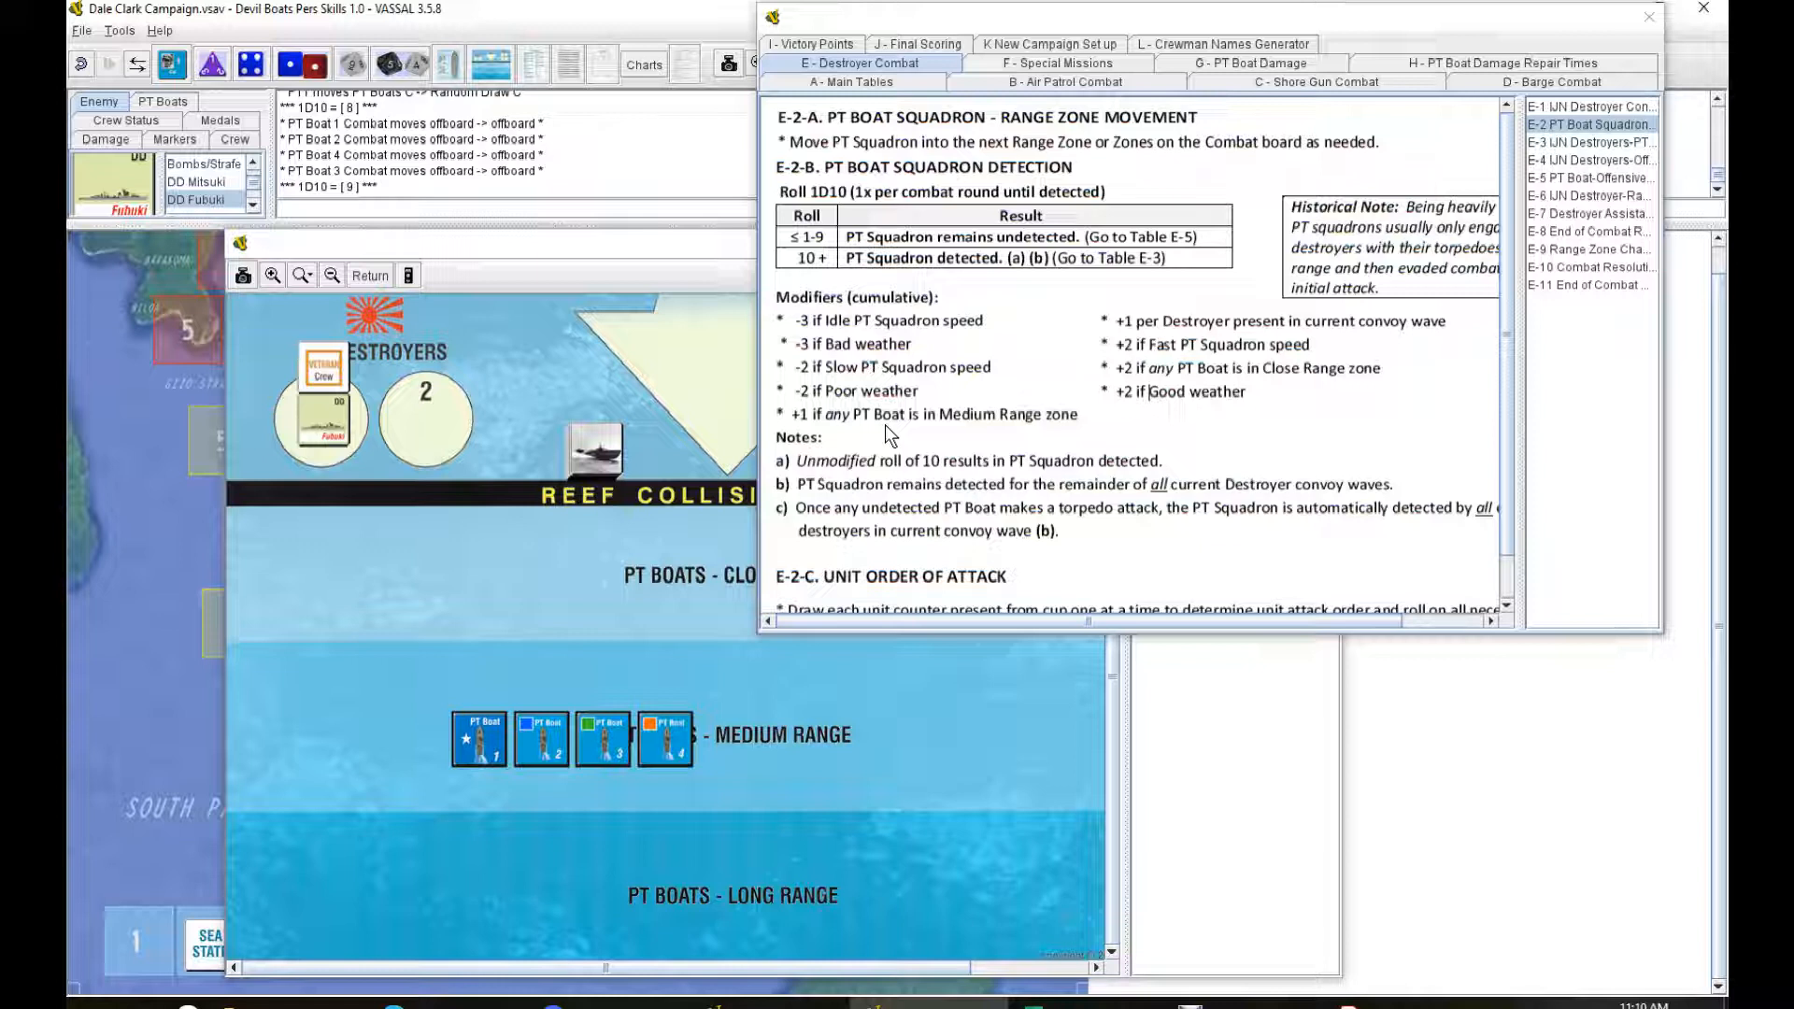
mouse_move(1211, 332)
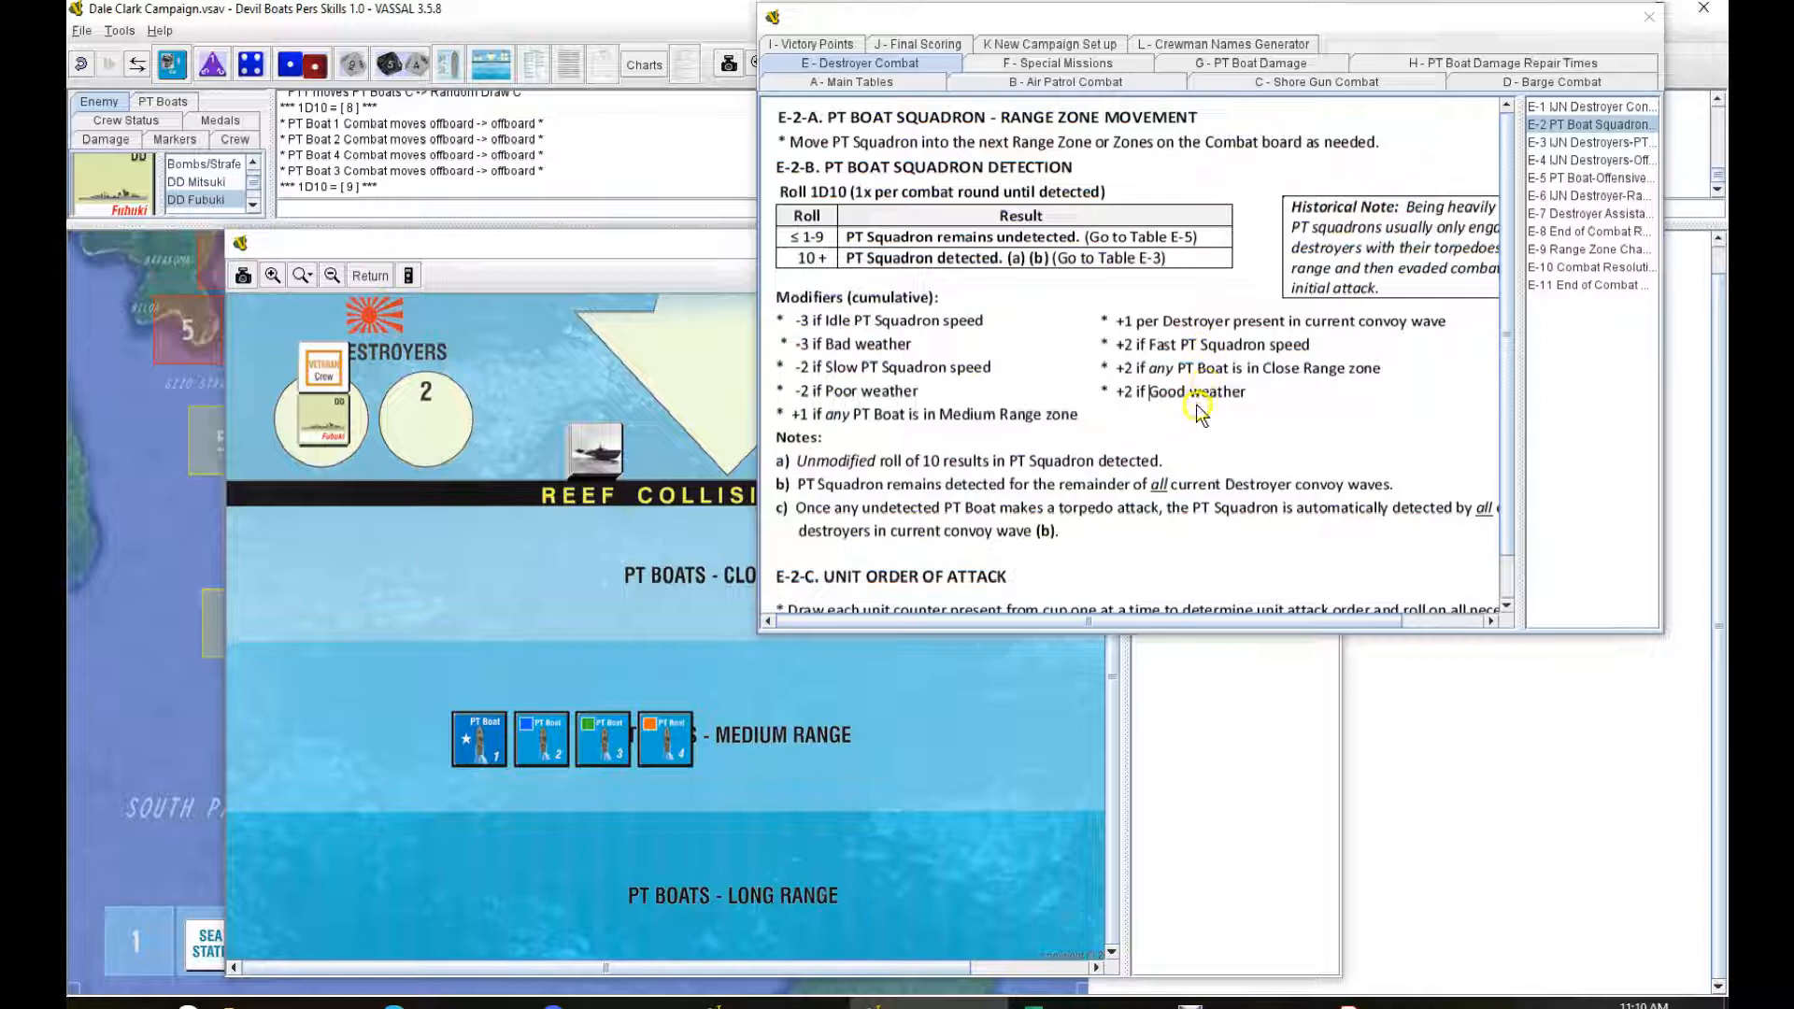
mouse_move(1147, 406)
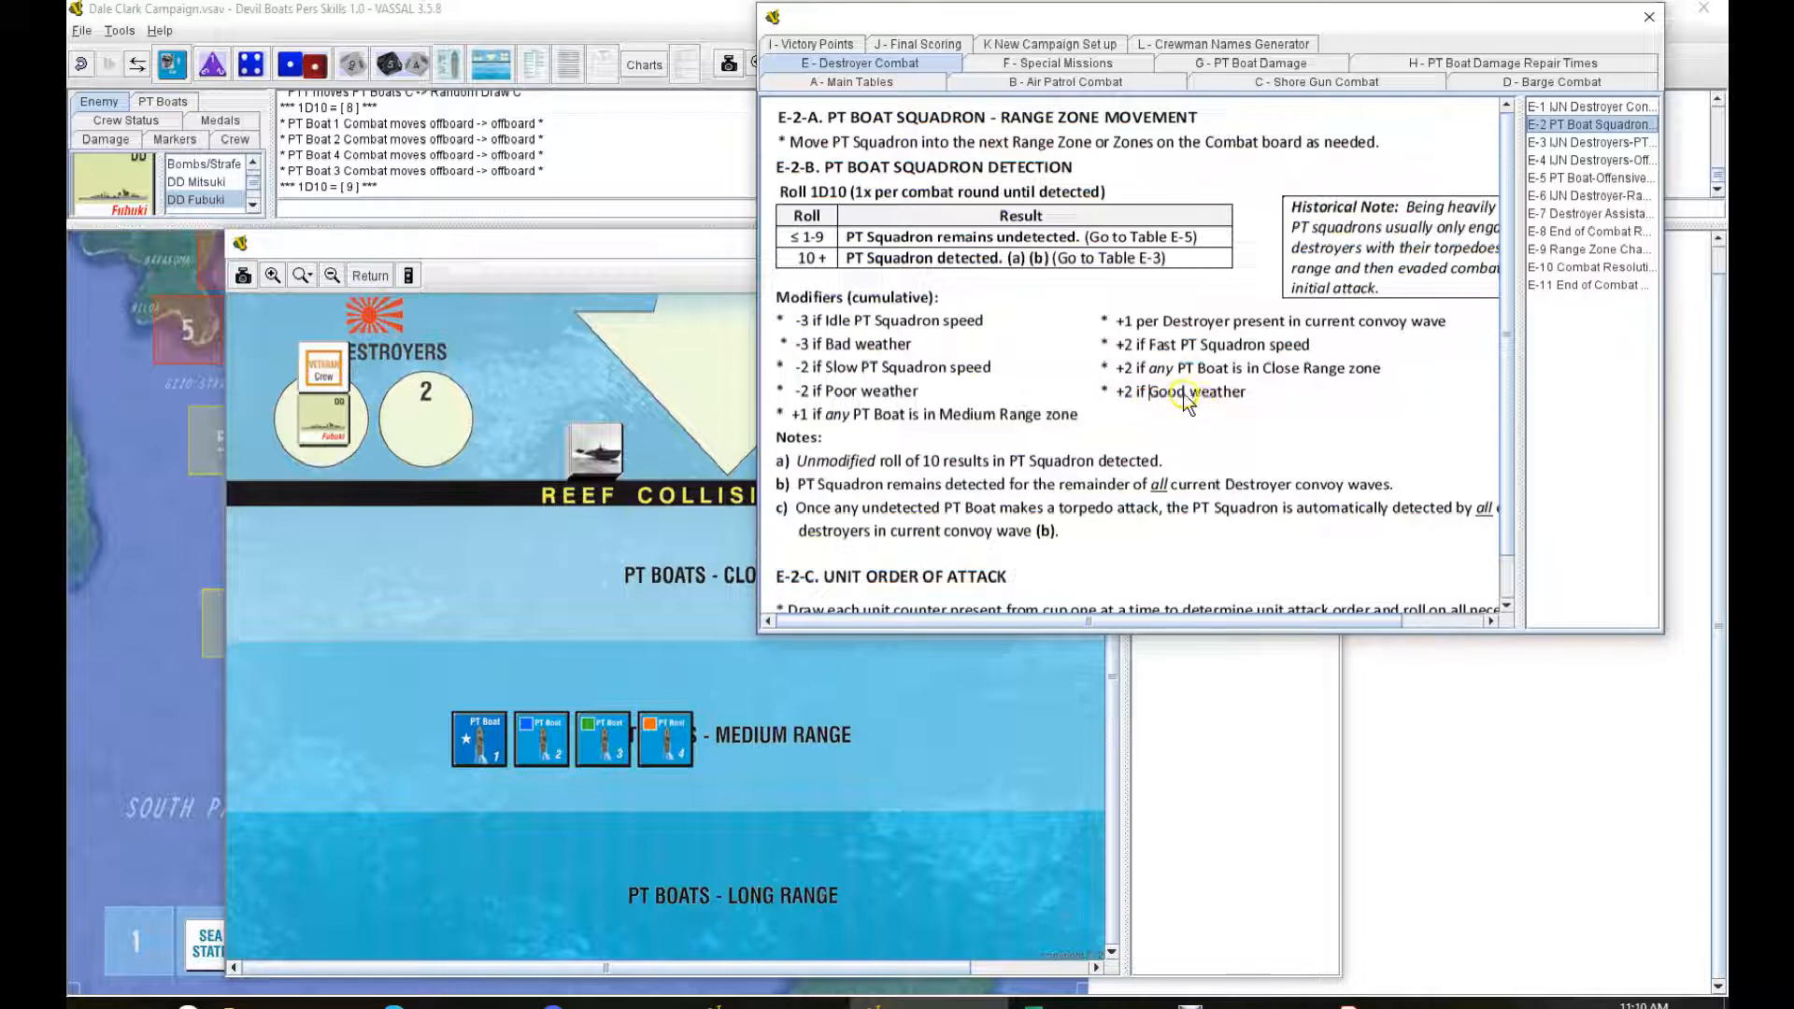
mouse_move(1081, 520)
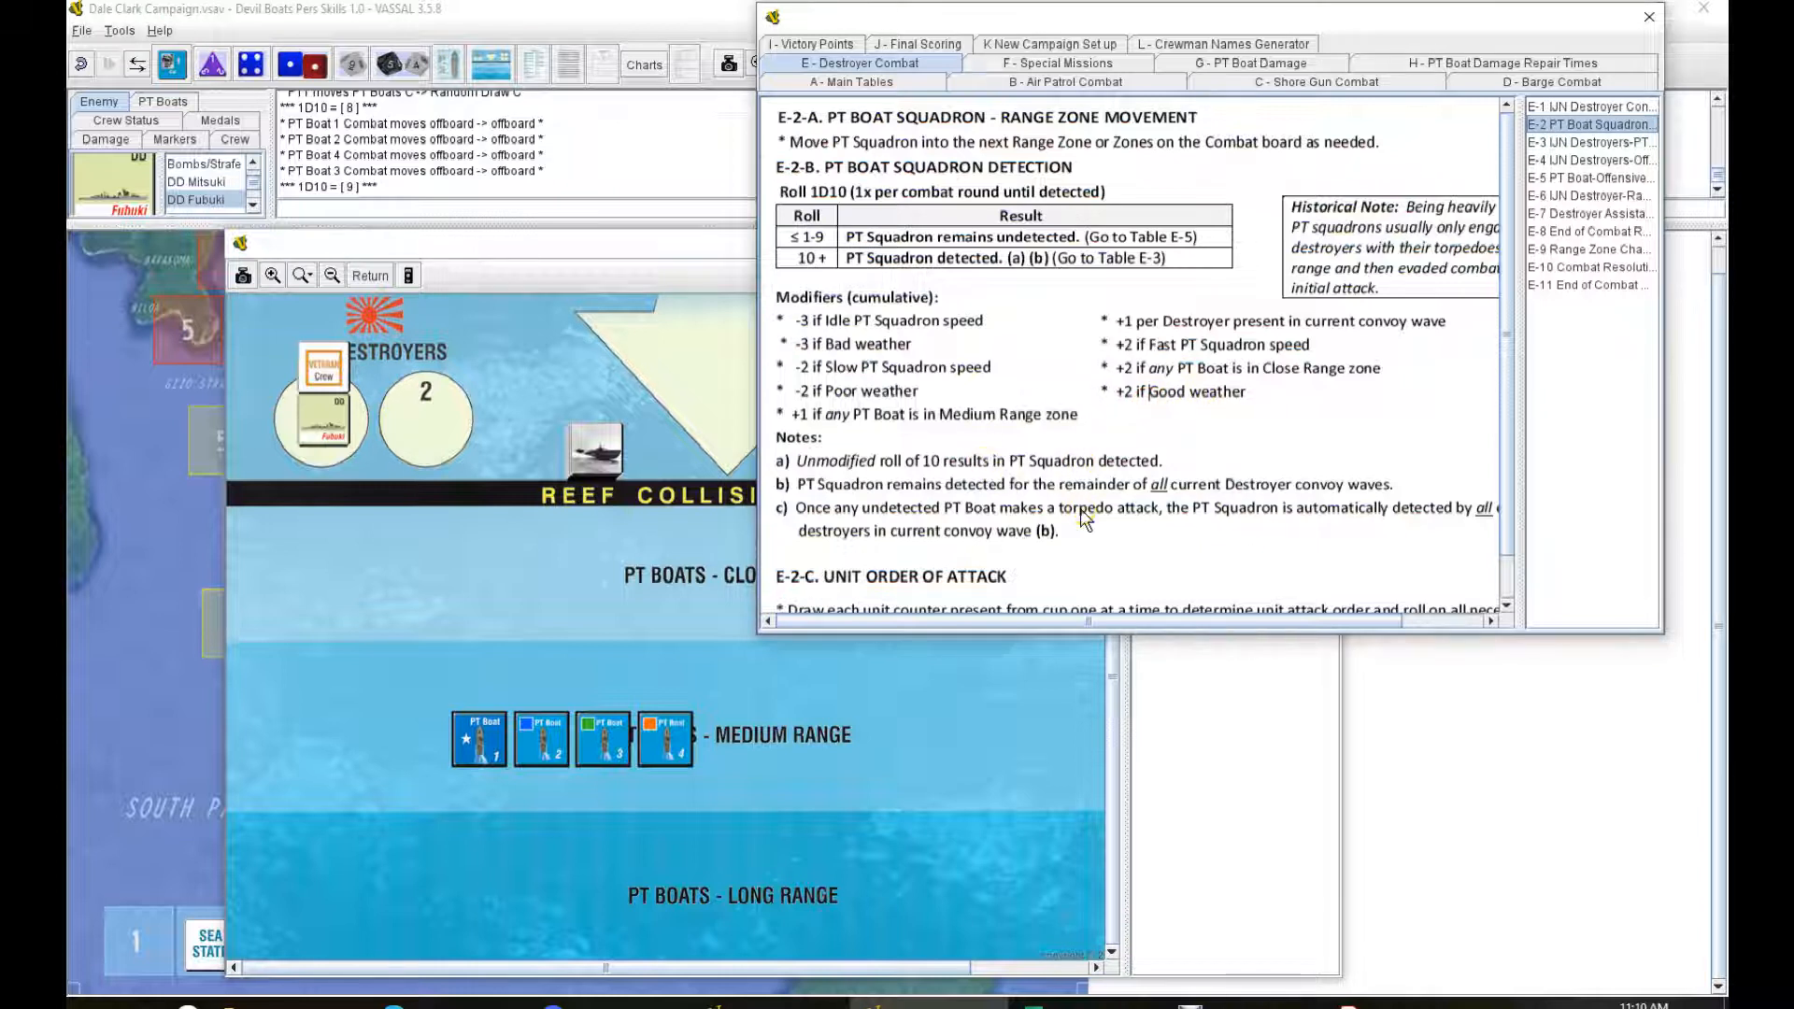
scroll(down, 3)
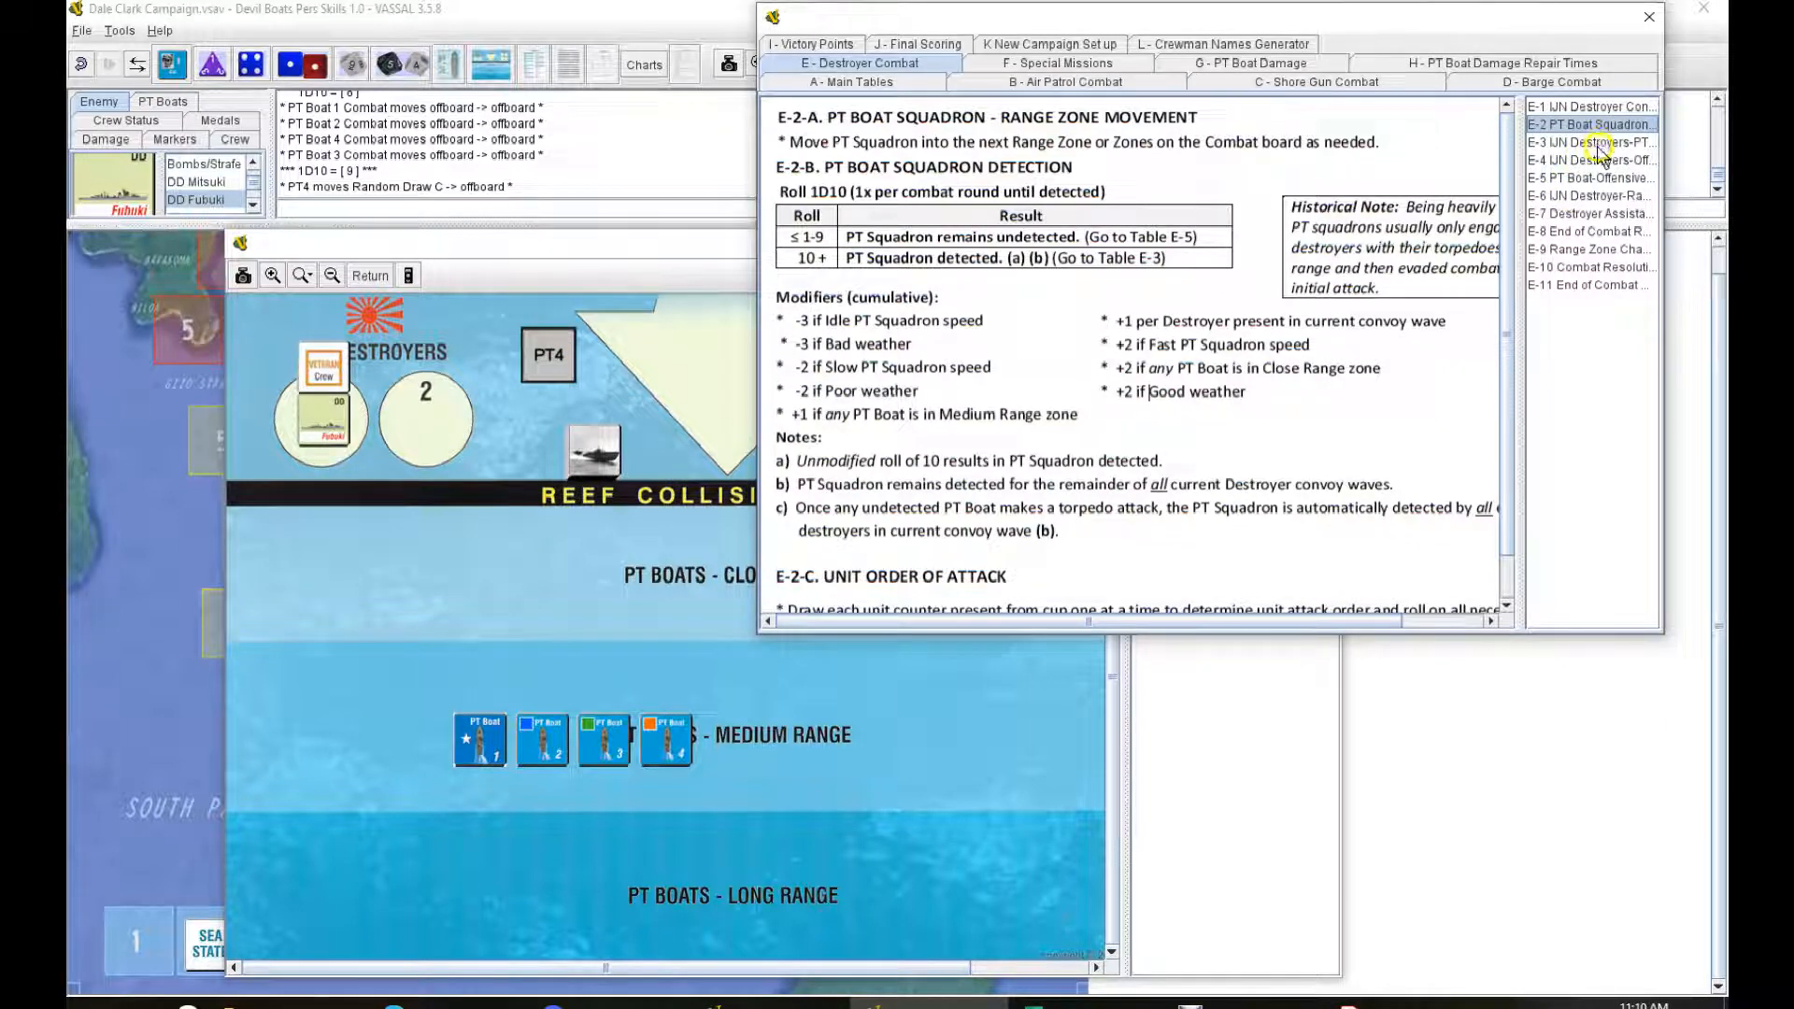
click(1588, 178)
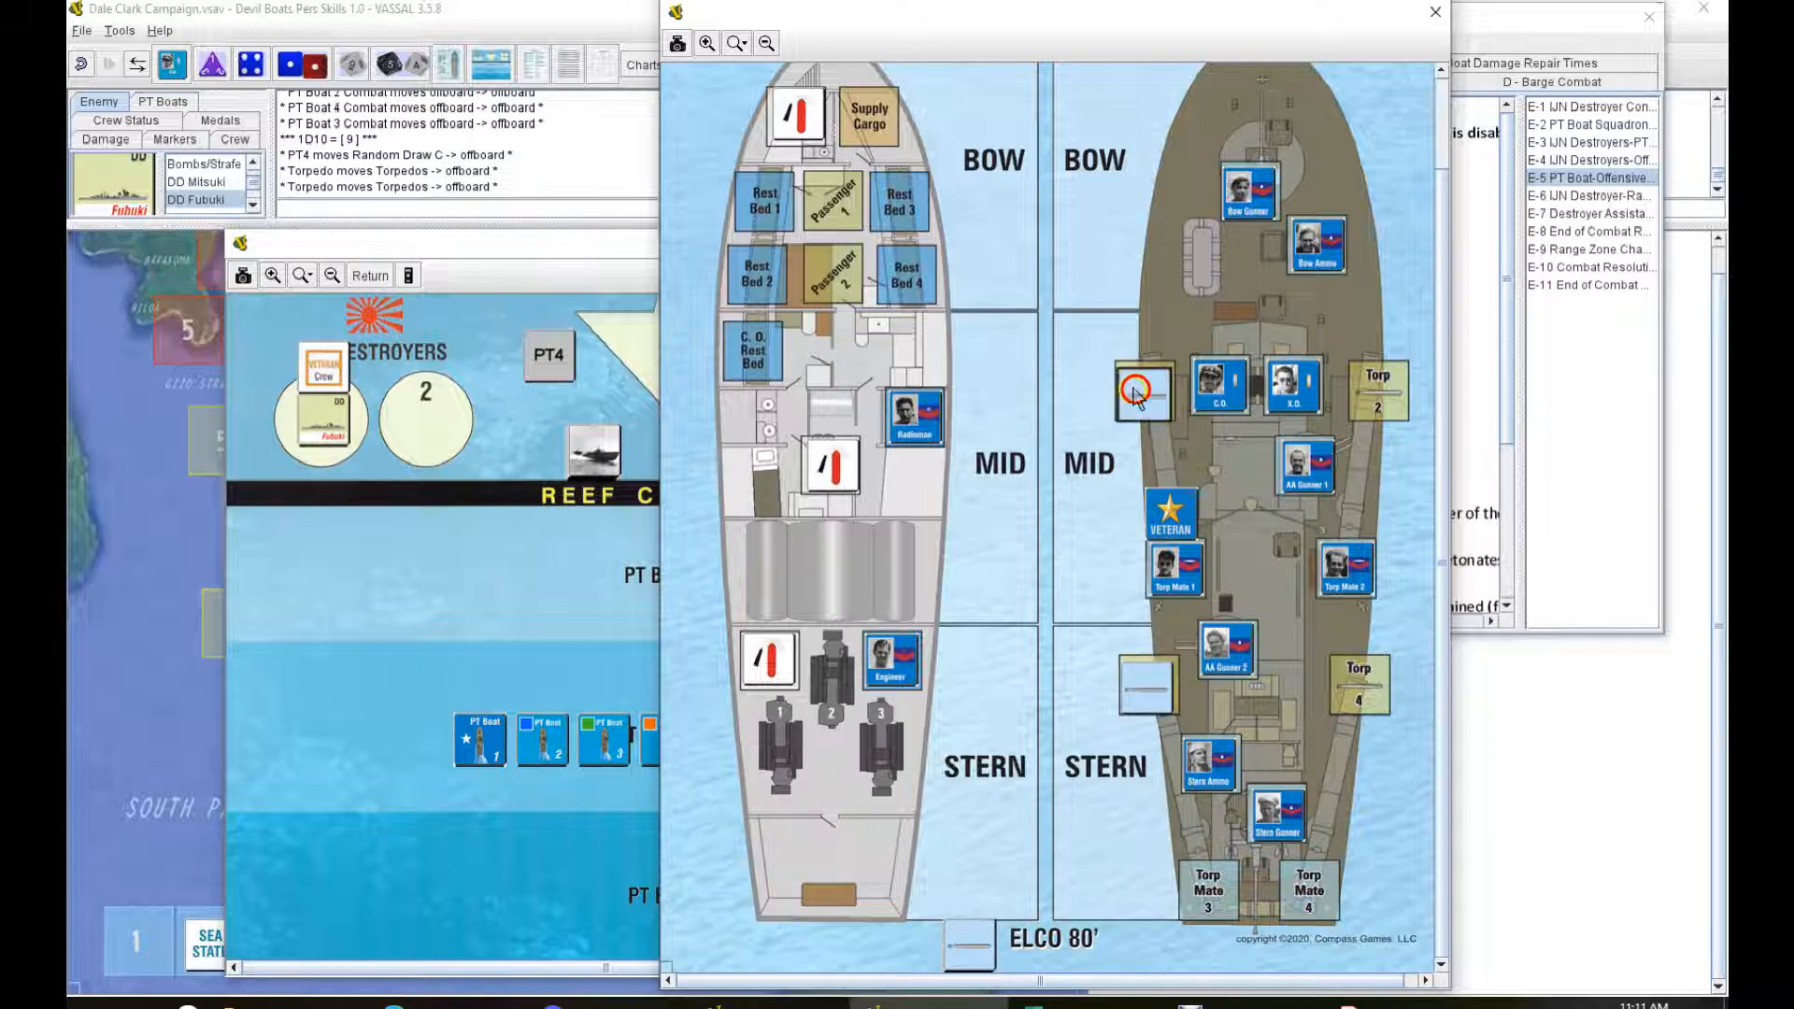
Step: Drag a torpedo counter off the PT boat mat to launch it
drag(1137, 392, 1350, 686)
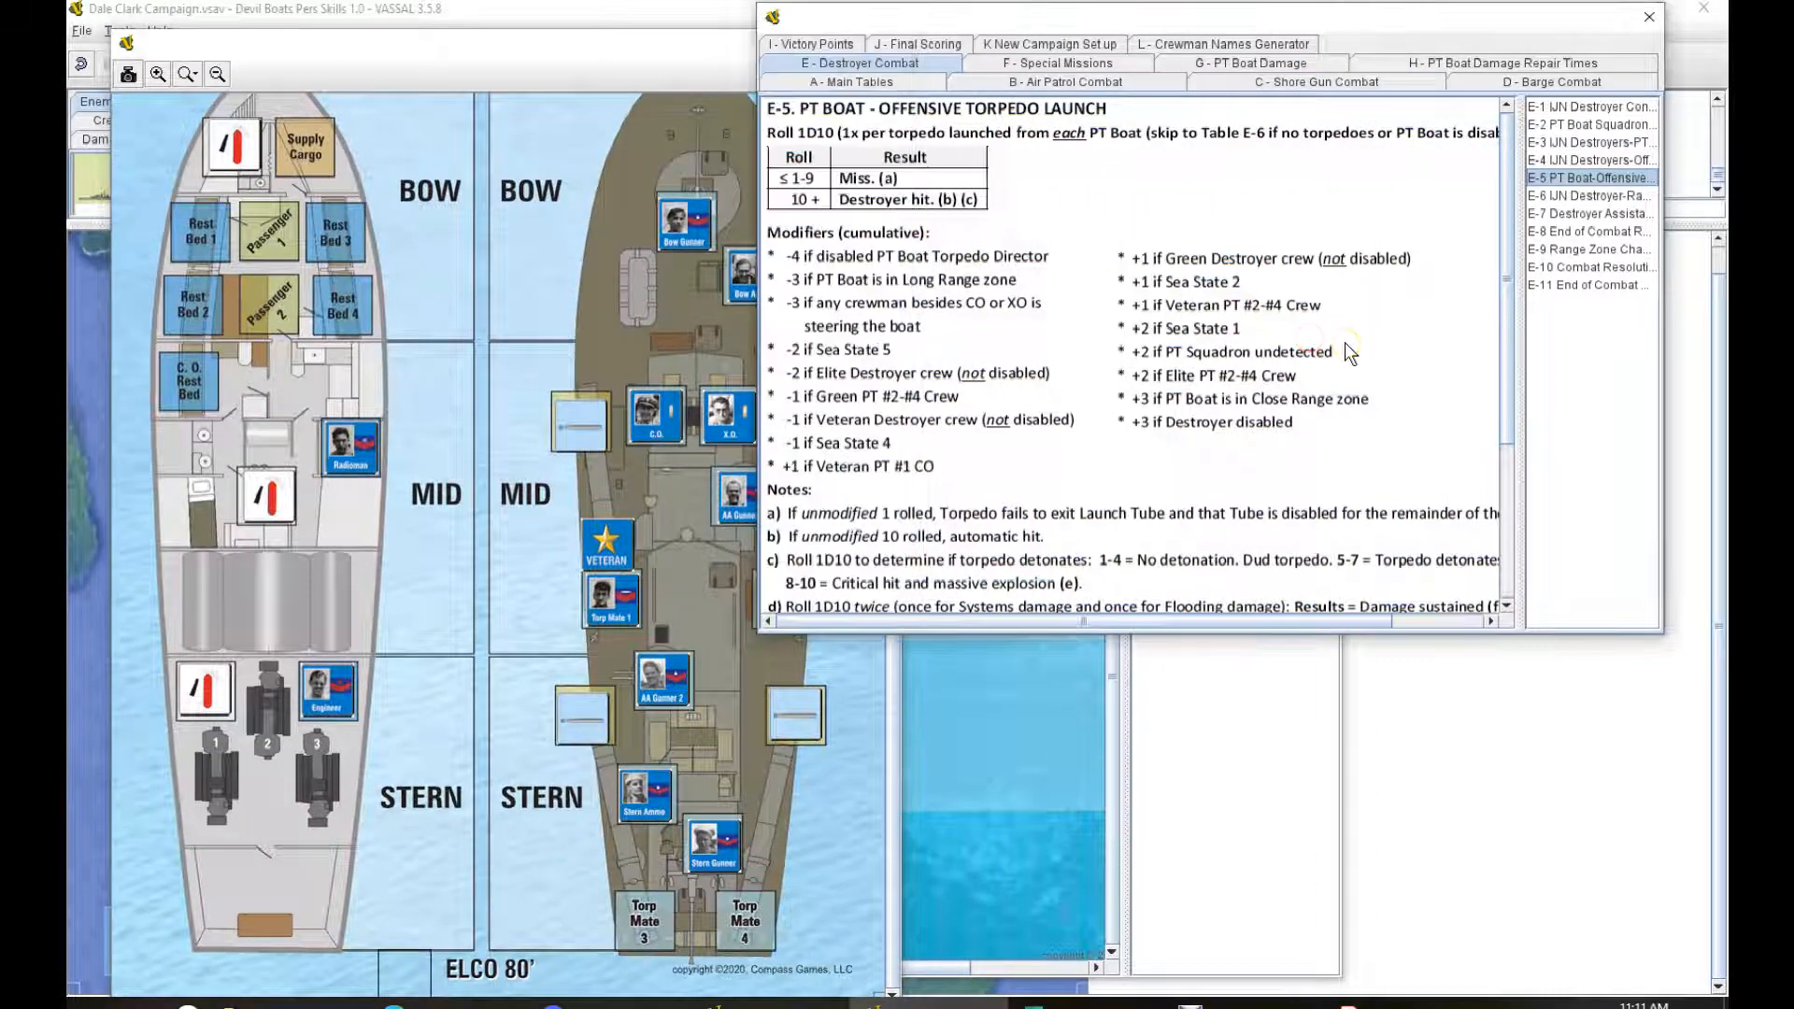
mouse_move(1092, 515)
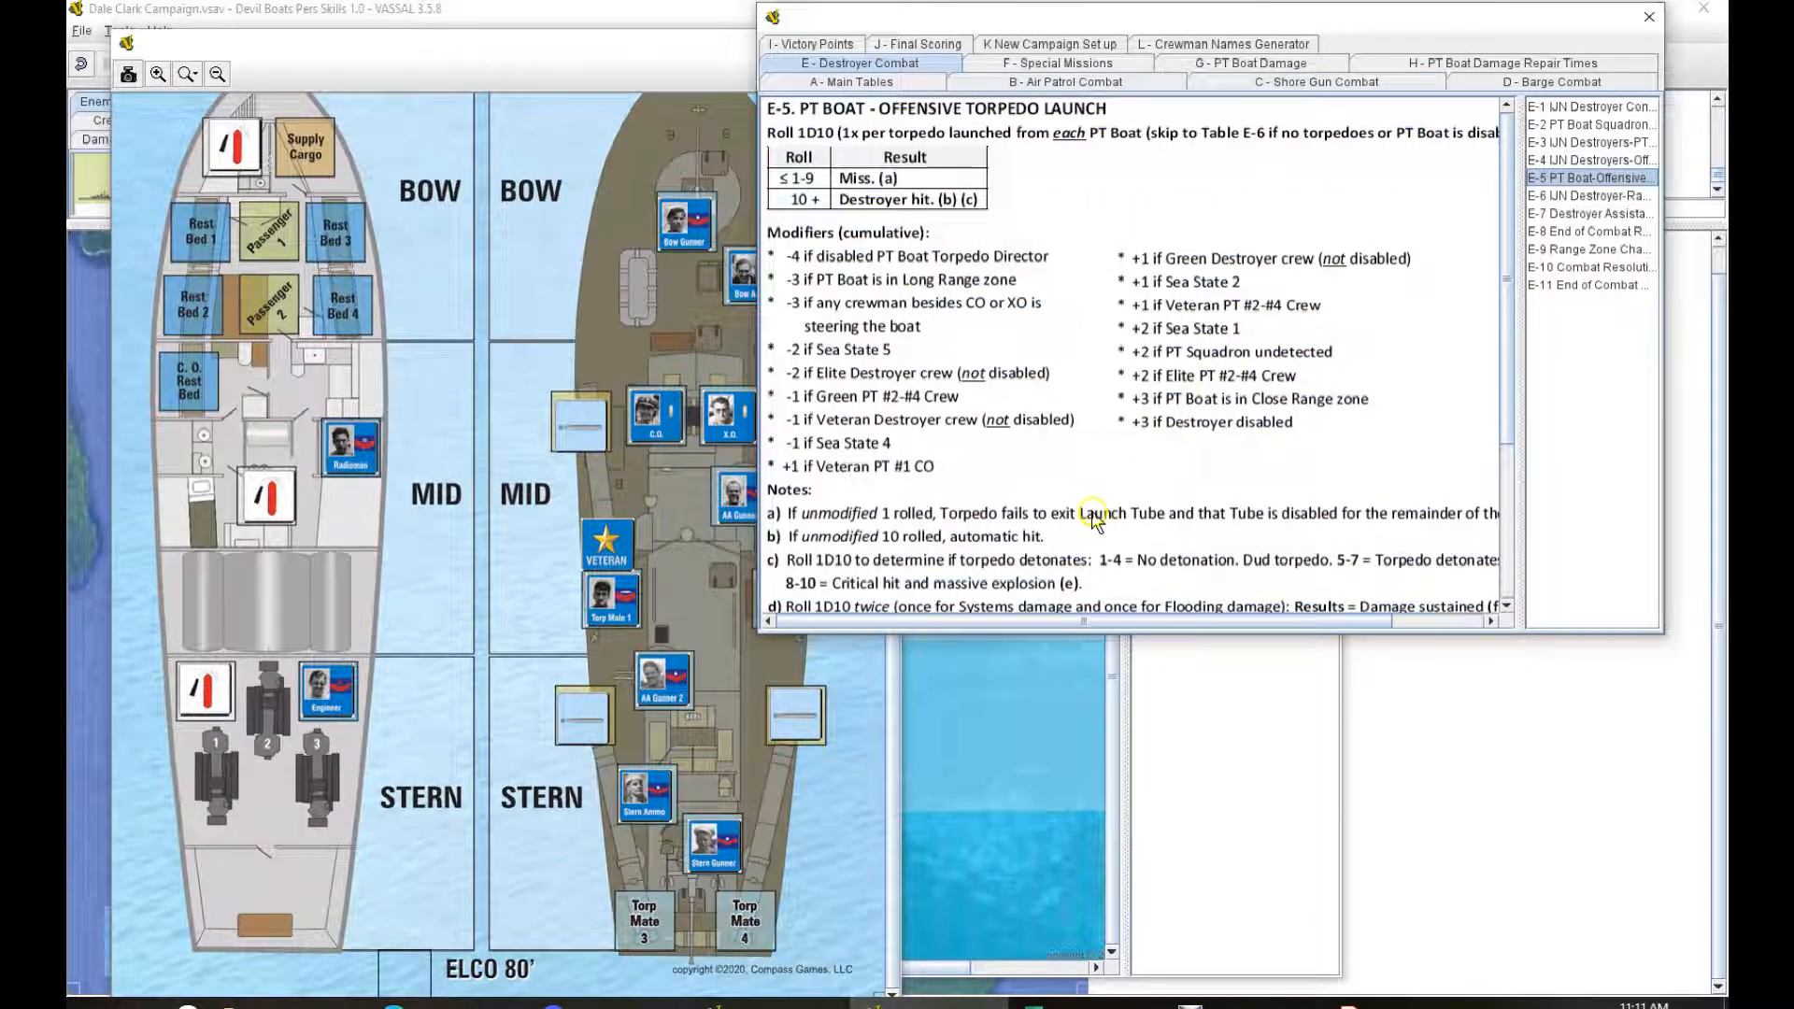
mouse_move(1064, 480)
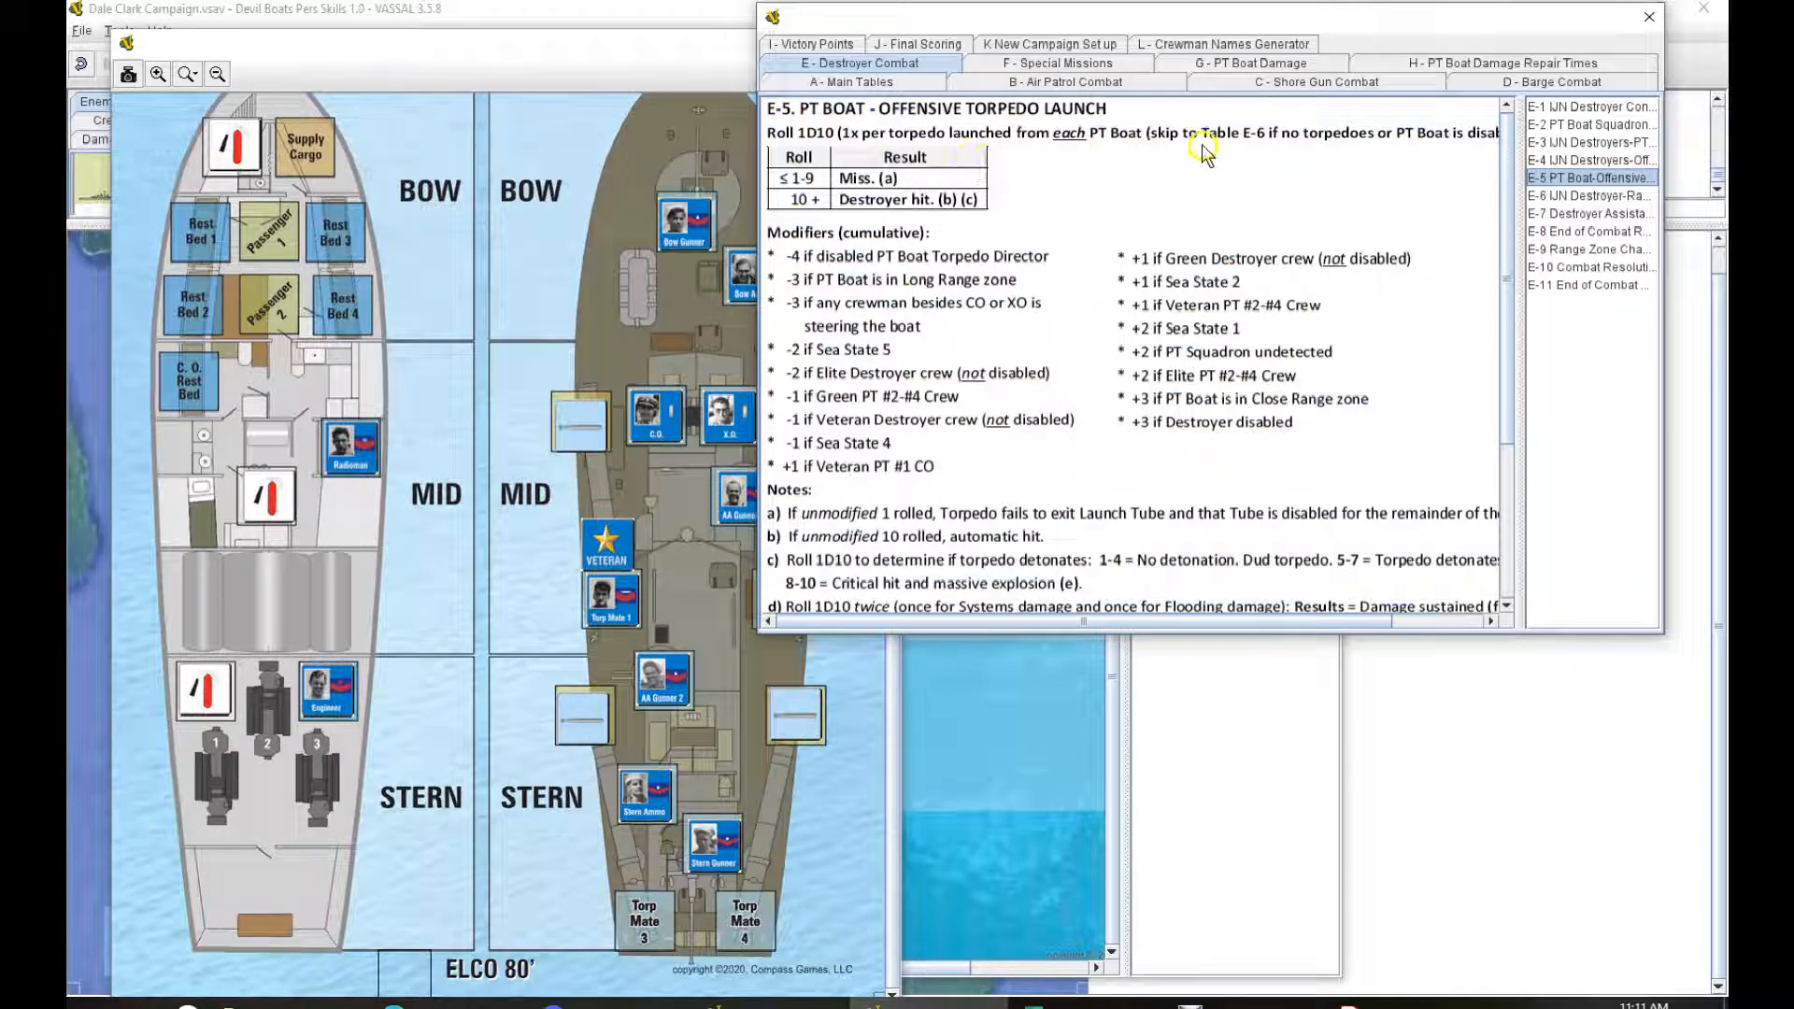
mouse_move(1165, 626)
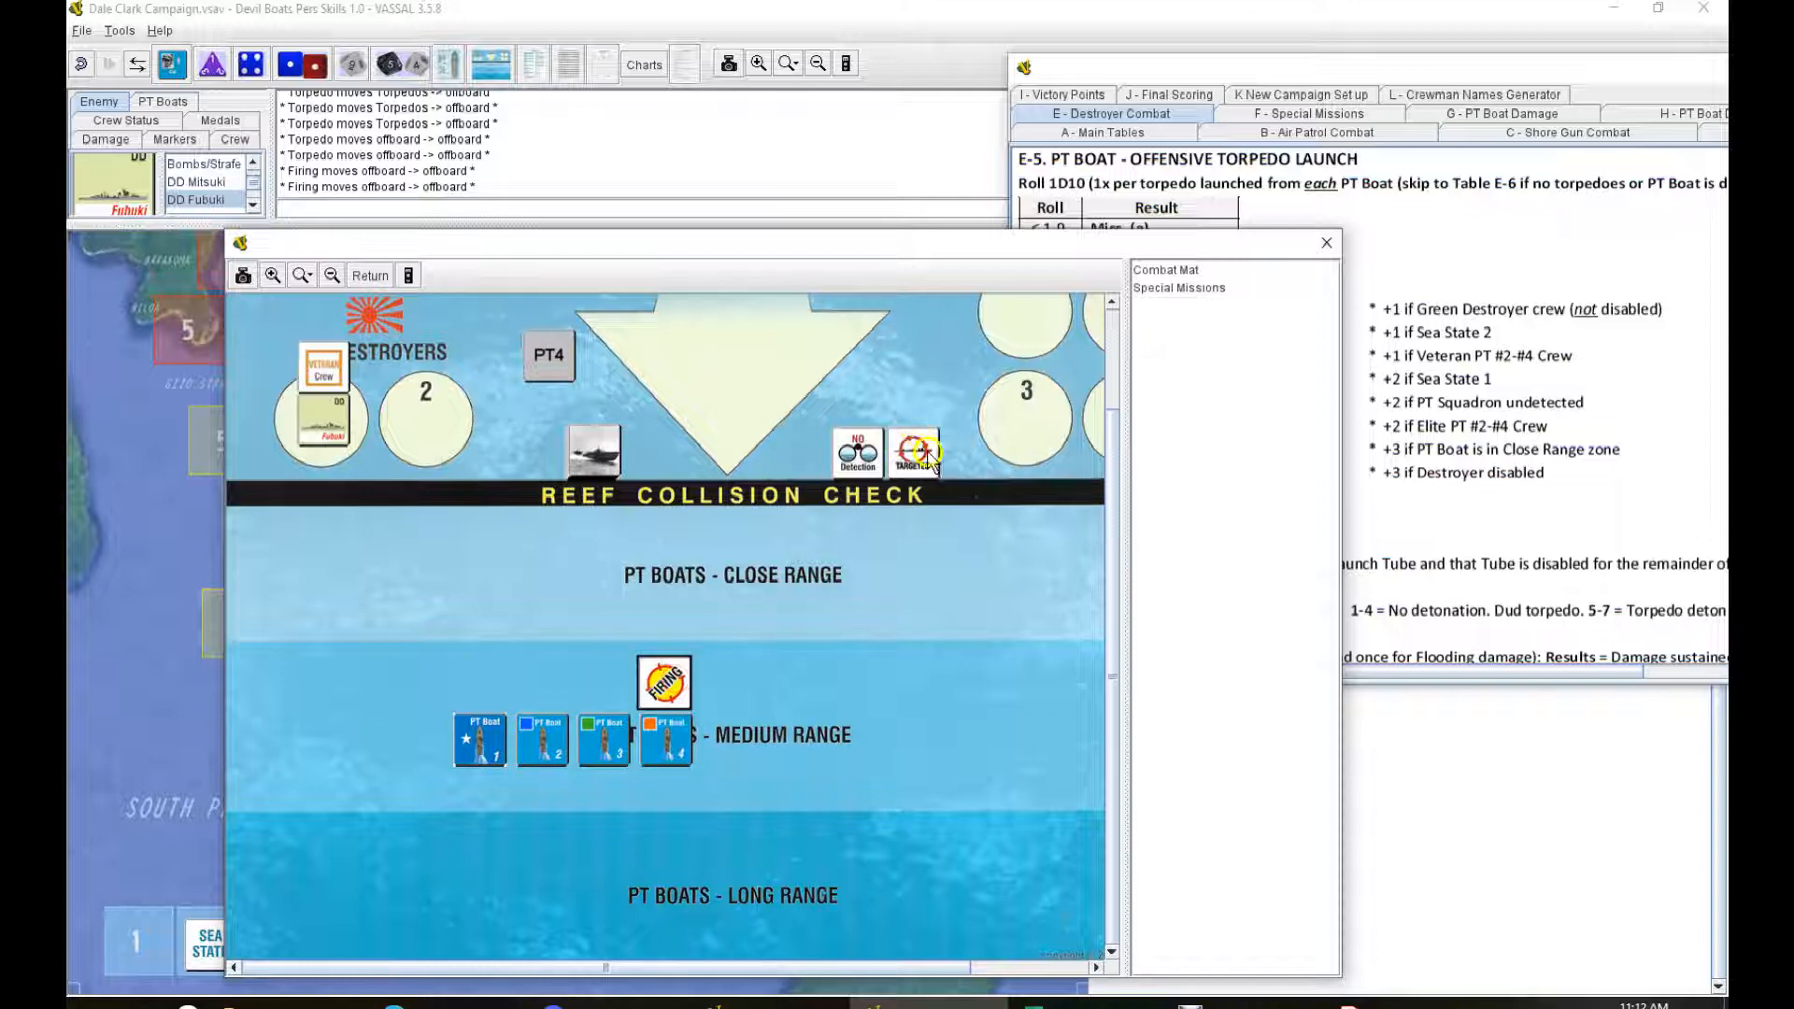
drag(916, 452, 375, 452)
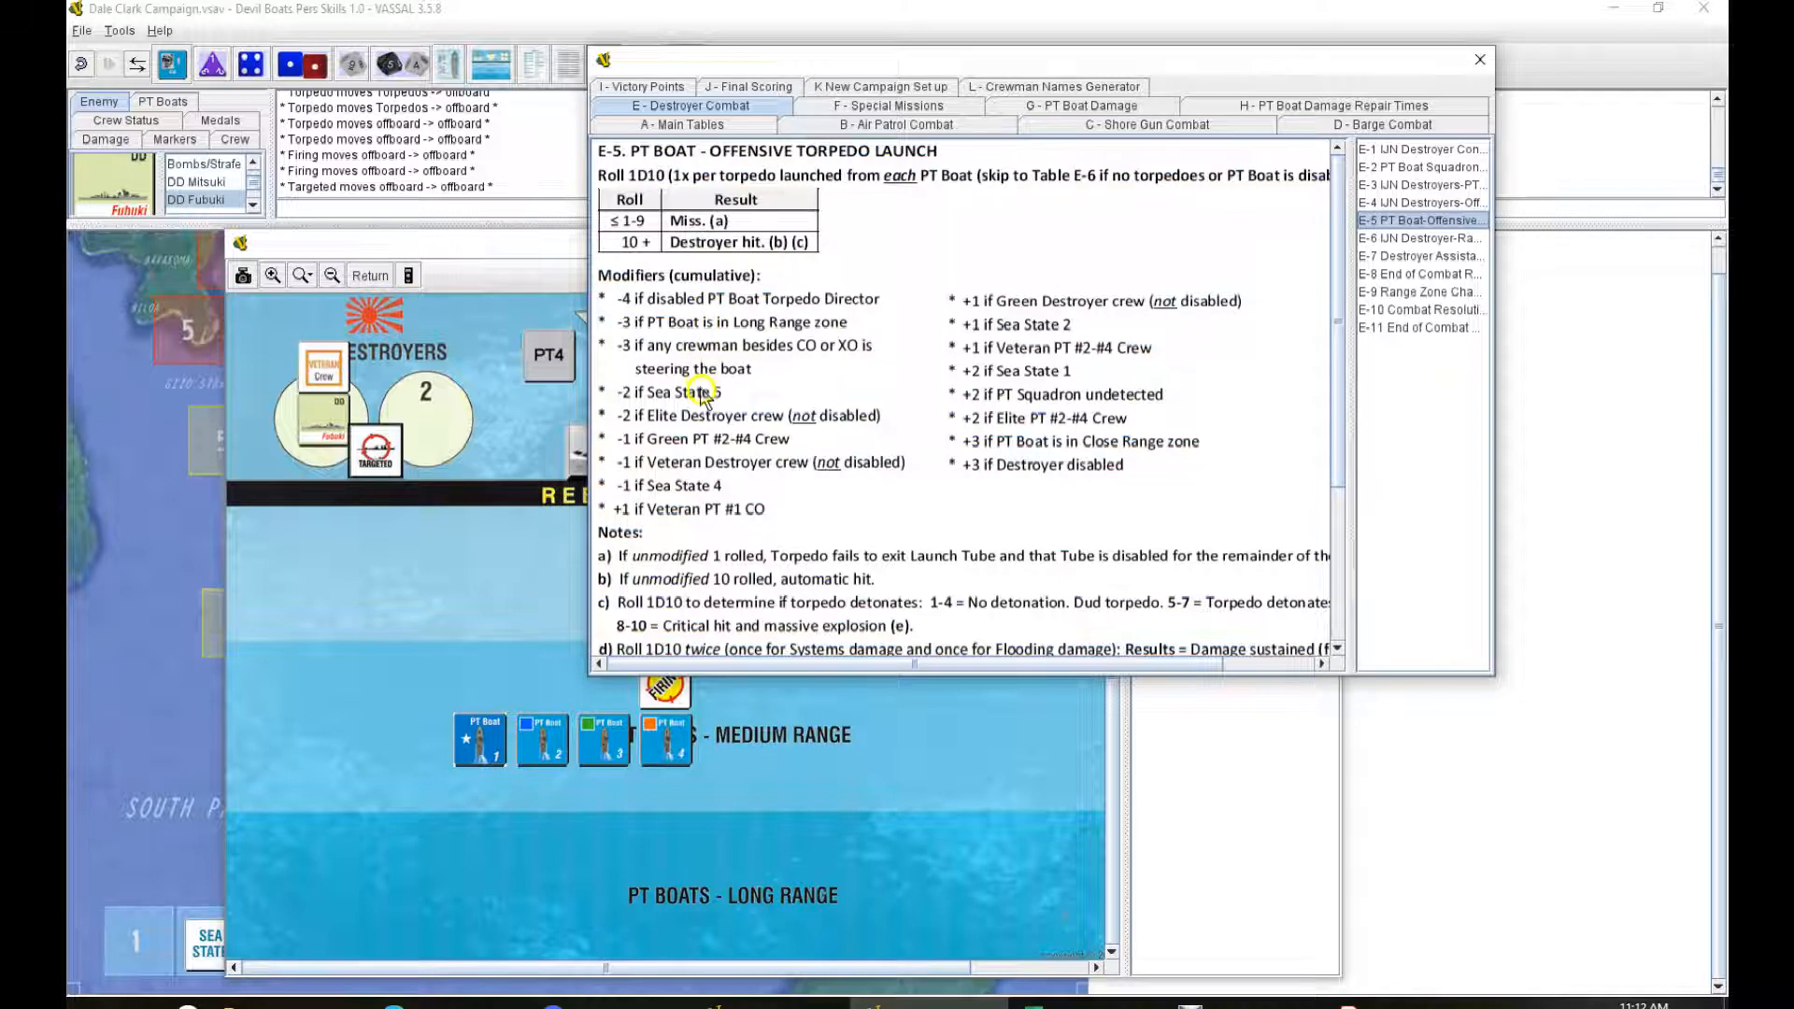
mouse_move(707, 424)
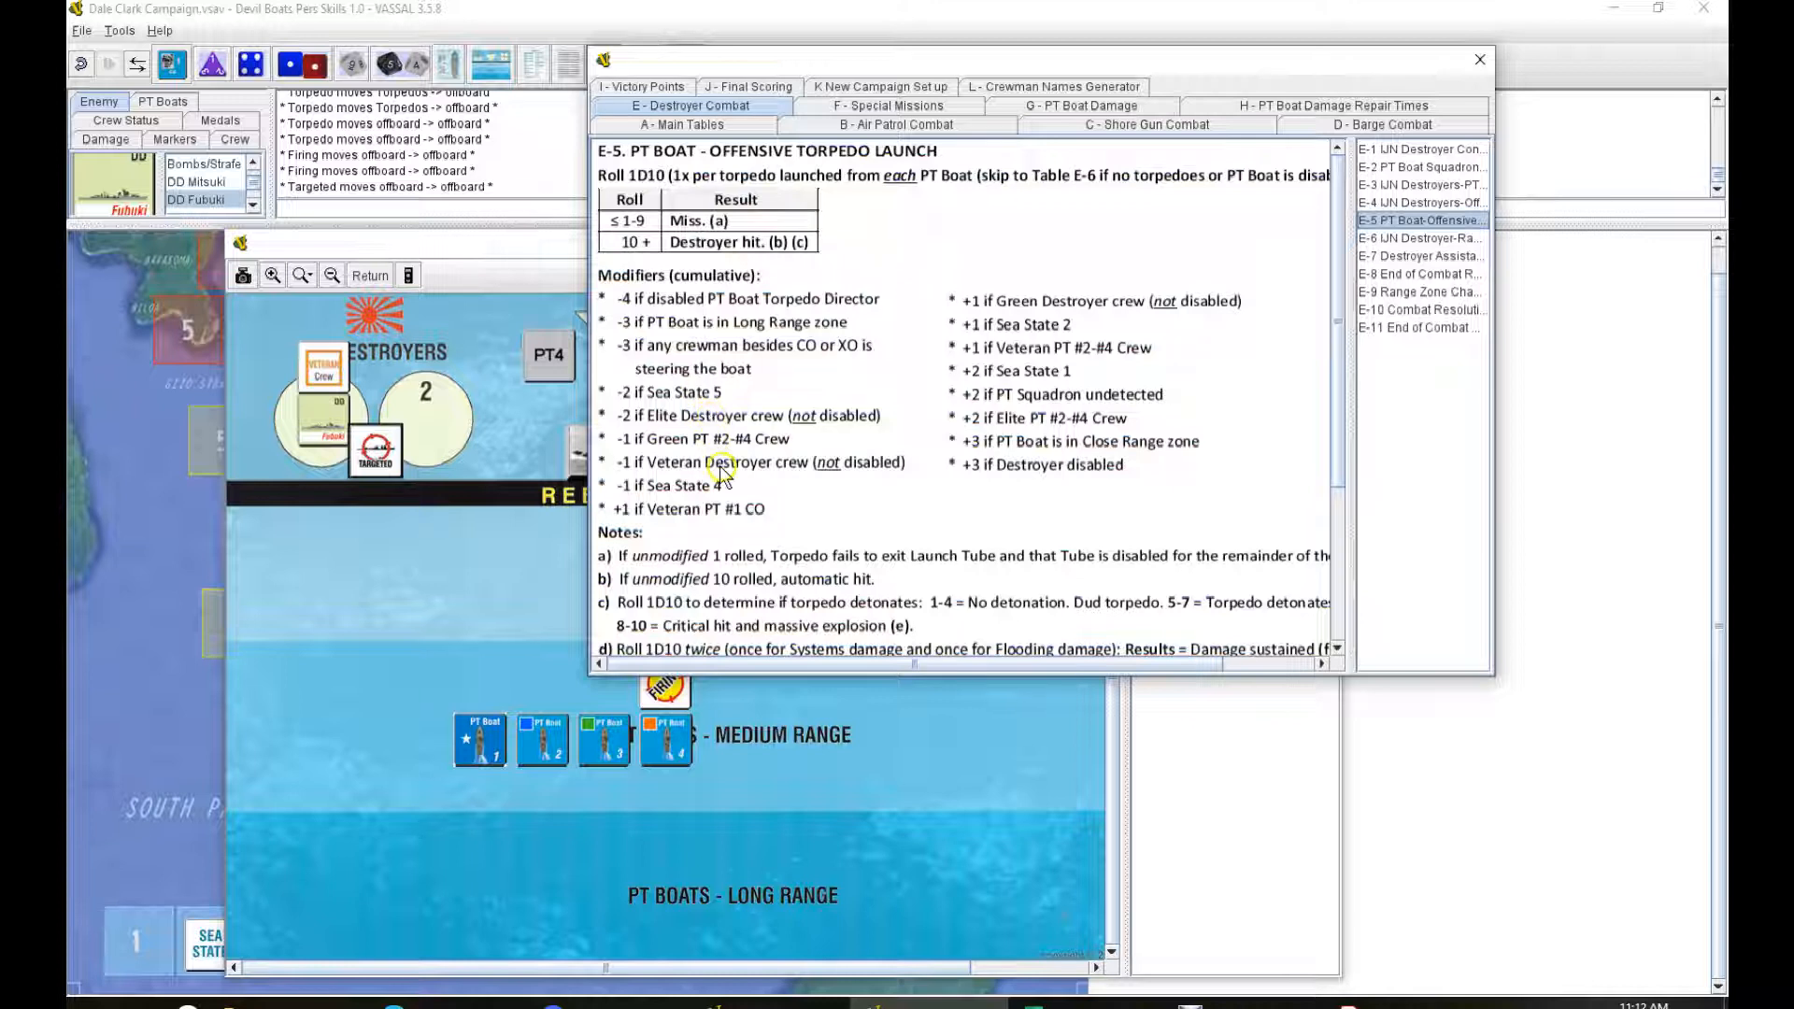
mouse_move(761, 473)
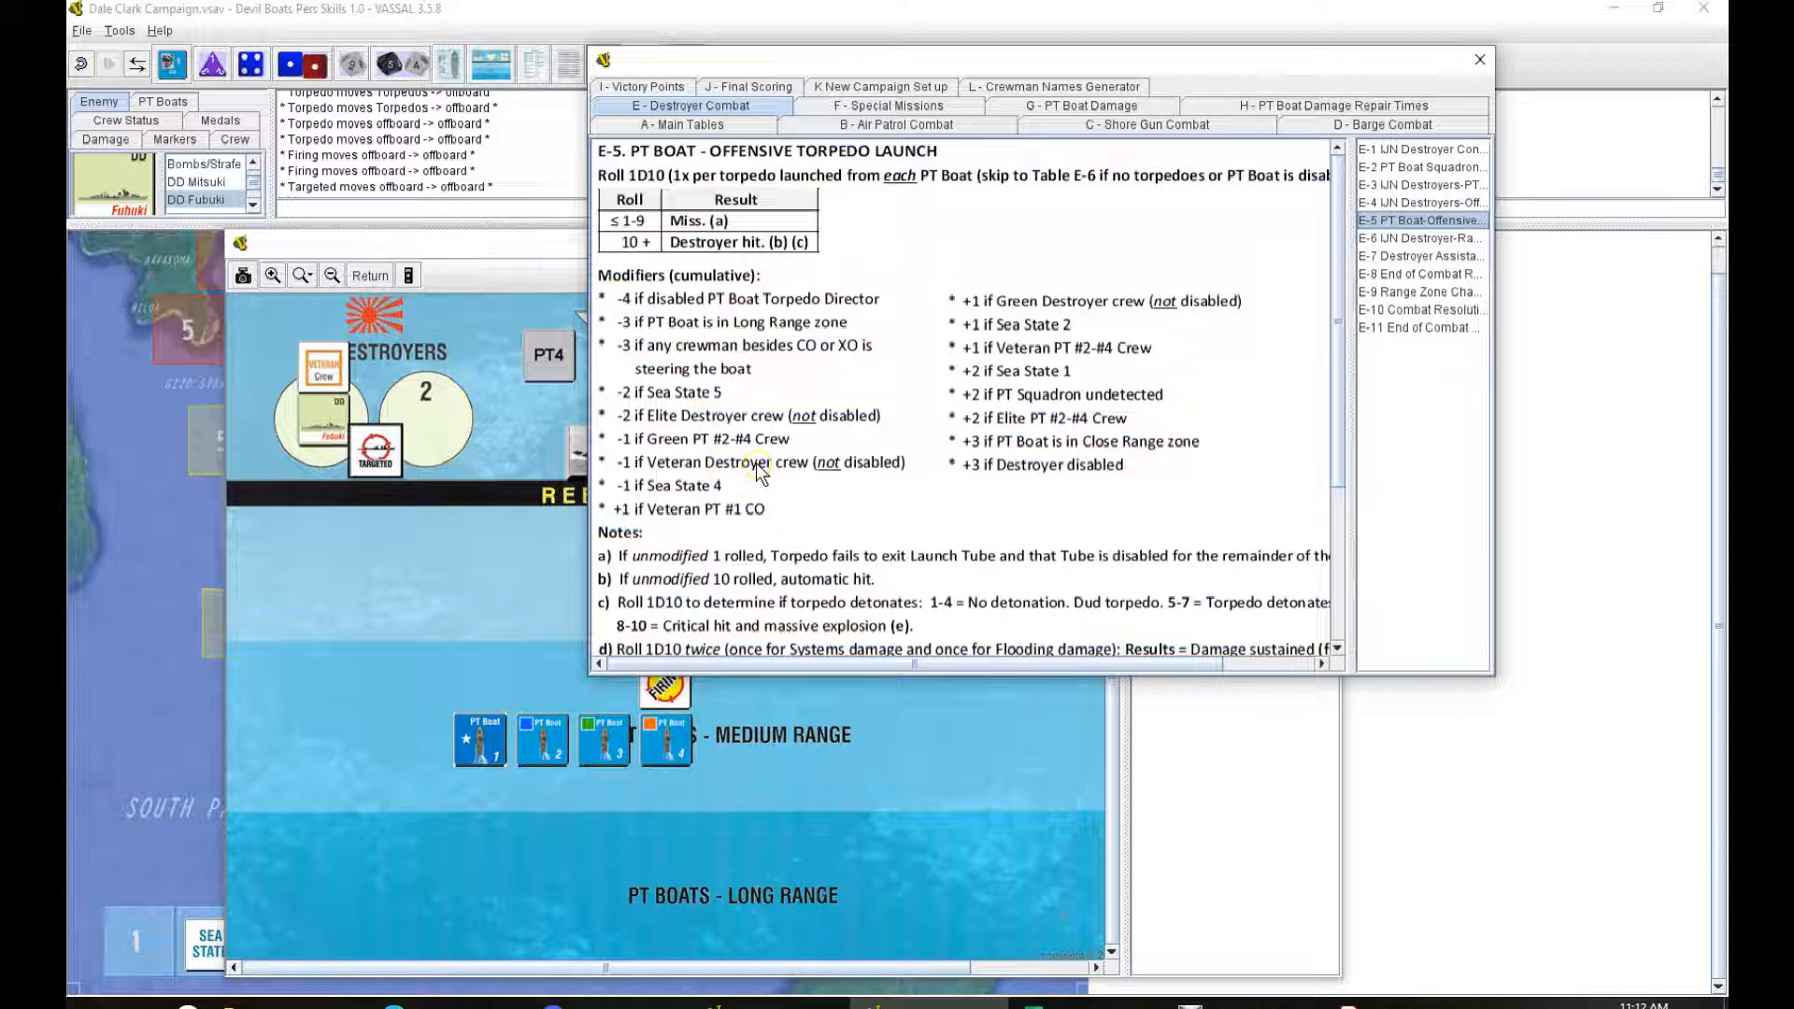
mouse_move(754, 513)
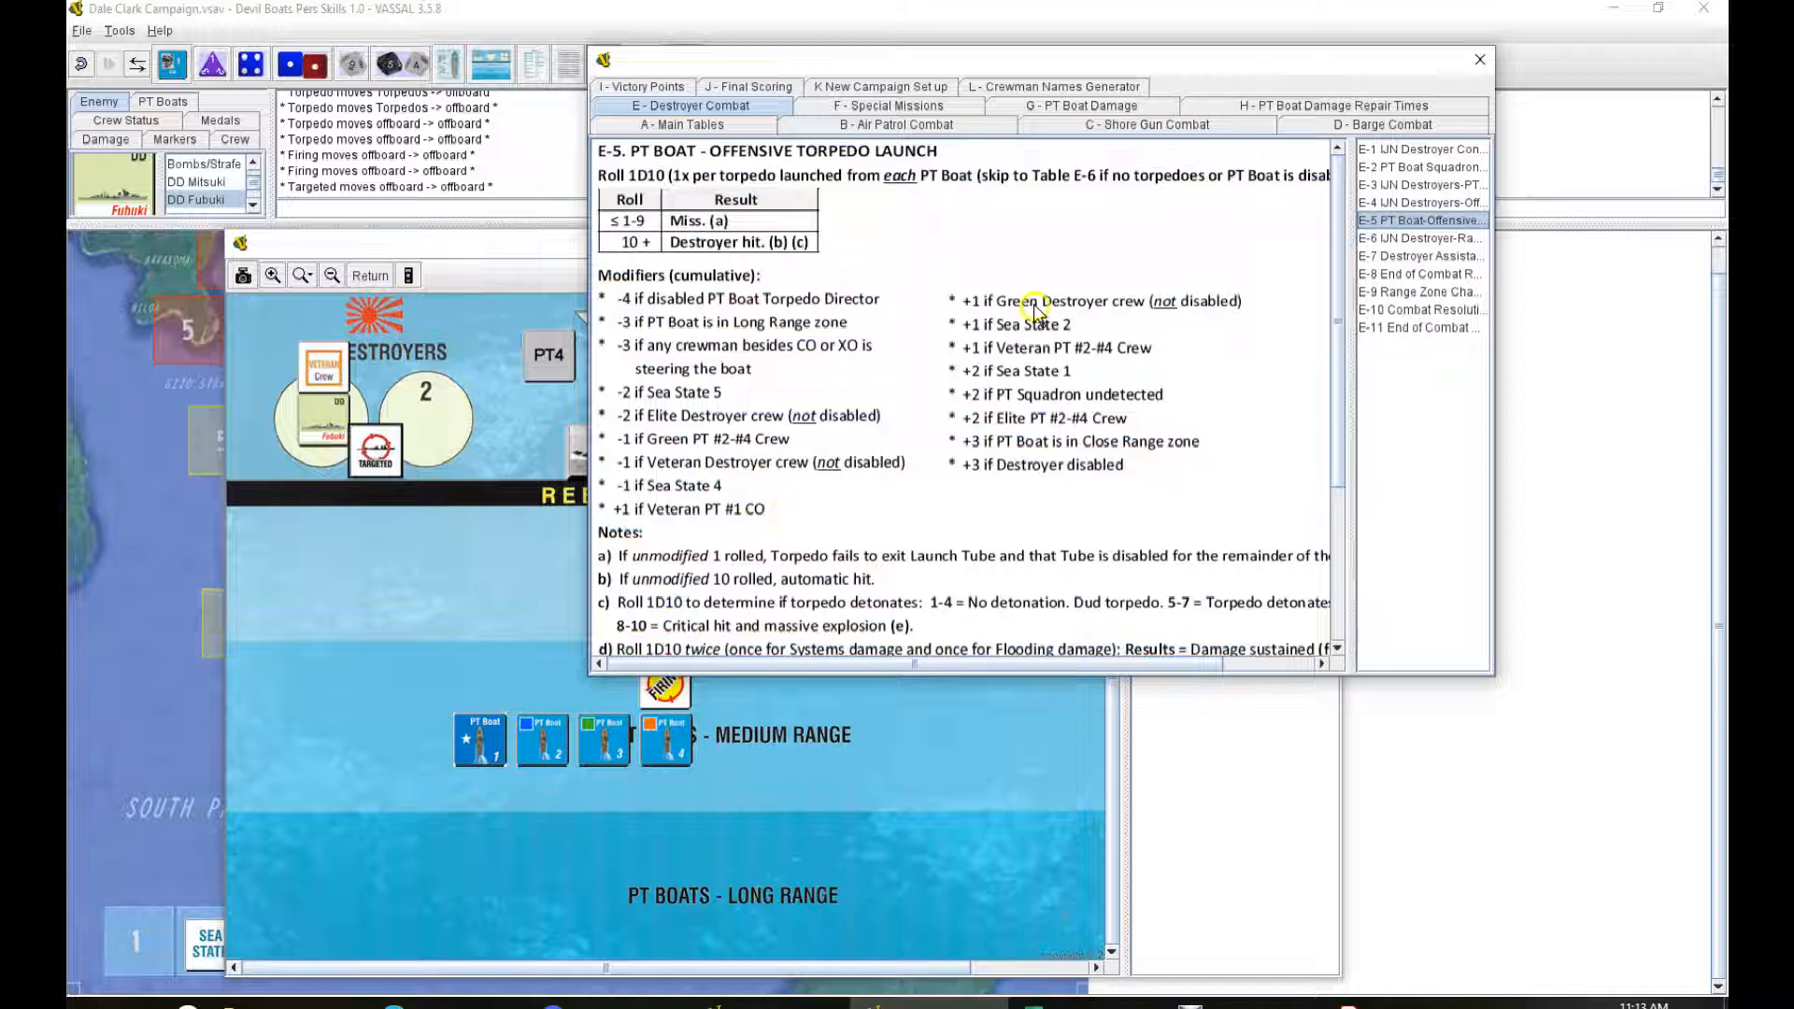
mouse_move(1038, 337)
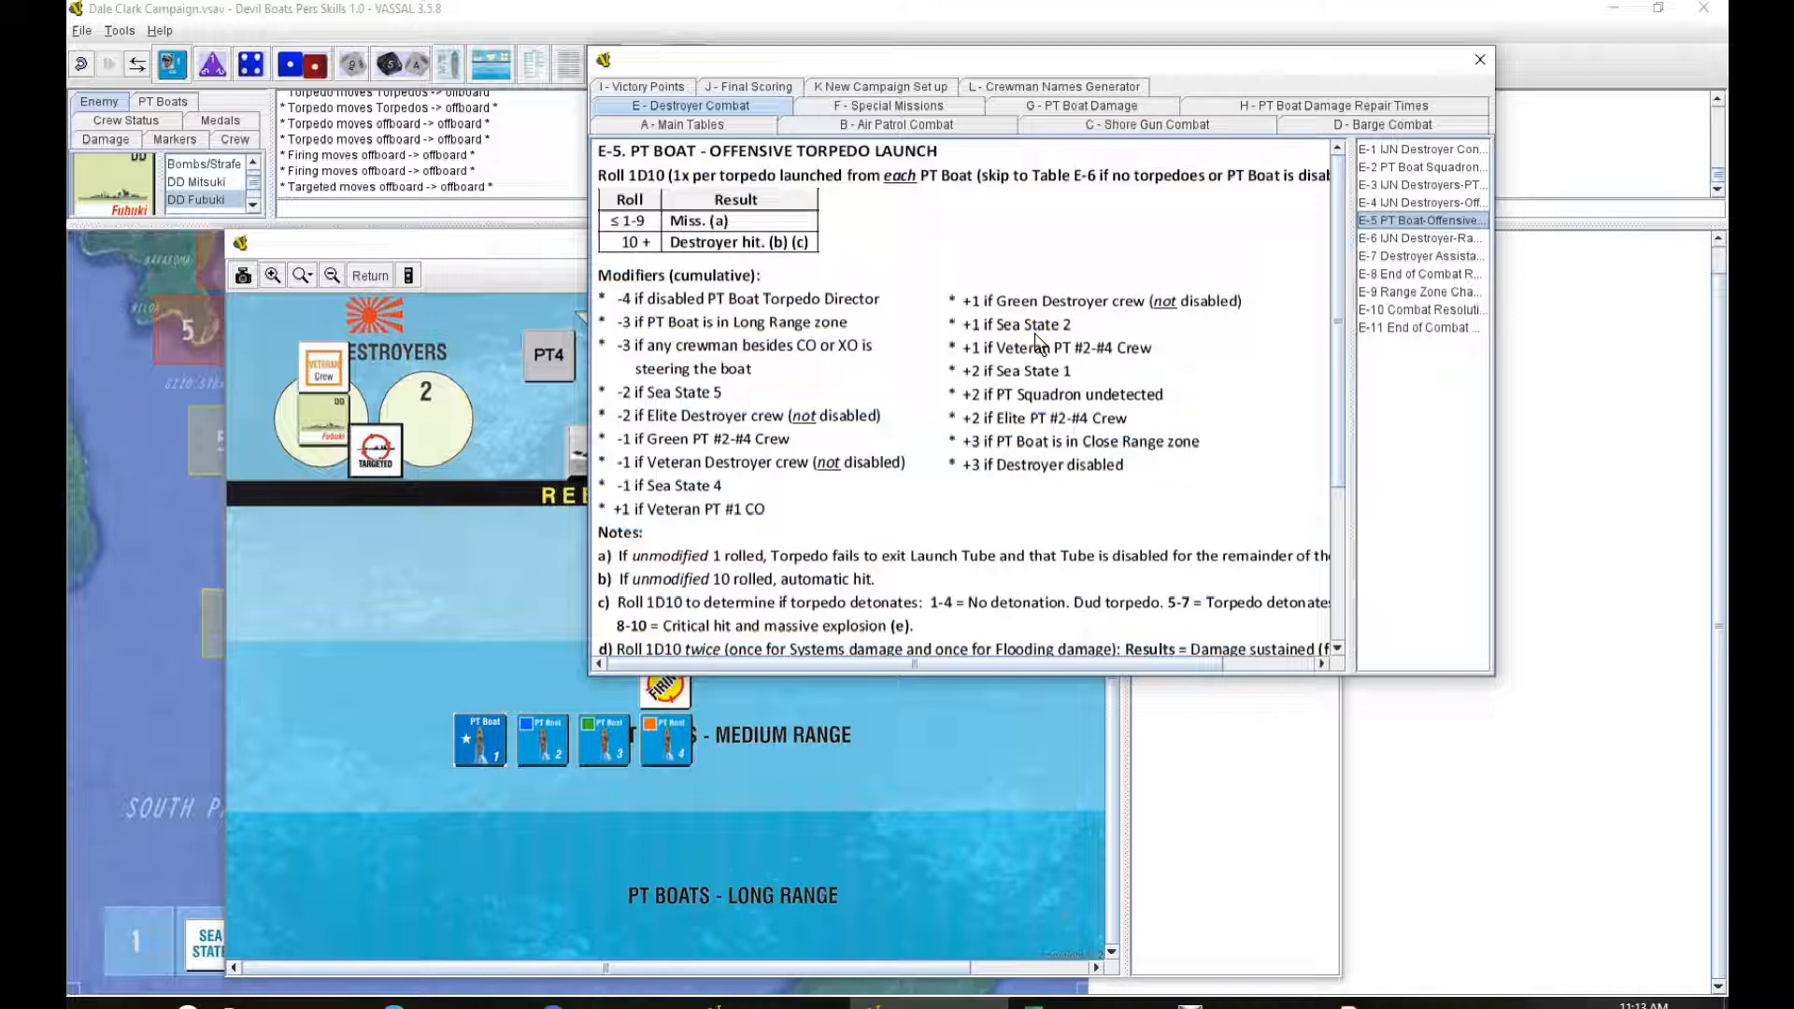
mouse_move(1044, 359)
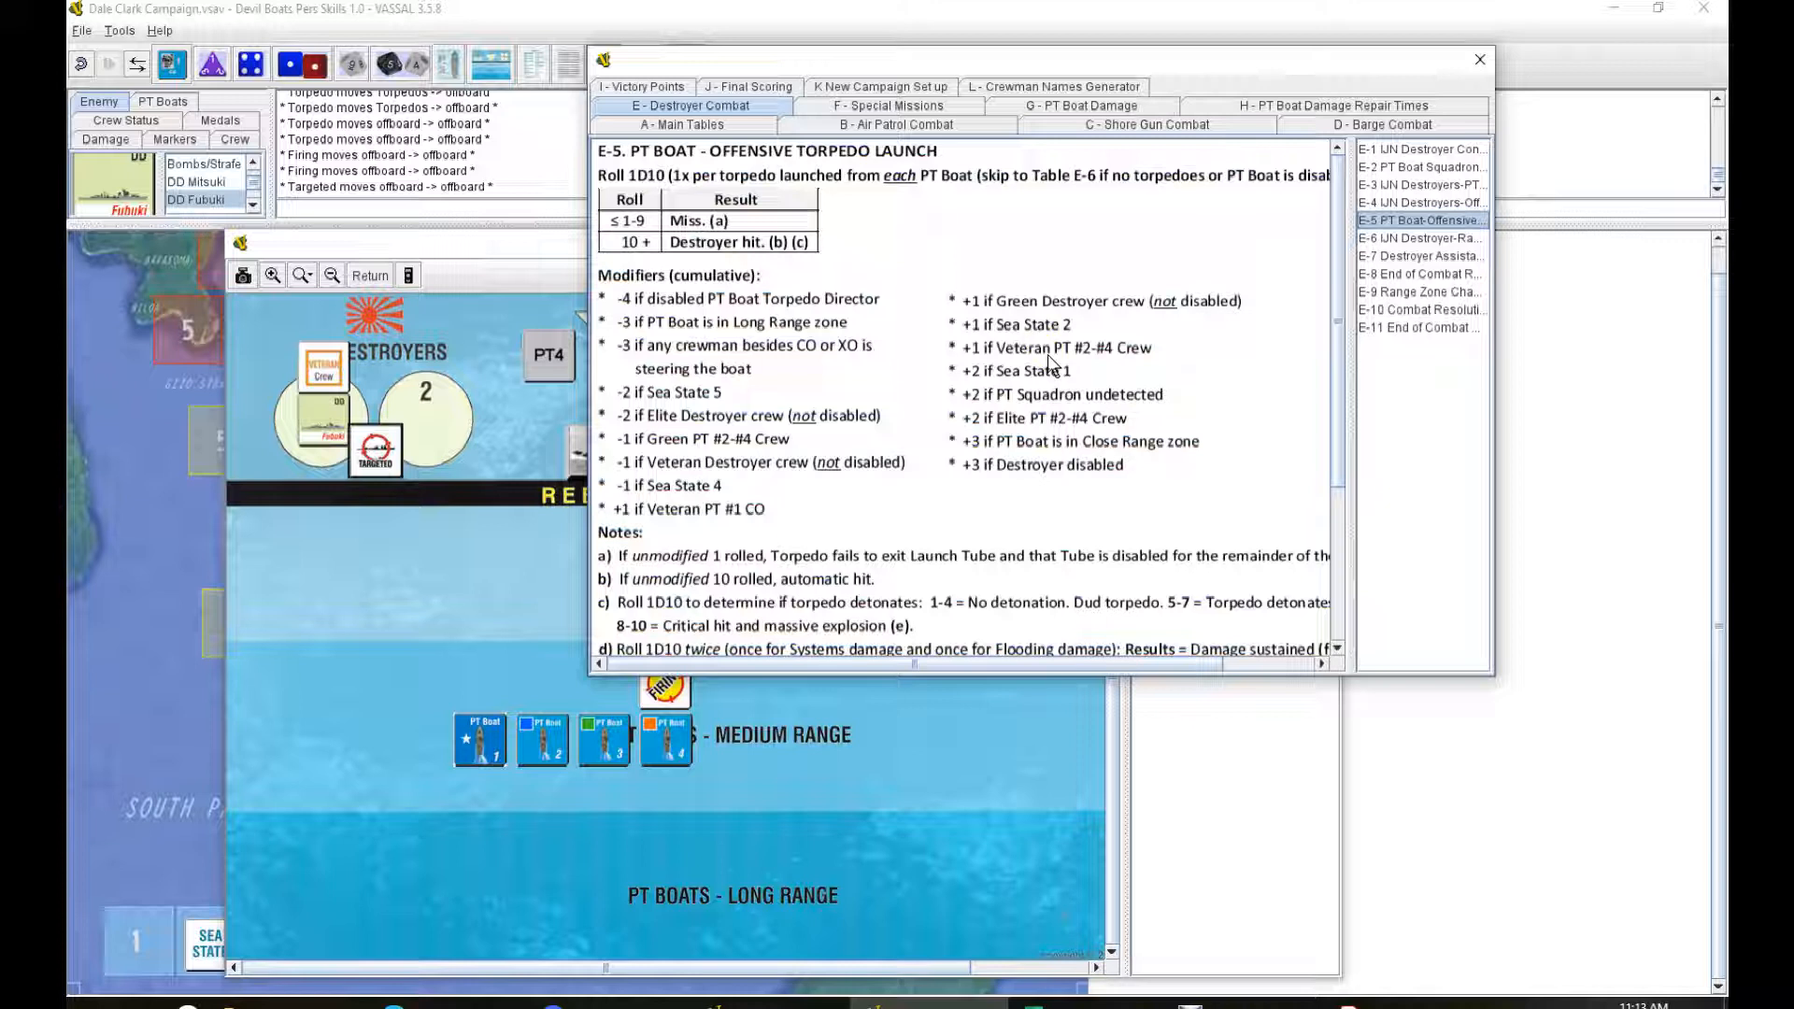
mouse_move(1067, 398)
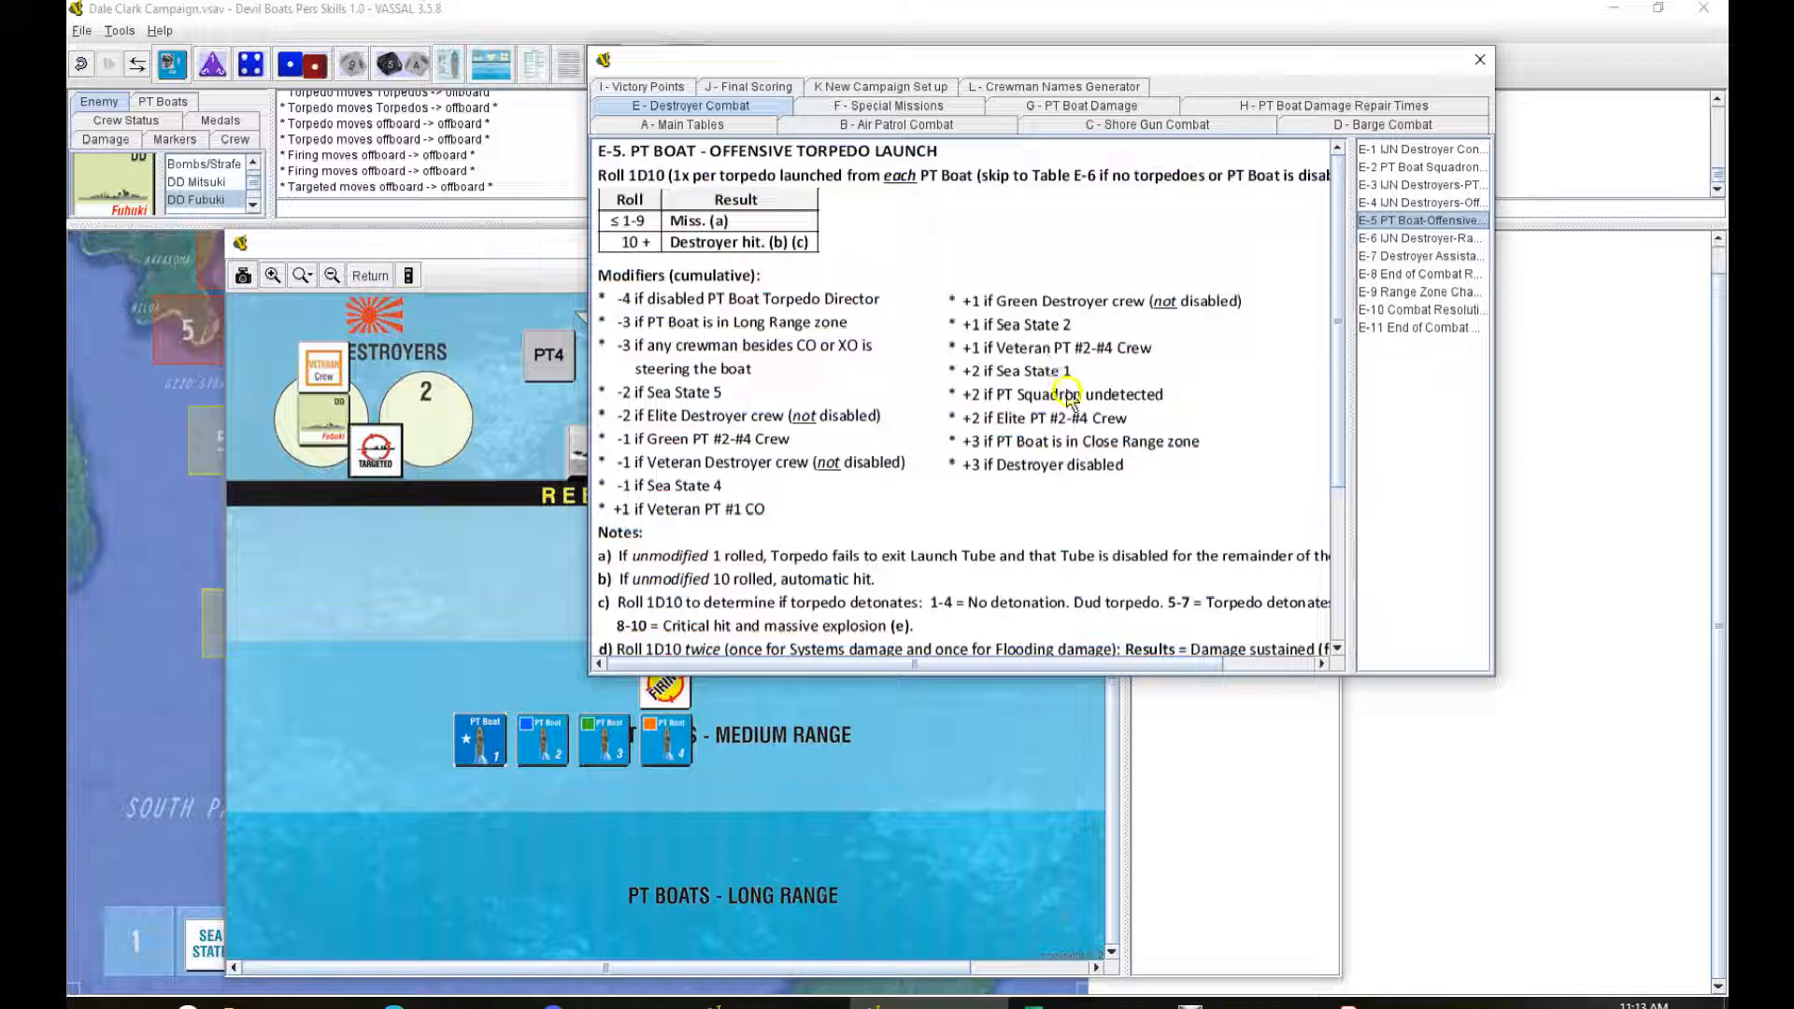
mouse_move(1069, 450)
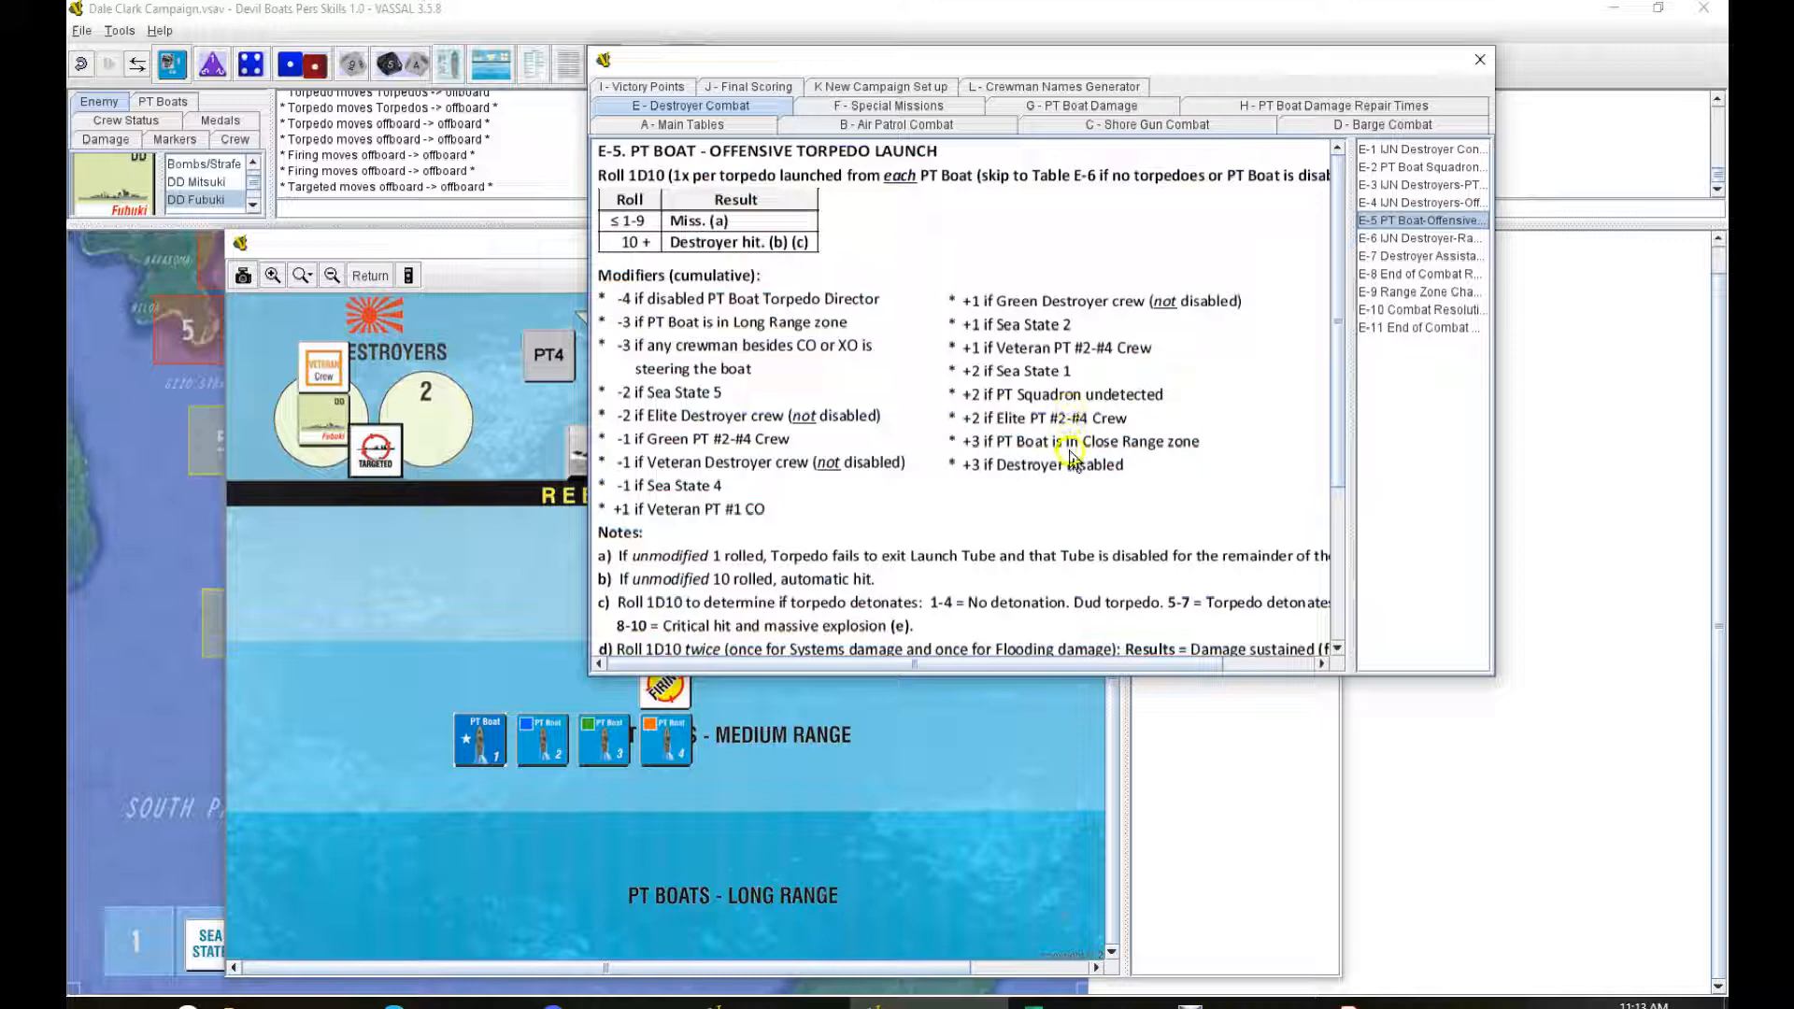
mouse_move(1059, 480)
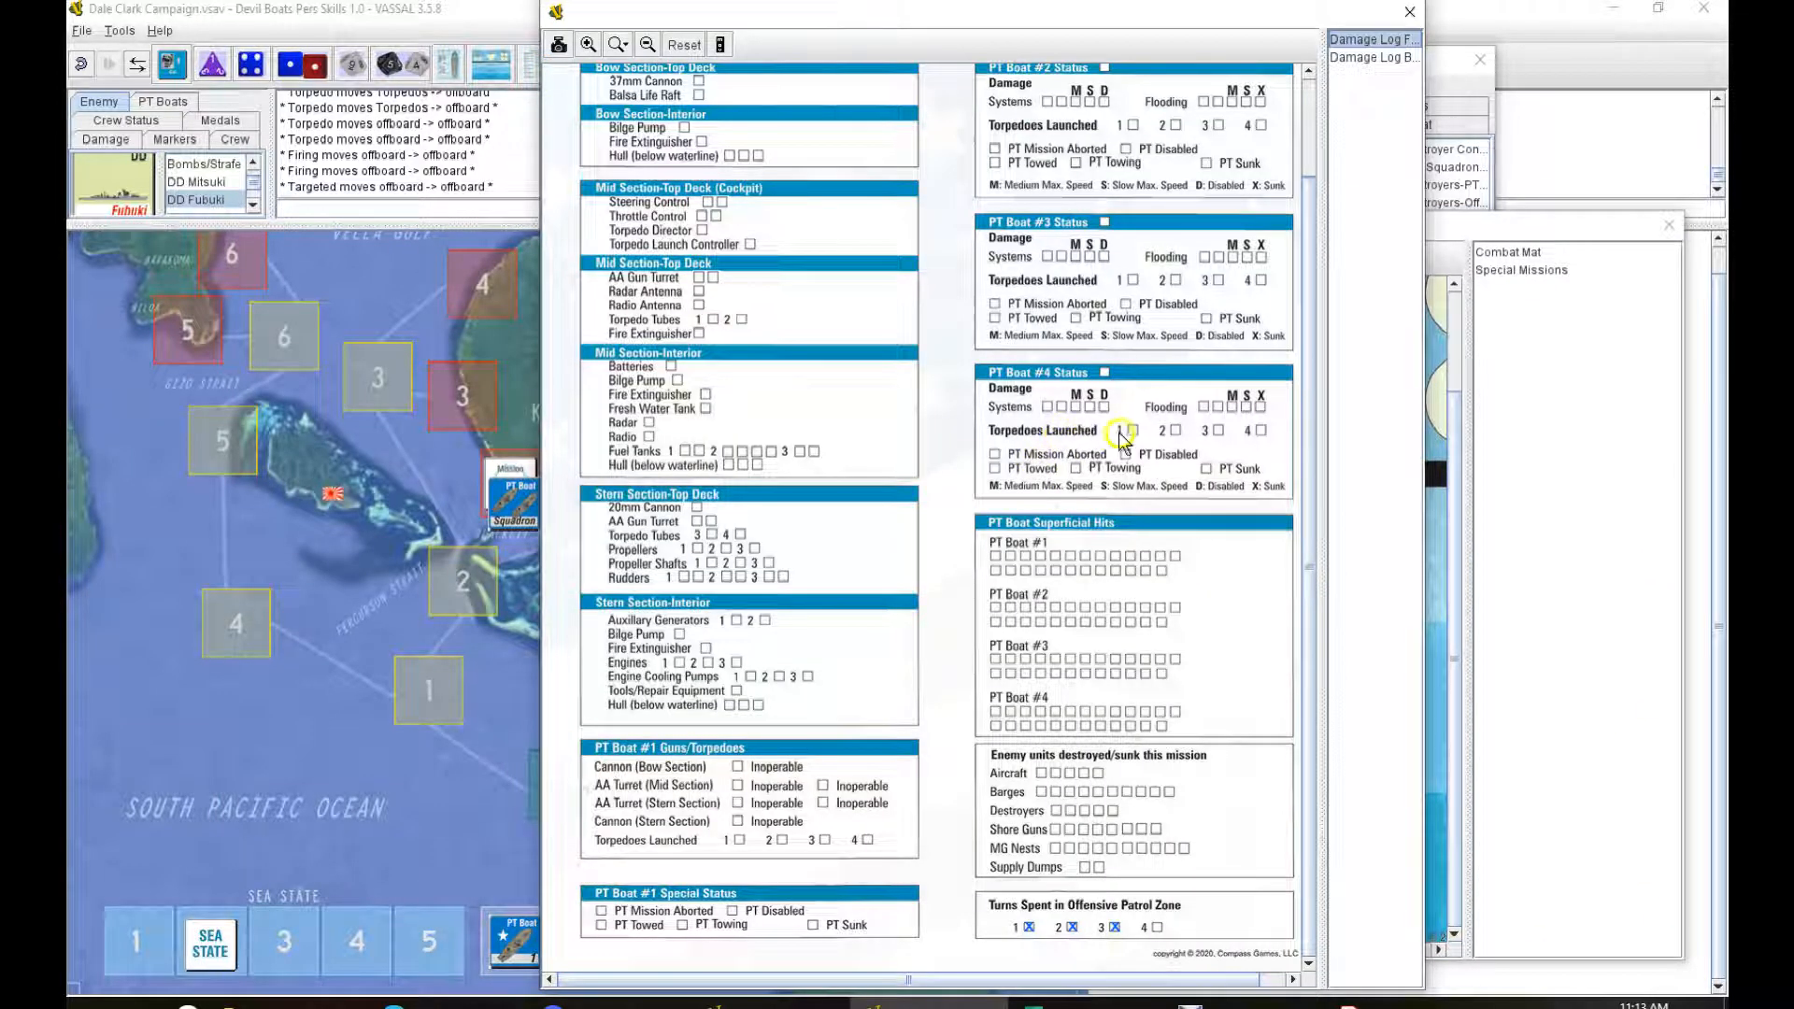
Step: Mark PT Boat #4's torpedoes 1-3 as launched and bring back the torpedo launch table
click(1131, 430)
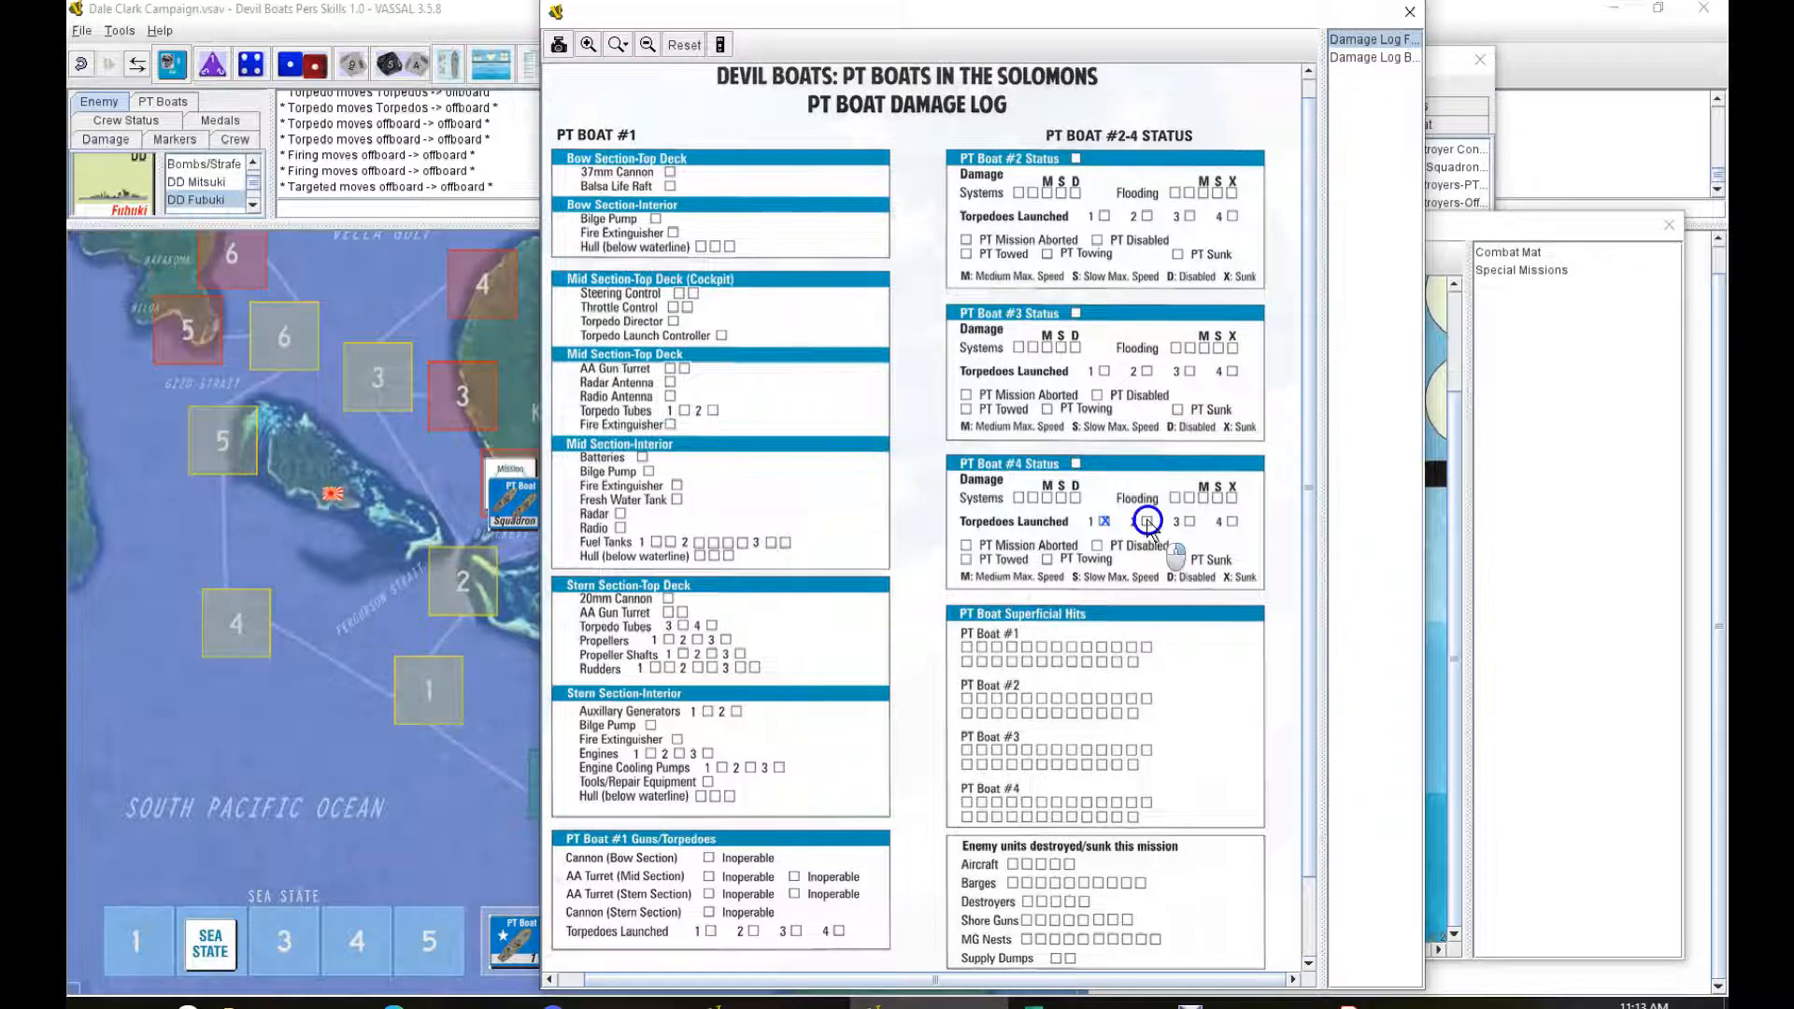
click(1132, 521)
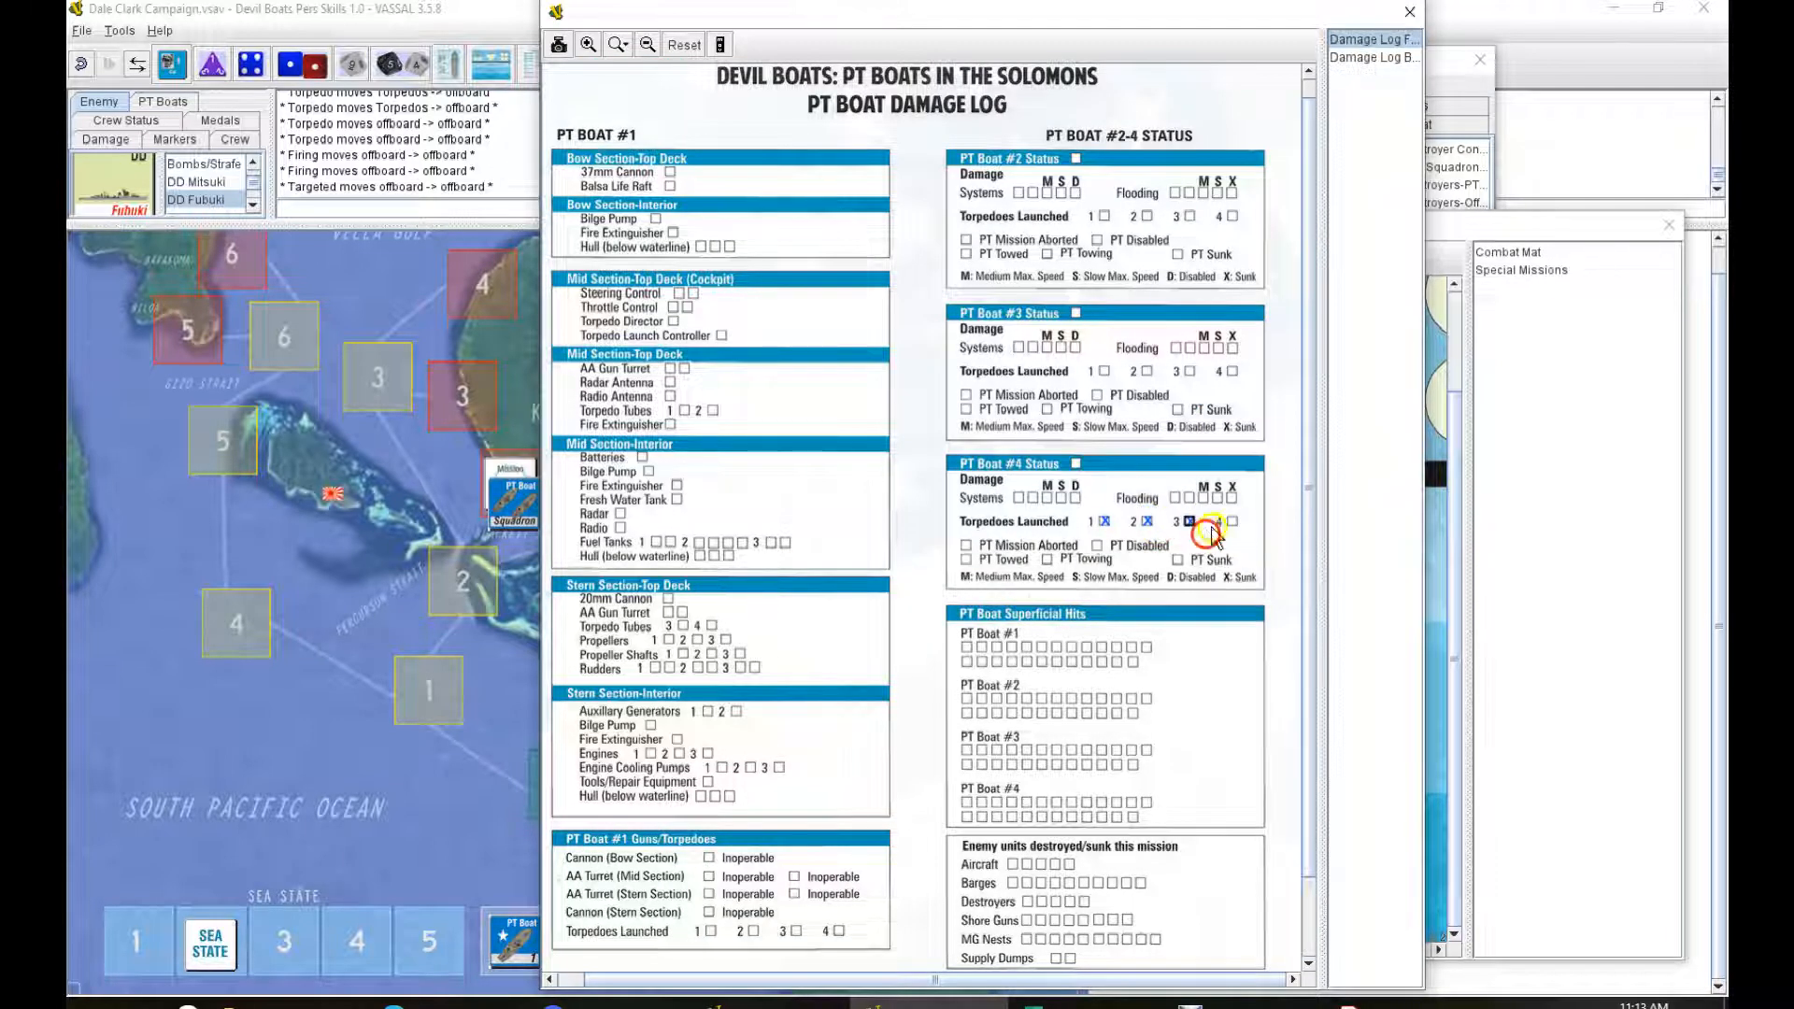
click(1209, 523)
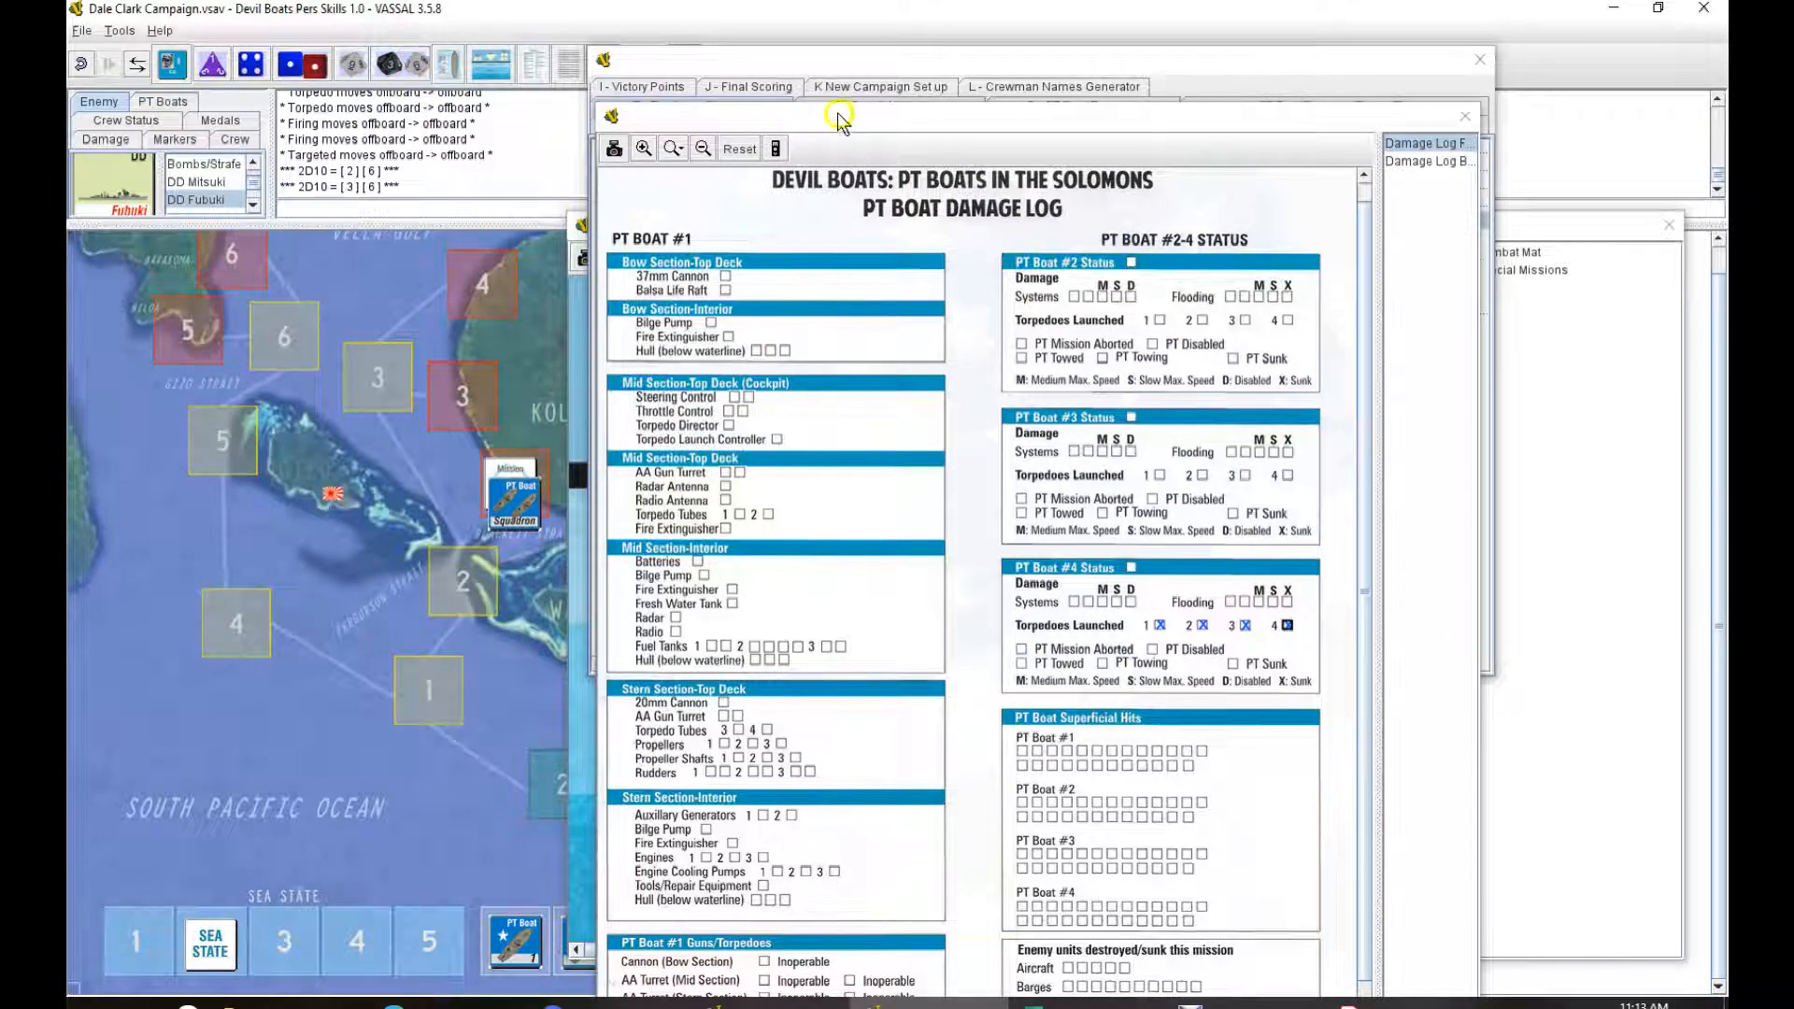
click(1418, 219)
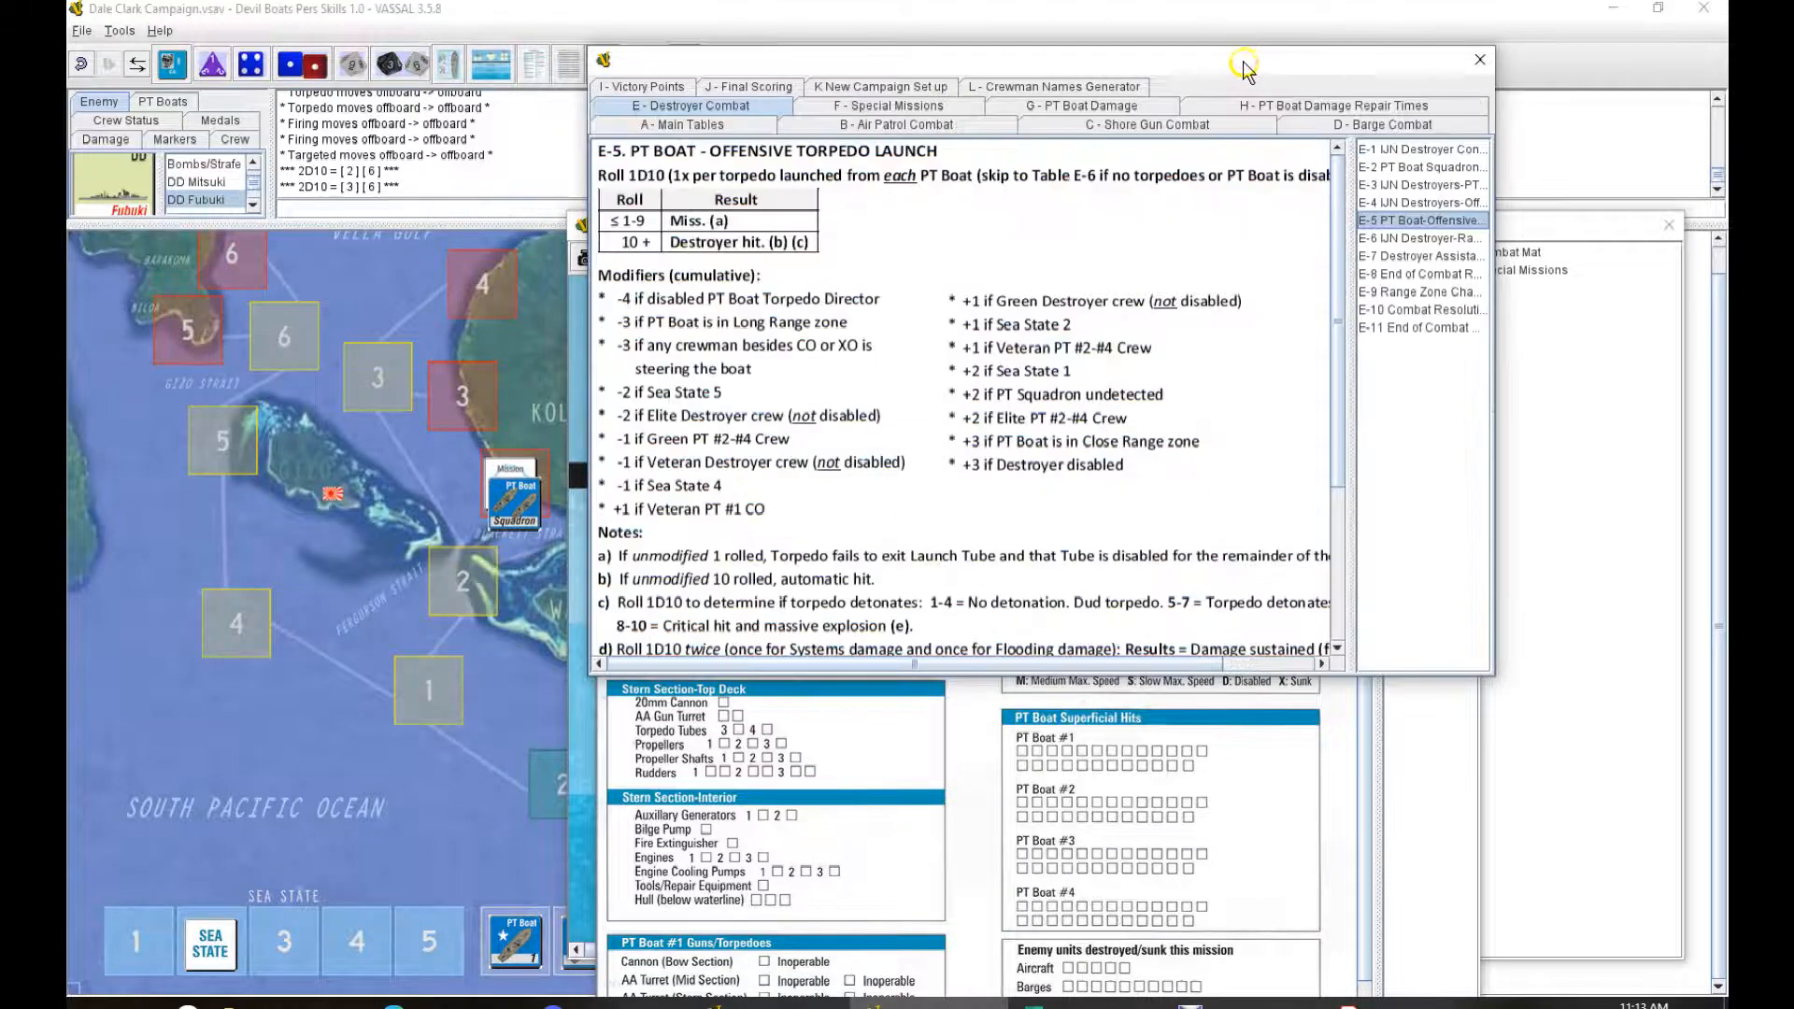
mouse_move(937, 524)
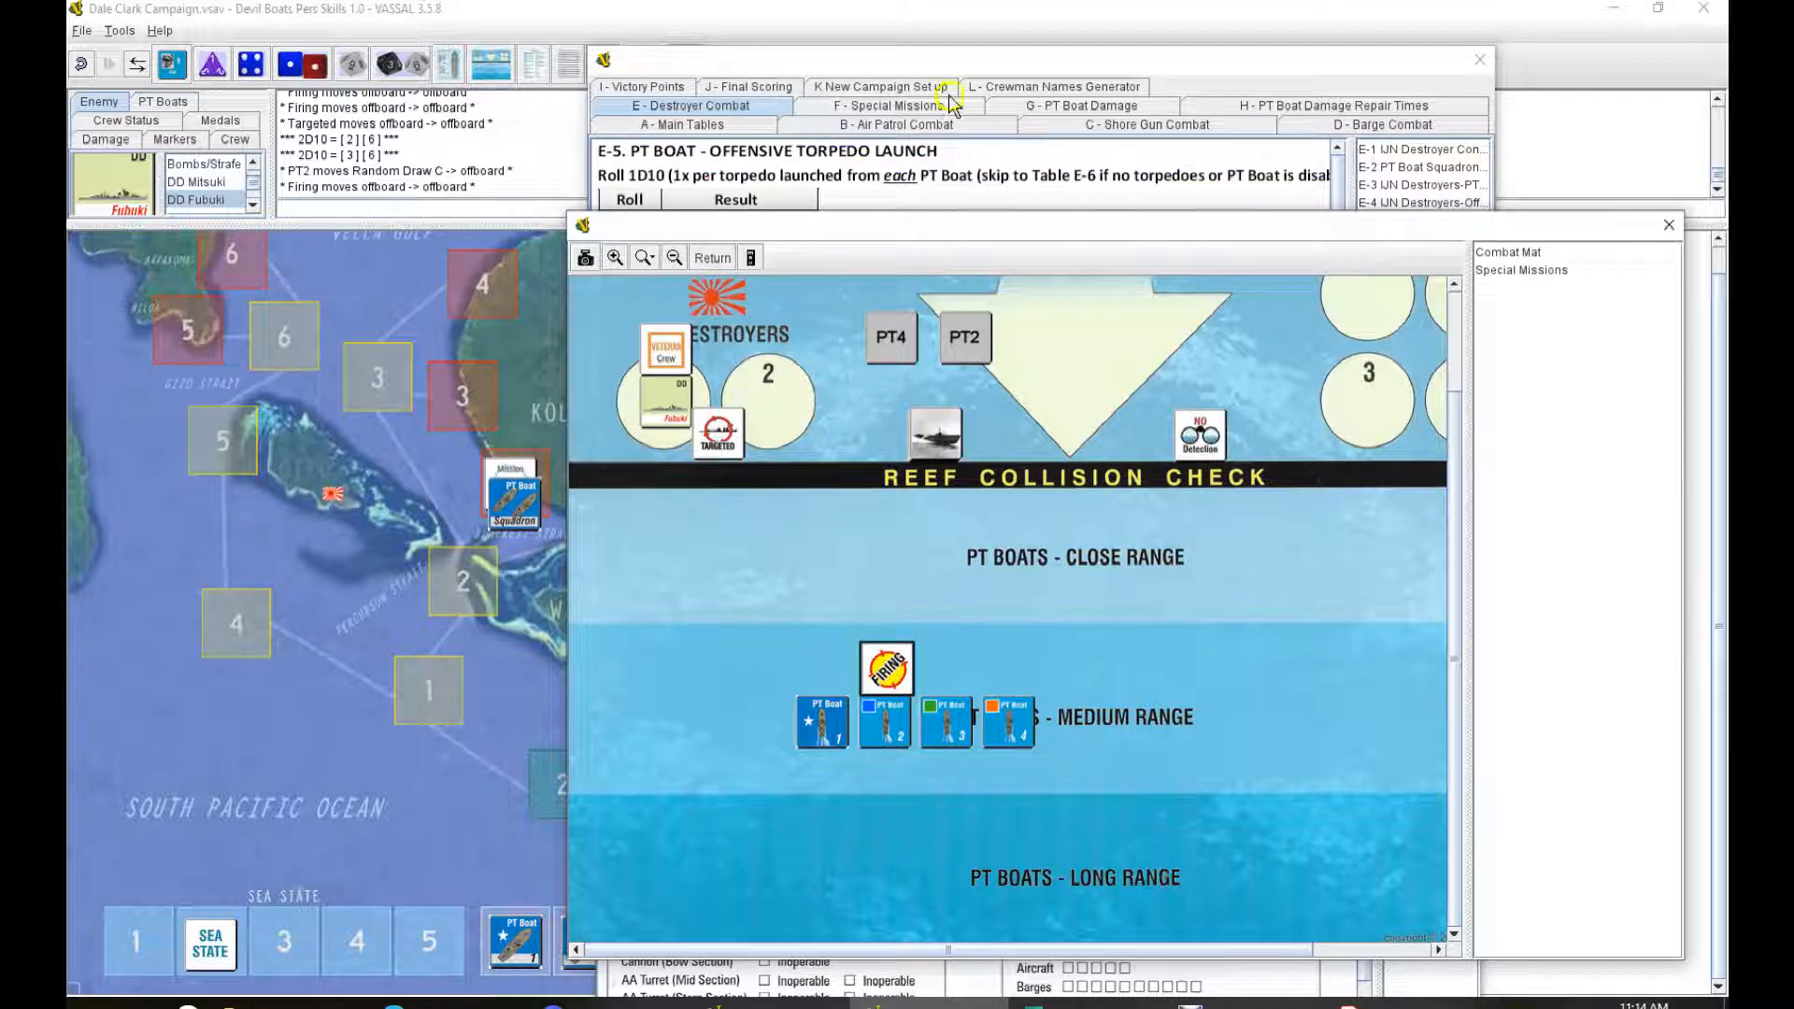
mouse_move(1193, 892)
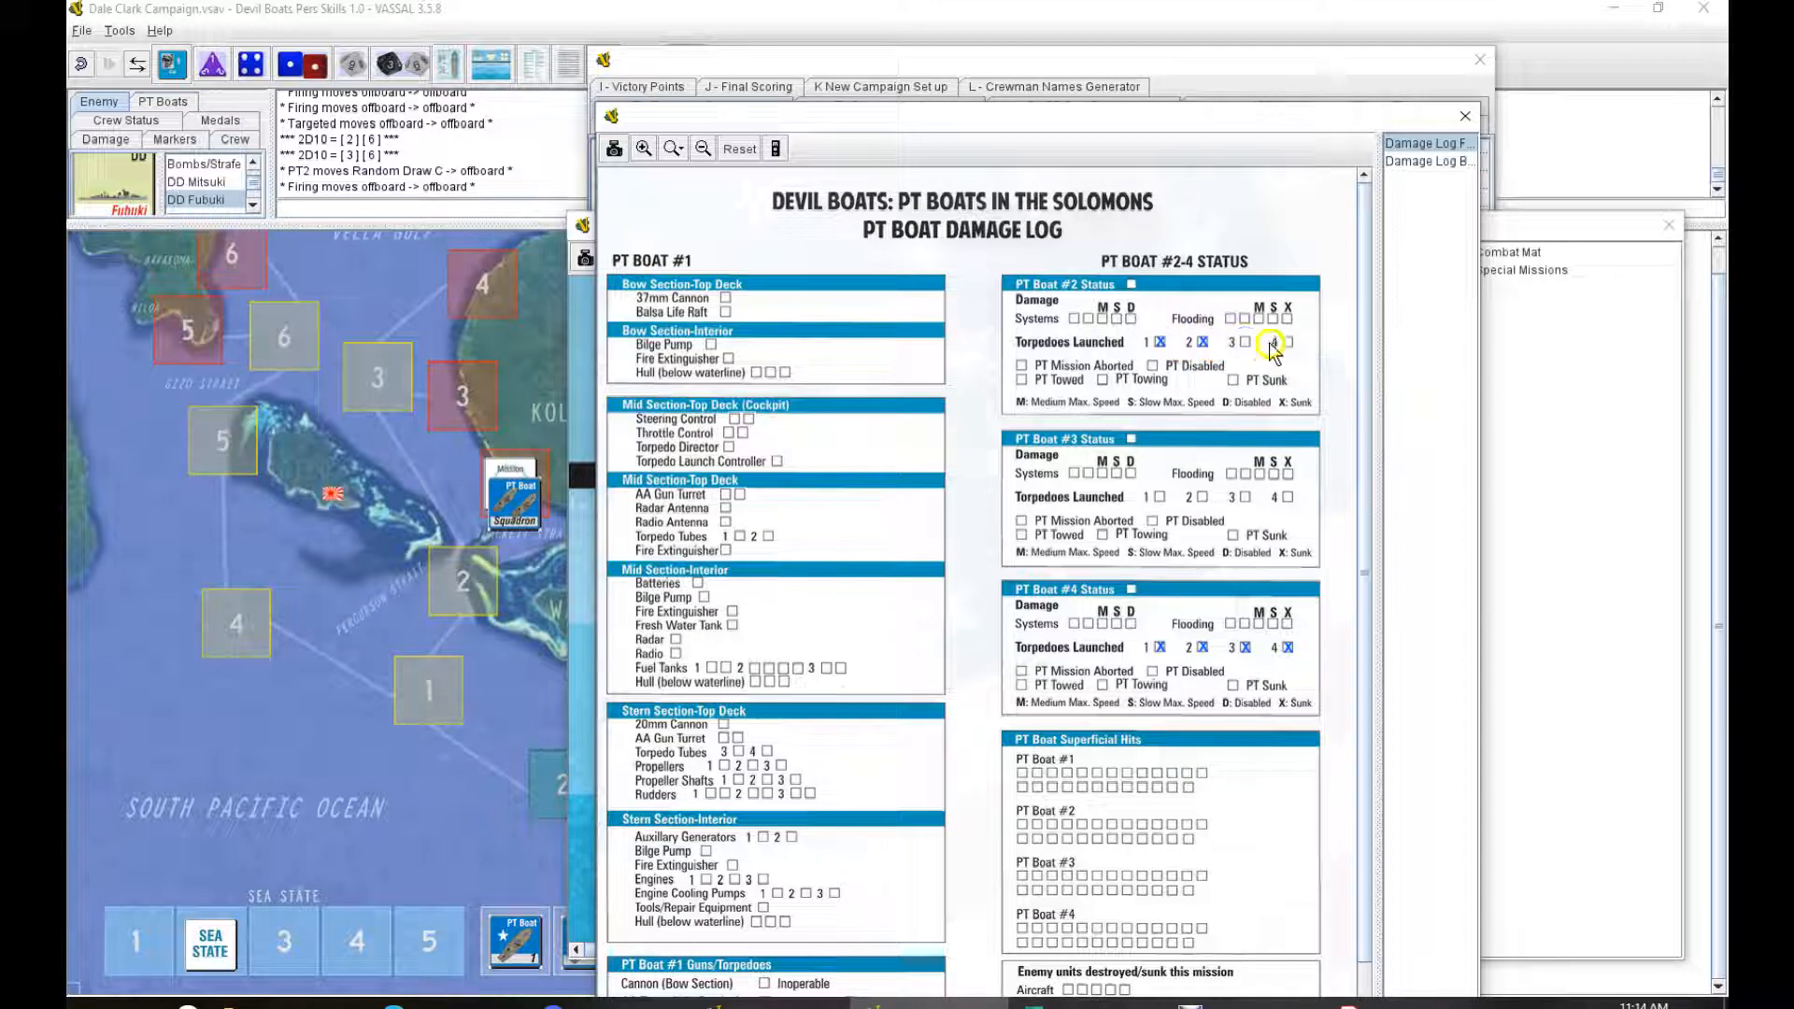
Step: Mark PT Boat #2's torpedoes 3 and 4 as launched and roll 2D10 for the attack
click(1285, 342)
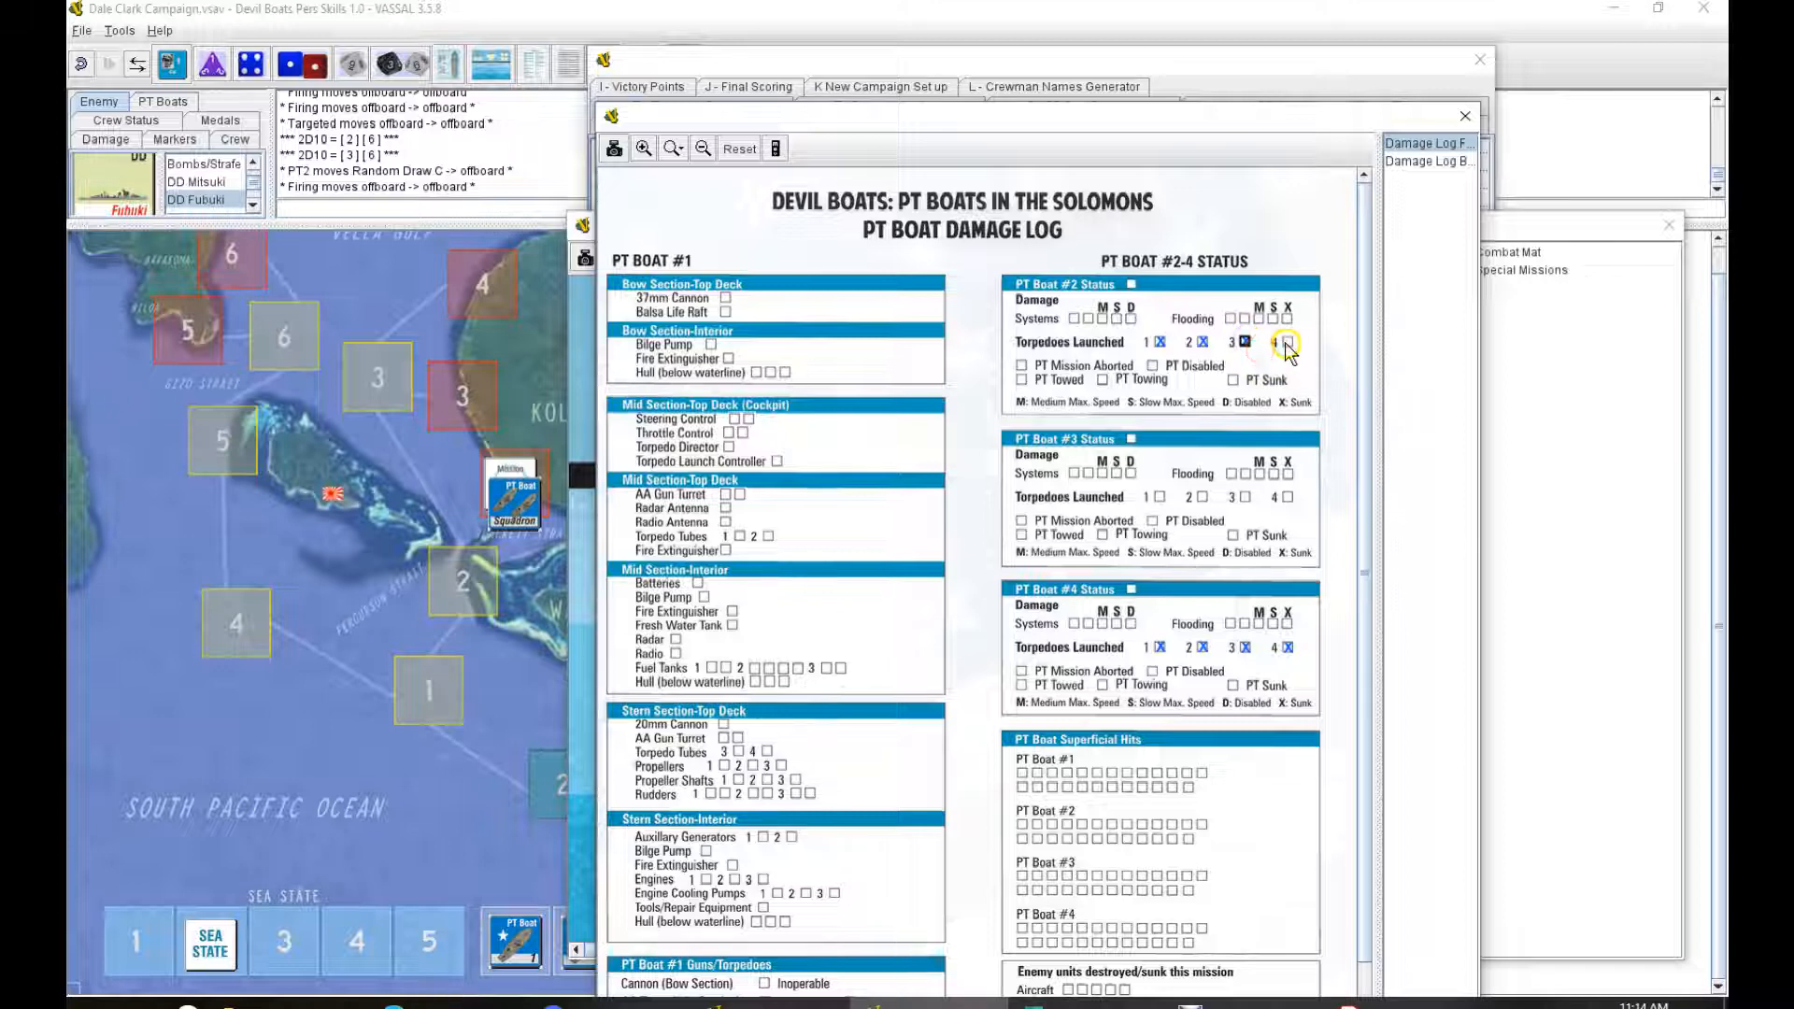
click(1286, 345)
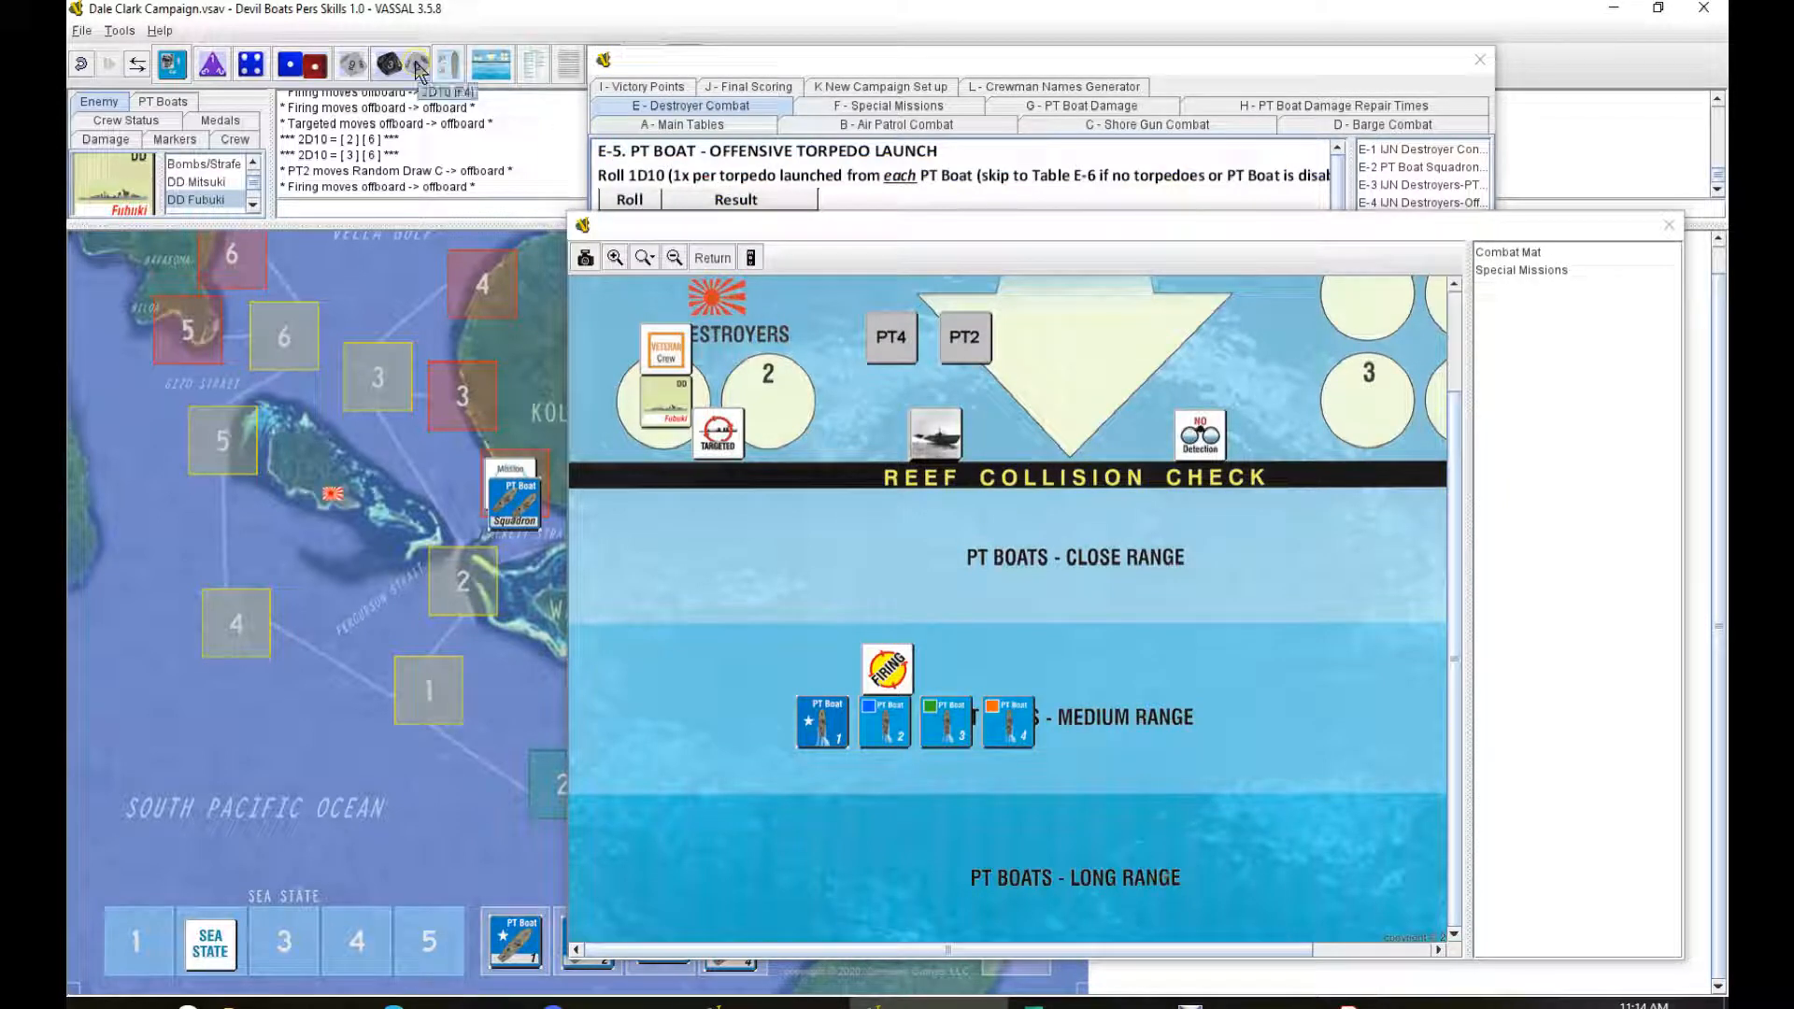
click(415, 63)
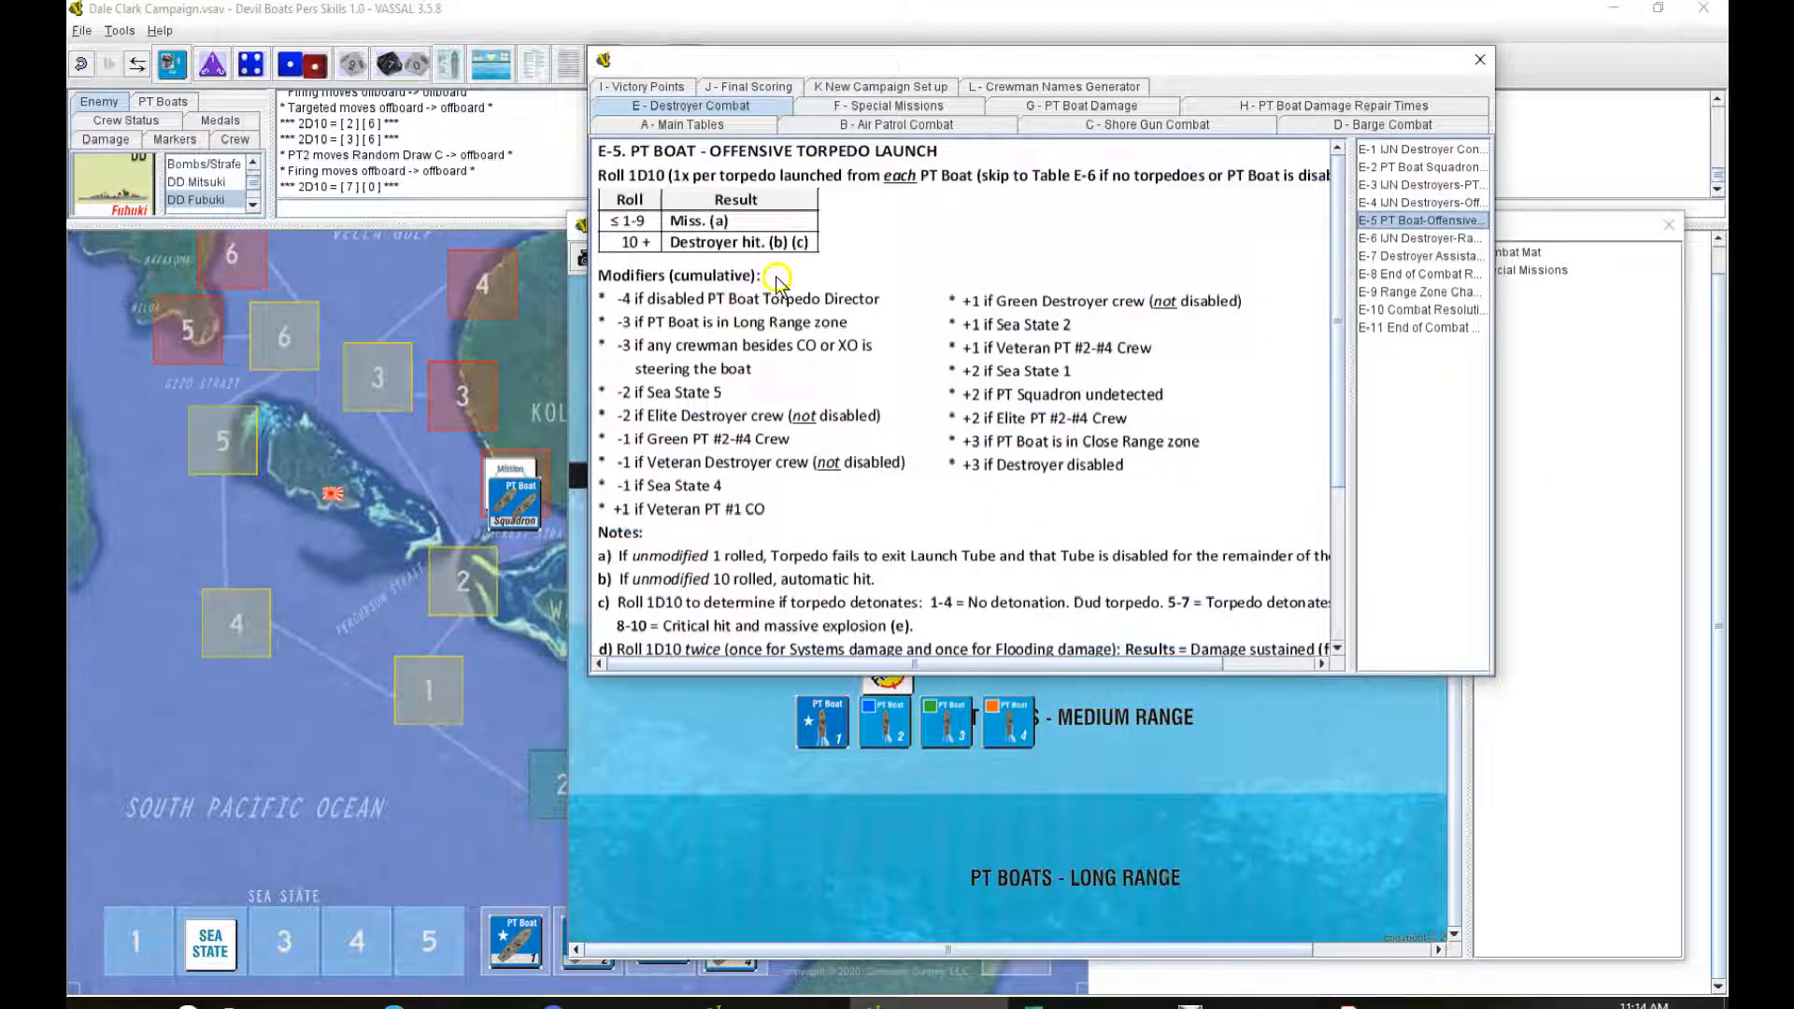
mouse_move(800, 590)
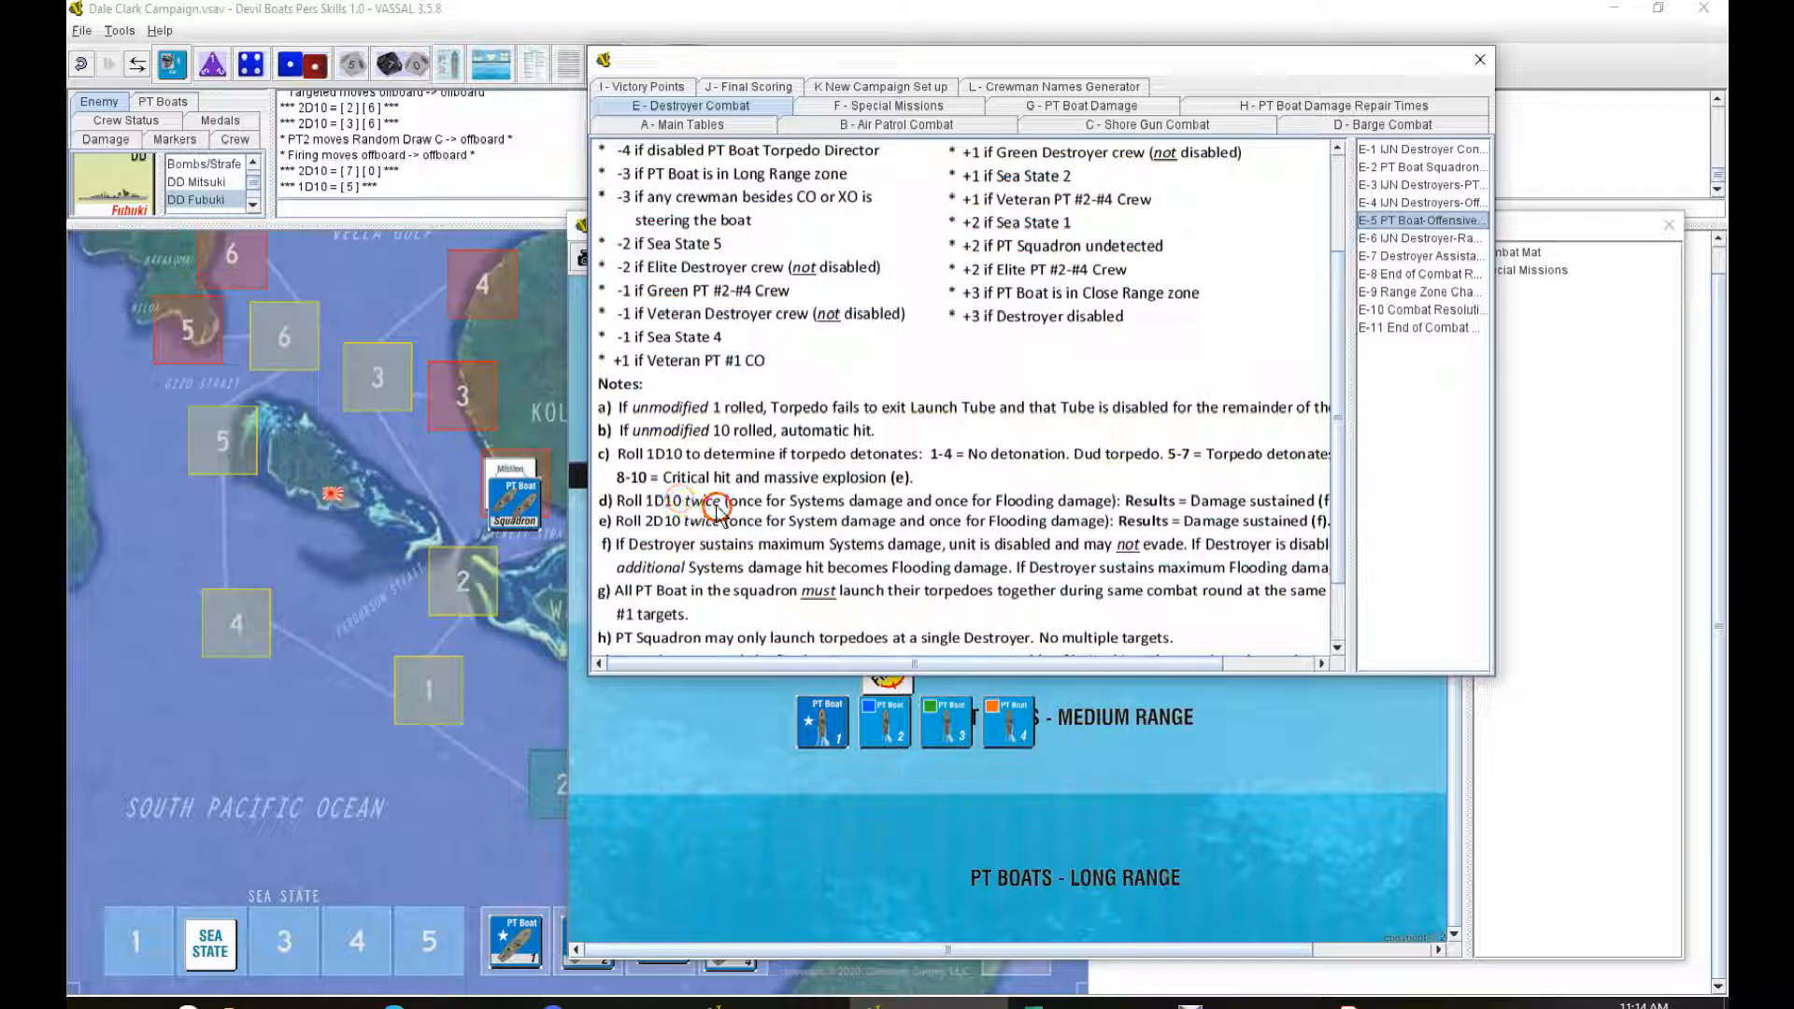
mouse_move(1015, 510)
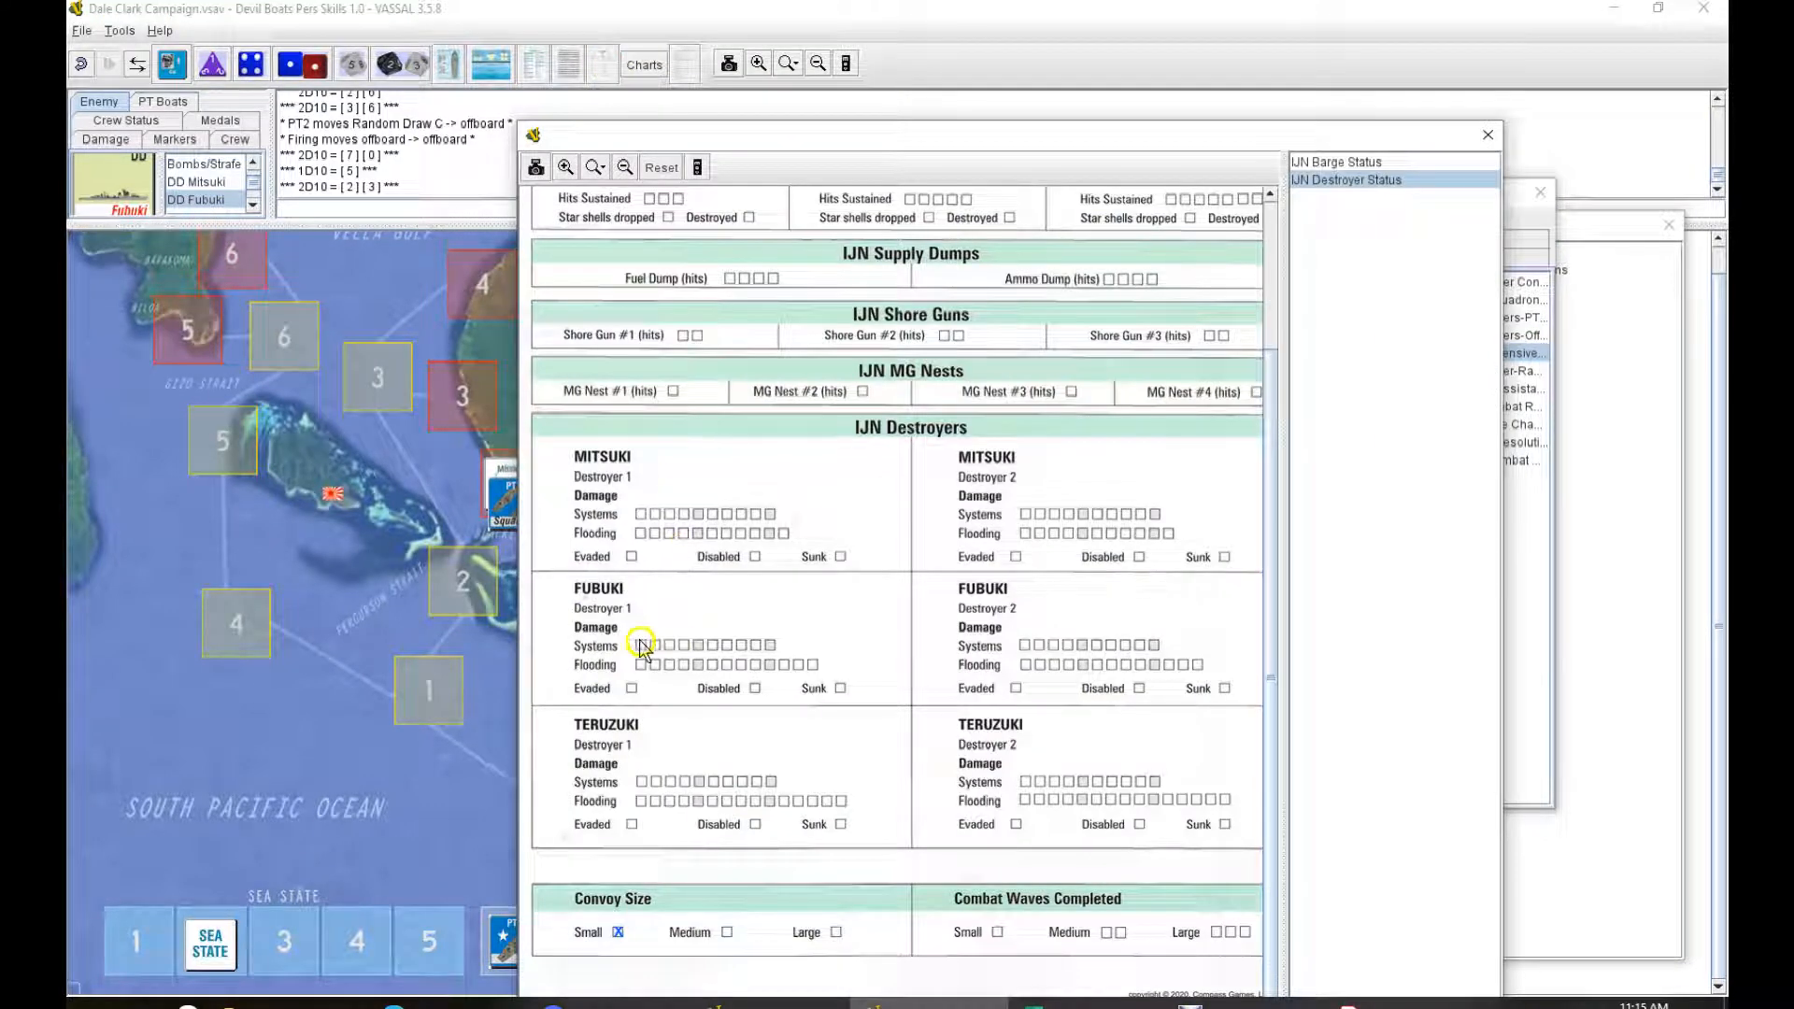
Step: Check two Systems and two Flooding boxes under Fubuki Destroyer 1 on the IJN status sheet
click(641, 644)
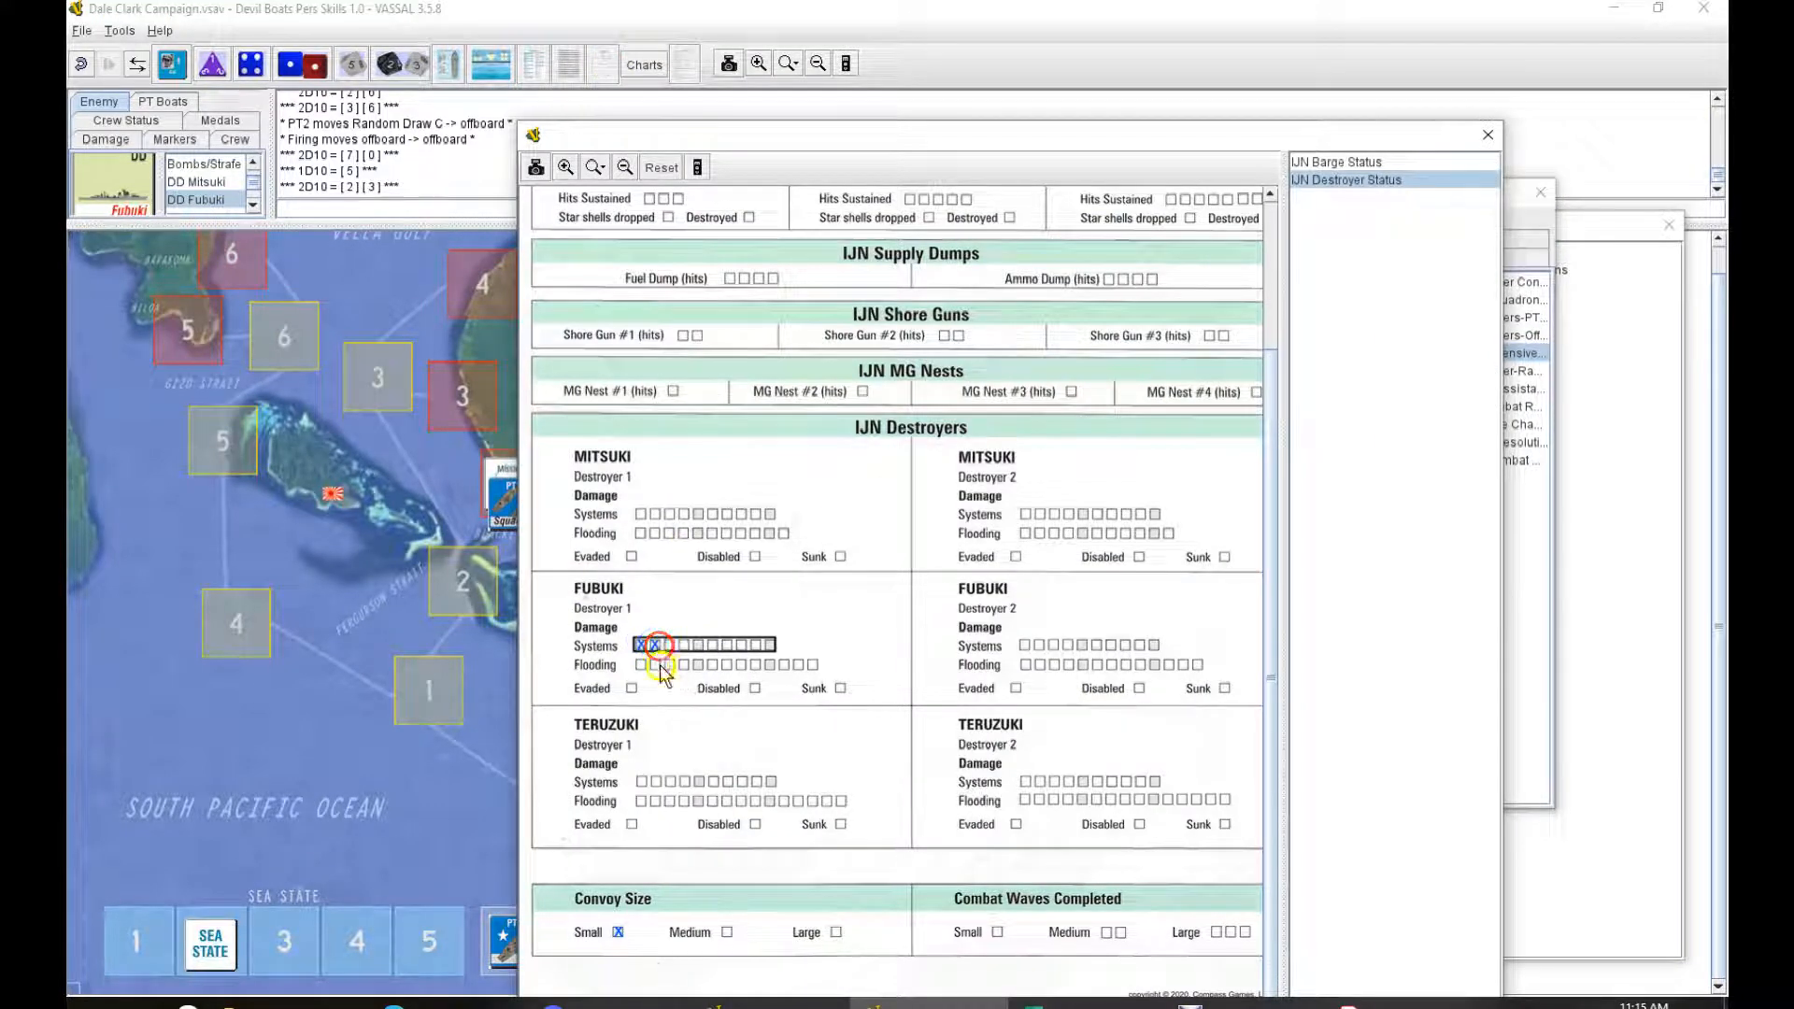
click(657, 645)
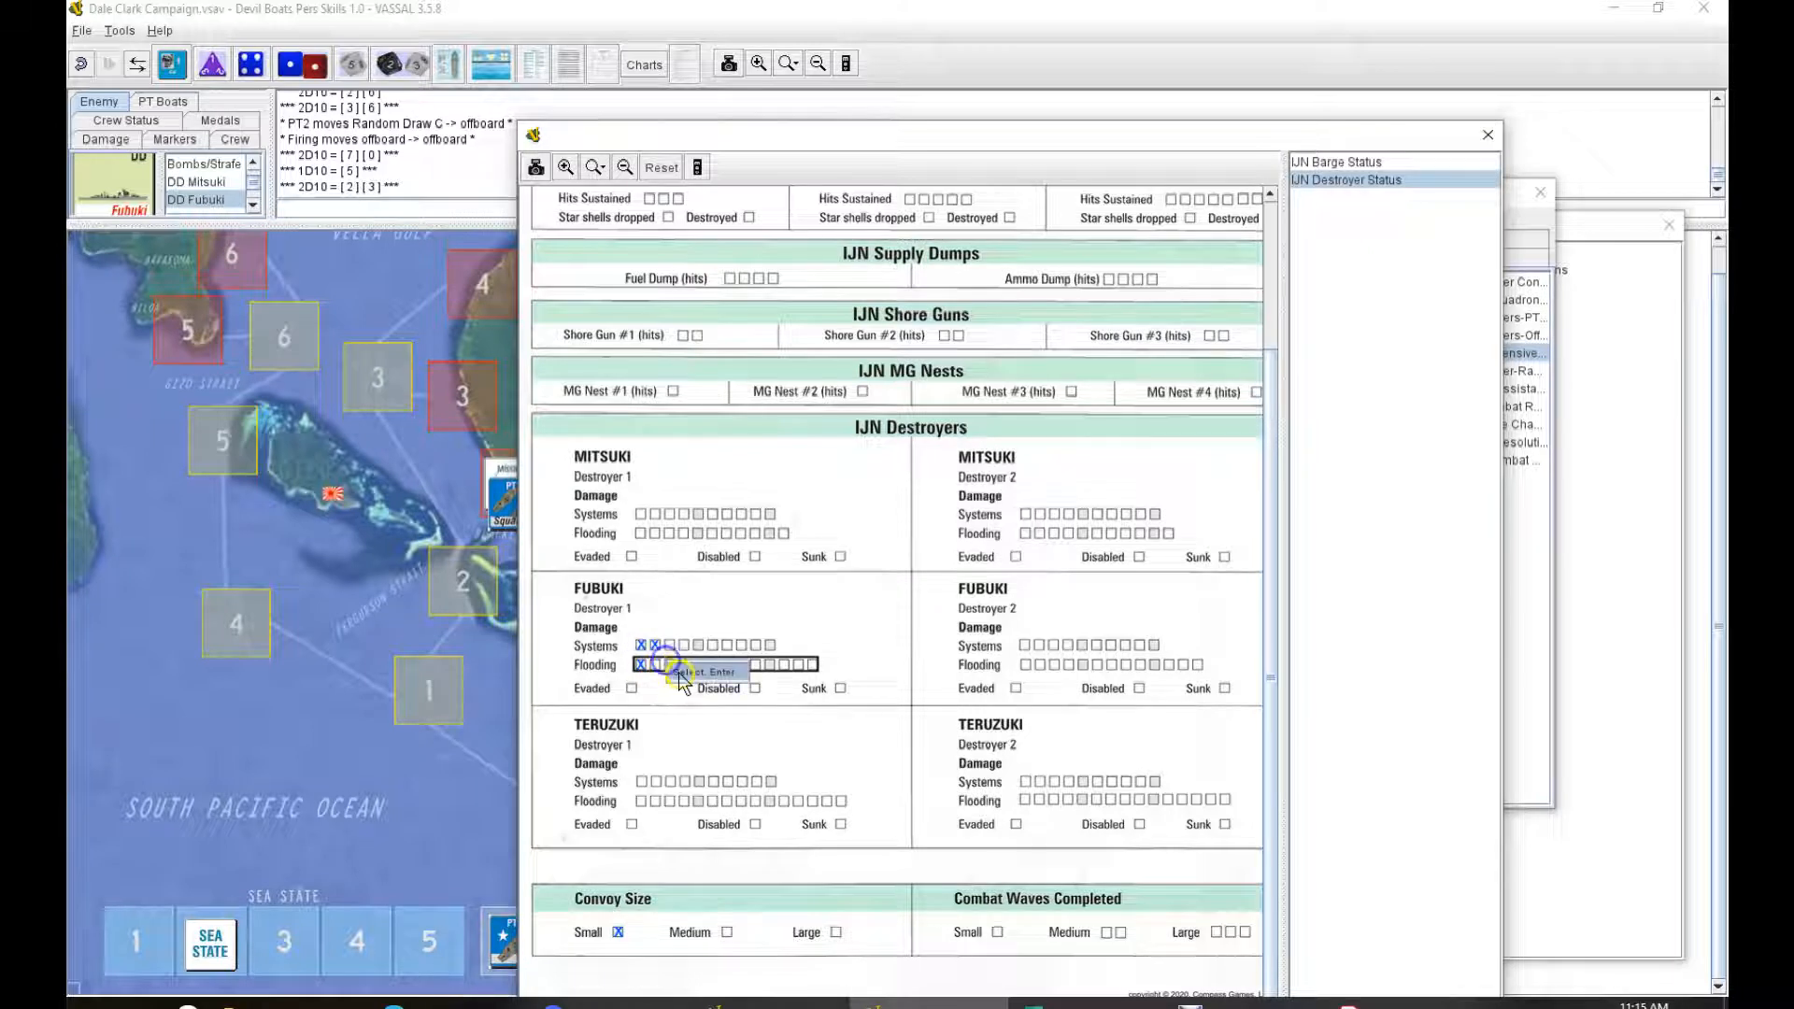
click(647, 664)
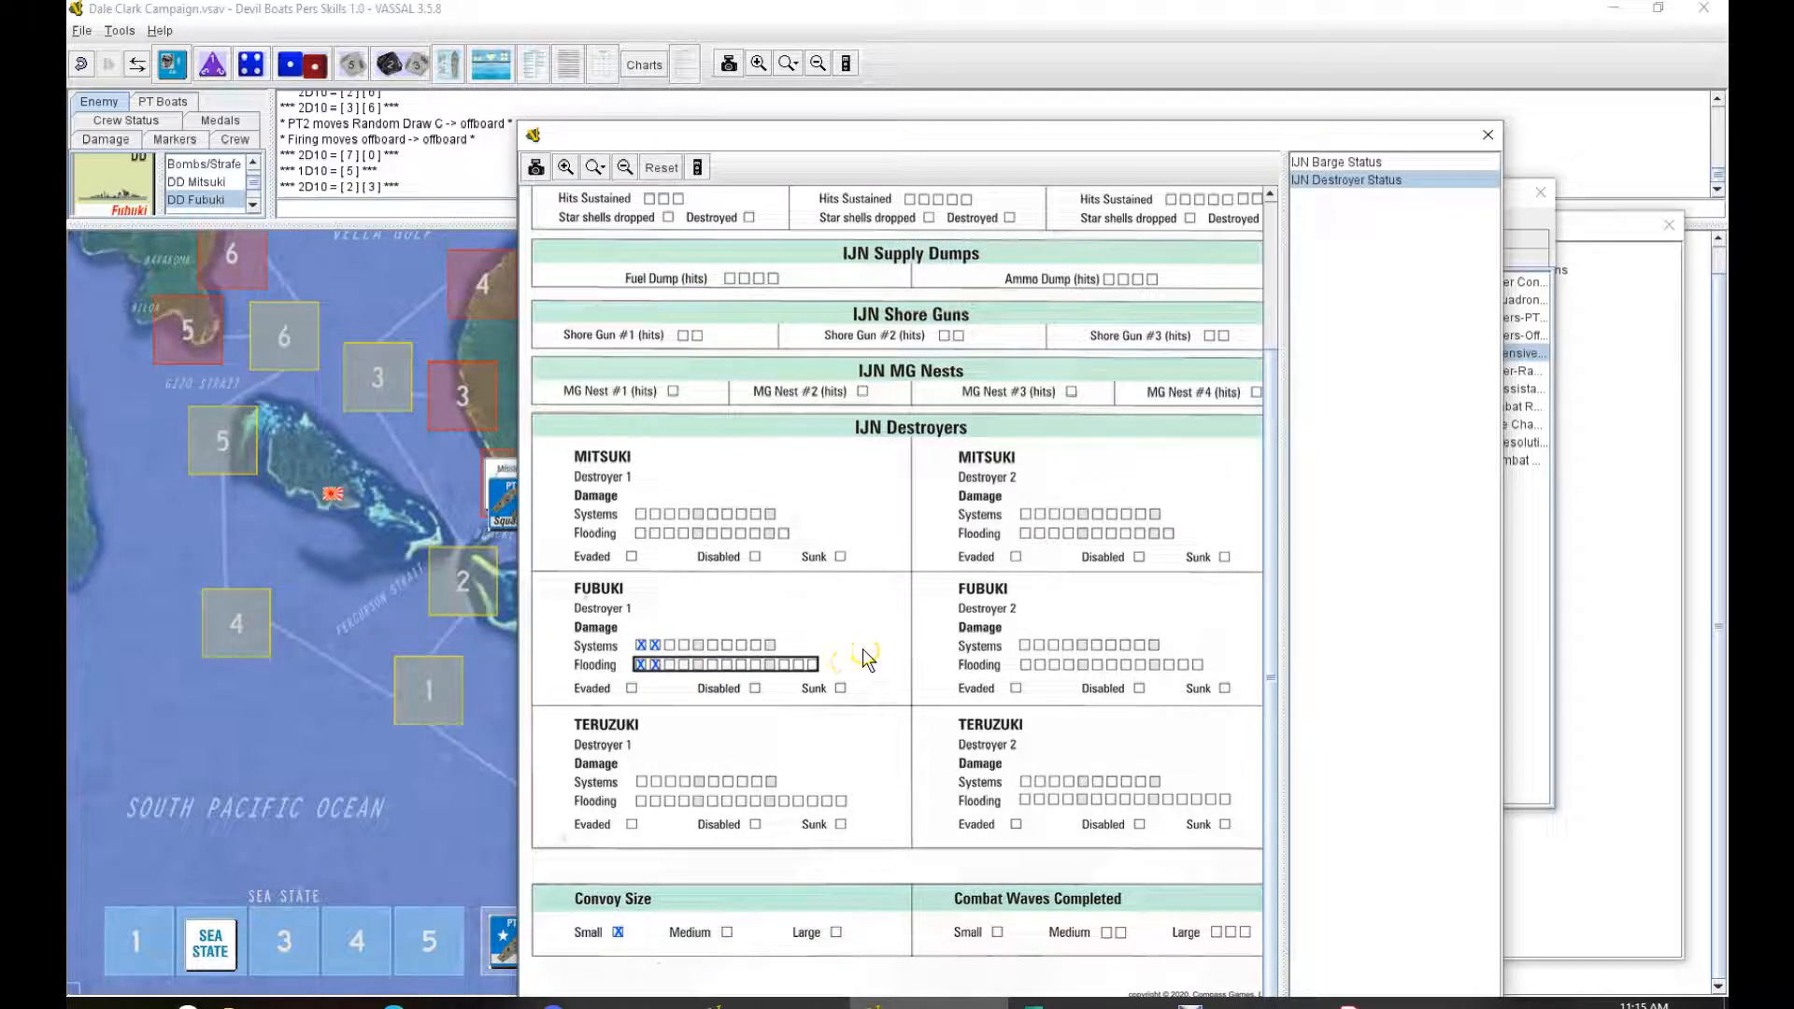
click(667, 663)
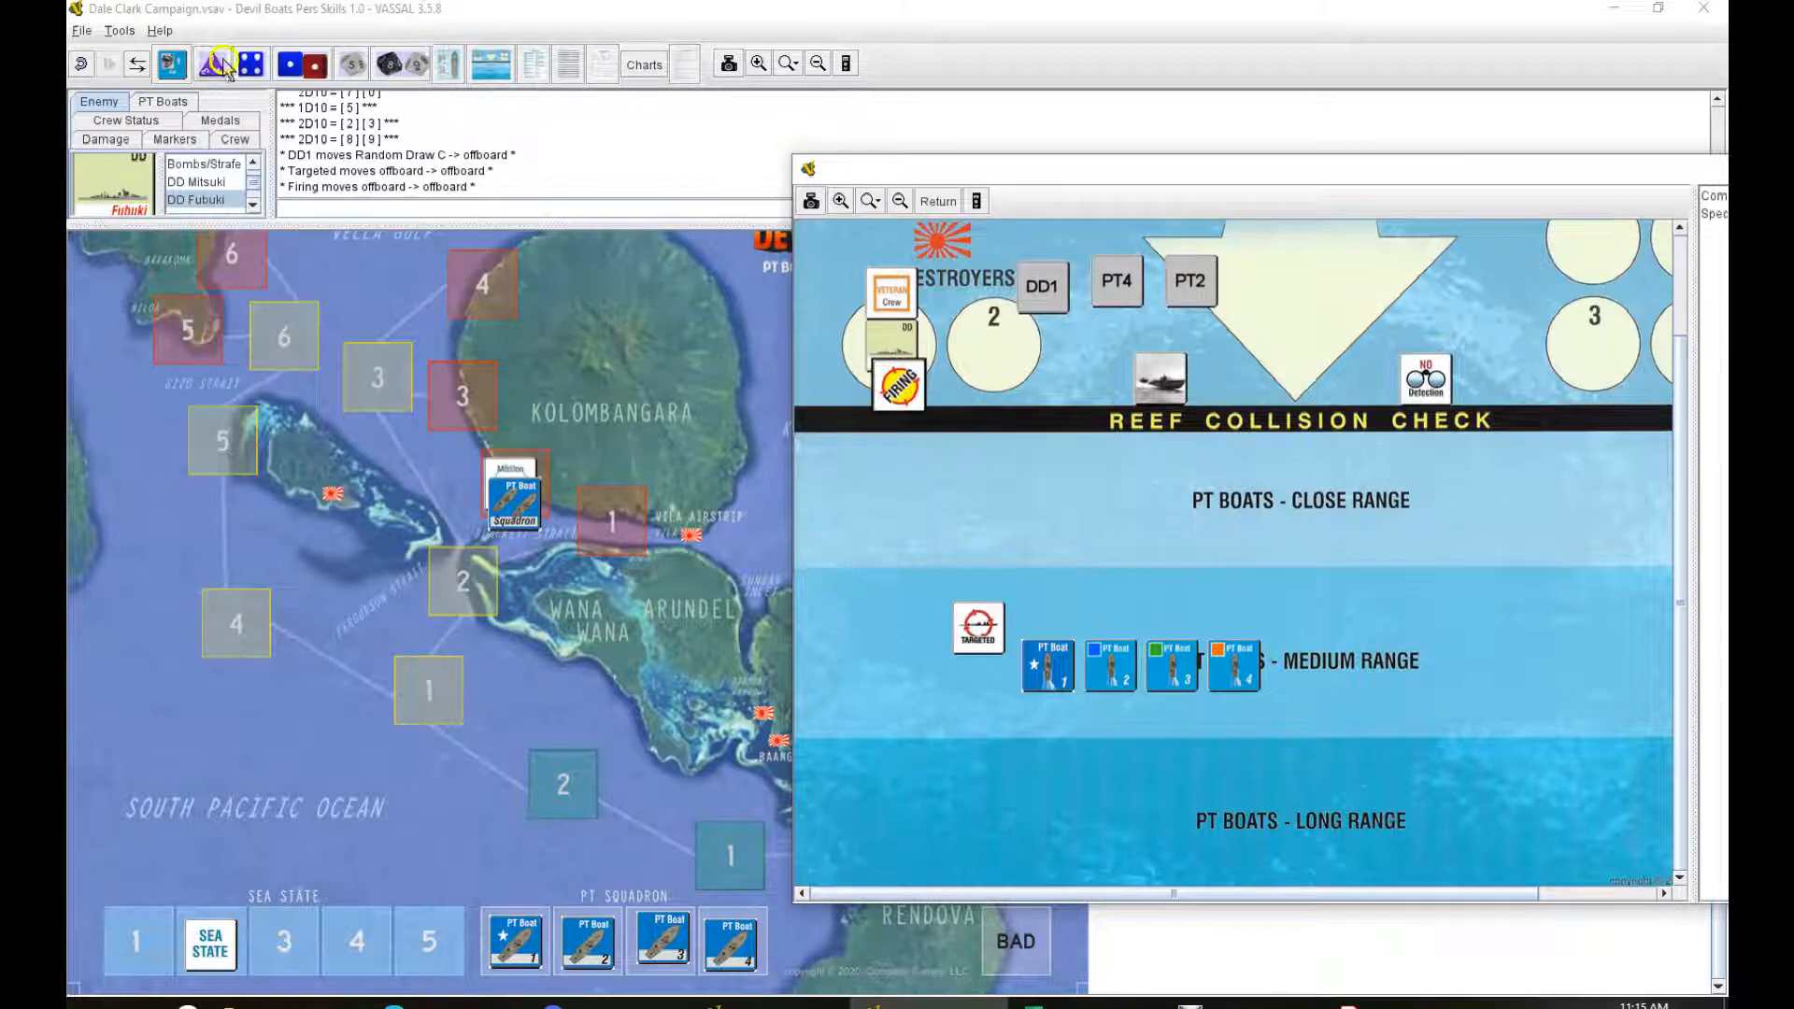
Step: Place the DD1 marker and review destroyer tables E-6, E-7 and E-4
drag(978, 627, 1153, 609)
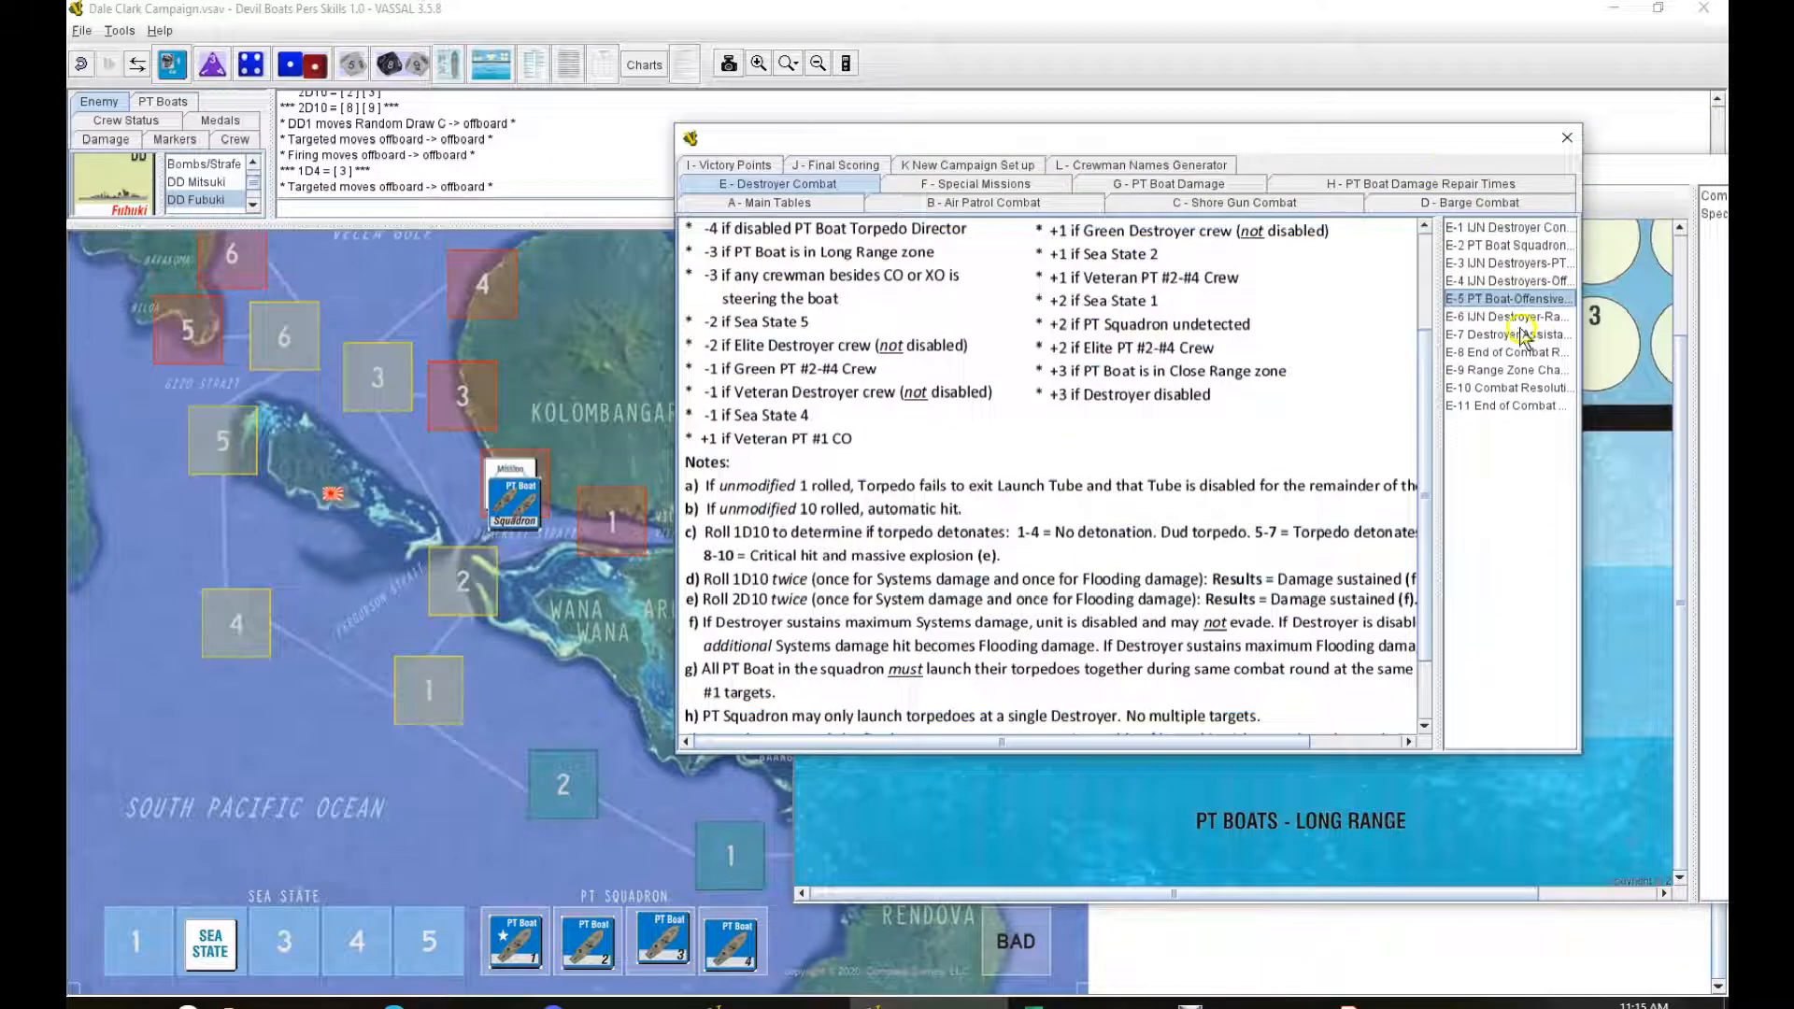
click(1507, 317)
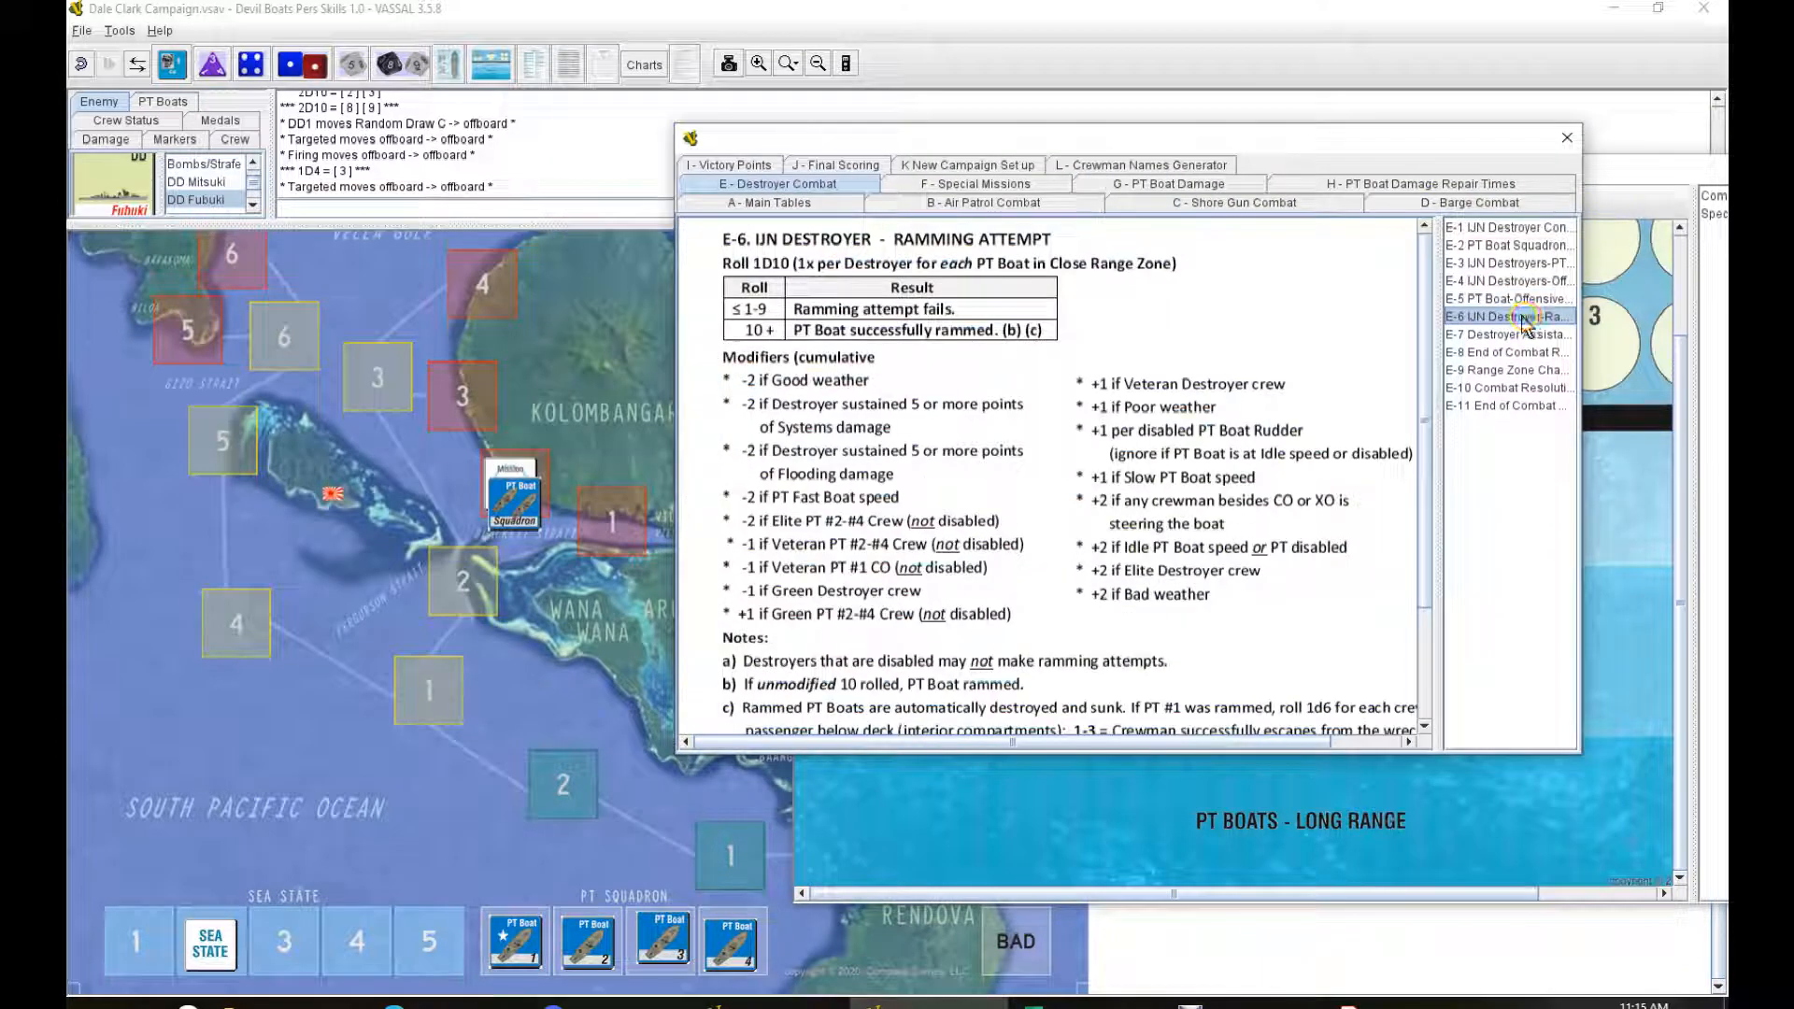
click(1505, 332)
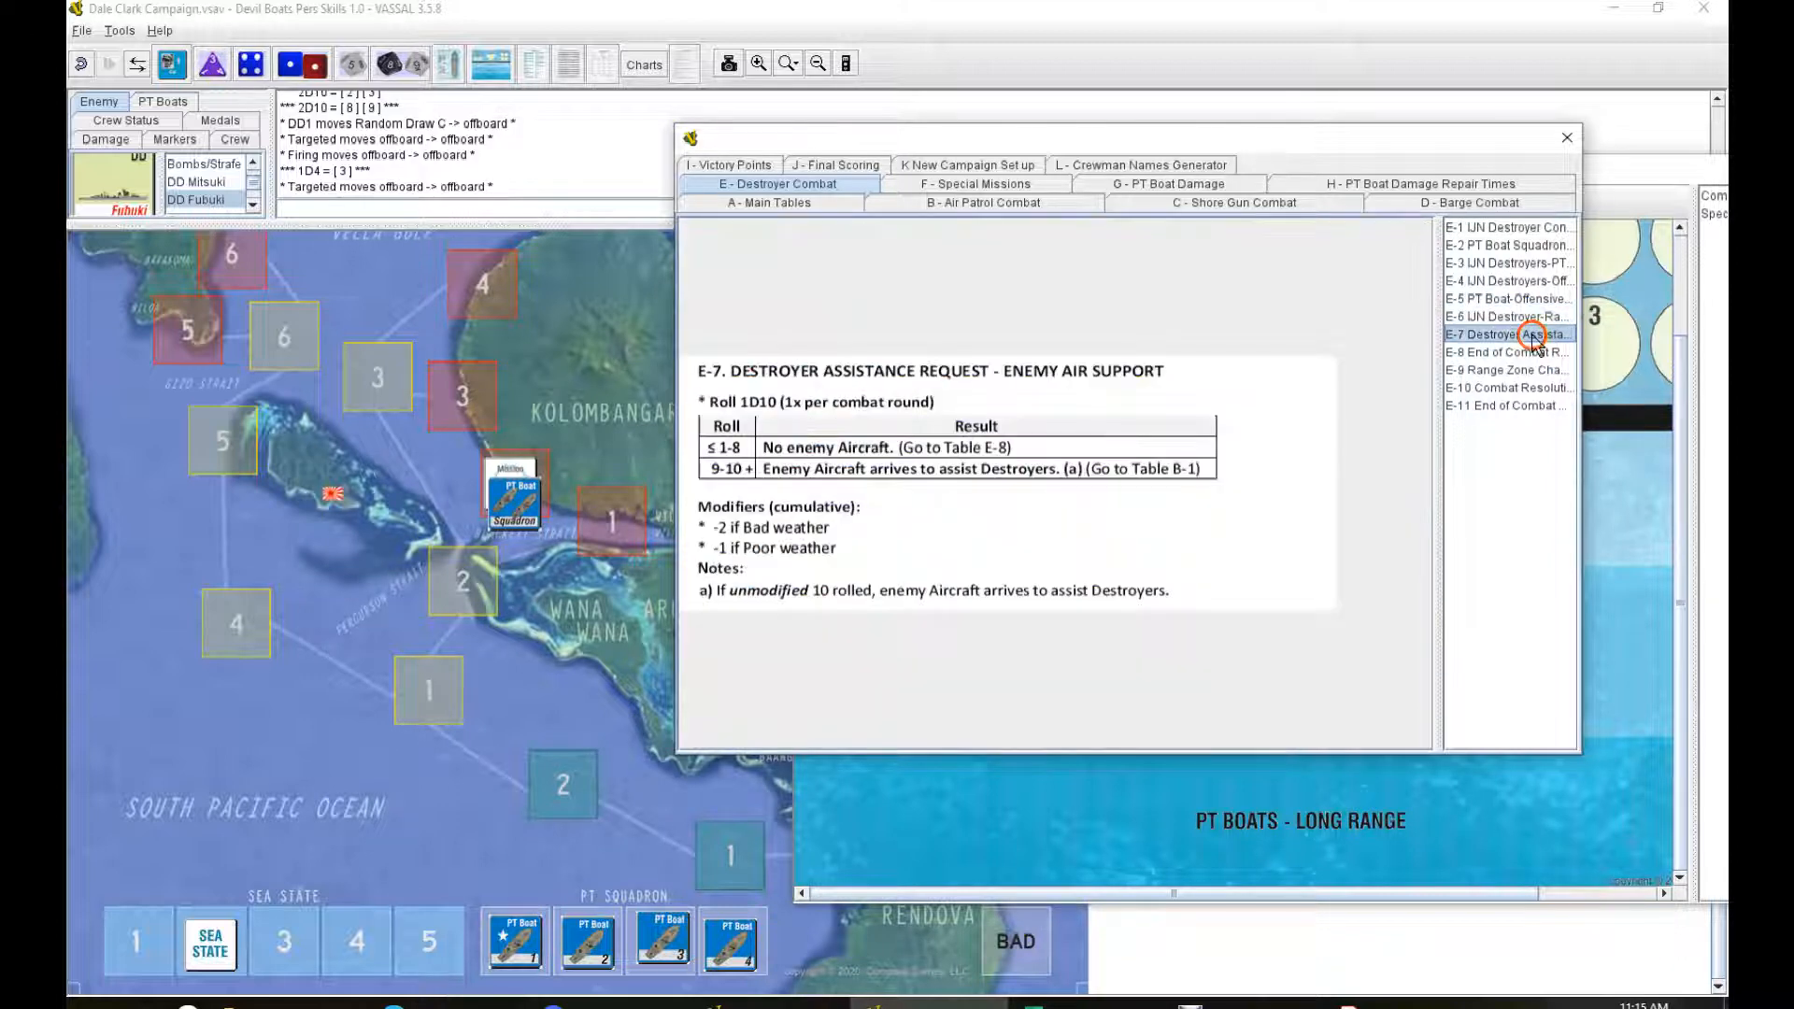
click(1505, 281)
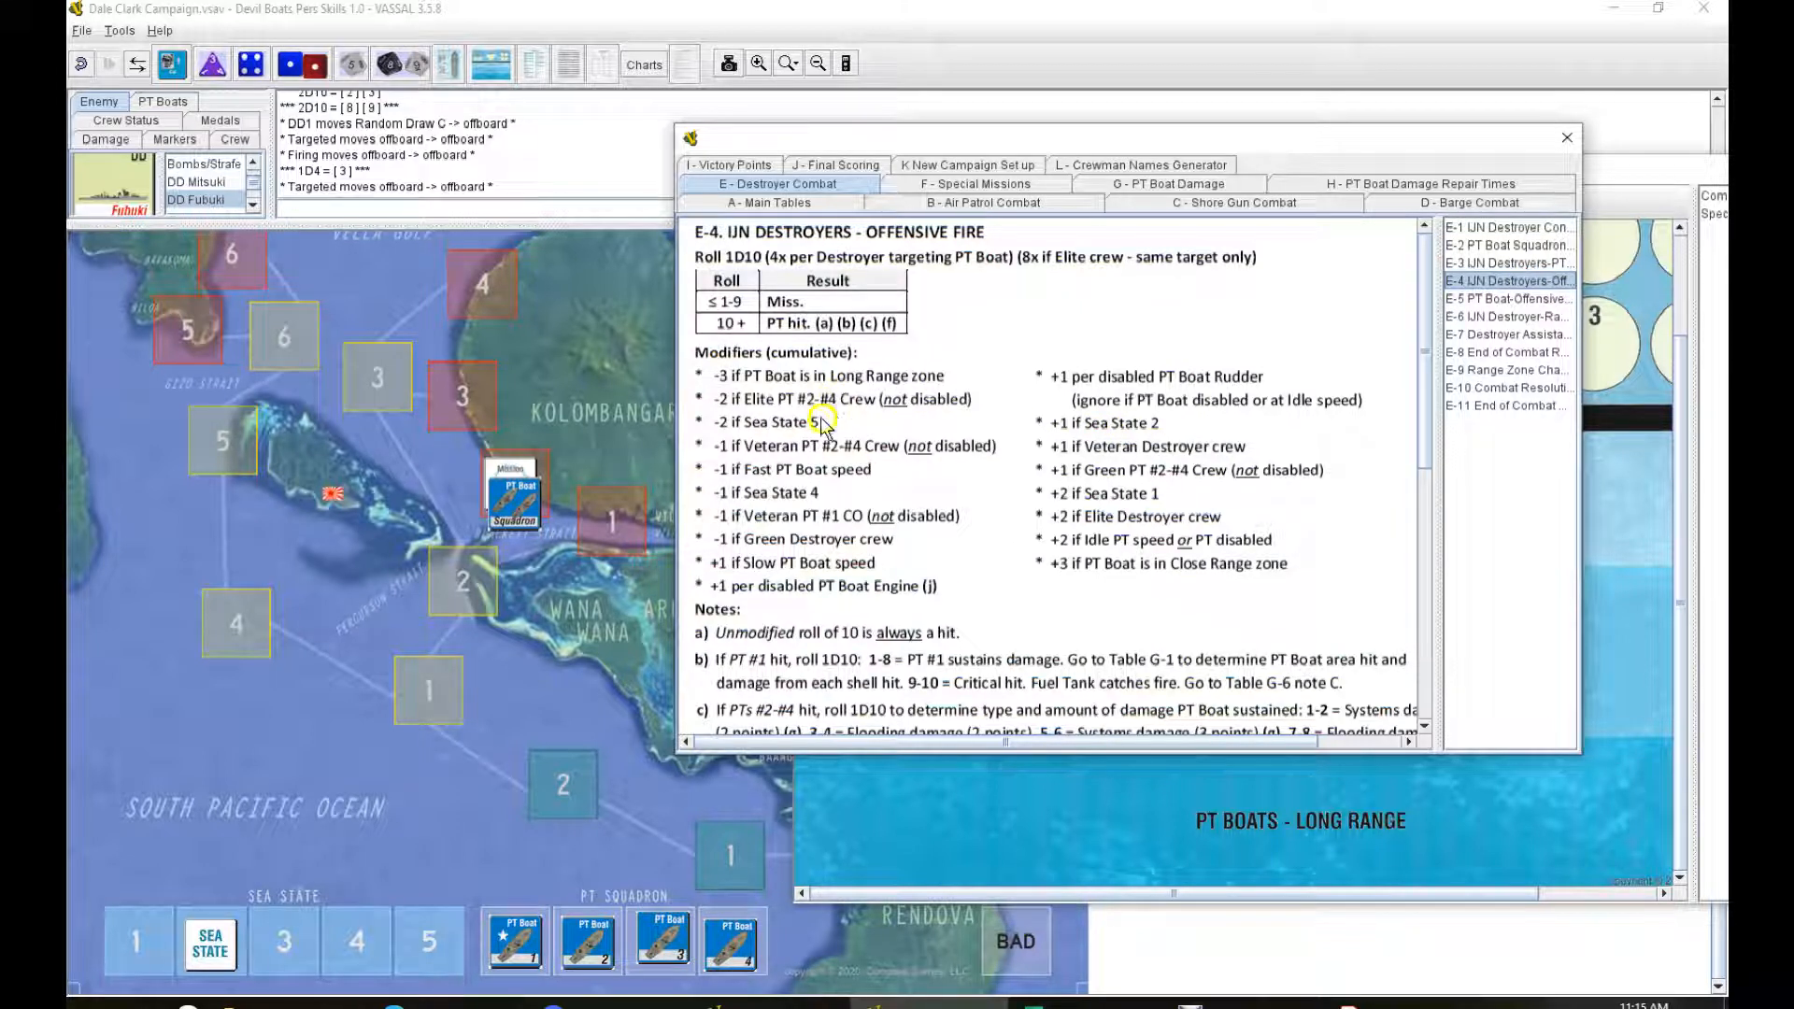
mouse_move(818, 458)
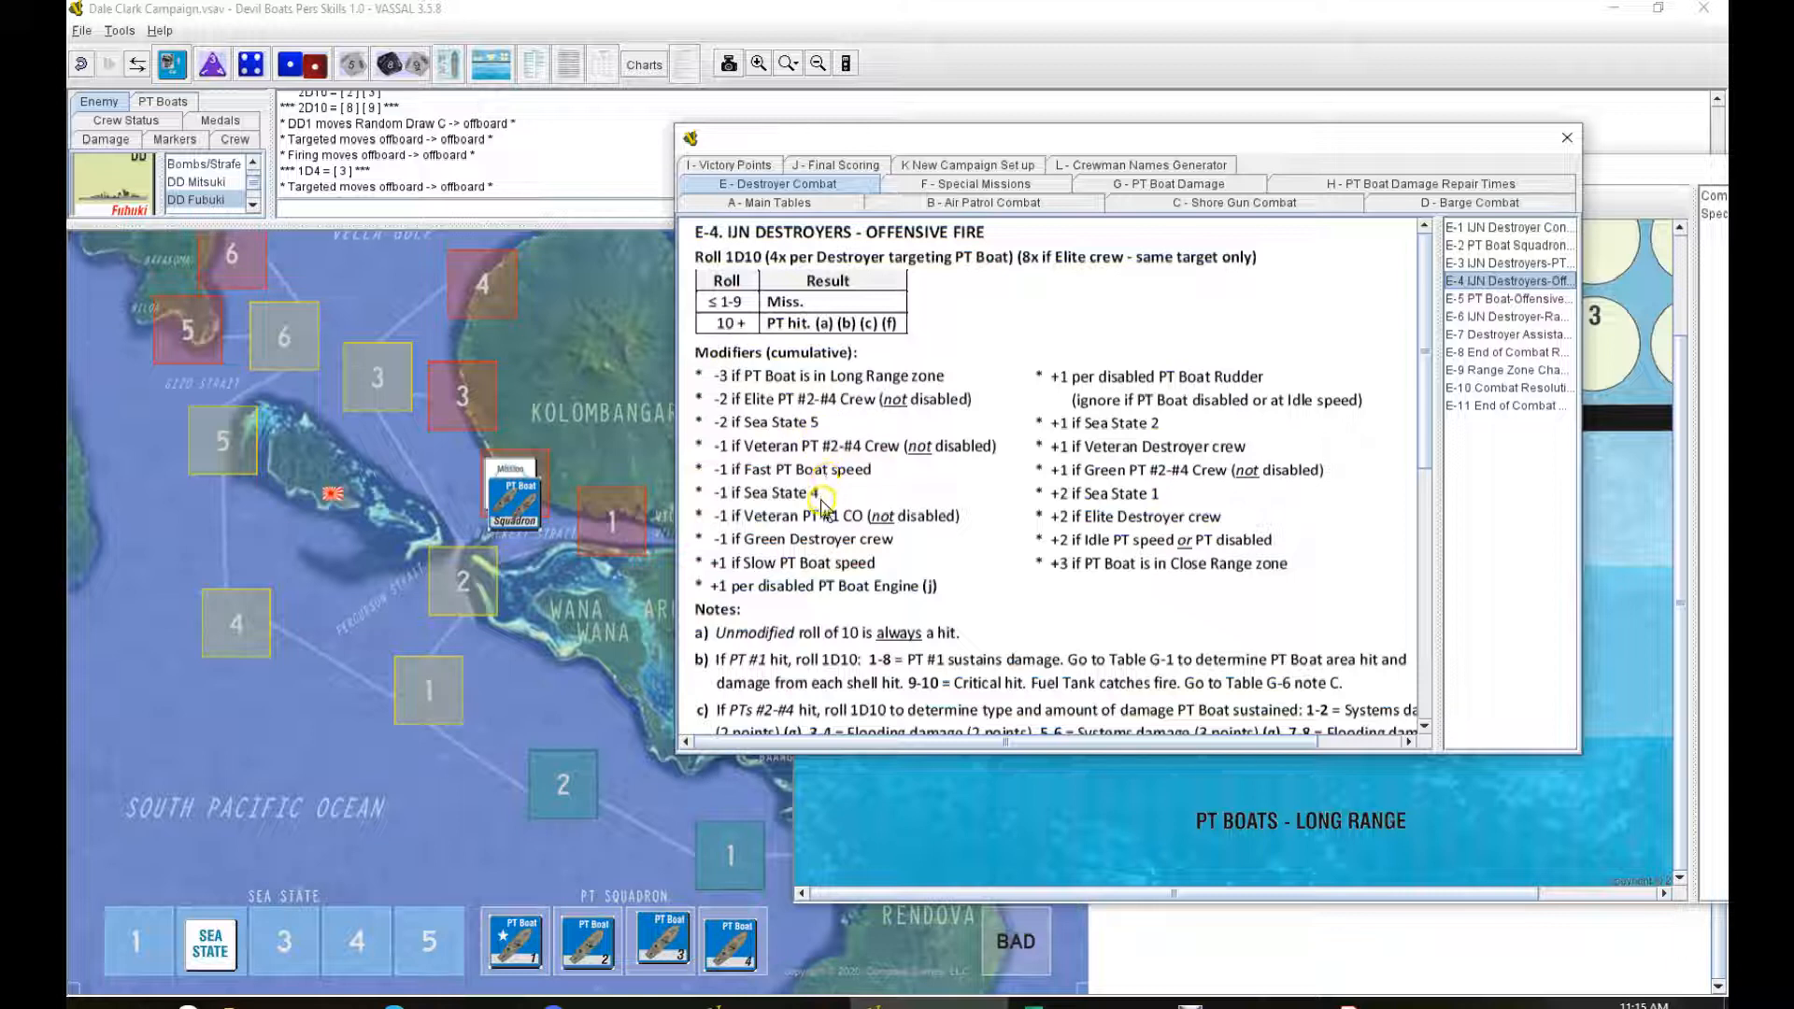
mouse_move(831, 547)
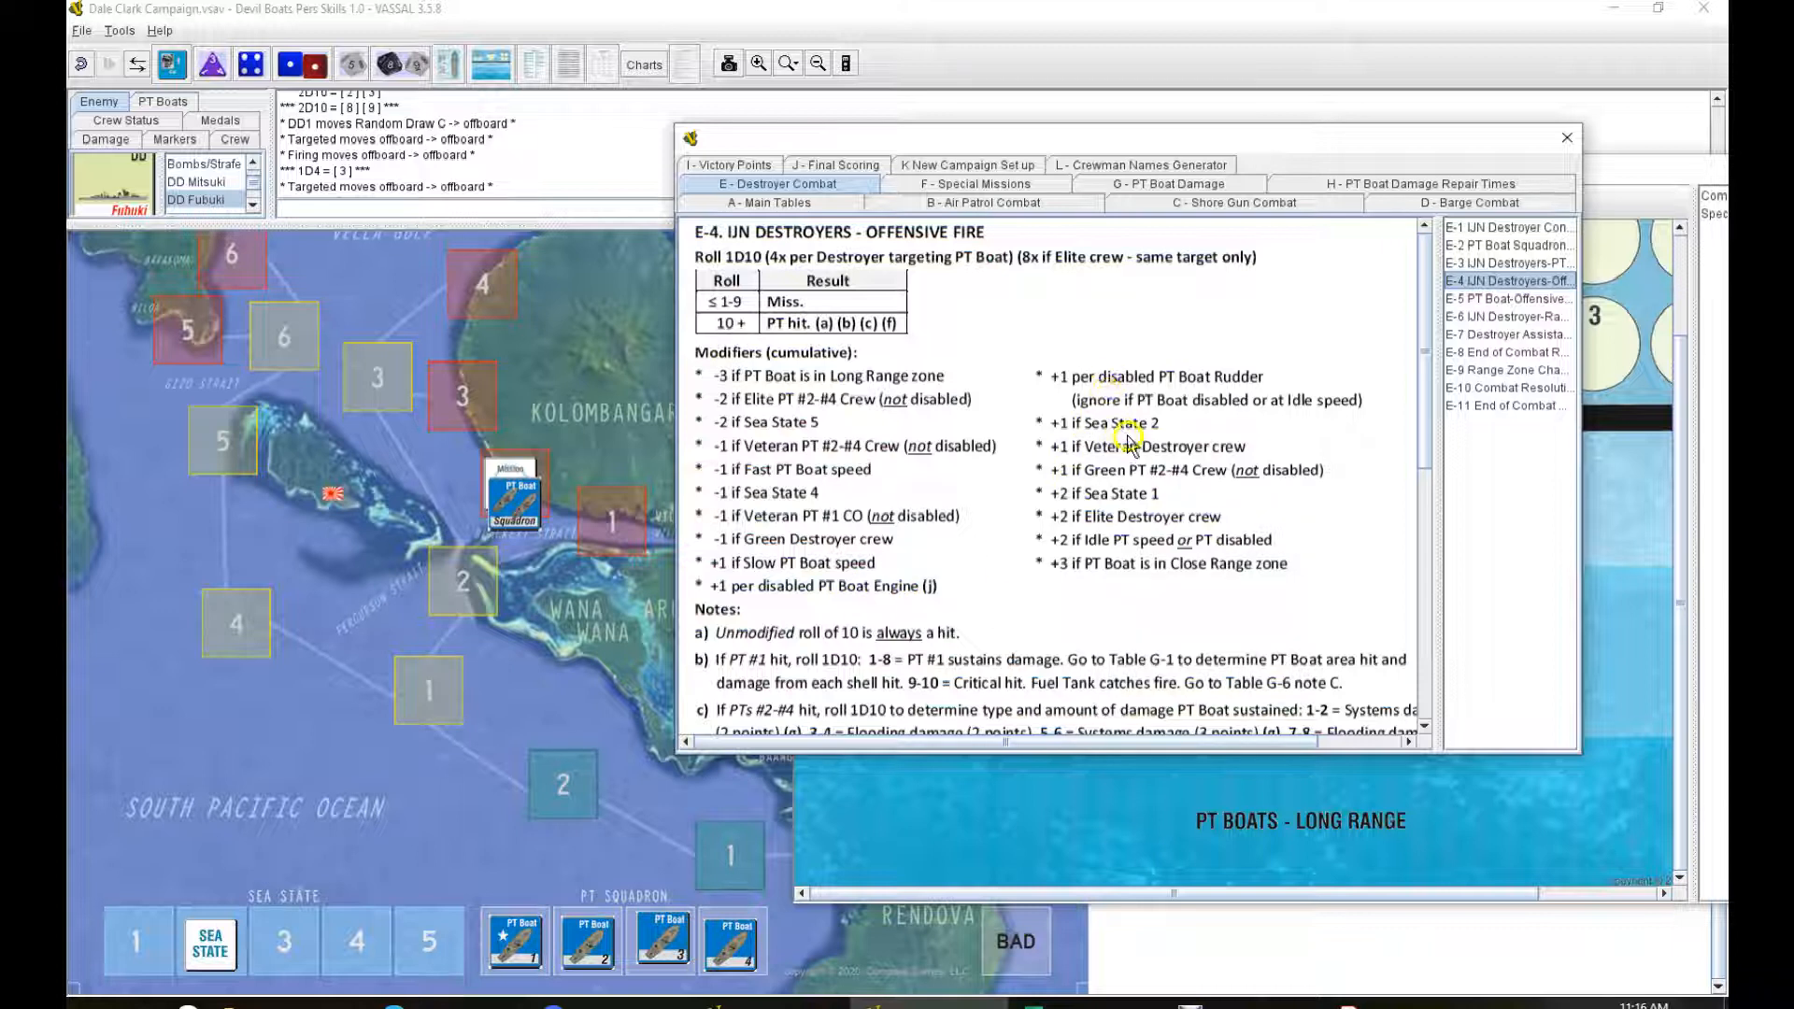
mouse_move(1135, 474)
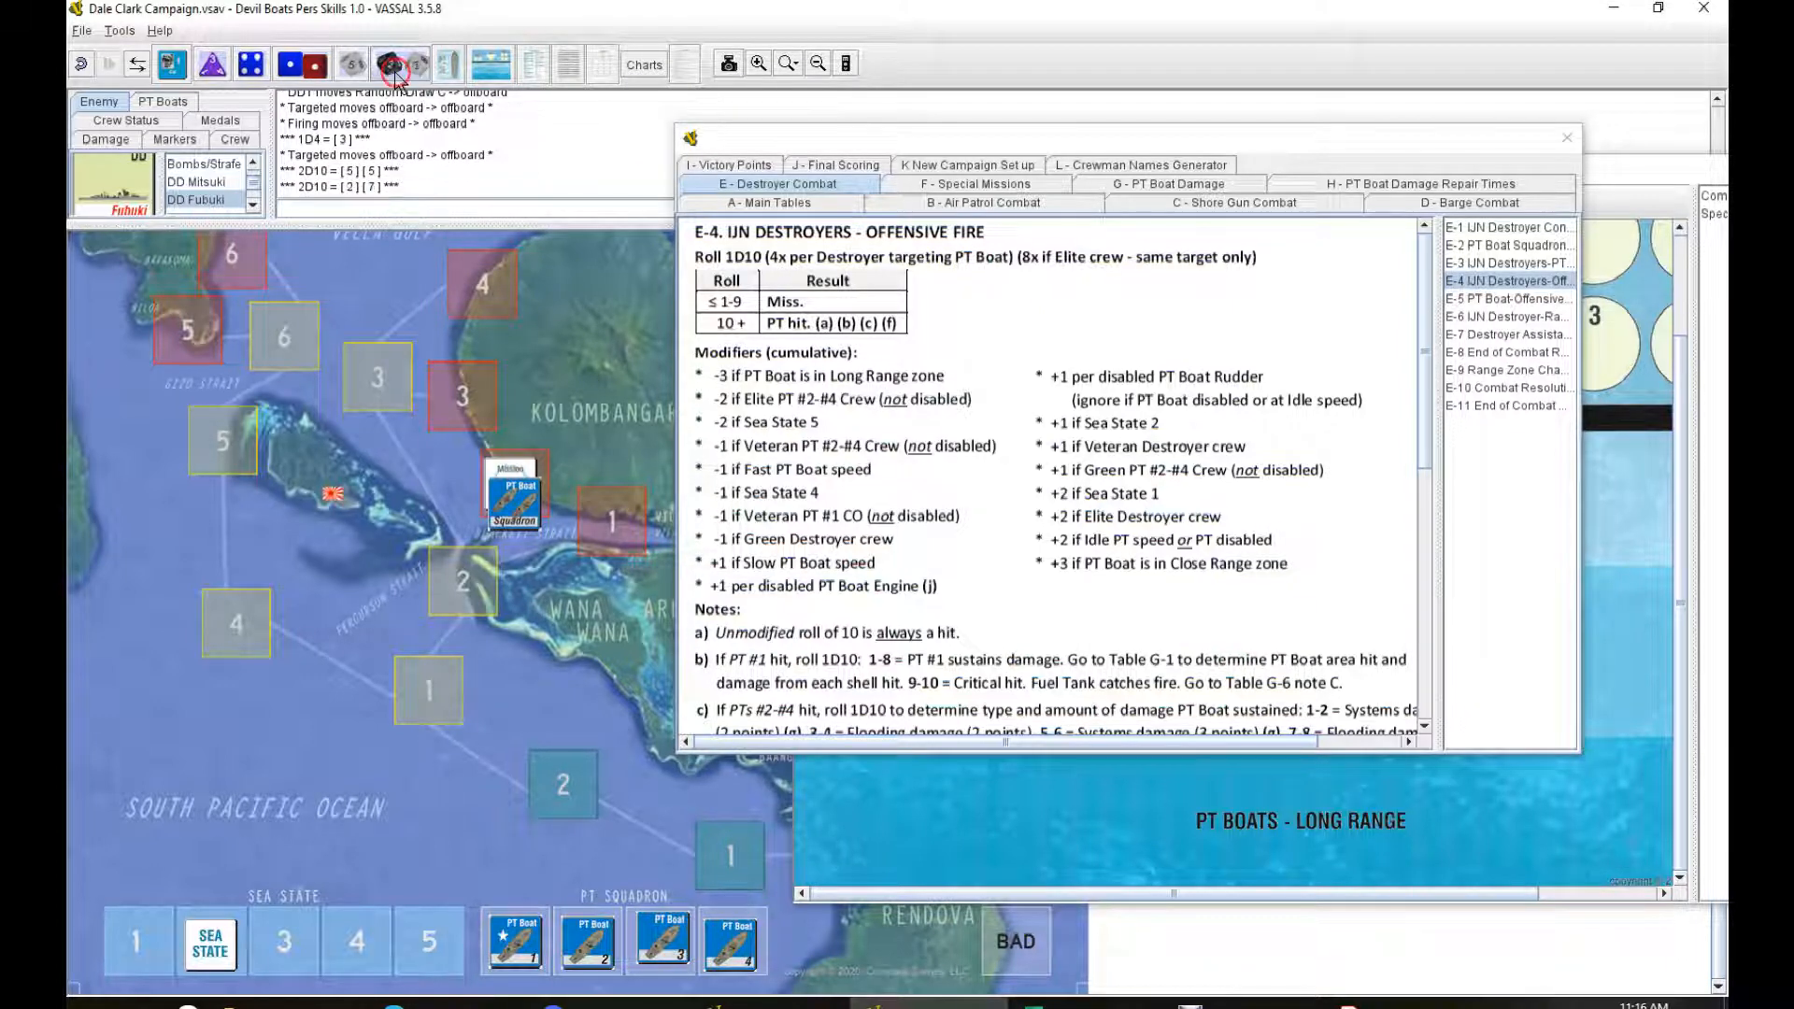
mouse_move(927, 606)
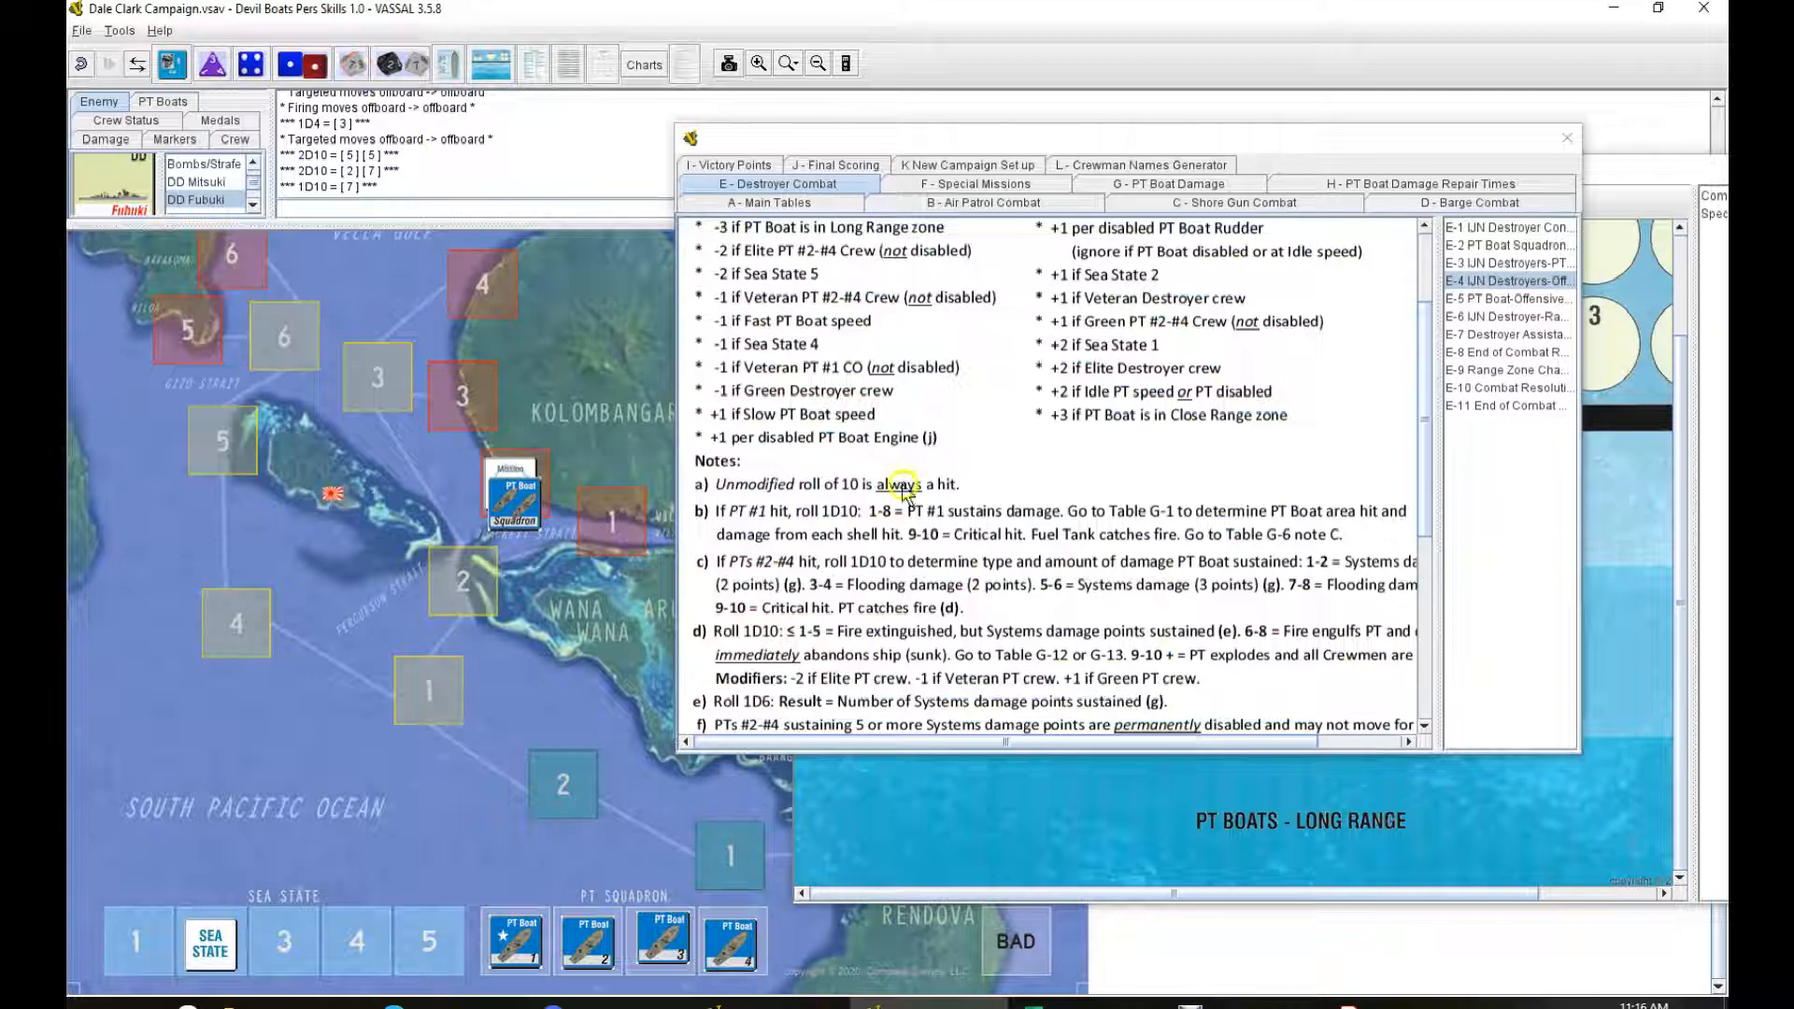
mouse_move(1183, 596)
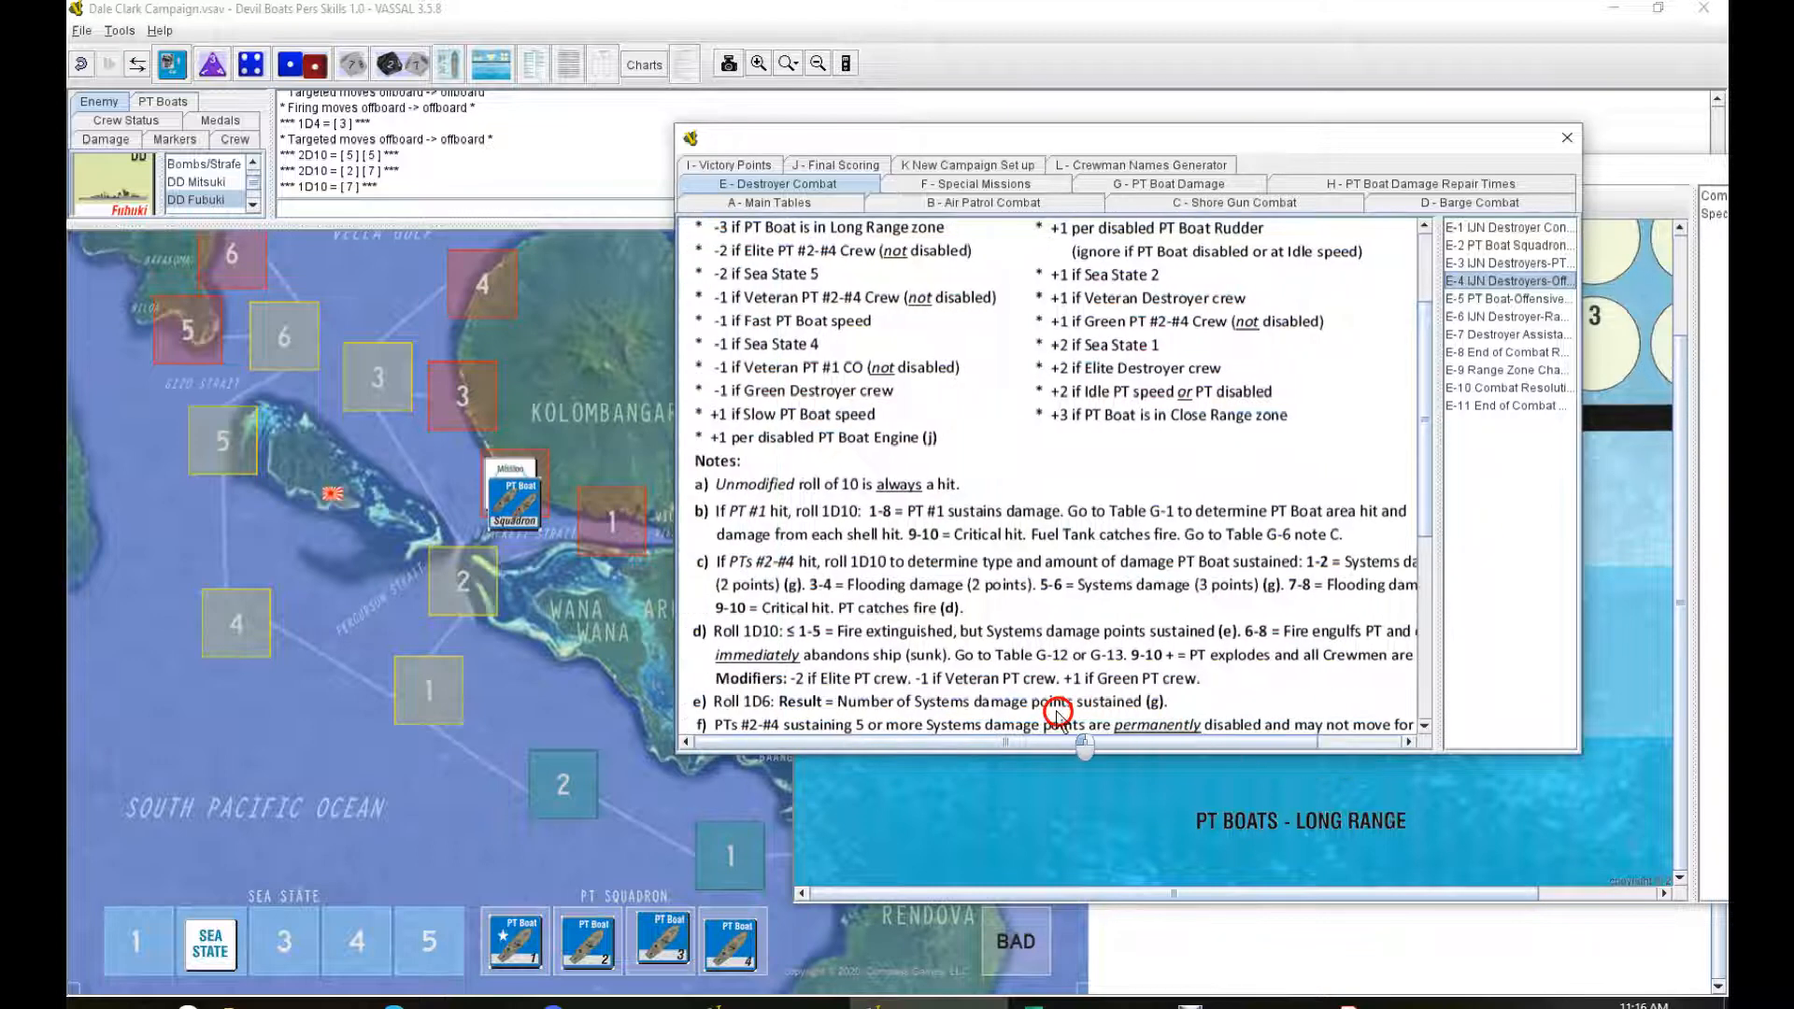
mouse_move(1264, 463)
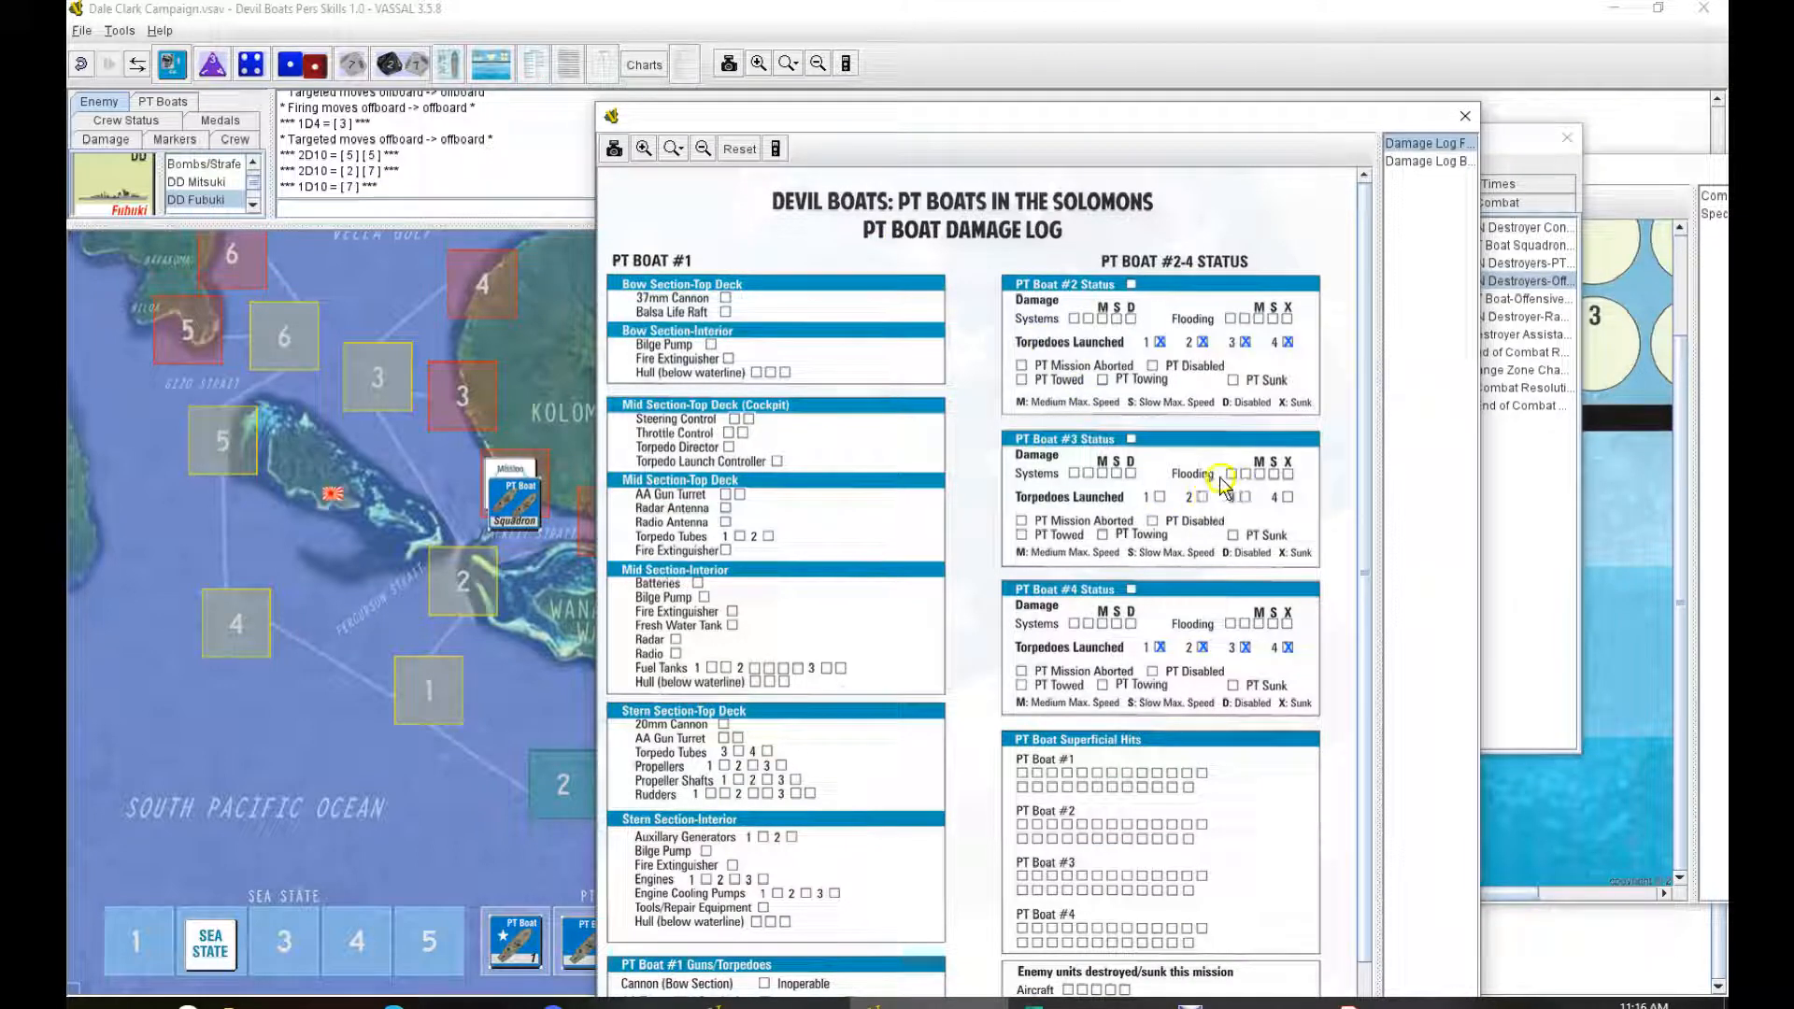
Step: Check Flooding in the PT Boat #3 Status section of the damage log
click(1224, 473)
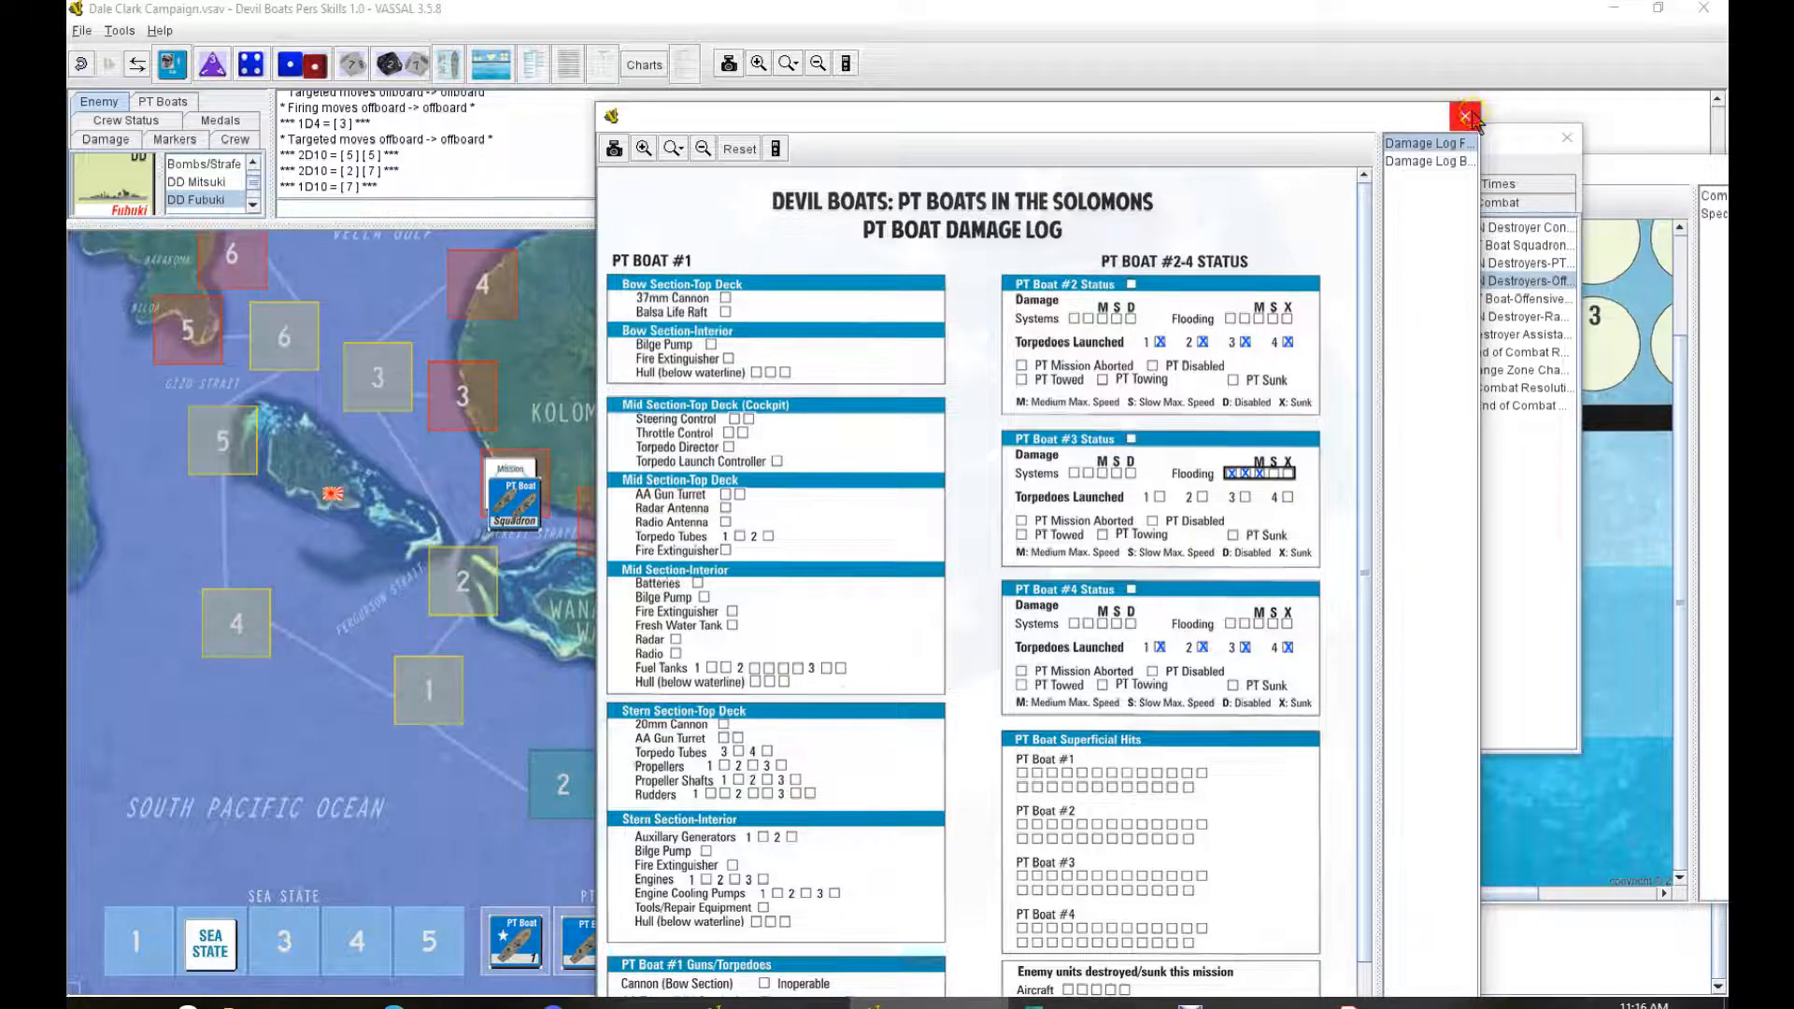
mouse_move(1463, 117)
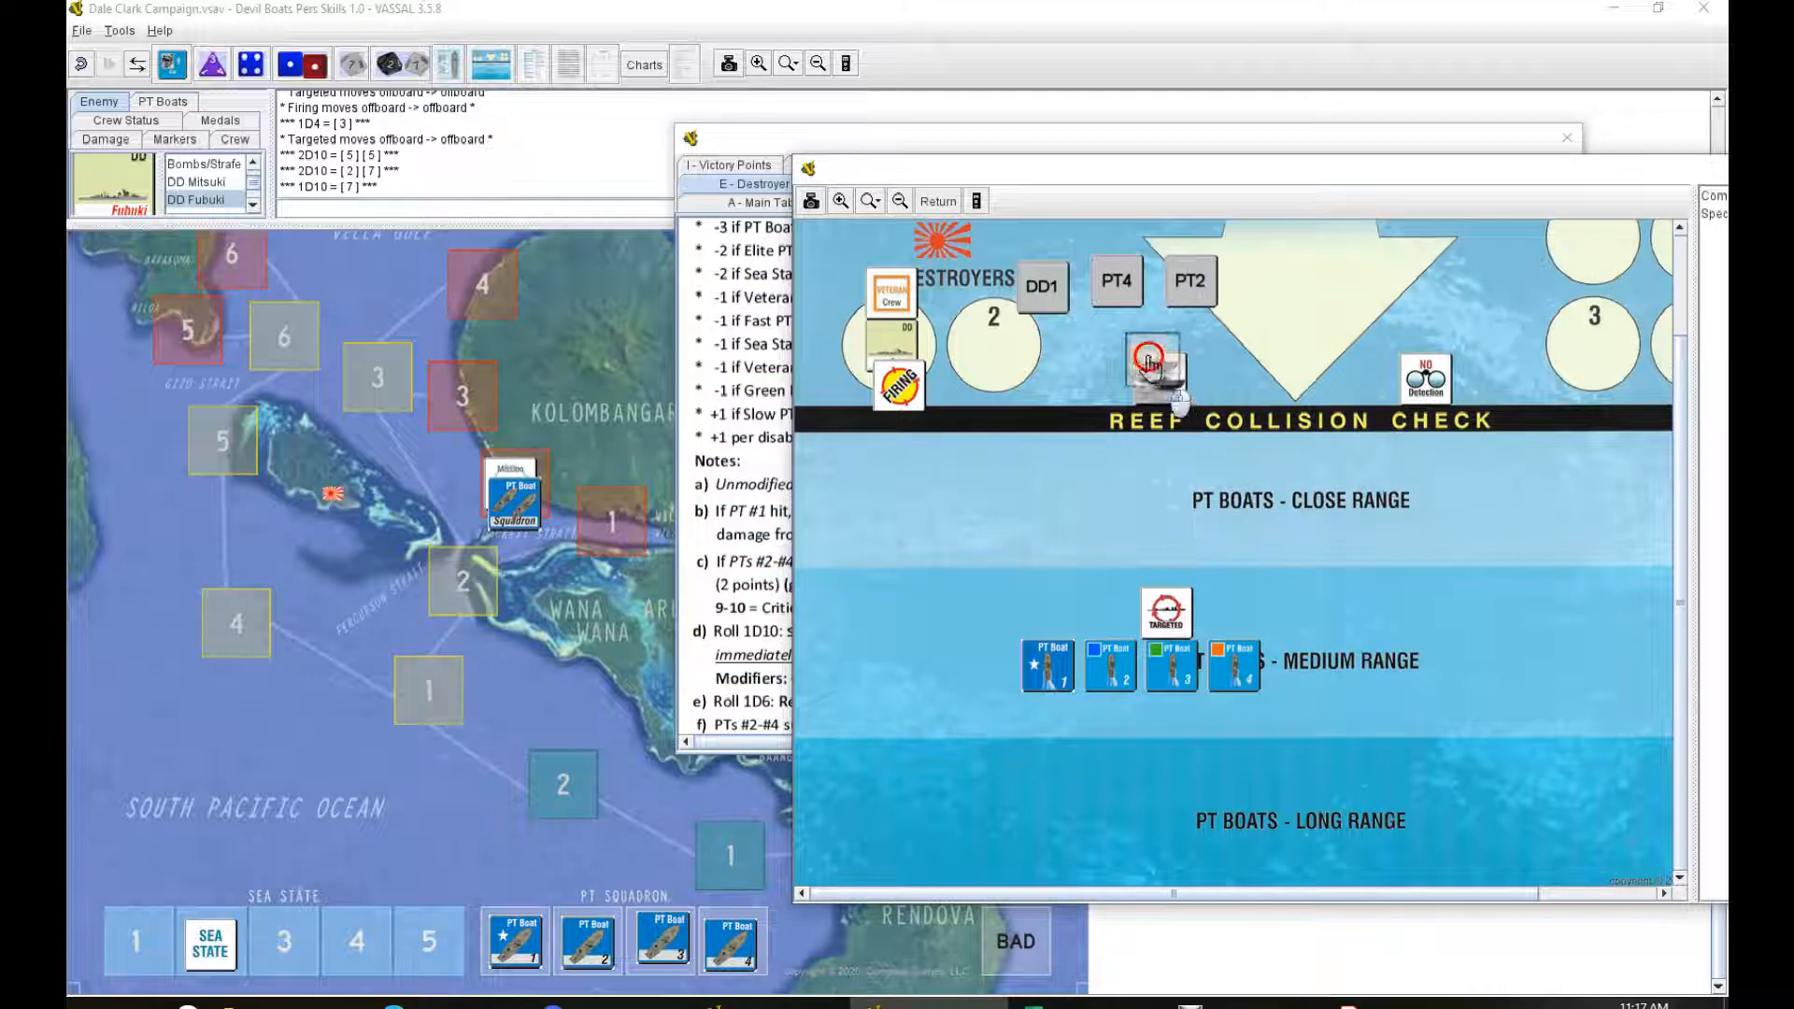
Step: Place PT1 on the combat board and display table E-5 PT Boat Offensive
drag(1155, 364, 1046, 640)
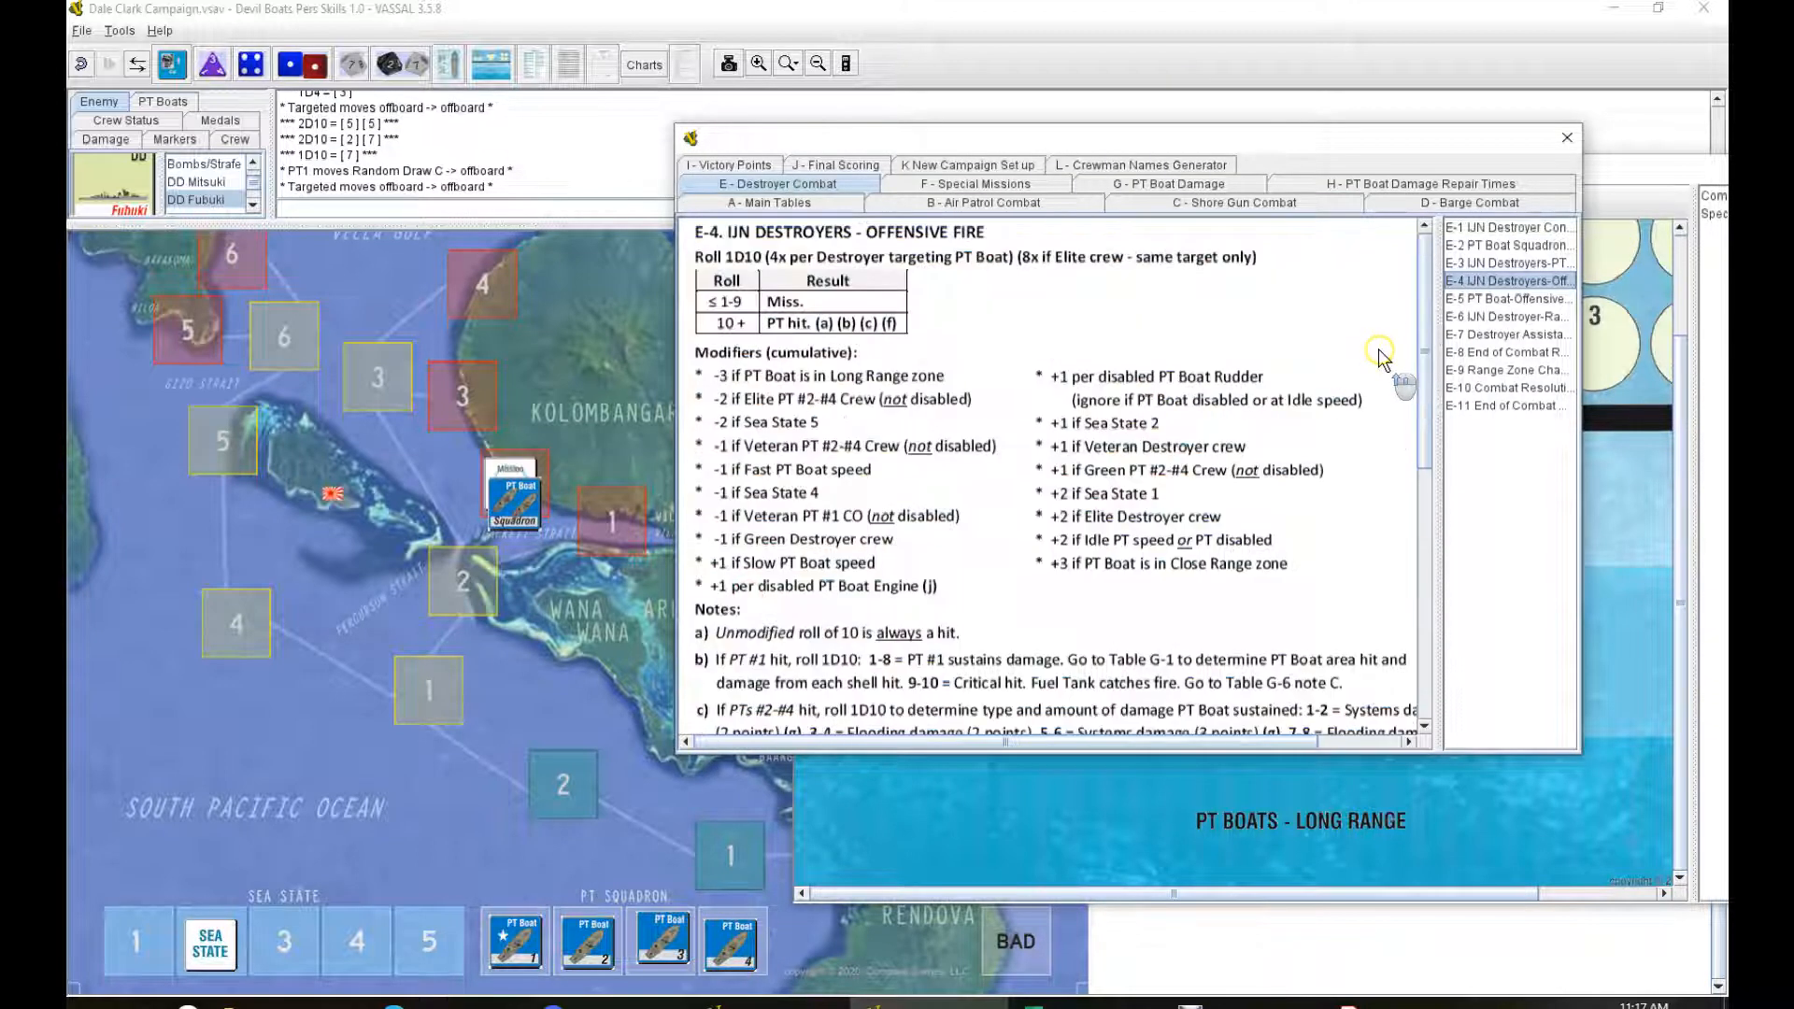
mouse_move(1410, 363)
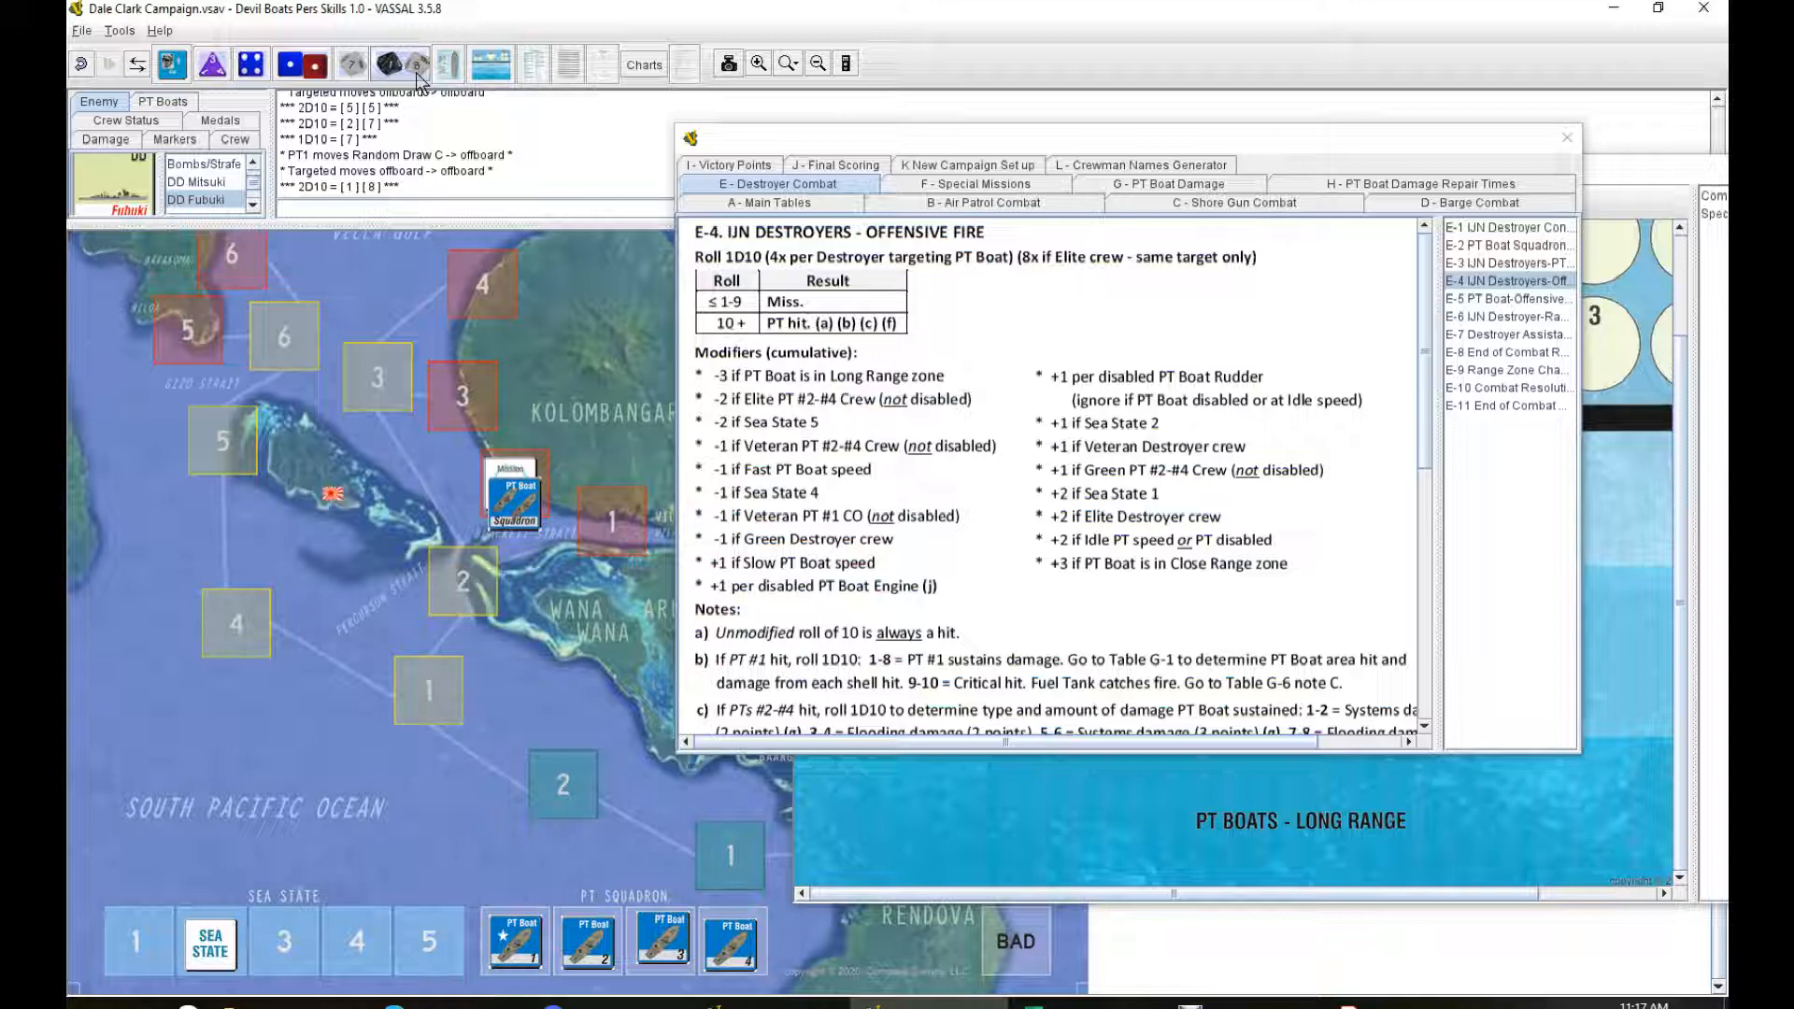
mouse_move(1463, 330)
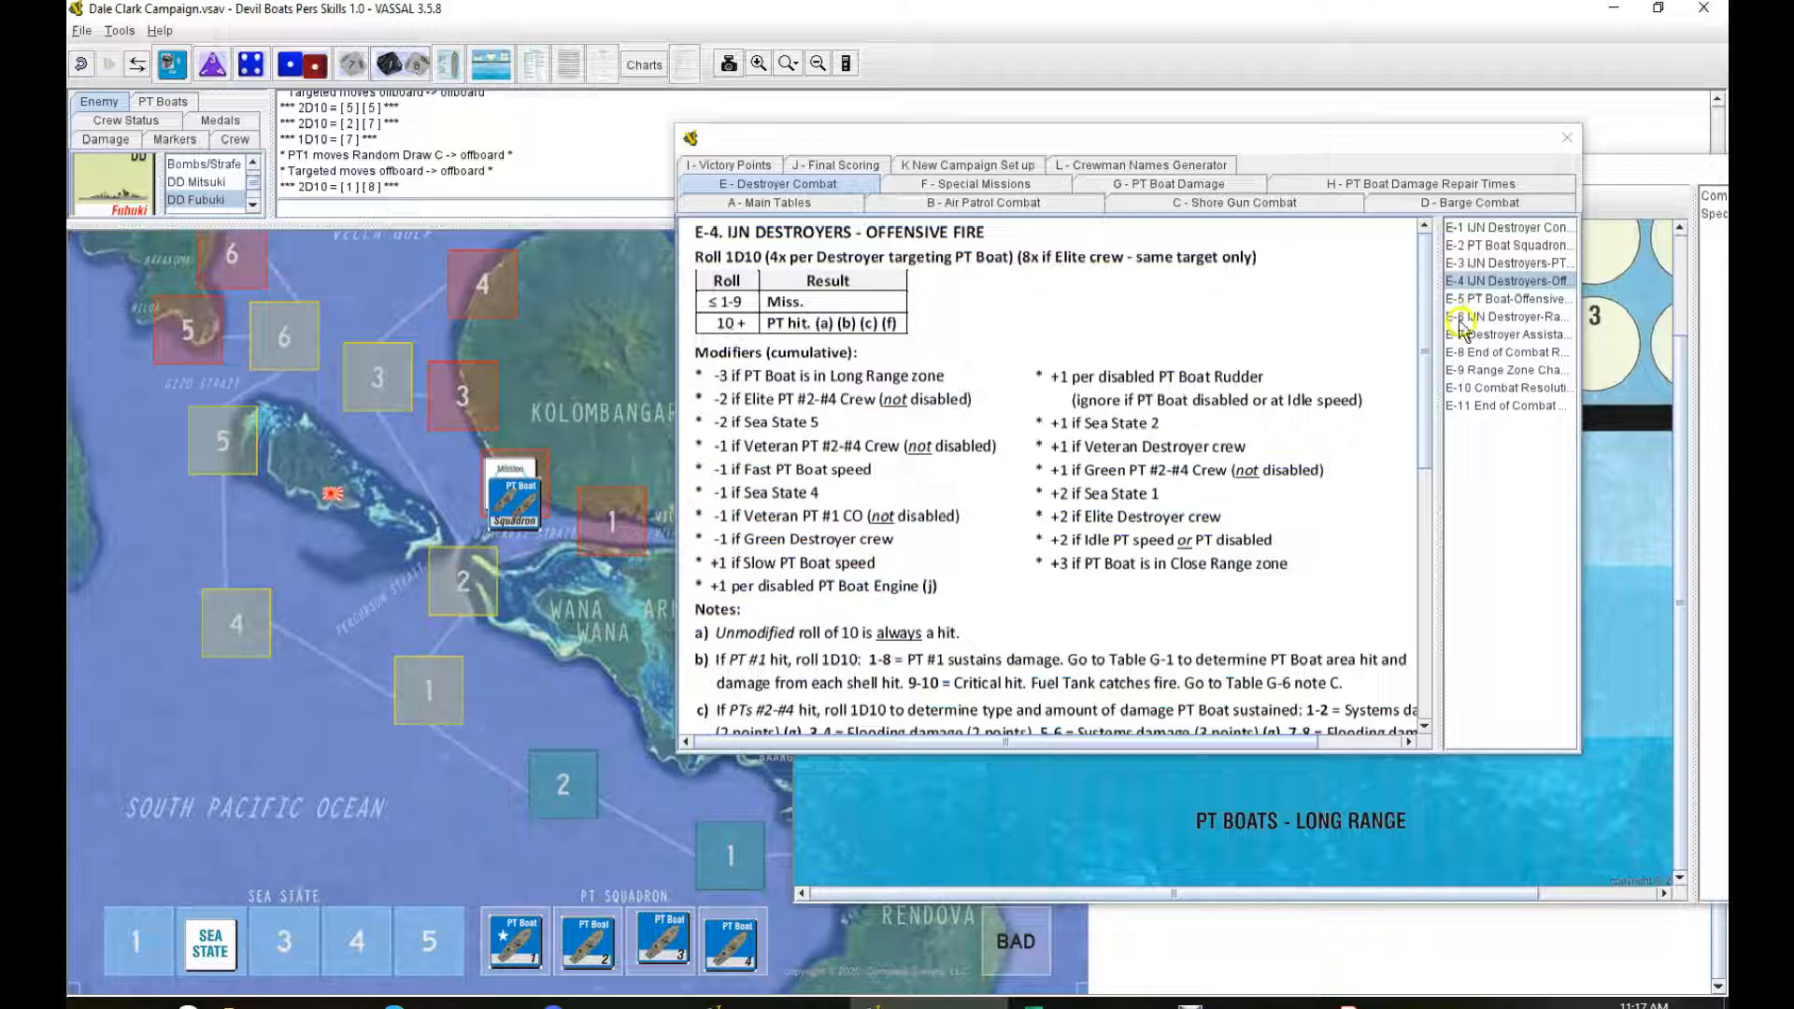
click(1504, 299)
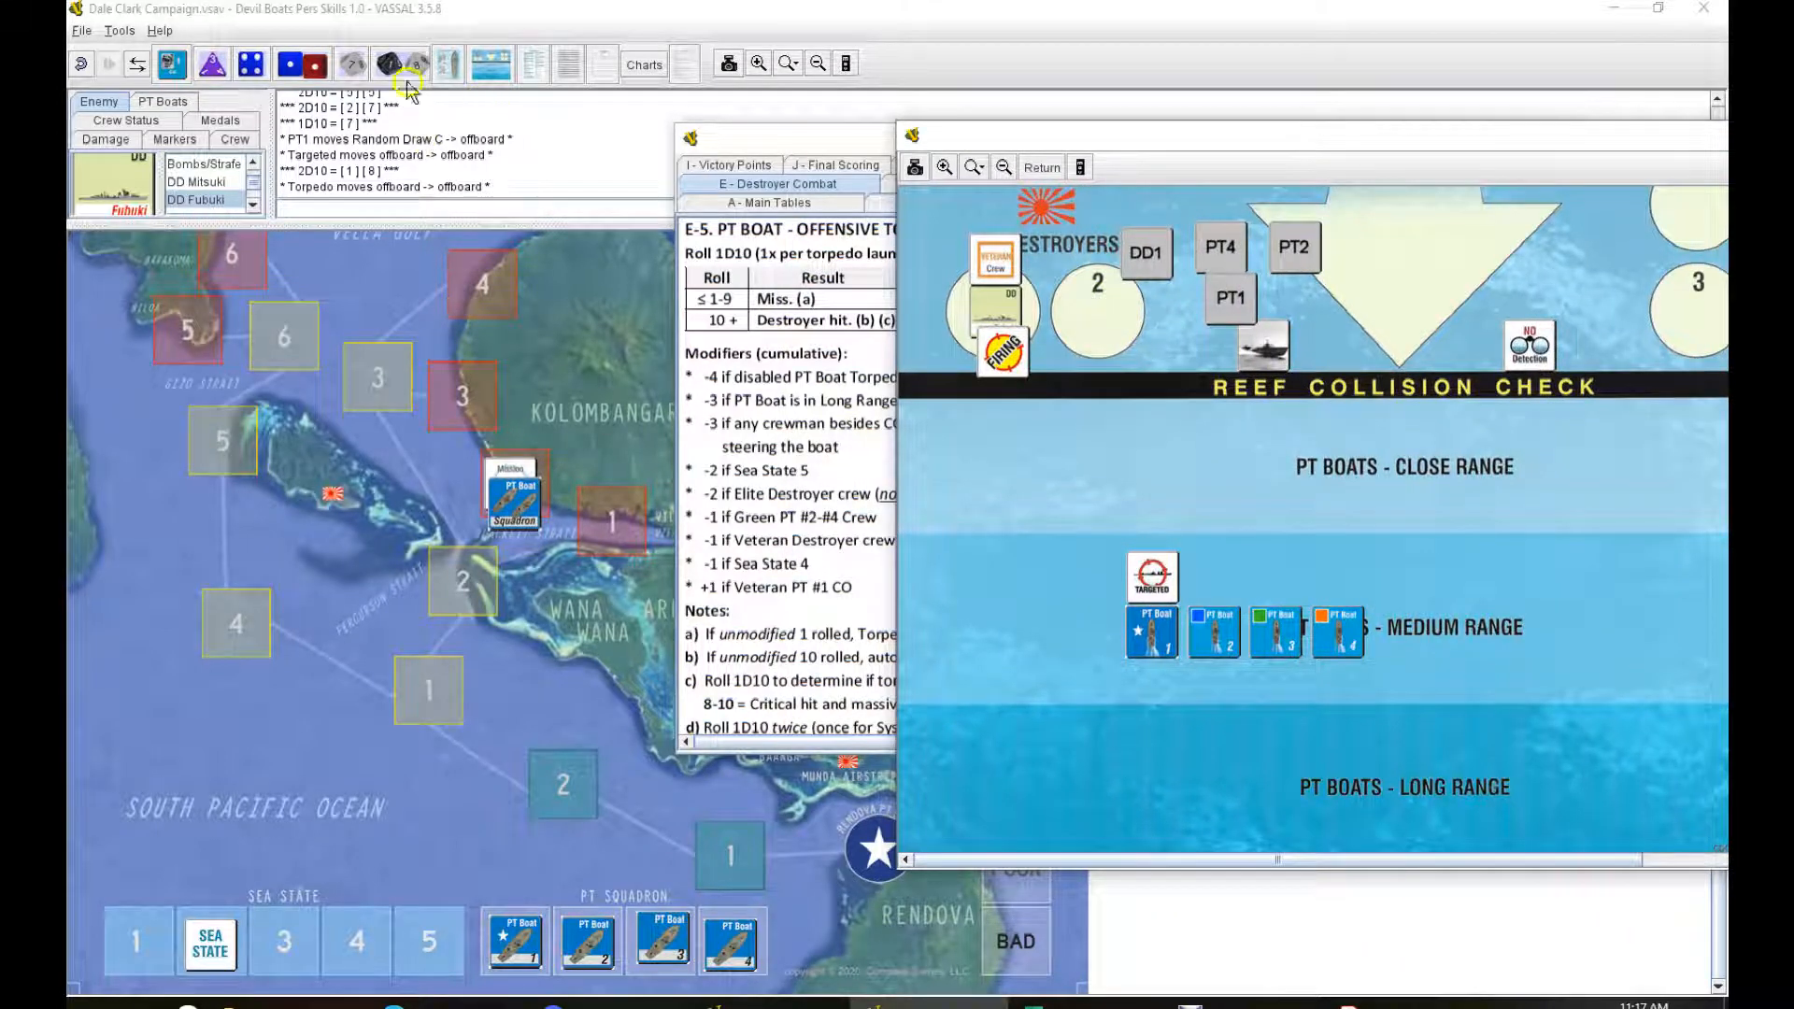
Step: Roll the toolbar dice for the PT squadron's torpedo attack
click(398, 62)
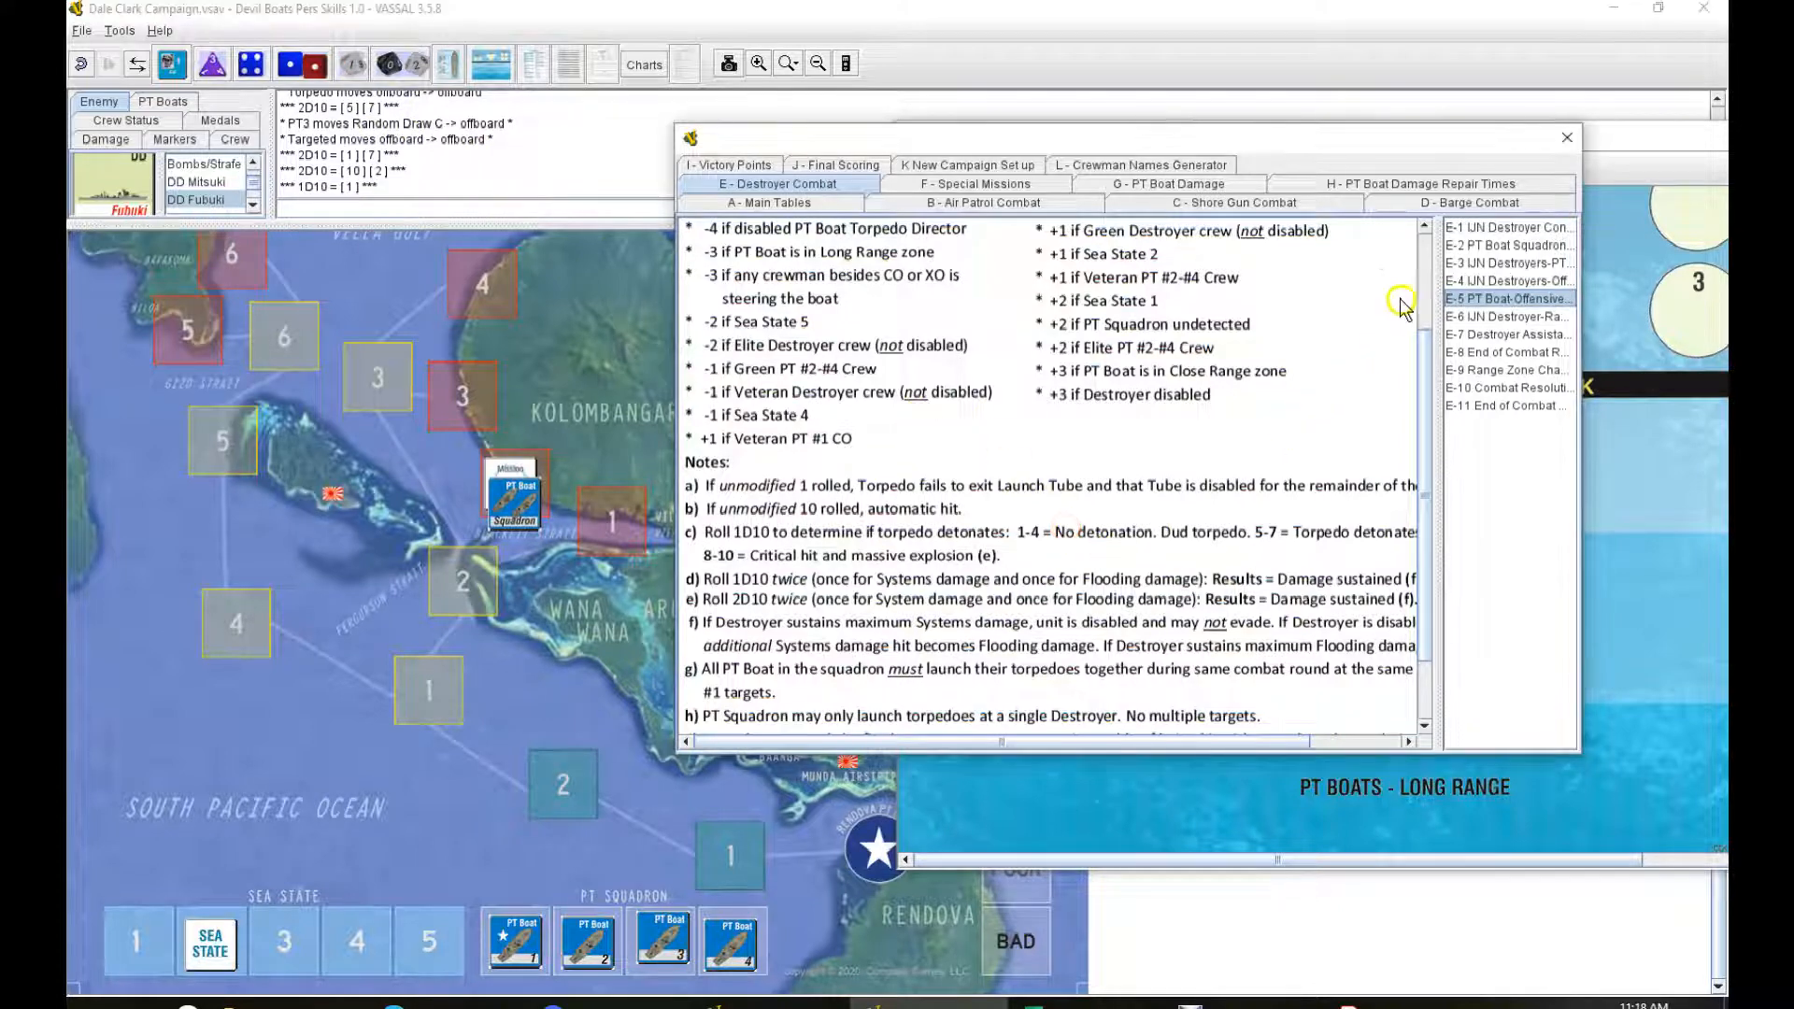
mouse_move(1522, 173)
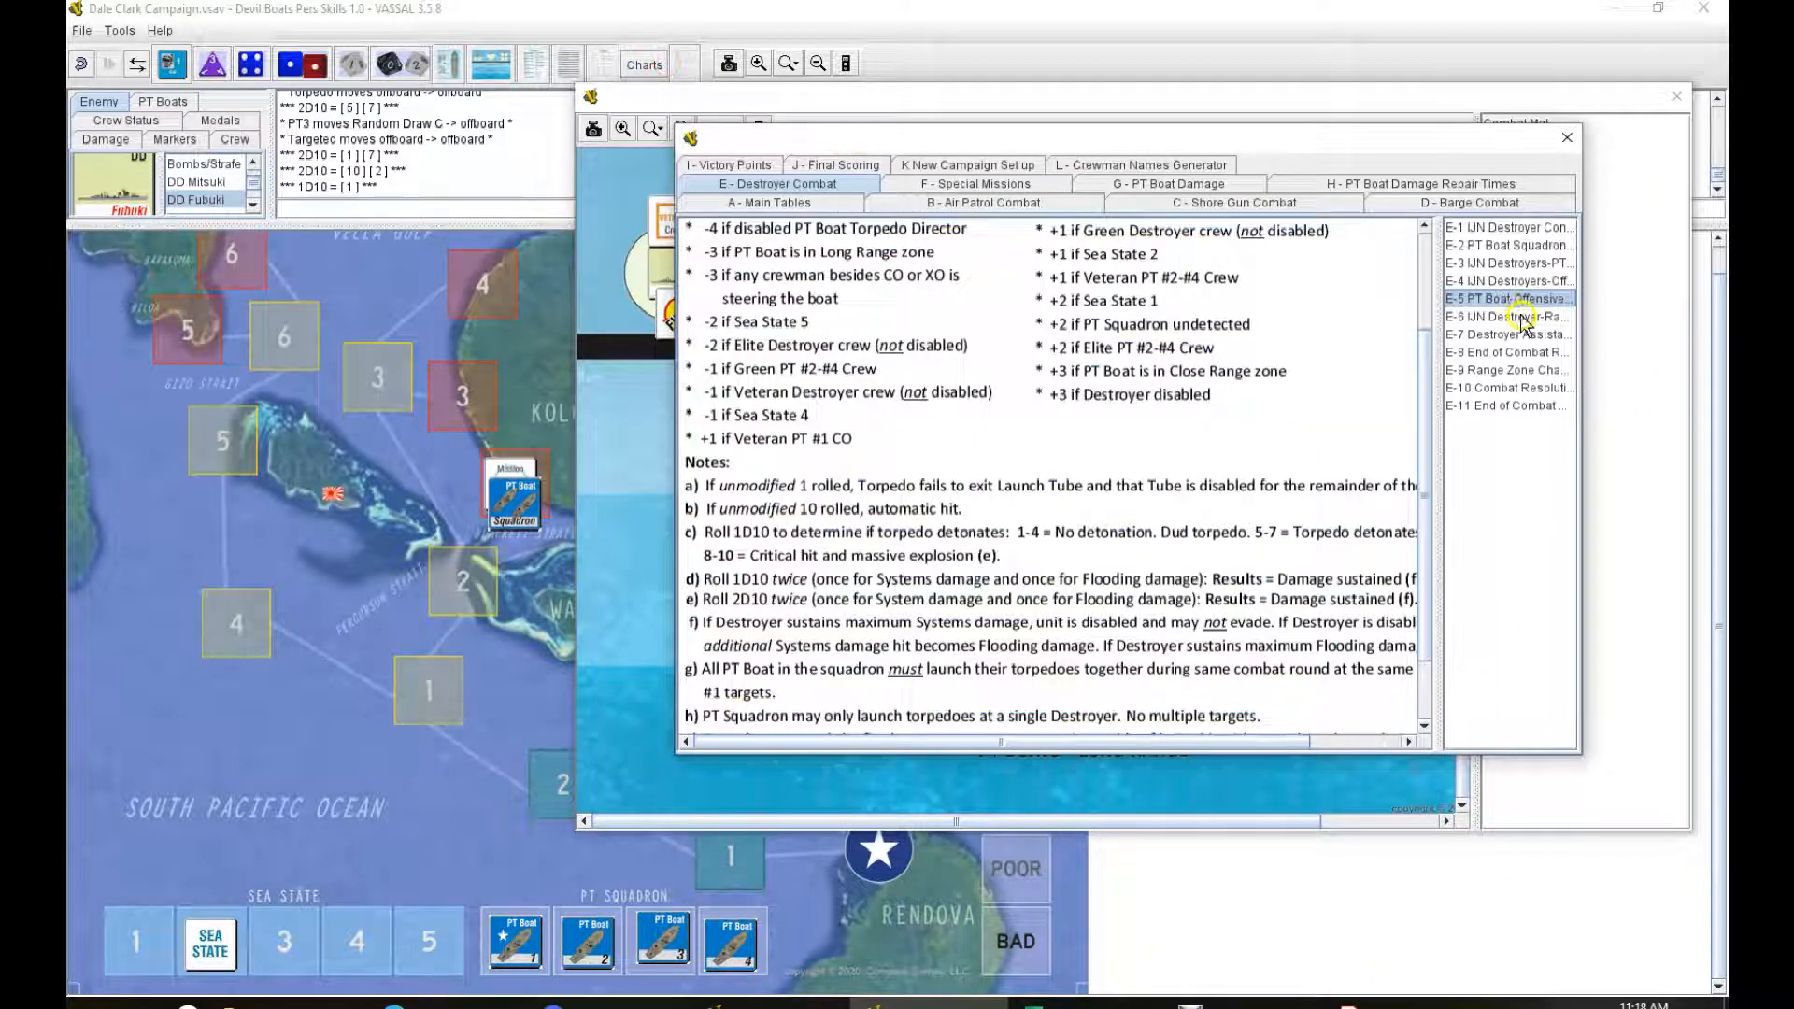
Step: View table E-7 Destroyer Assistance, then table E-8 End of Combat Round
click(1507, 332)
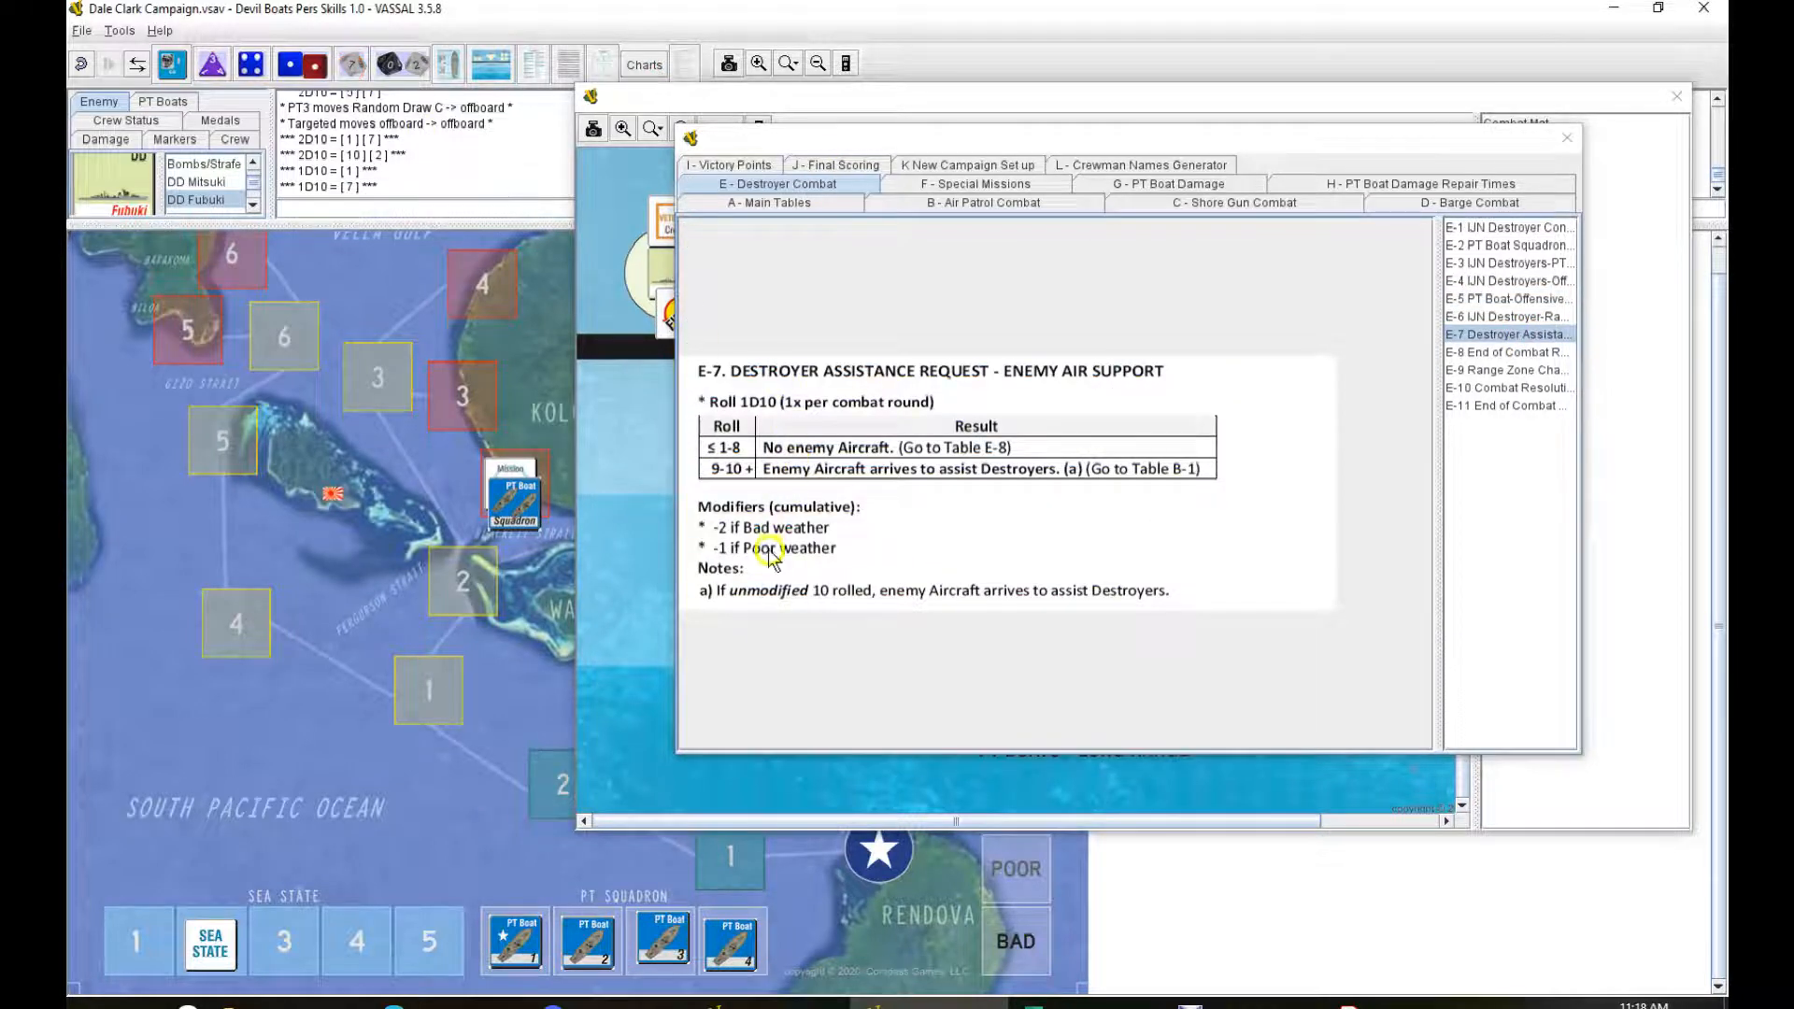
mouse_move(1399, 316)
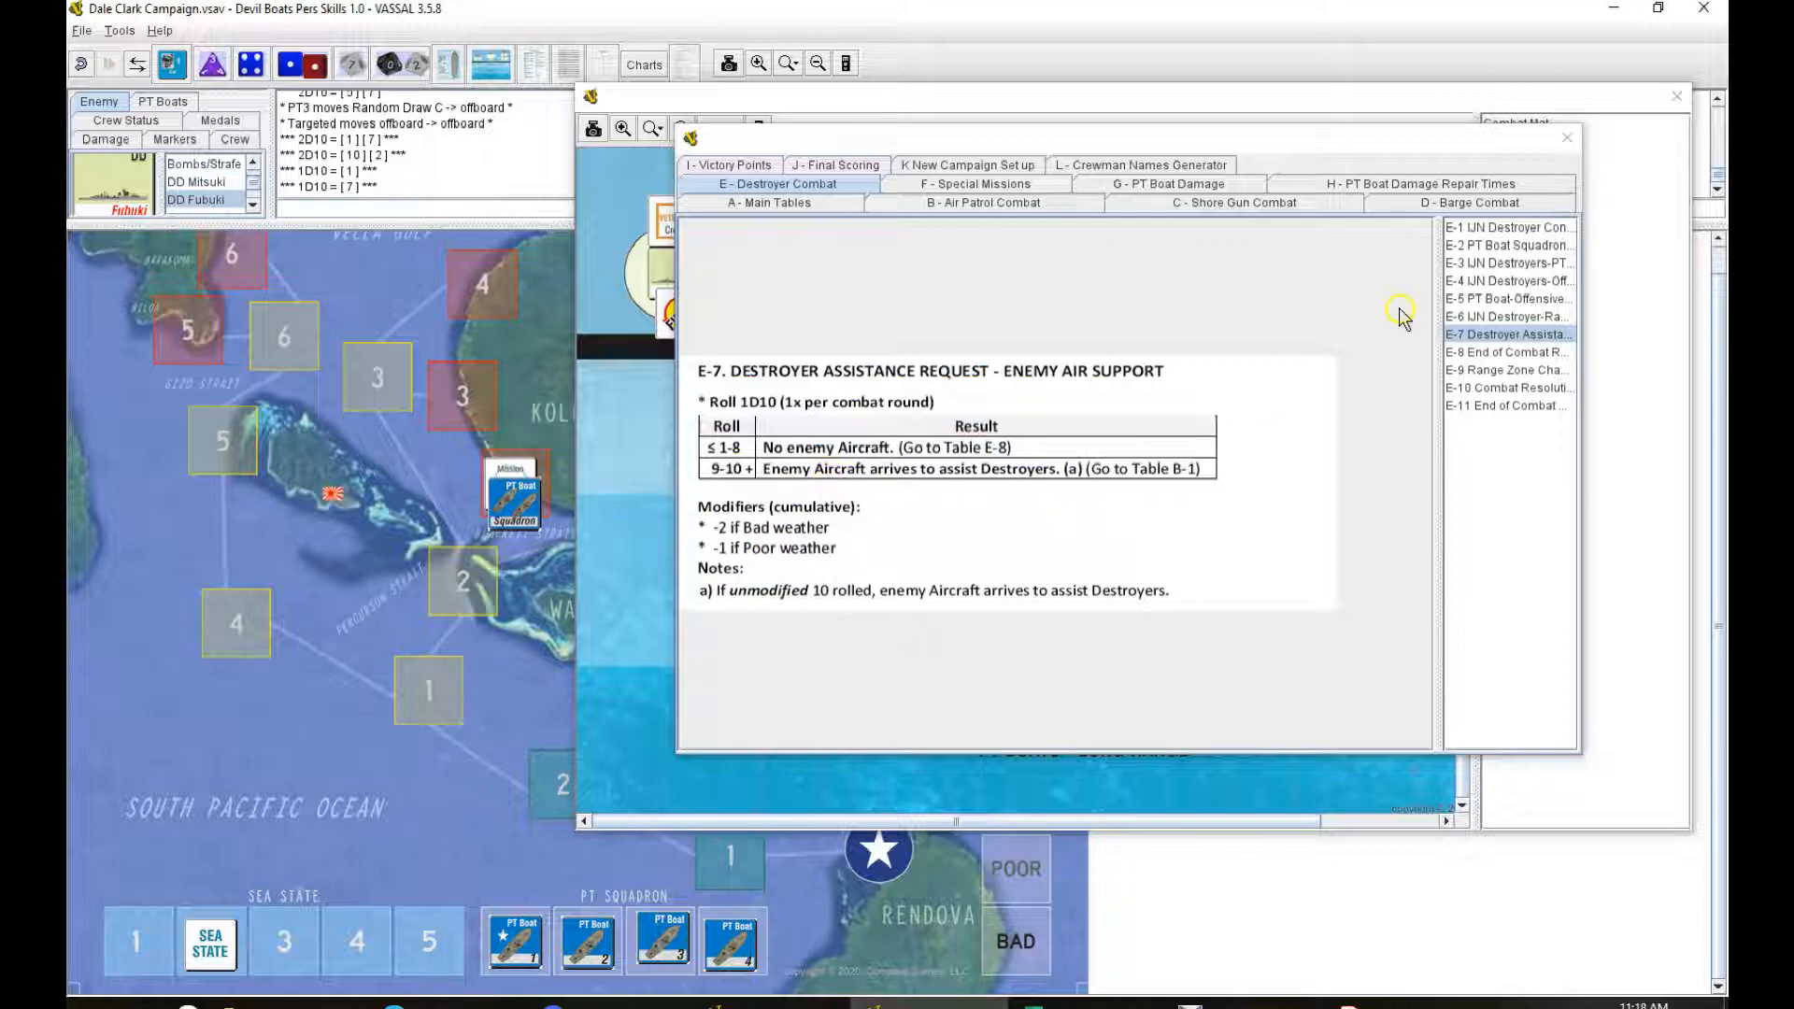
click(1505, 352)
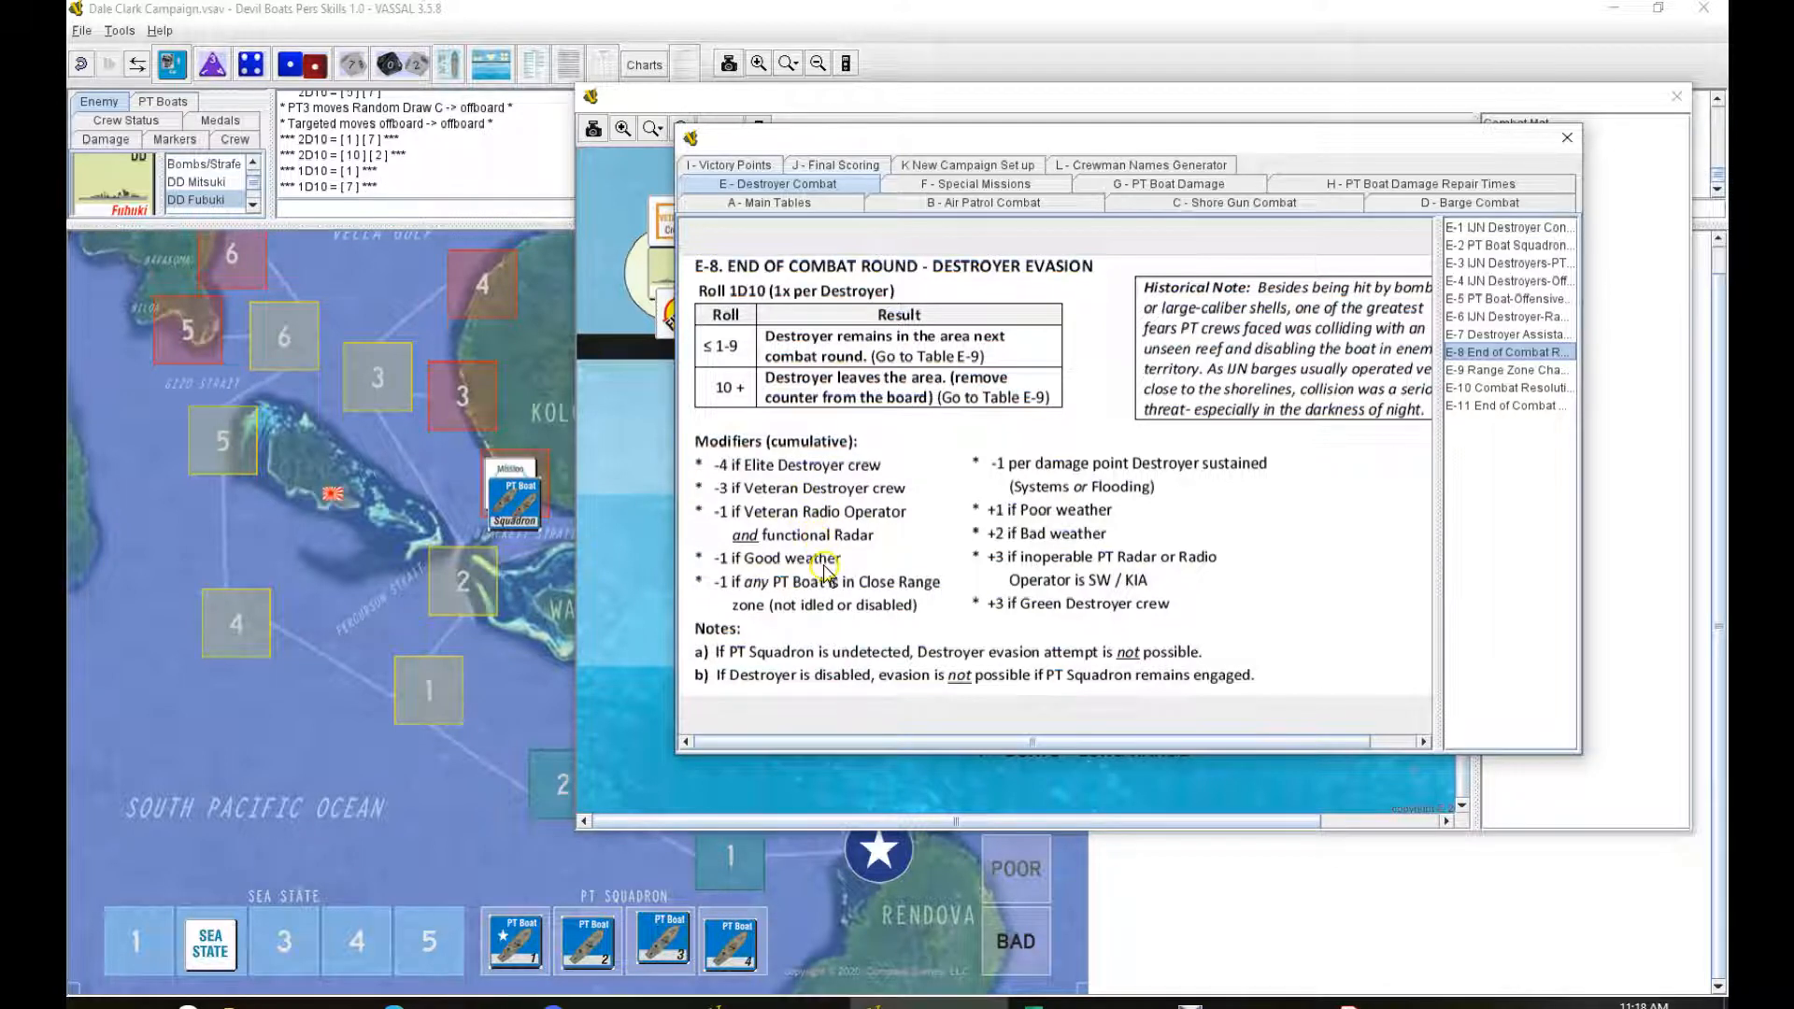
mouse_move(830, 590)
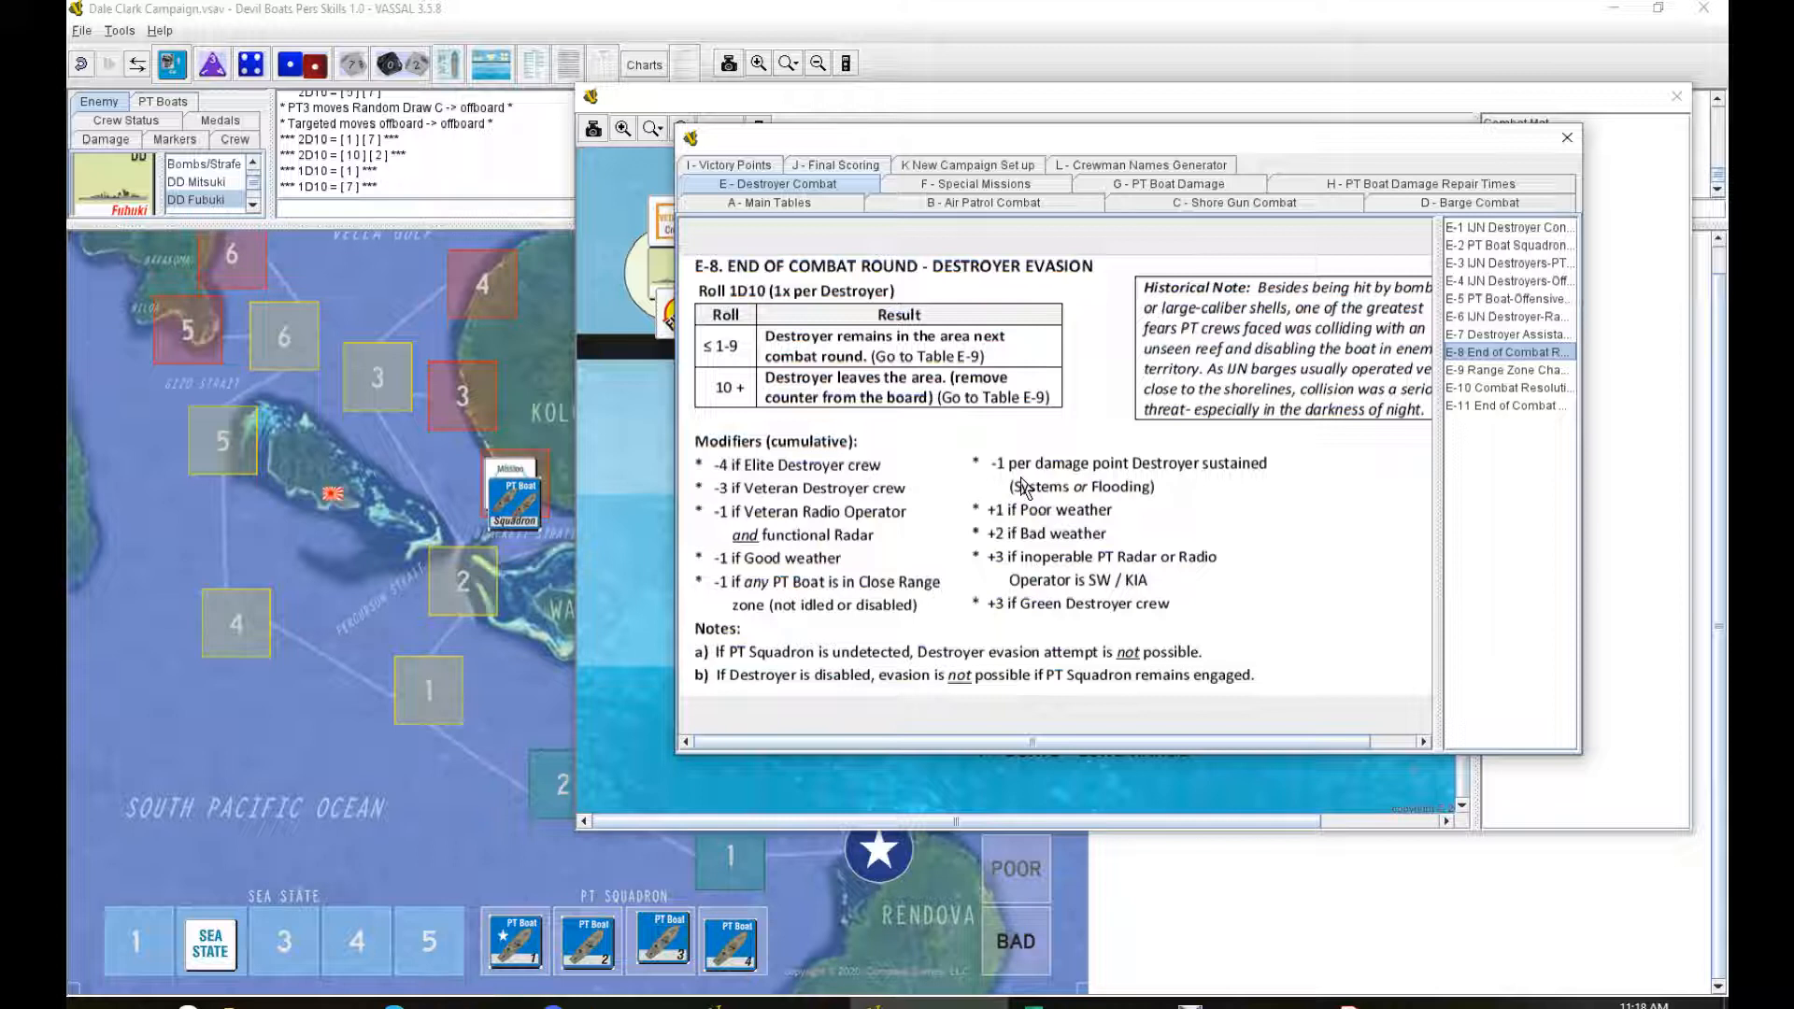
mouse_move(1048, 514)
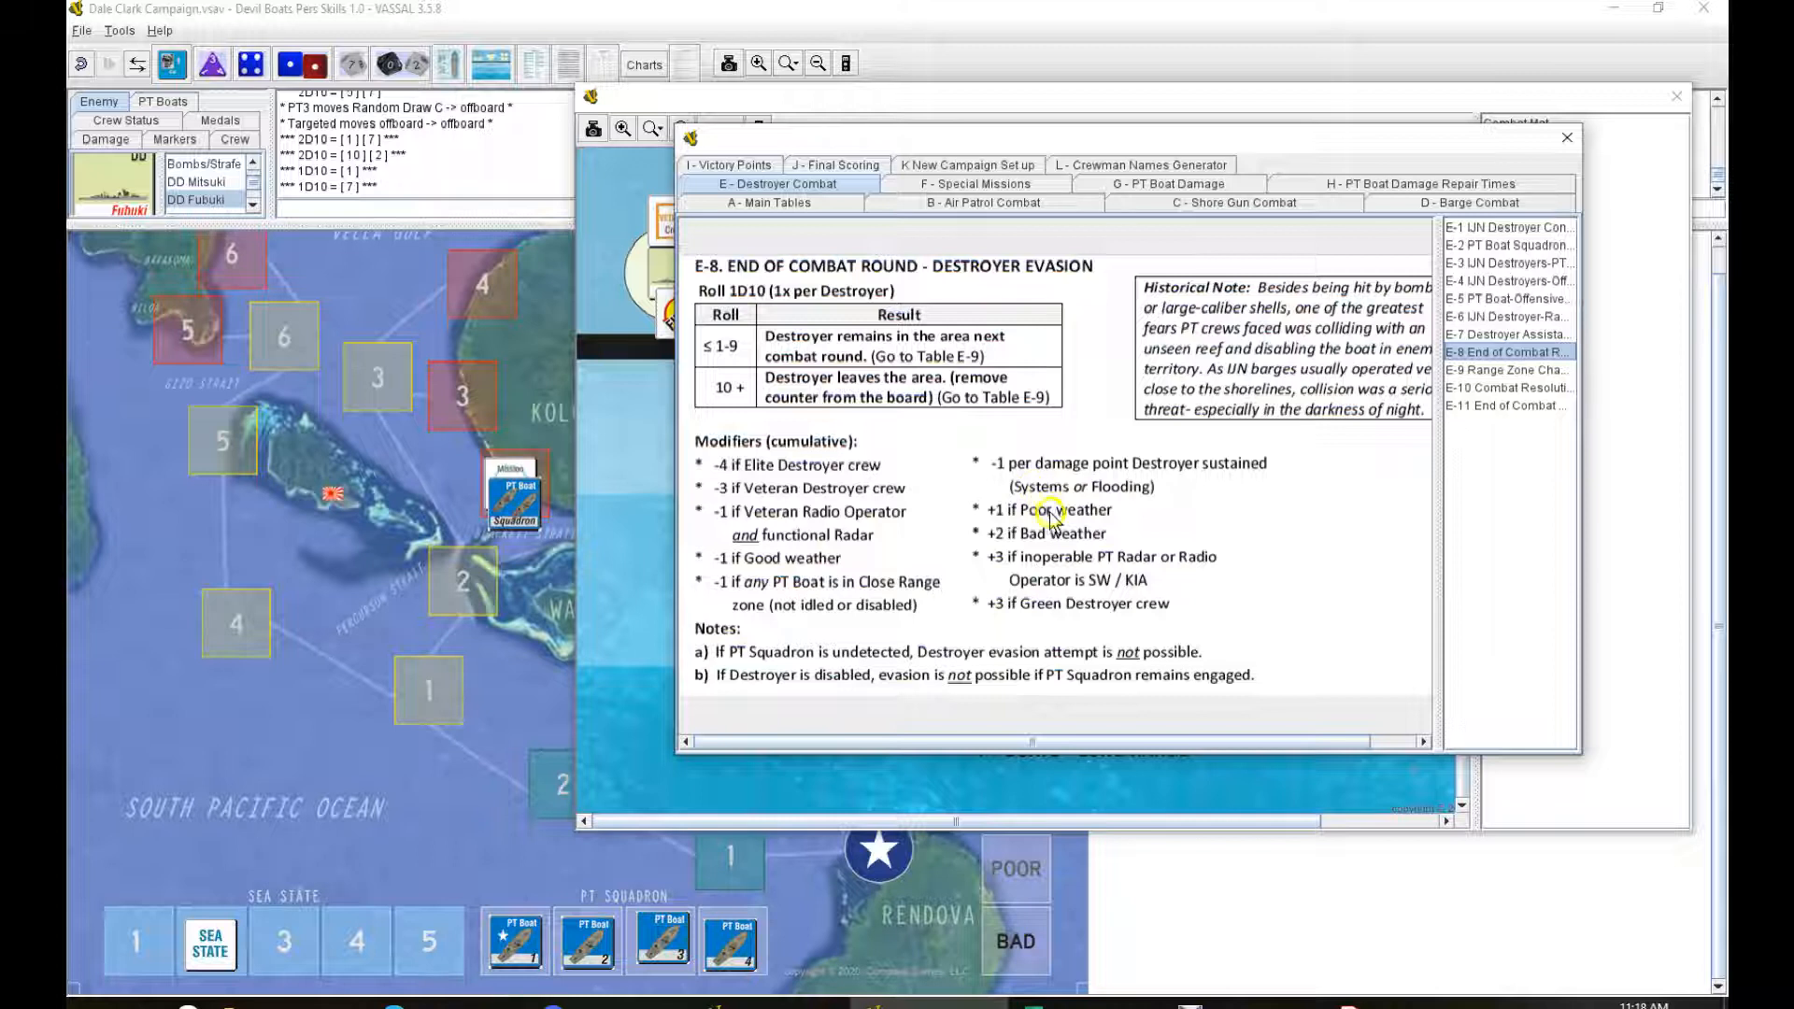
mouse_move(1050, 518)
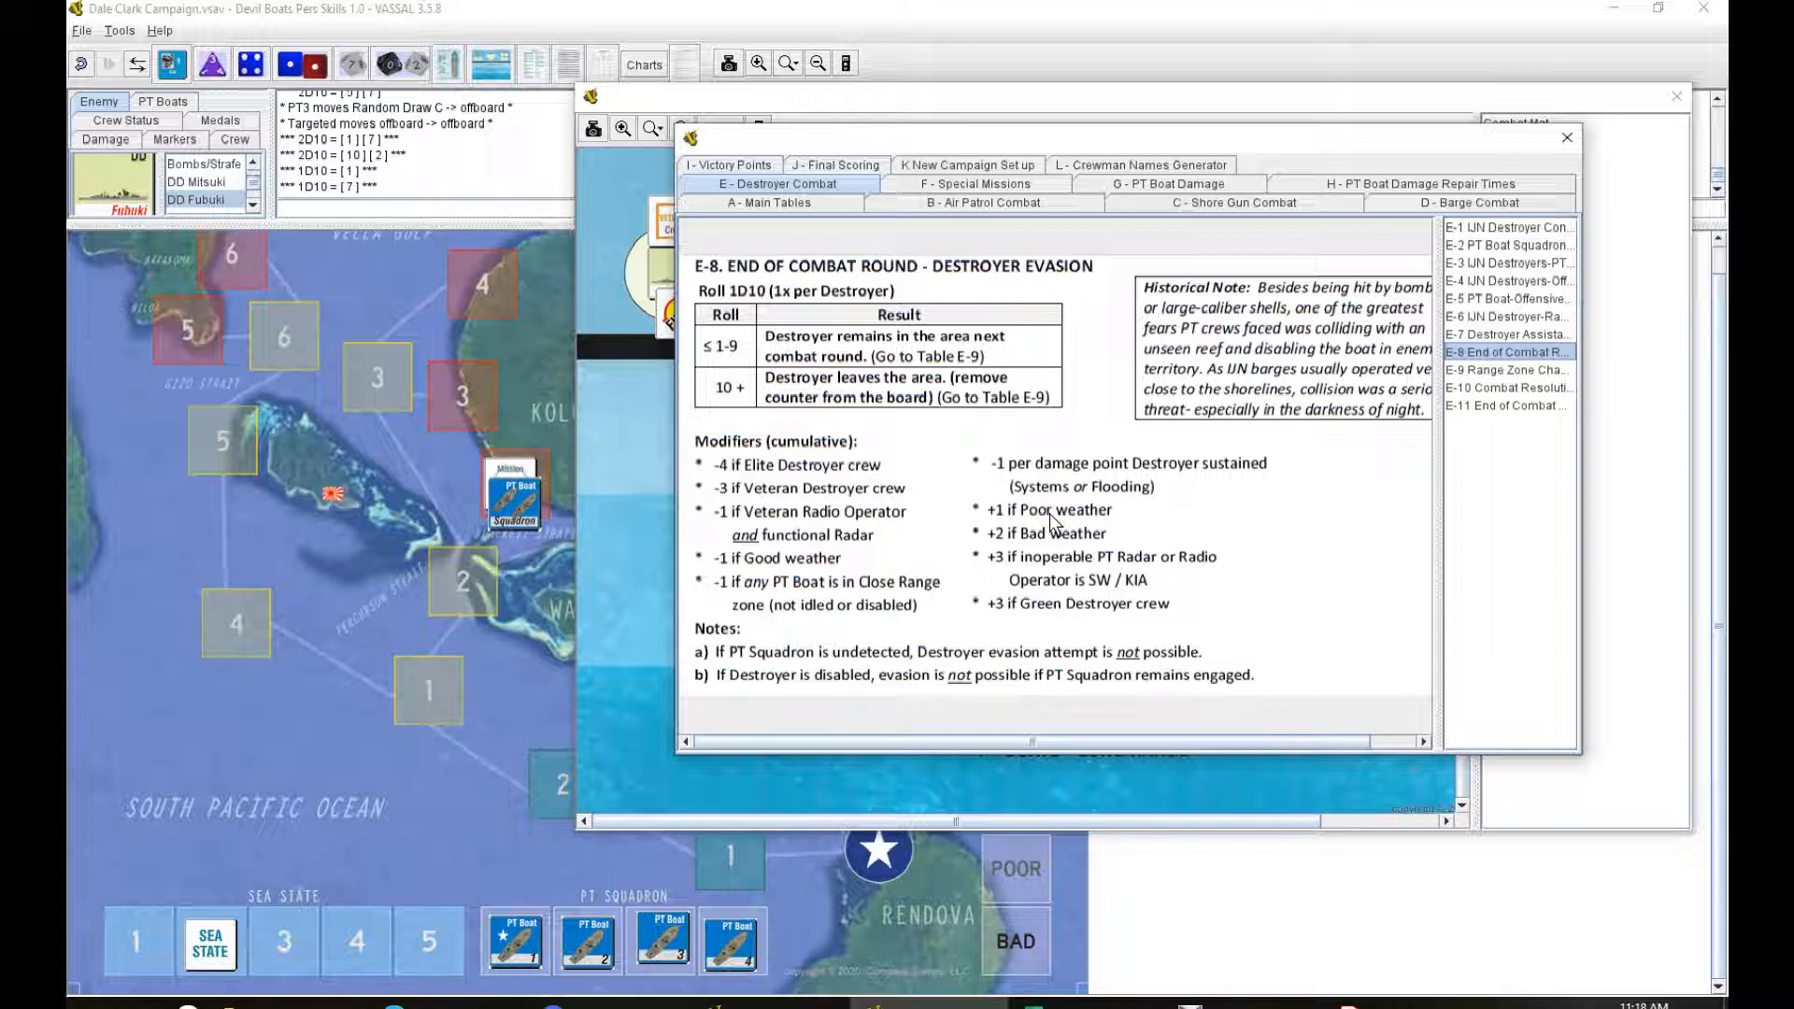
mouse_move(1054, 540)
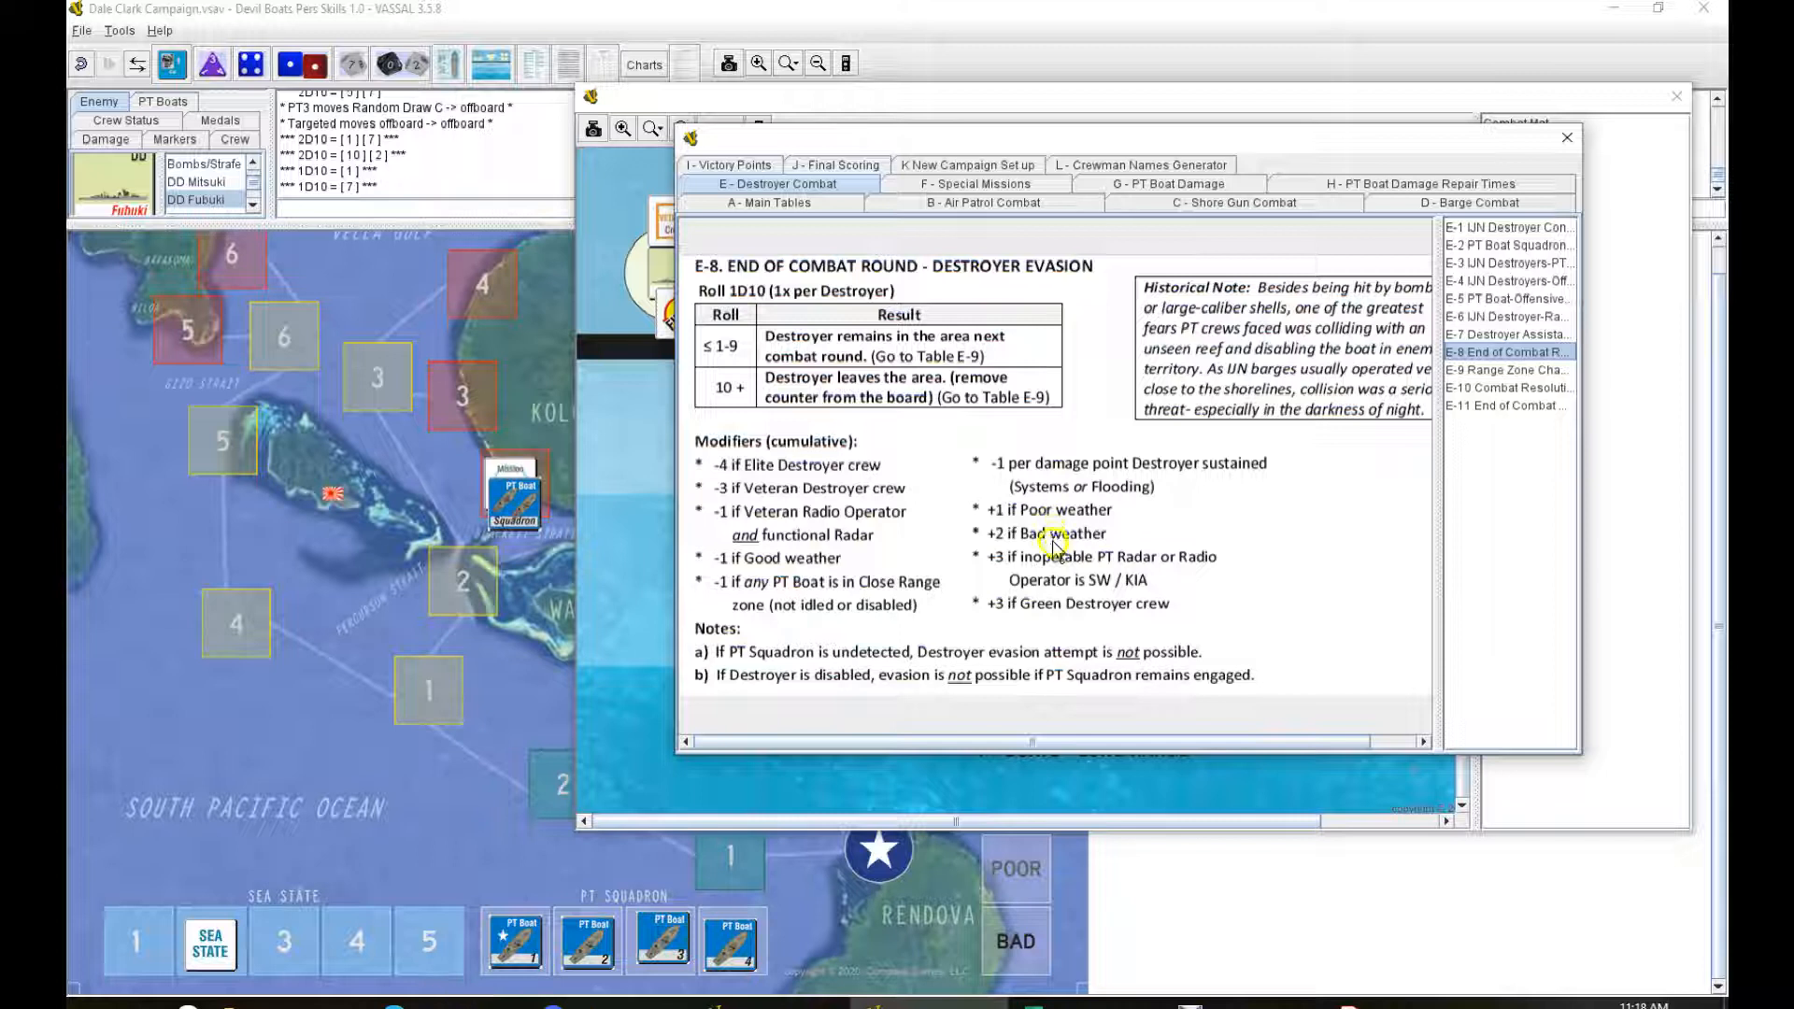
mouse_move(1058, 606)
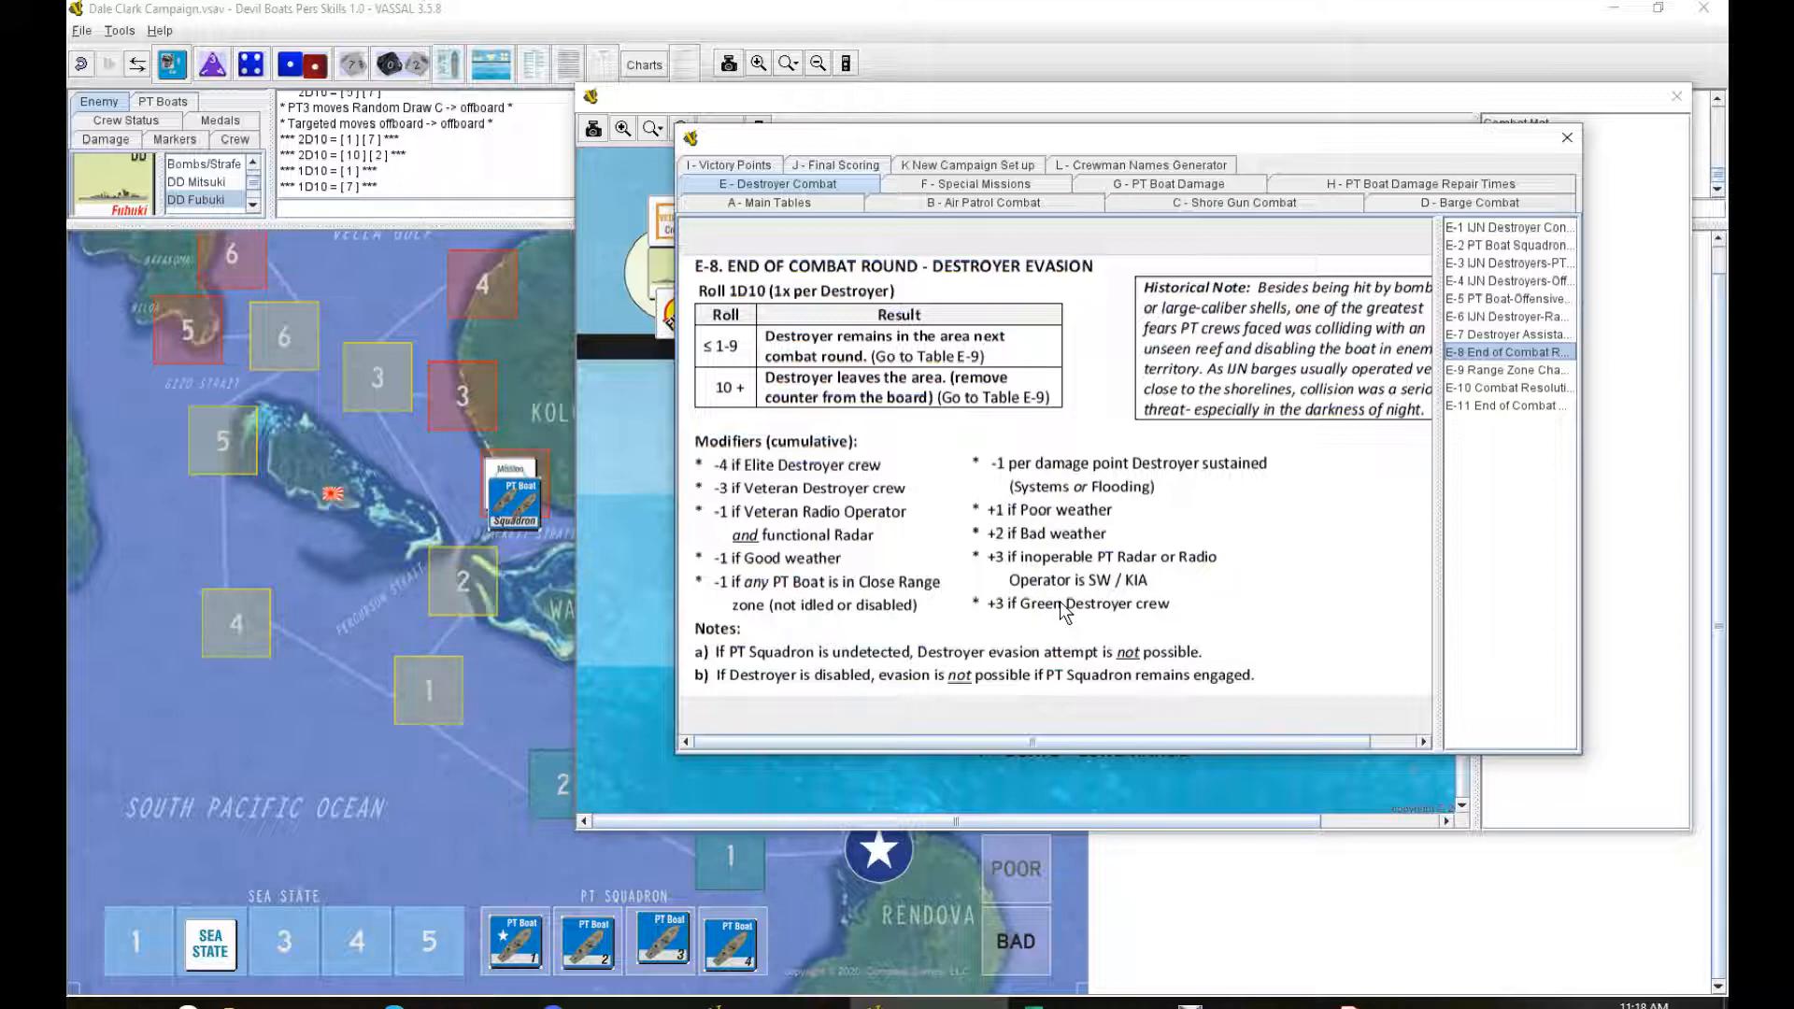
mouse_move(1064, 590)
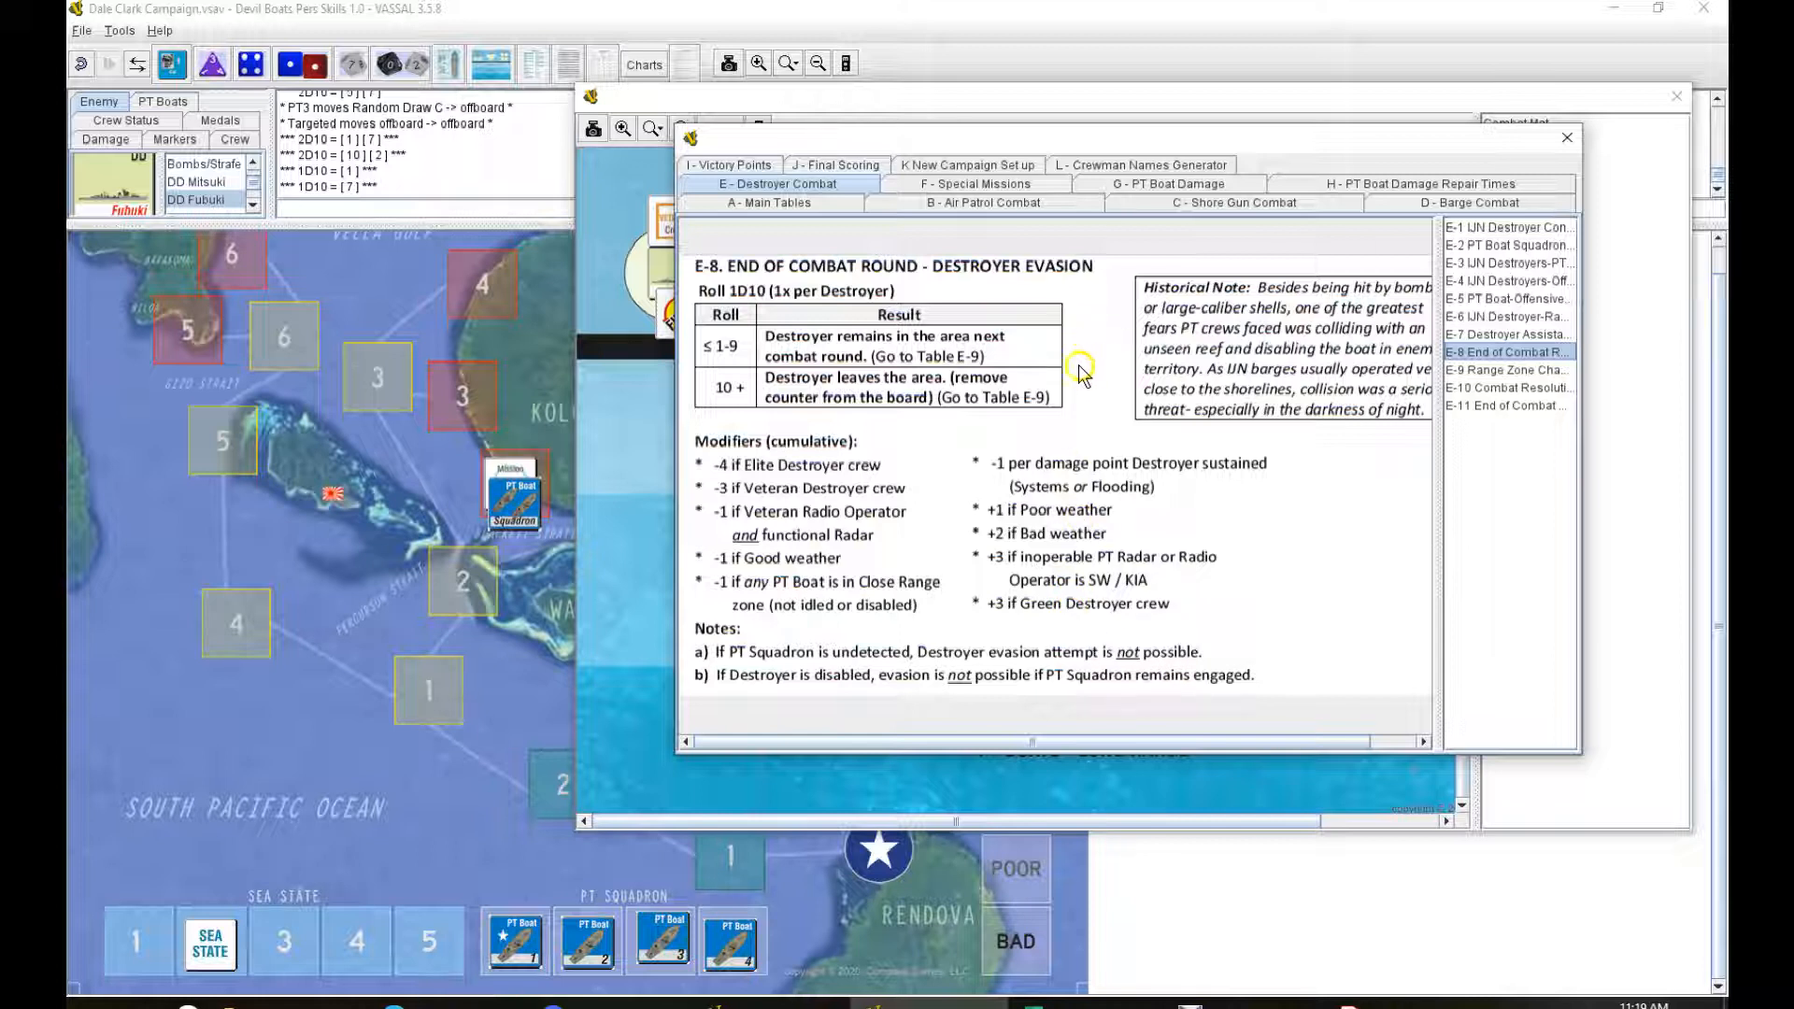
mouse_move(1085, 418)
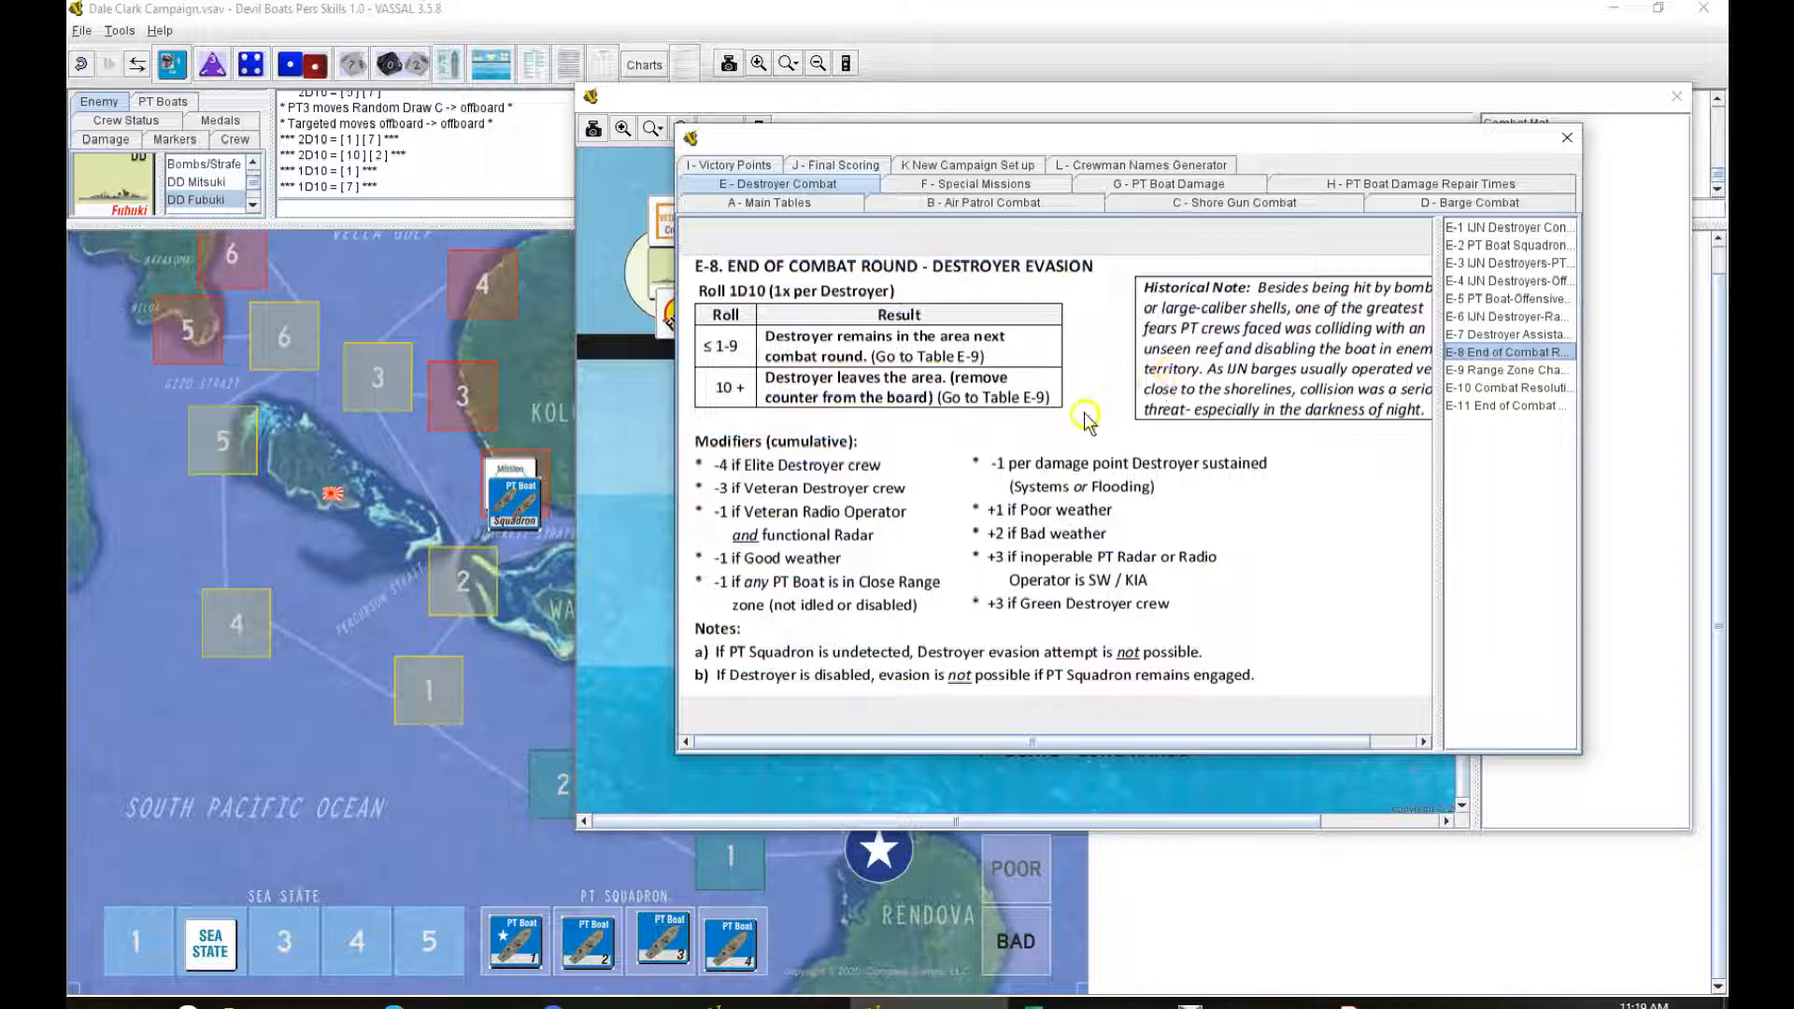
mouse_move(1012, 664)
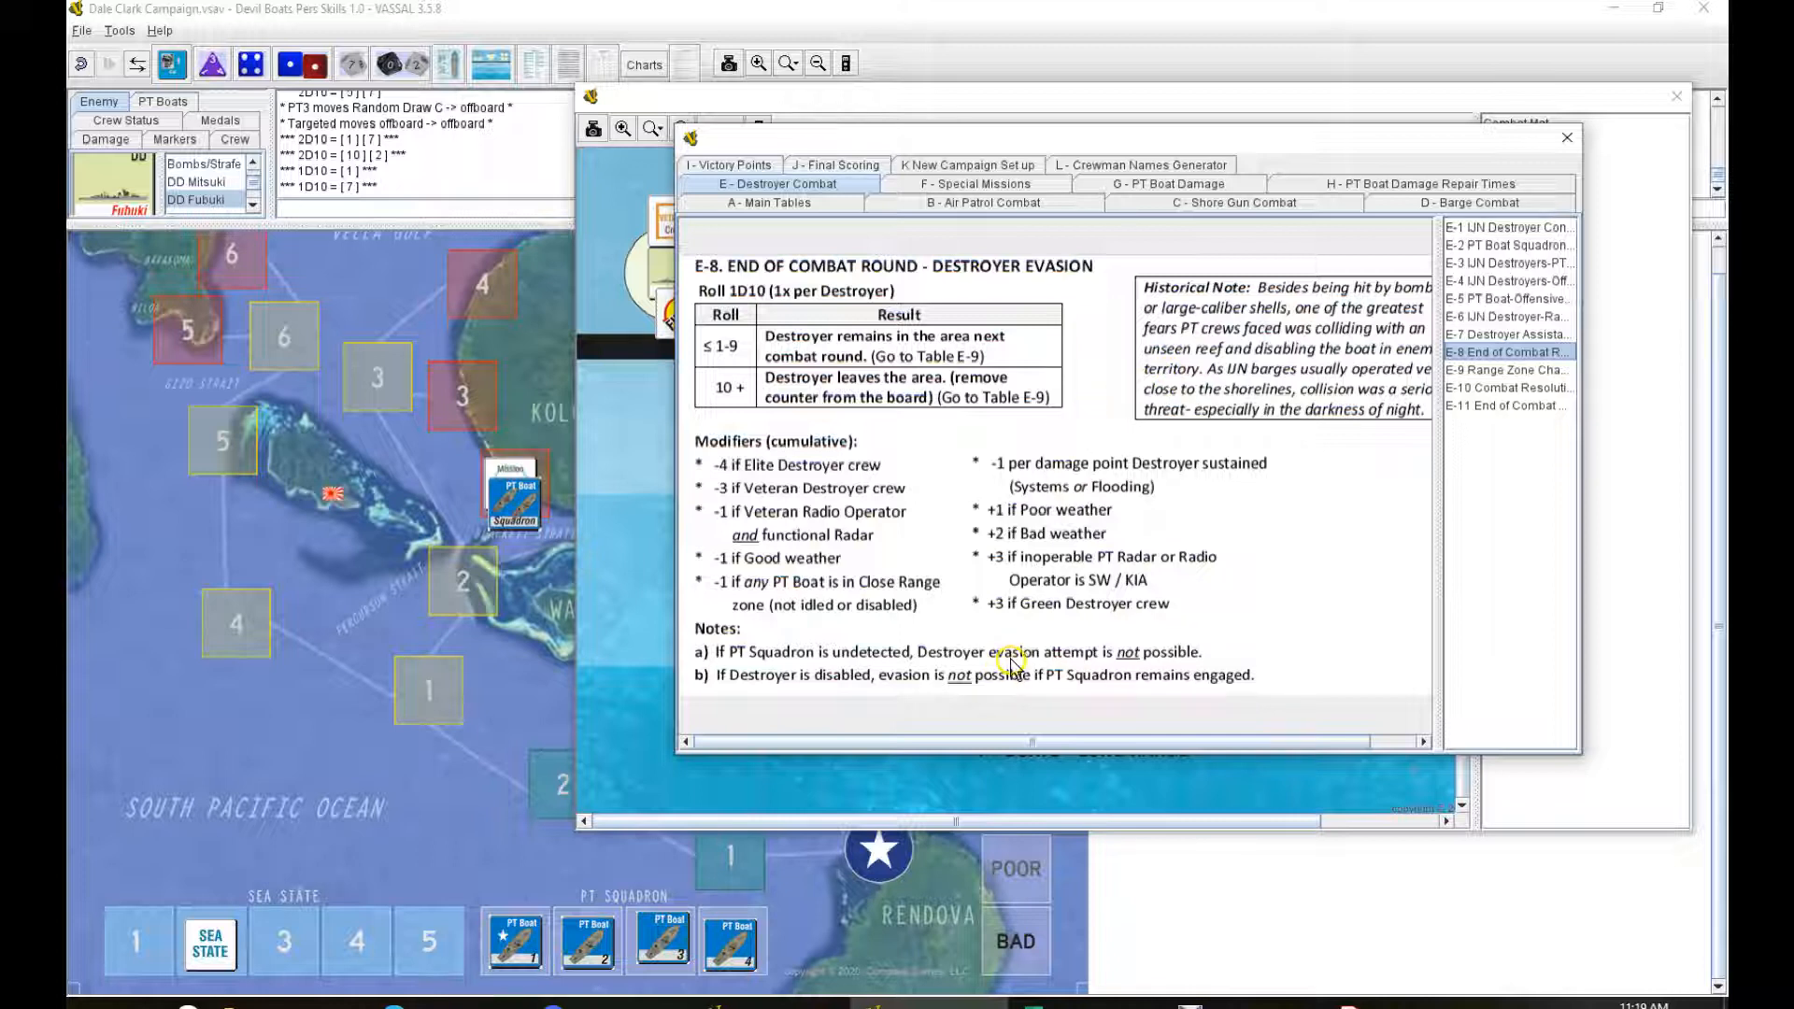
mouse_move(1016, 669)
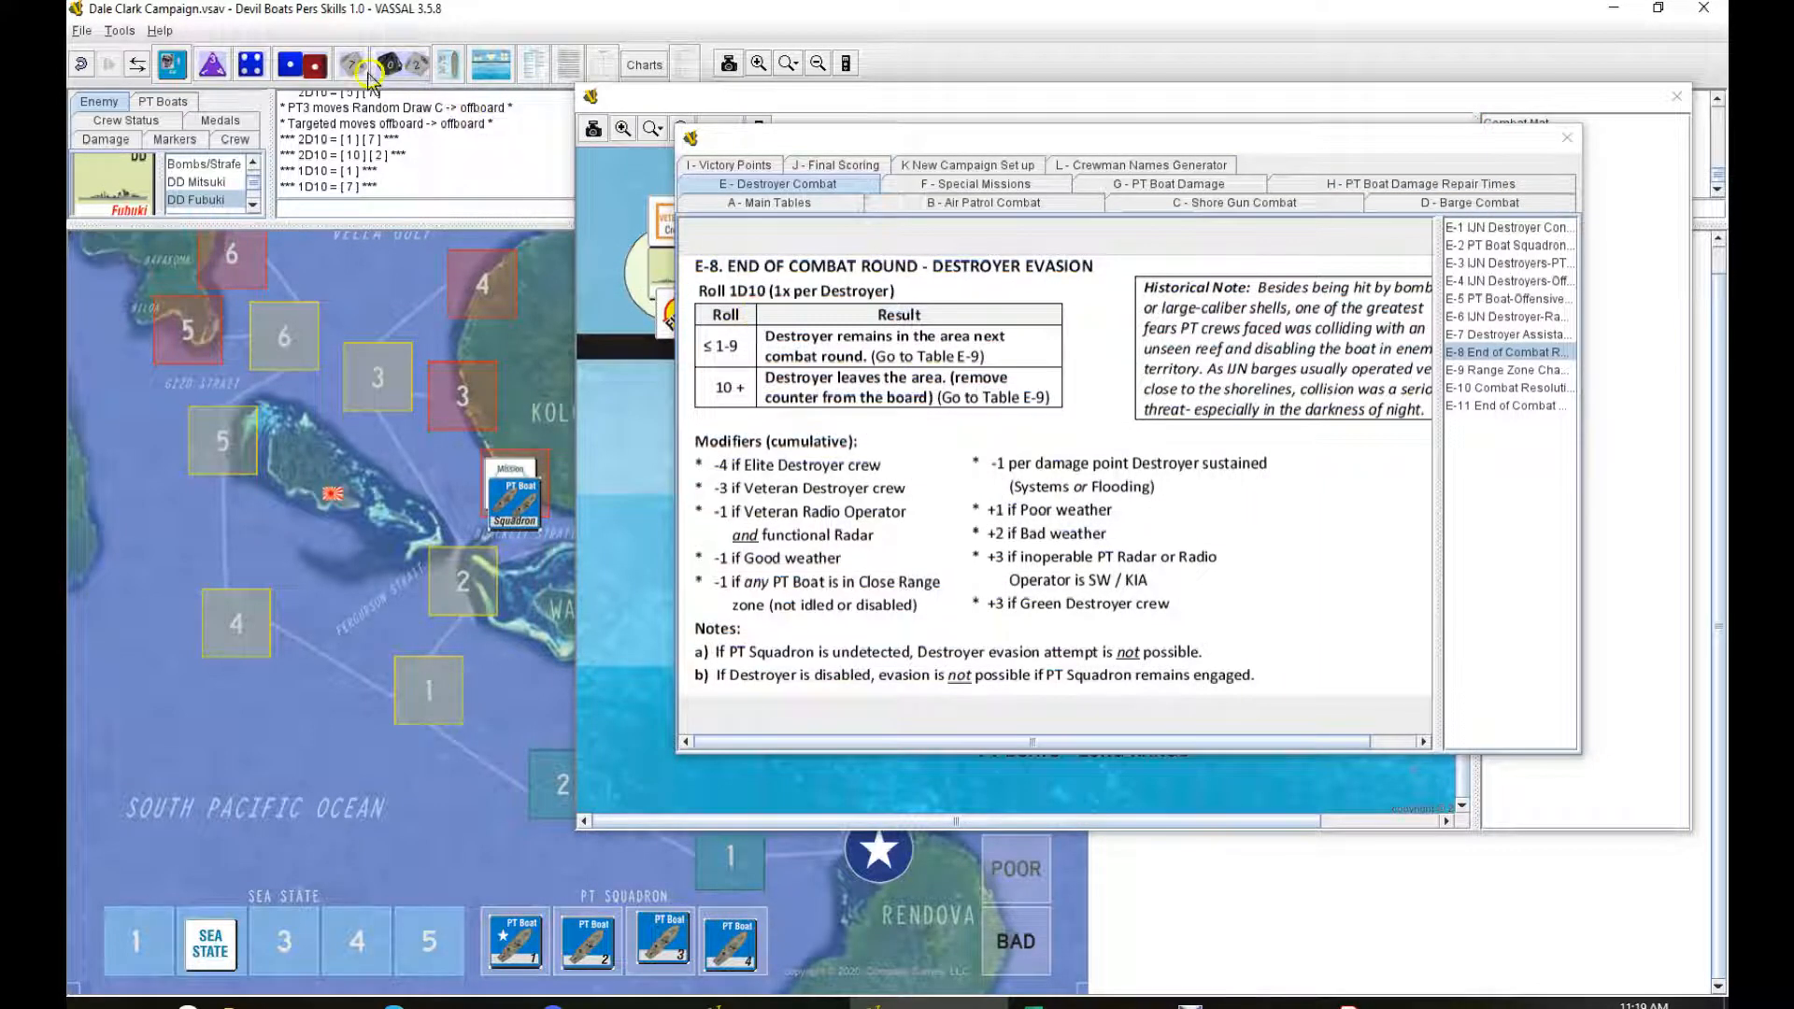
Step: Roll 1D10 for destroyer evasion, getting a 10
click(389, 65)
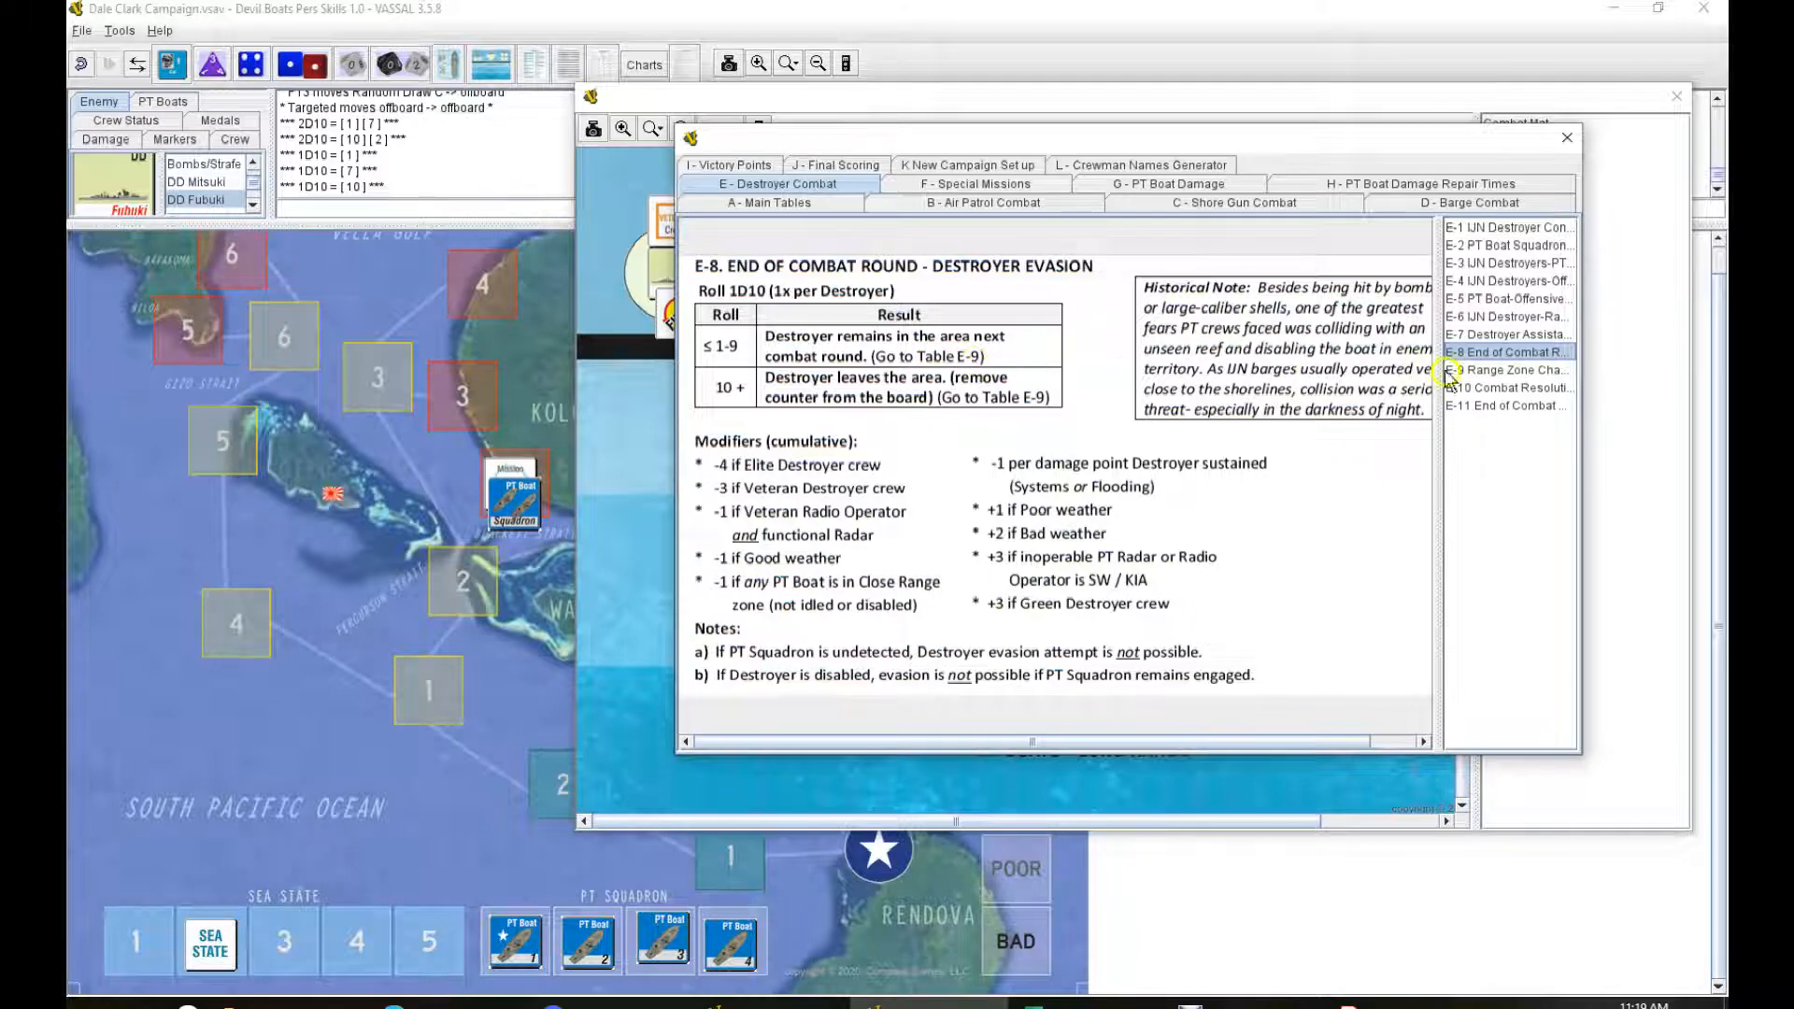
Step: Show table E-9 and move the PT boats to the Long Range zone
click(1508, 368)
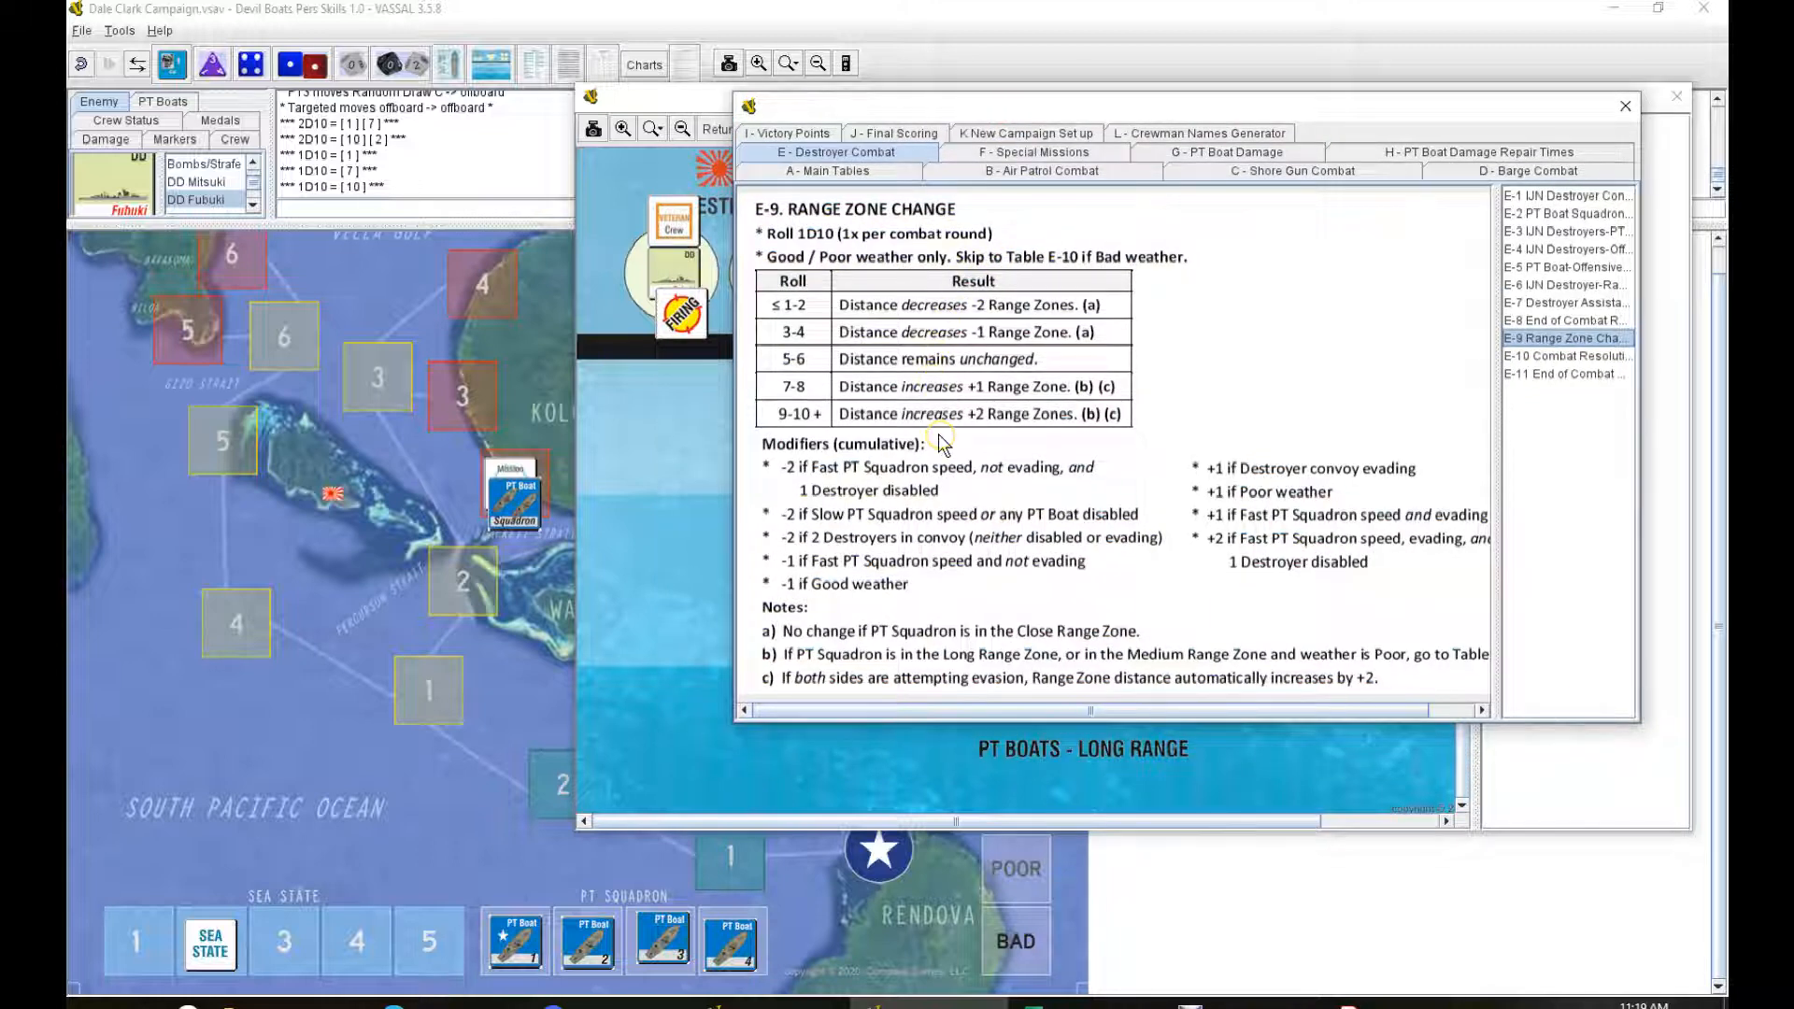
mouse_move(1001, 494)
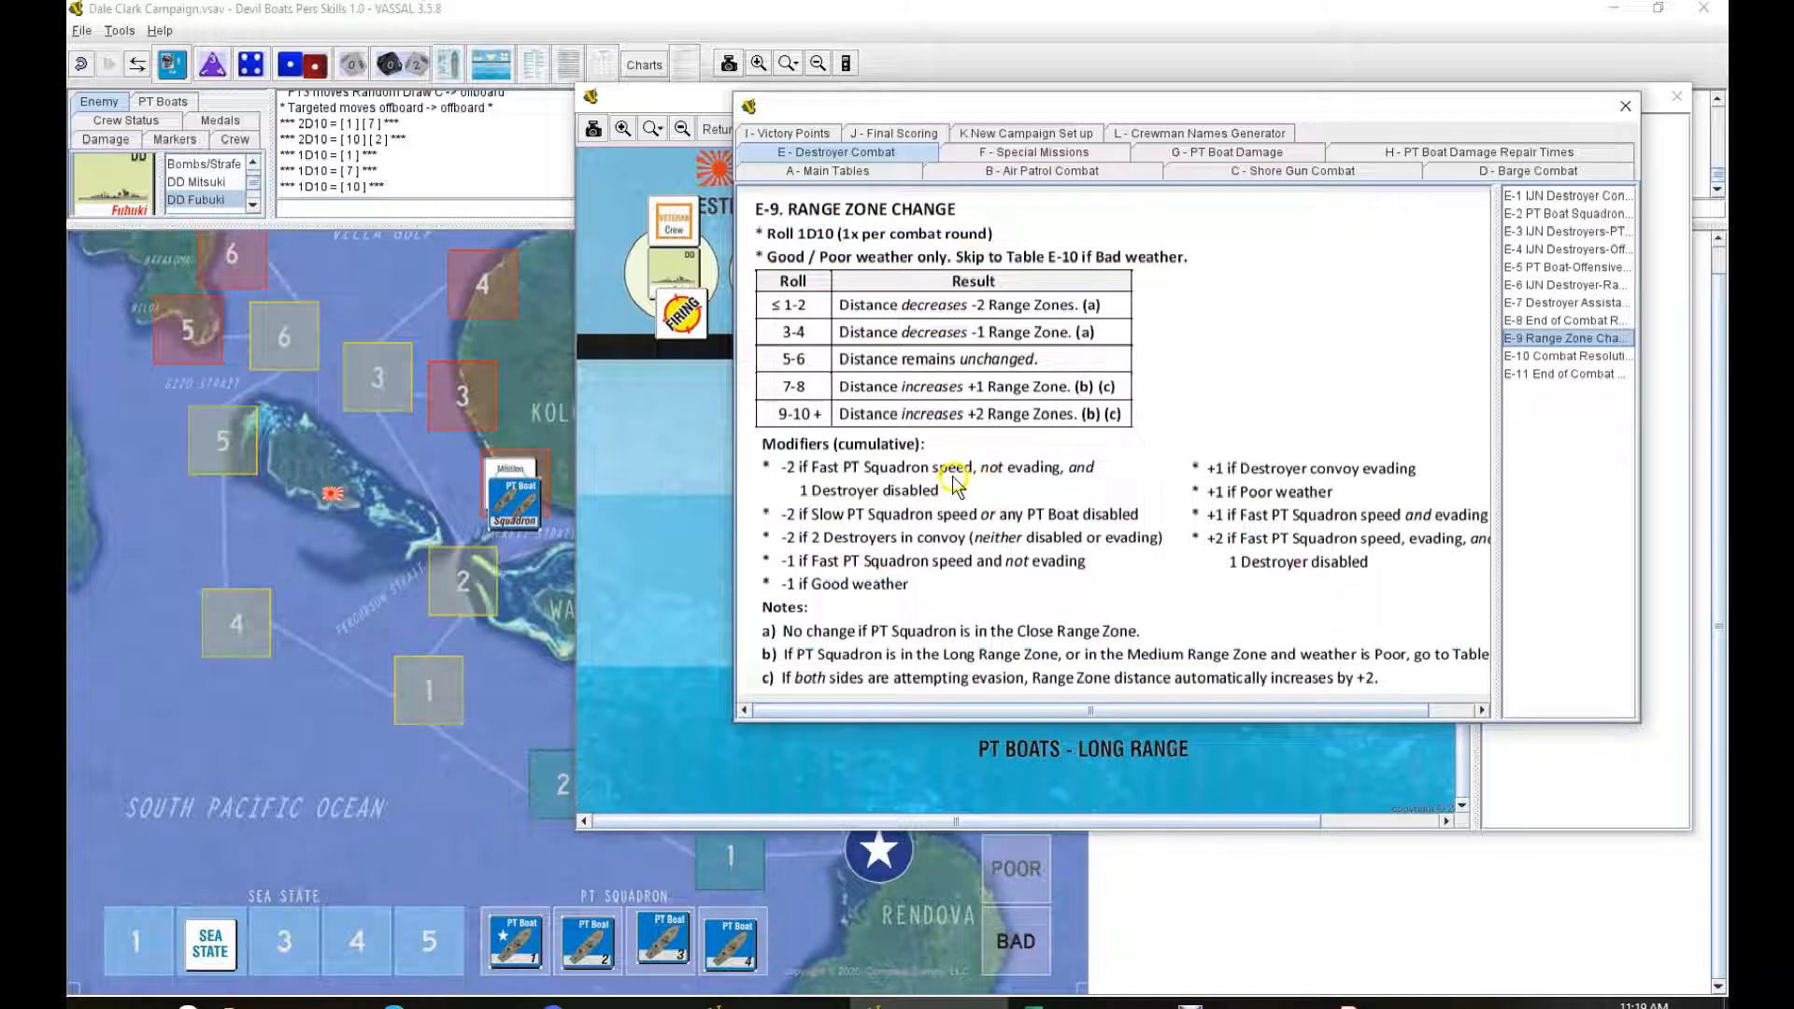
mouse_move(929, 515)
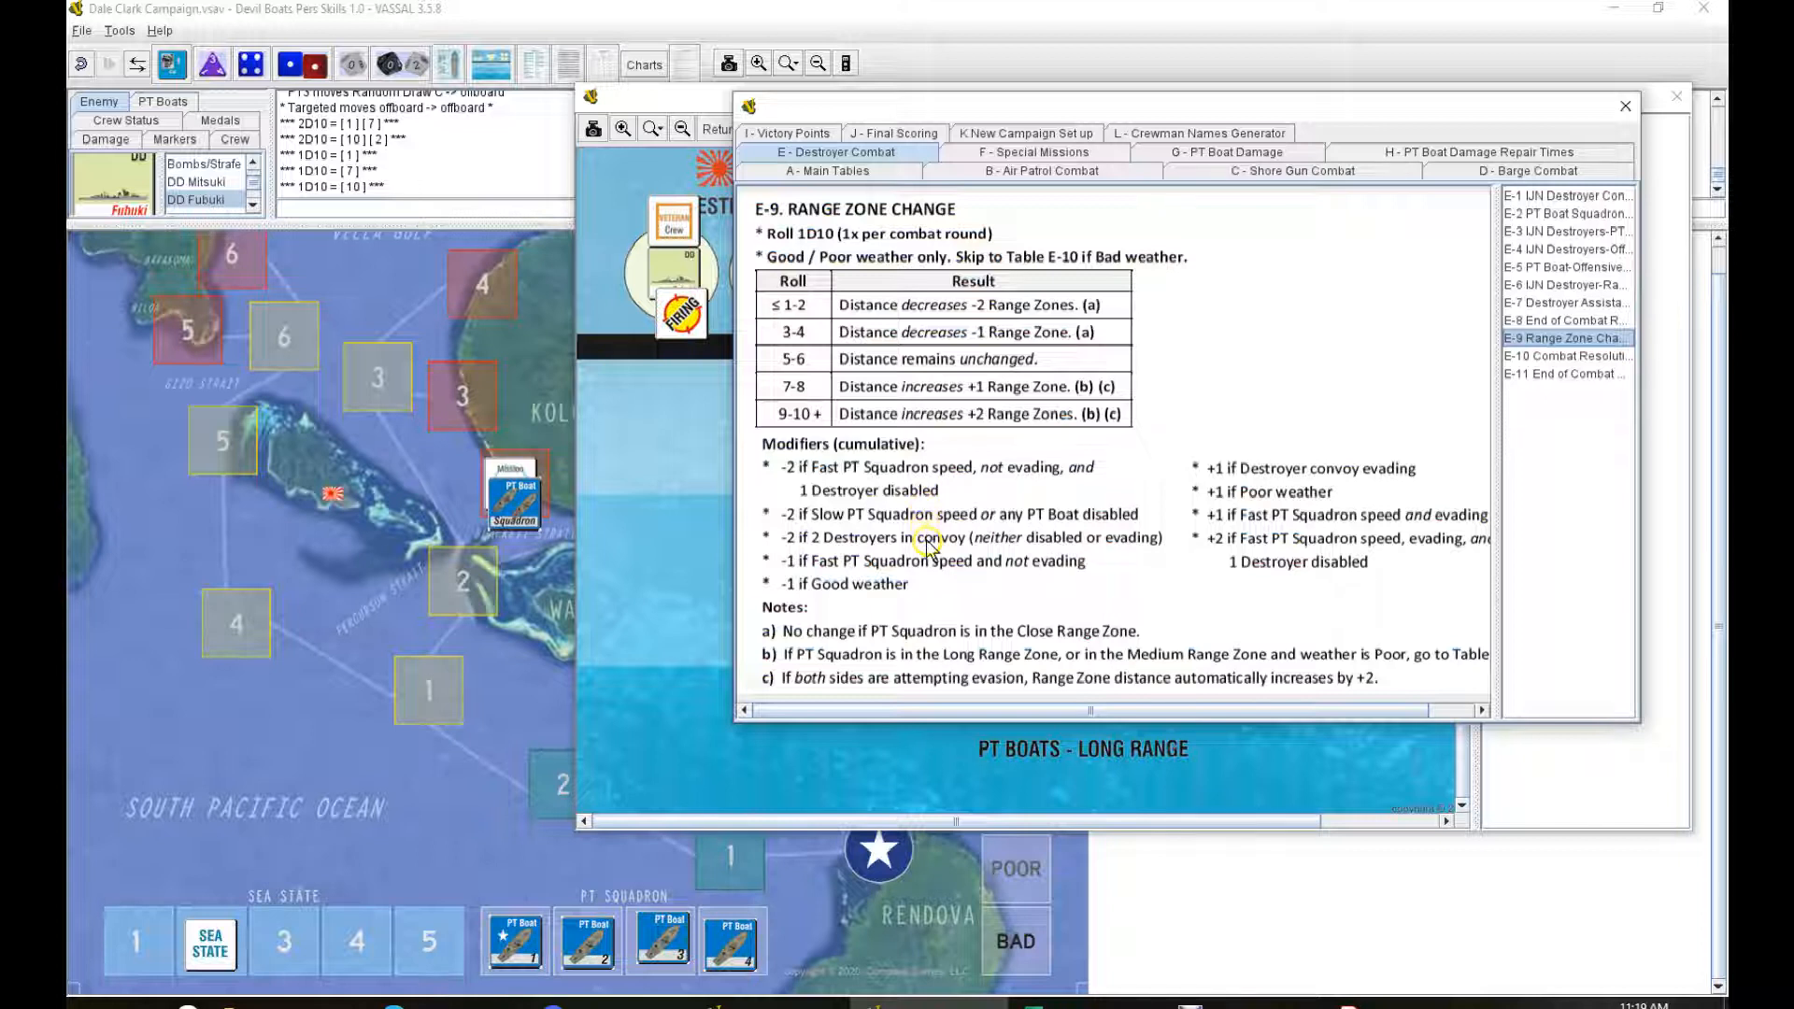
mouse_move(931, 576)
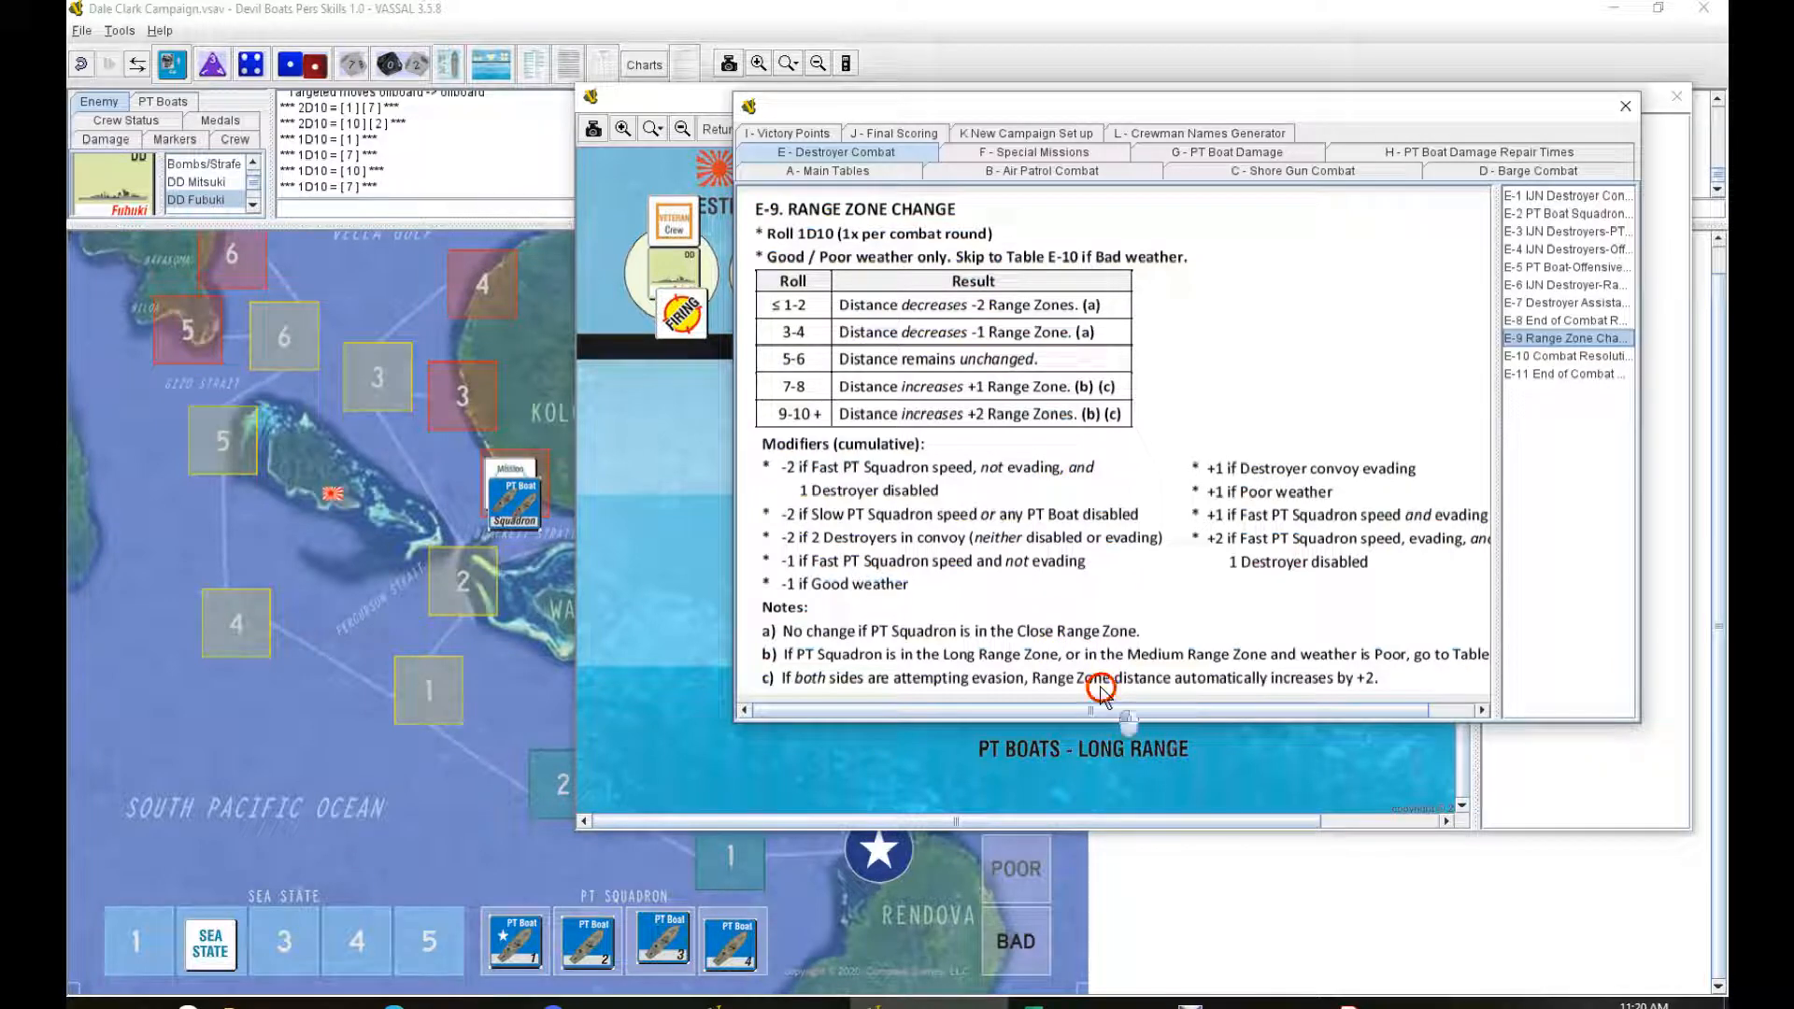
drag(1105, 709, 1172, 709)
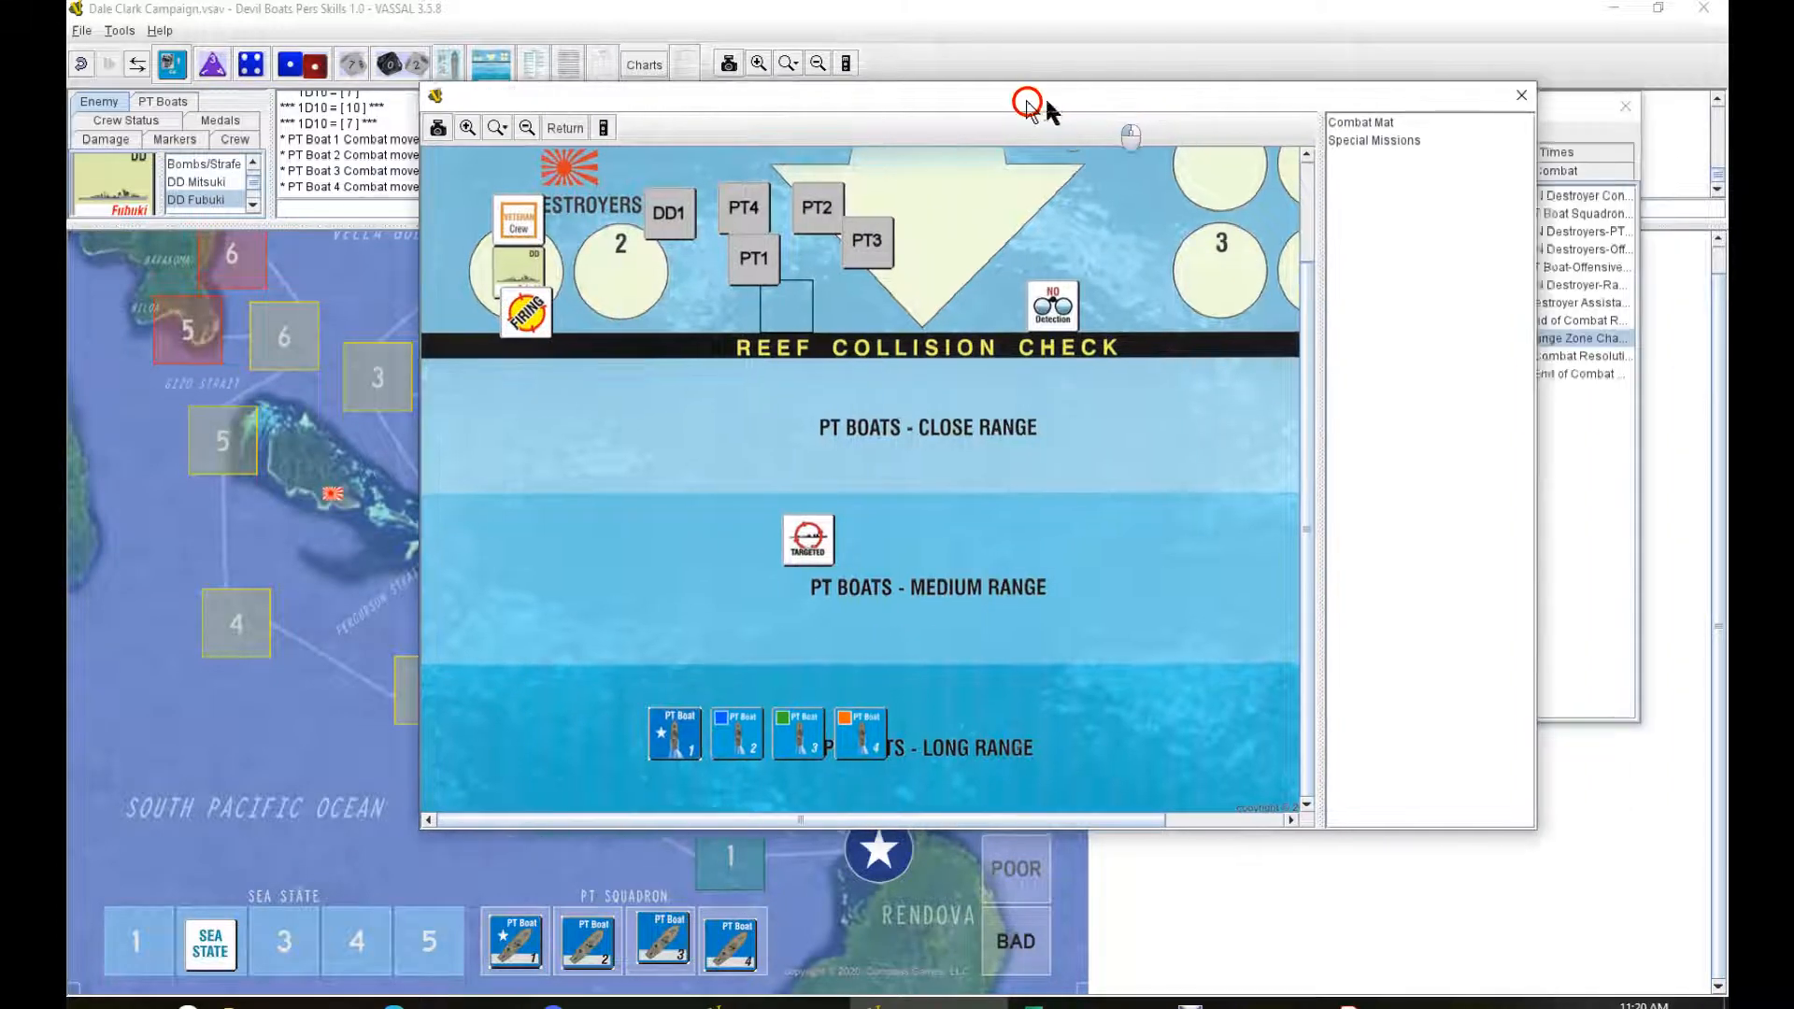
click(1579, 337)
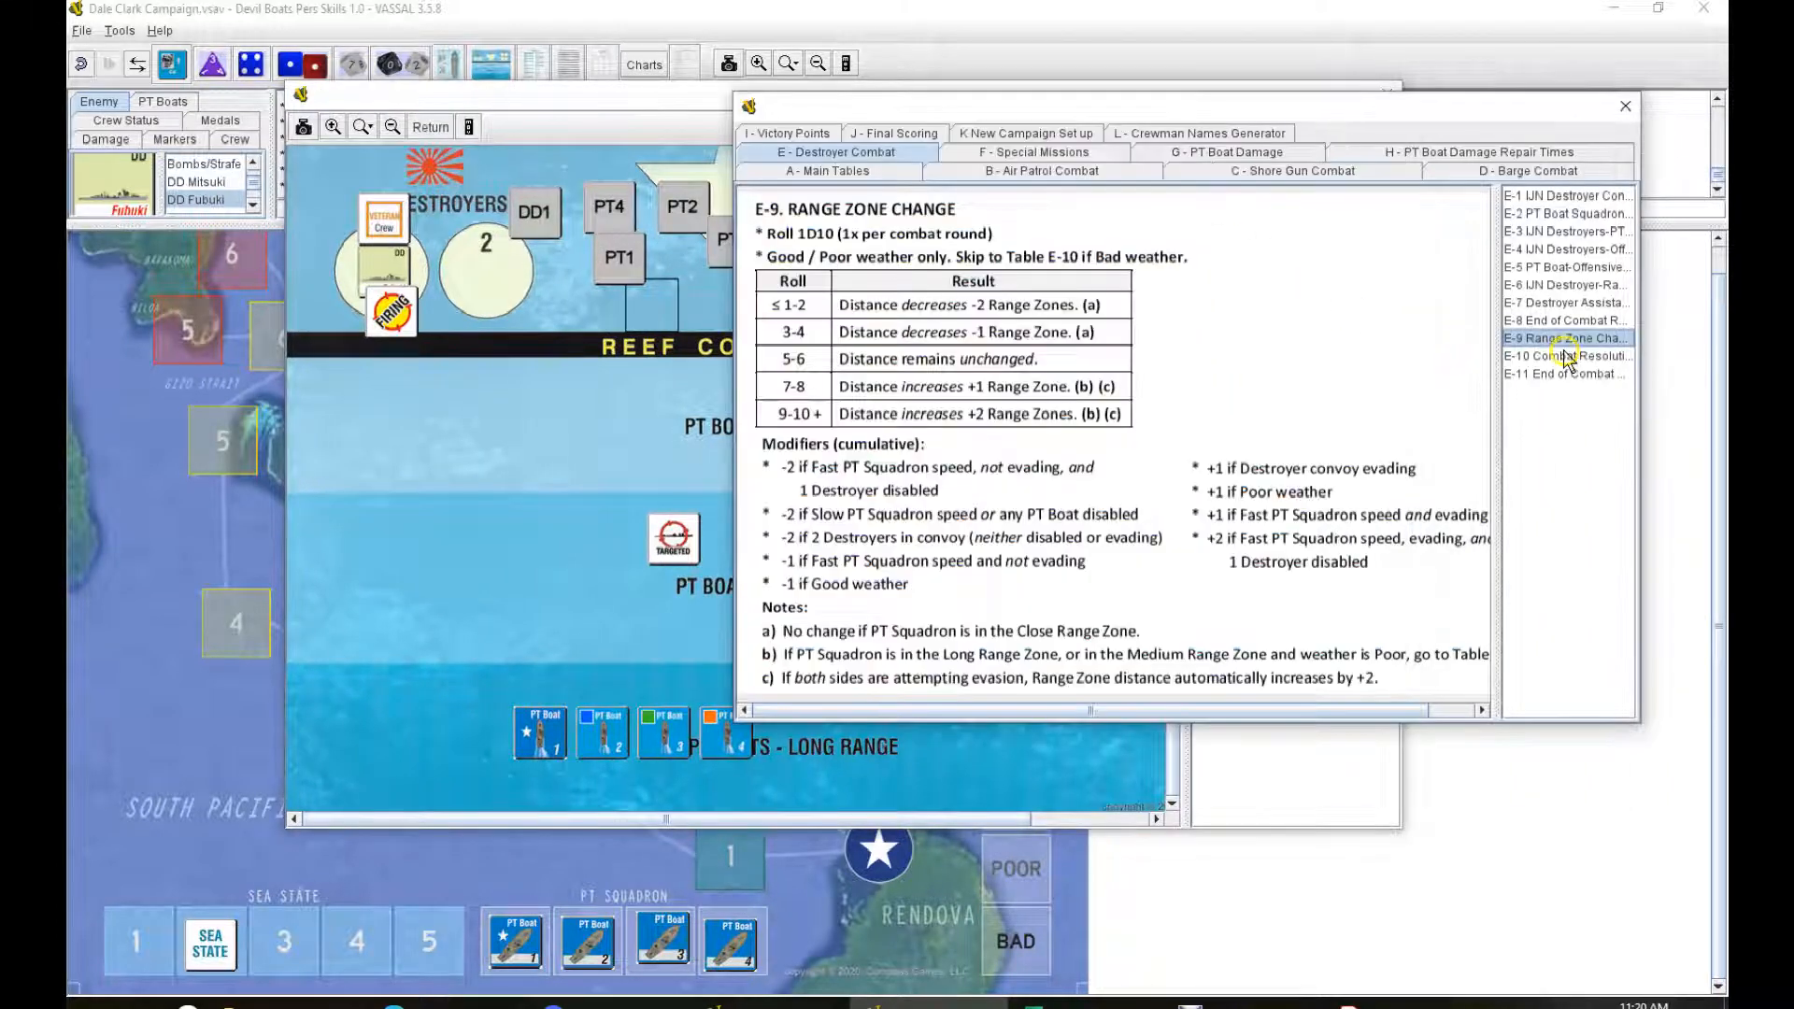
Step: Review the Combat Resolution and End of Combat Round tables (E-10, E-11)
click(1565, 355)
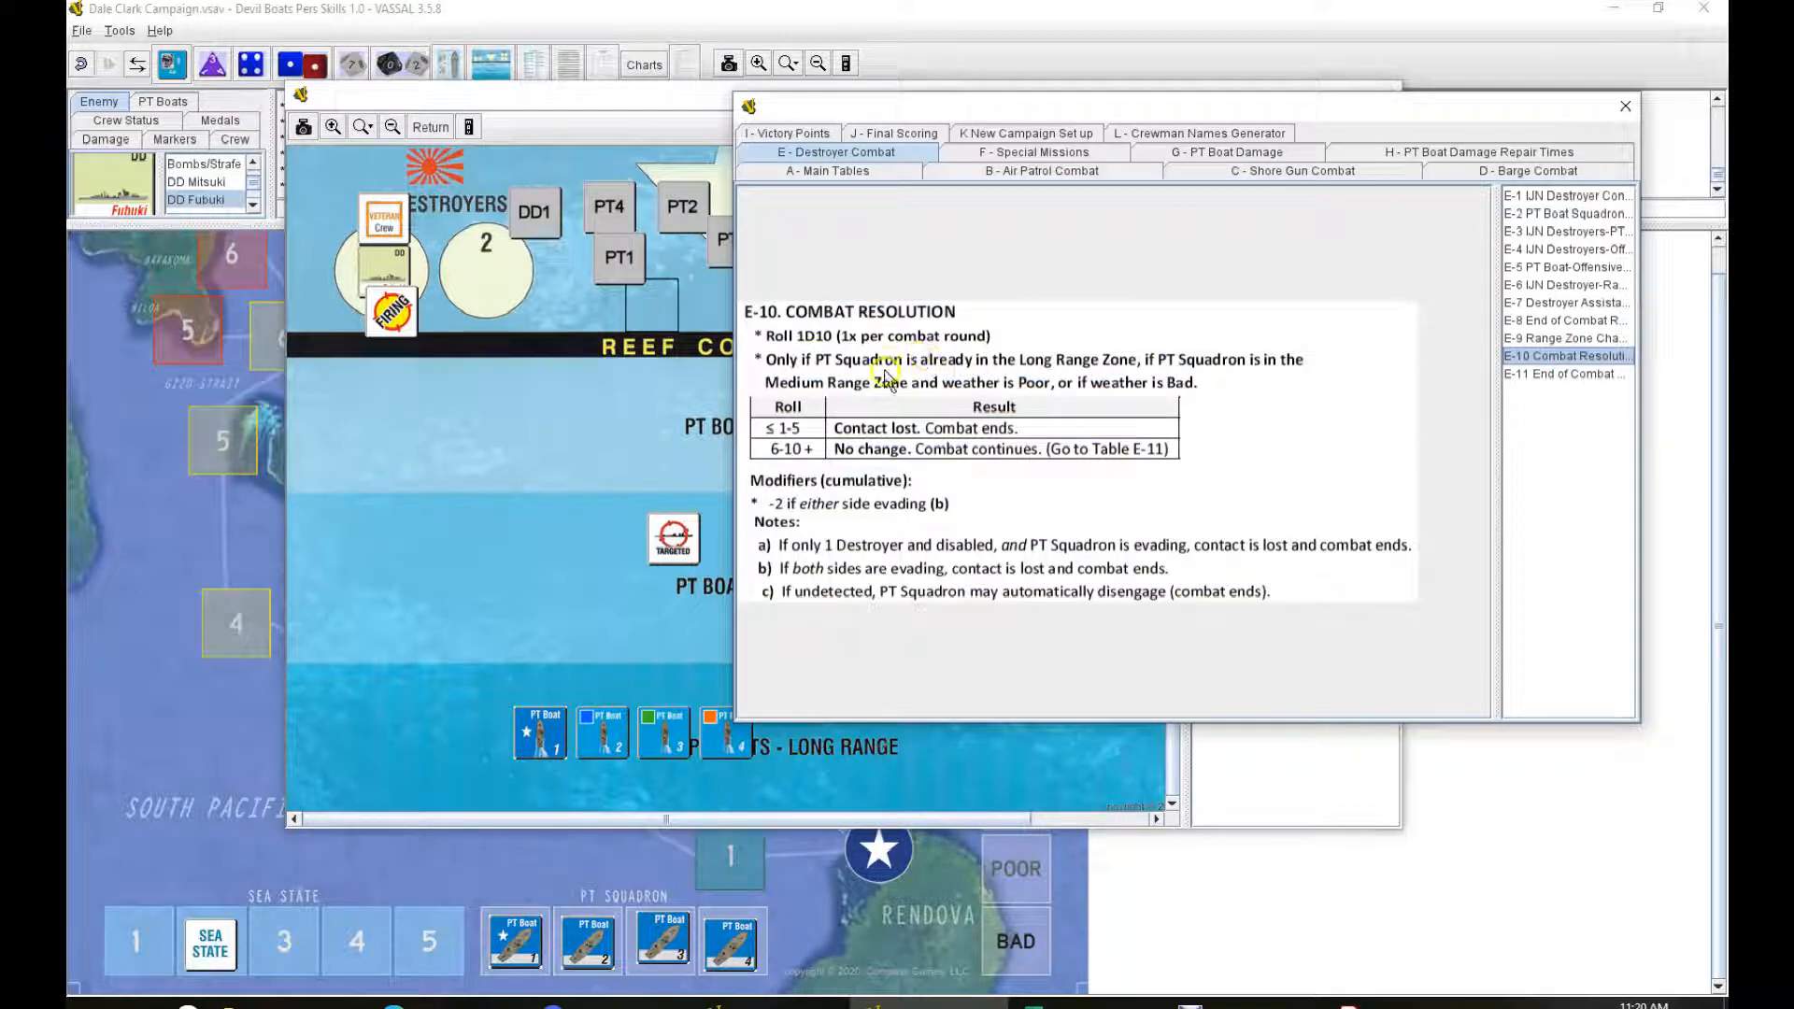
mouse_move(875, 349)
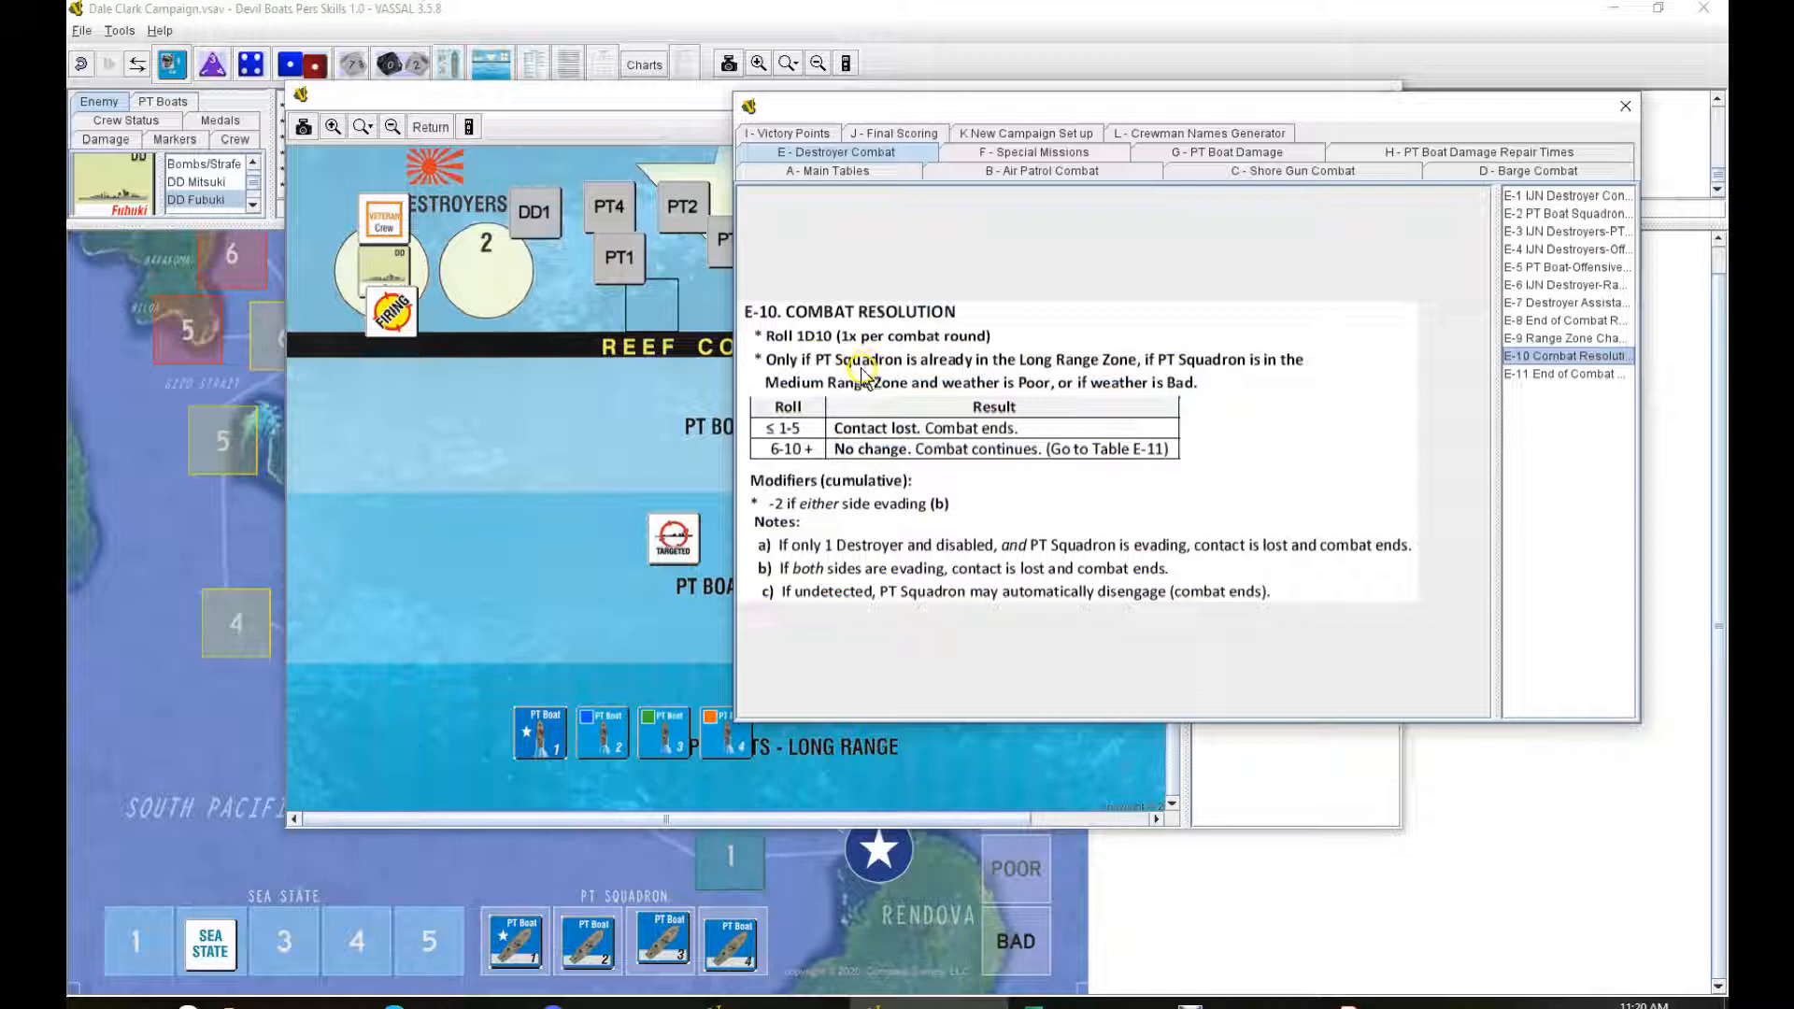
mouse_move(1141, 366)
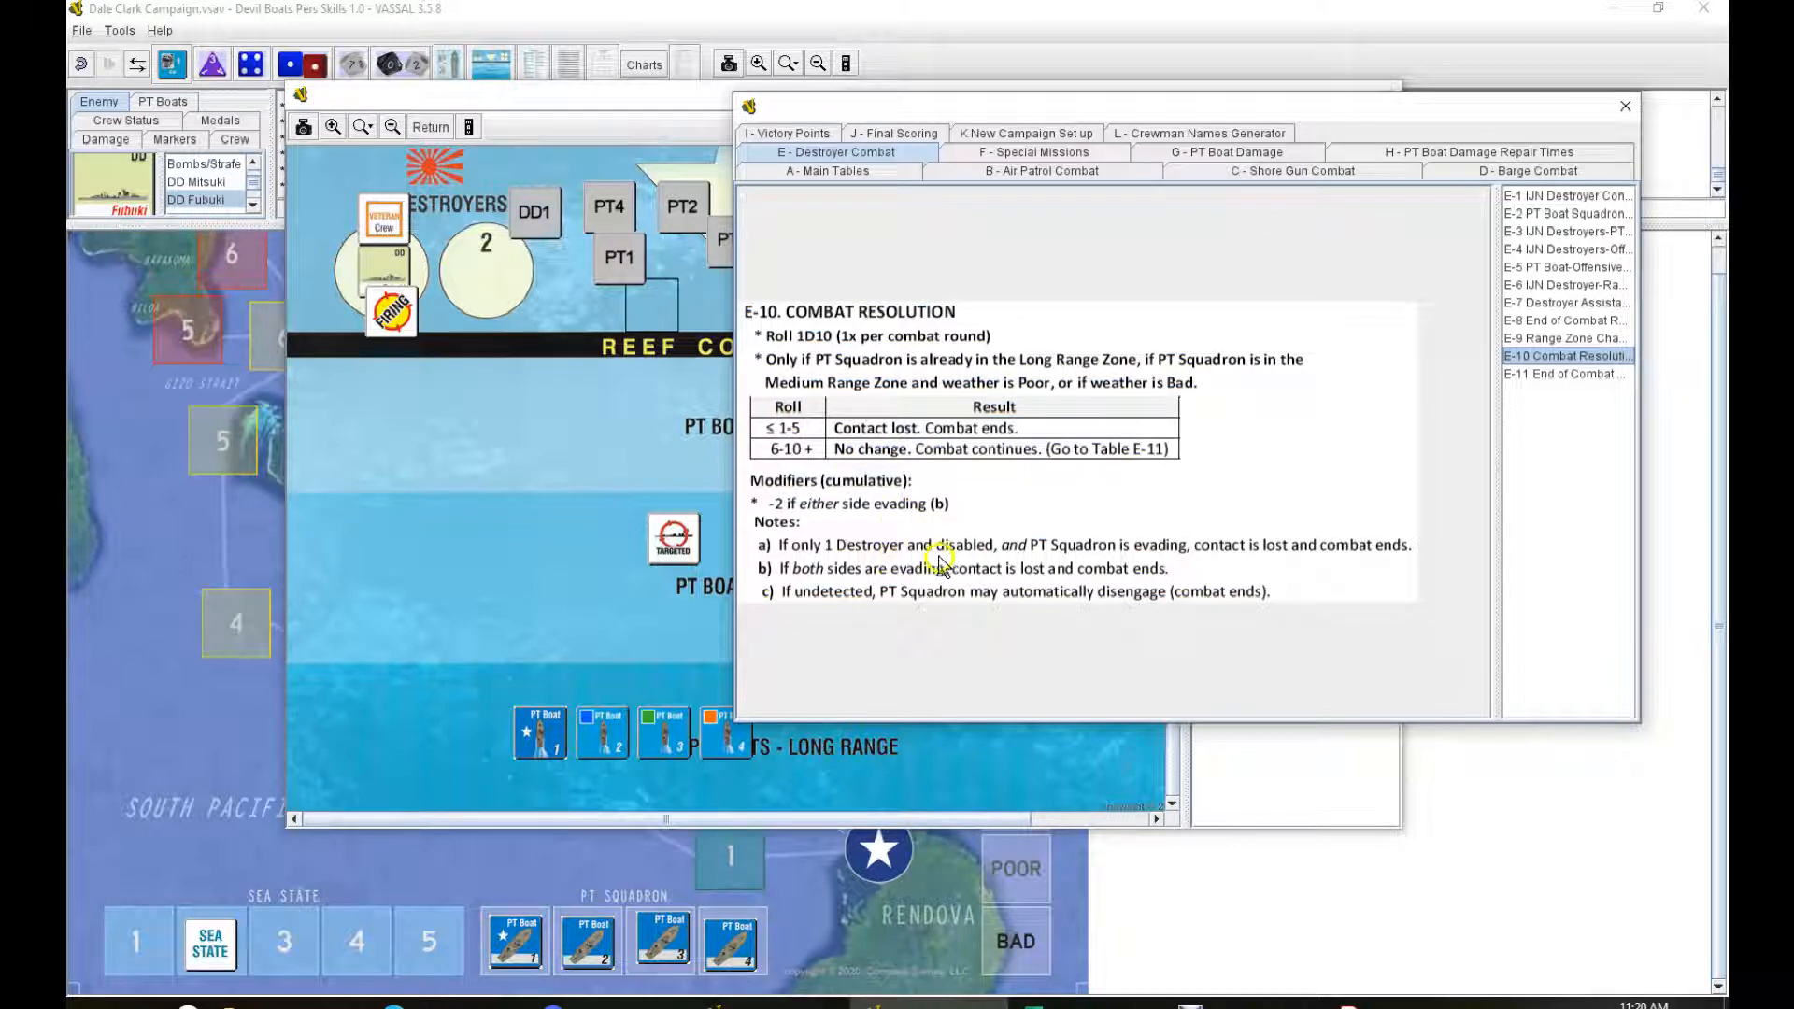
mouse_move(984, 574)
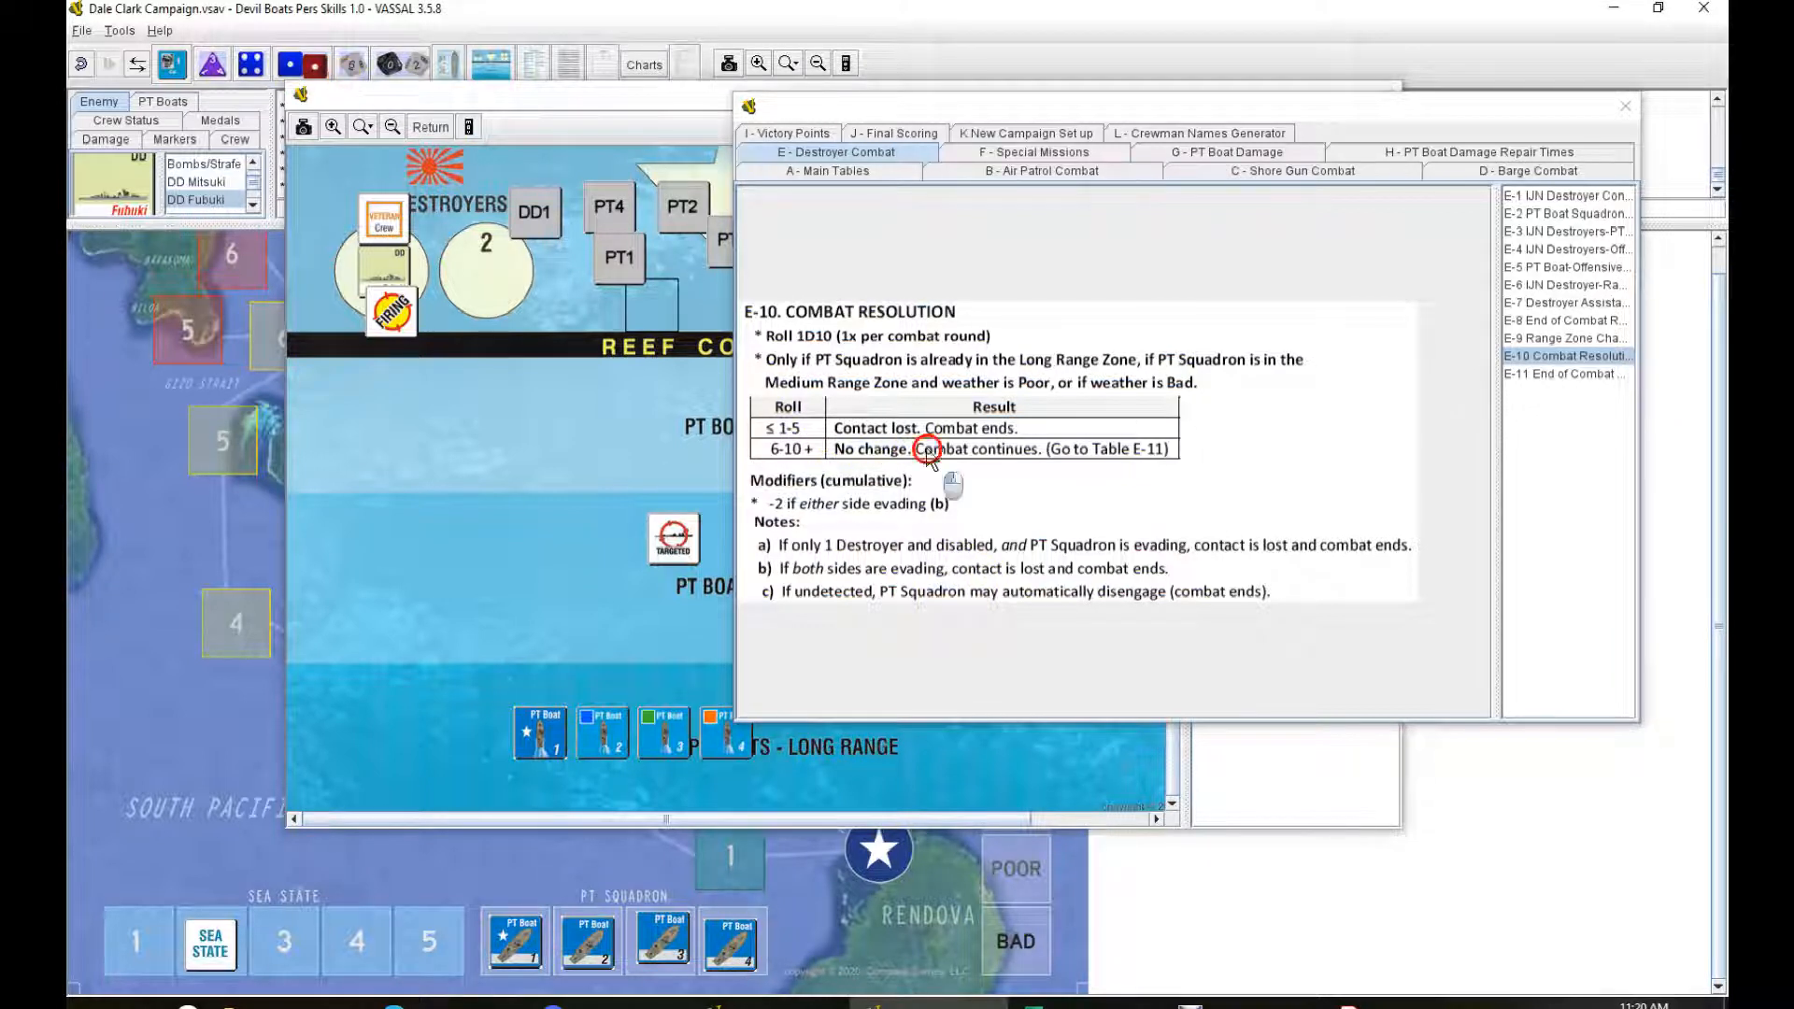
click(1566, 373)
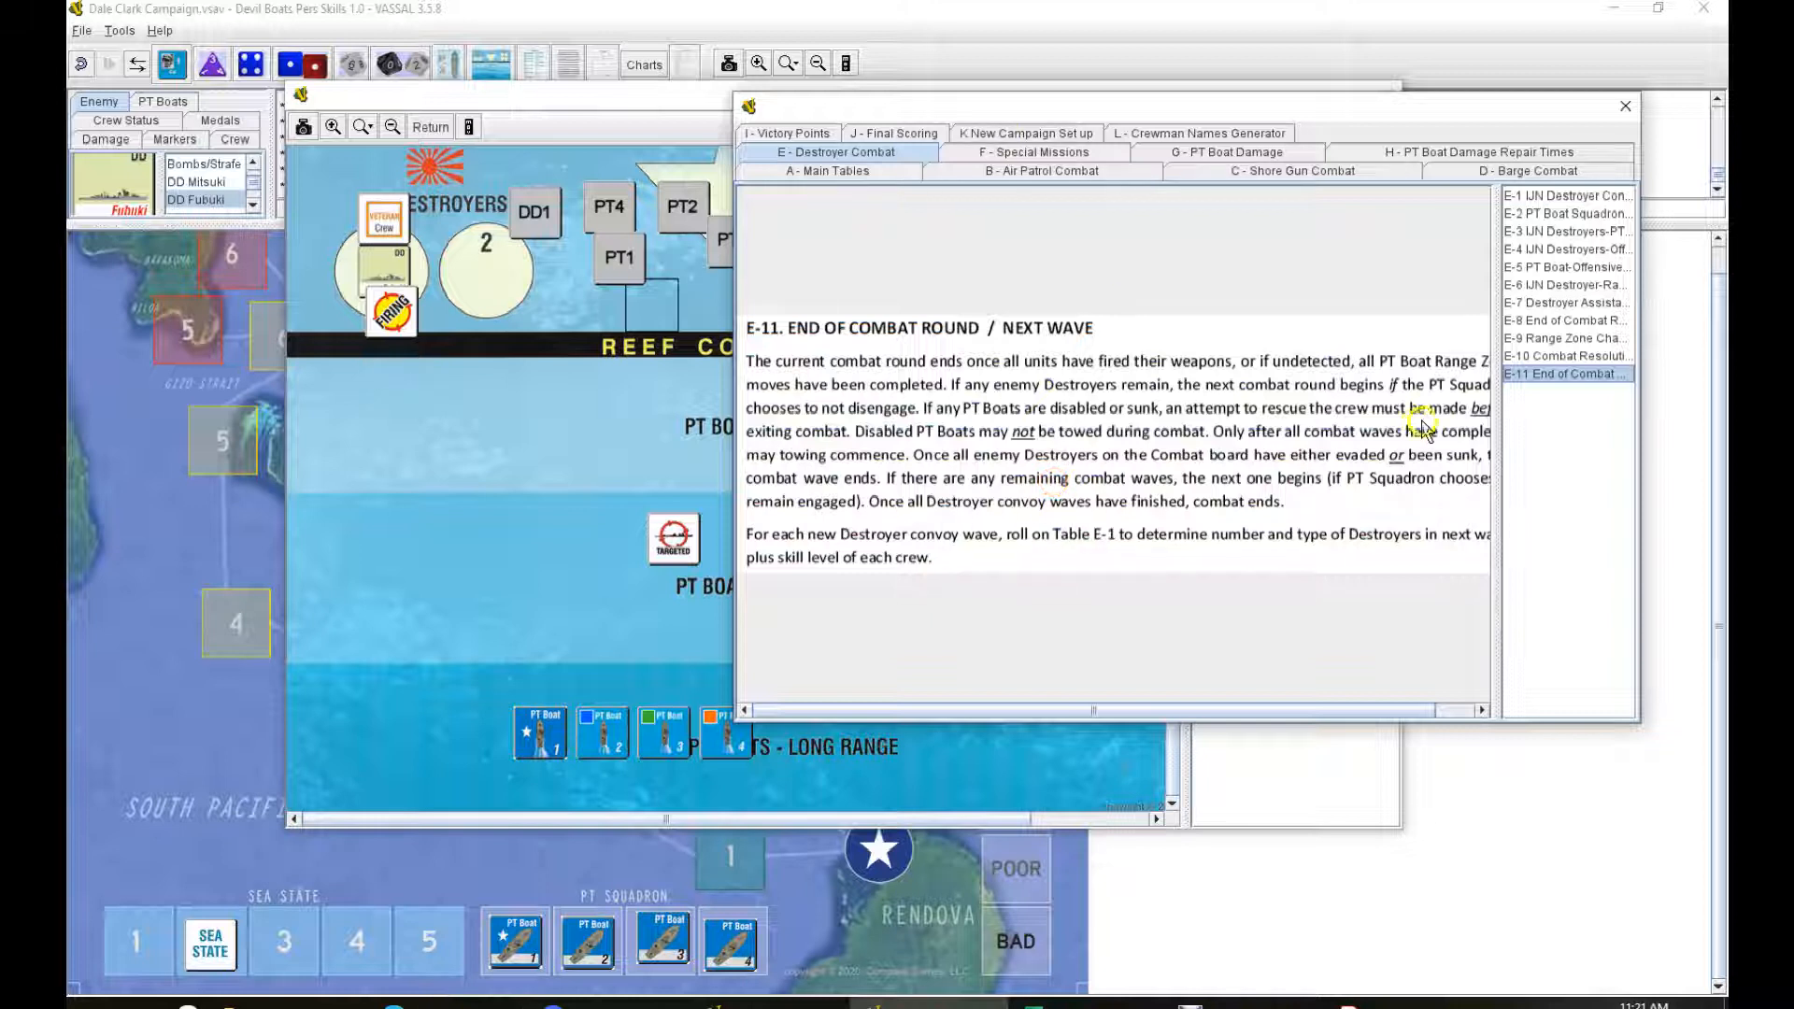
click(1564, 356)
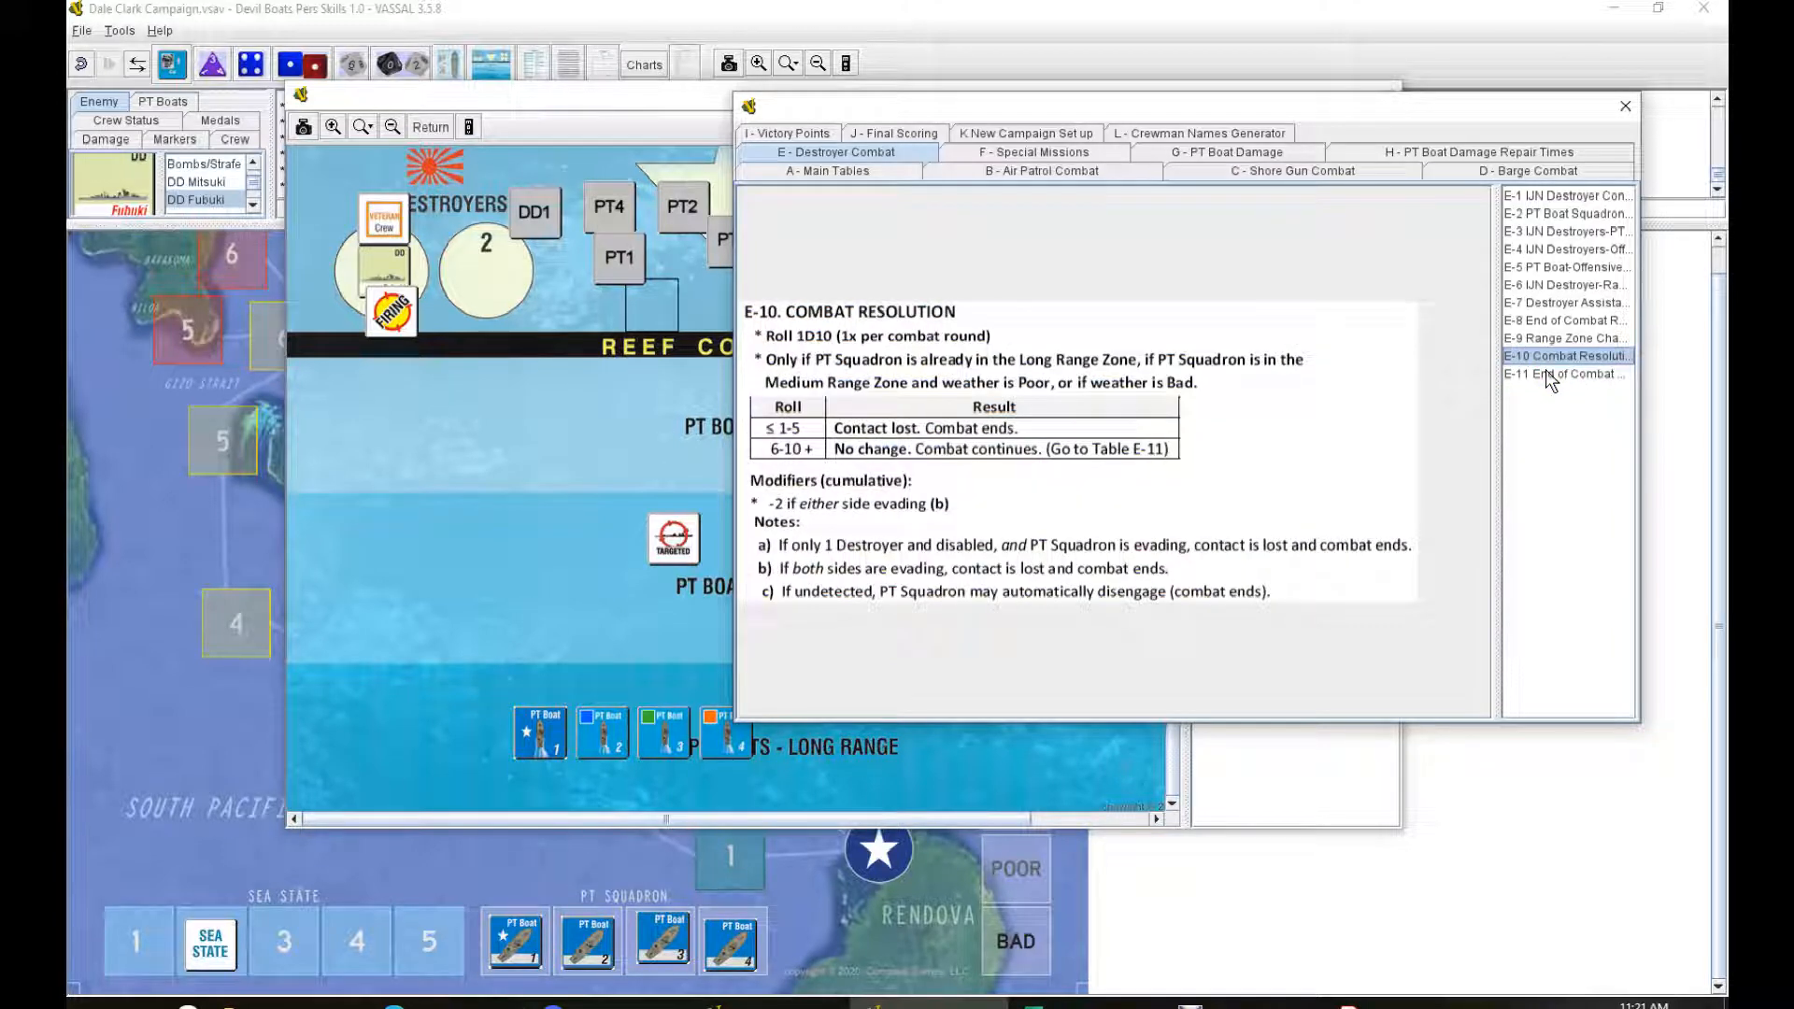
click(1564, 374)
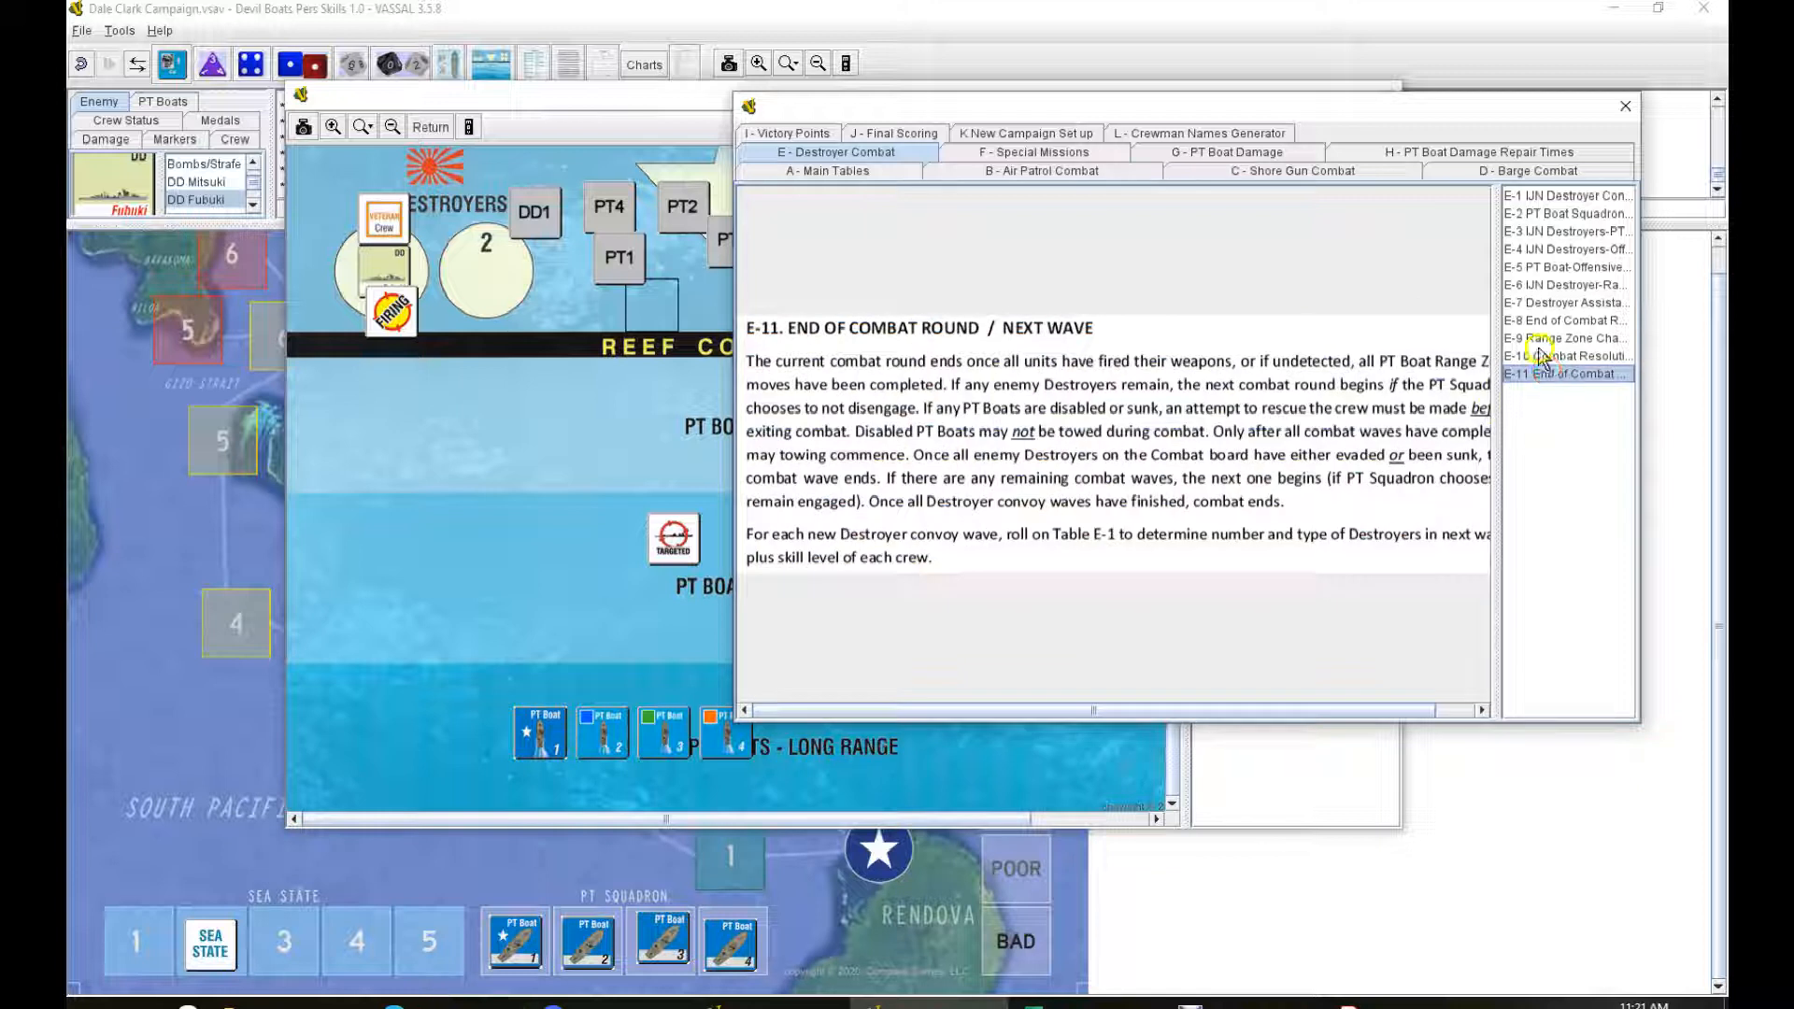
click(1563, 356)
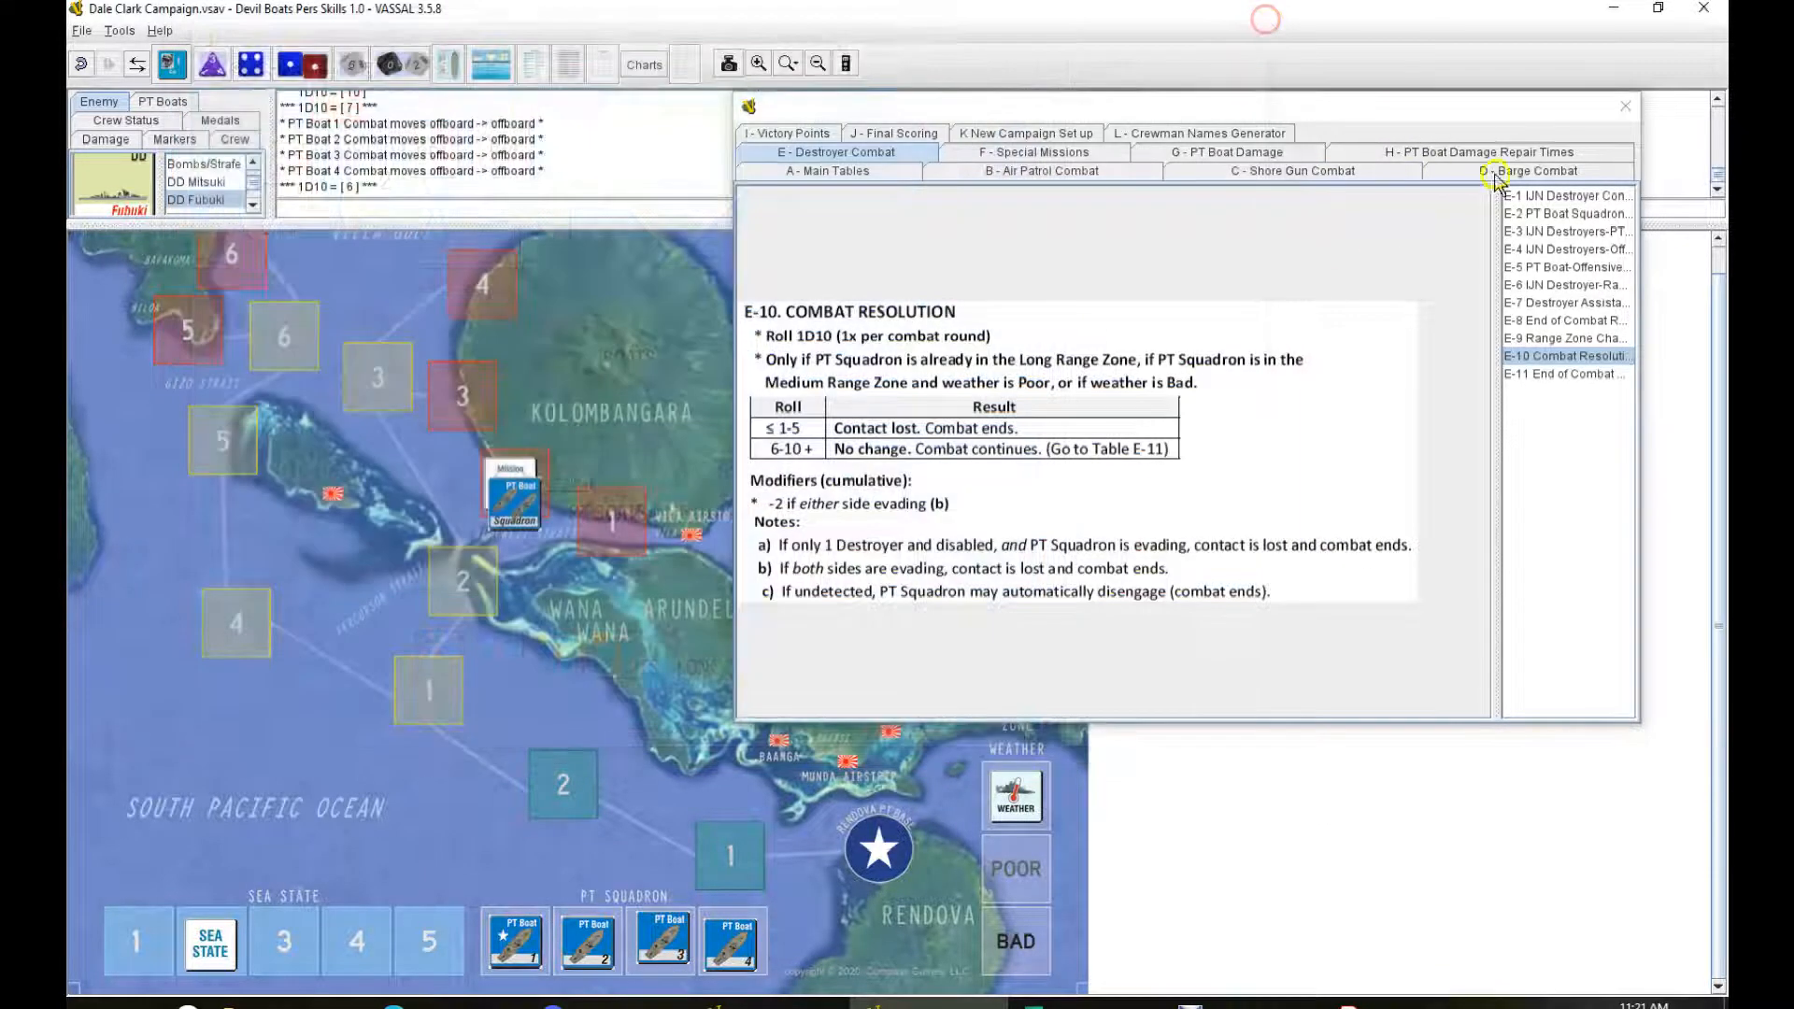
click(1624, 105)
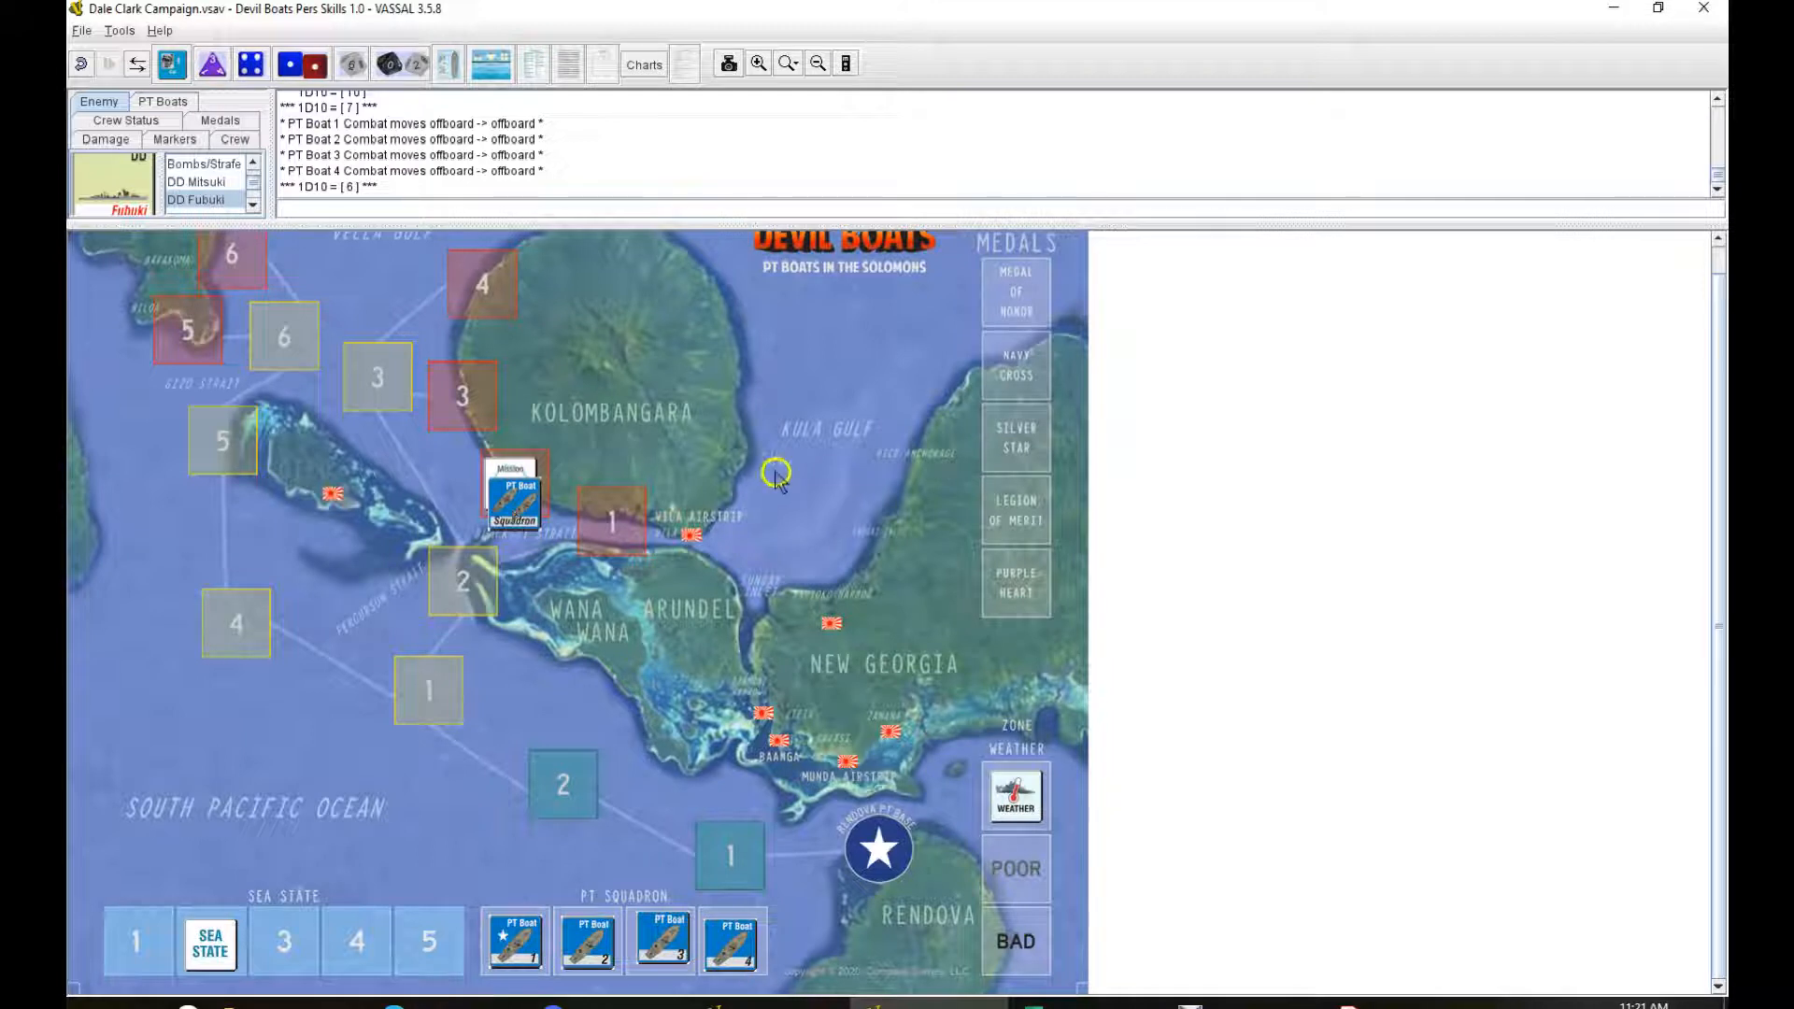
mouse_move(626, 370)
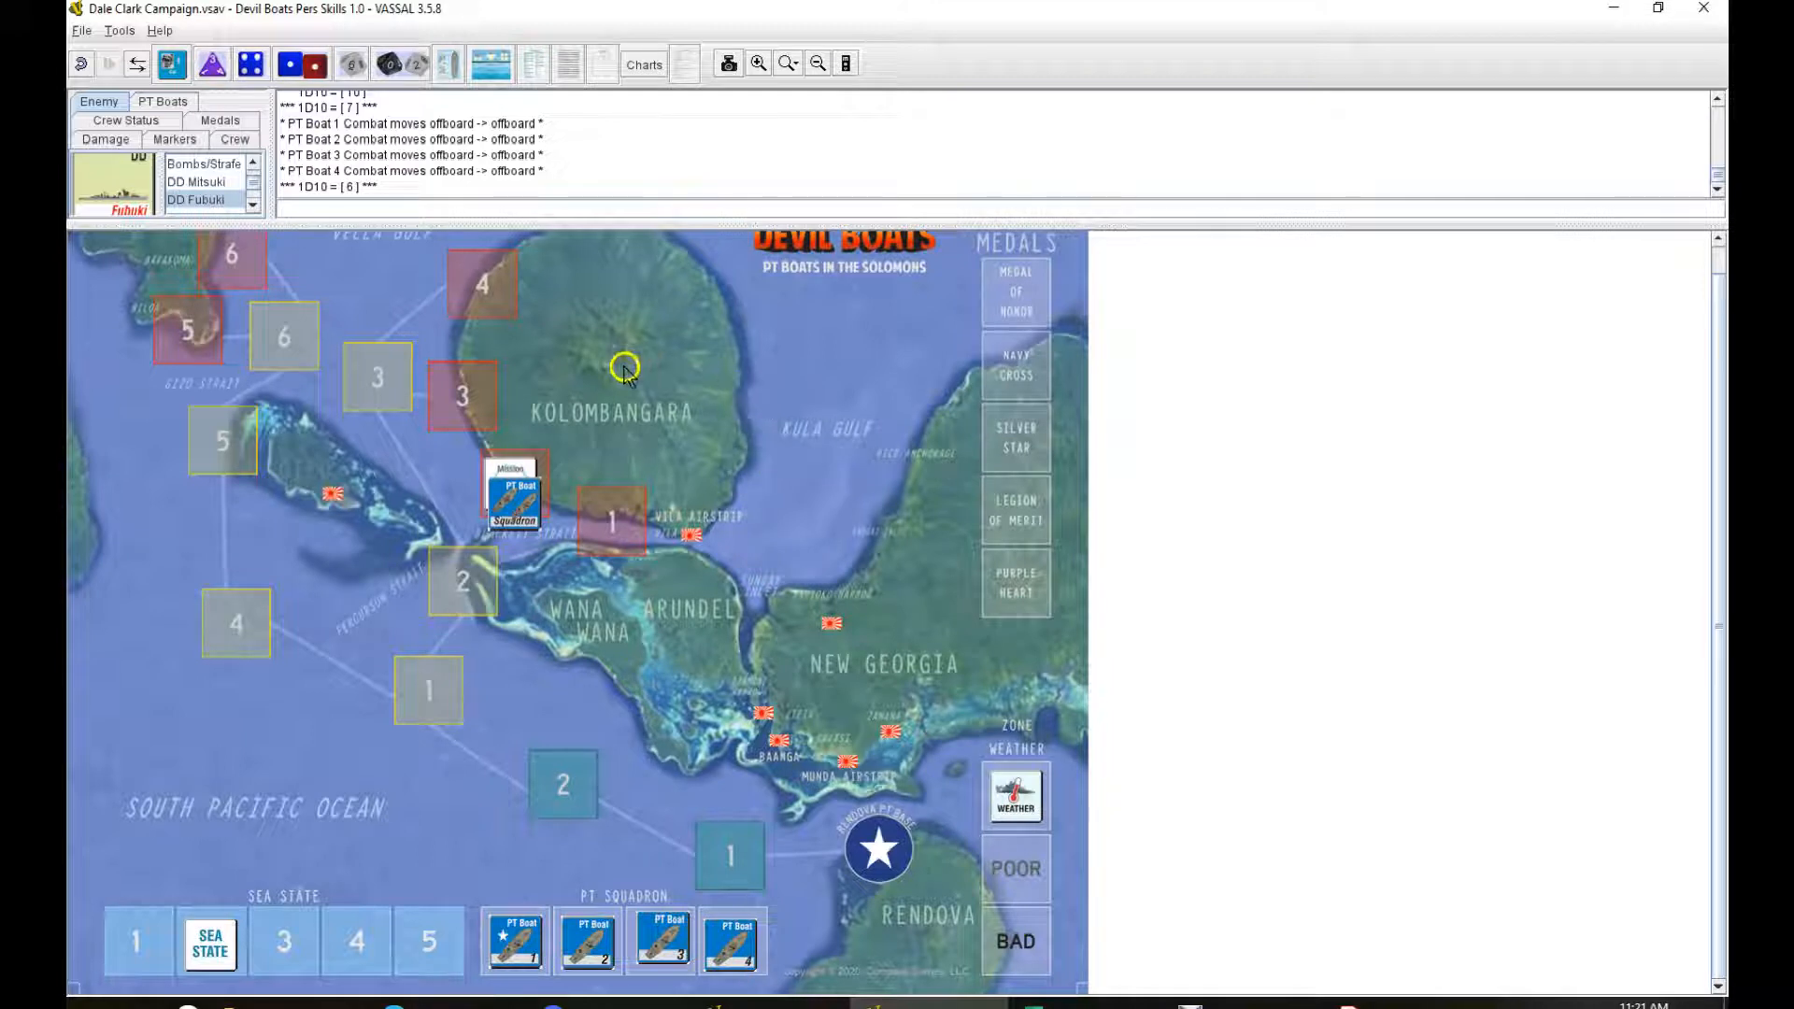
mouse_move(625, 482)
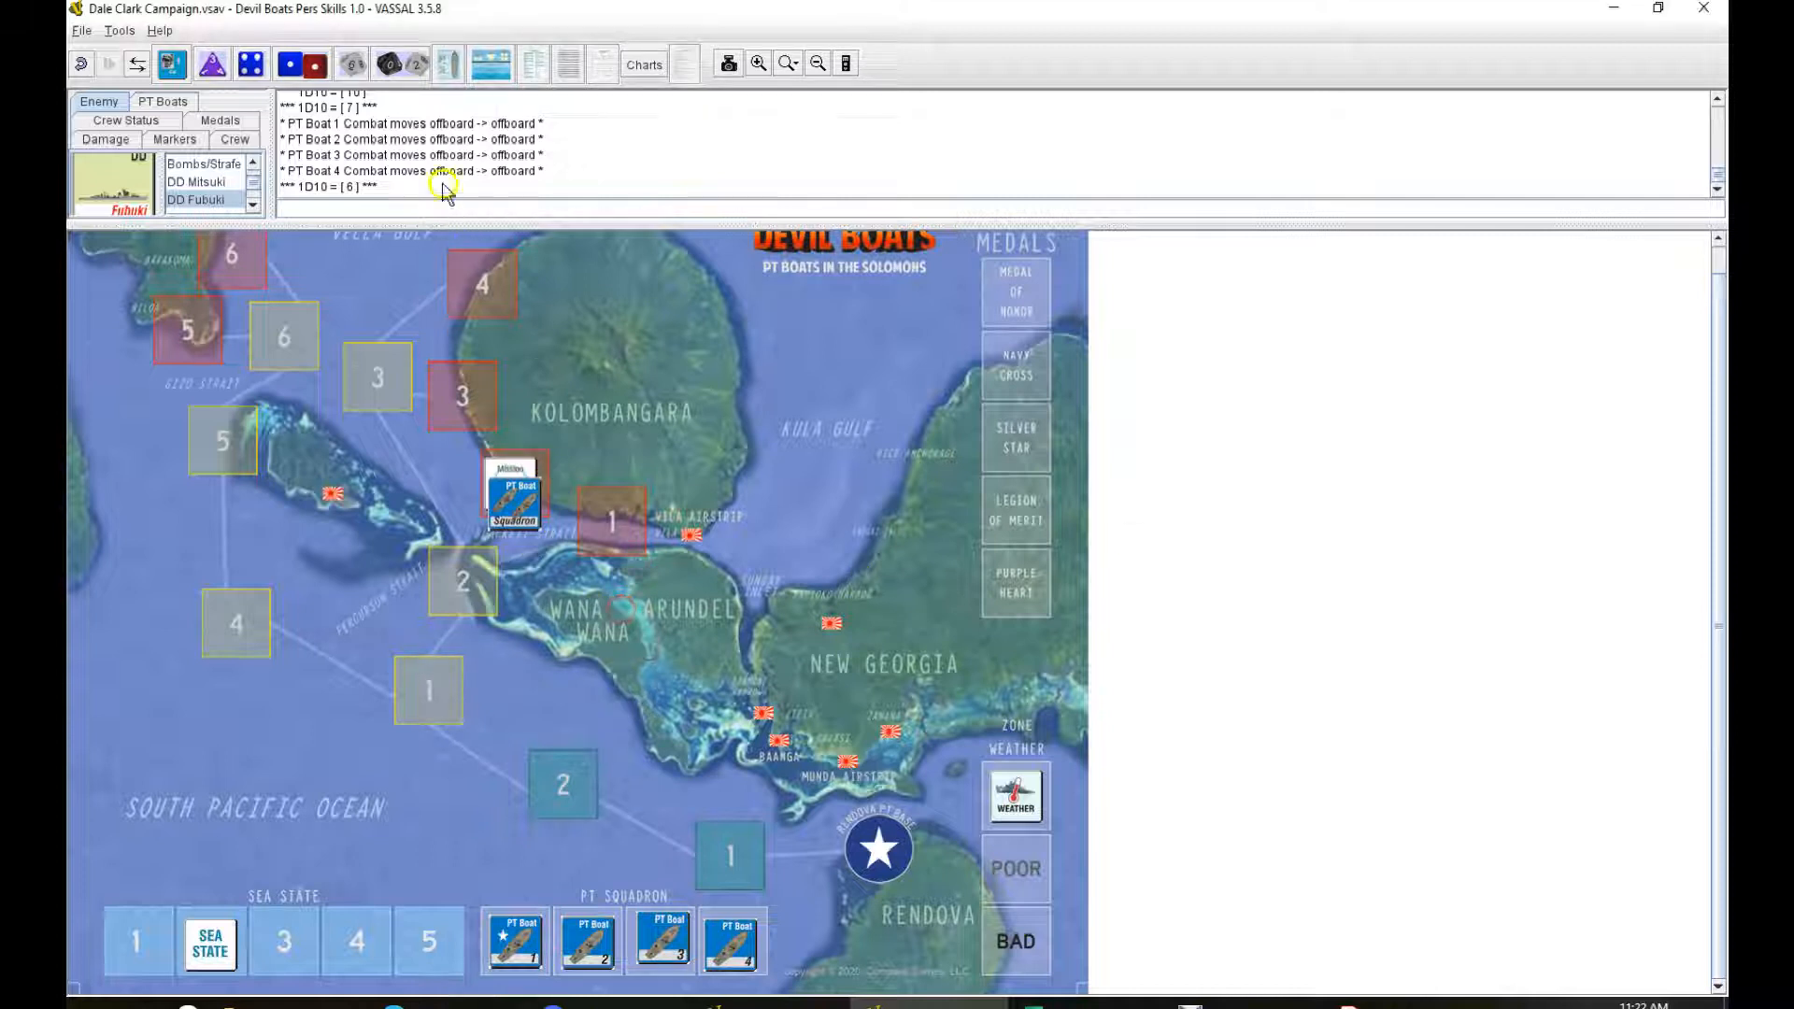
click(643, 63)
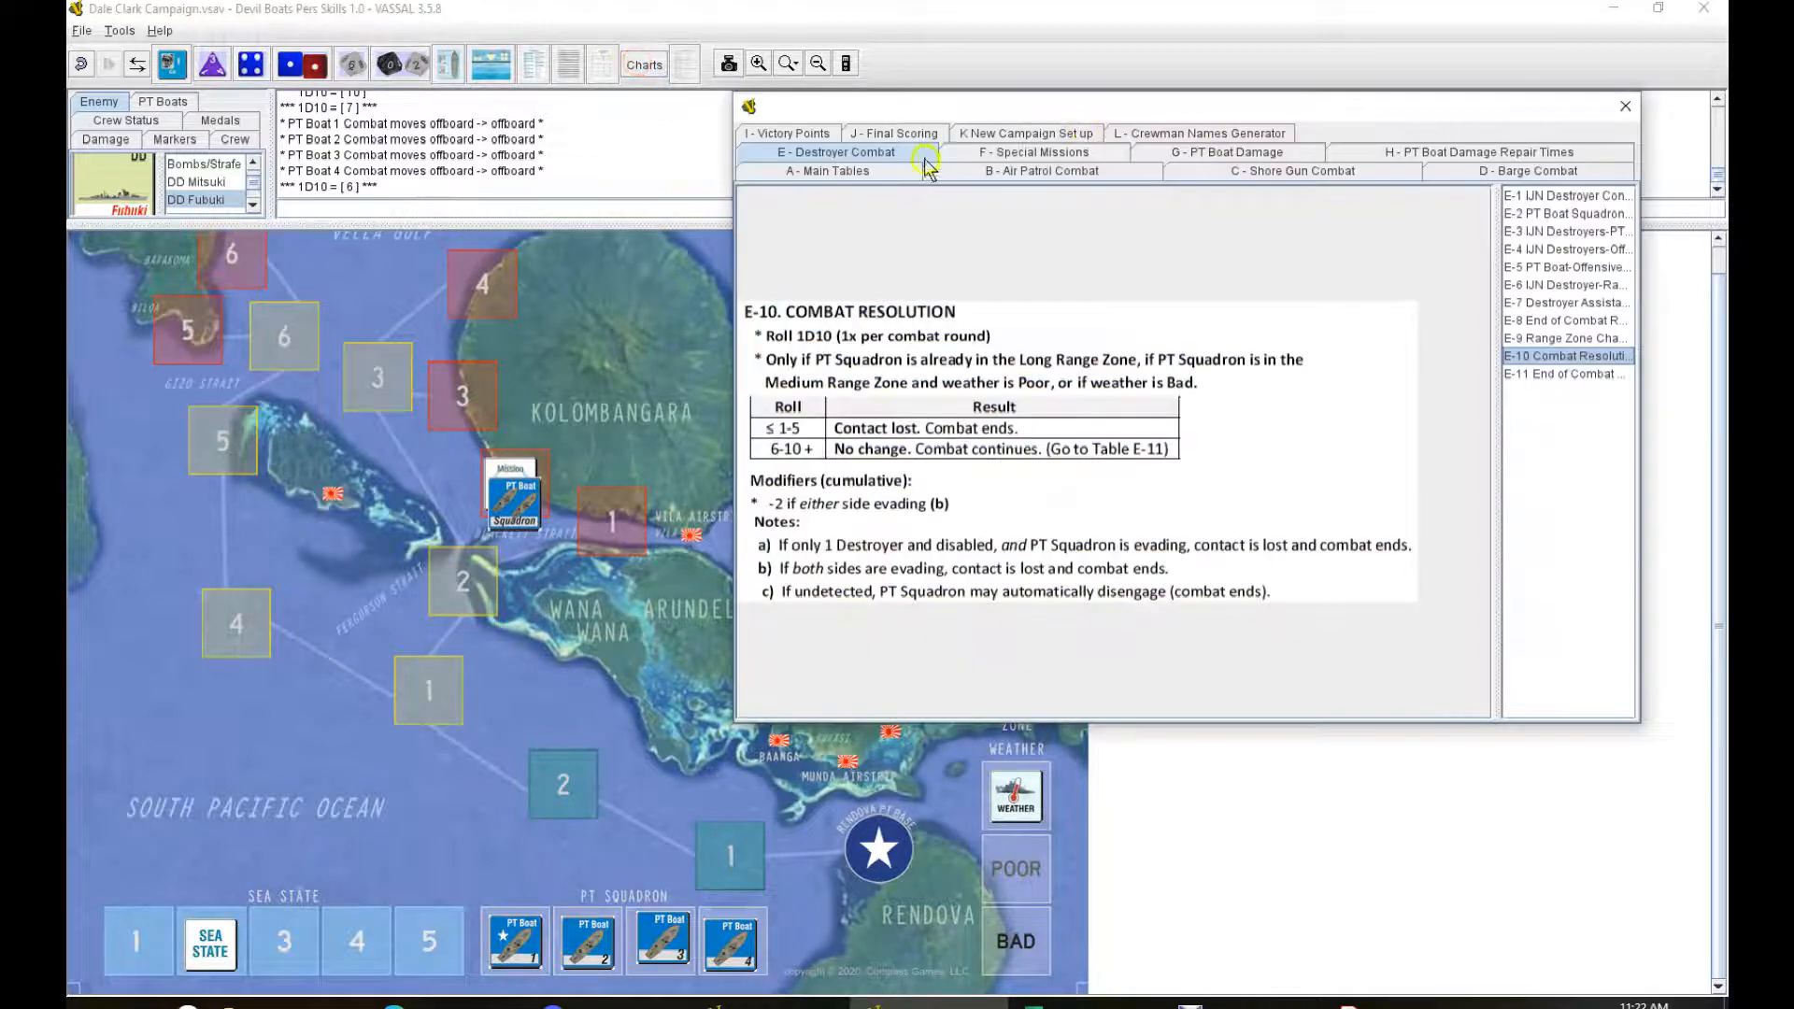
Step: Set sea state 1 from table A-7, move the squadron to zone 2, roll 2D10
click(826, 170)
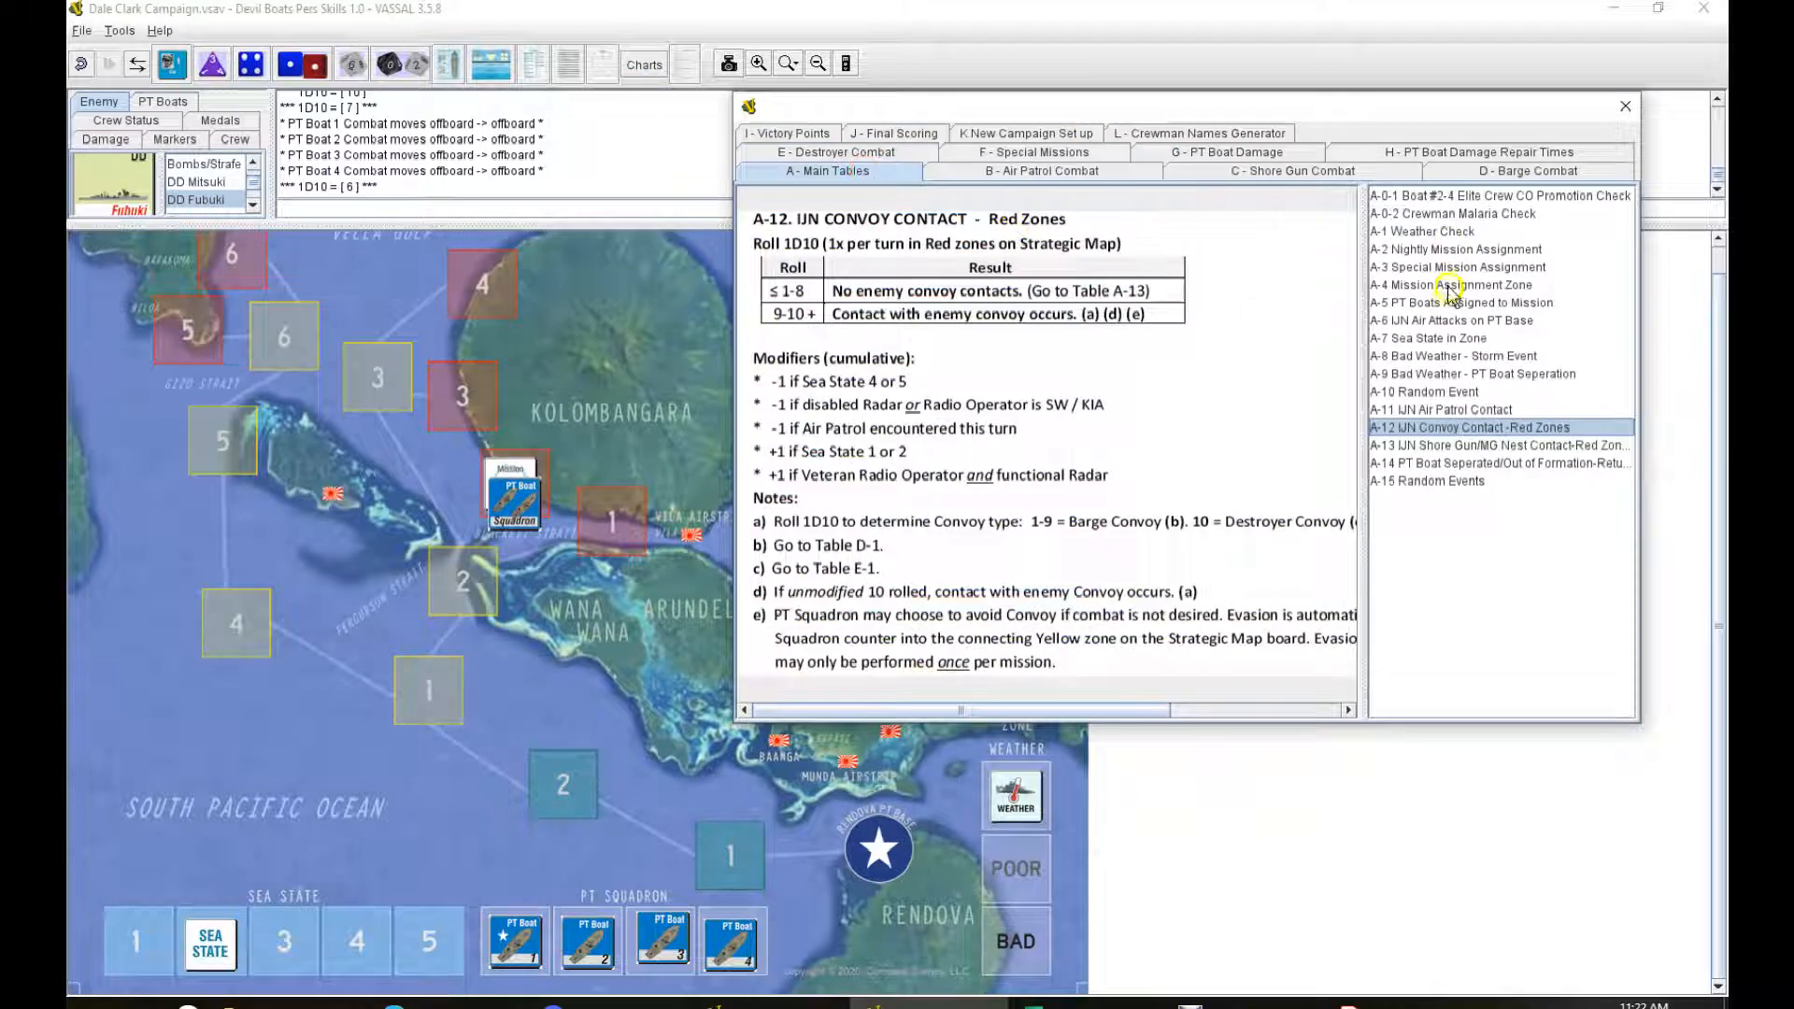
click(1427, 337)
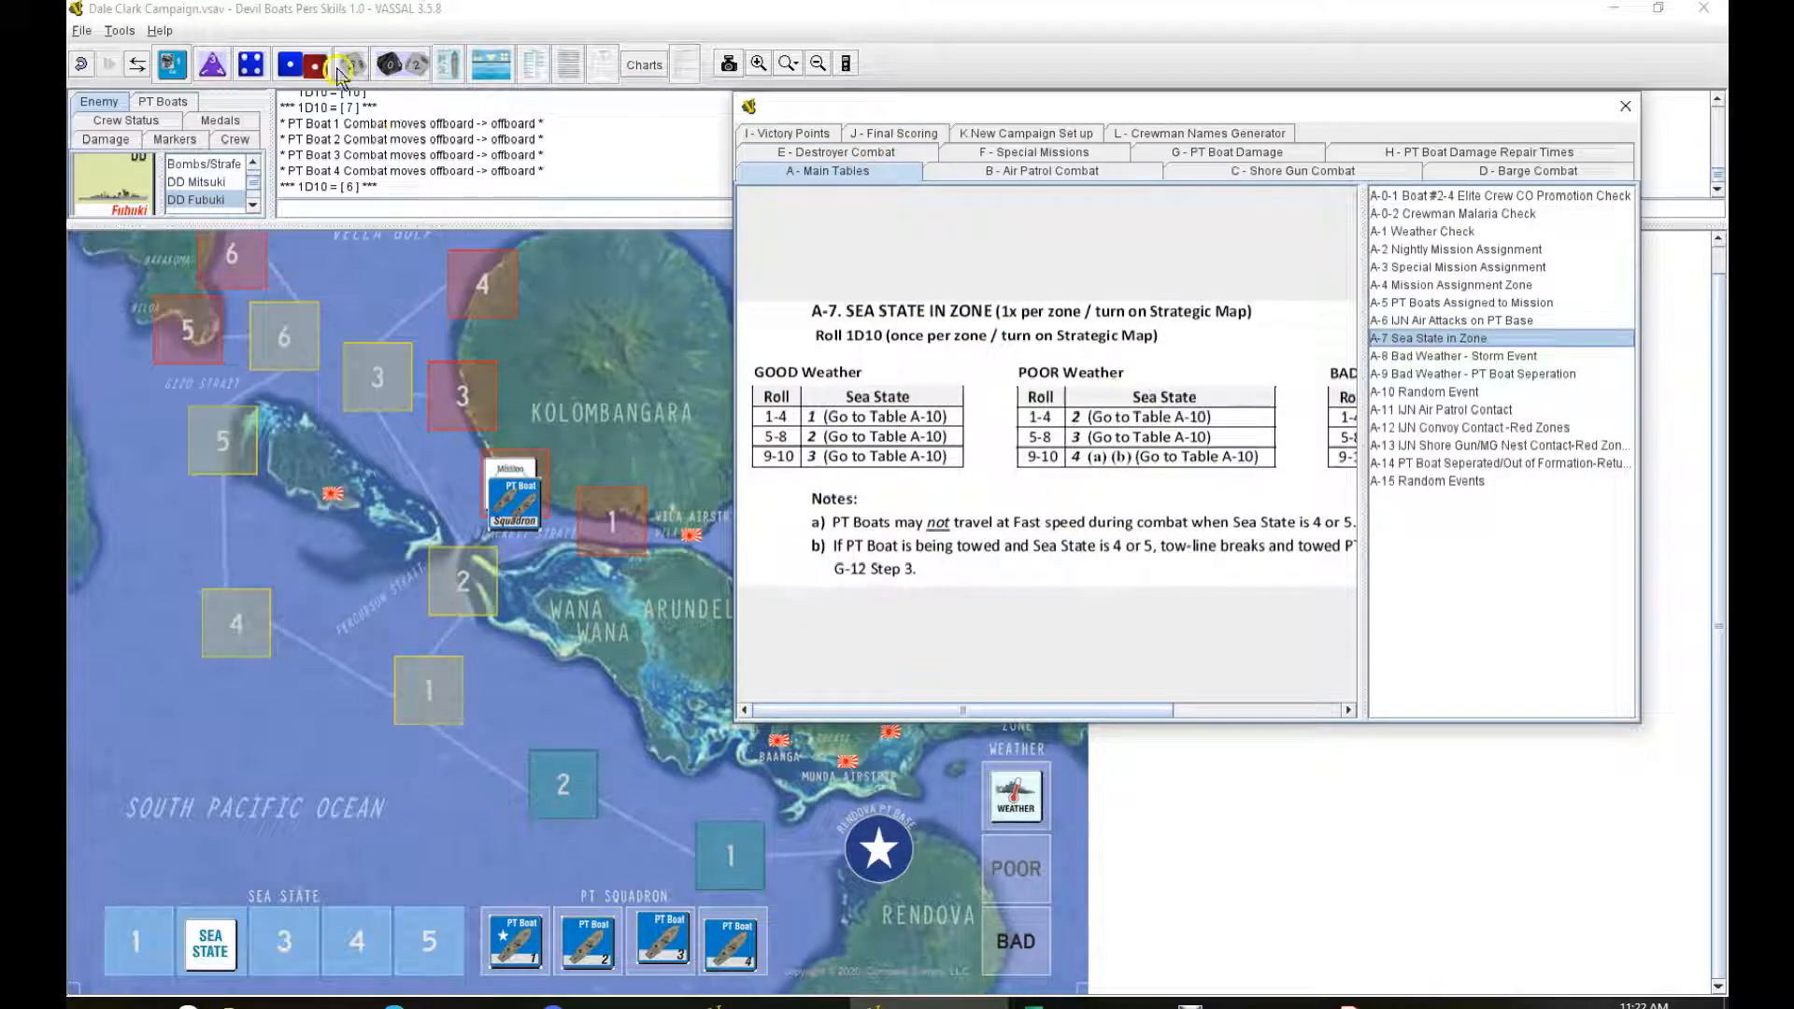
click(304, 63)
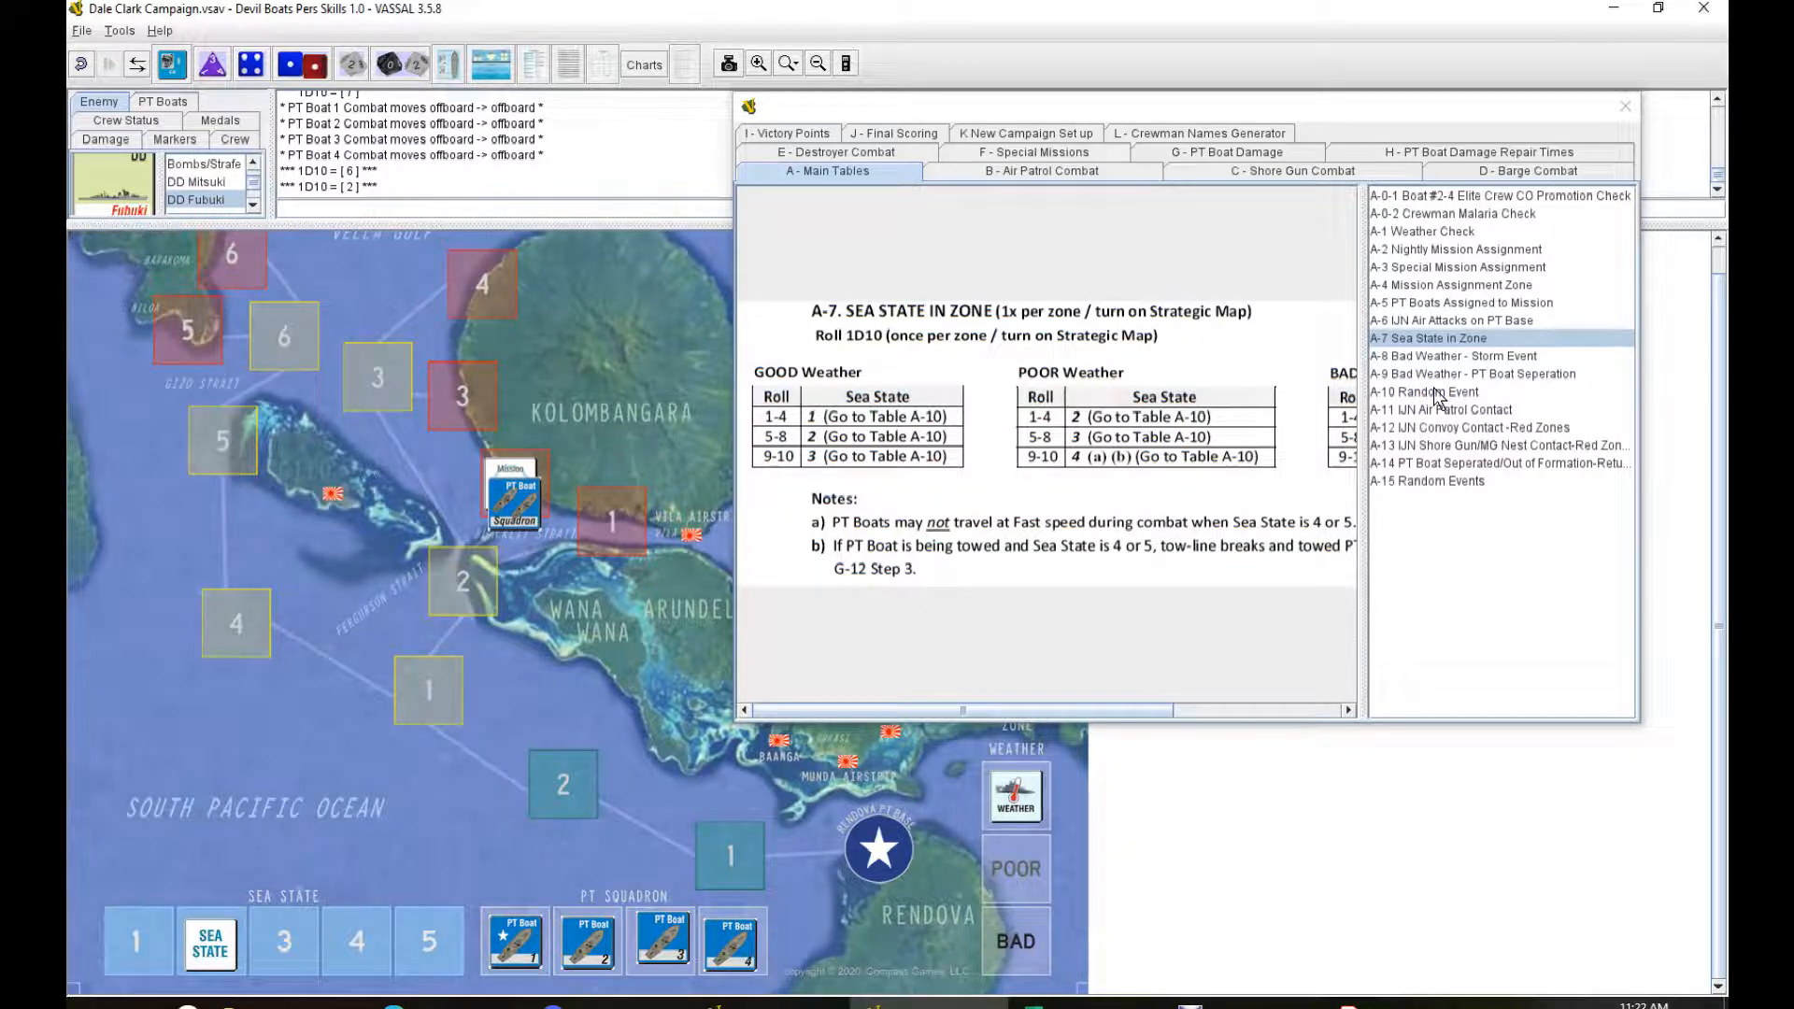
click(136, 941)
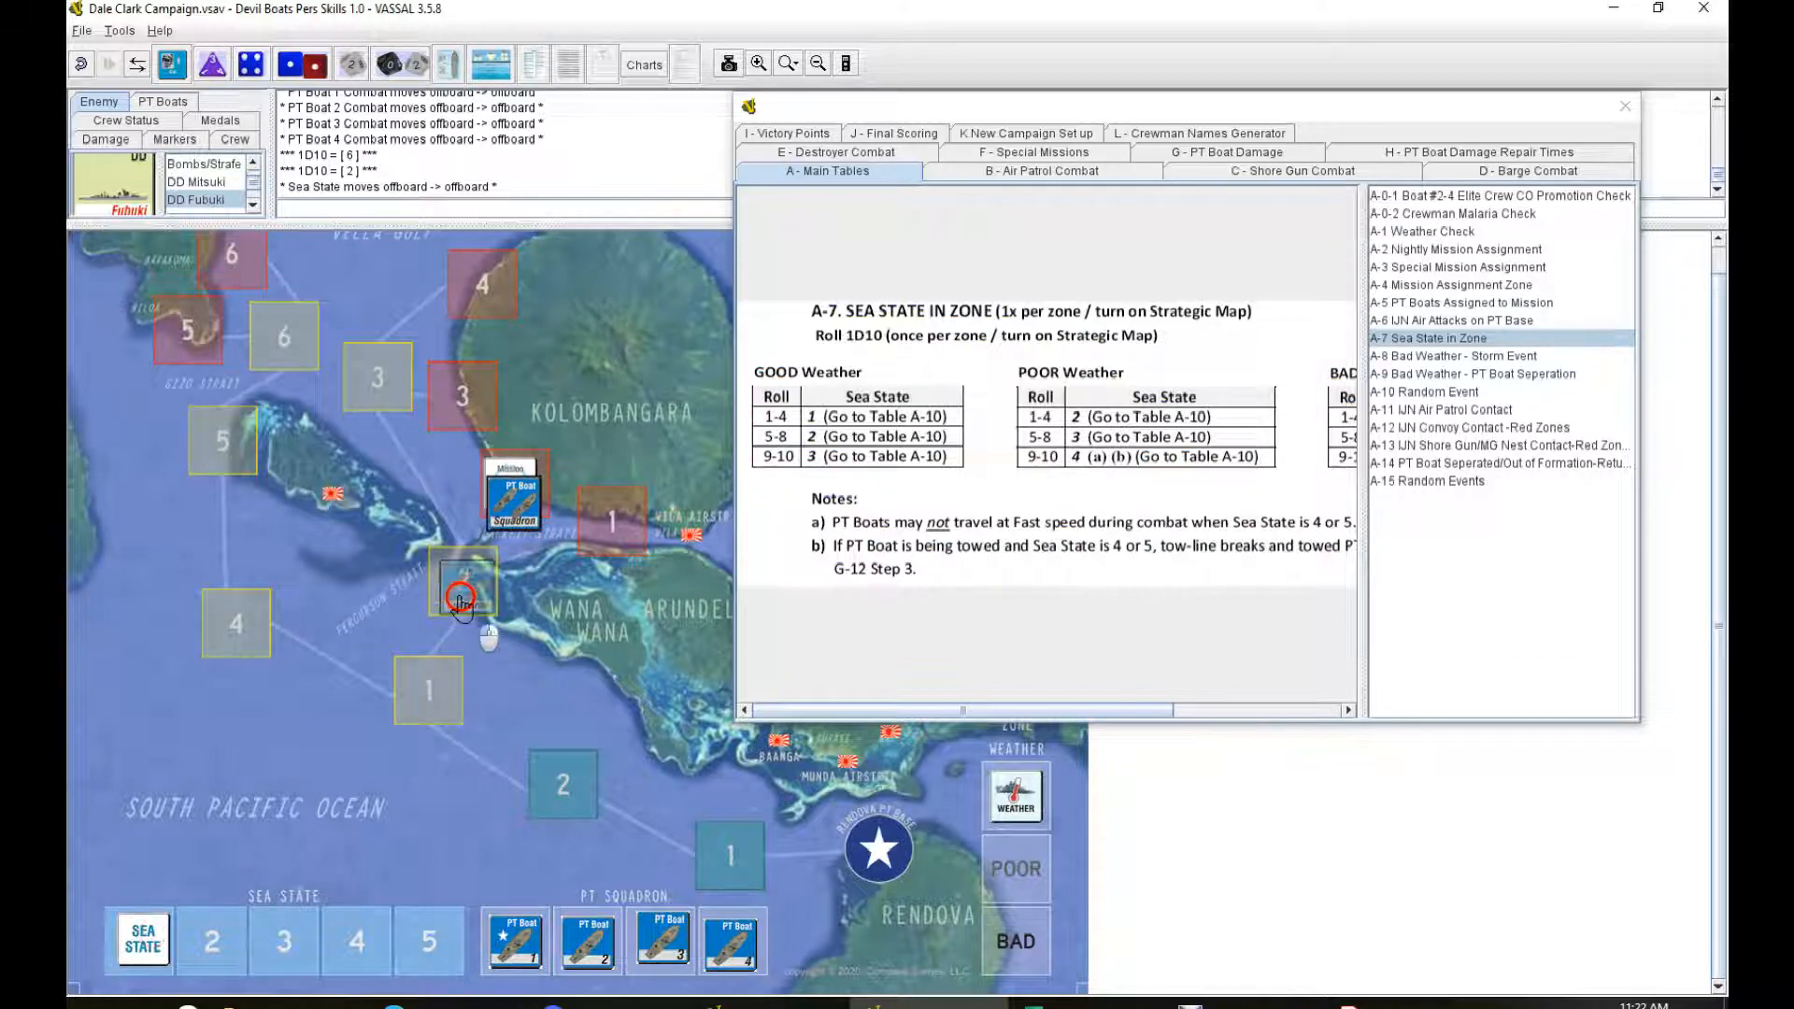
click(1423, 391)
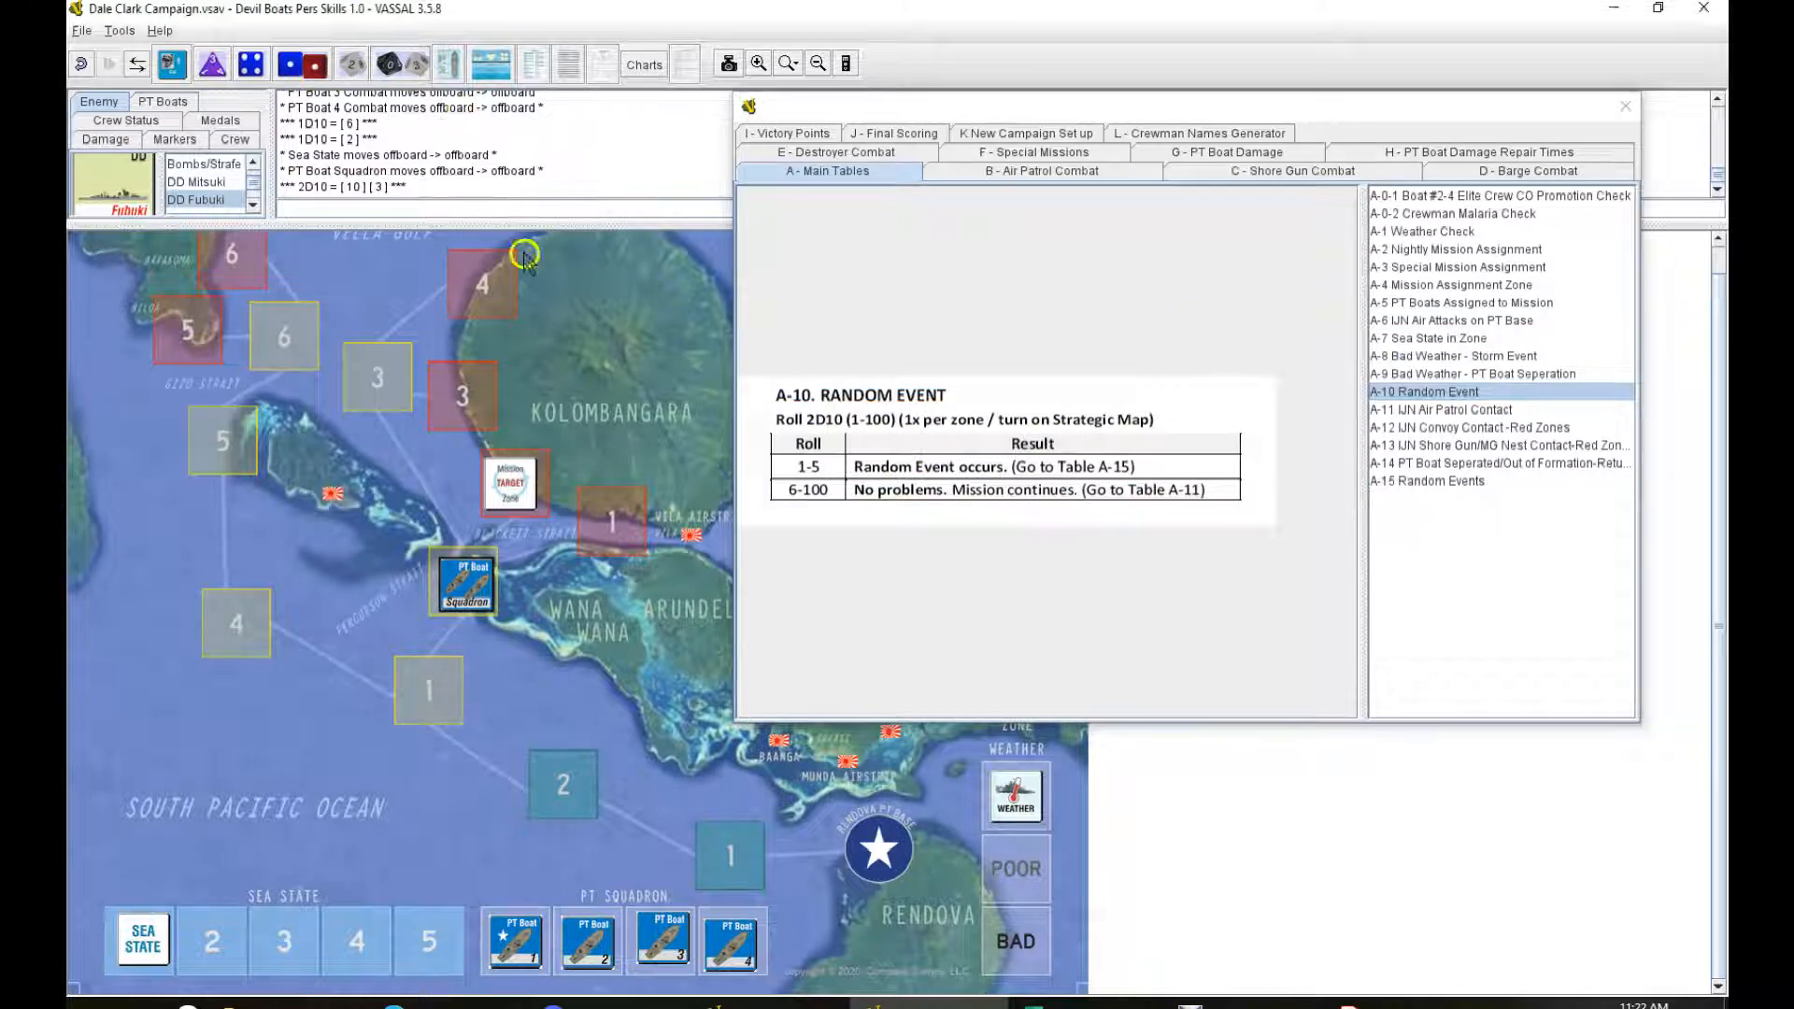
click(1428, 479)
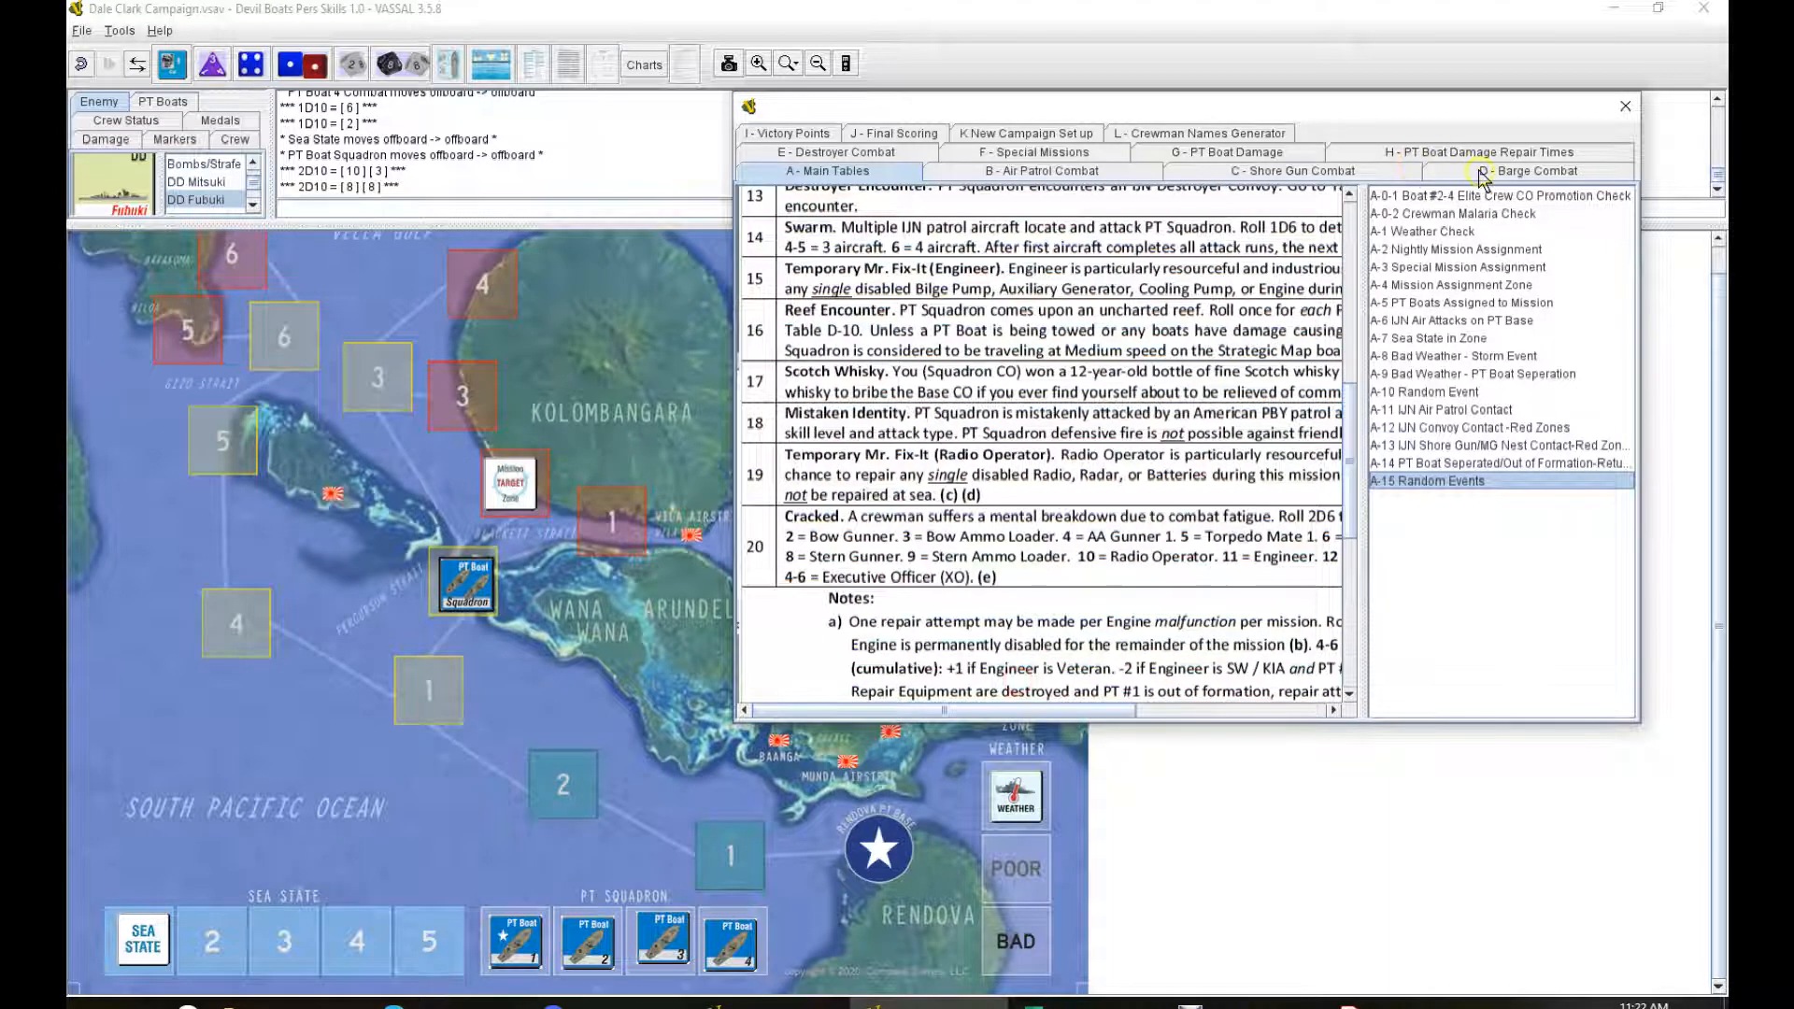
Step: Show the D-10 Reef Collision Check table and roll 2D10 reef checks (3-3, 4-9, 9-1)
click(1527, 170)
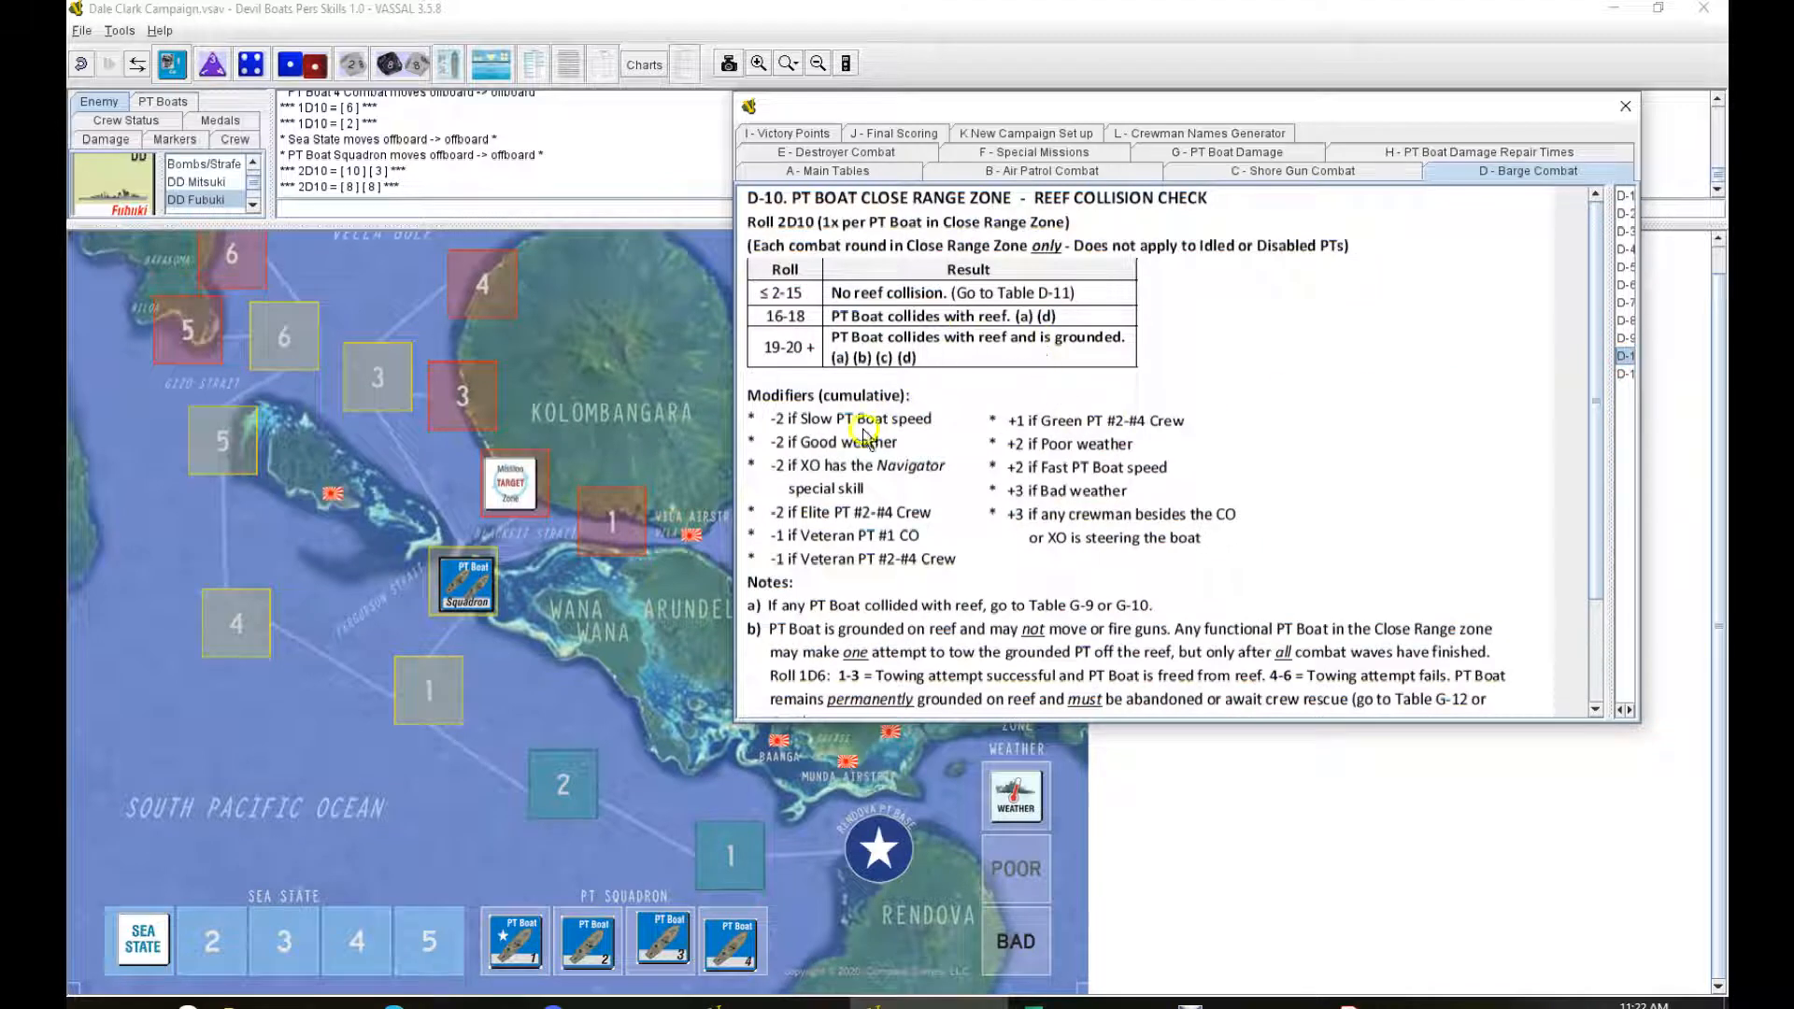
mouse_move(858, 457)
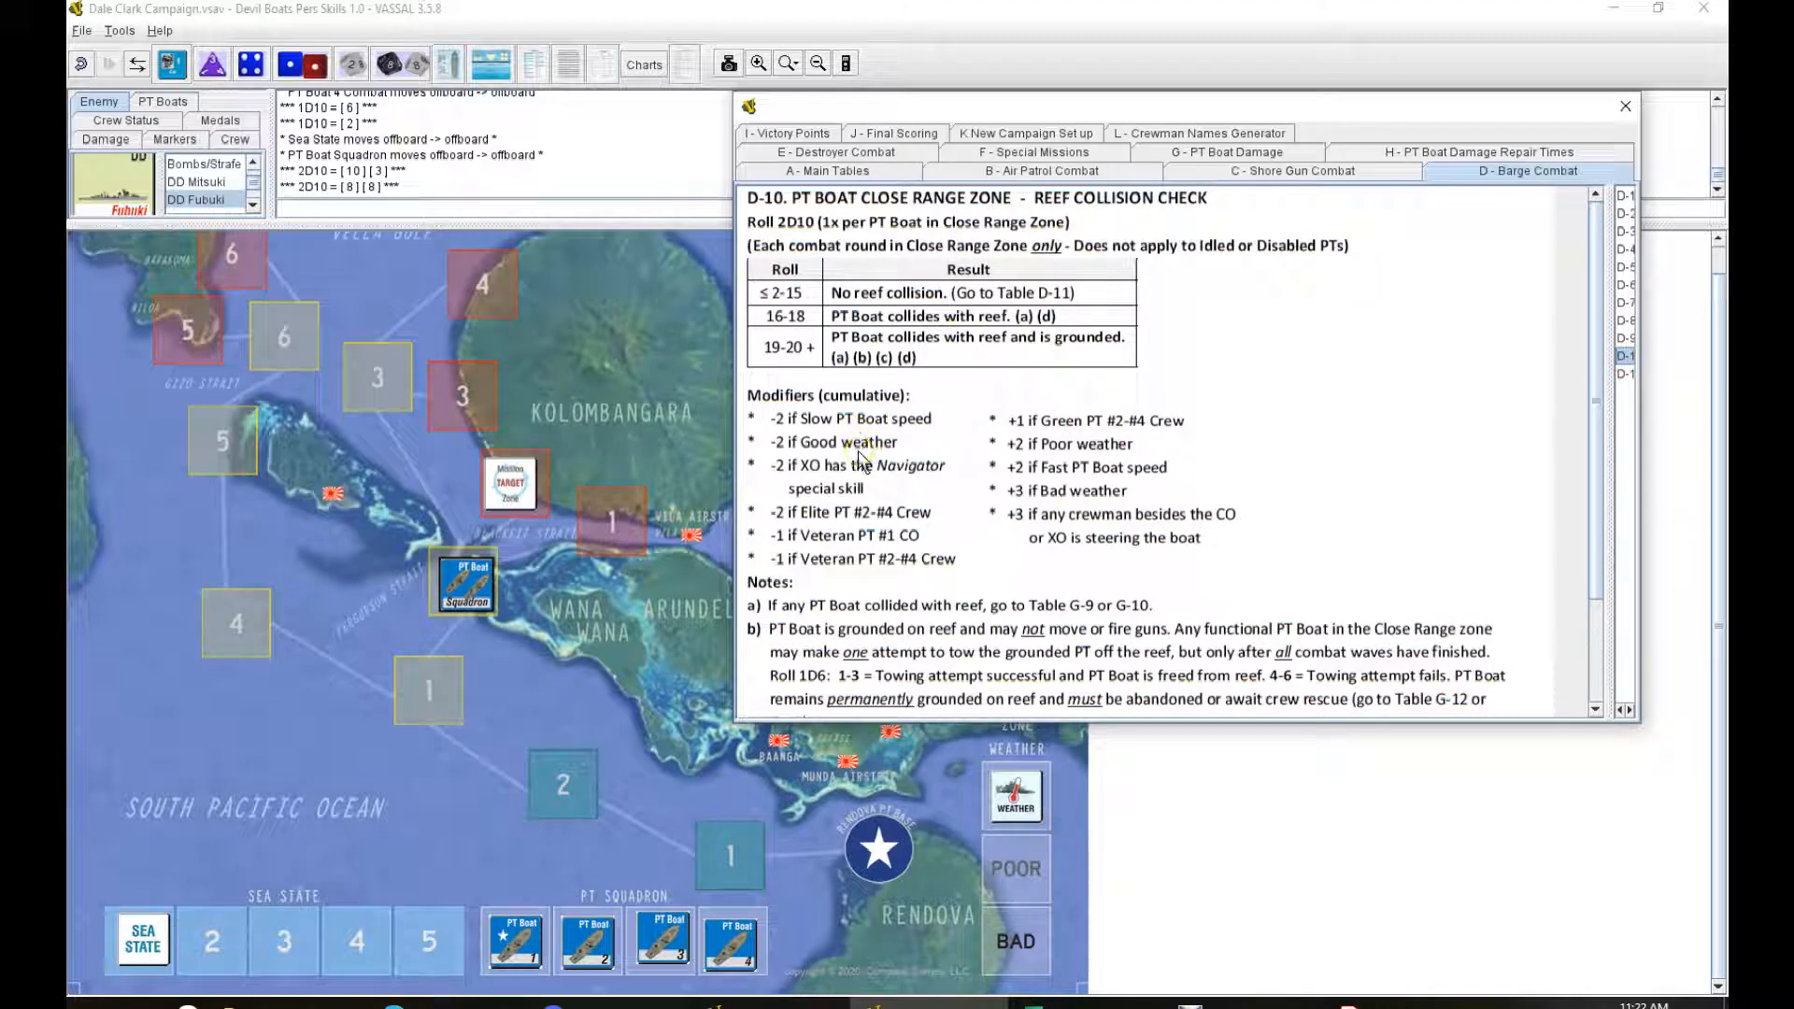
mouse_move(867, 535)
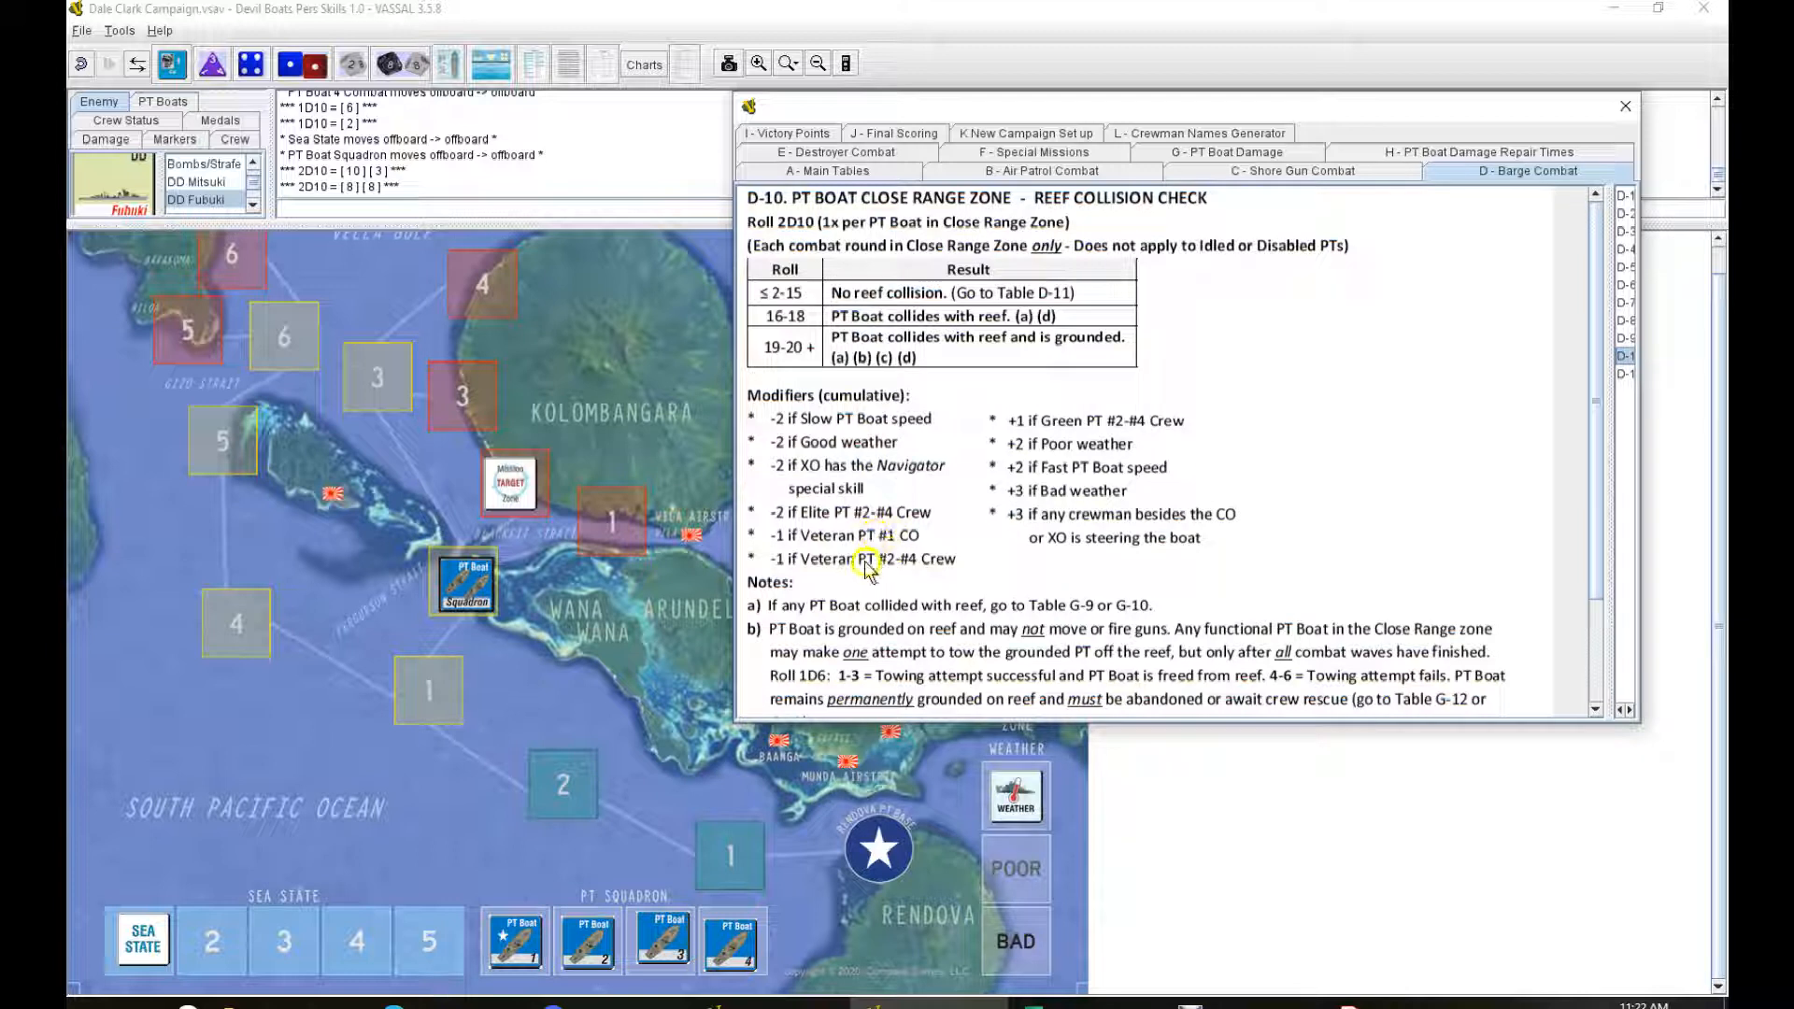
mouse_move(1127, 415)
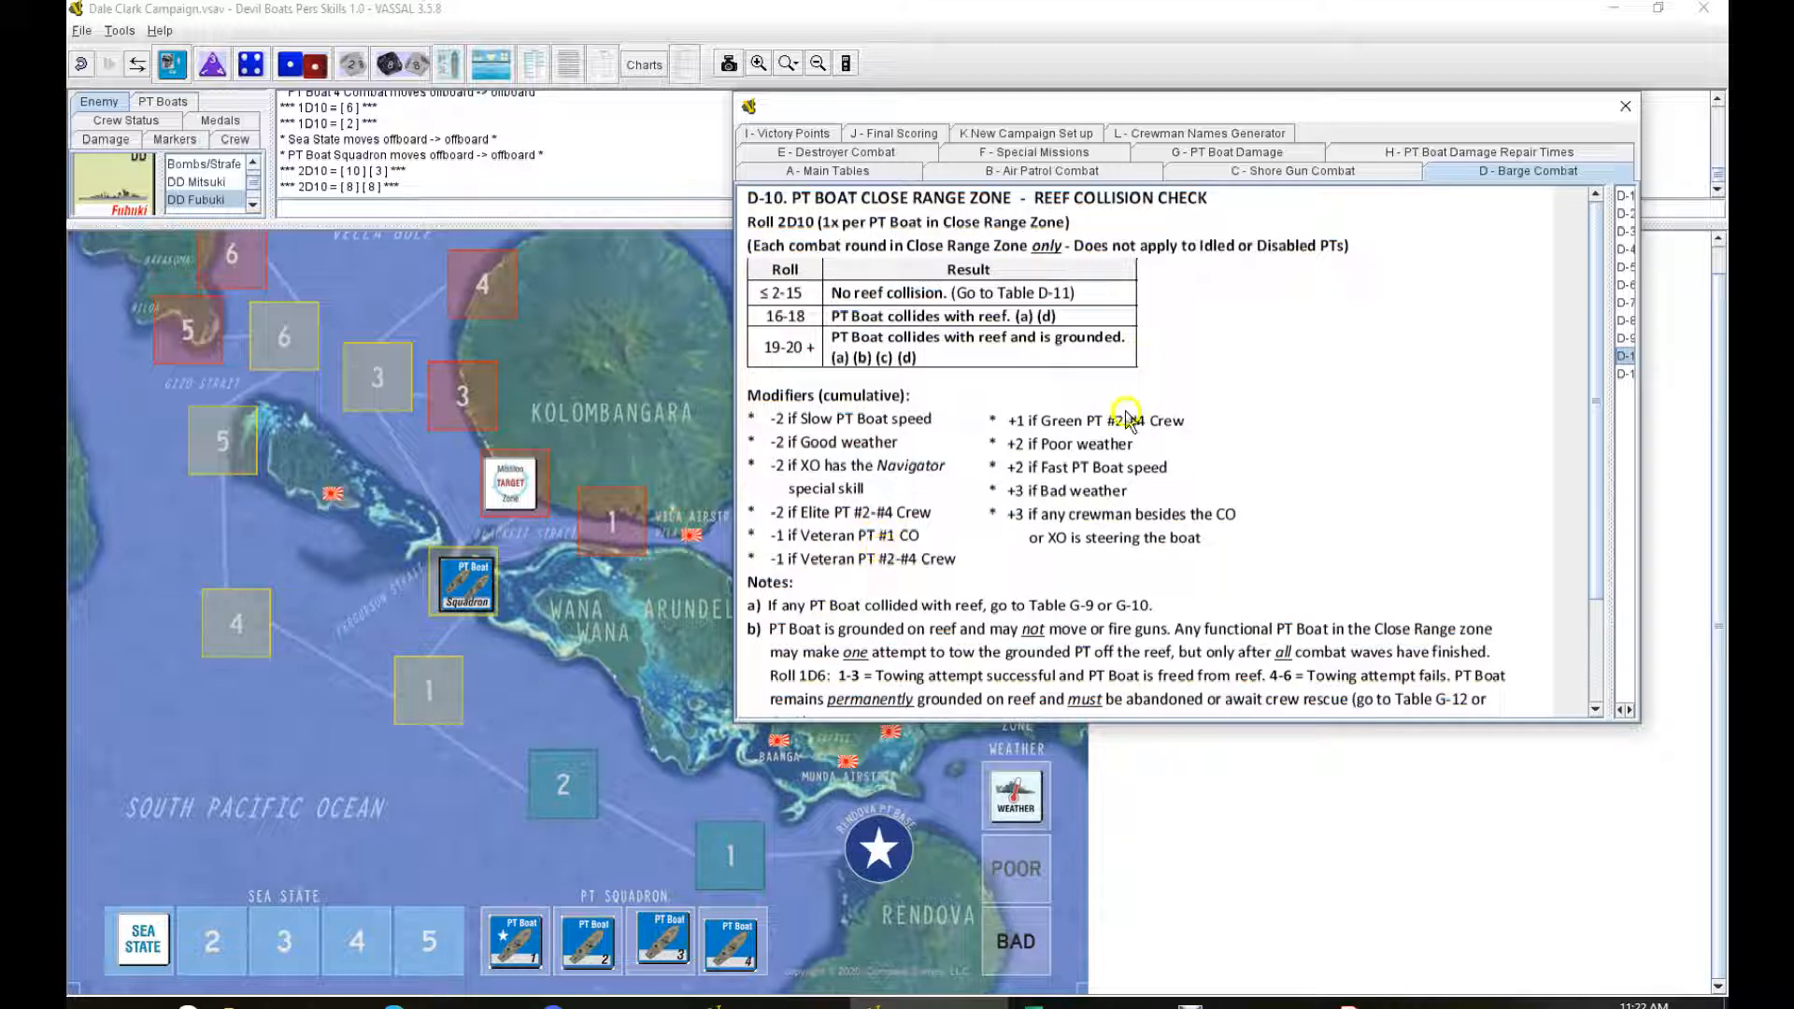
mouse_move(1087, 482)
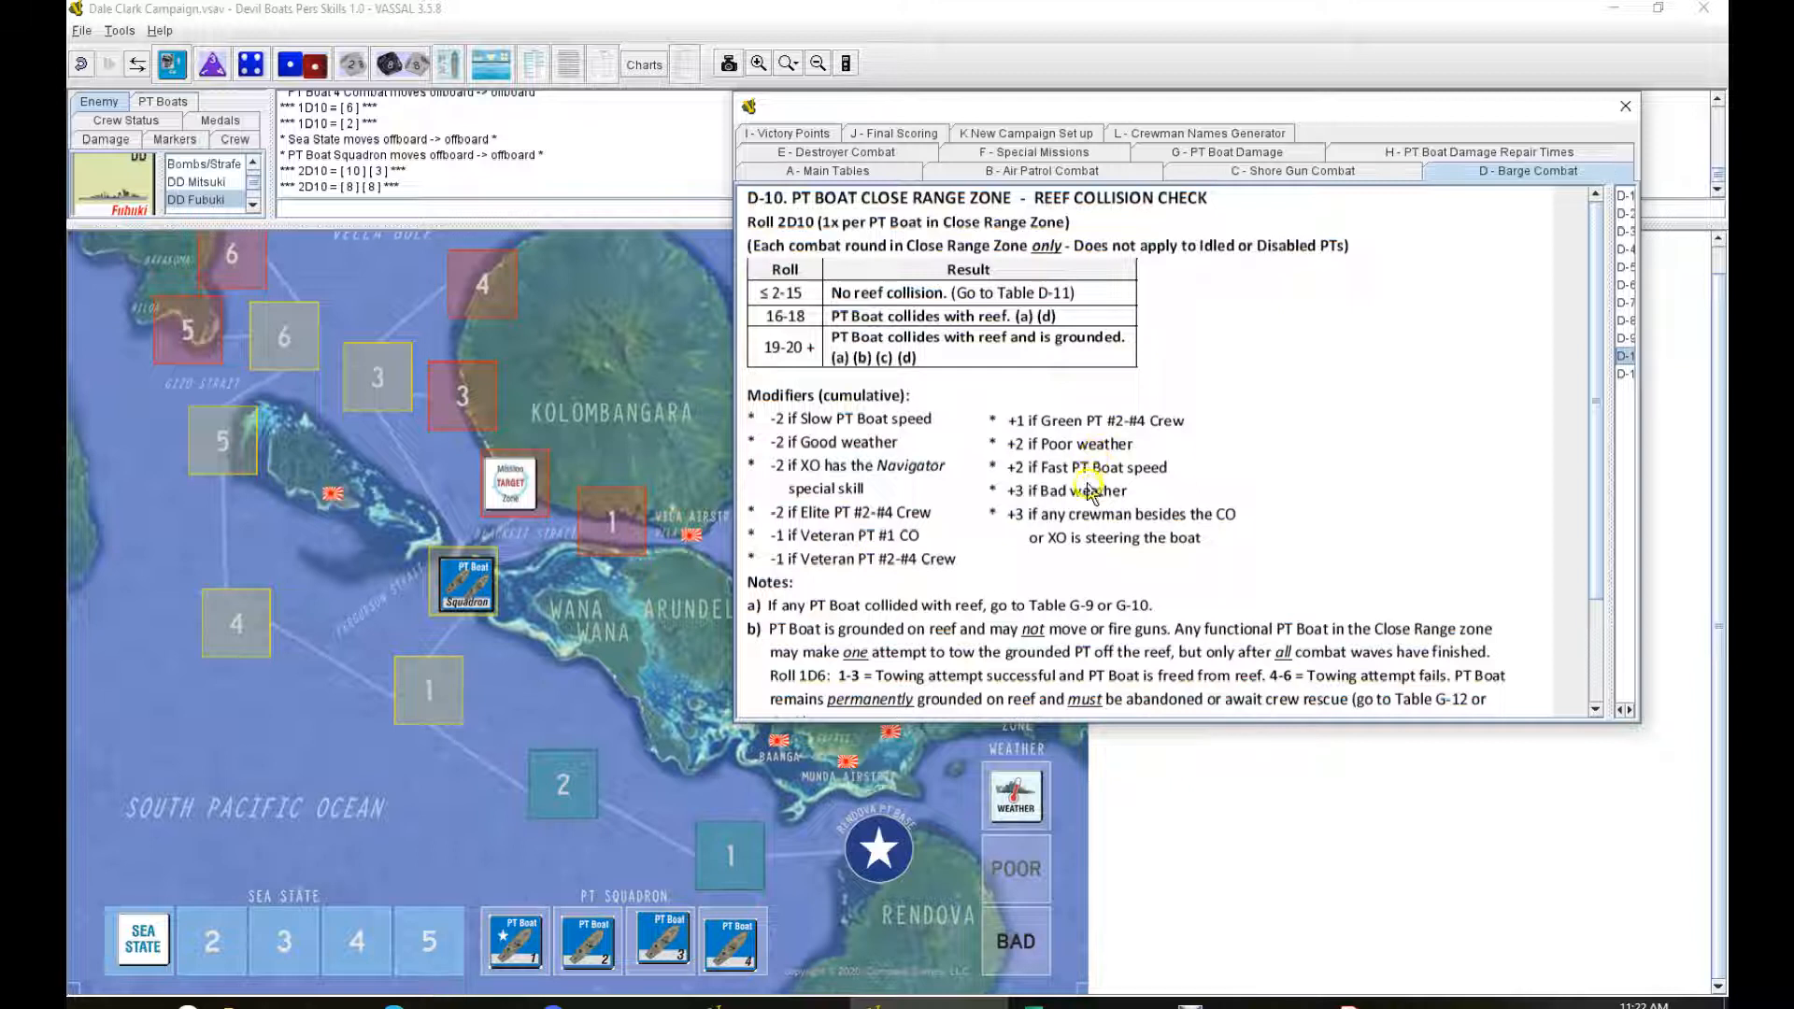
mouse_move(1004, 562)
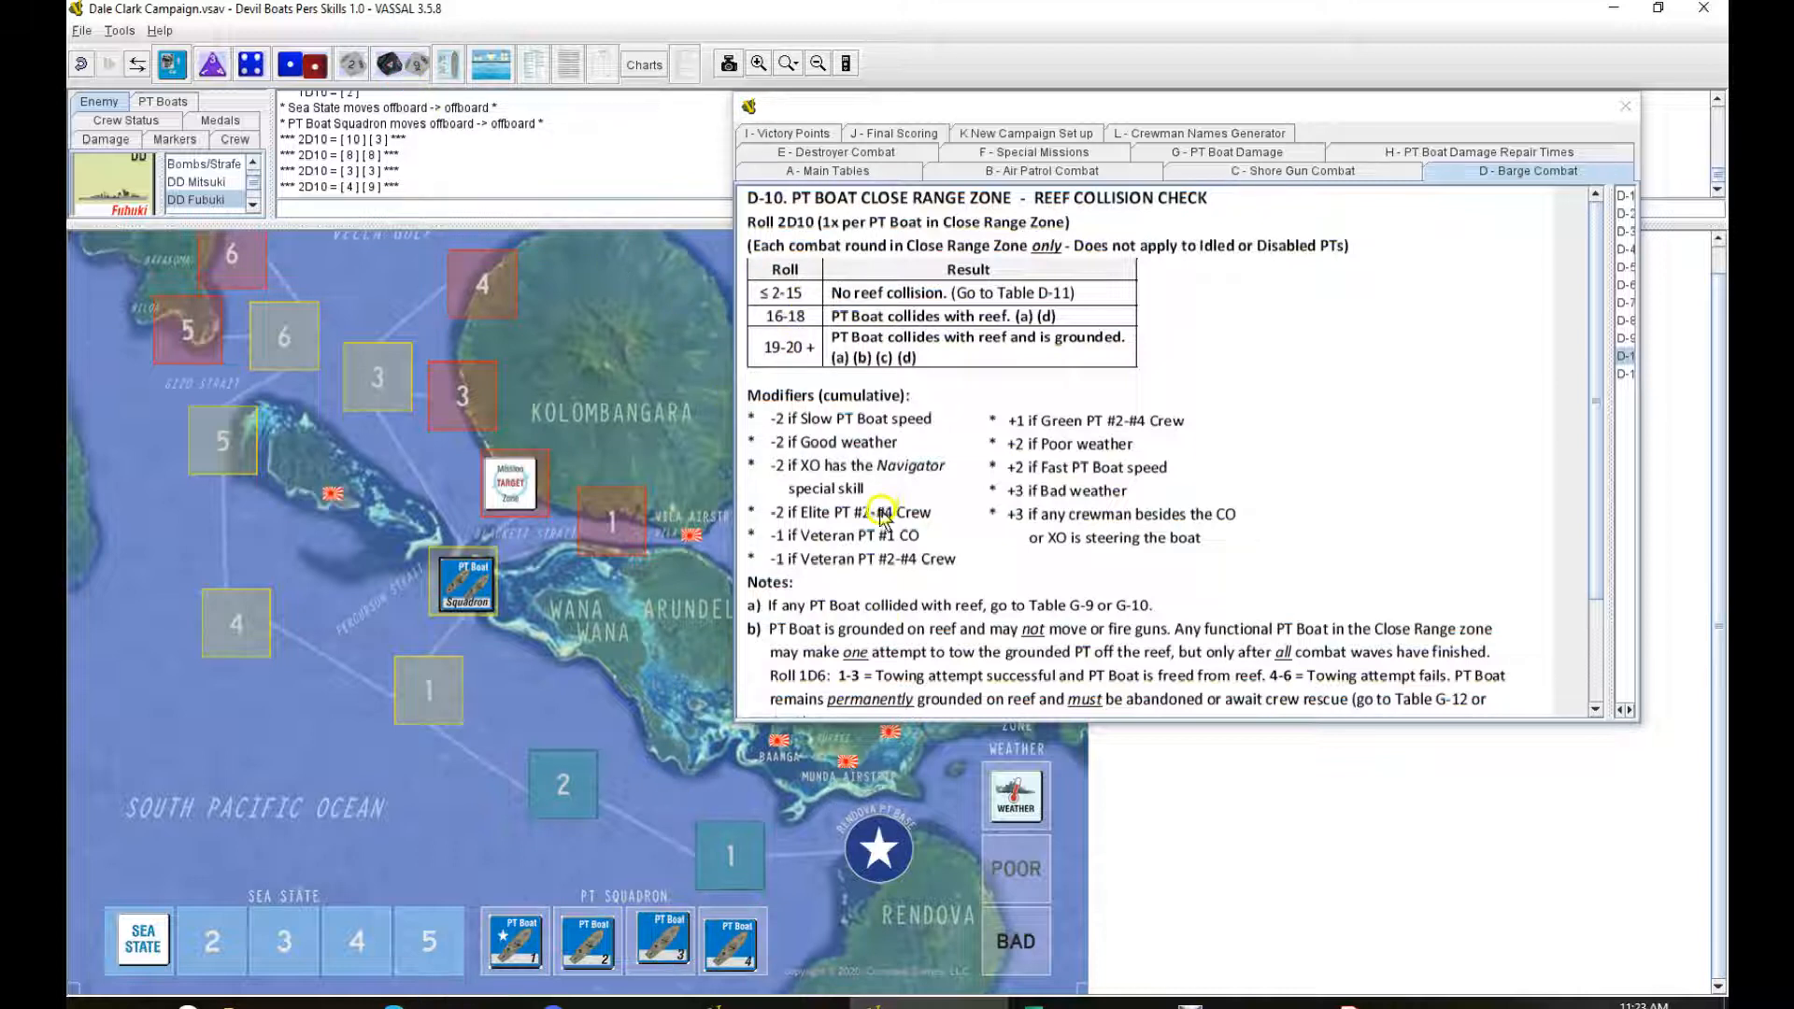
mouse_move(1064, 427)
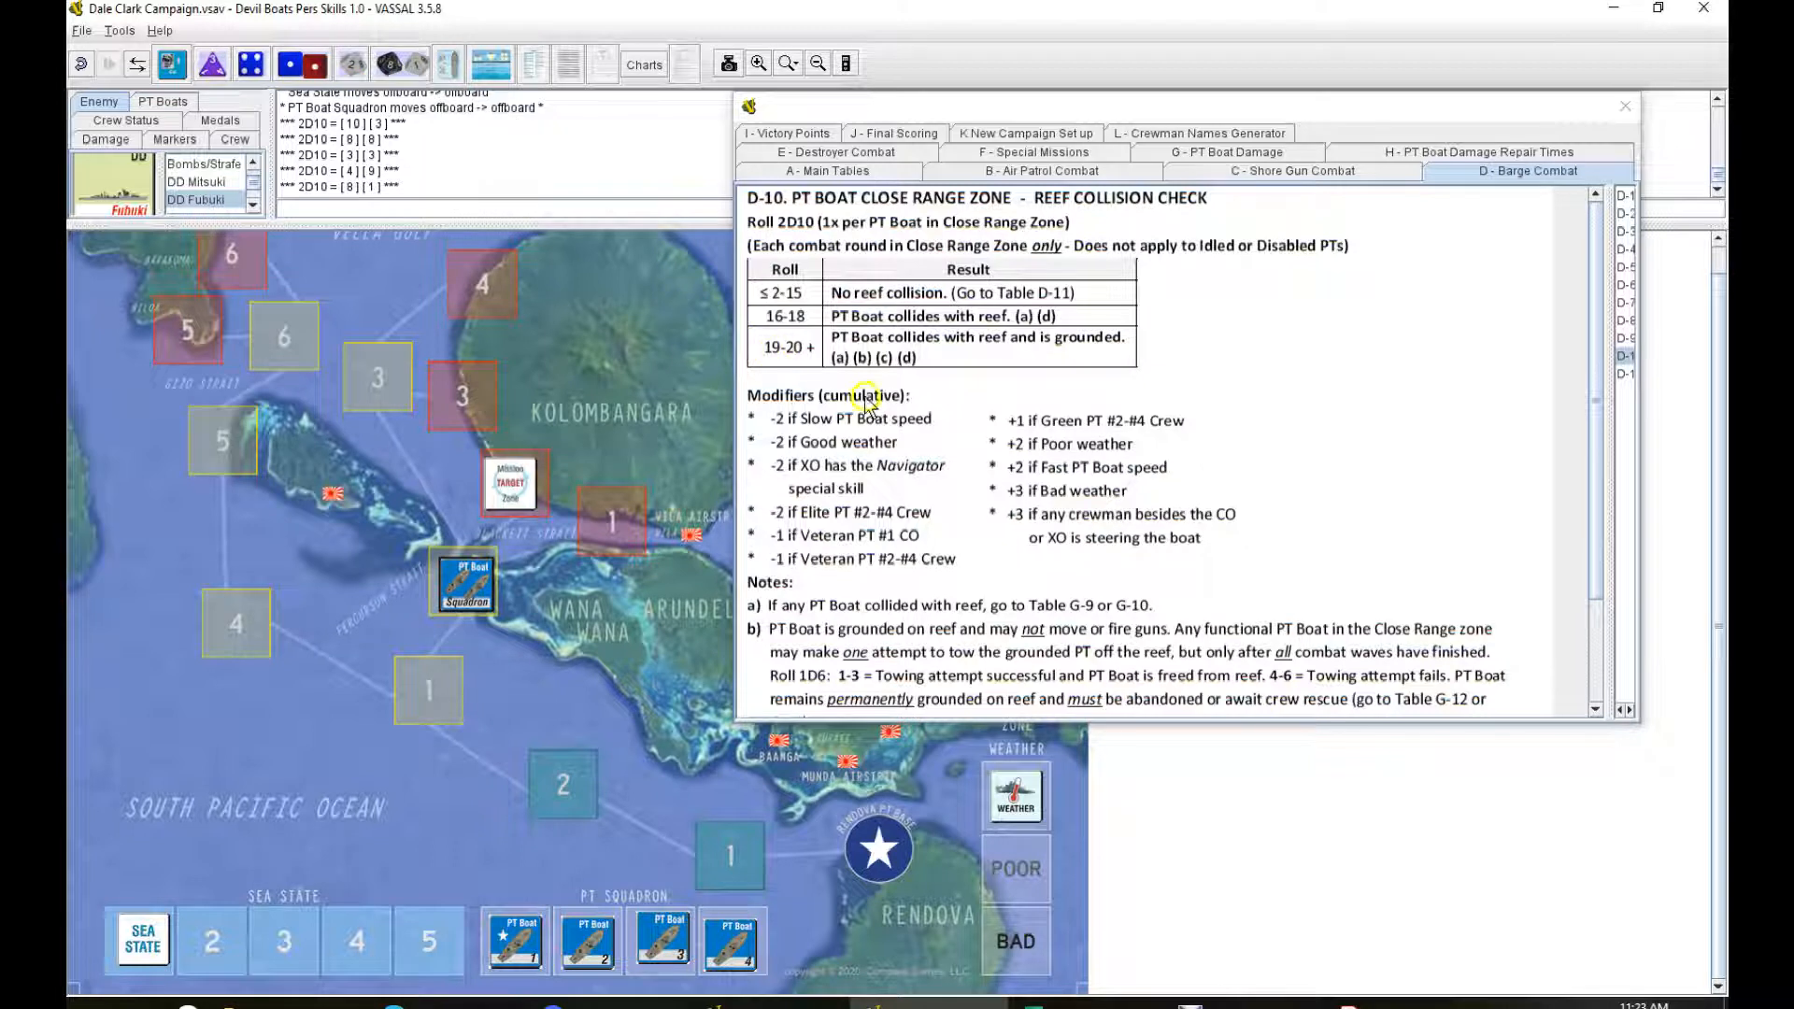
click(729, 951)
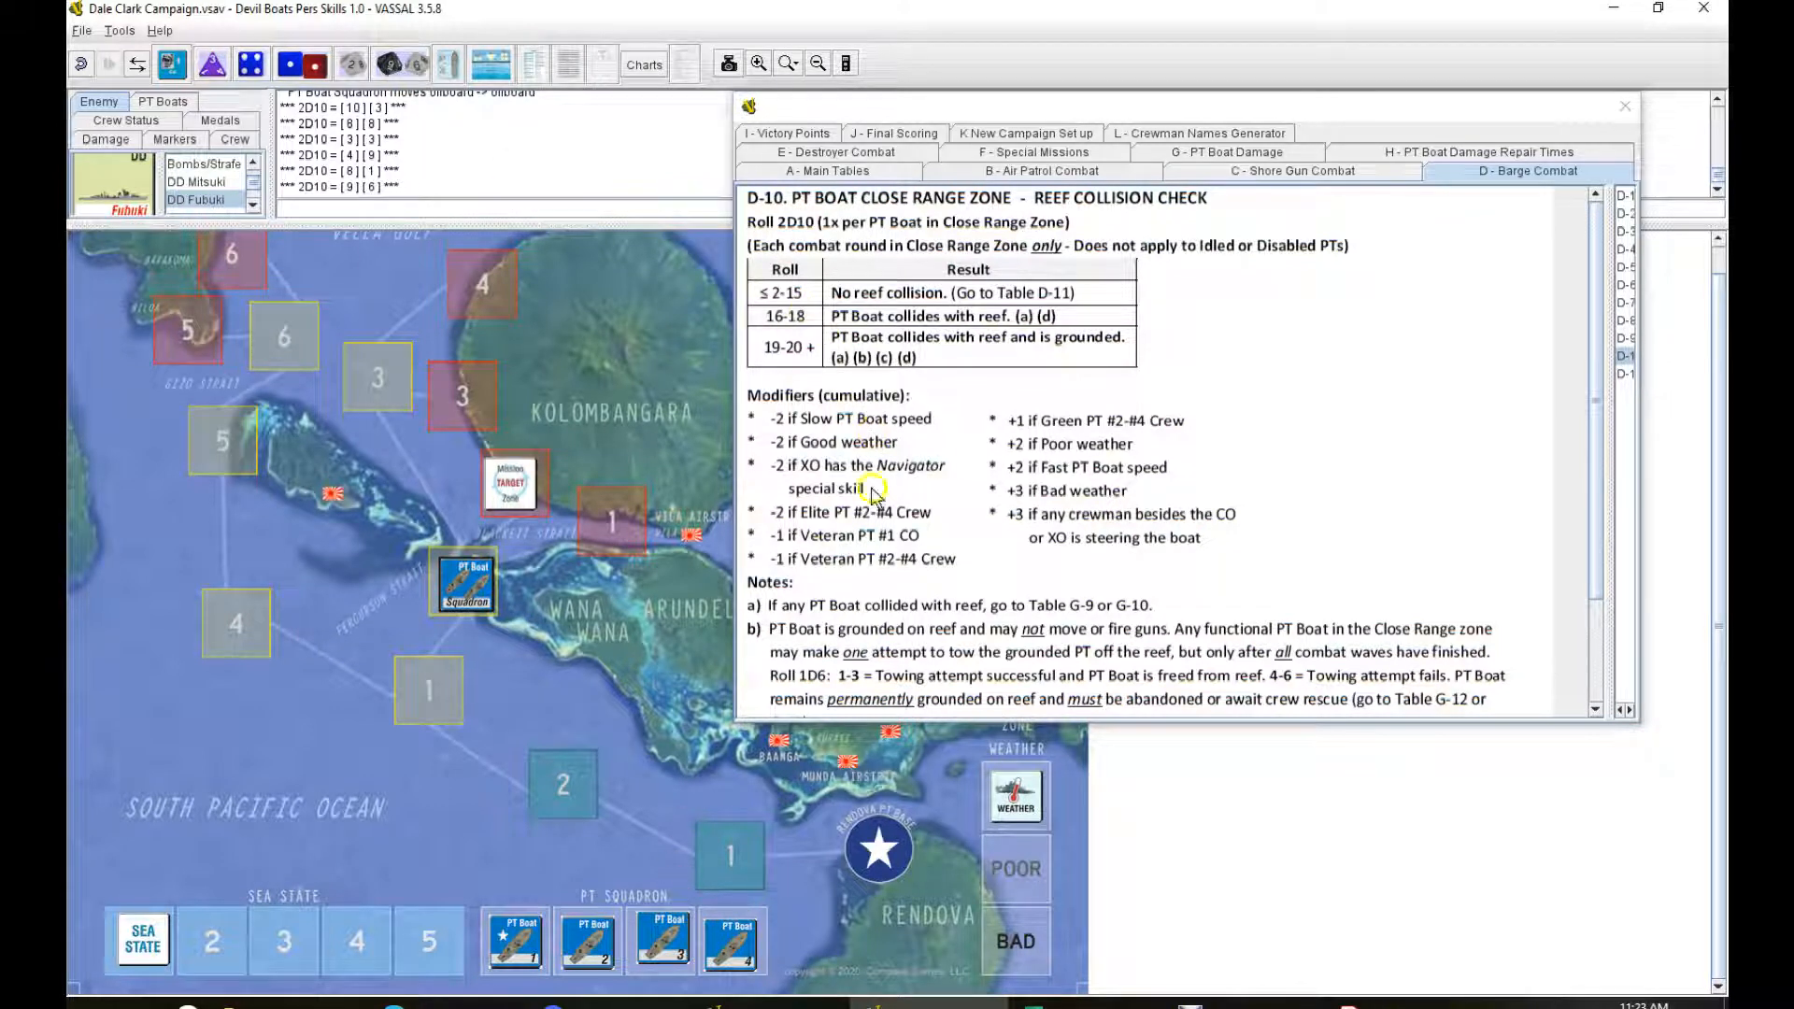
mouse_move(909, 183)
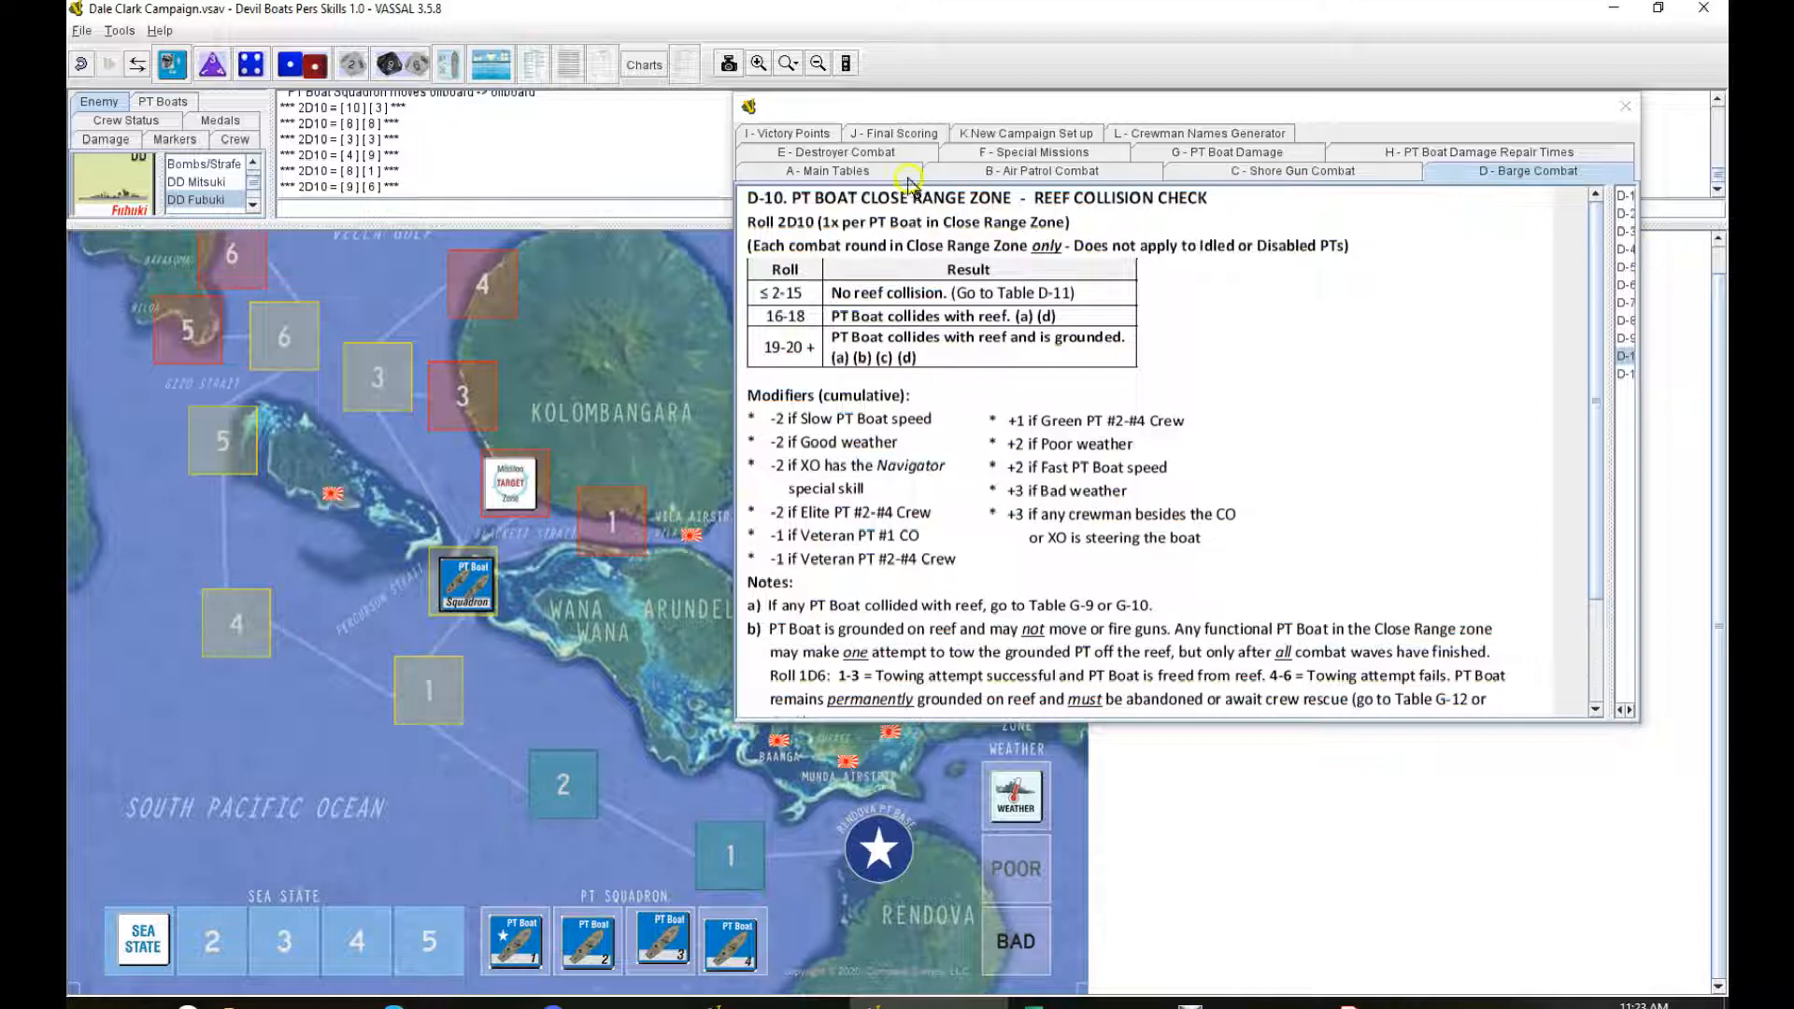
Step: Consult the air patrol contact and sea state tables, then move the squadron into zone 2
click(827, 170)
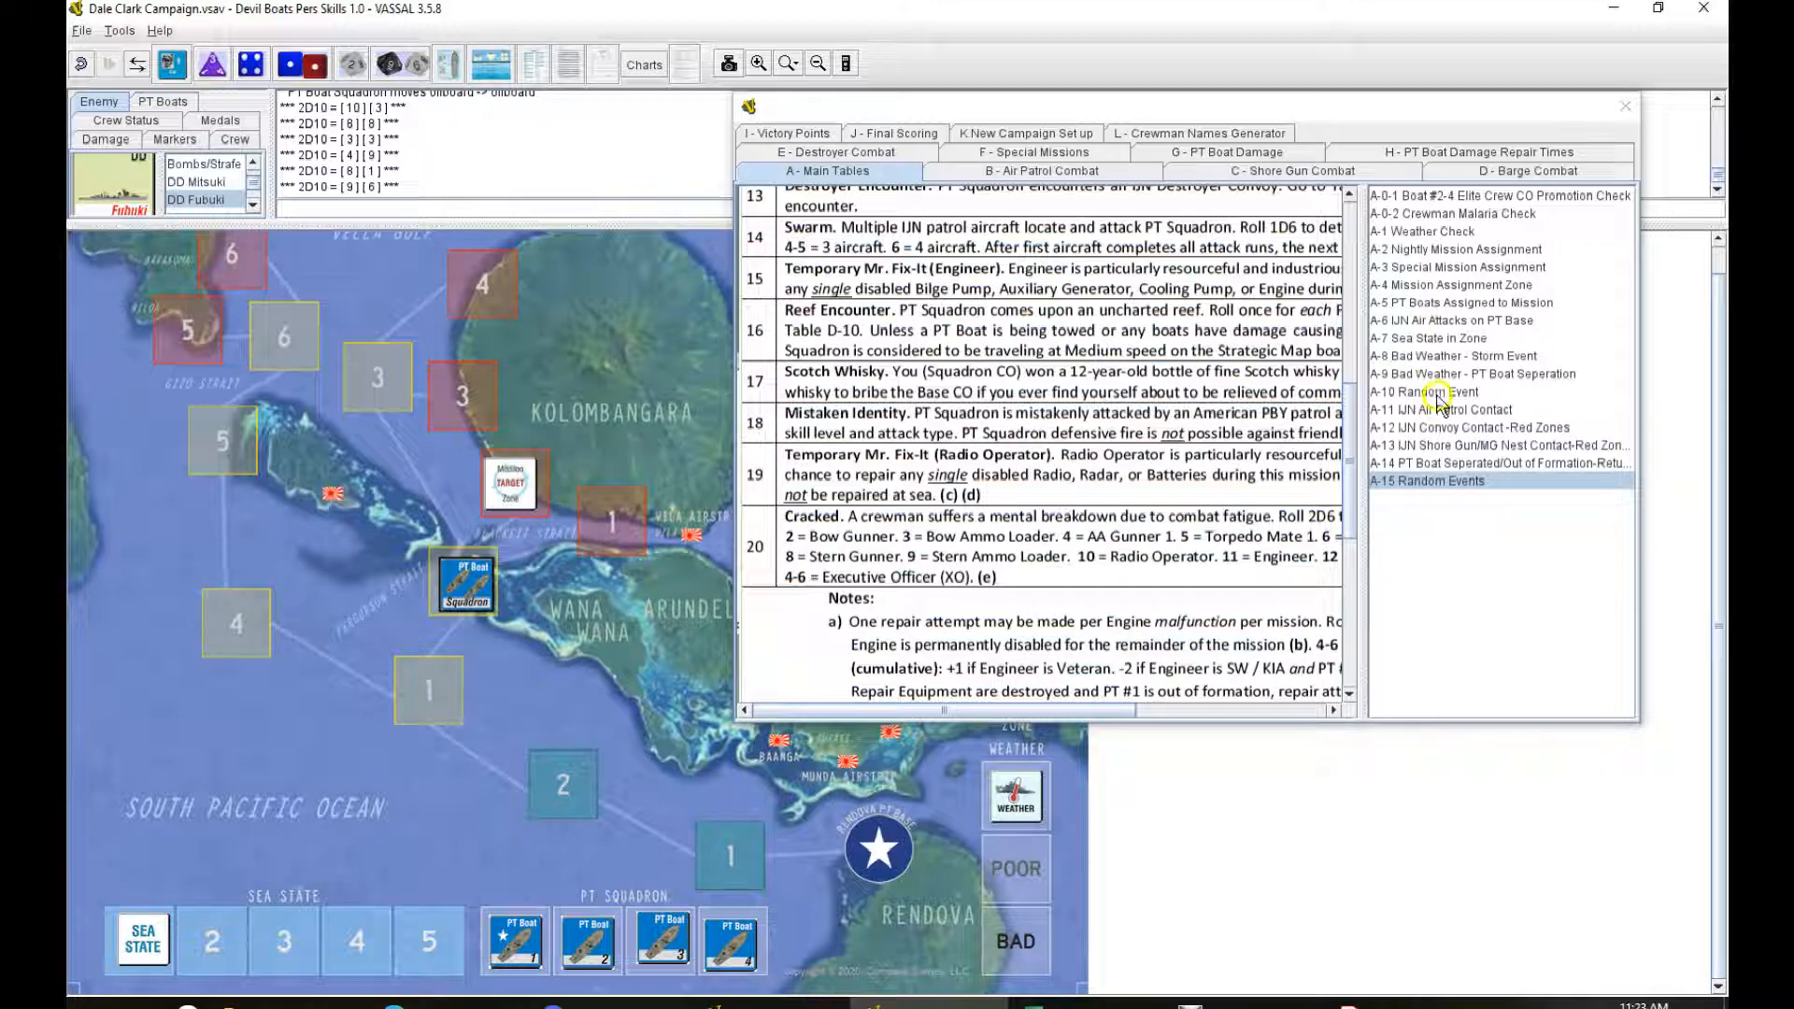
click(1444, 408)
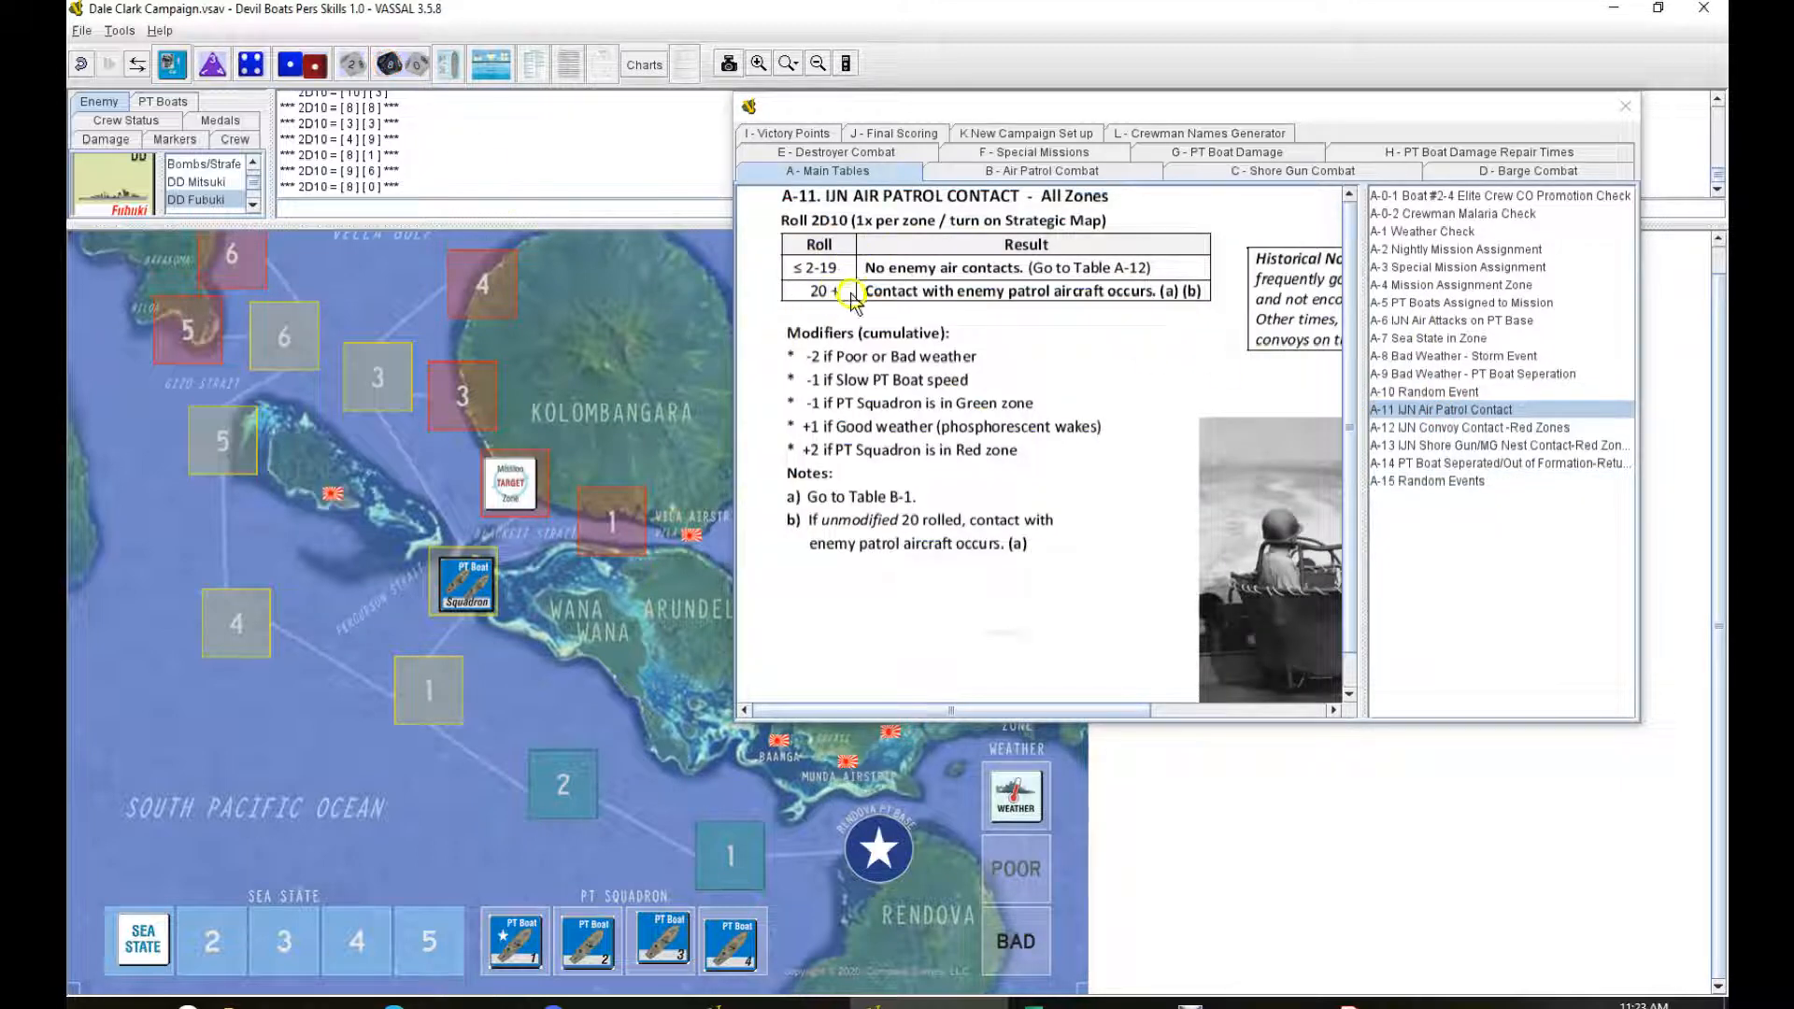
mouse_move(832, 427)
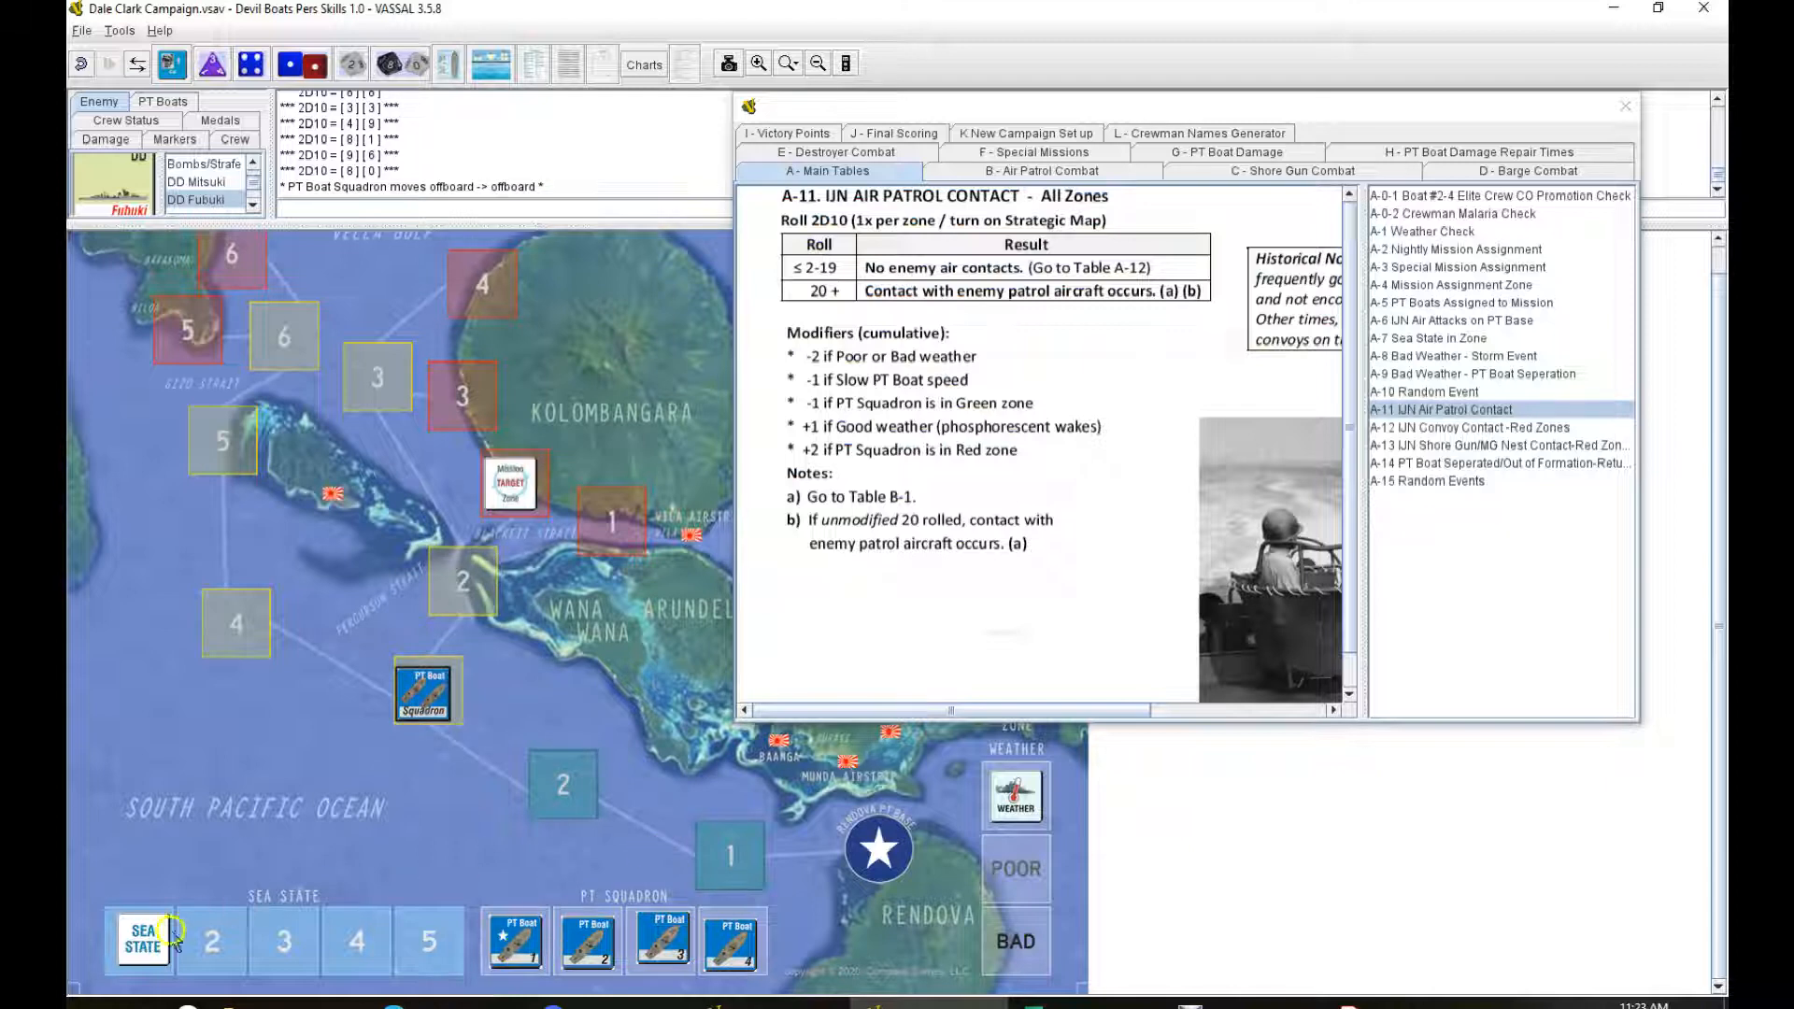
click(1427, 337)
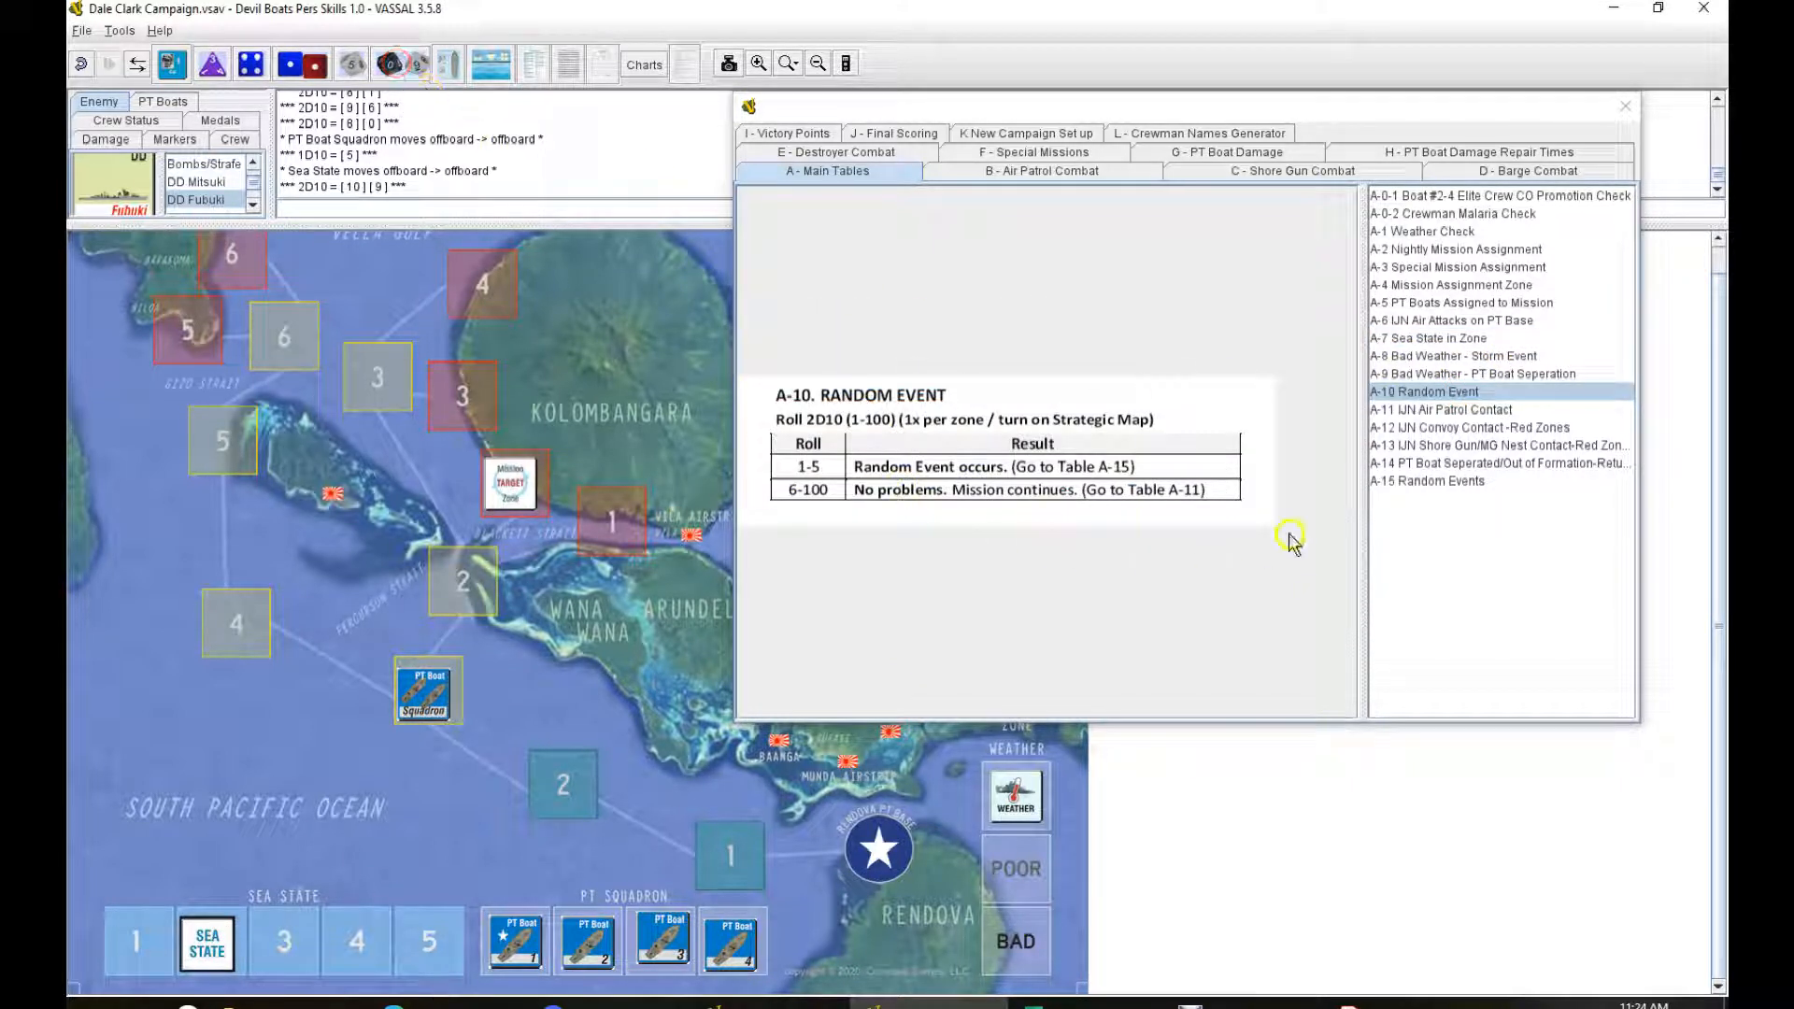
click(1443, 408)
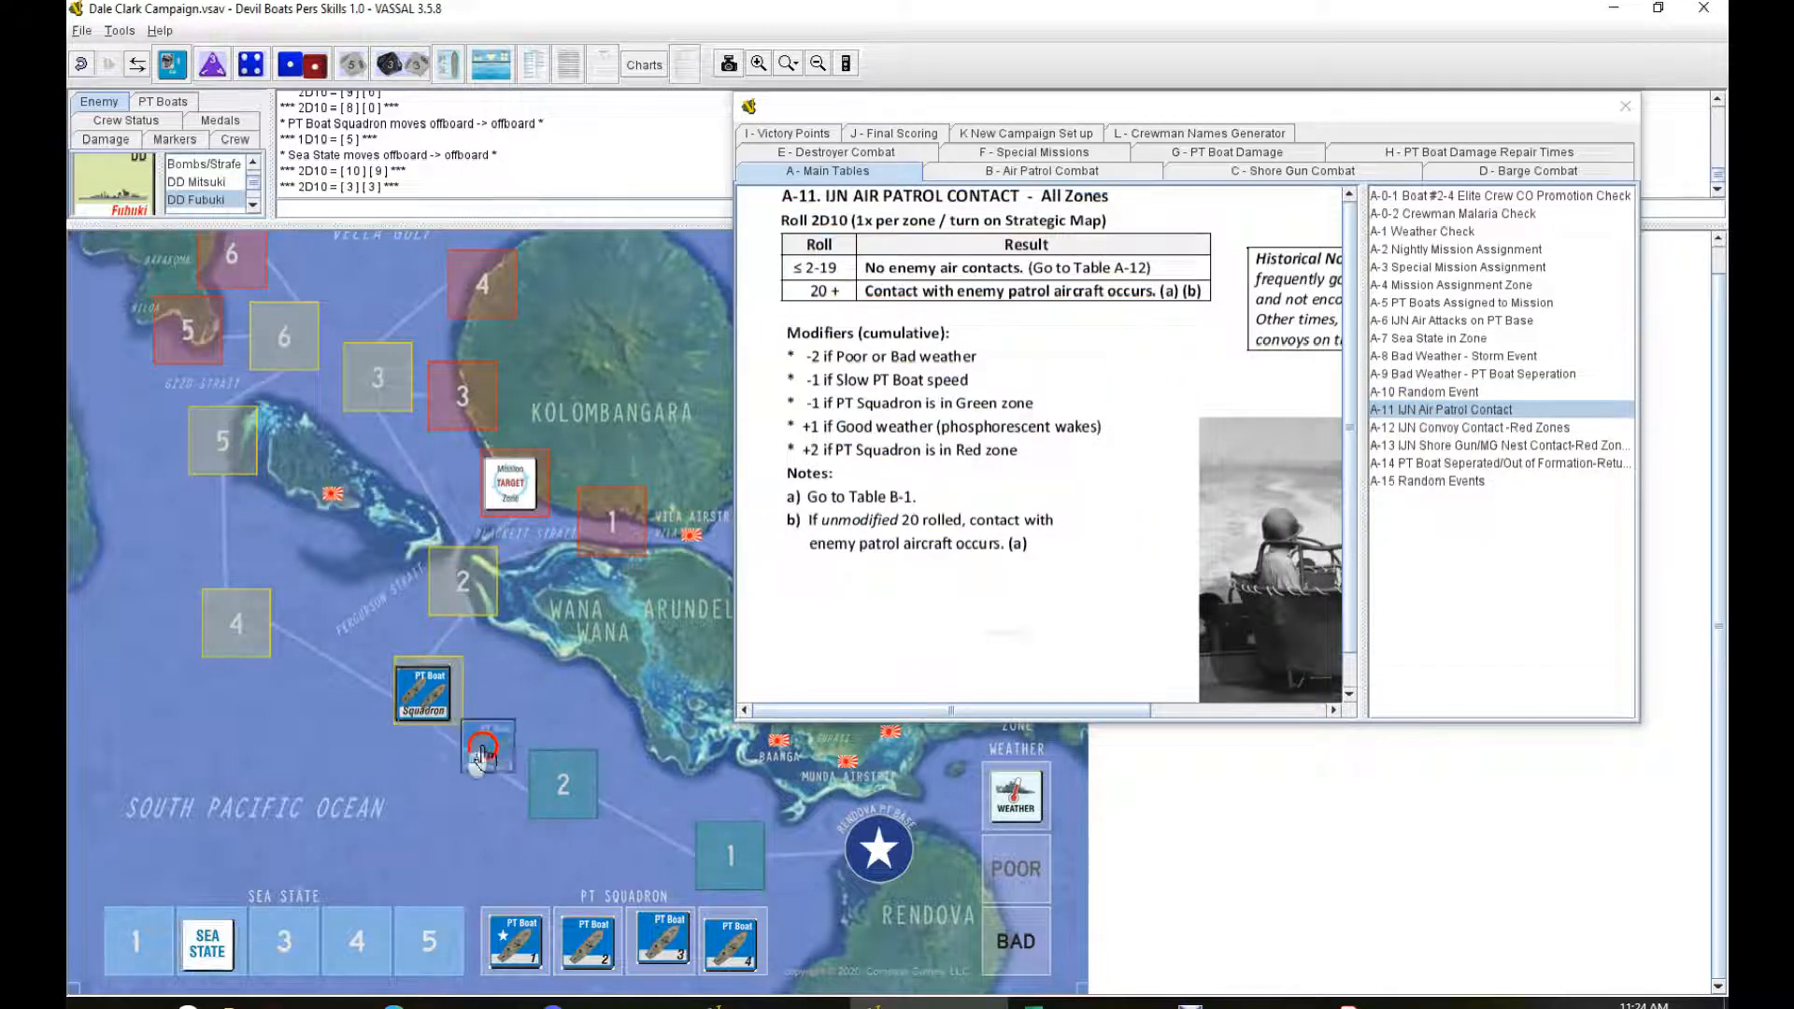
drag(423, 693, 561, 795)
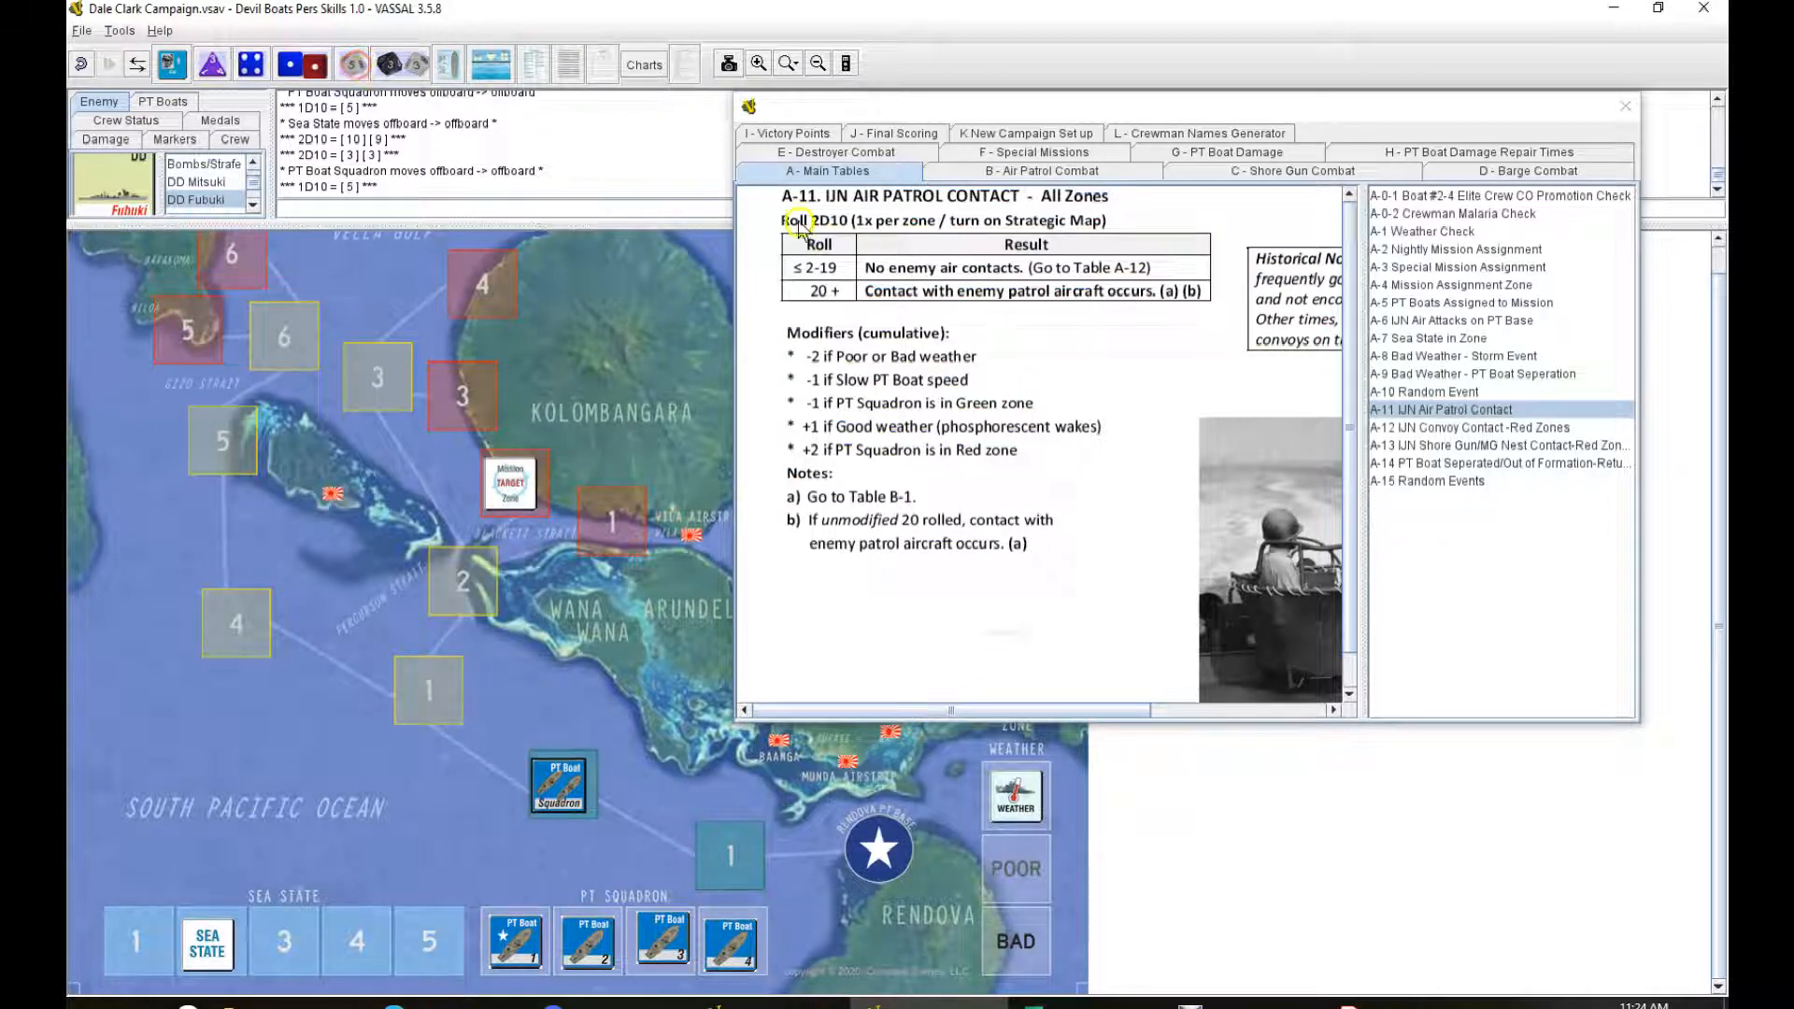
Step: Roll for sea state and random events, and move the squadron on toward Rendova
click(1428, 337)
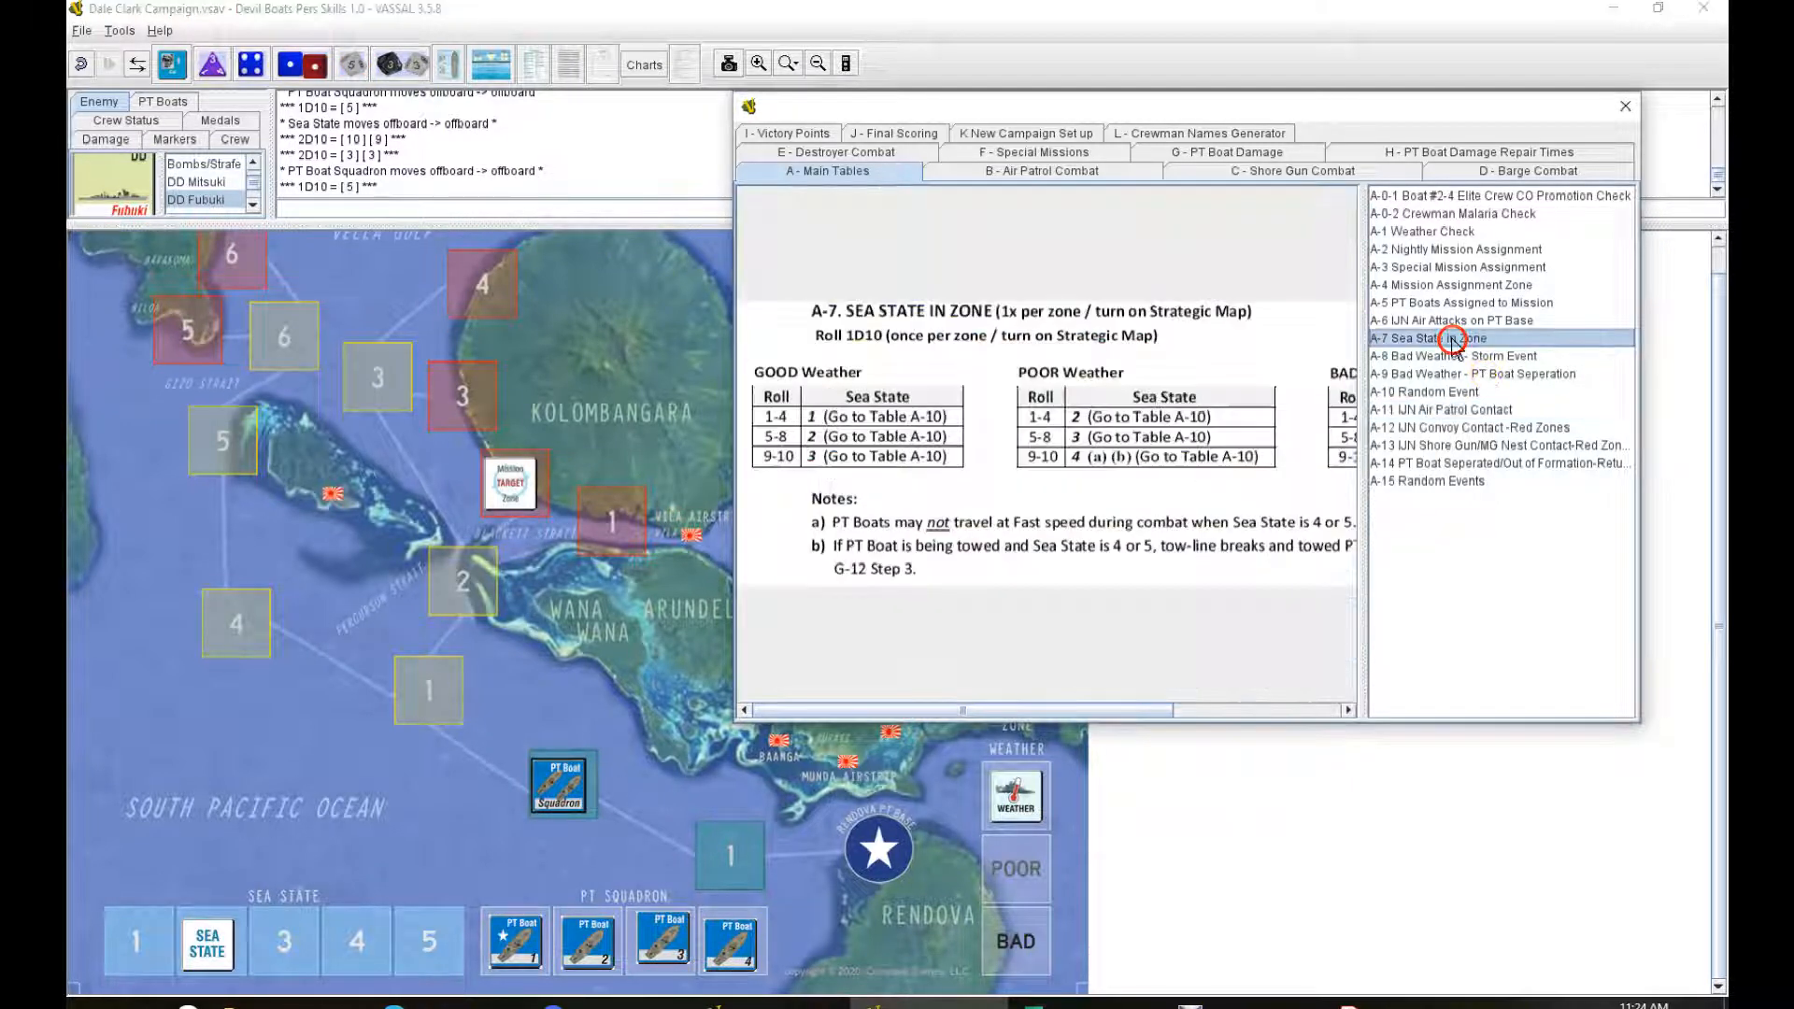
mouse_move(1439, 363)
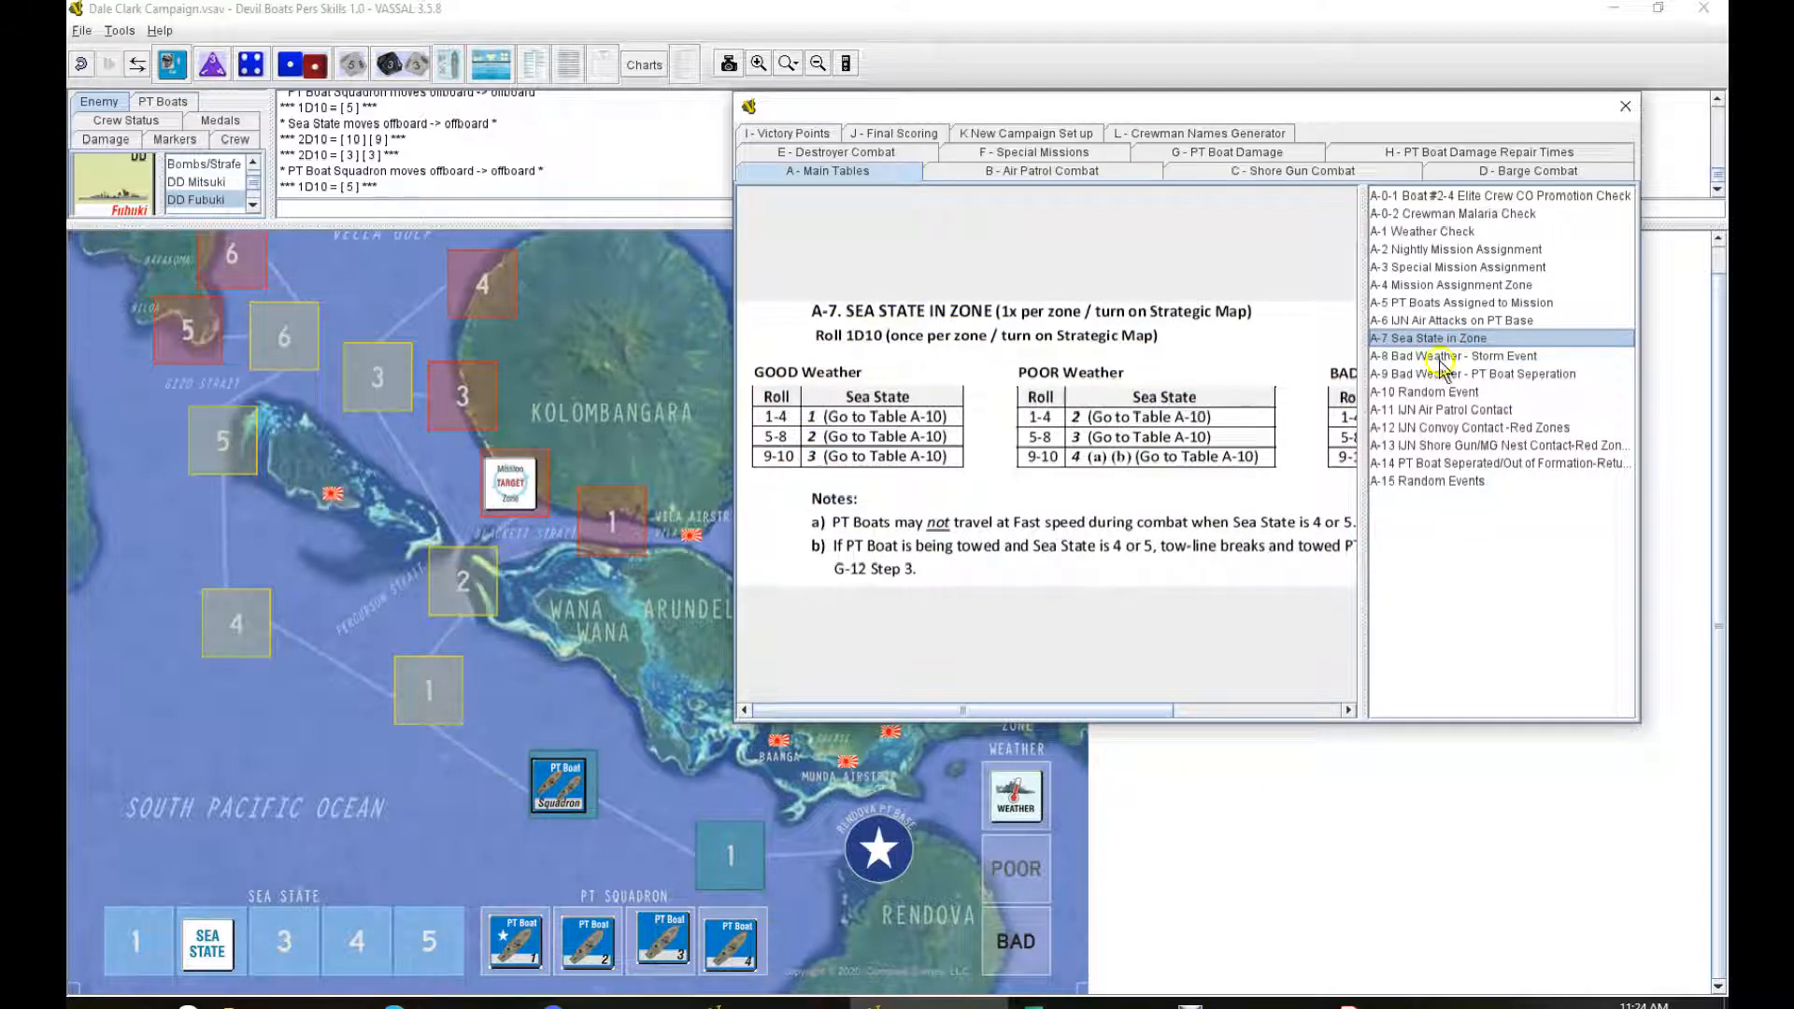
click(1423, 391)
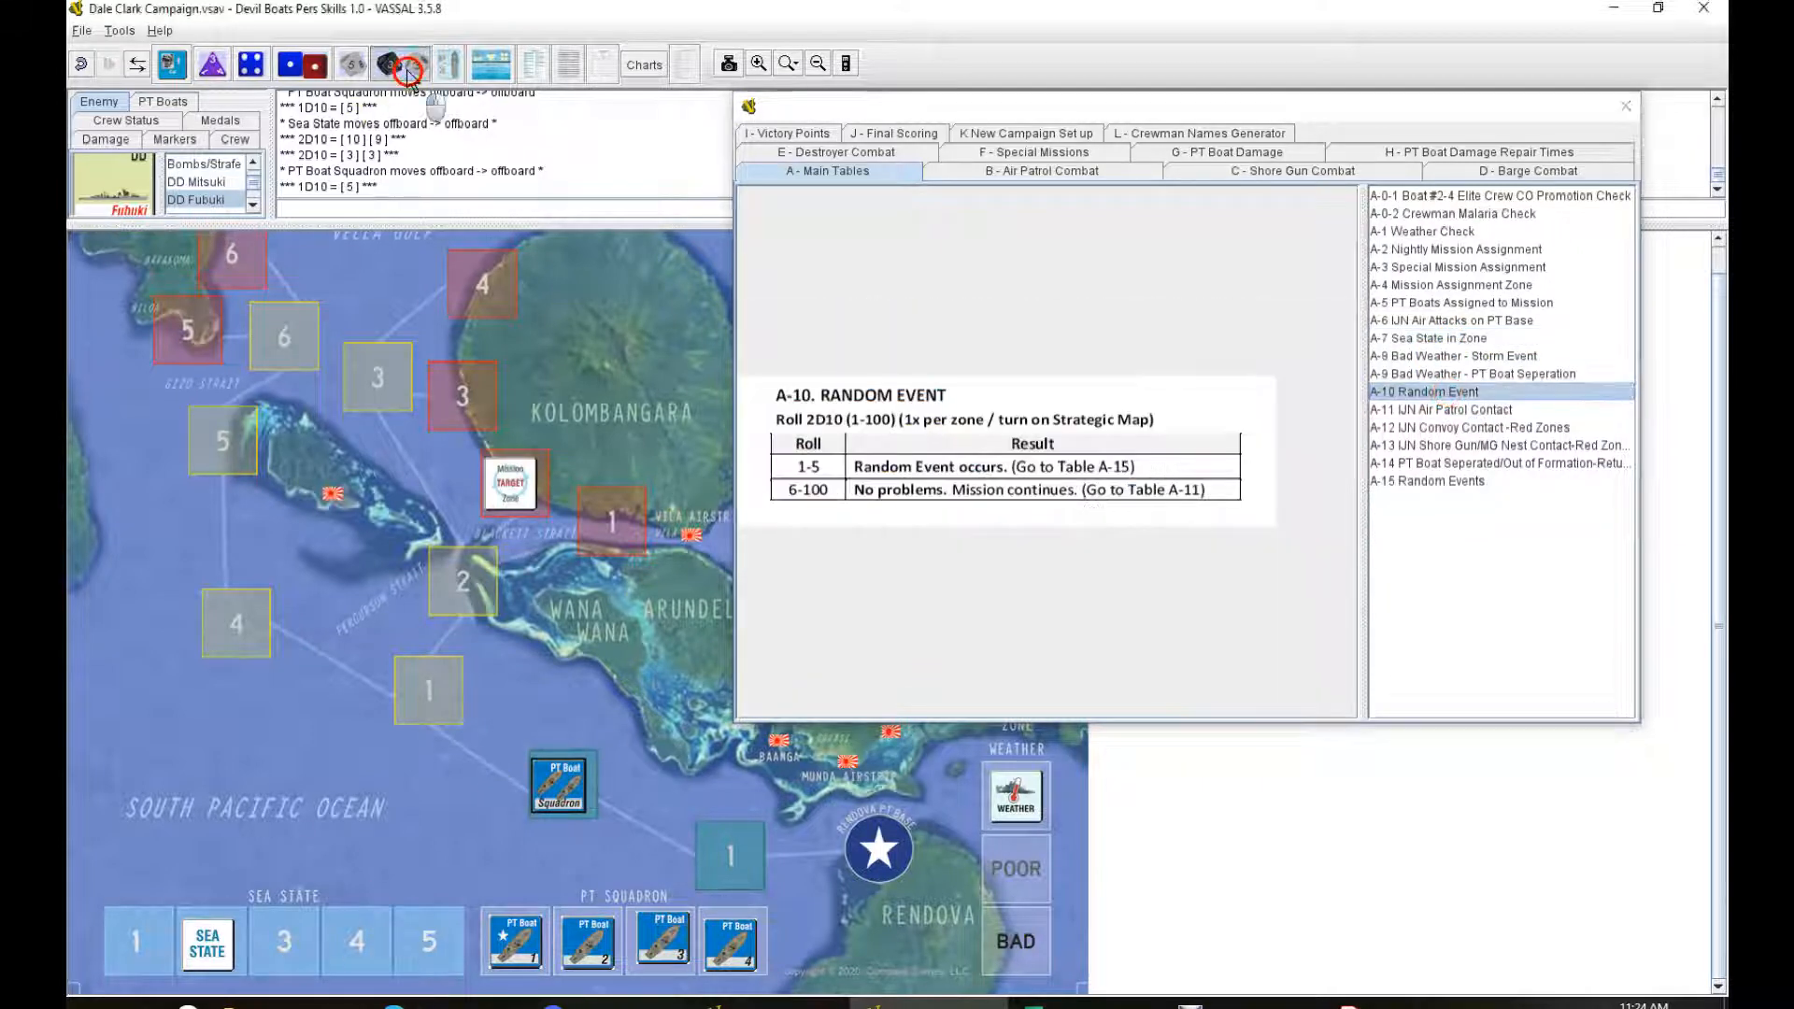
click(1441, 408)
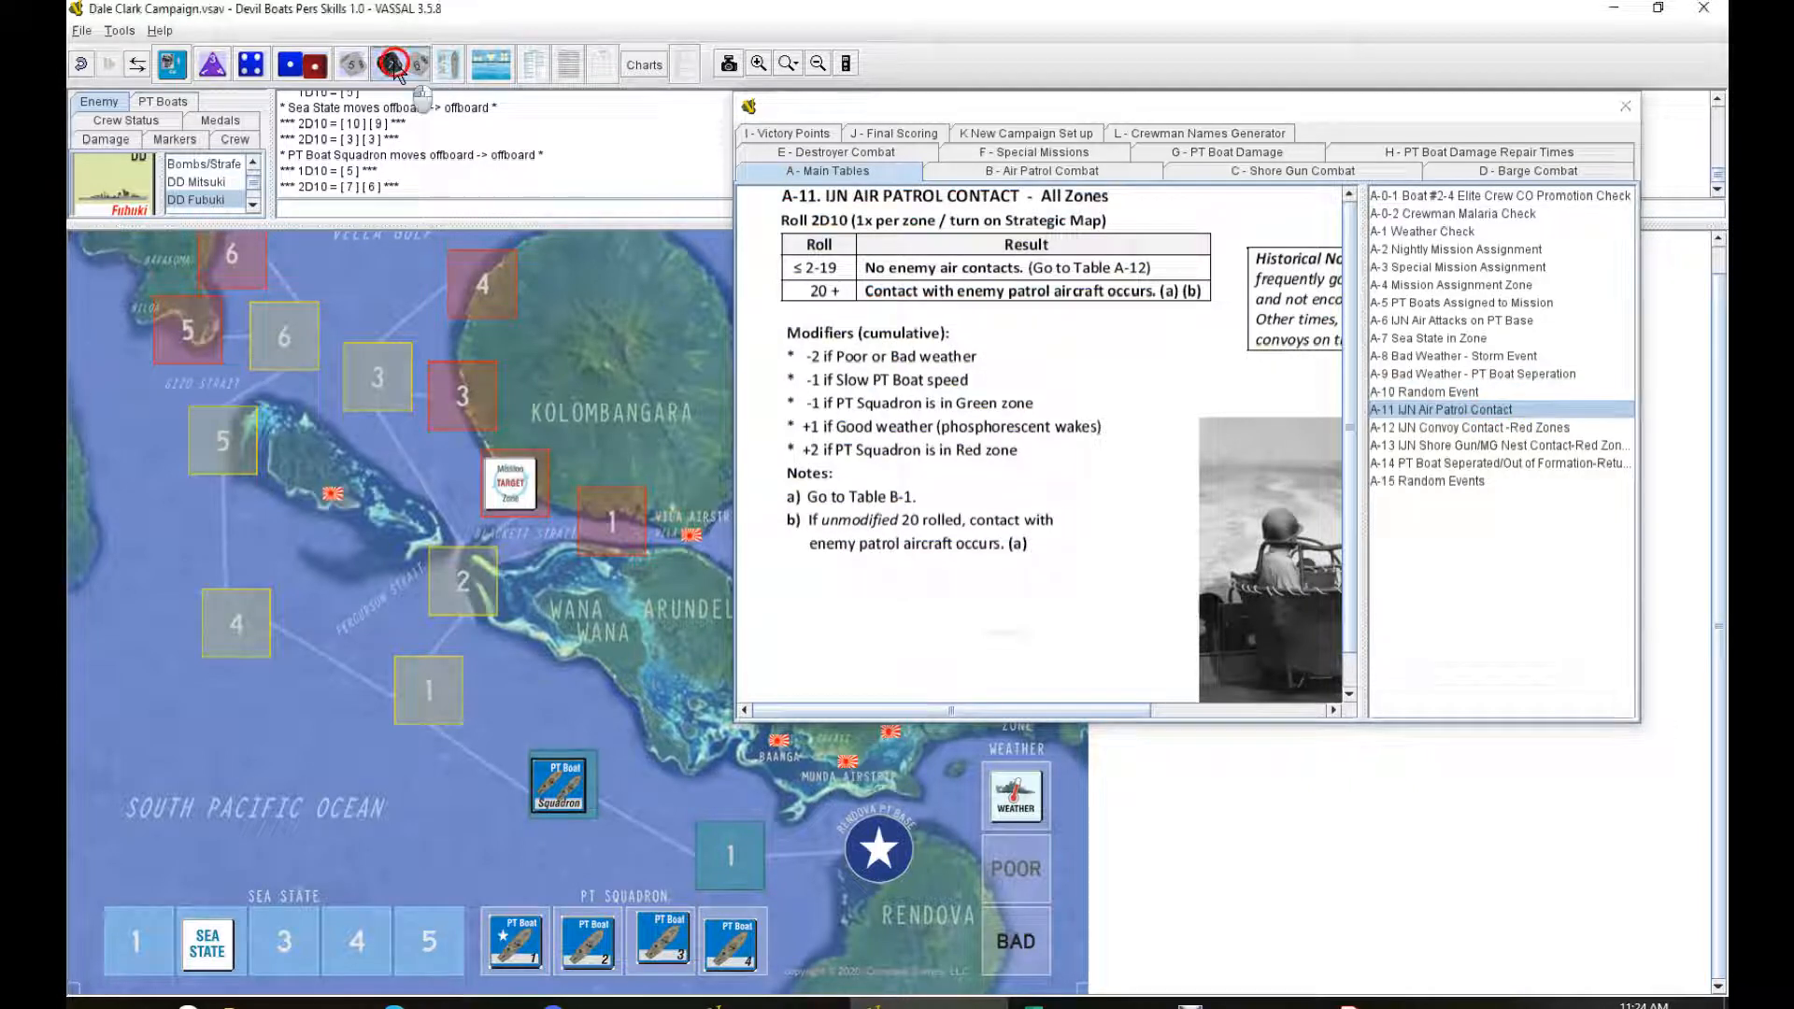
click(384, 63)
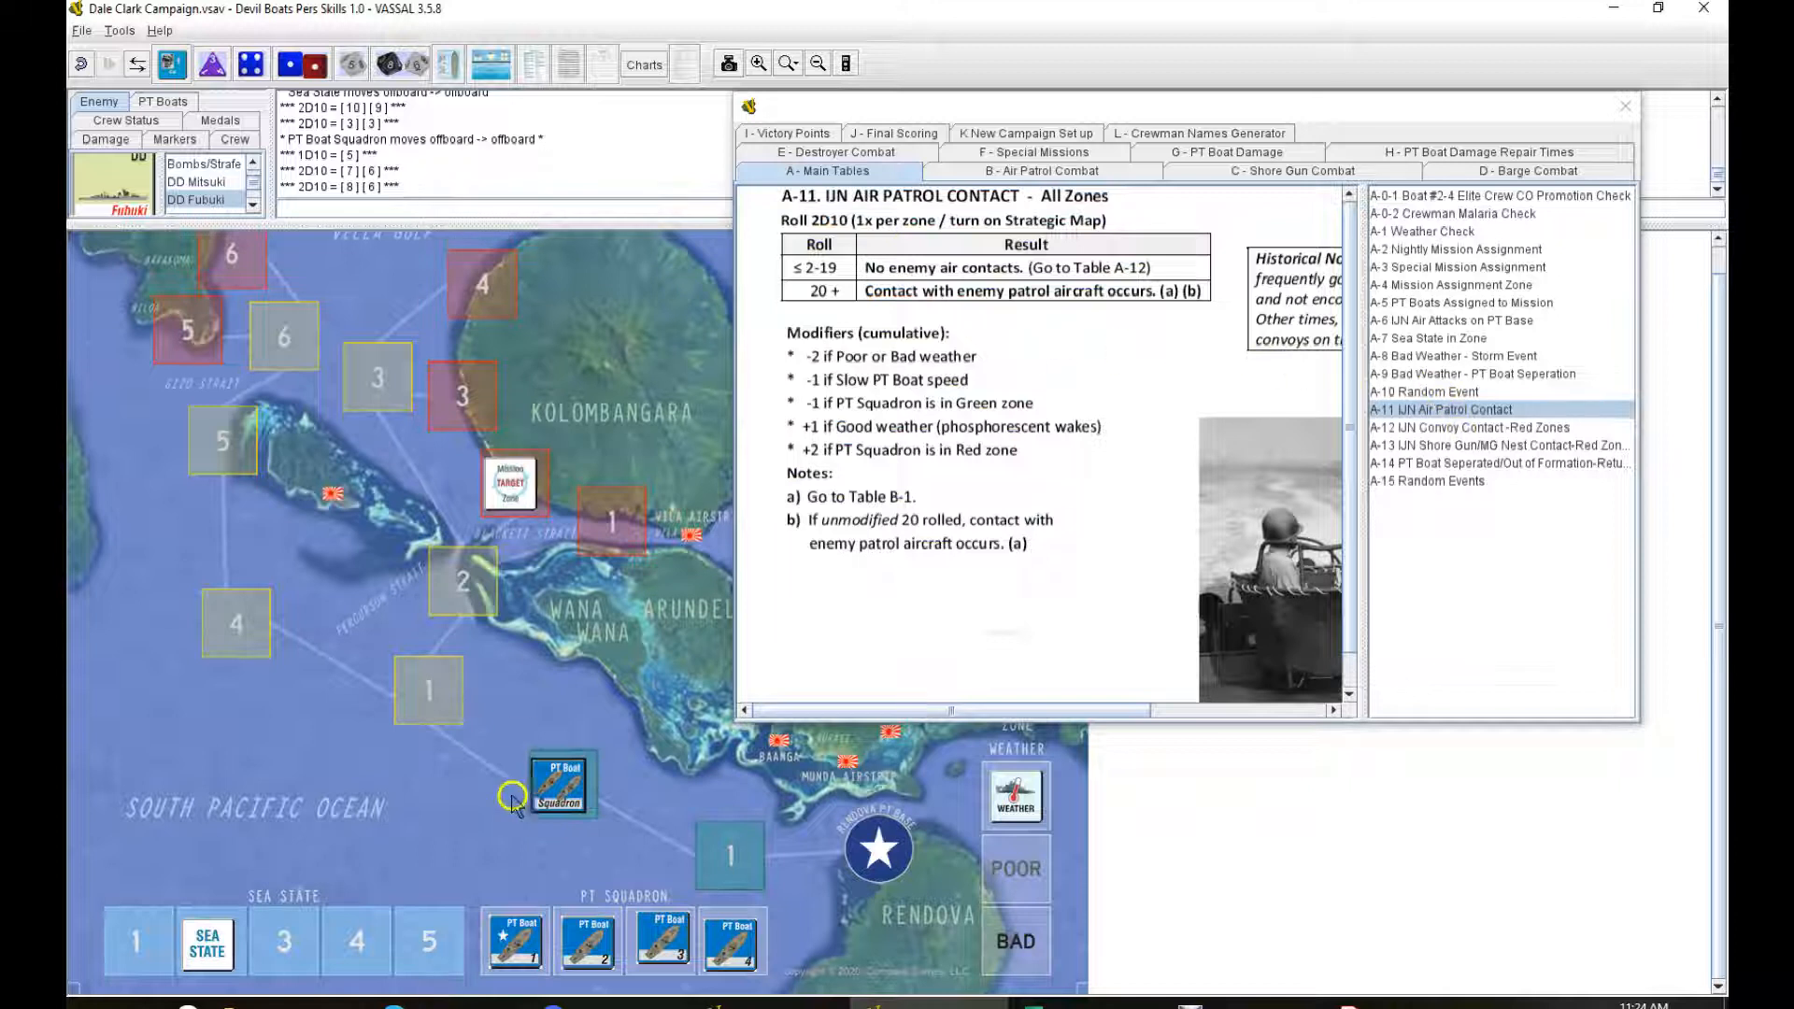
drag(560, 783, 720, 852)
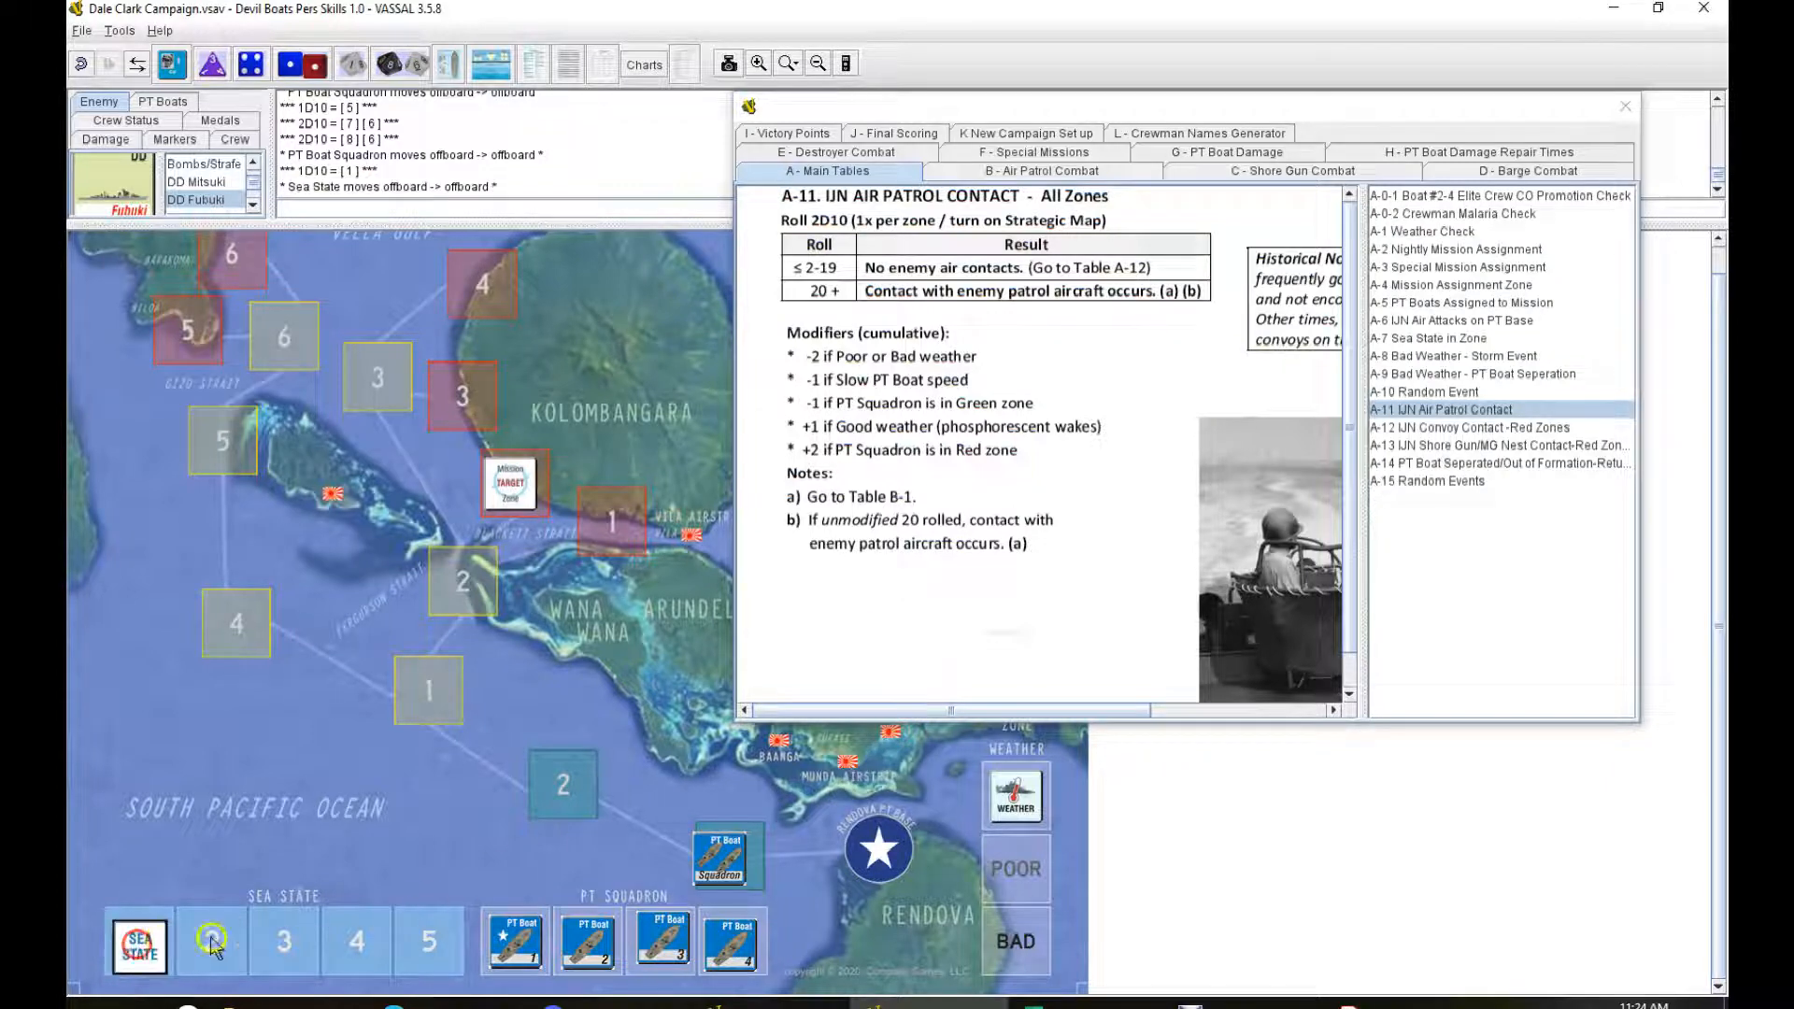
click(1441, 392)
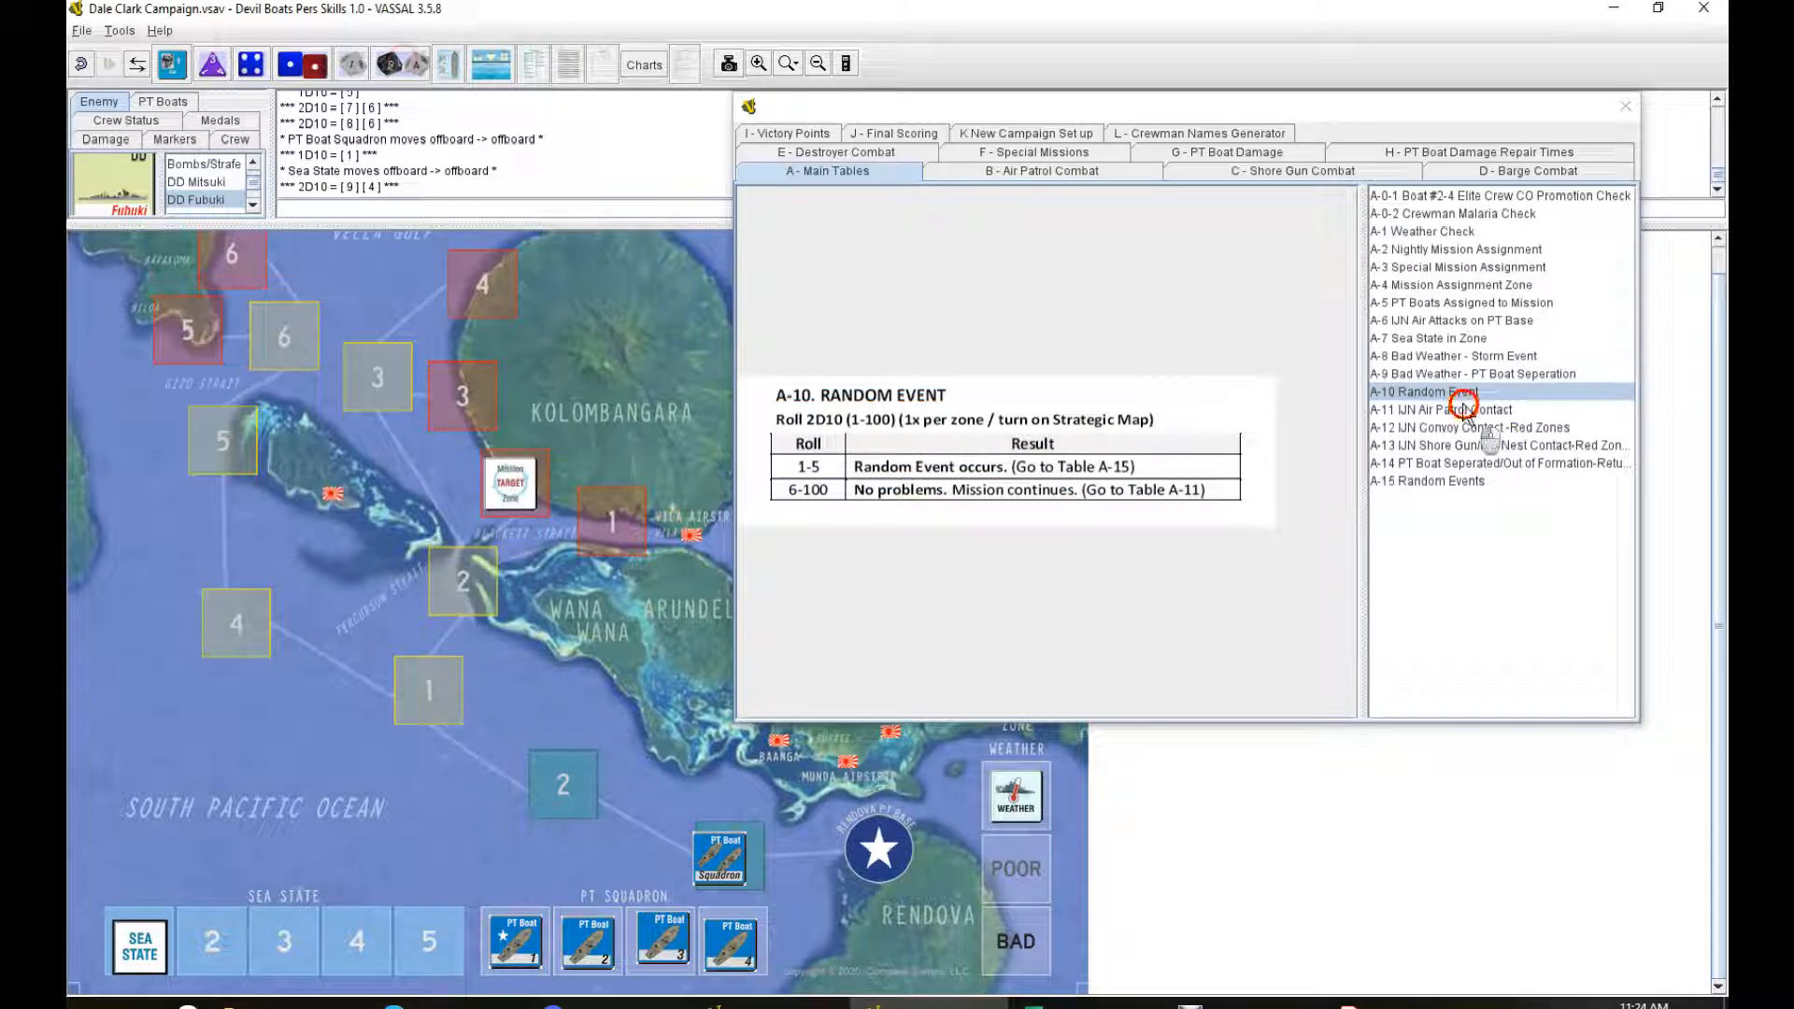
click(1447, 408)
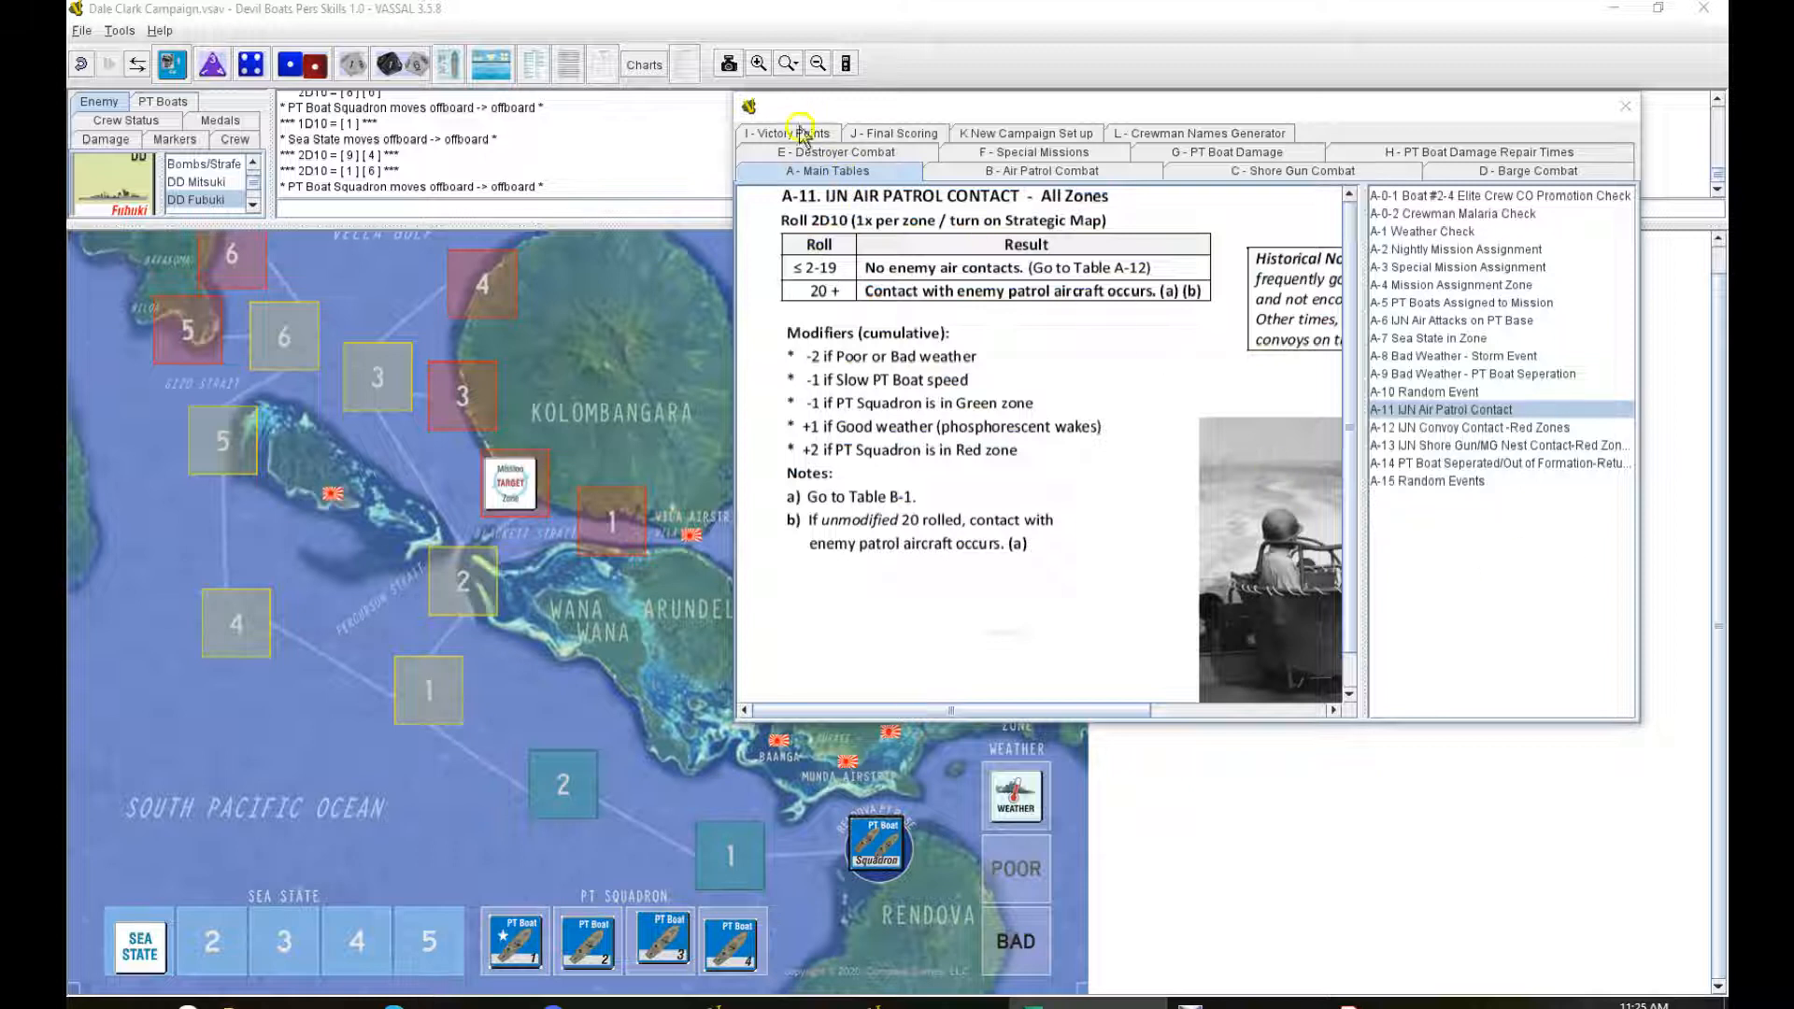
Step: Review the Victory Points and Final Scoring charts, ending on the K-3 crew skill table
click(787, 133)
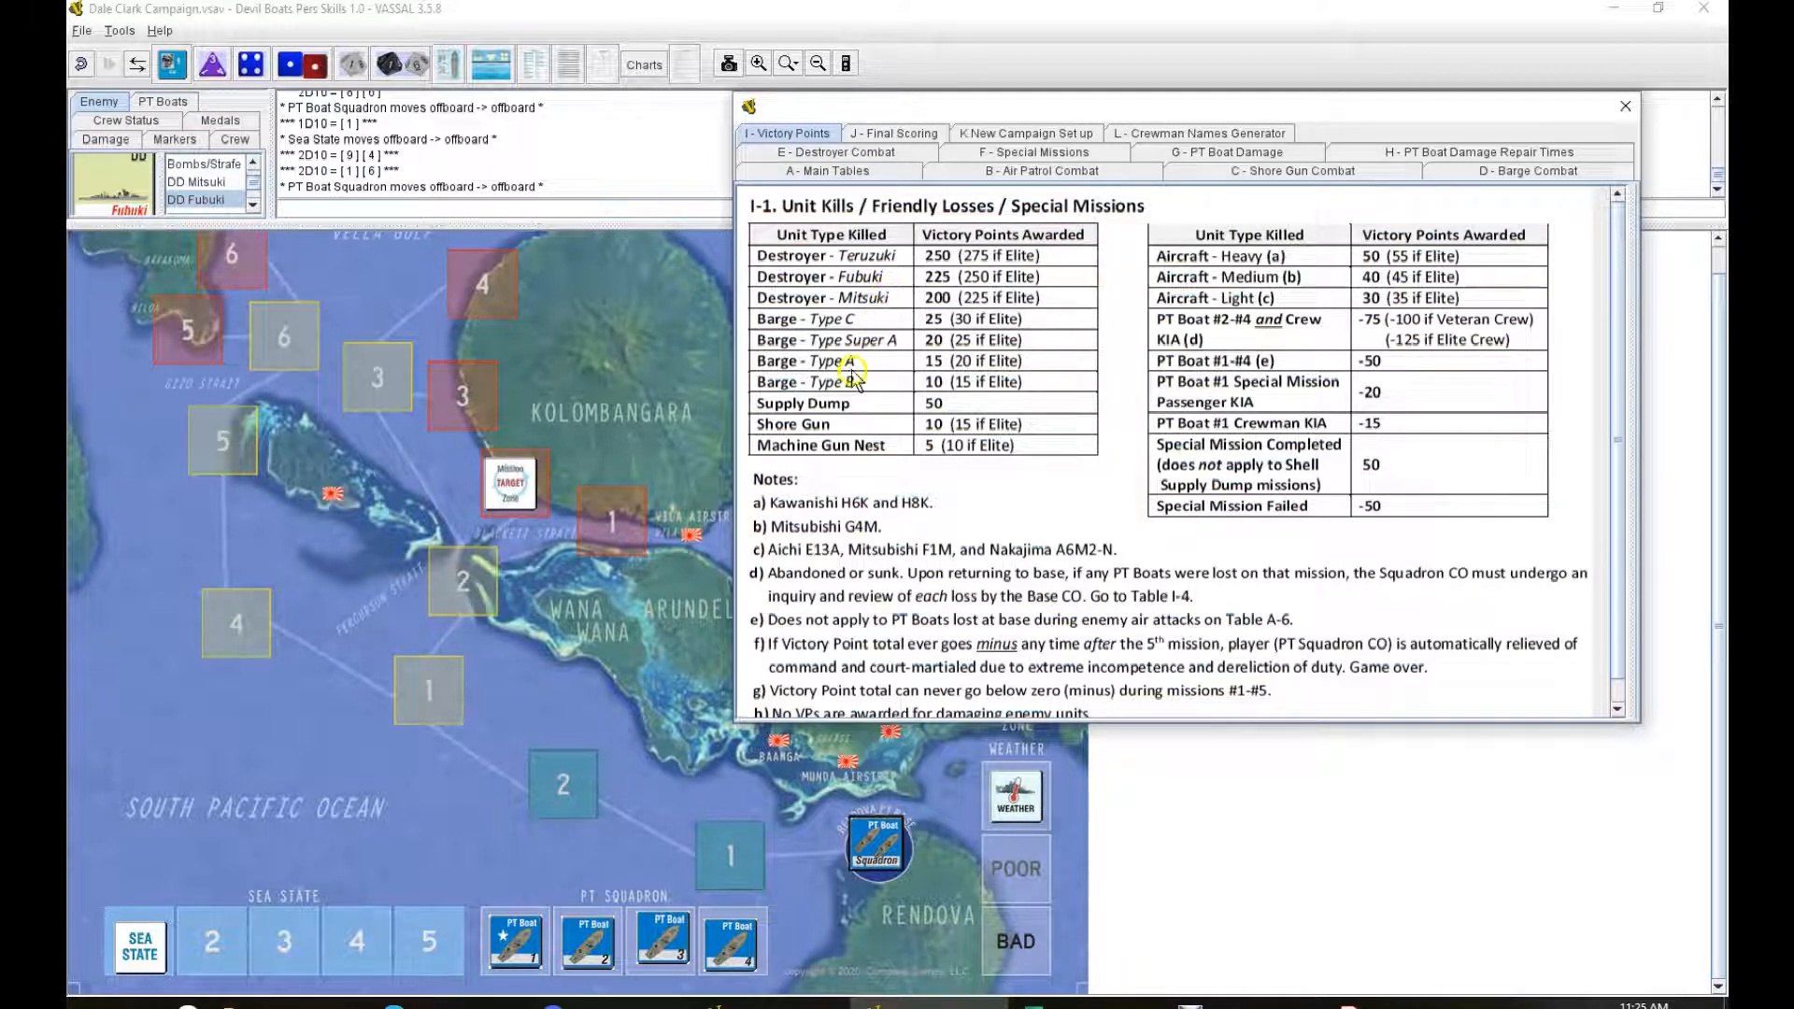
mouse_move(1273, 282)
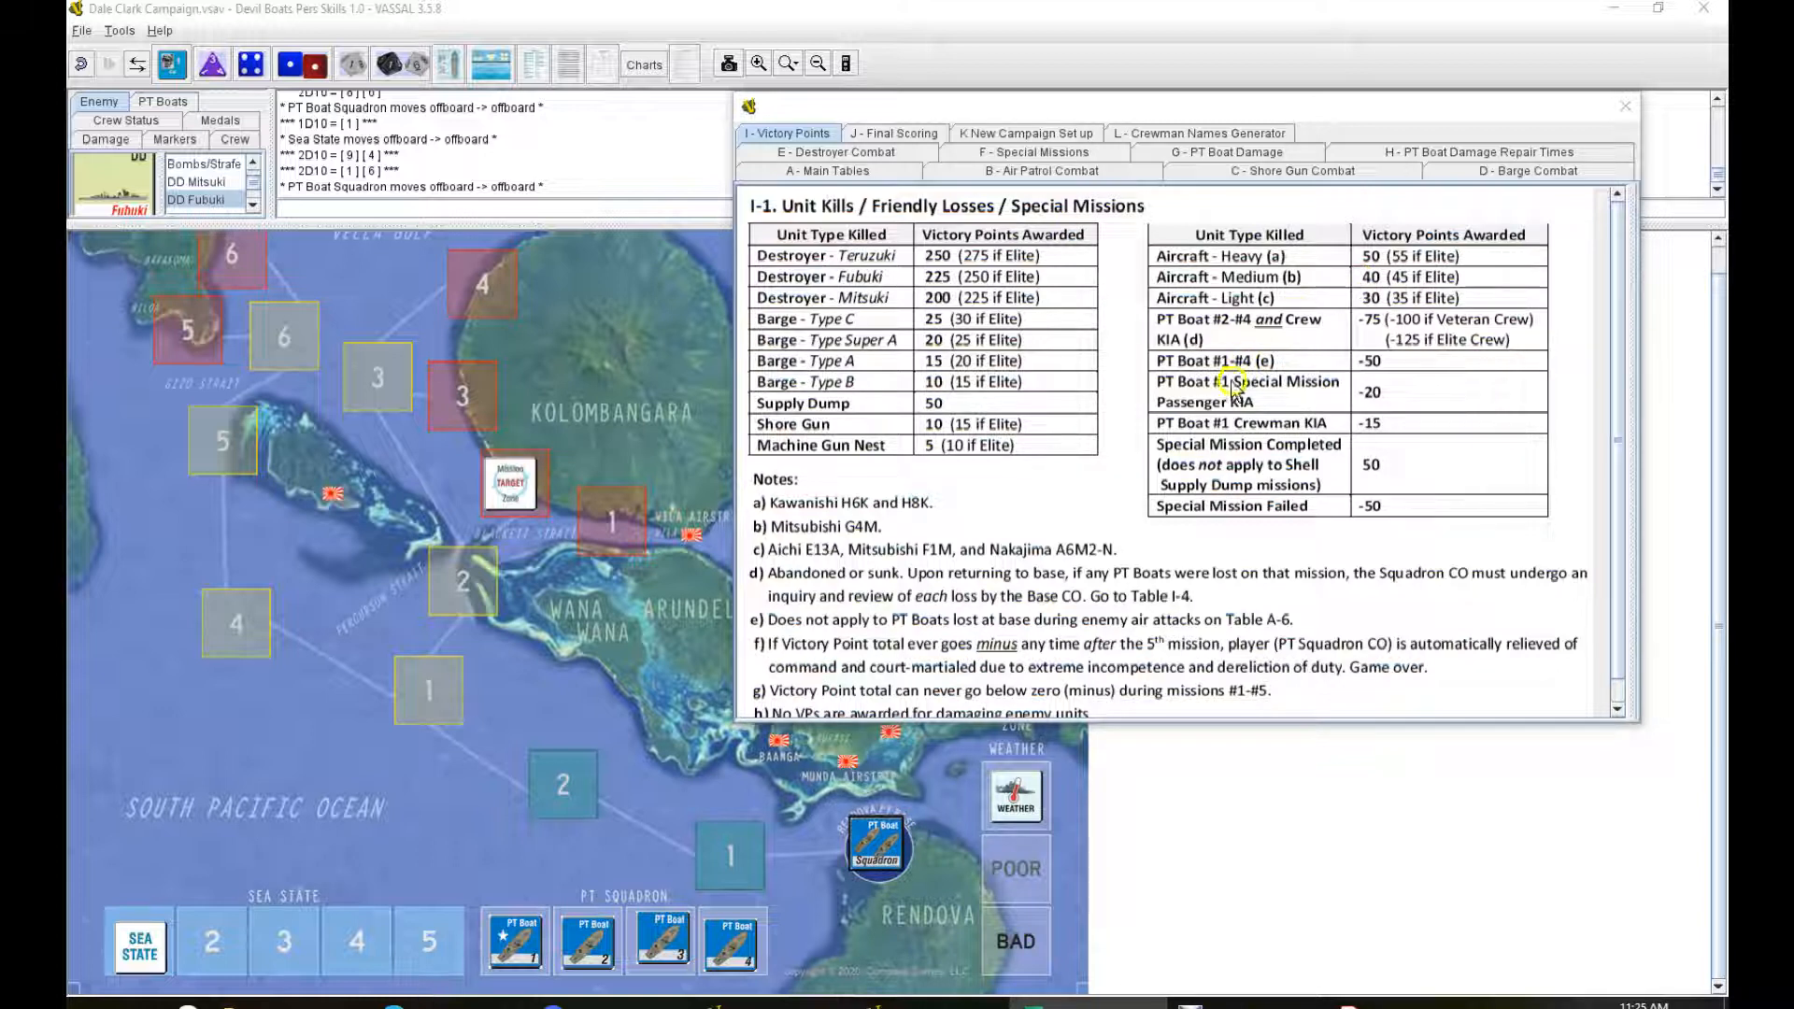
click(1023, 133)
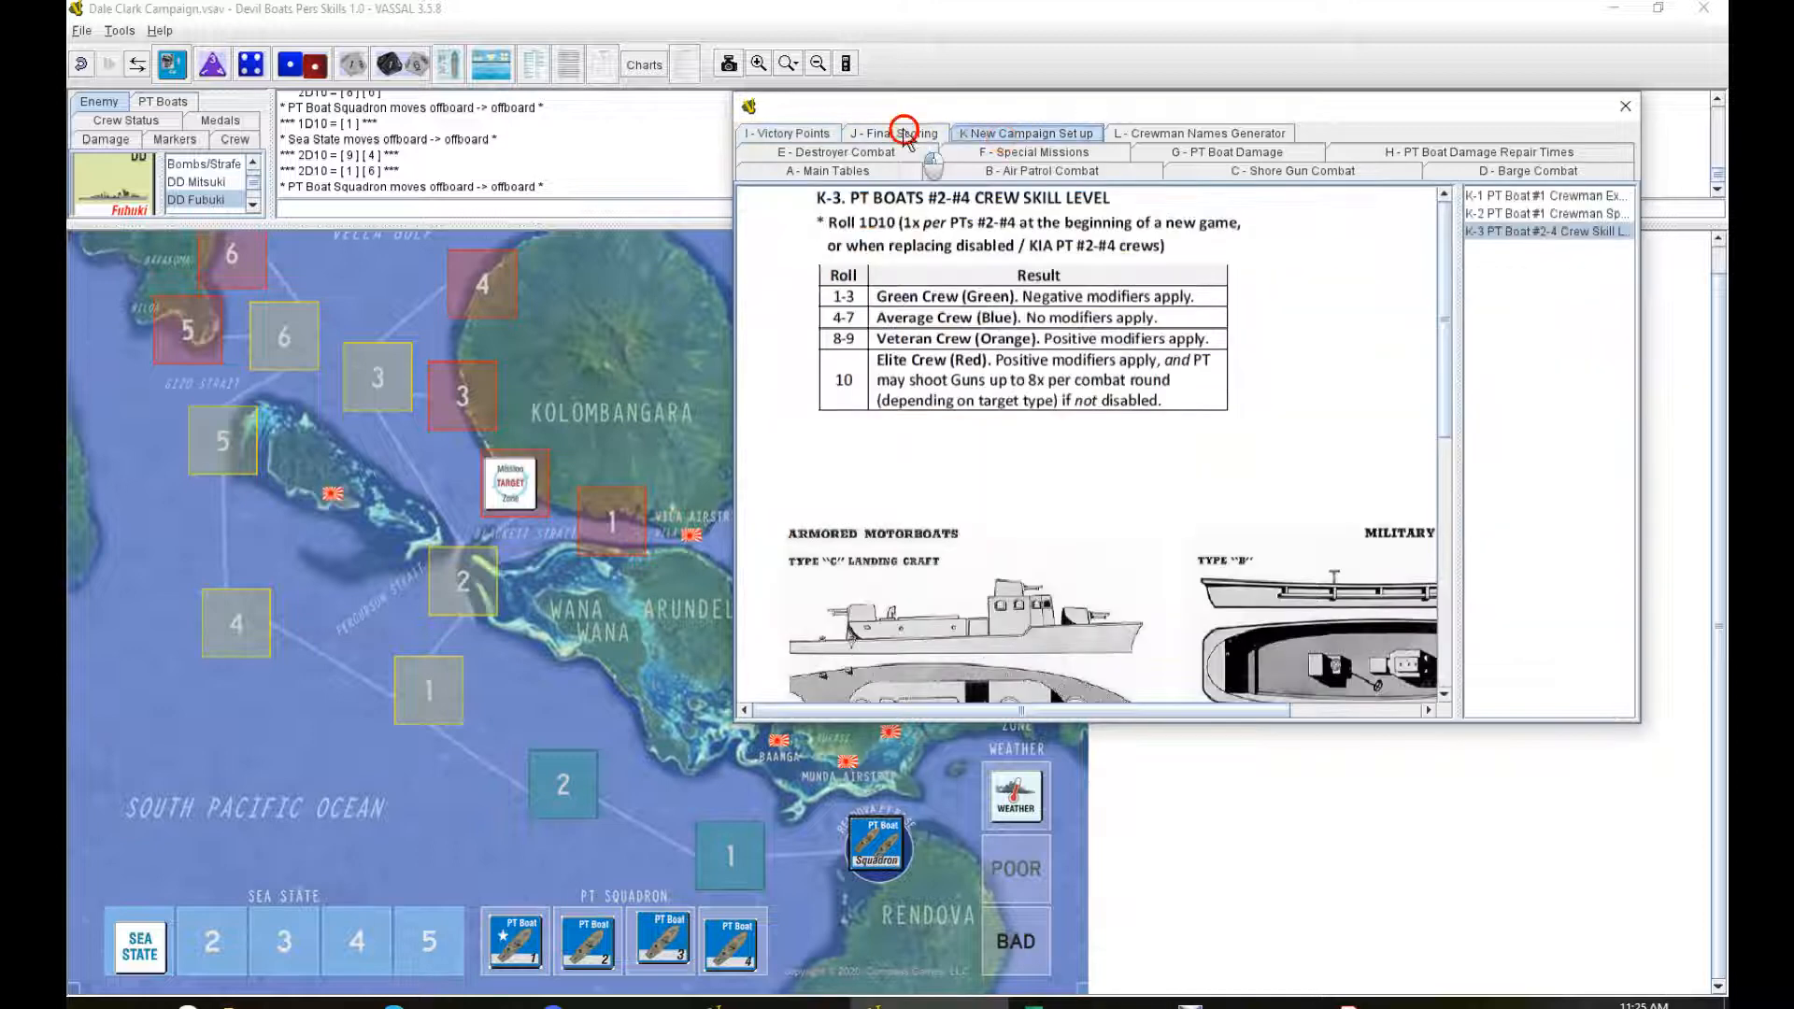
click(896, 133)
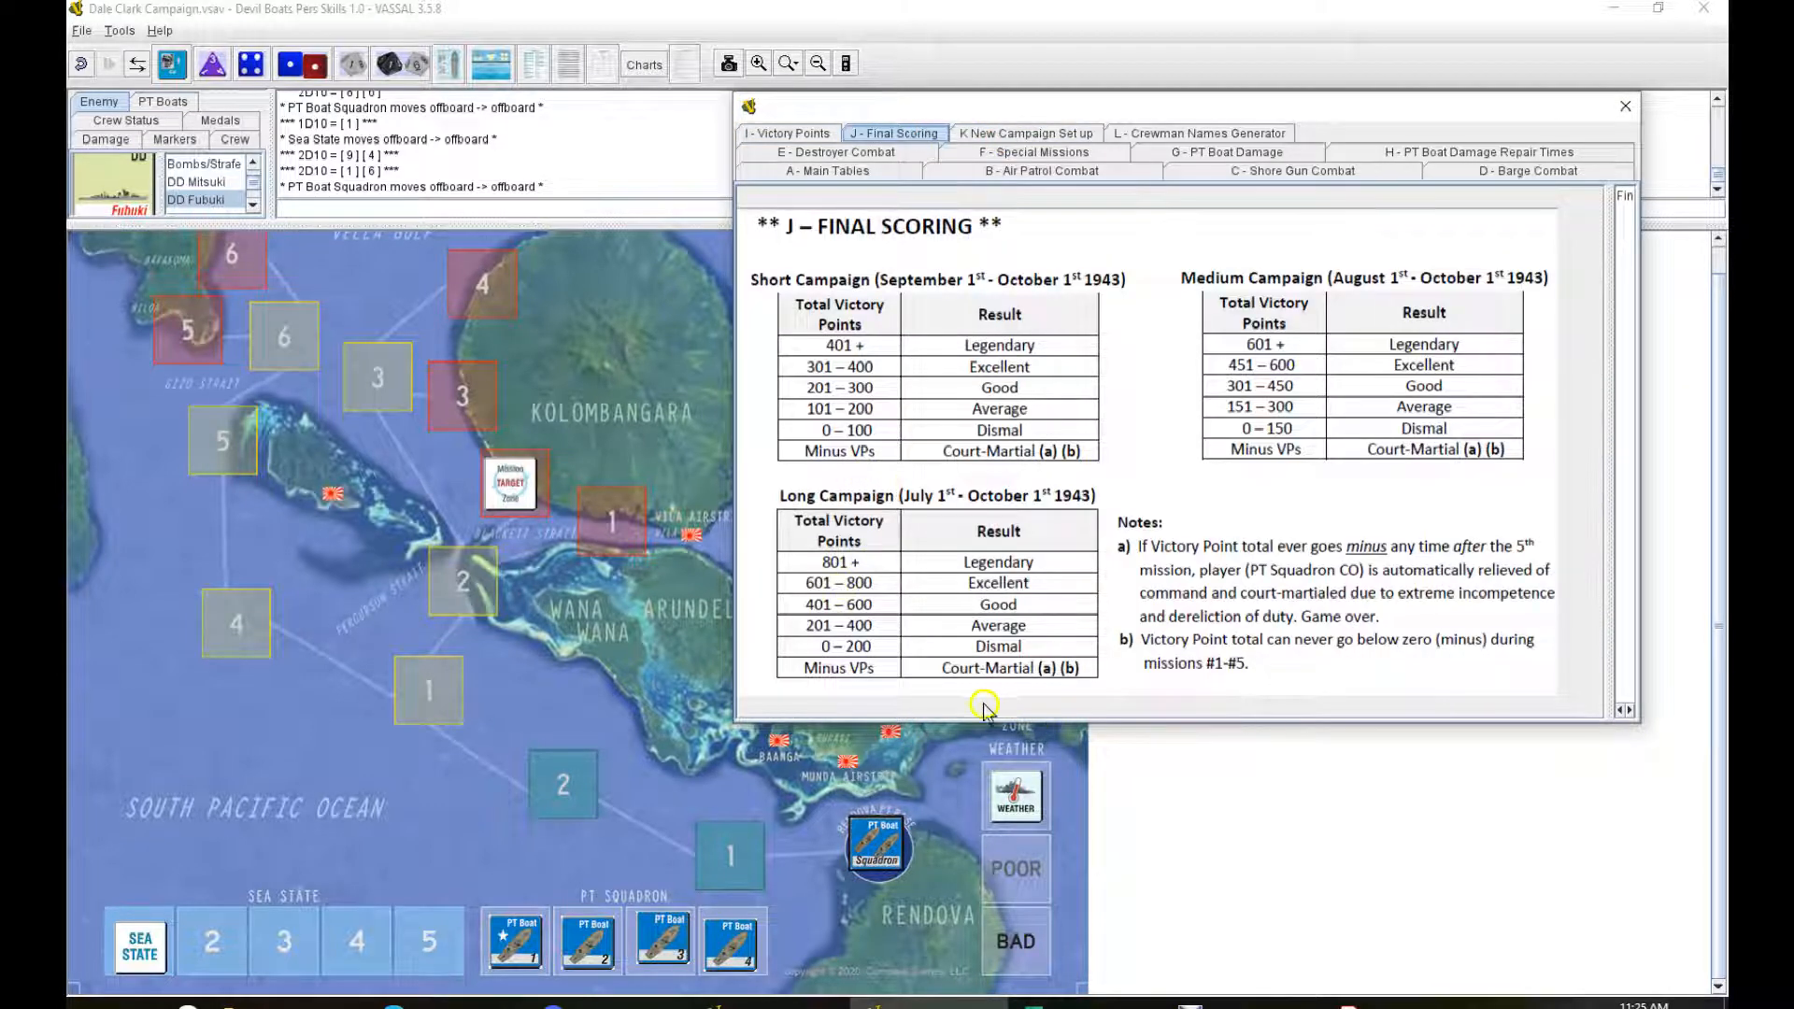
mouse_move(994, 657)
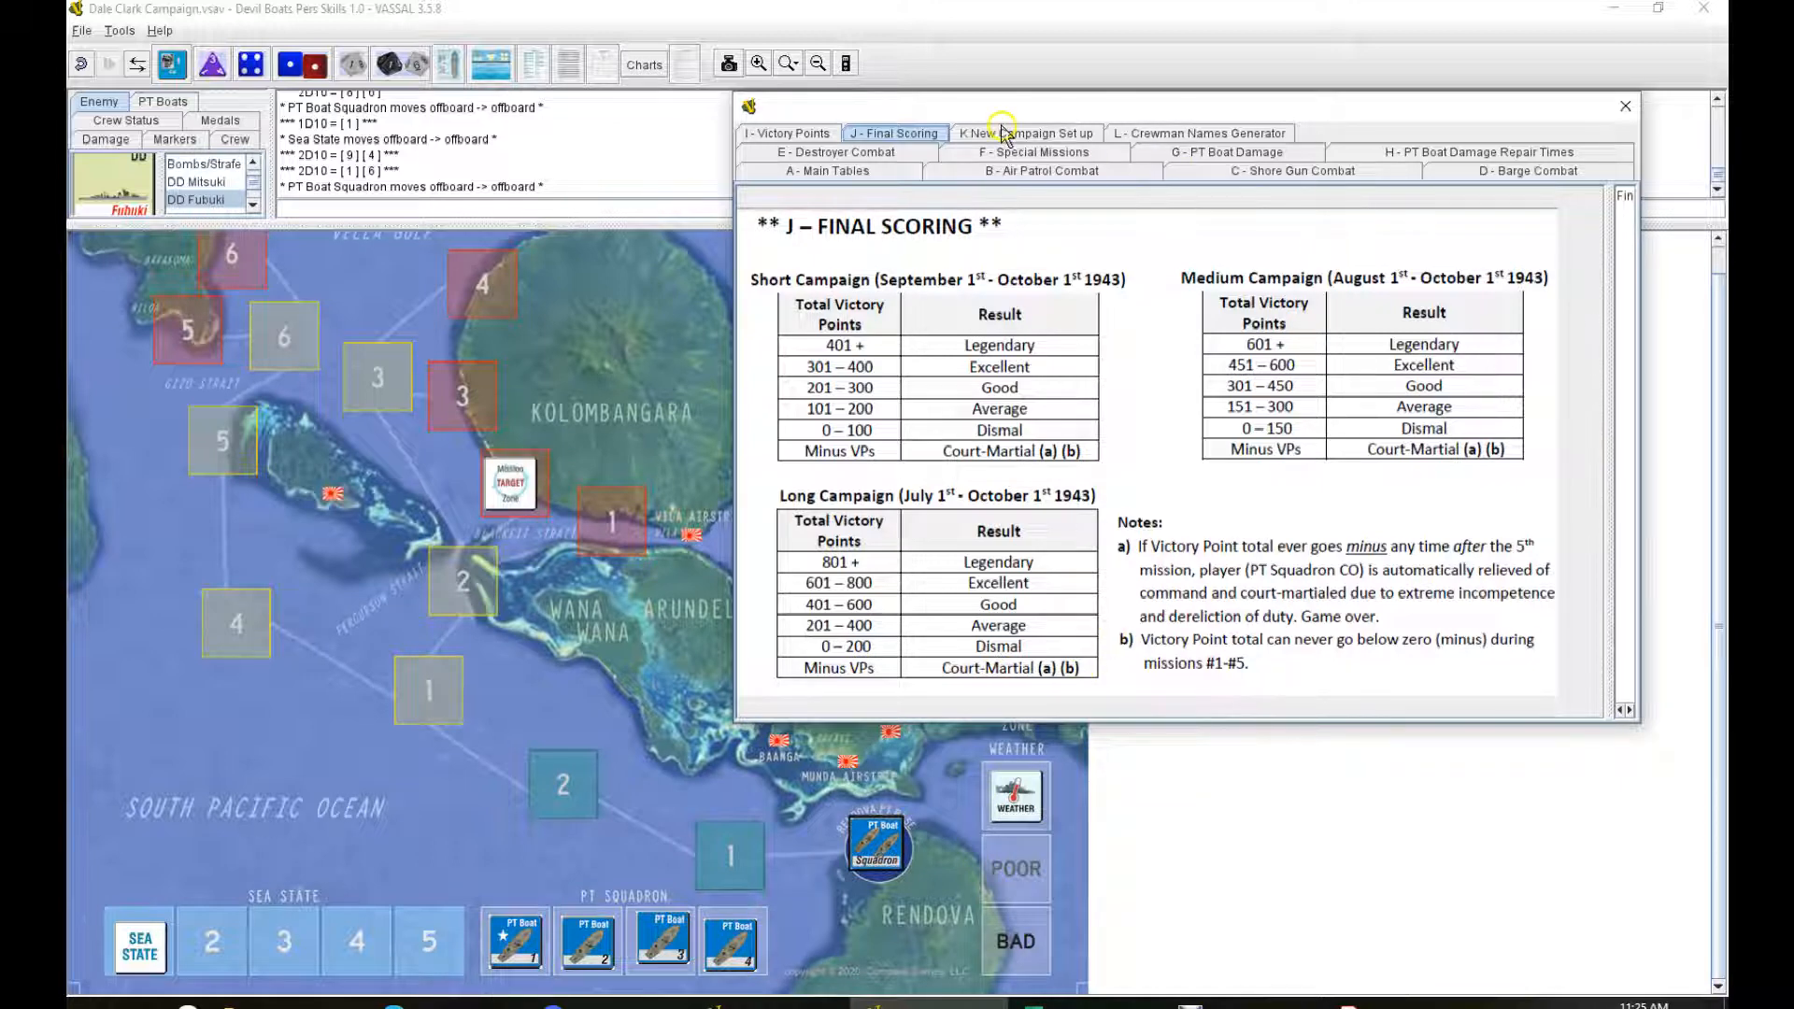
click(1024, 133)
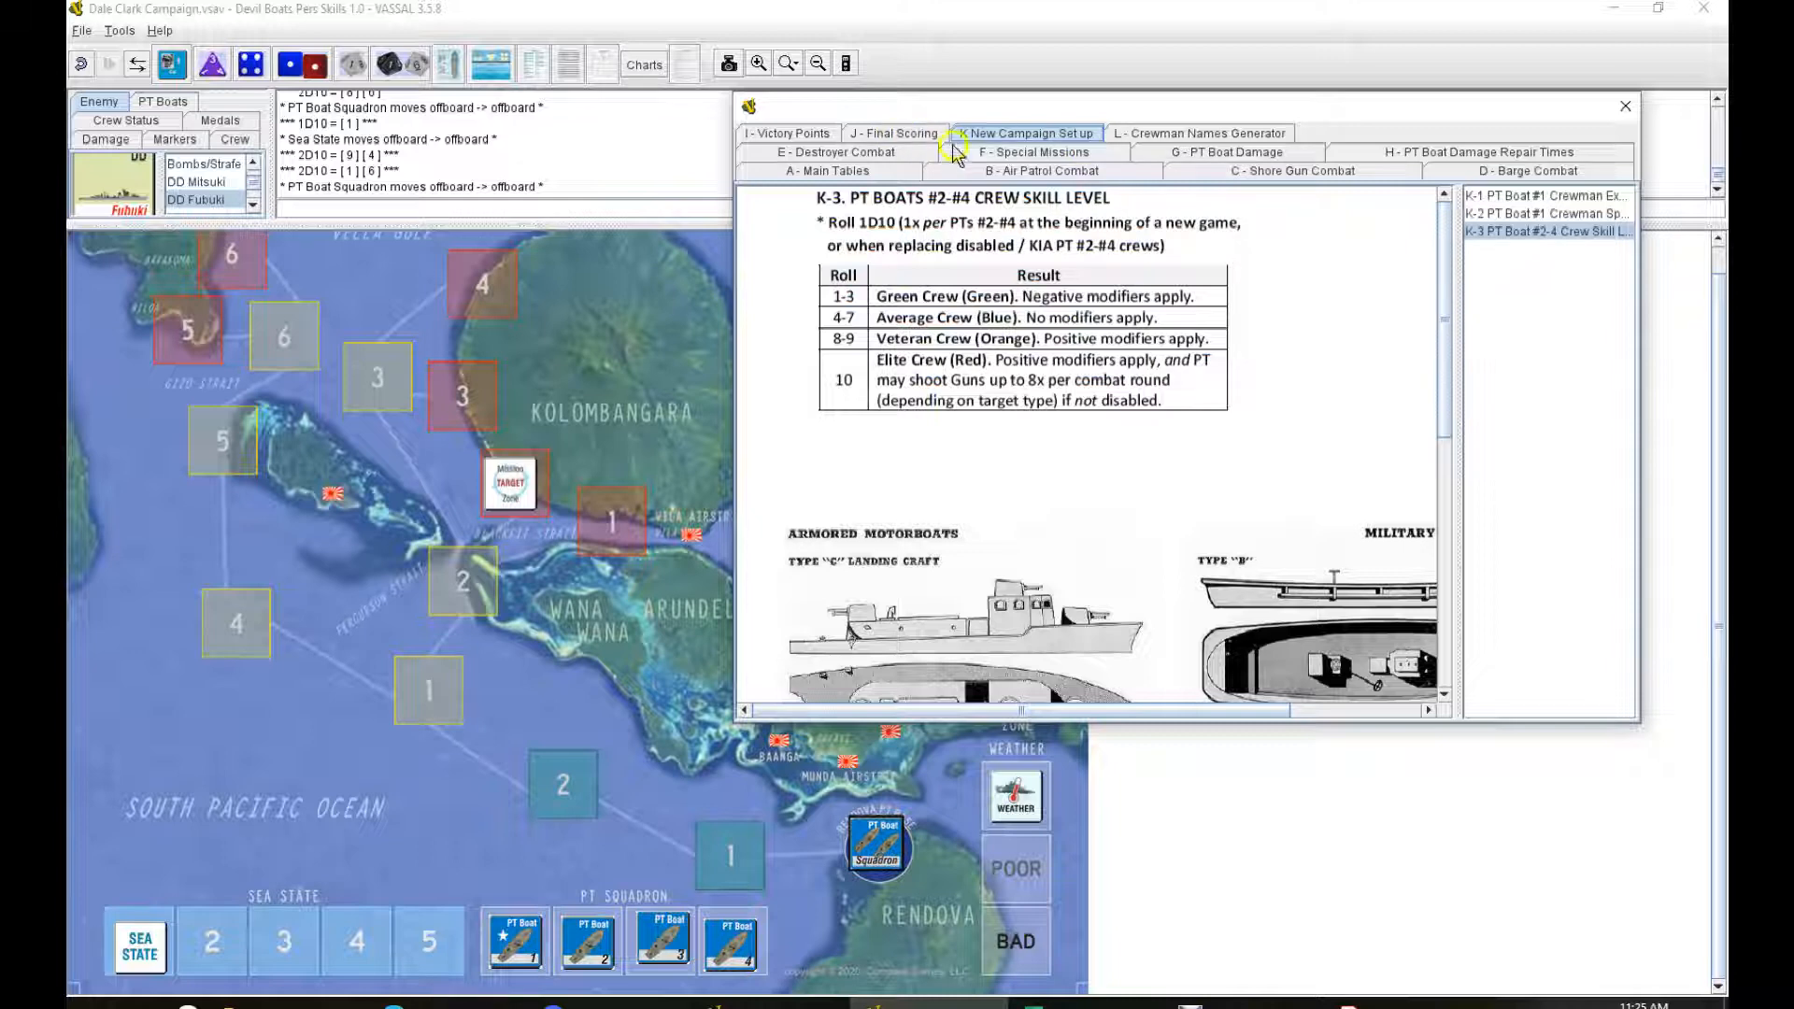
mouse_move(1376, 157)
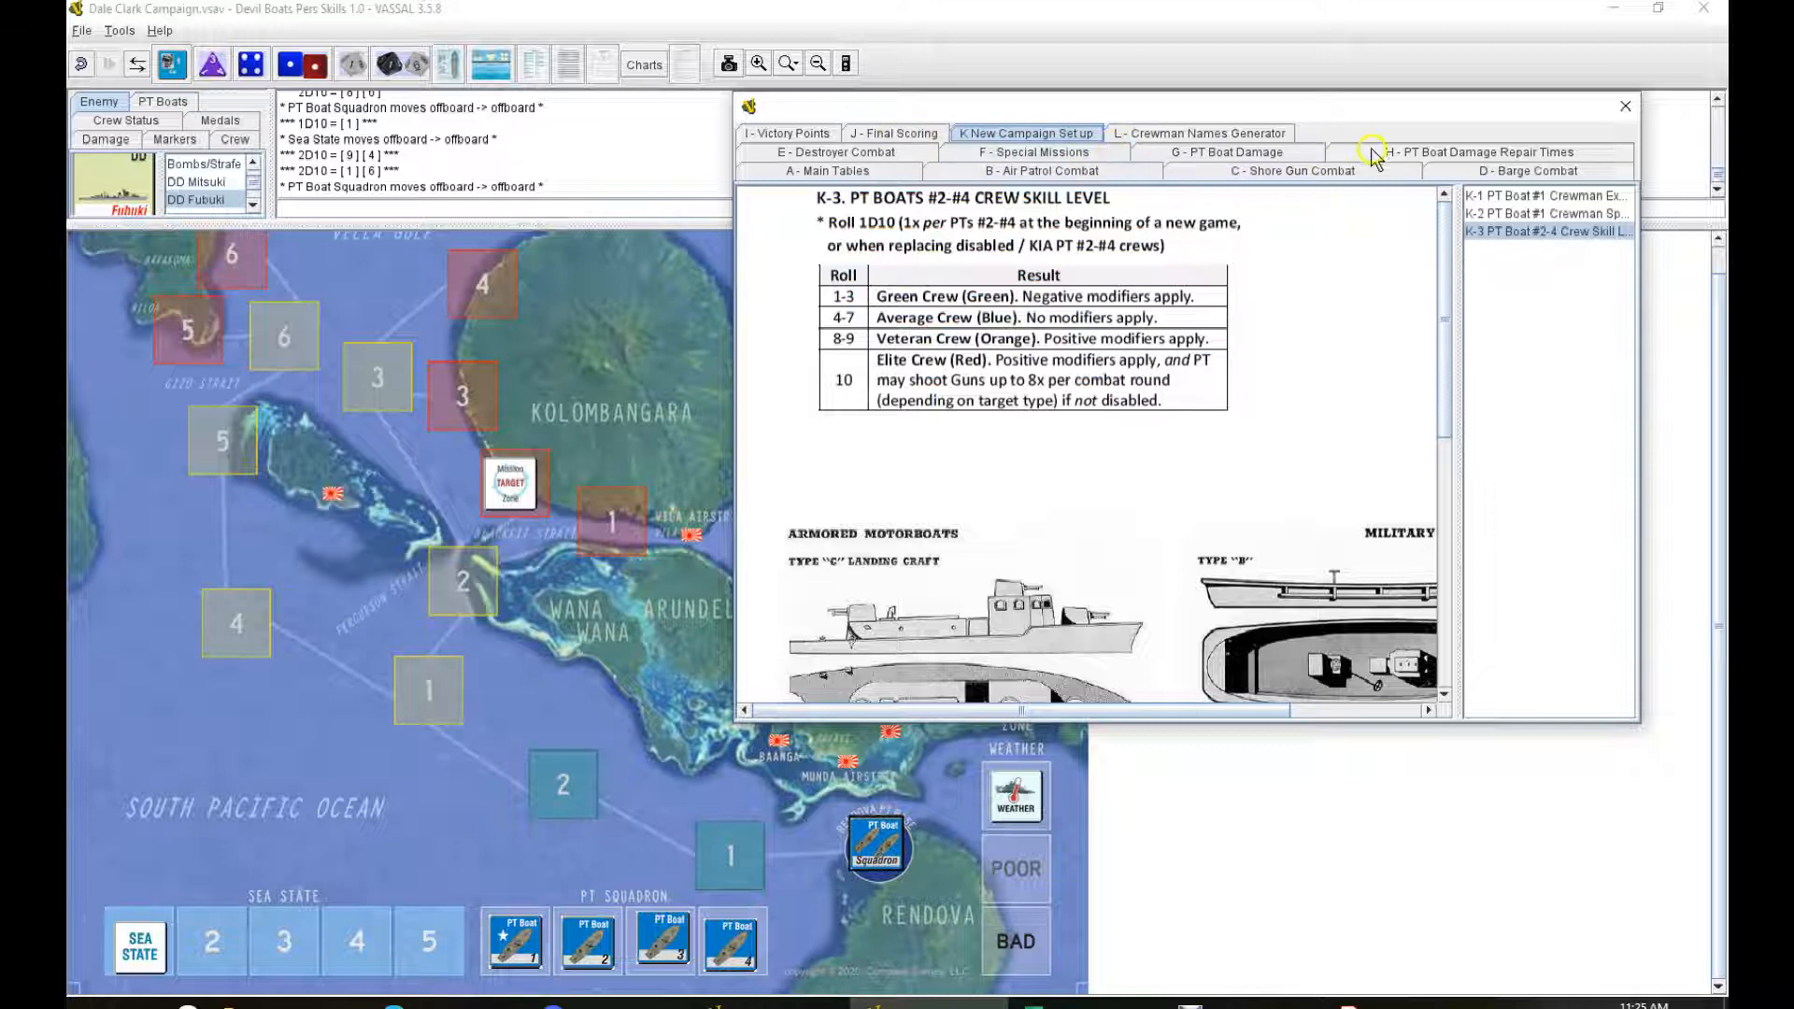
Step: Check repair times for PTs #2-4, then bring up the Squadron Status sheet
click(1478, 152)
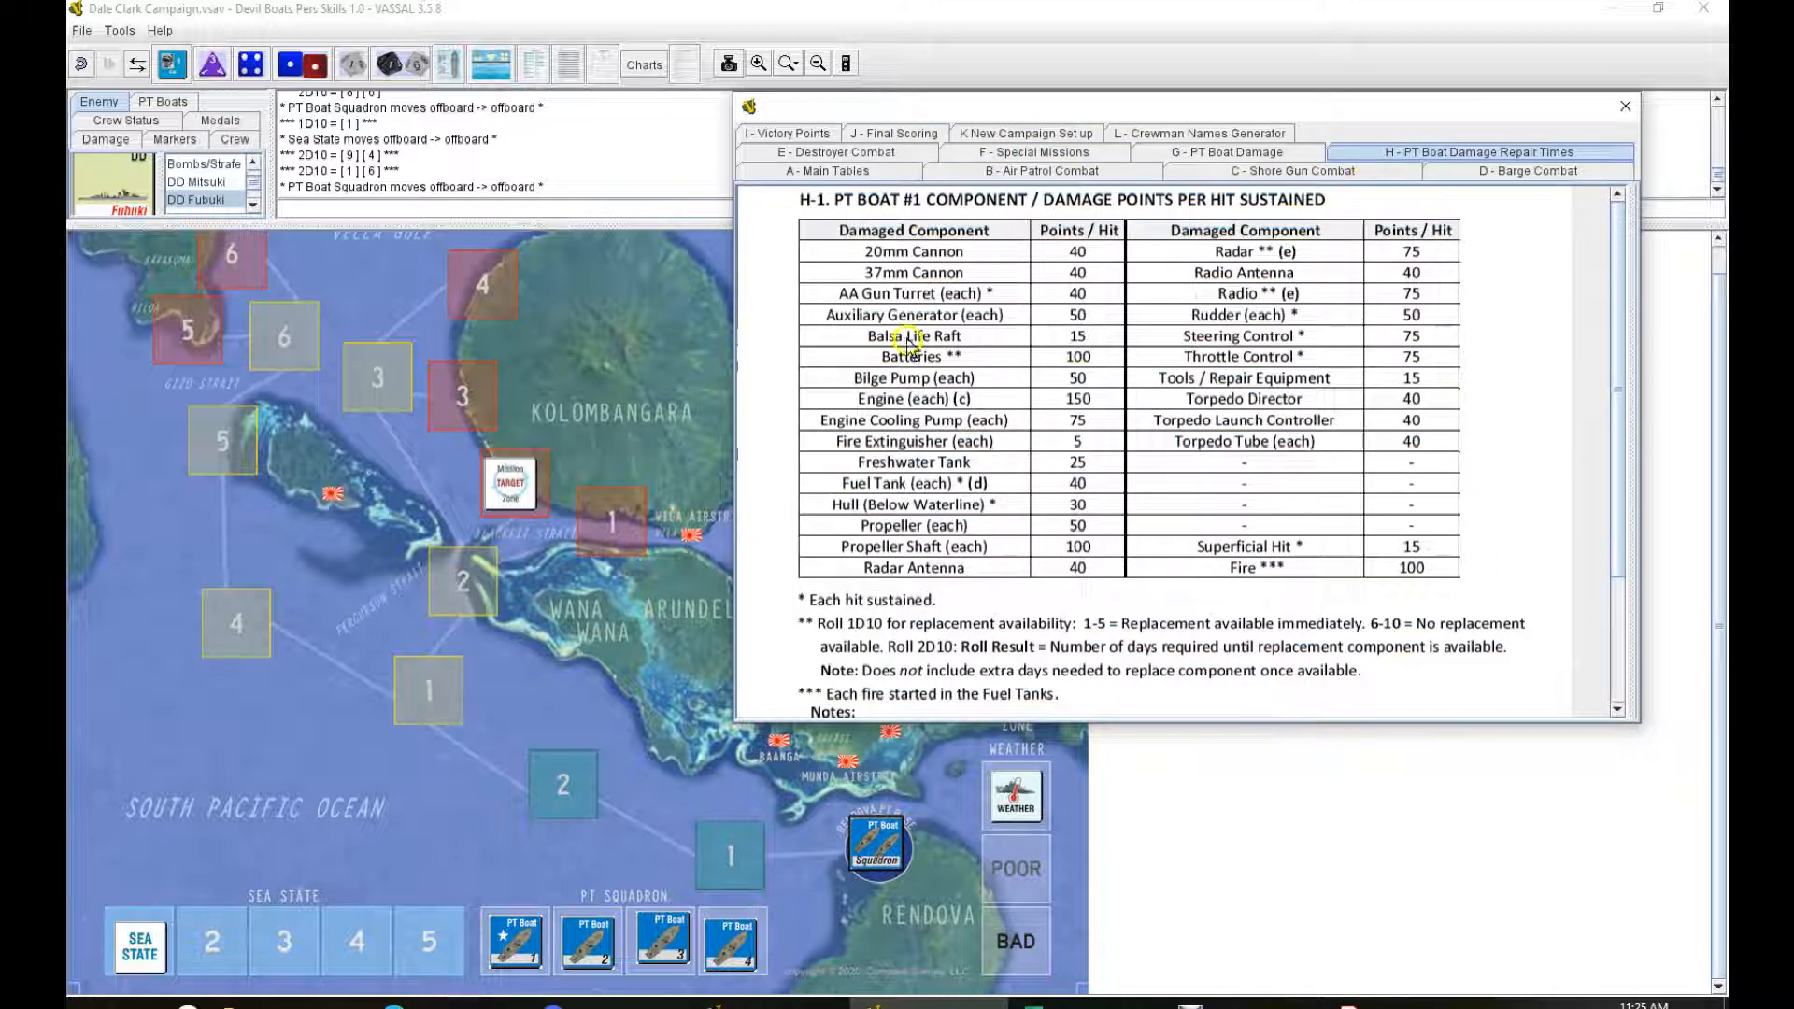
mouse_move(1661, 407)
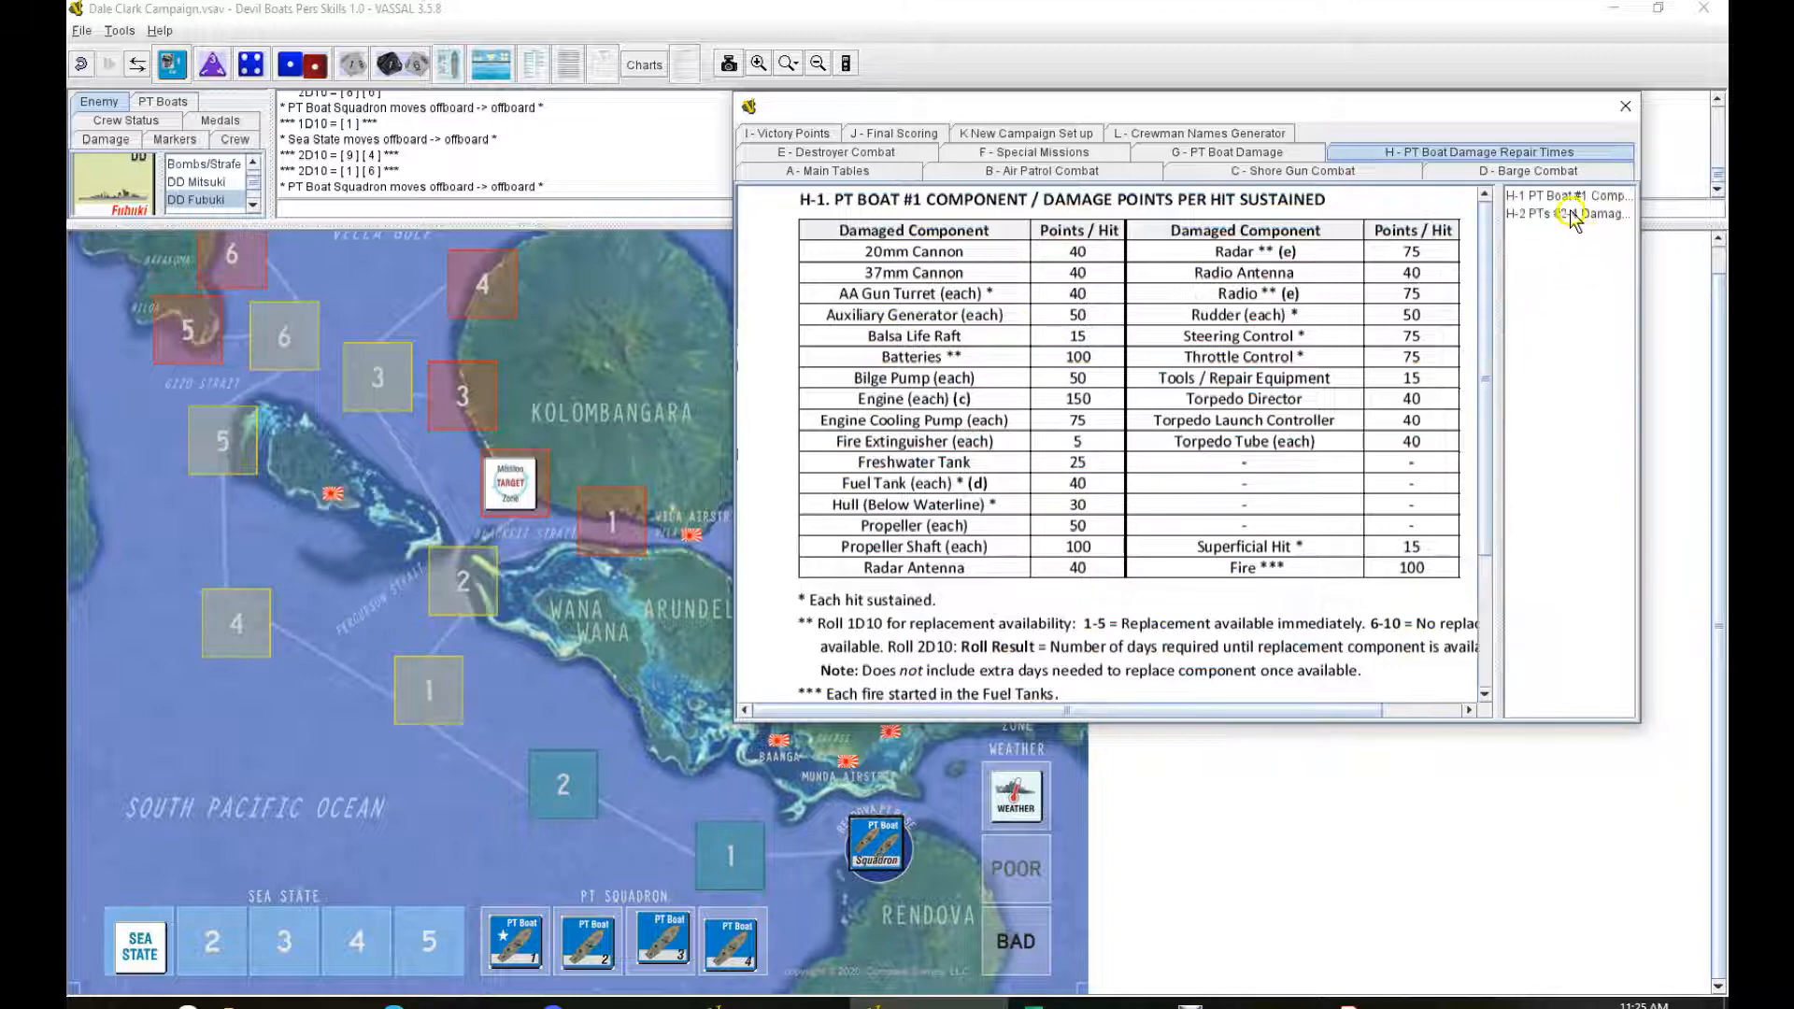
click(1568, 213)
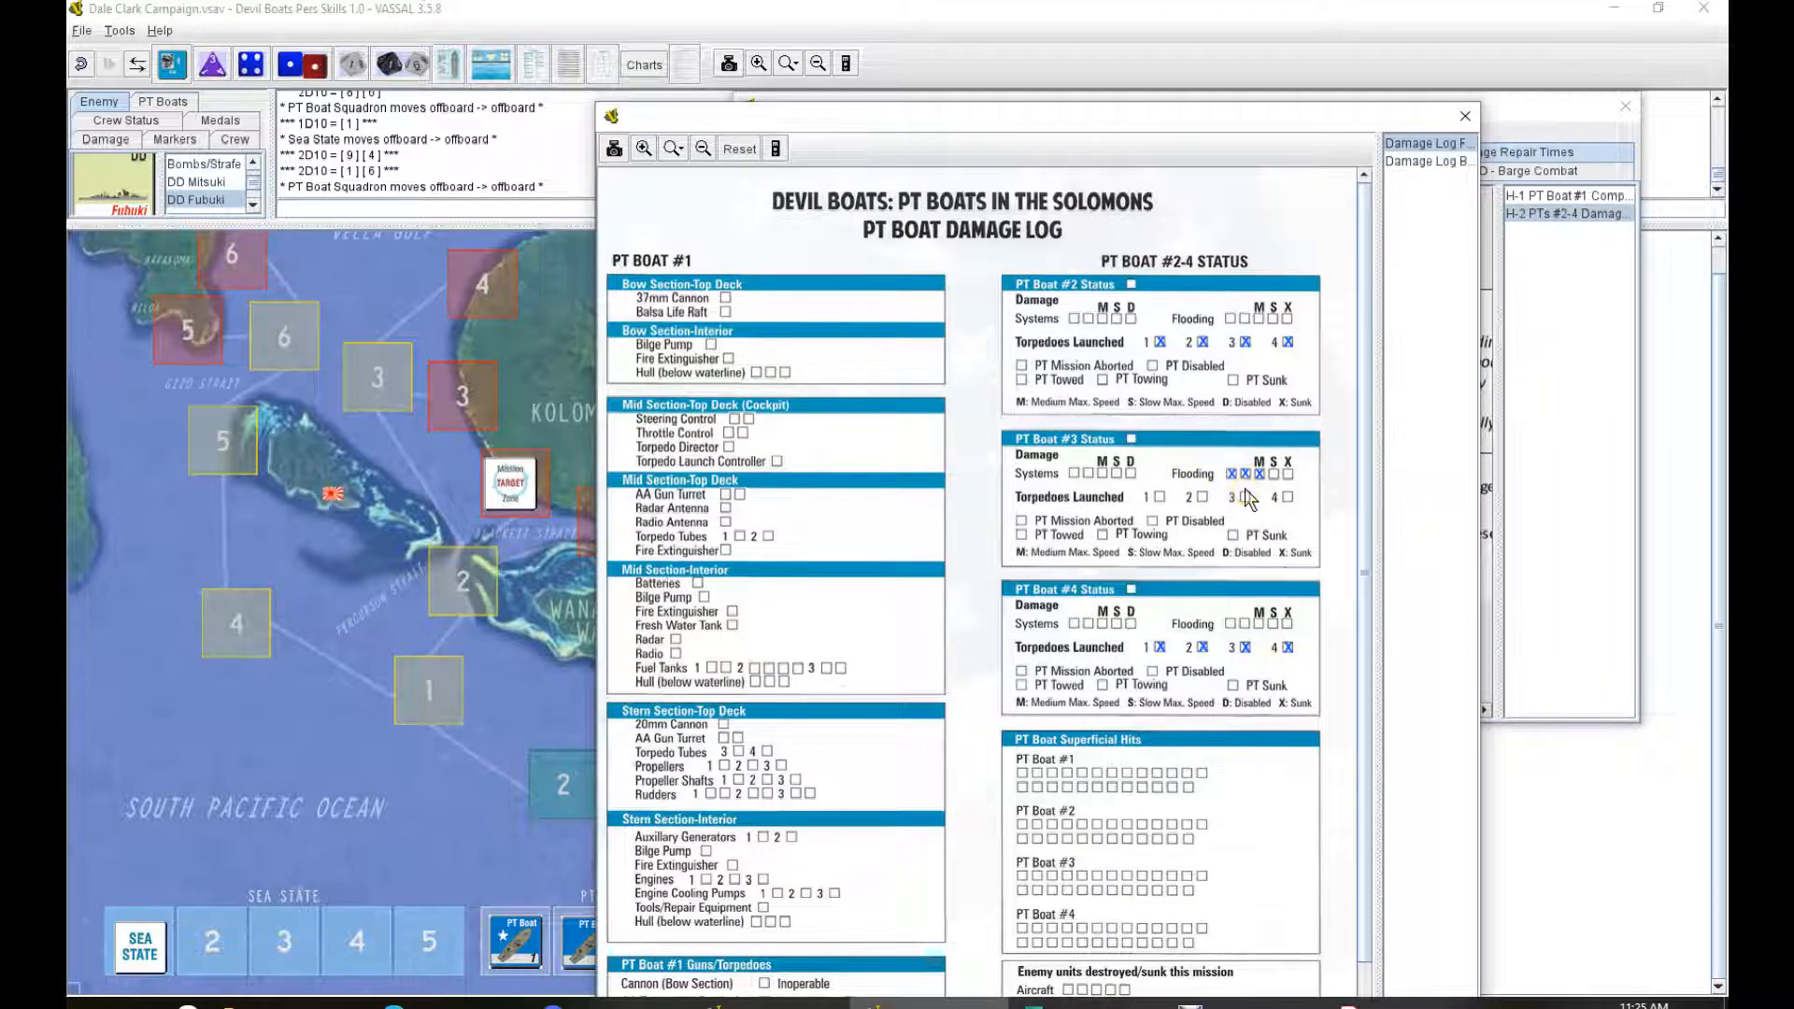
mouse_move(1258, 144)
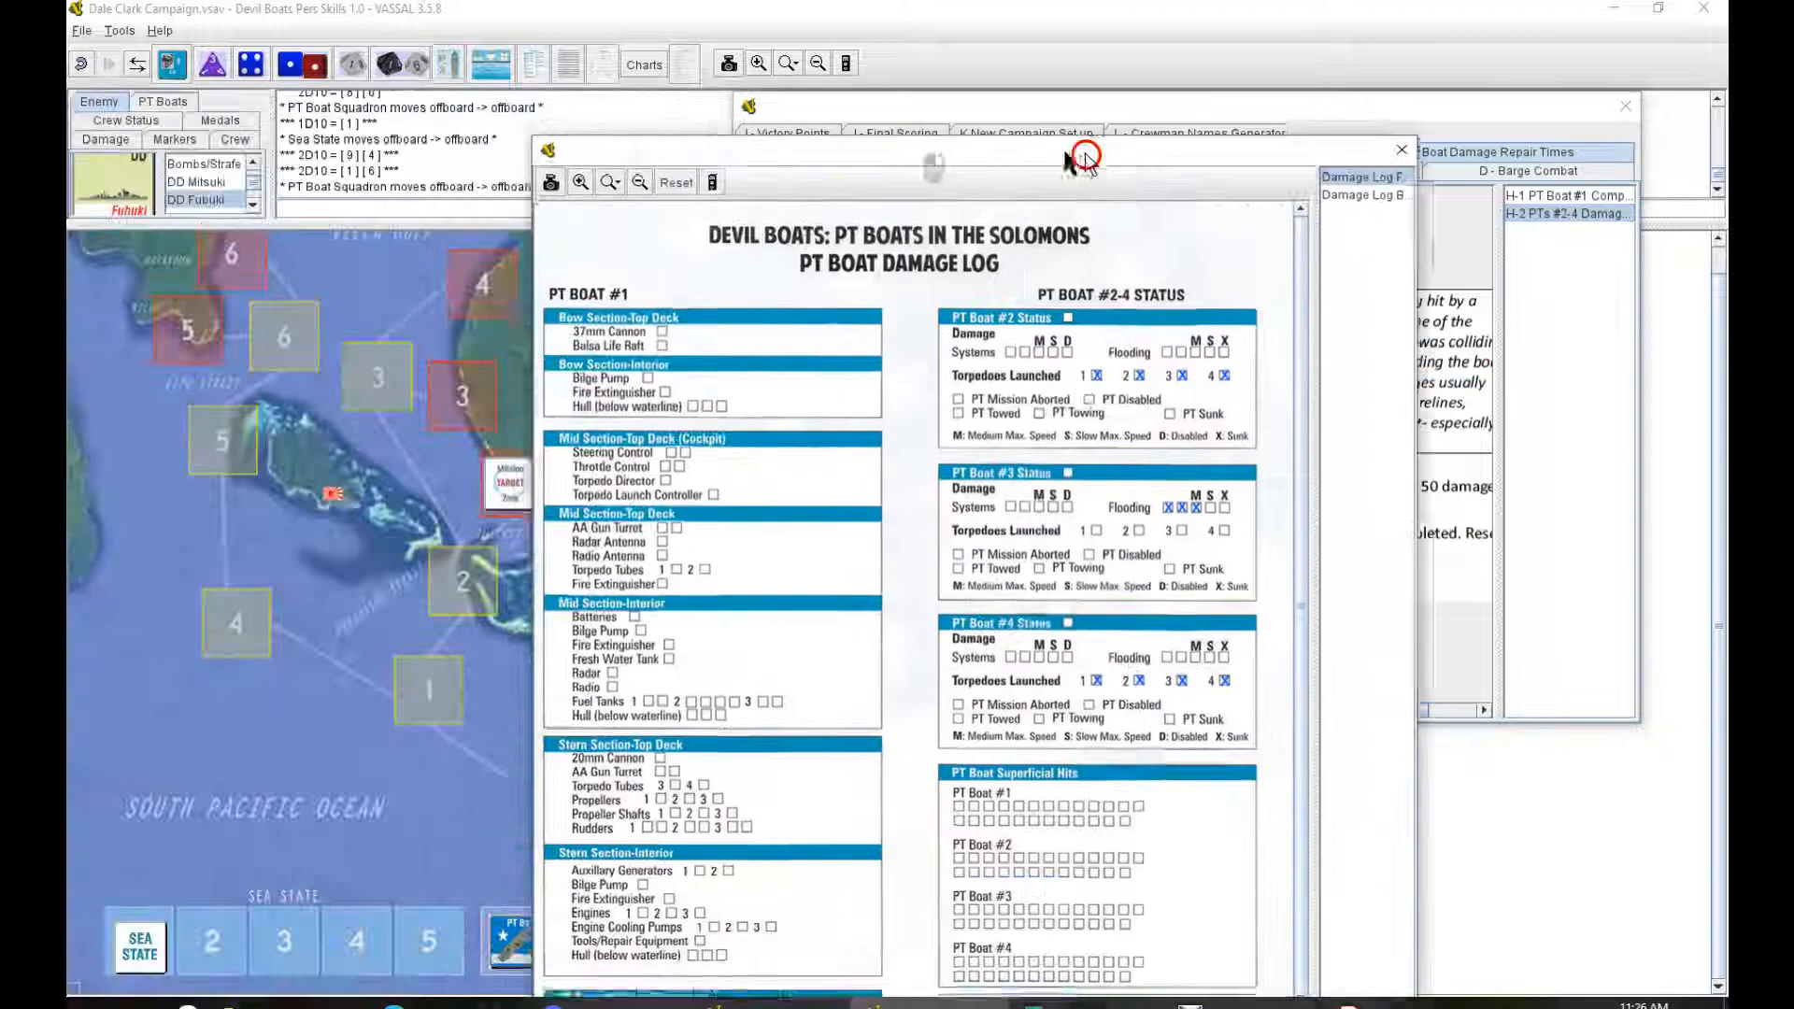
click(1345, 179)
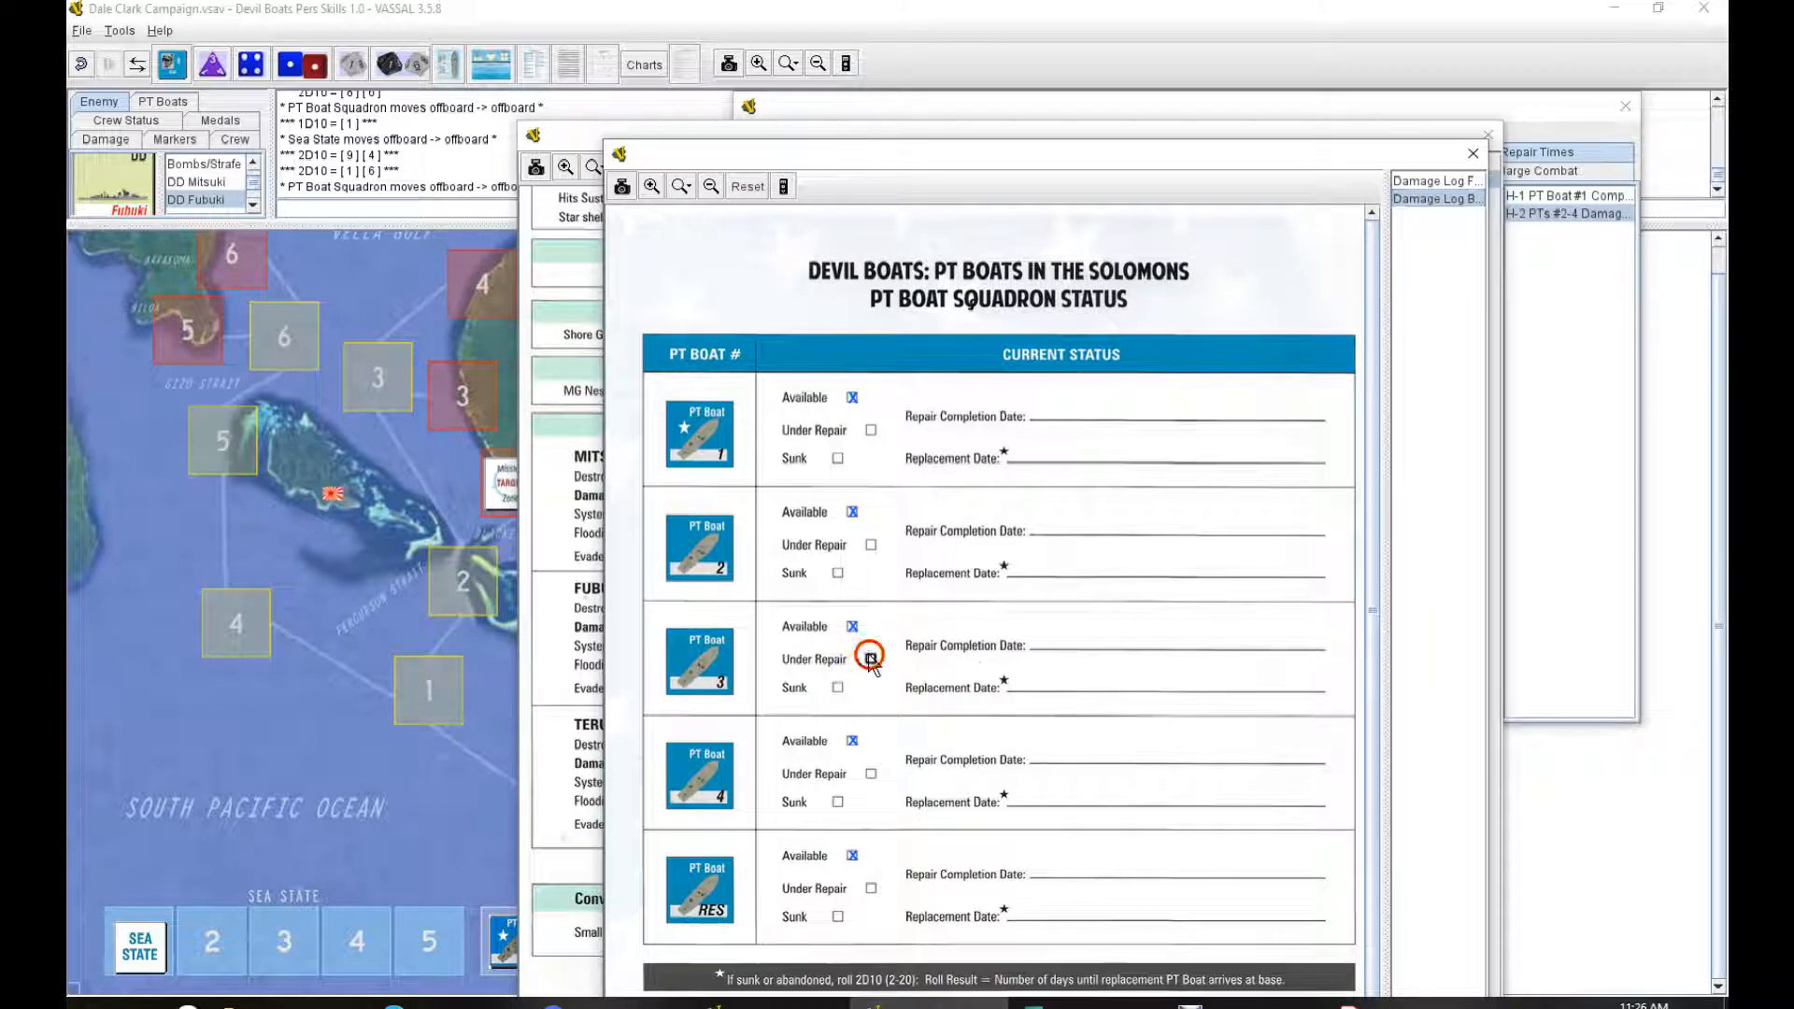
Step: Mark PT Boat 3 under repair with a completion date of 7/24/1943
click(870, 658)
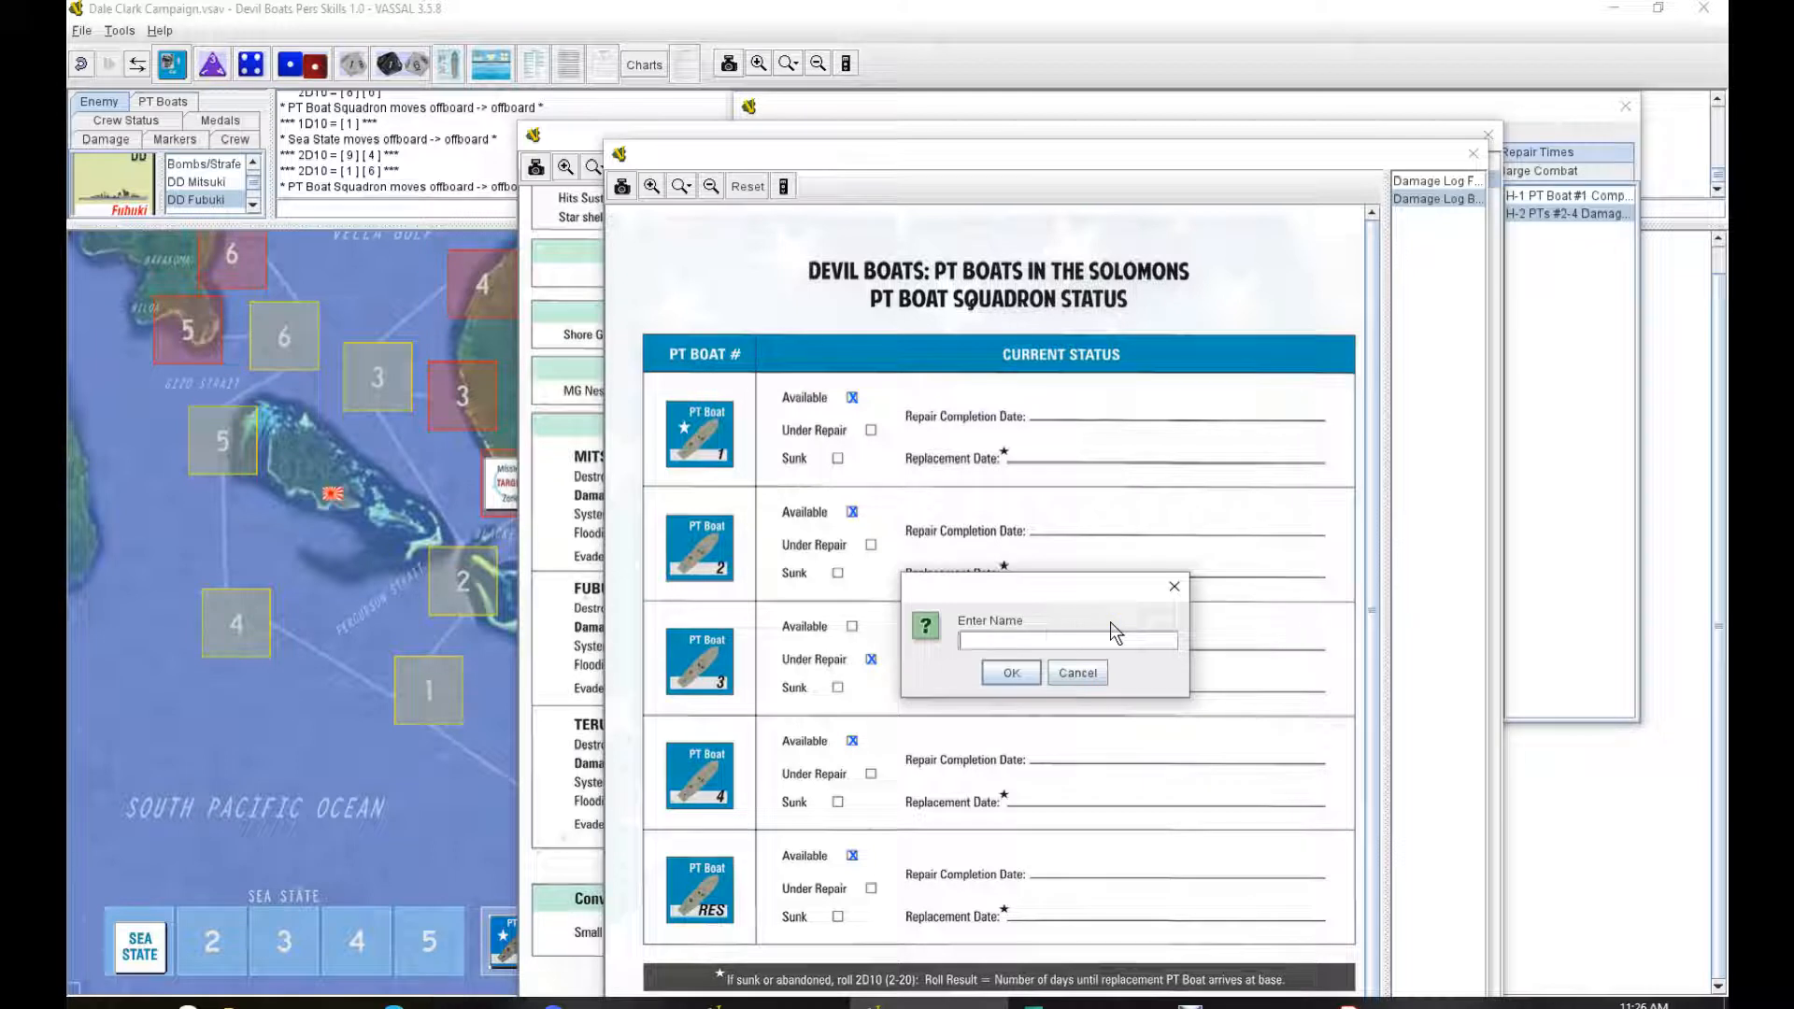
text(7/24/)
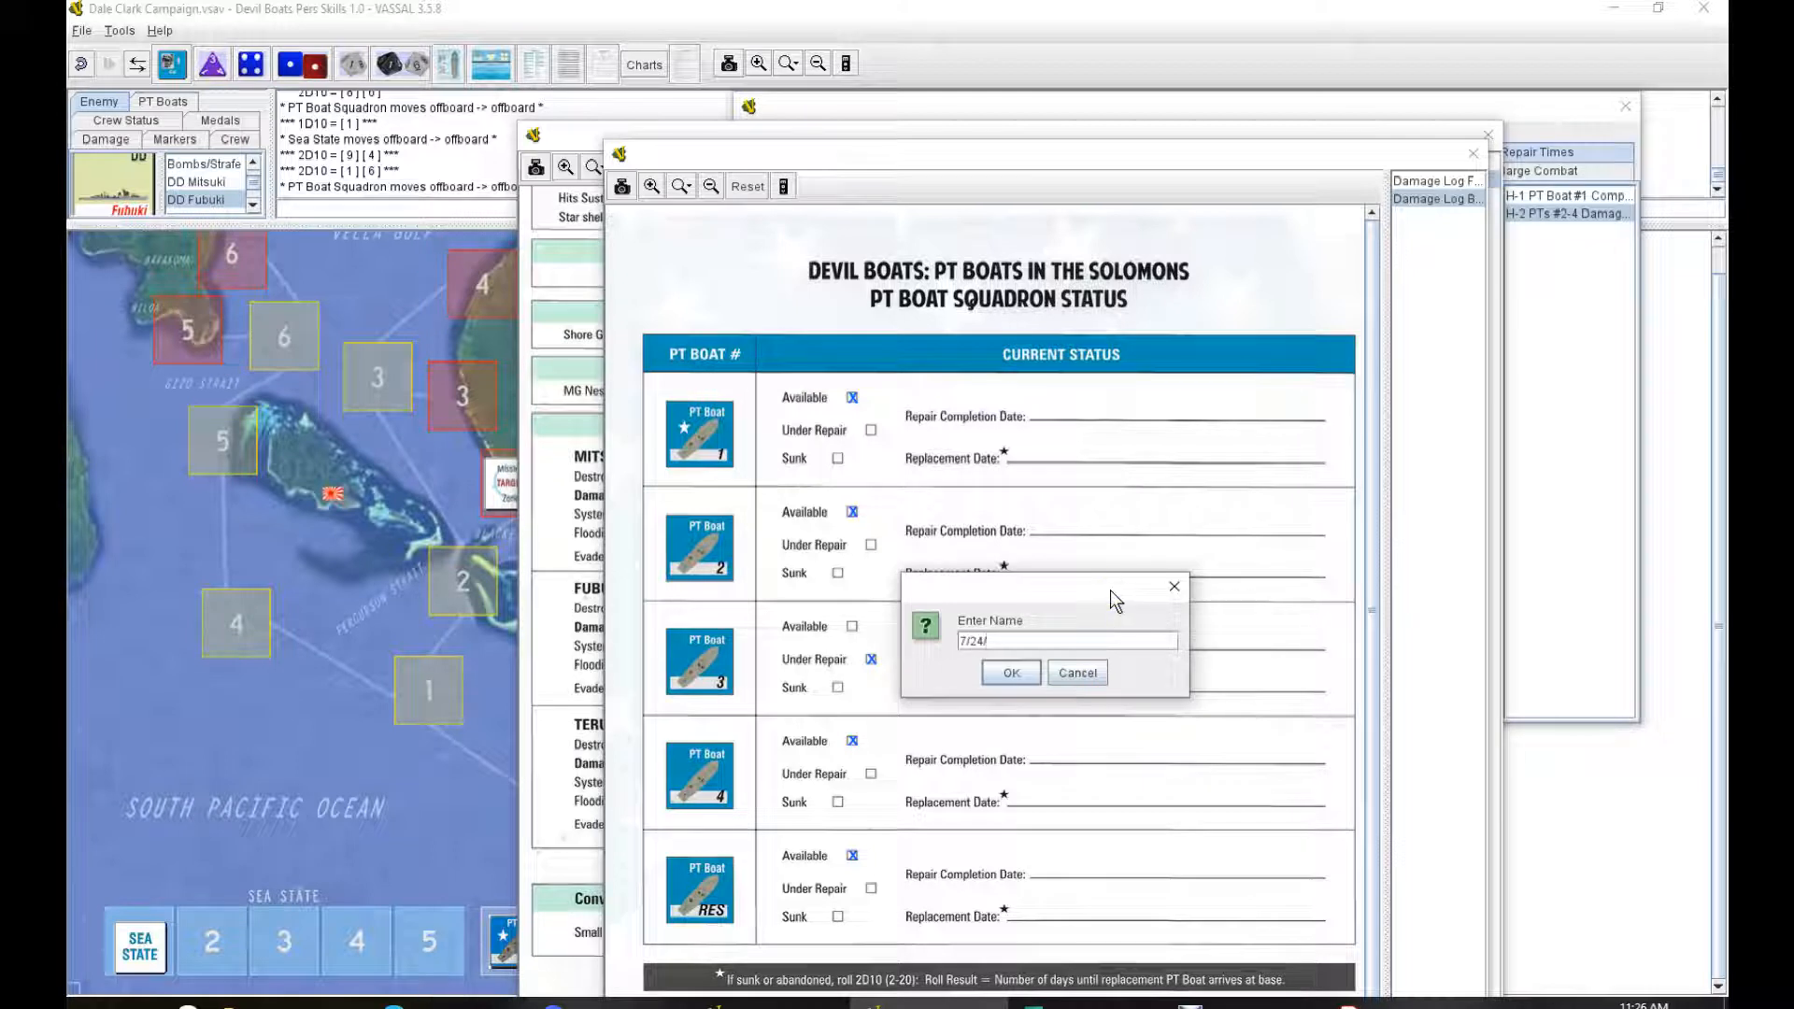
text(1943)
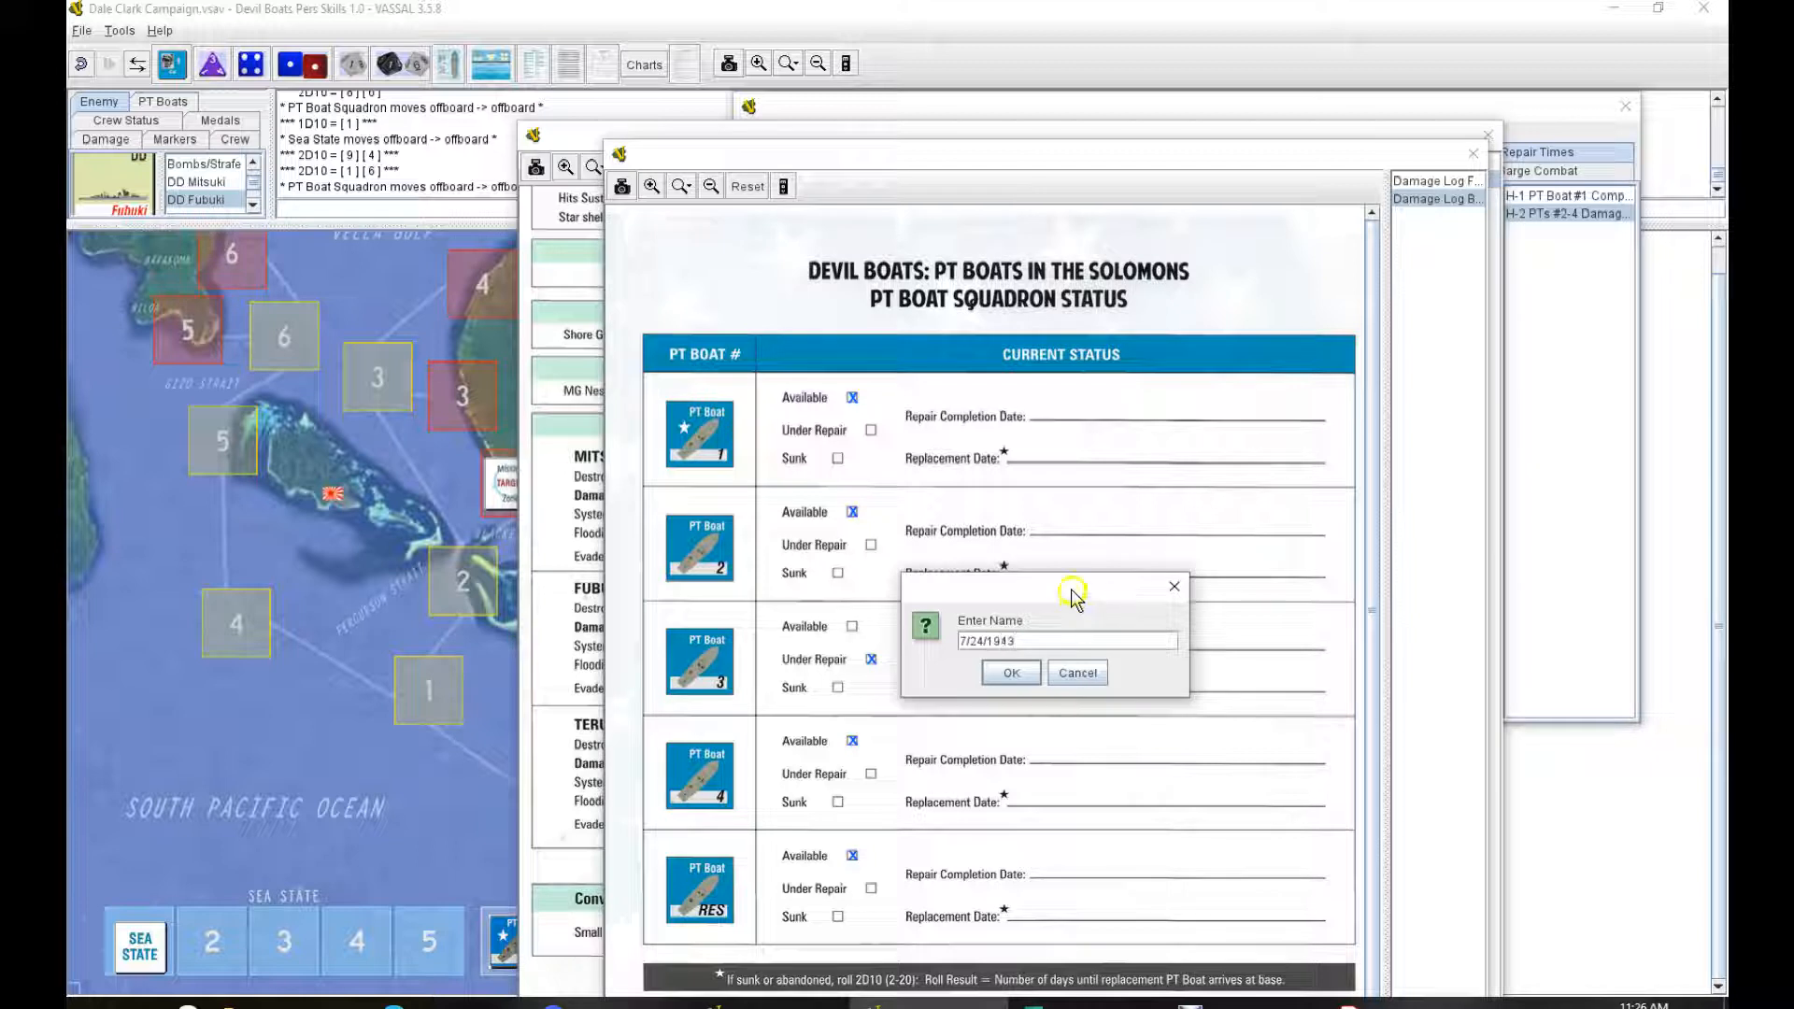
click(1009, 673)
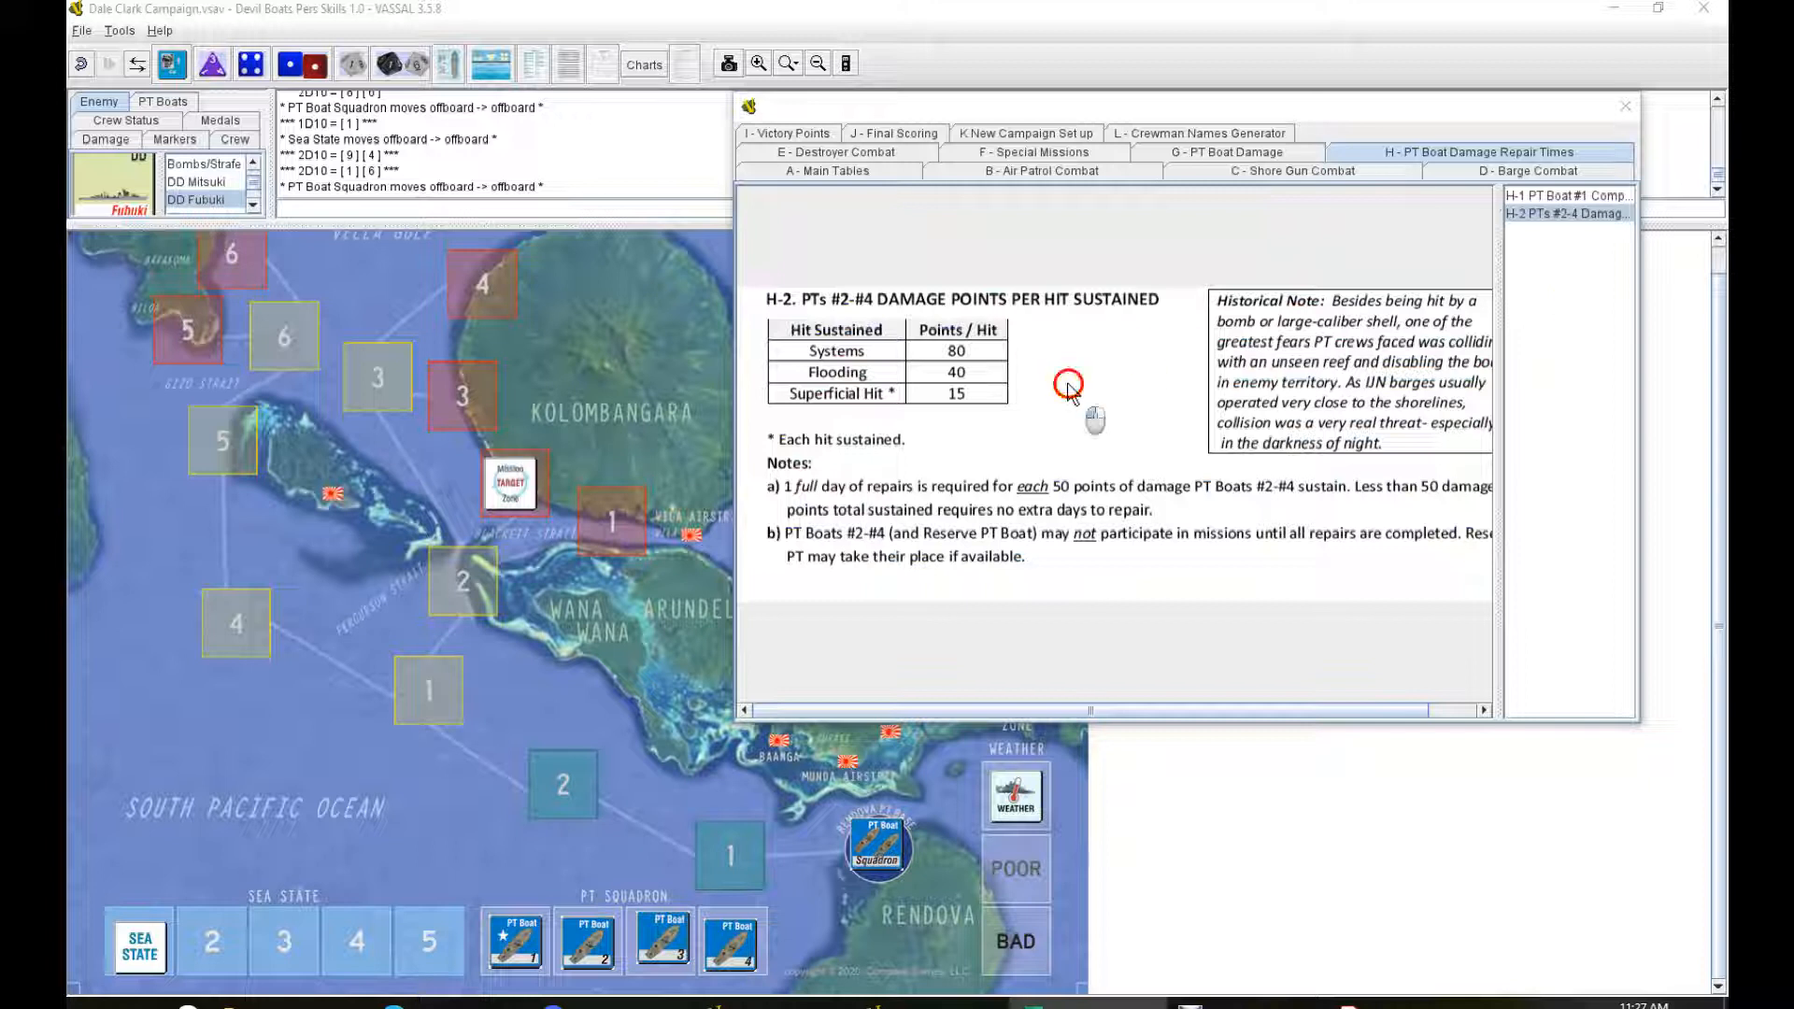
mouse_move(1370, 479)
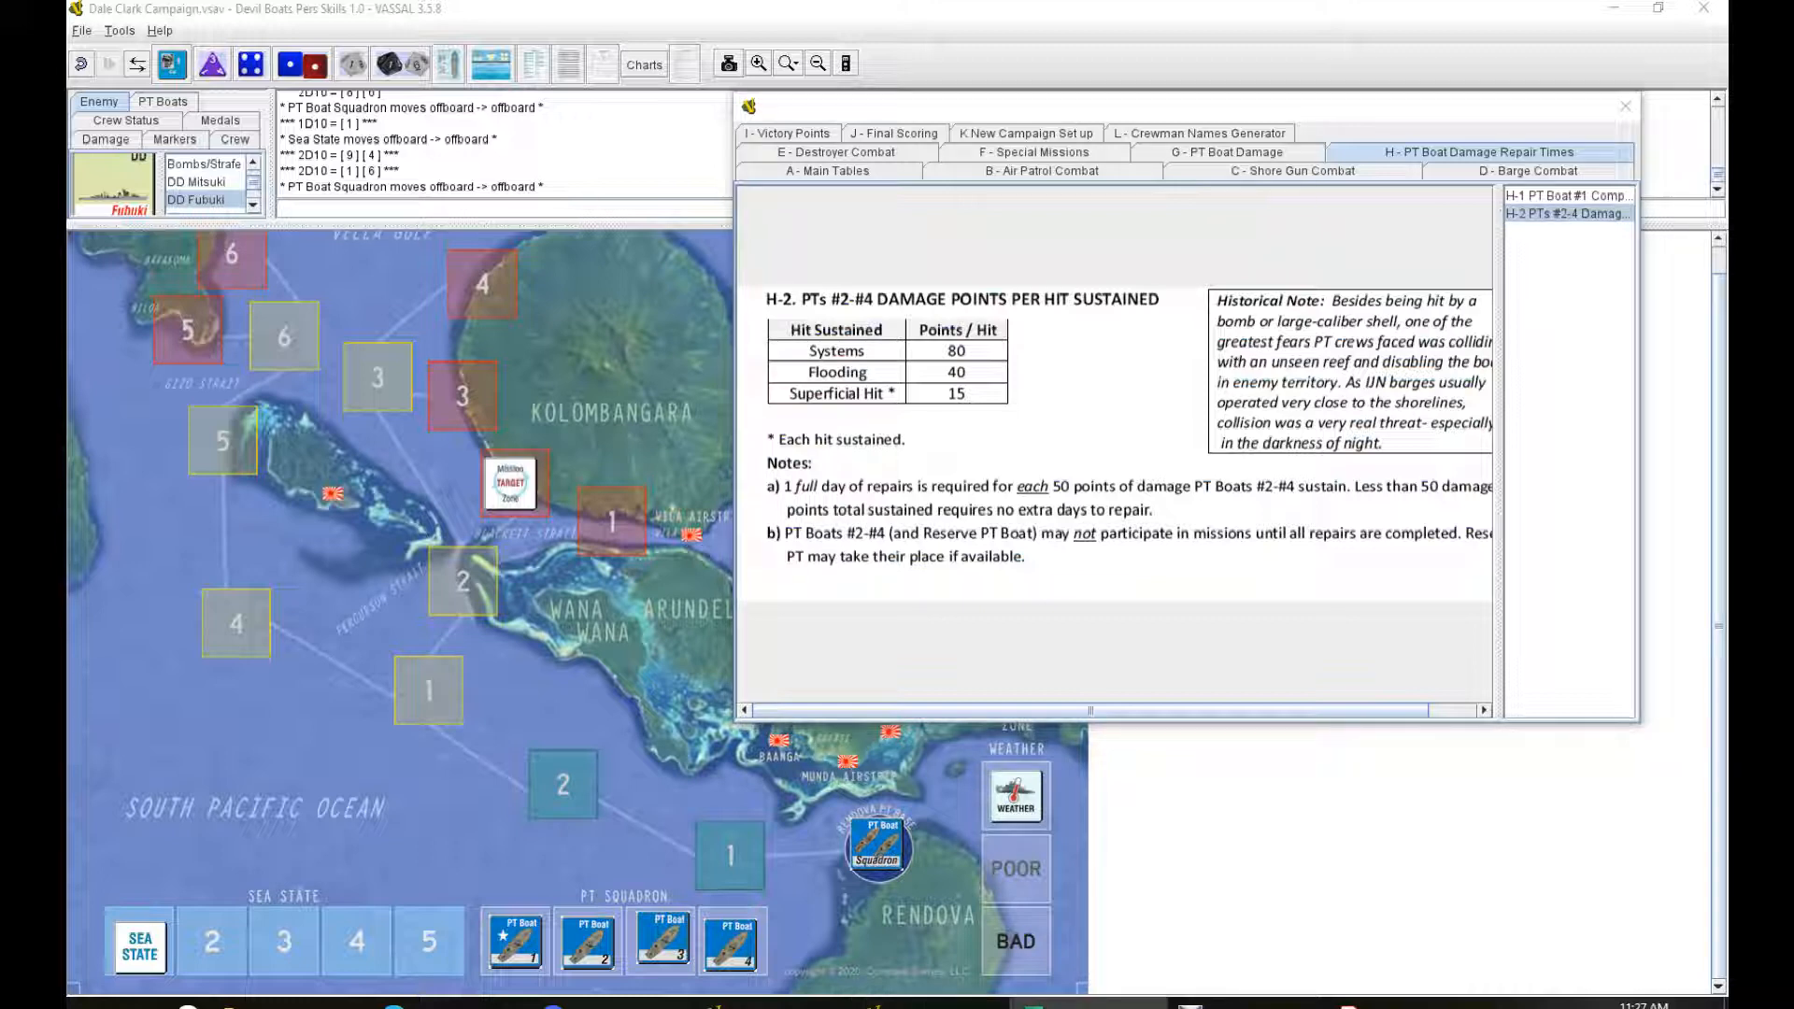
Step: Close the charts/tables window to reveal the full campaign map
click(1619, 107)
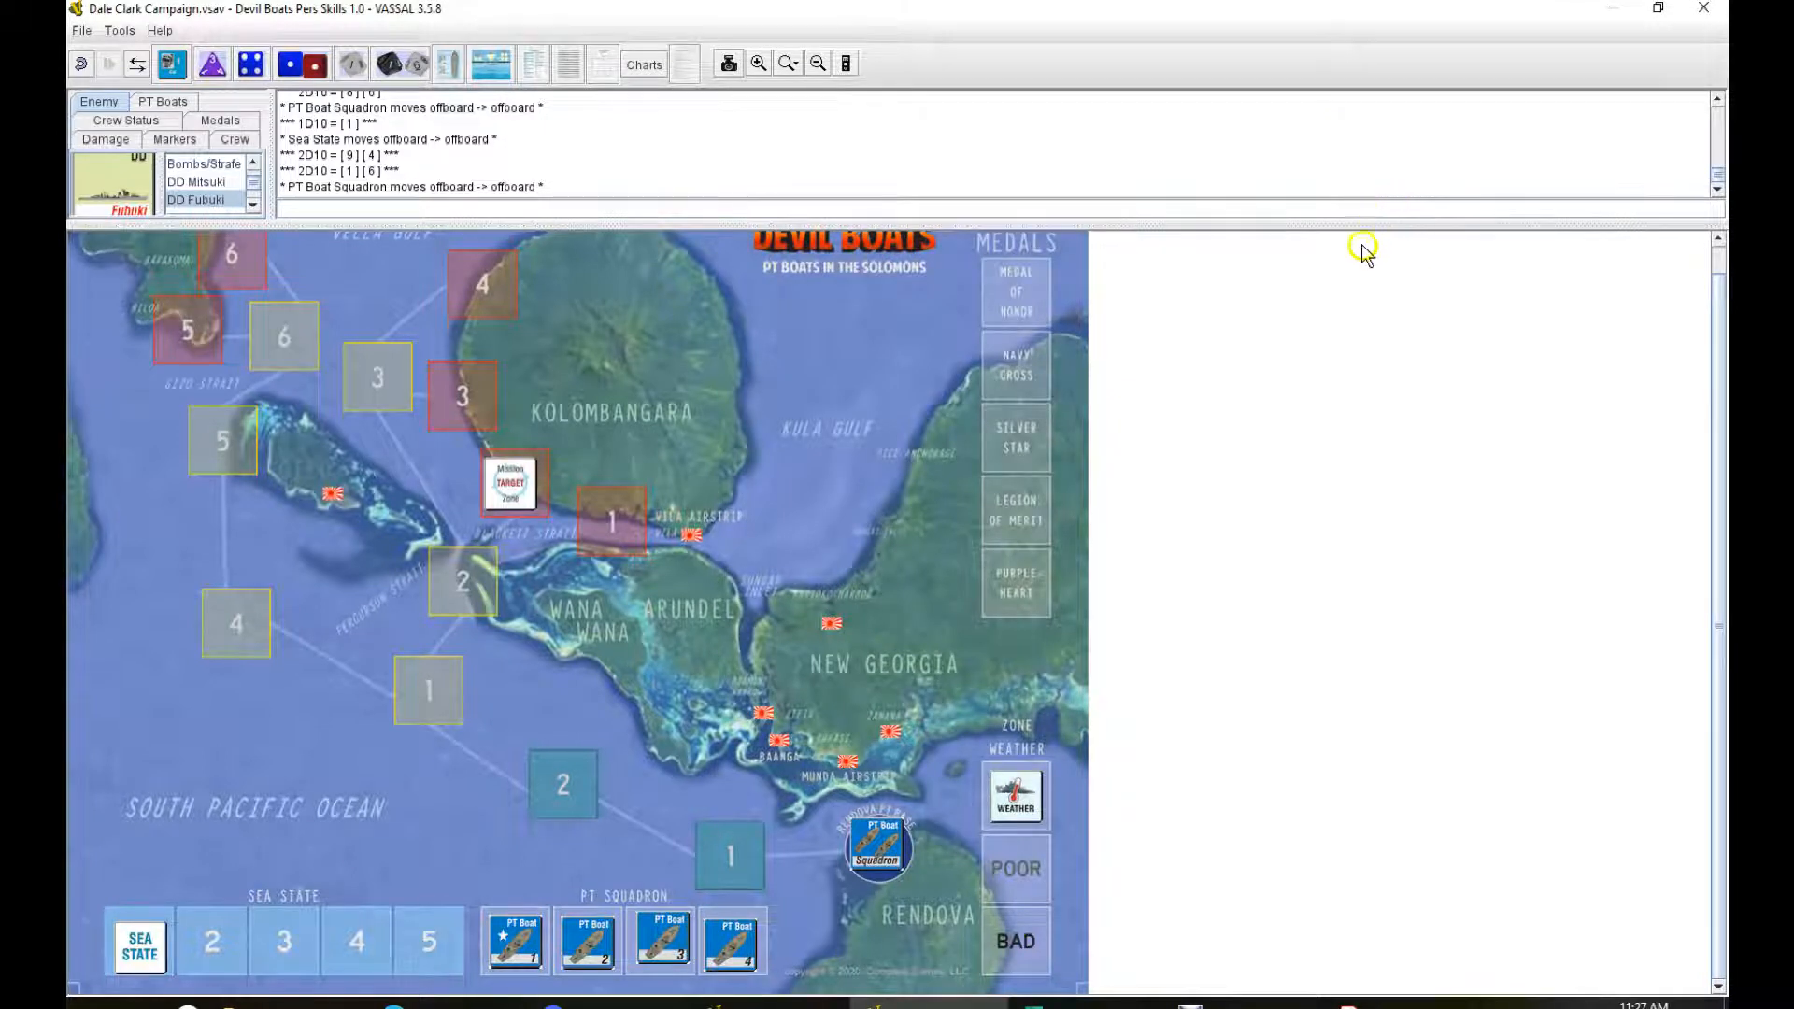
mouse_move(1121, 656)
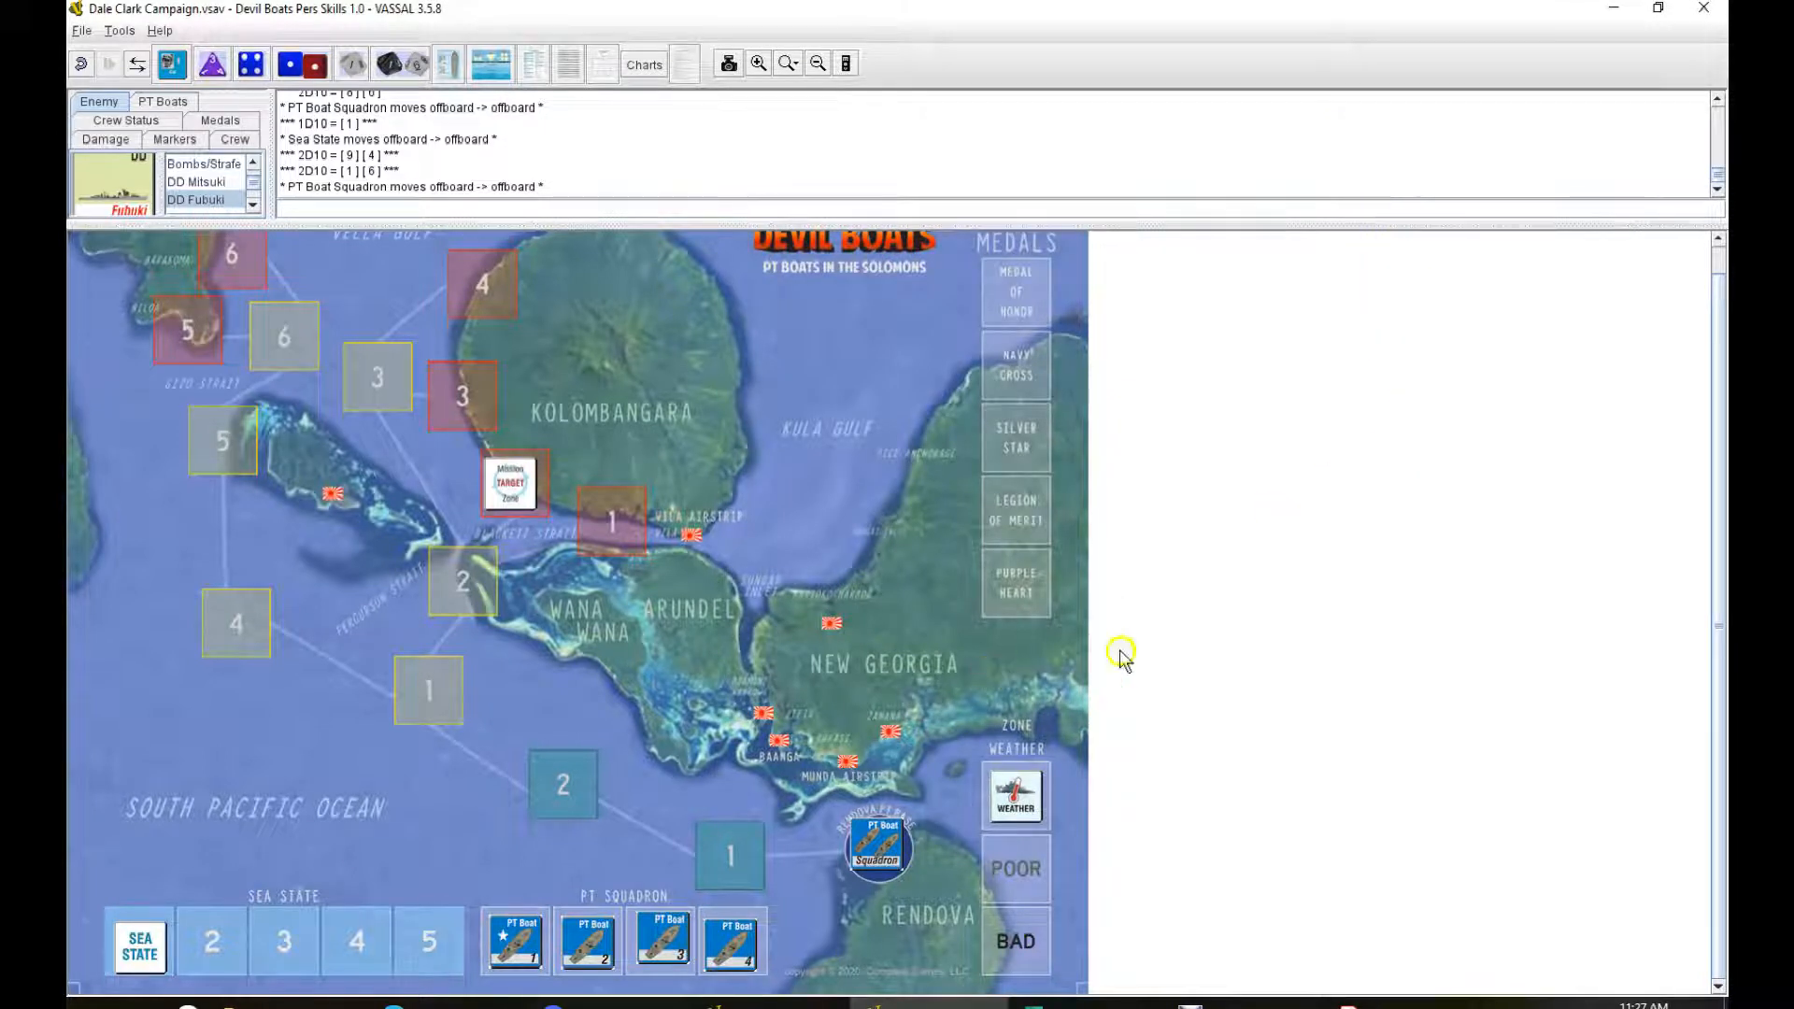
mouse_move(1645, 286)
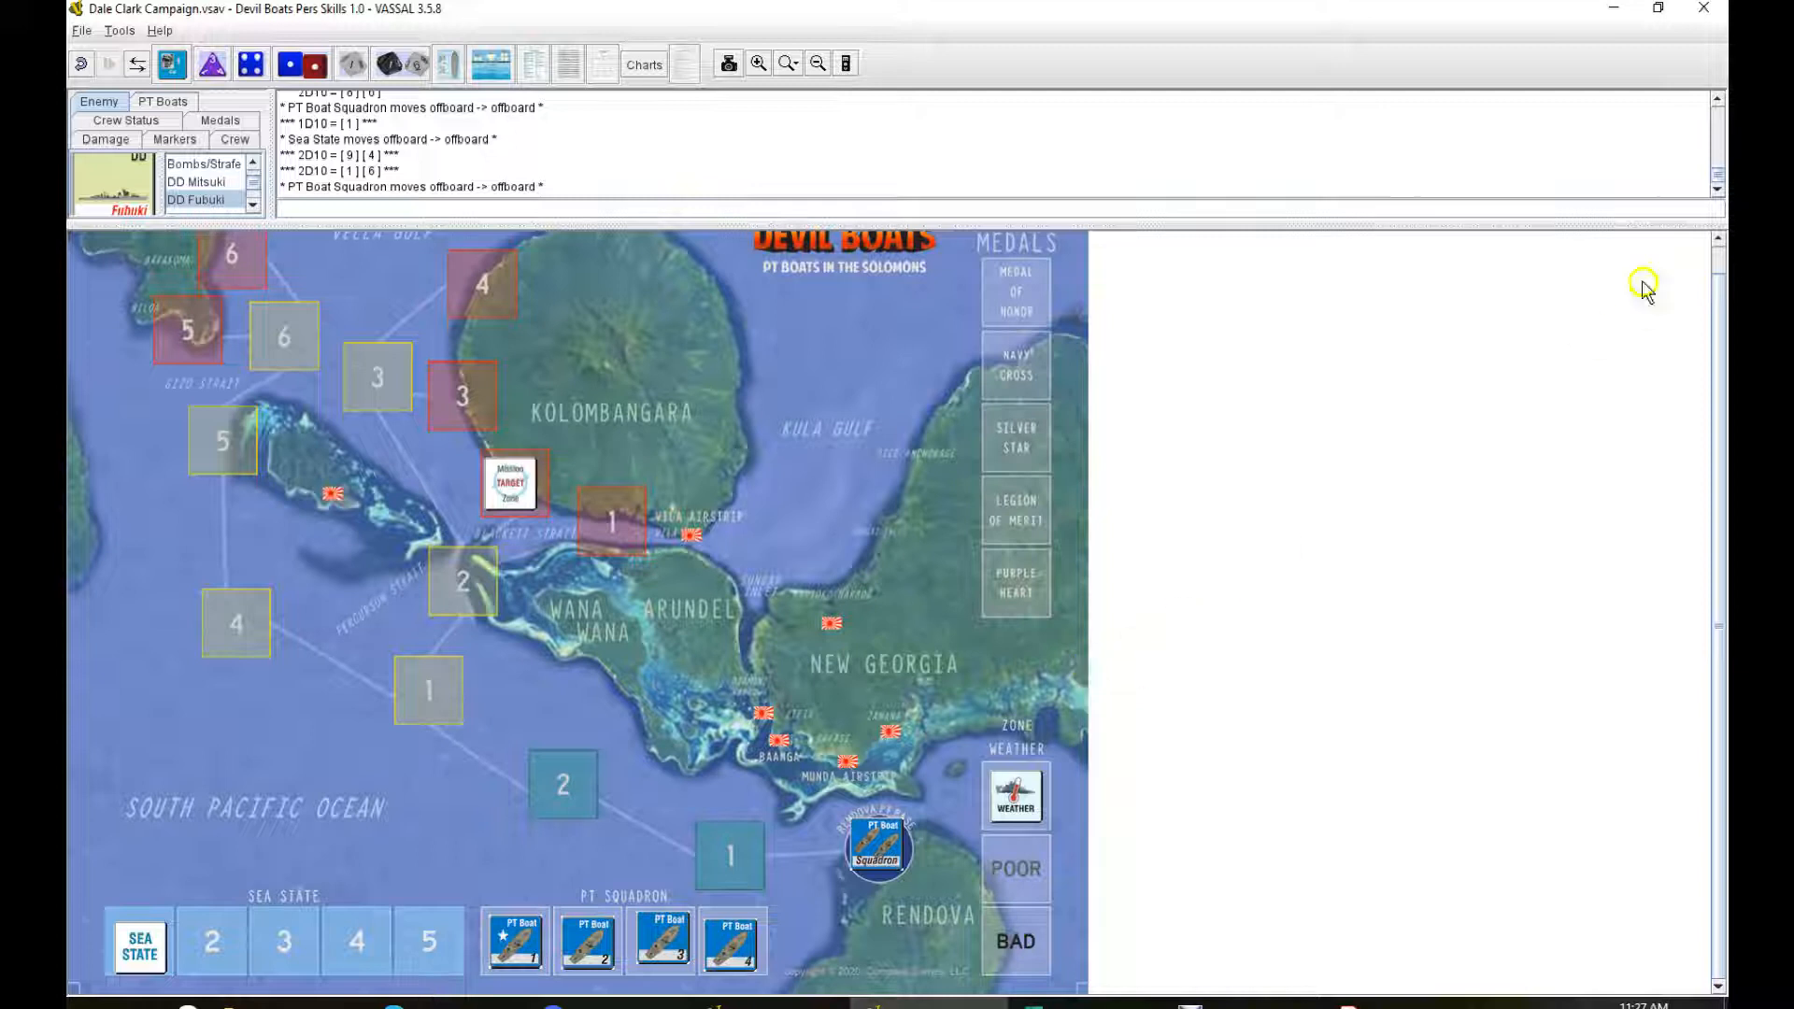